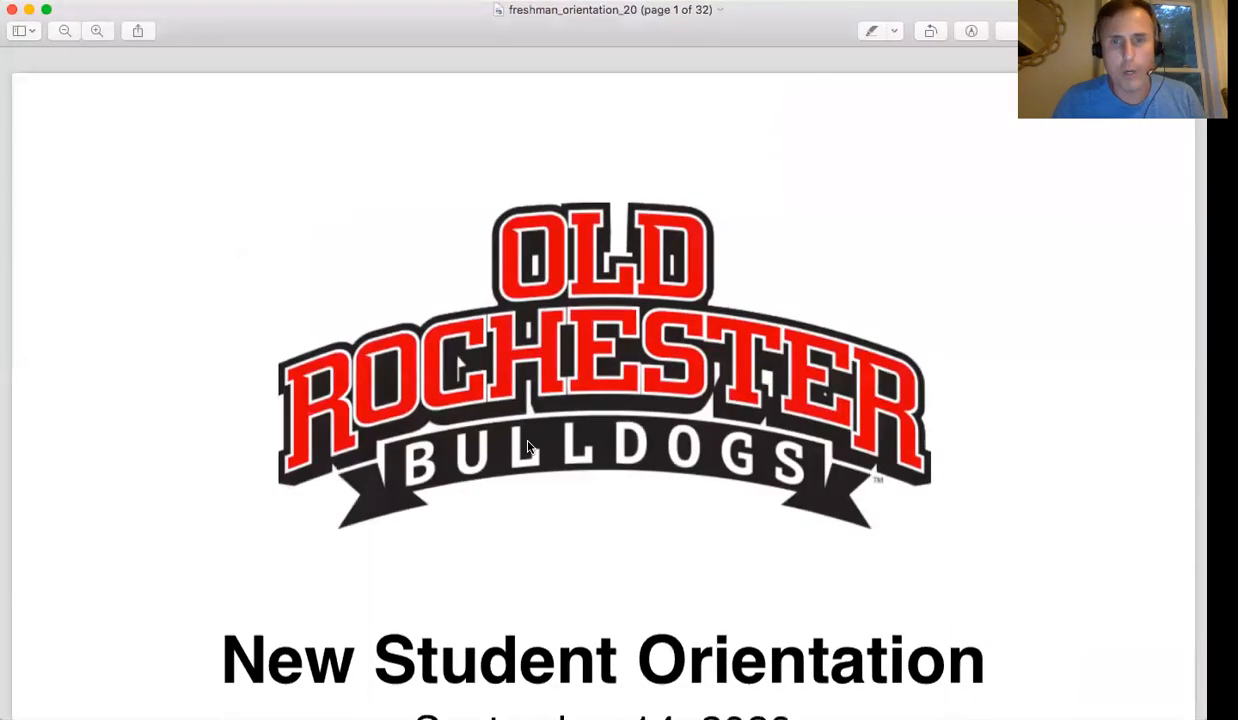
Scroll past the title slide to page 2's PowerSchool web address and sign-in screenshot
scroll(down, 3)
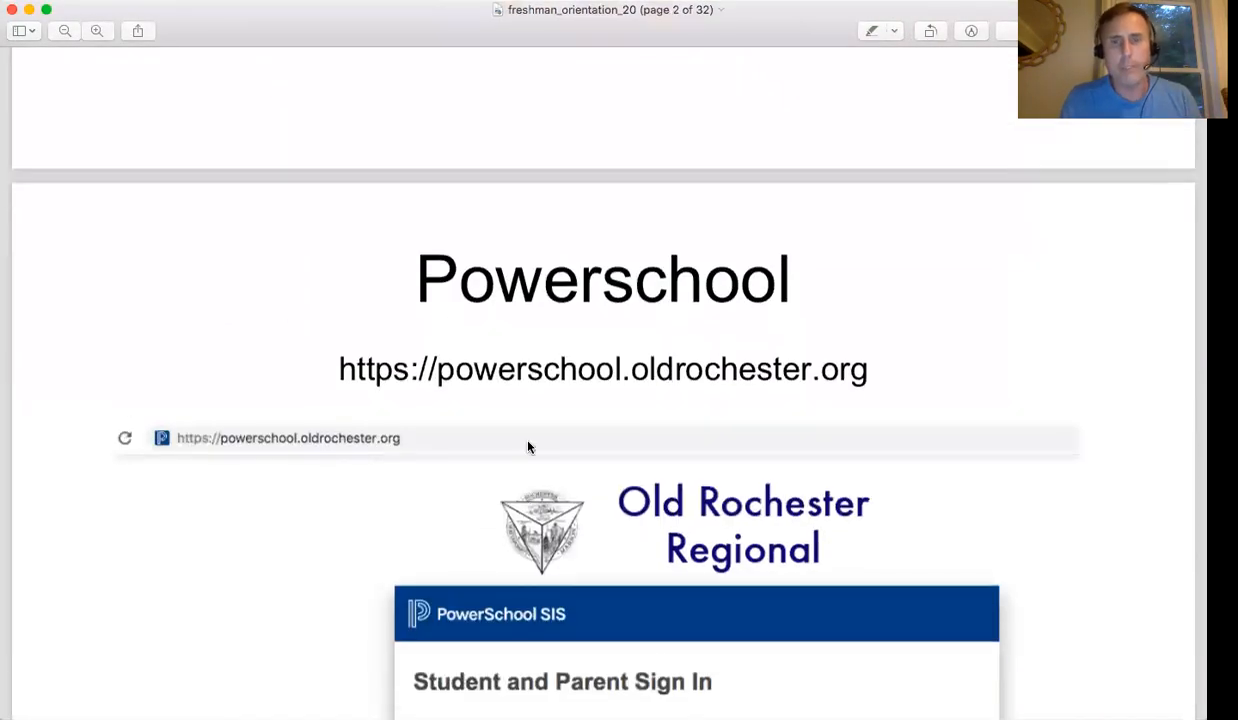
scroll(down, 3)
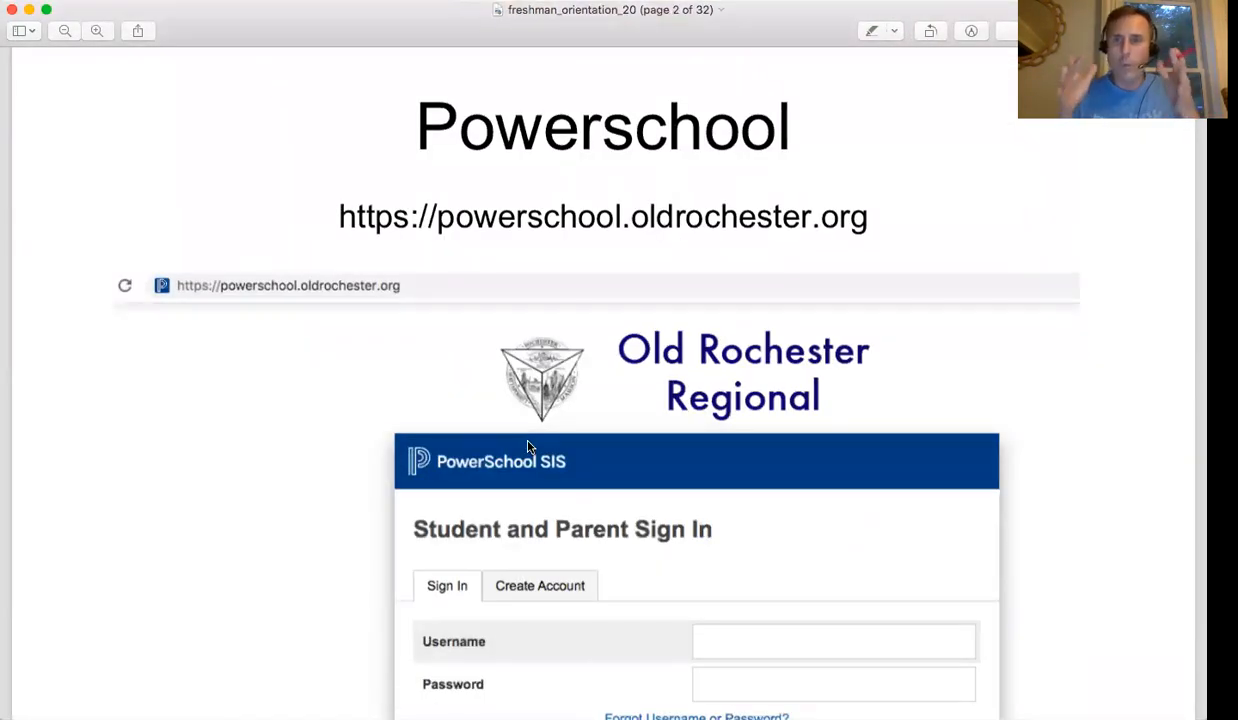
mouse_move(937, 135)
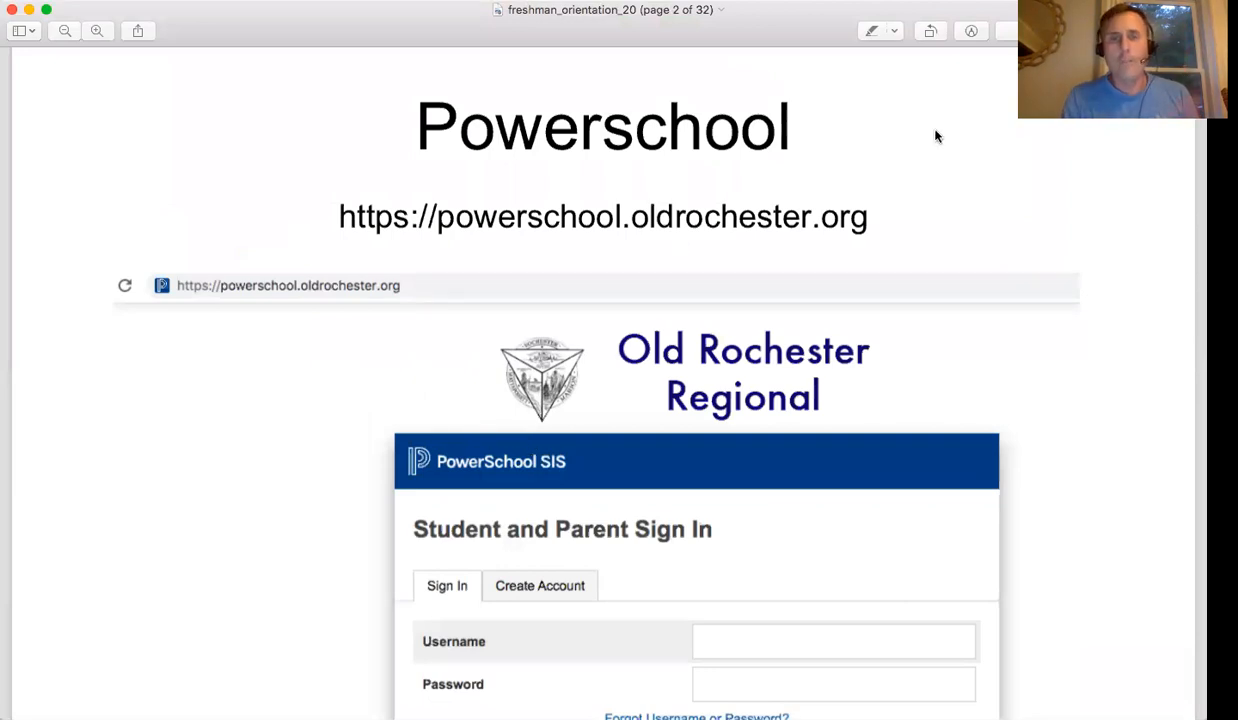
mouse_move(596, 505)
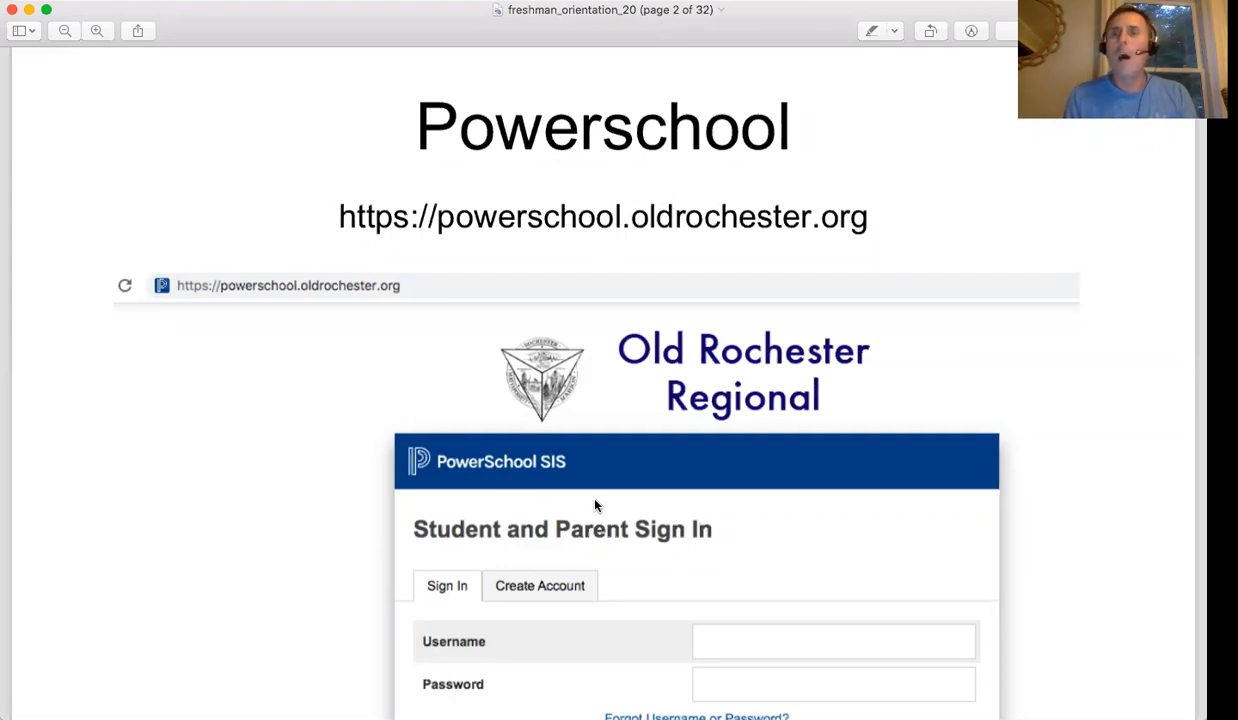
mouse_move(575, 442)
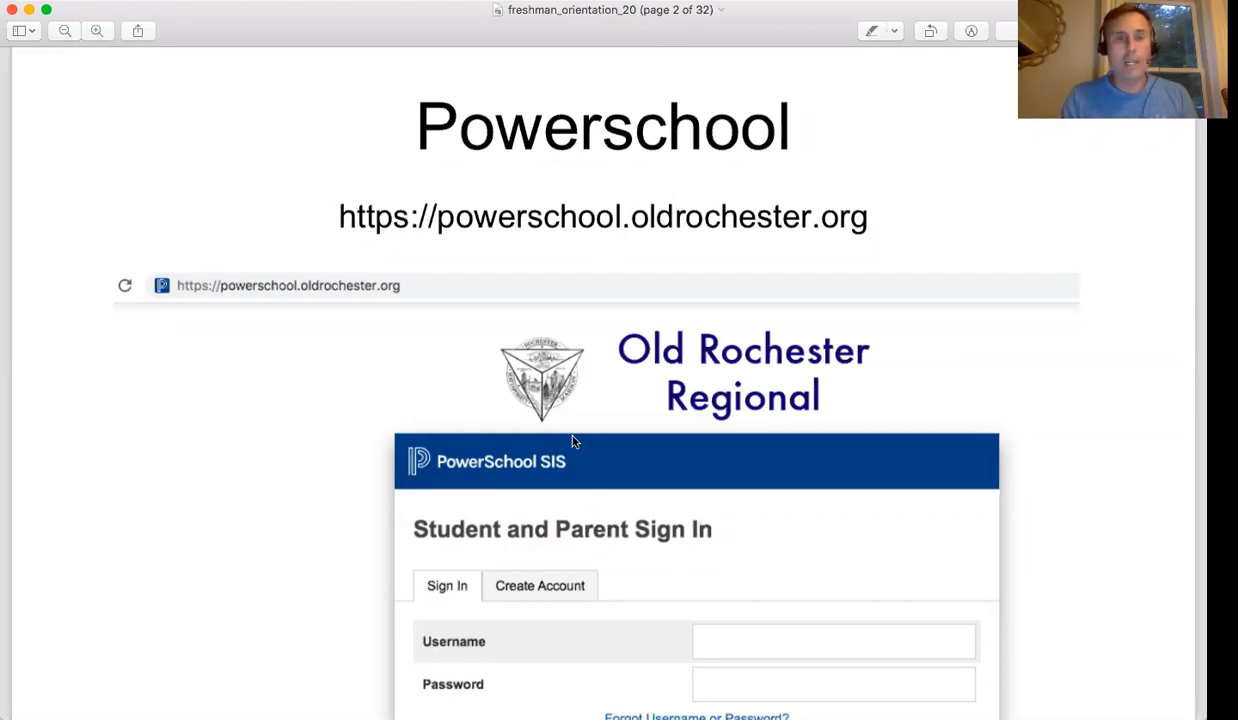
scroll(down, 3)
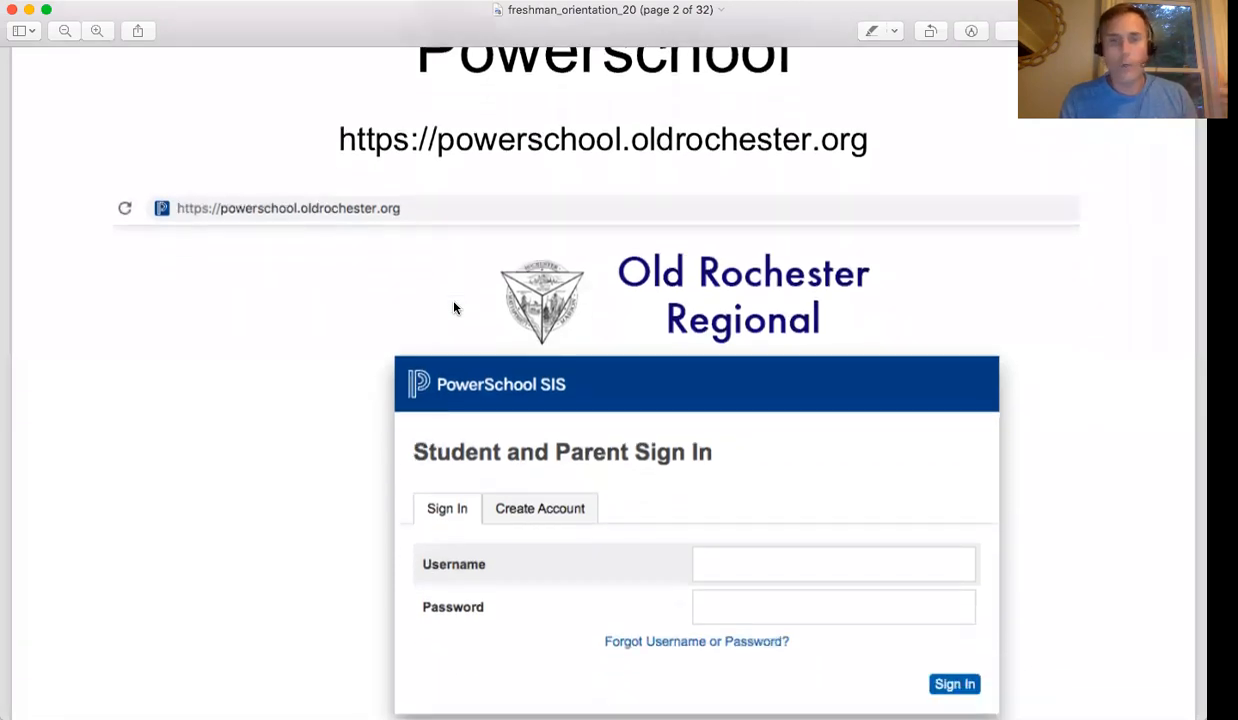
scroll(down, 3)
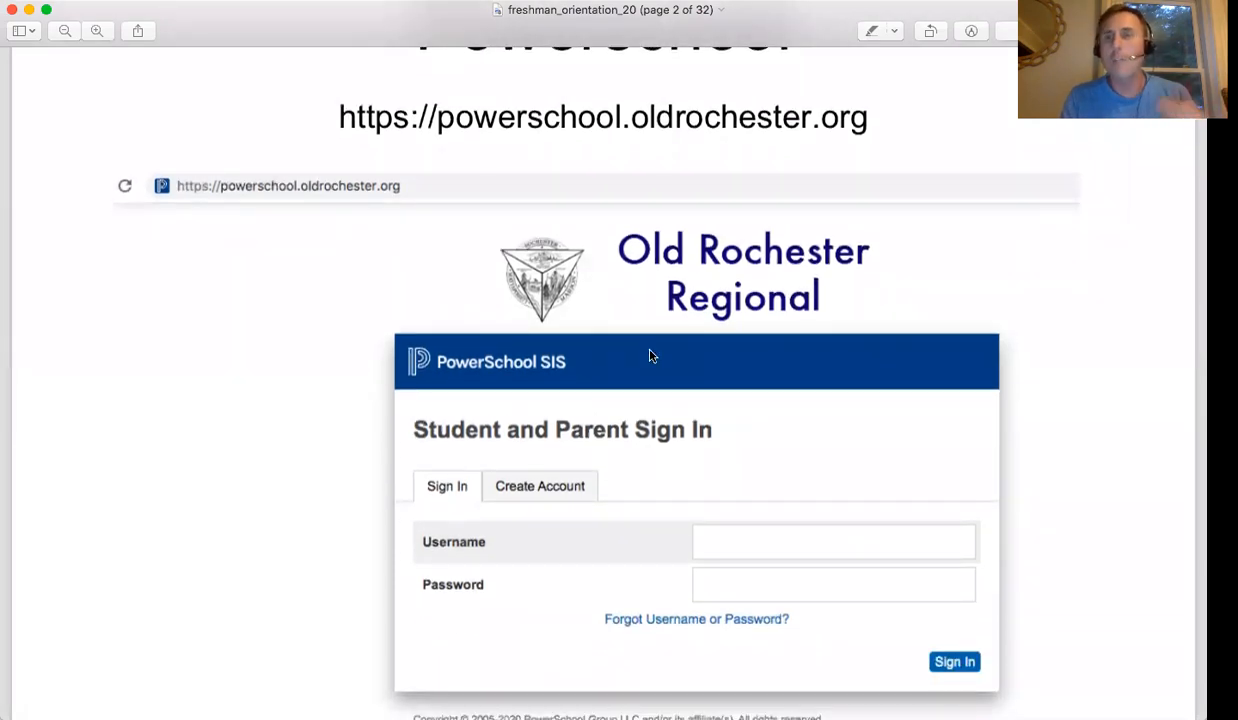
scroll(up, 3)
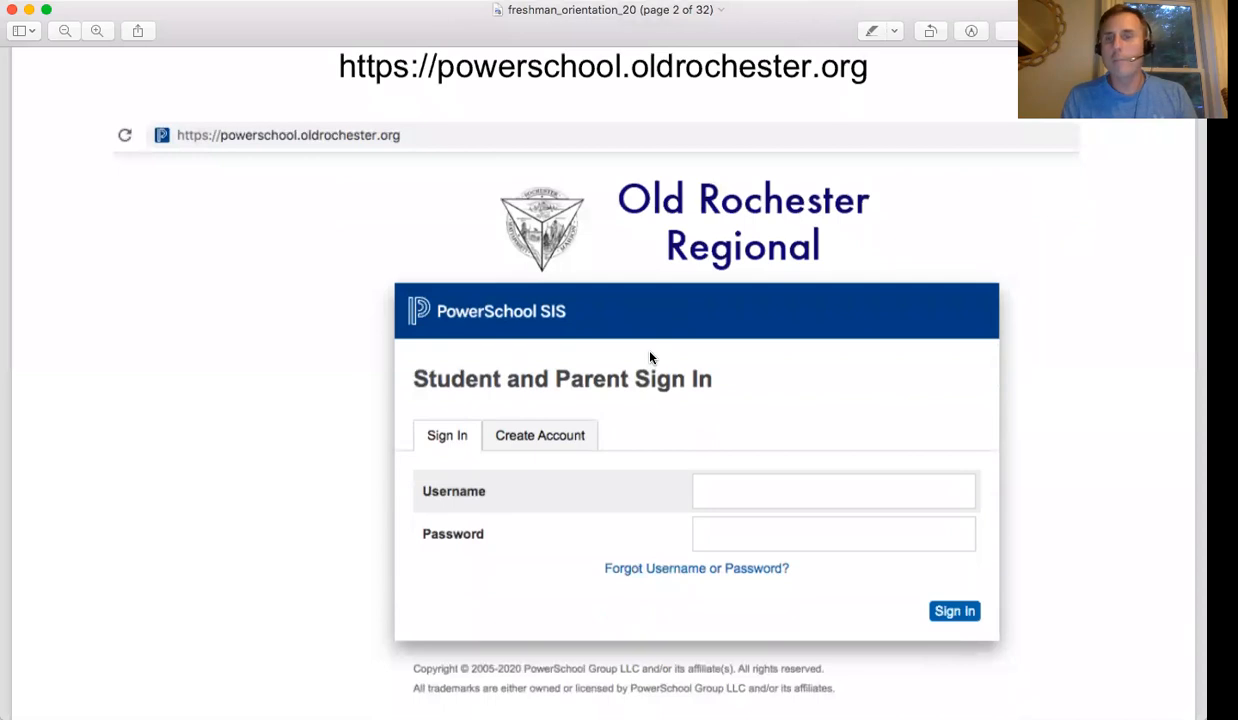
scroll(up, 3)
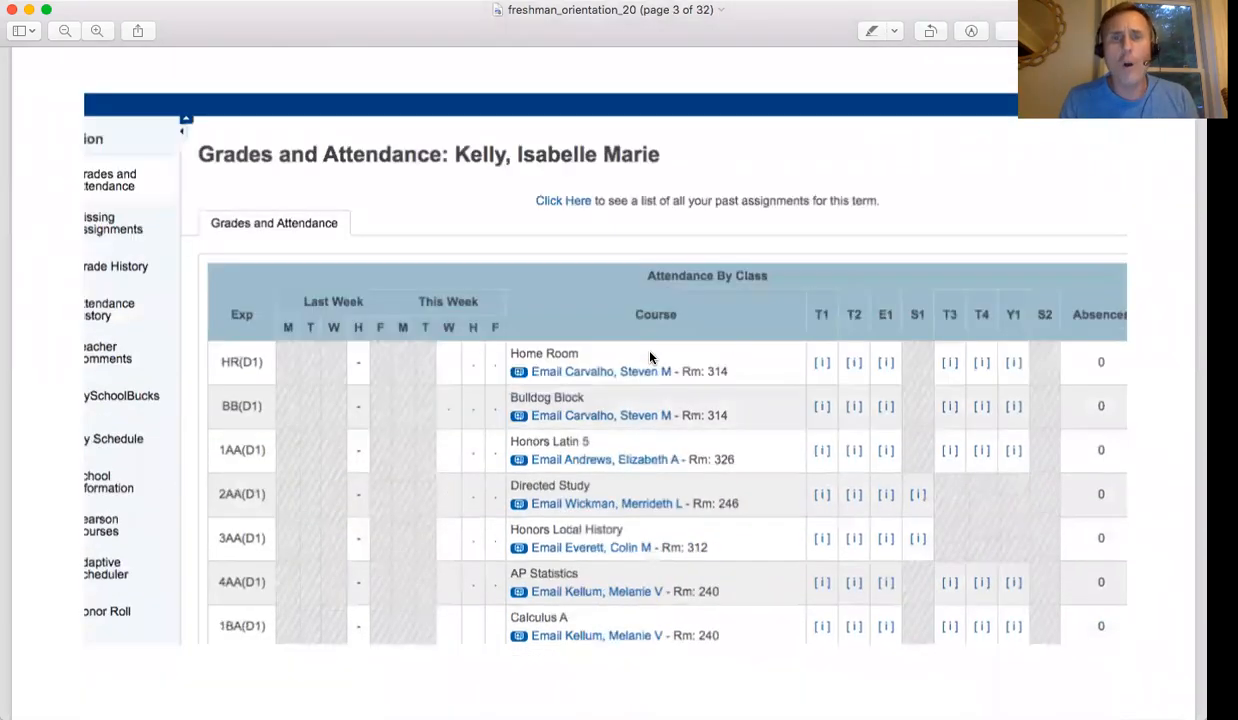
Scroll within page 3's attendance-by-class table of courses, teachers, rooms and absences
scroll(up, 3)
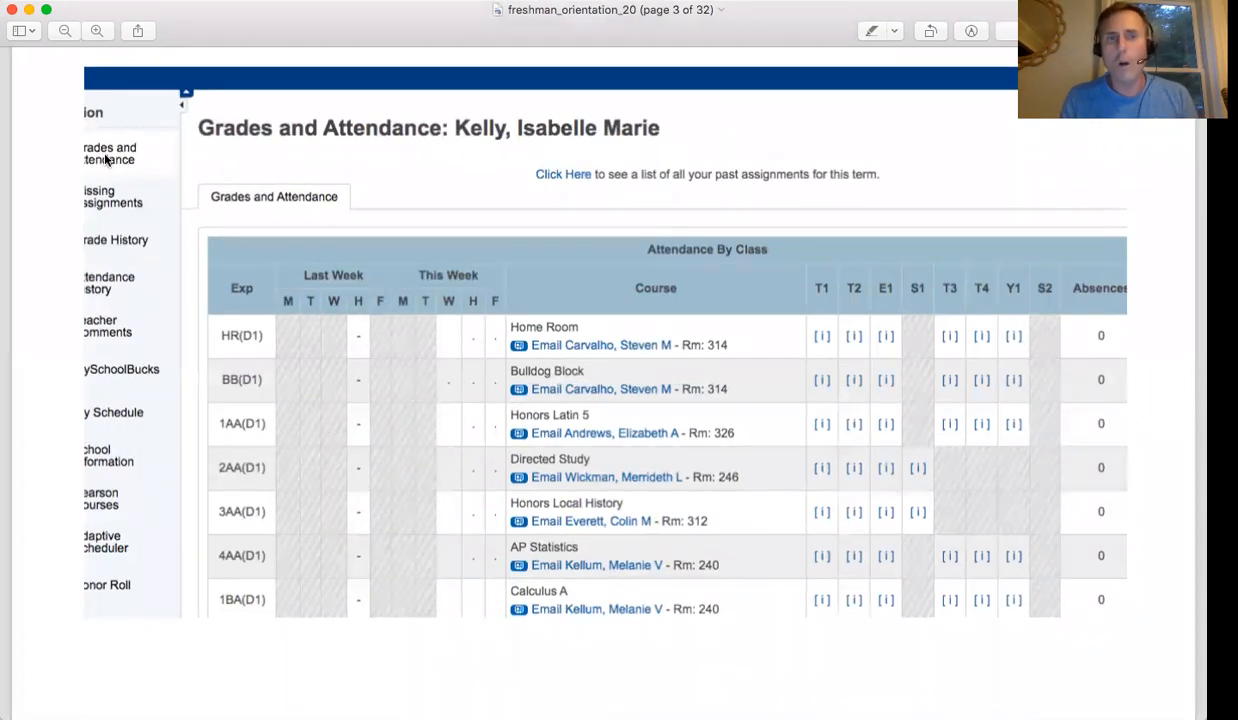
mouse_move(570, 250)
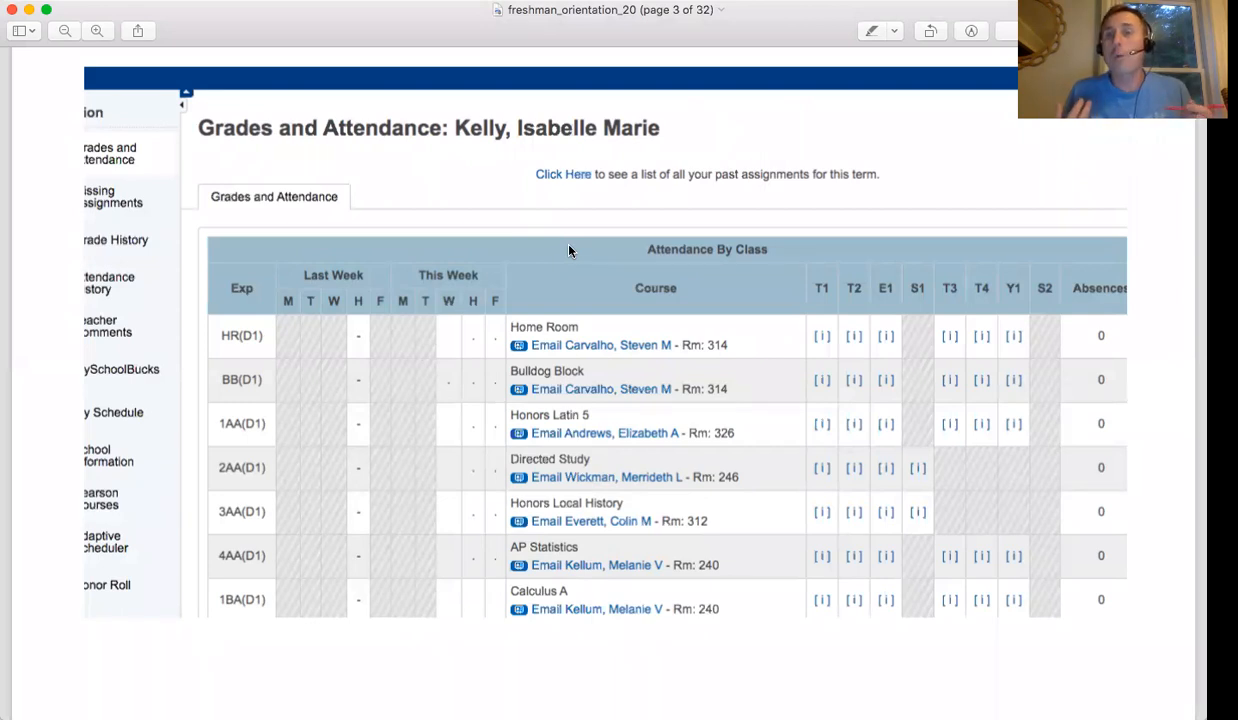
mouse_move(642, 347)
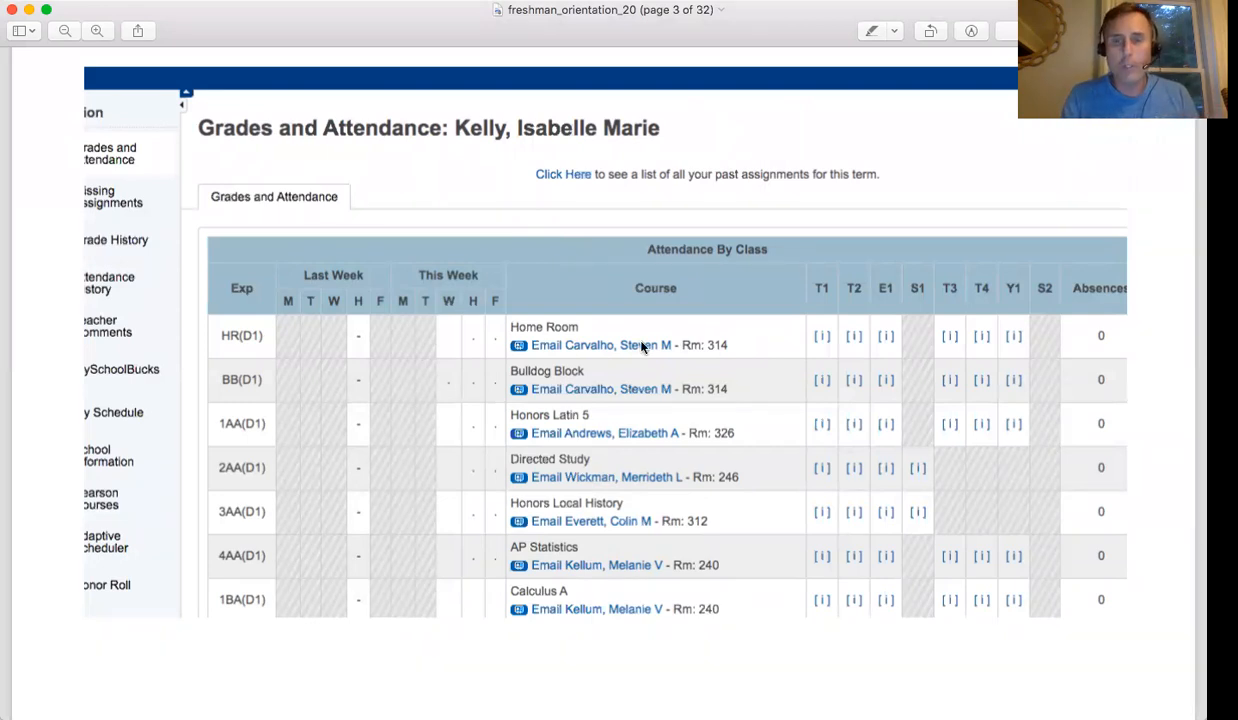
scroll(up, 3)
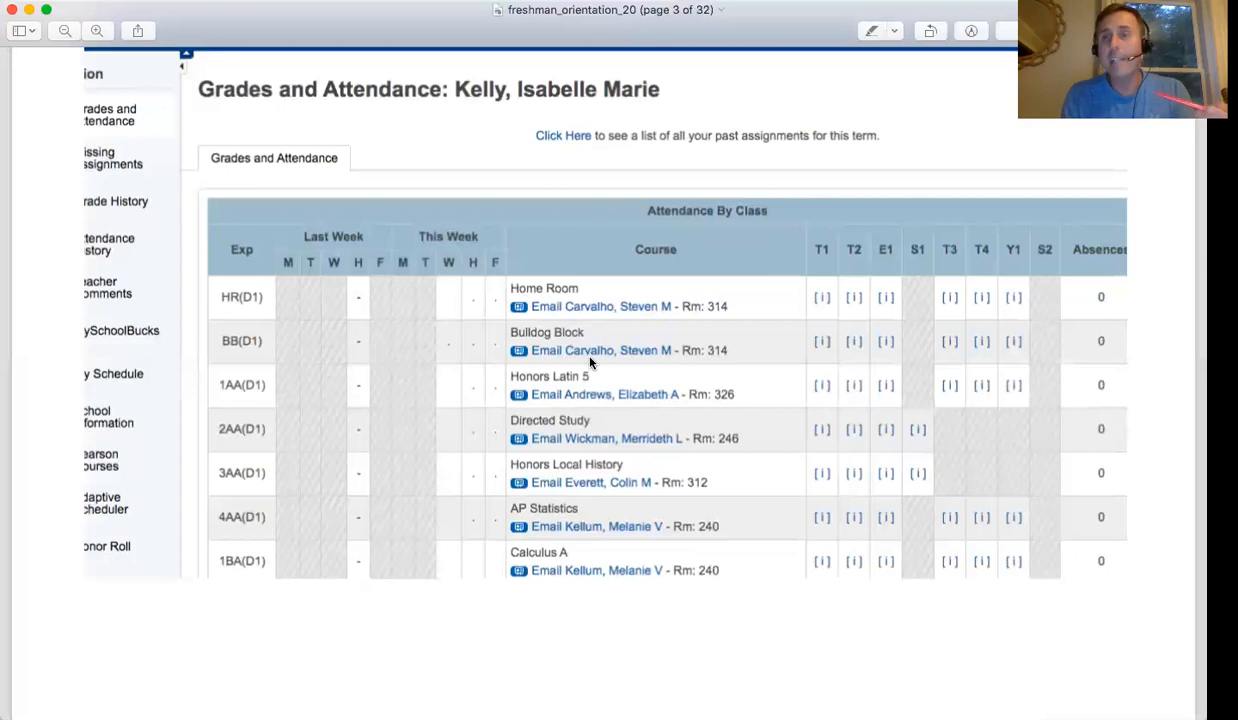
mouse_move(750, 307)
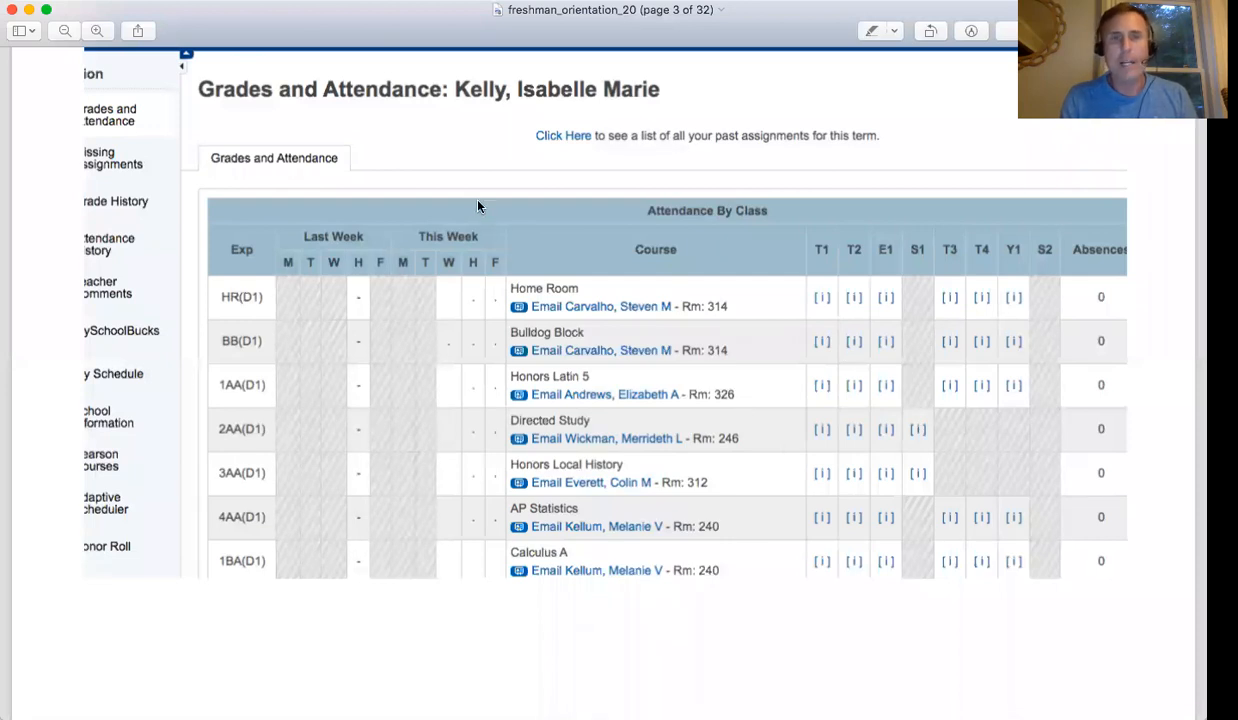
mouse_move(484, 370)
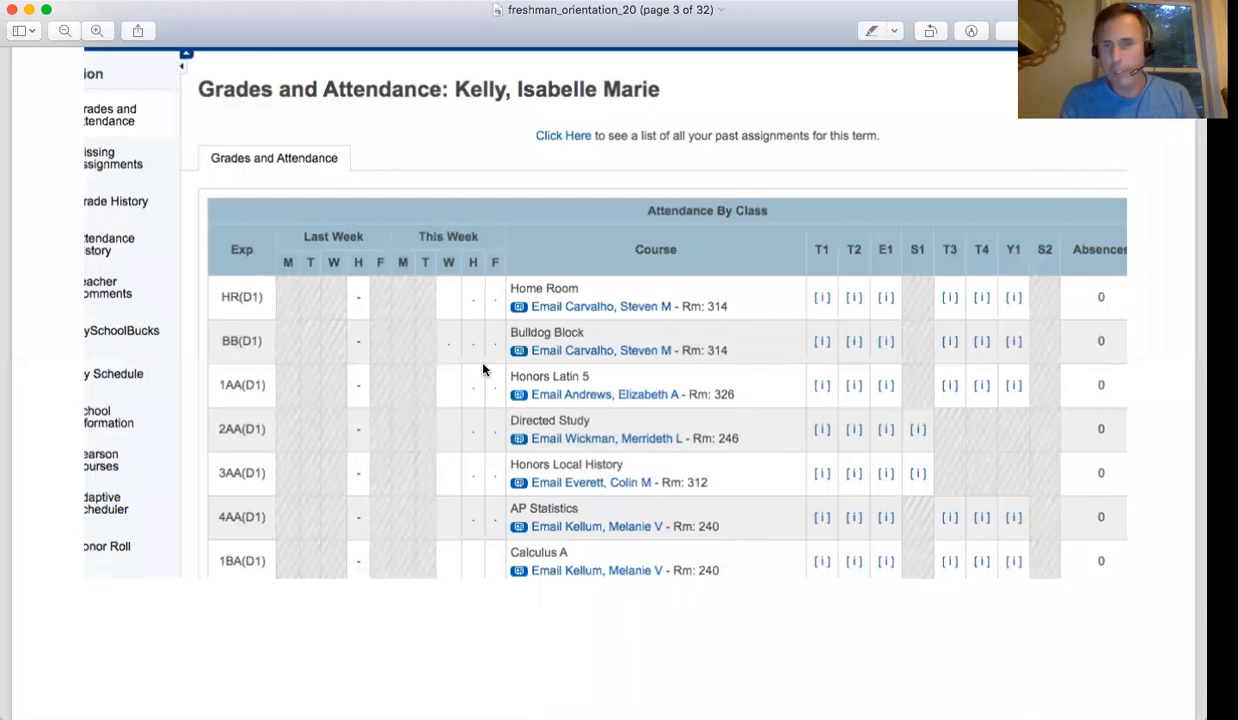
mouse_move(210, 480)
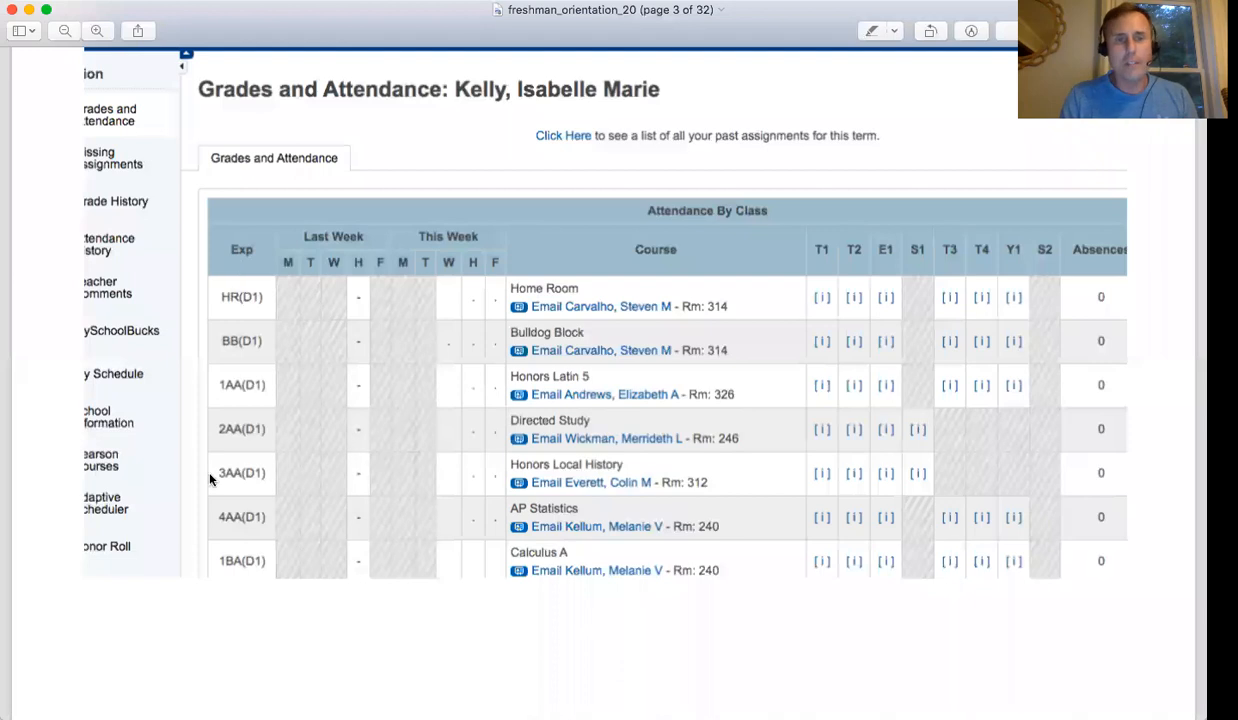
mouse_move(248, 267)
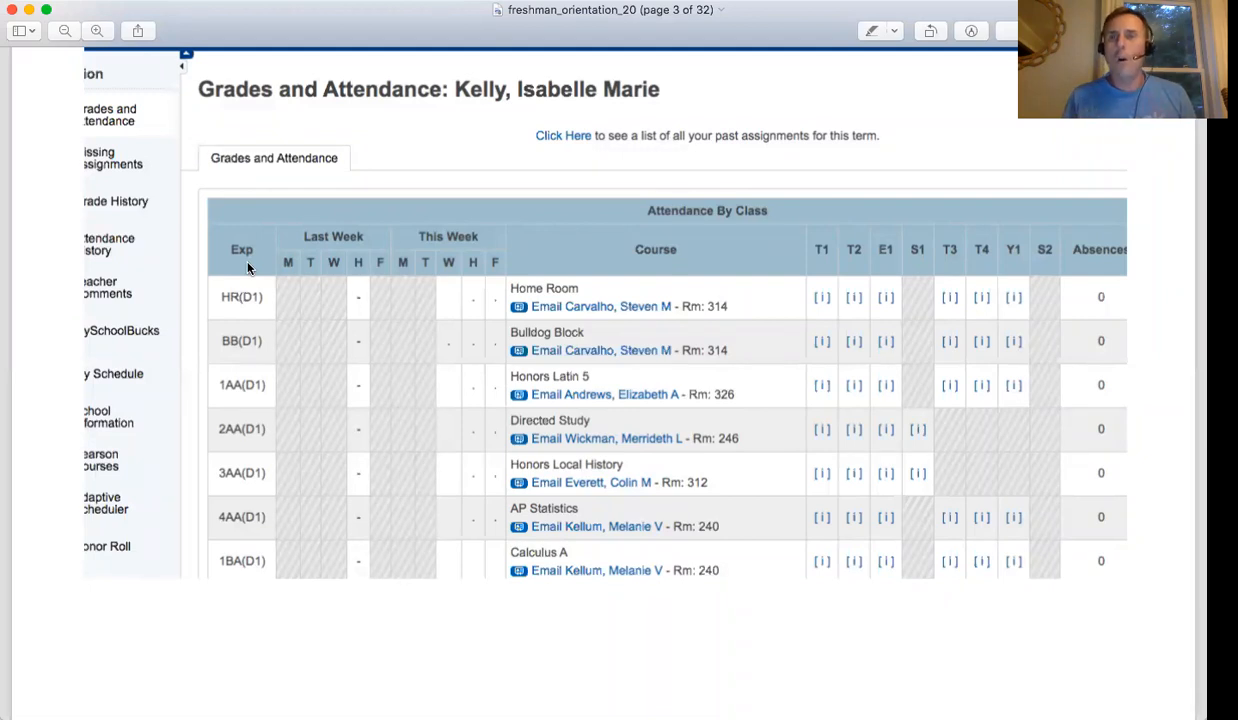
mouse_move(207, 427)
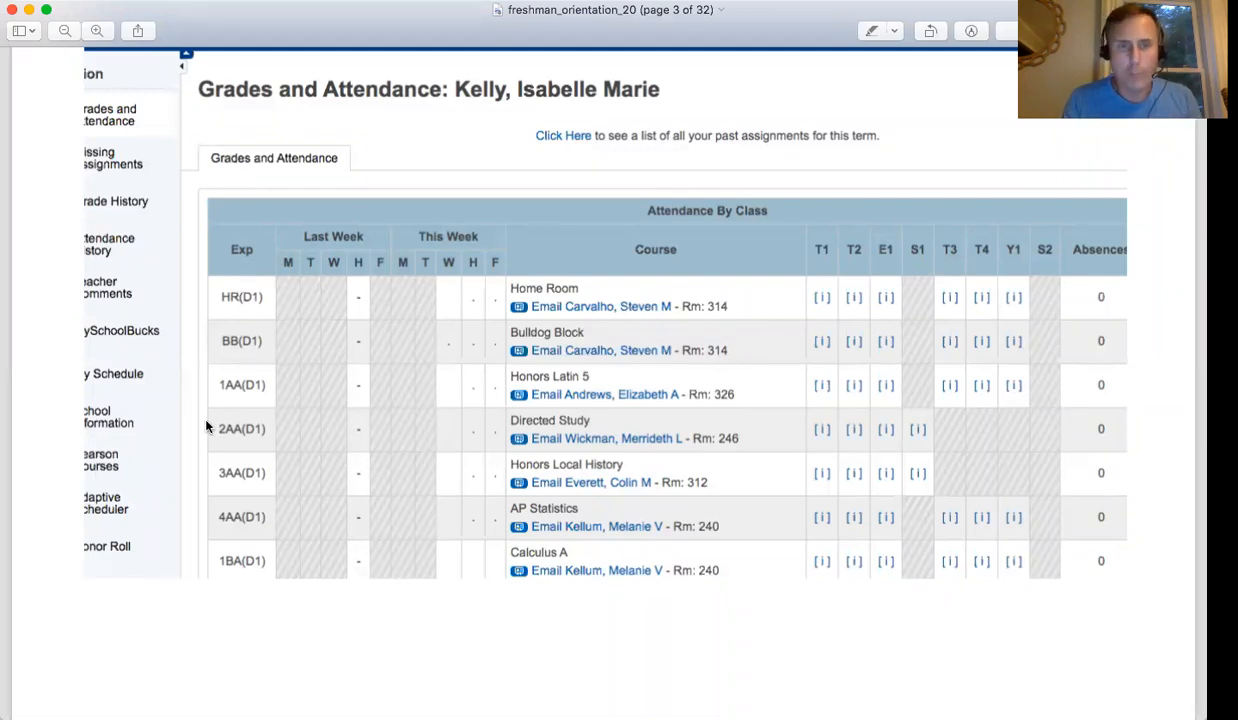
mouse_move(285, 397)
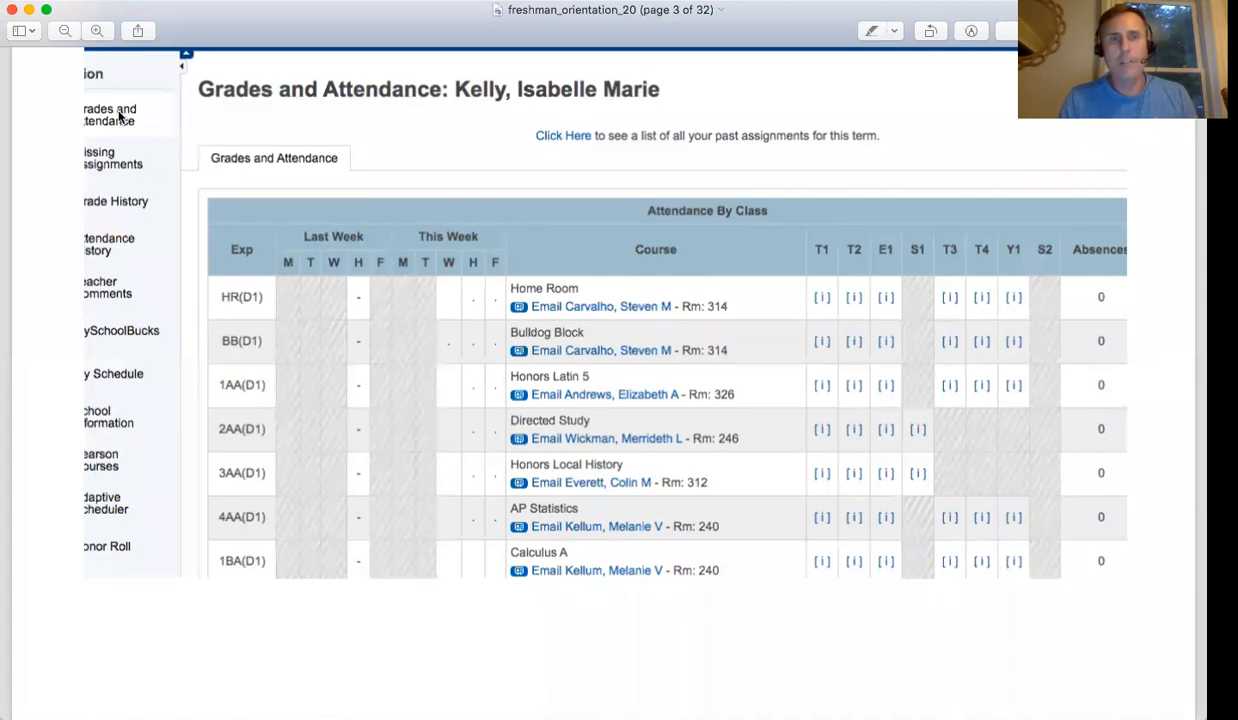
mouse_move(354, 196)
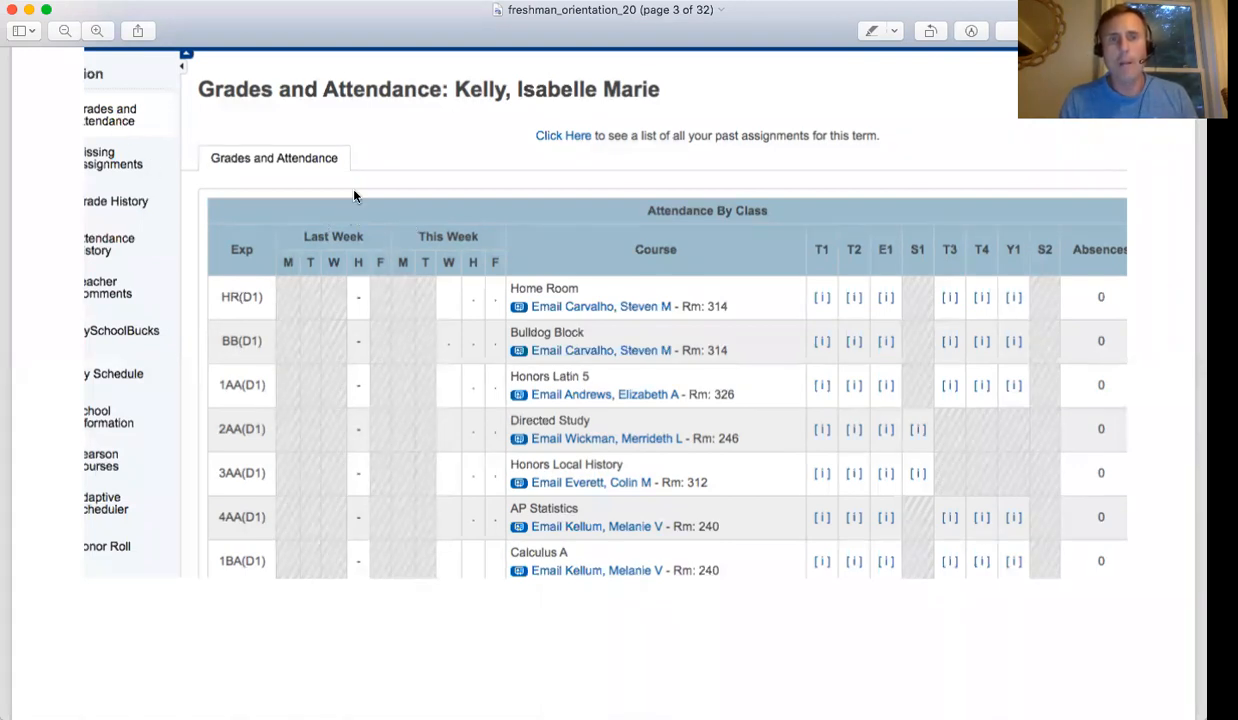
mouse_move(418, 175)
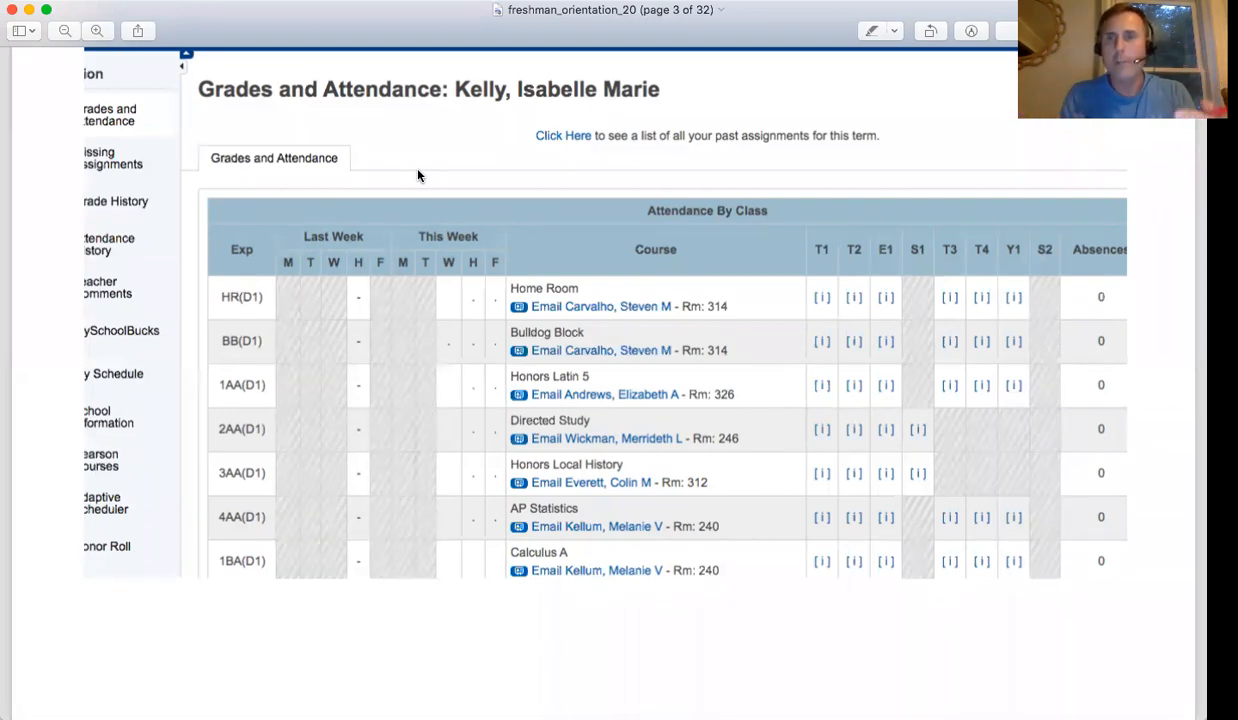
mouse_move(748, 354)
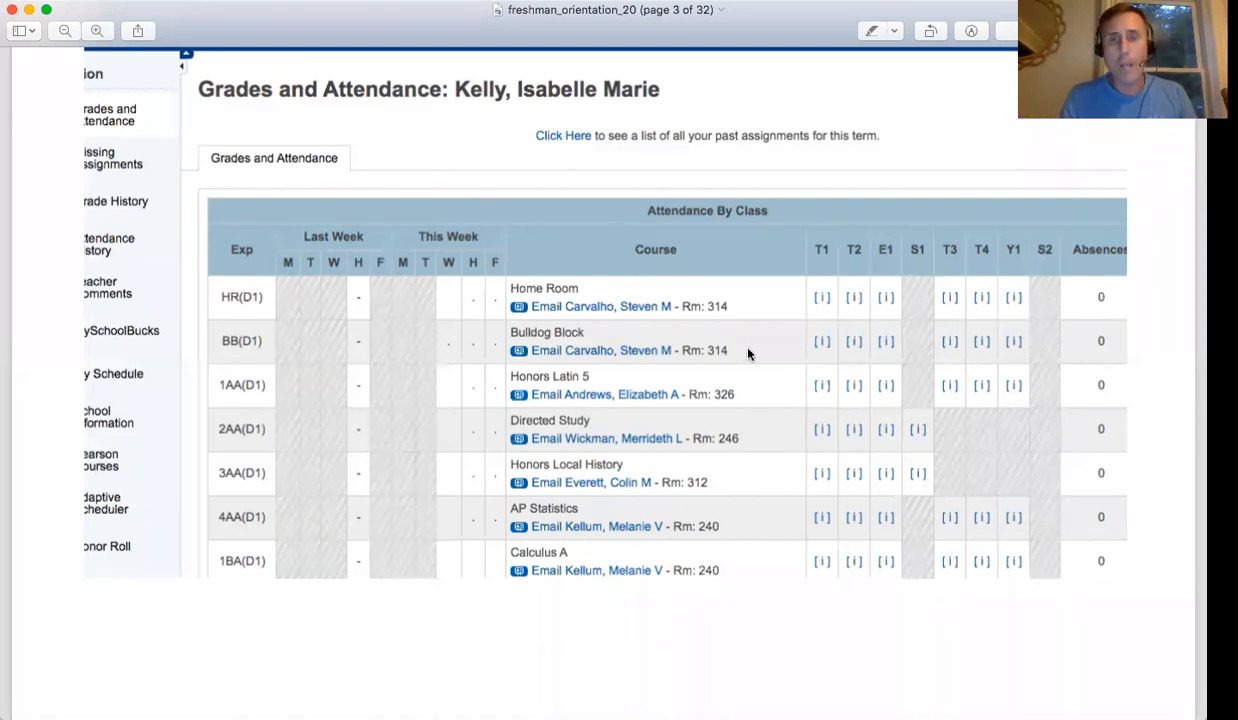
mouse_move(577, 243)
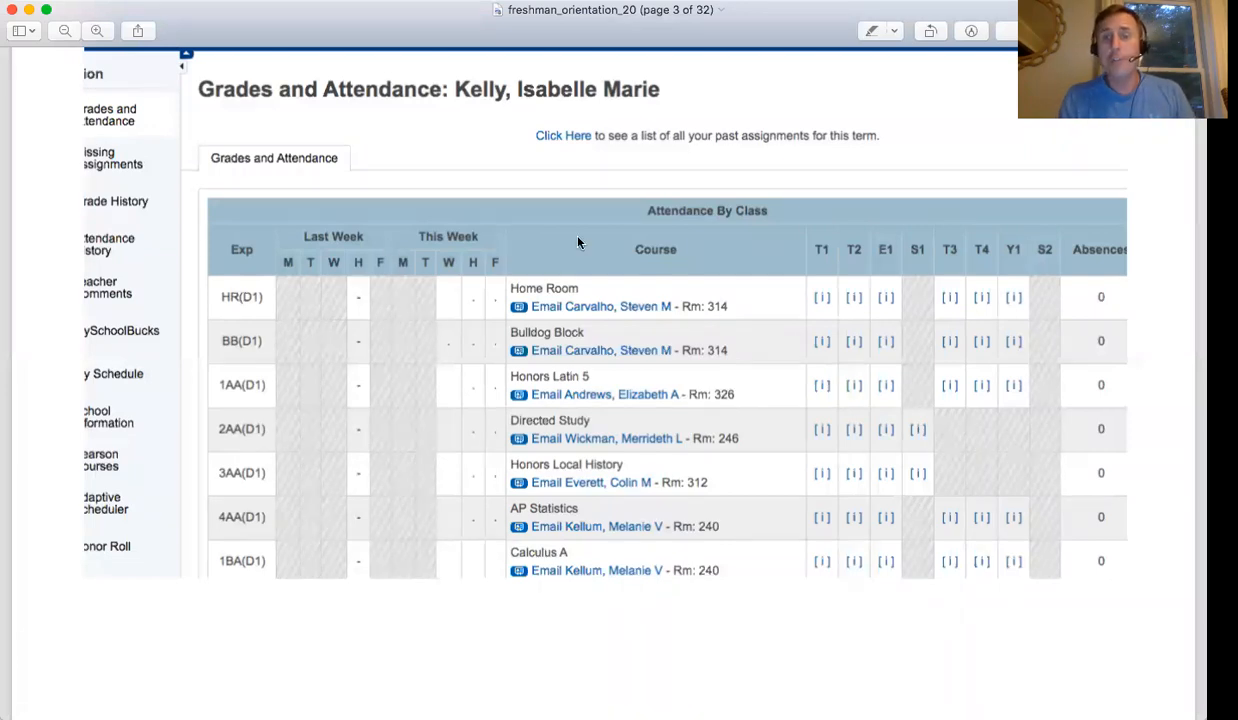
mouse_move(585, 152)
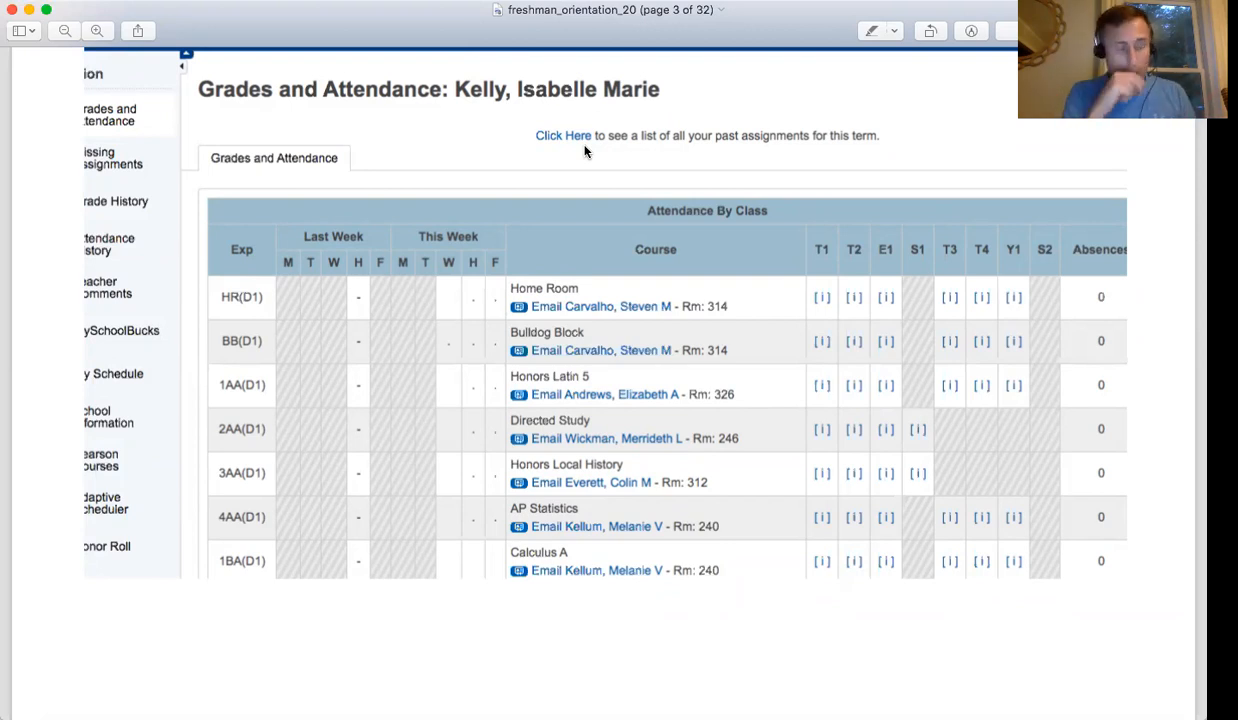
scroll(down, 3)
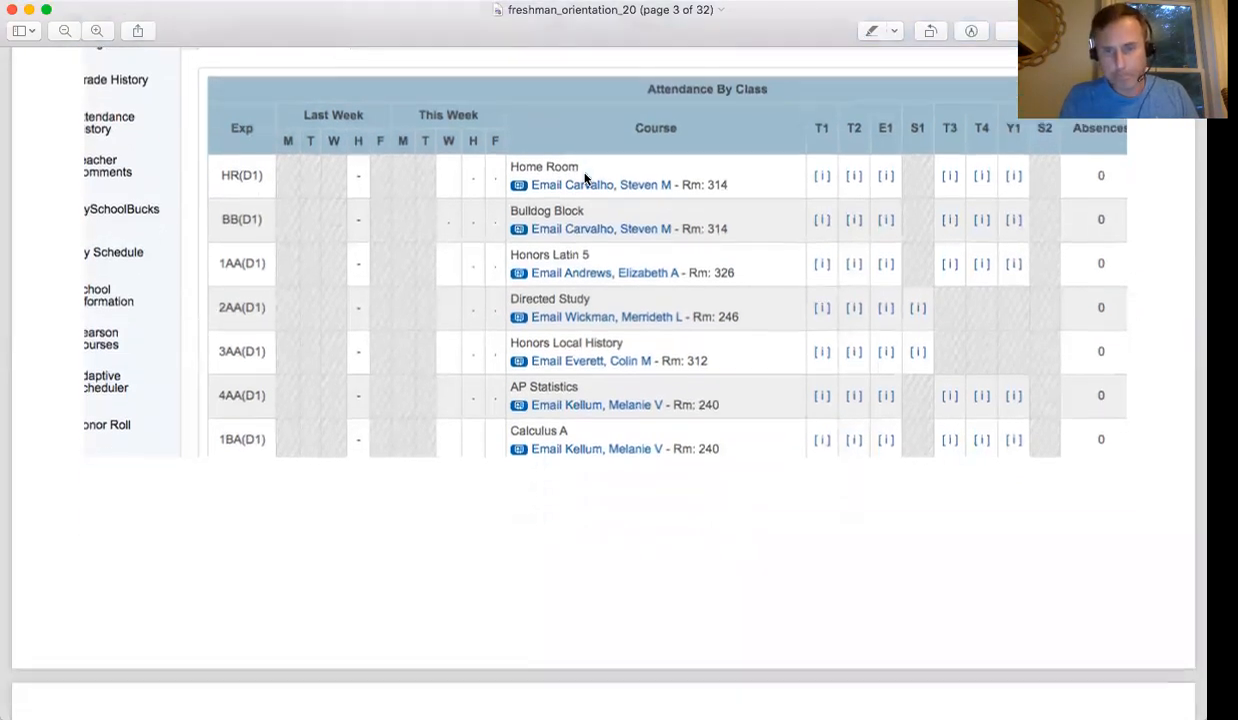
scroll(up, 3)
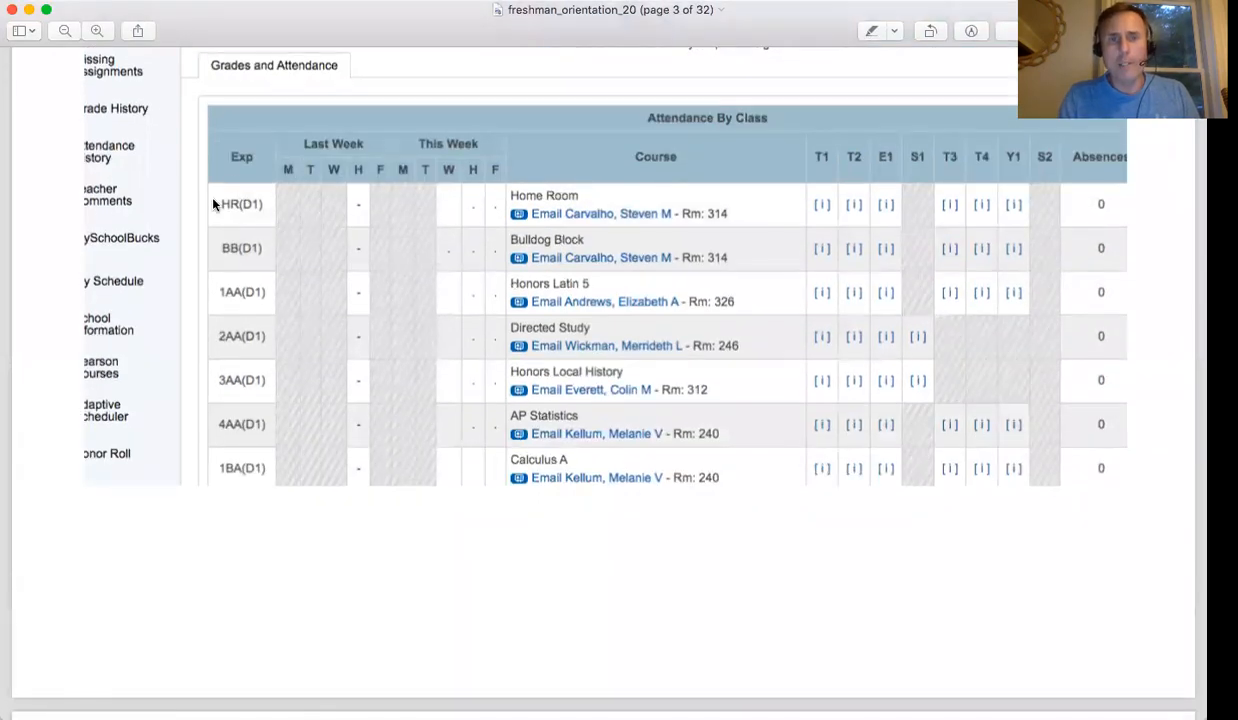
mouse_move(428, 341)
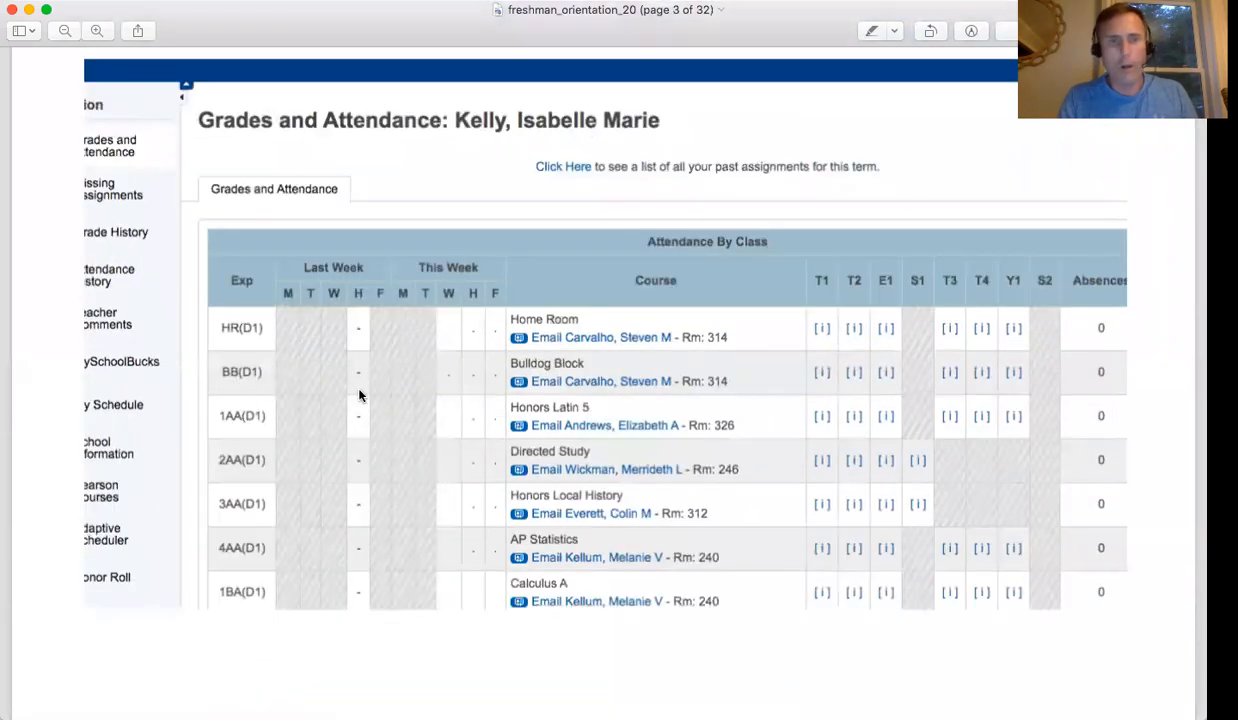
key(right)
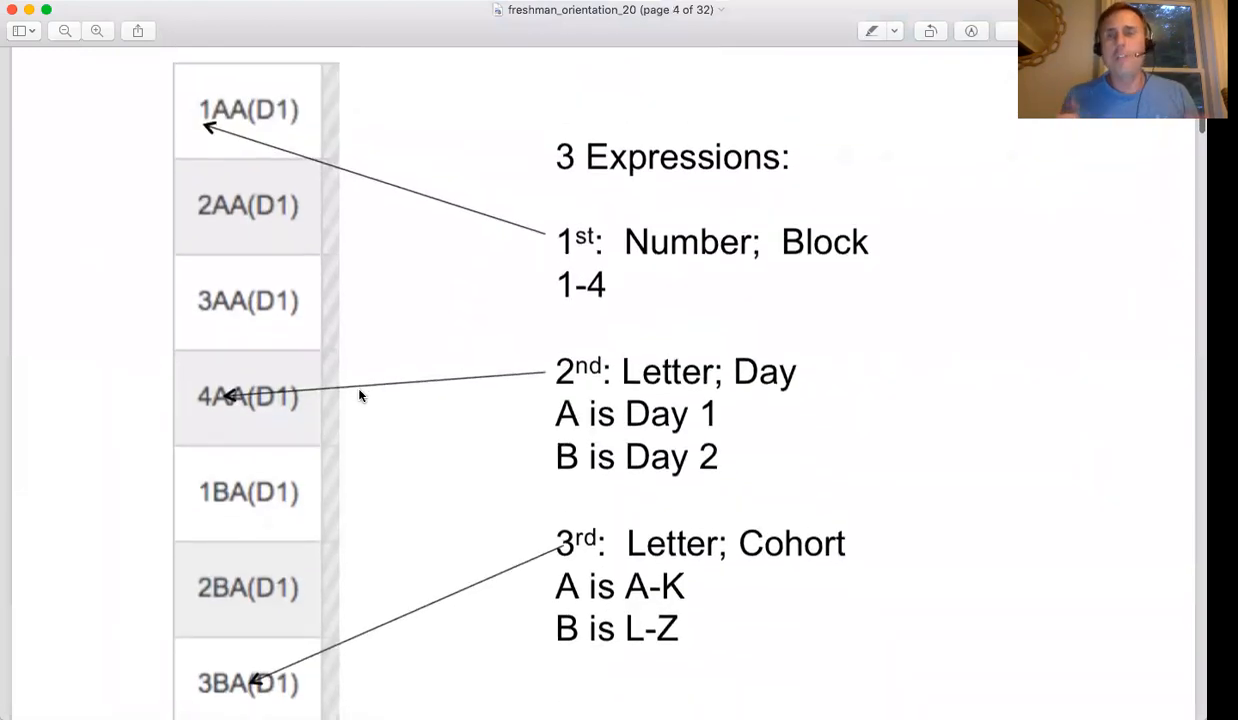
mouse_move(283, 100)
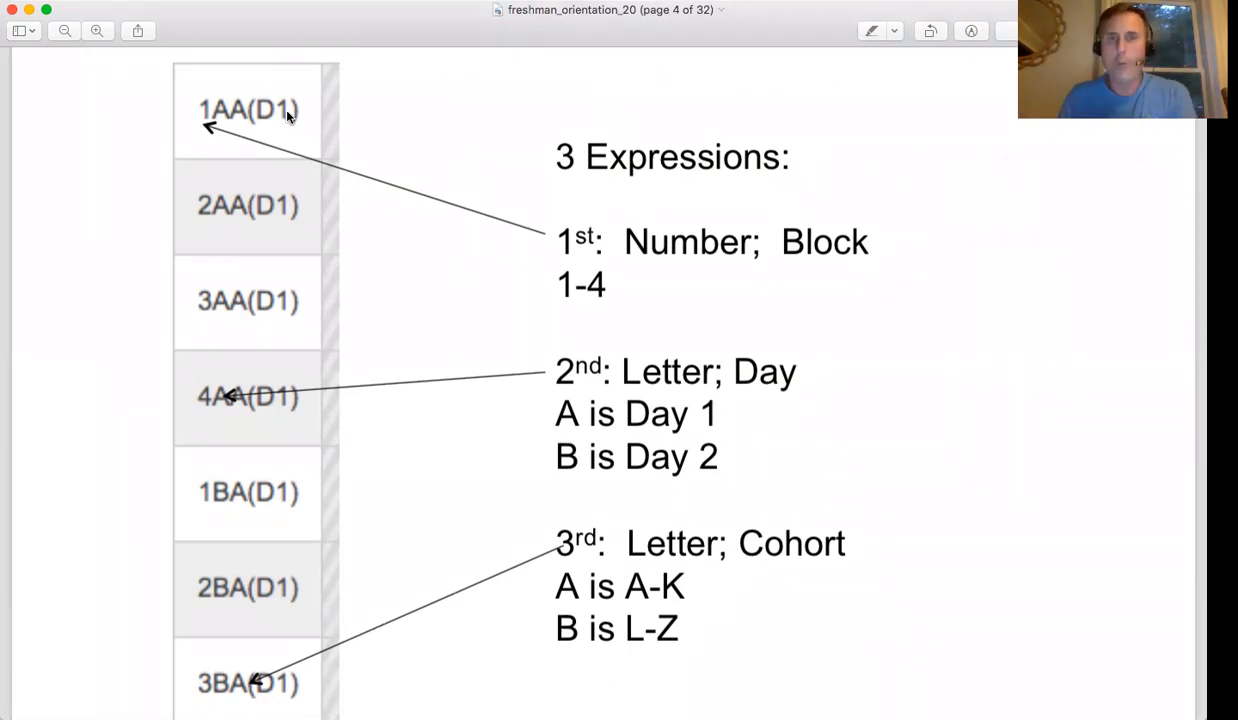
mouse_move(630, 150)
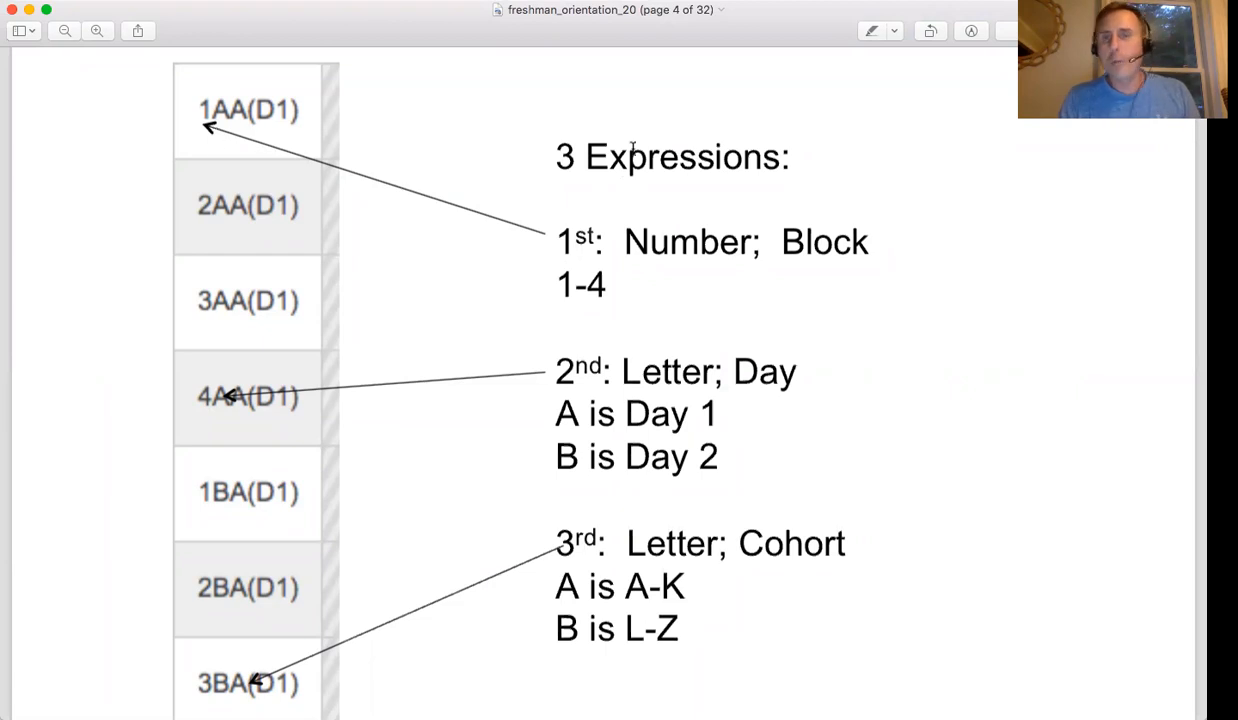
scroll(up, 3)
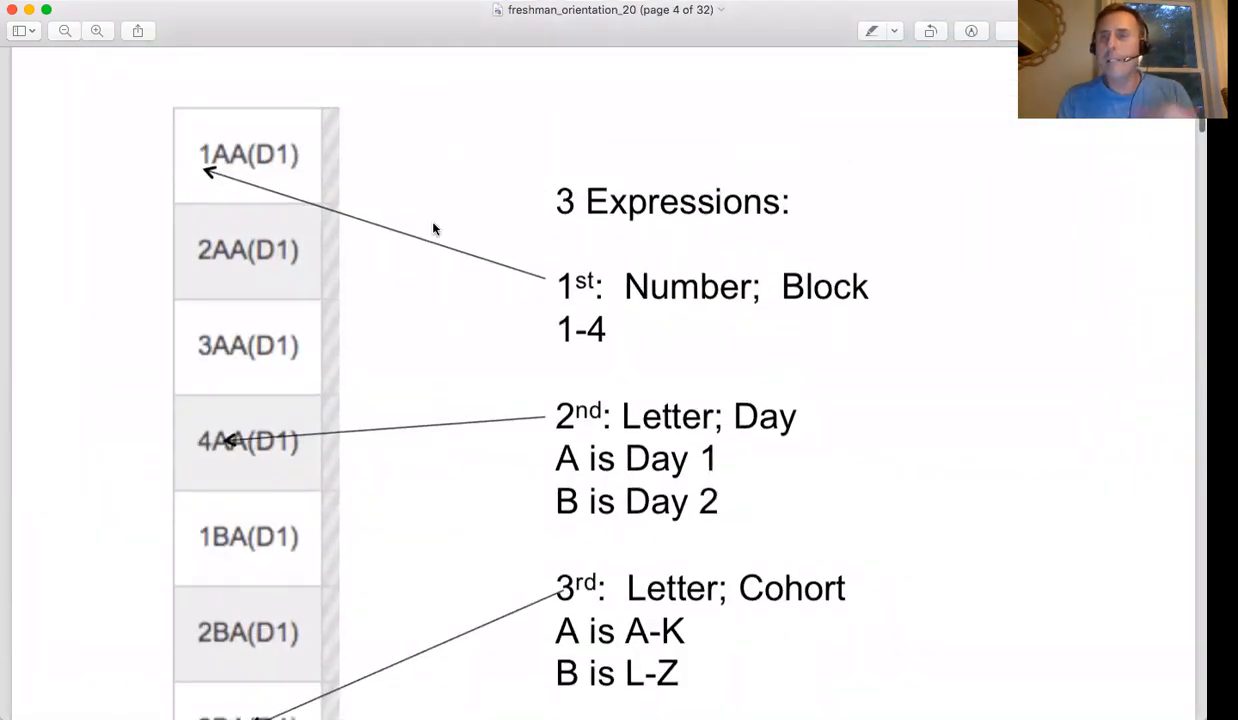
mouse_move(170, 138)
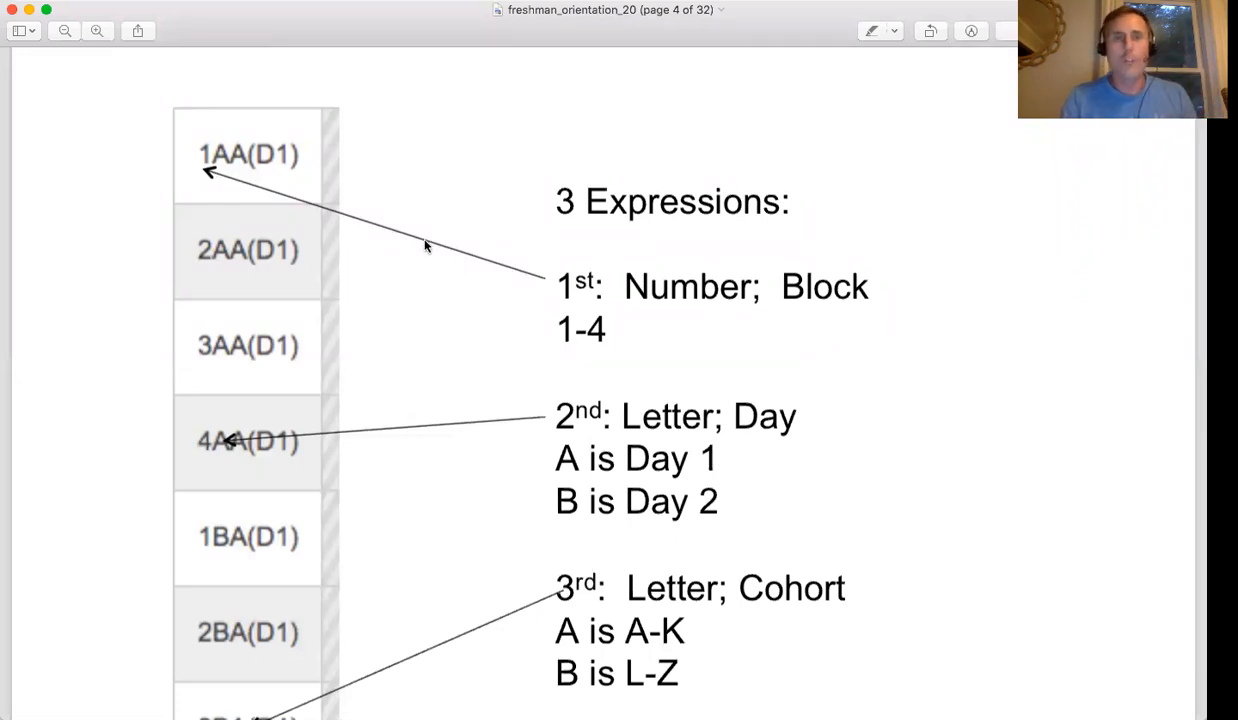
mouse_move(203, 203)
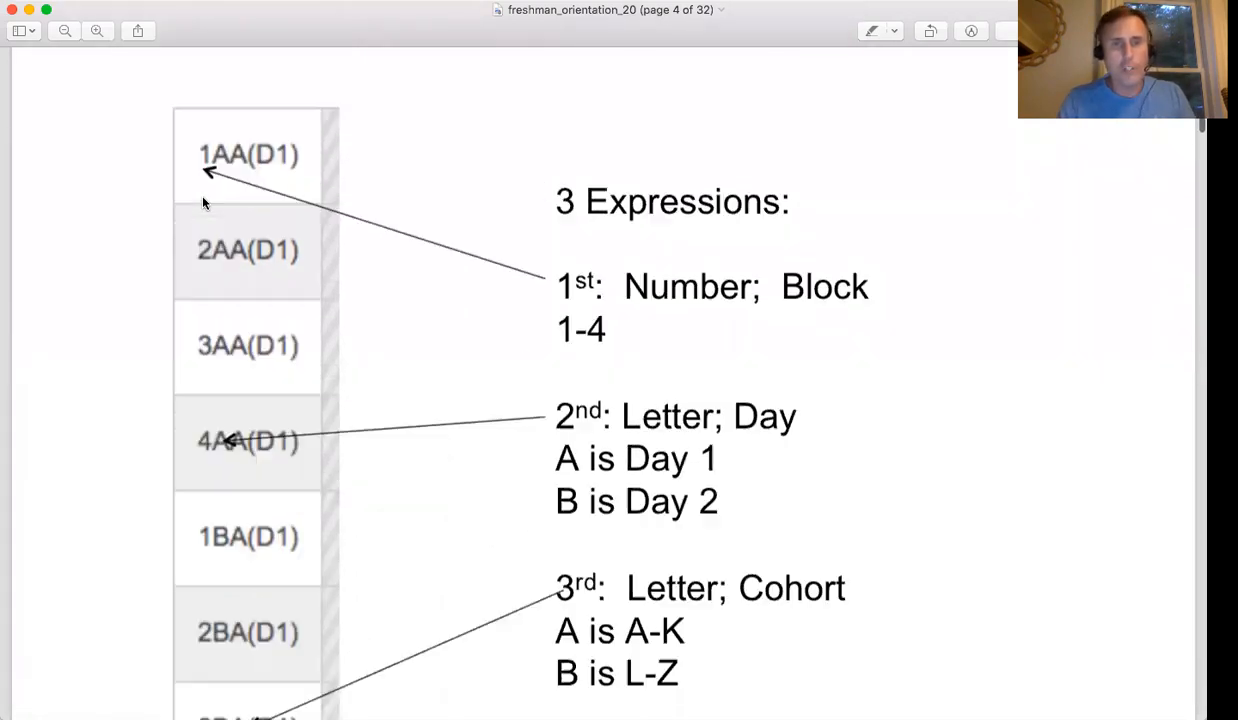
scroll(down, 3)
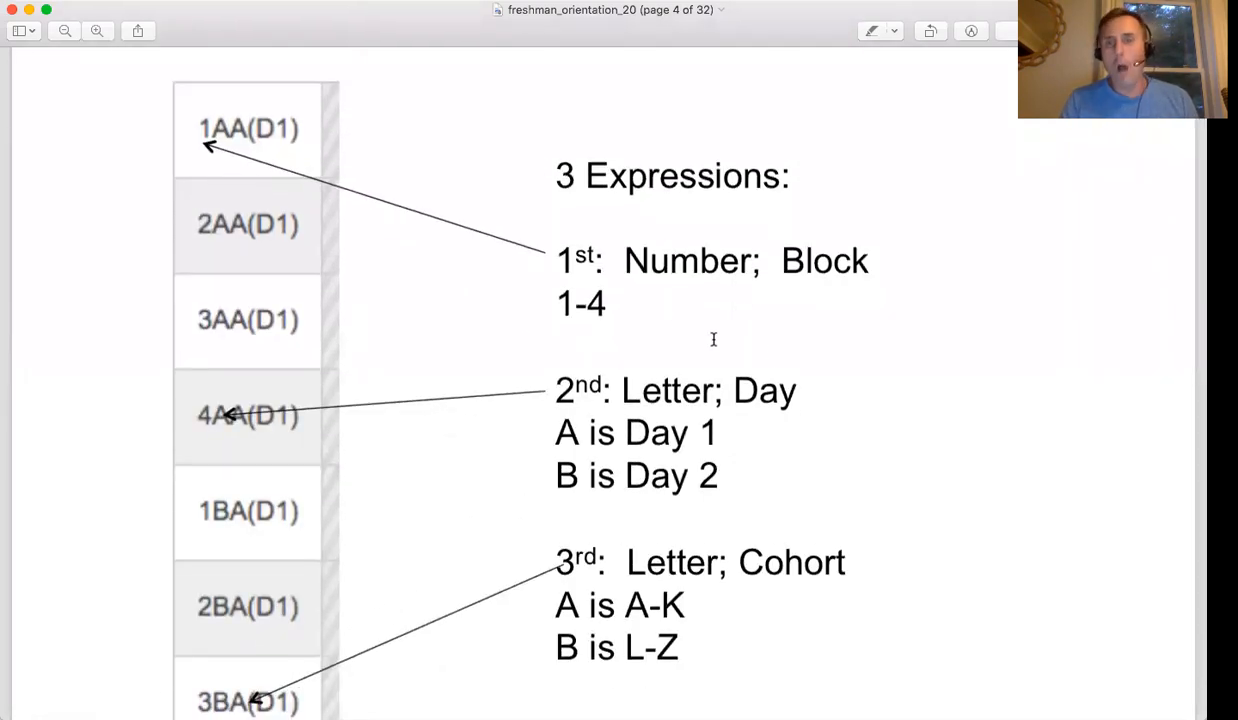
scroll(up, 3)
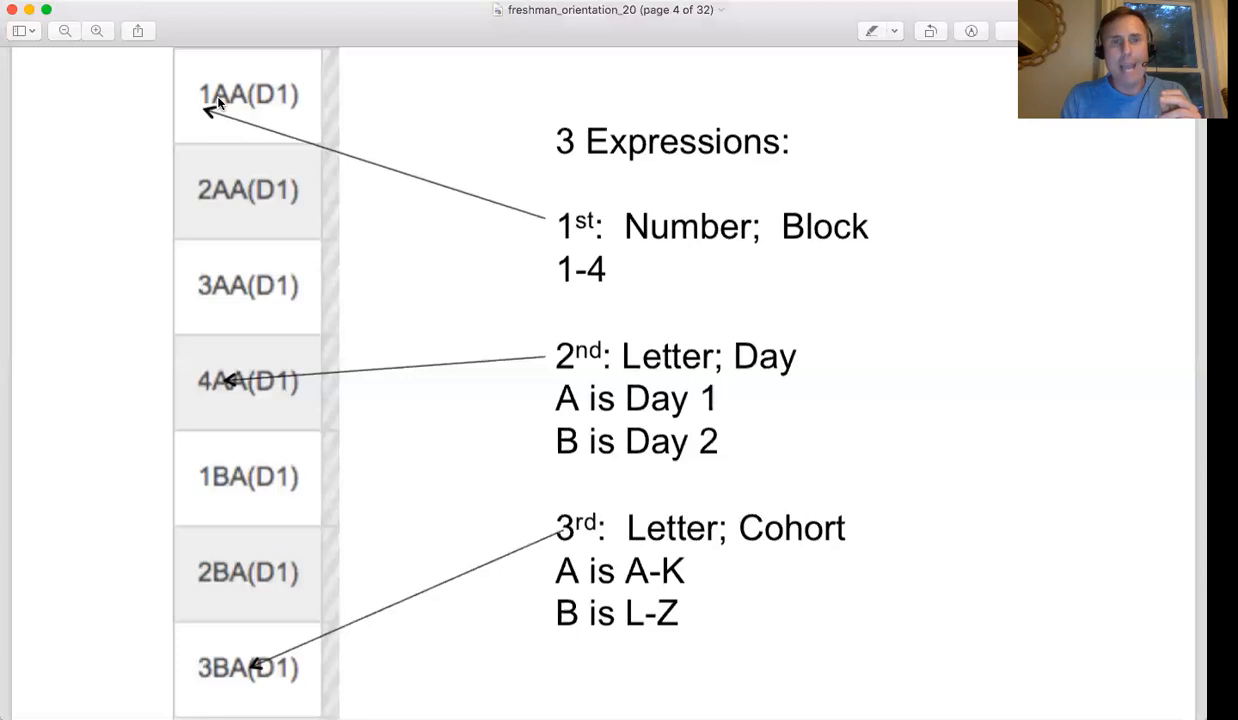
mouse_move(293, 490)
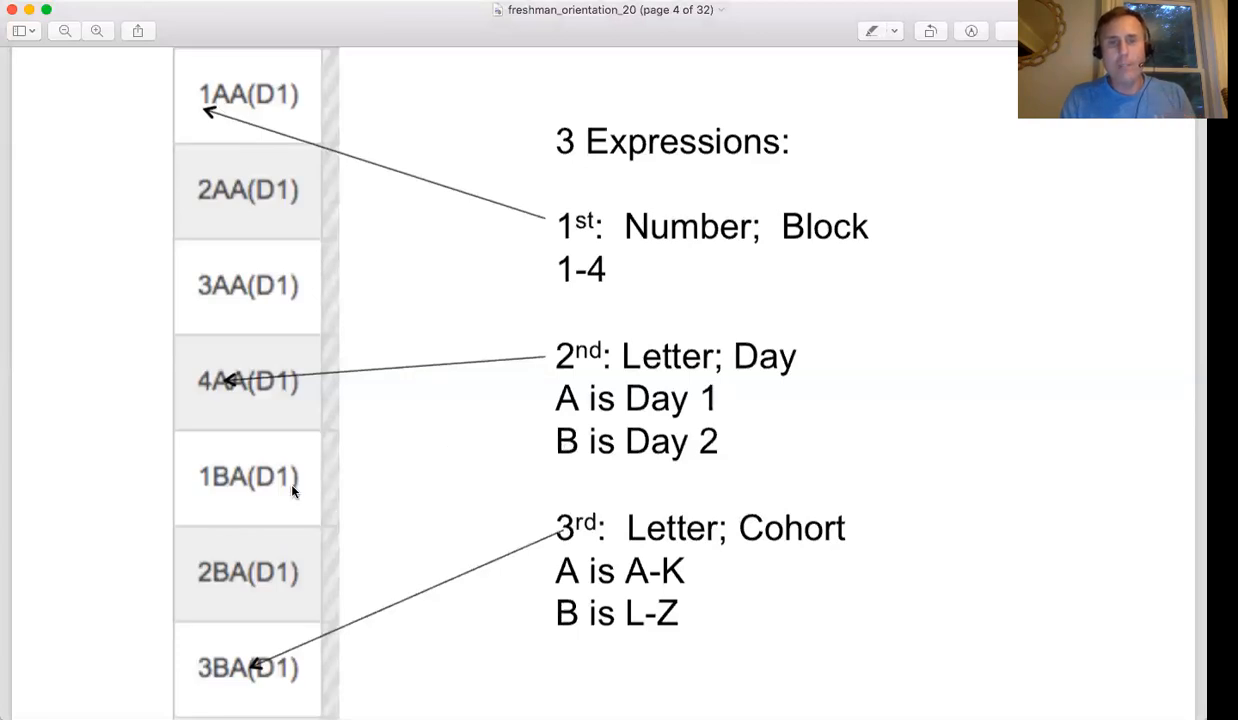
scroll(down, 3)
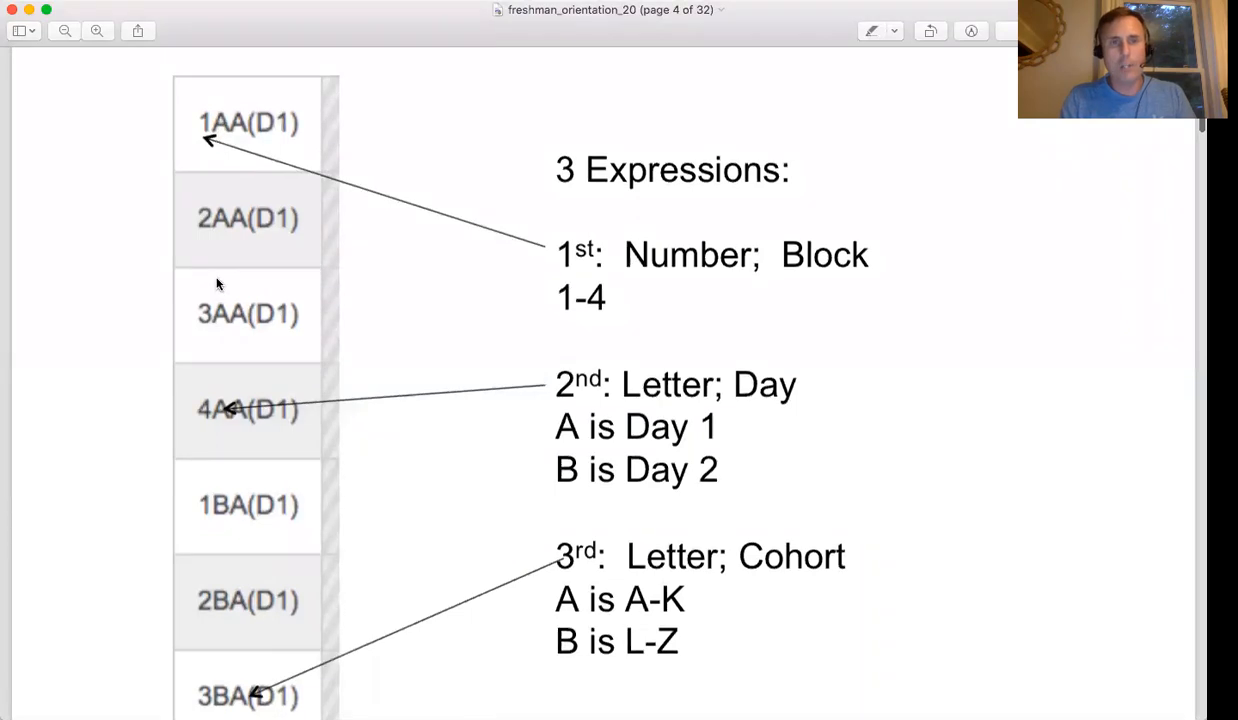
scroll(down, 3)
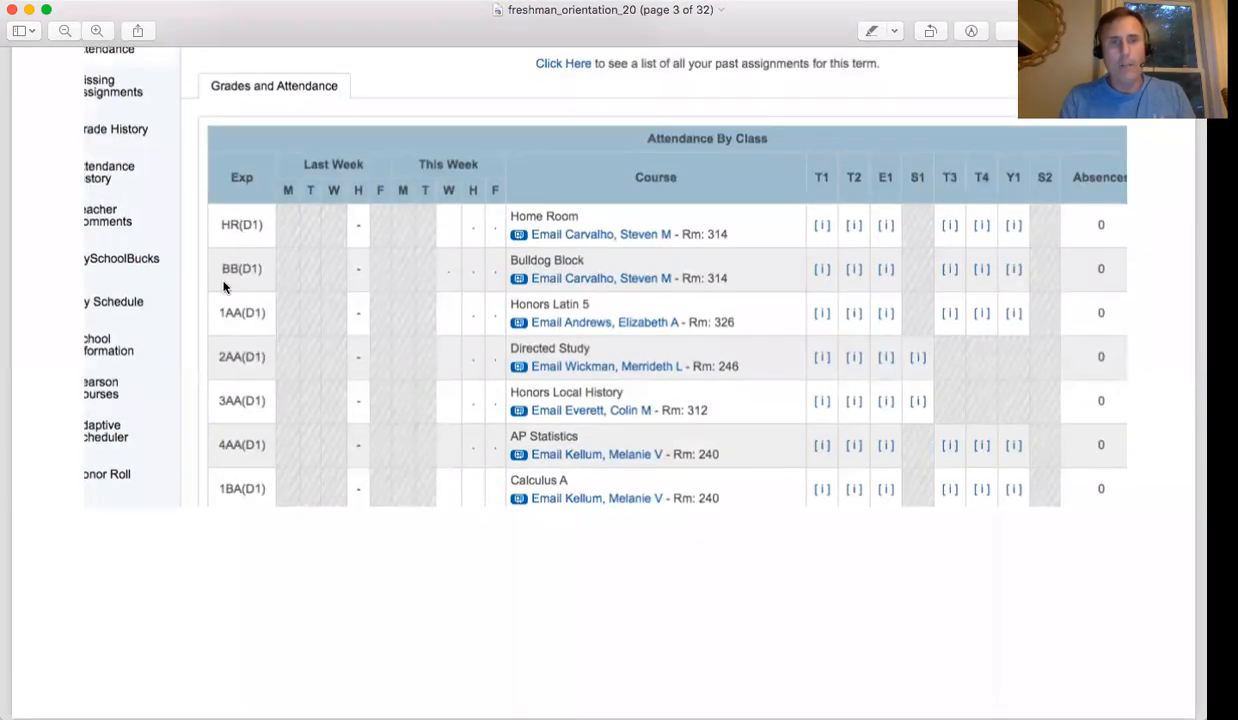
mouse_move(229, 457)
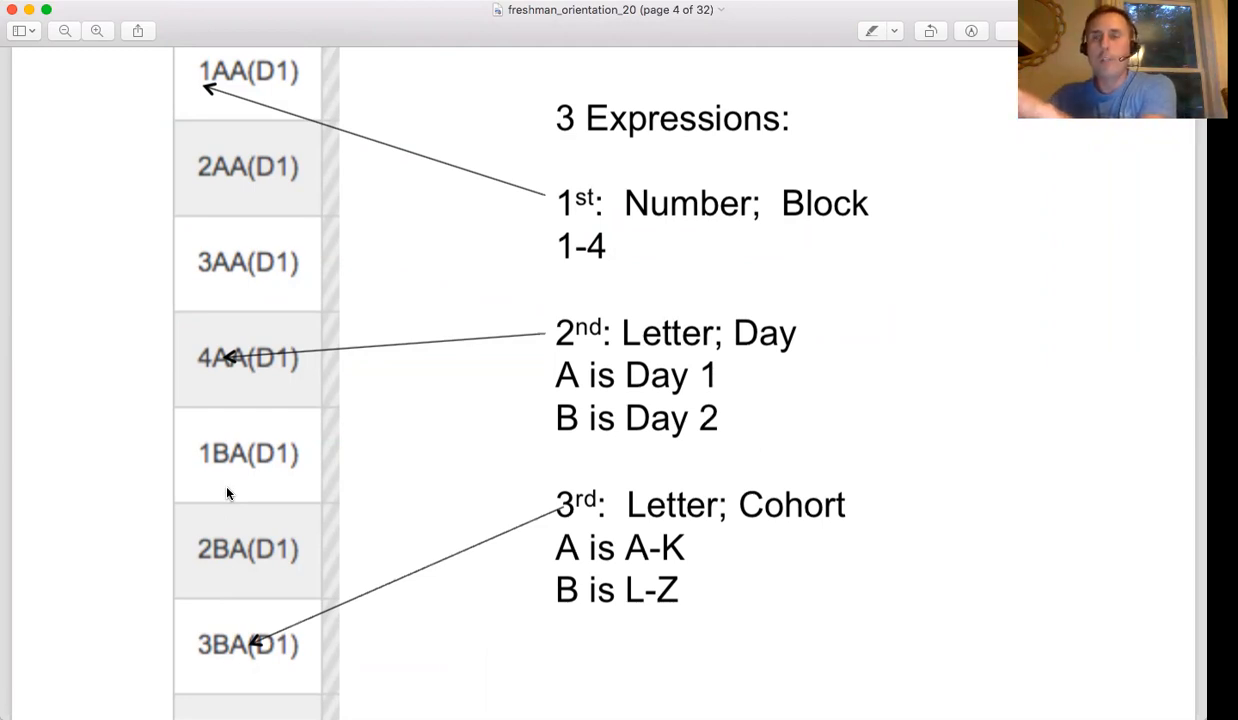
mouse_move(280, 460)
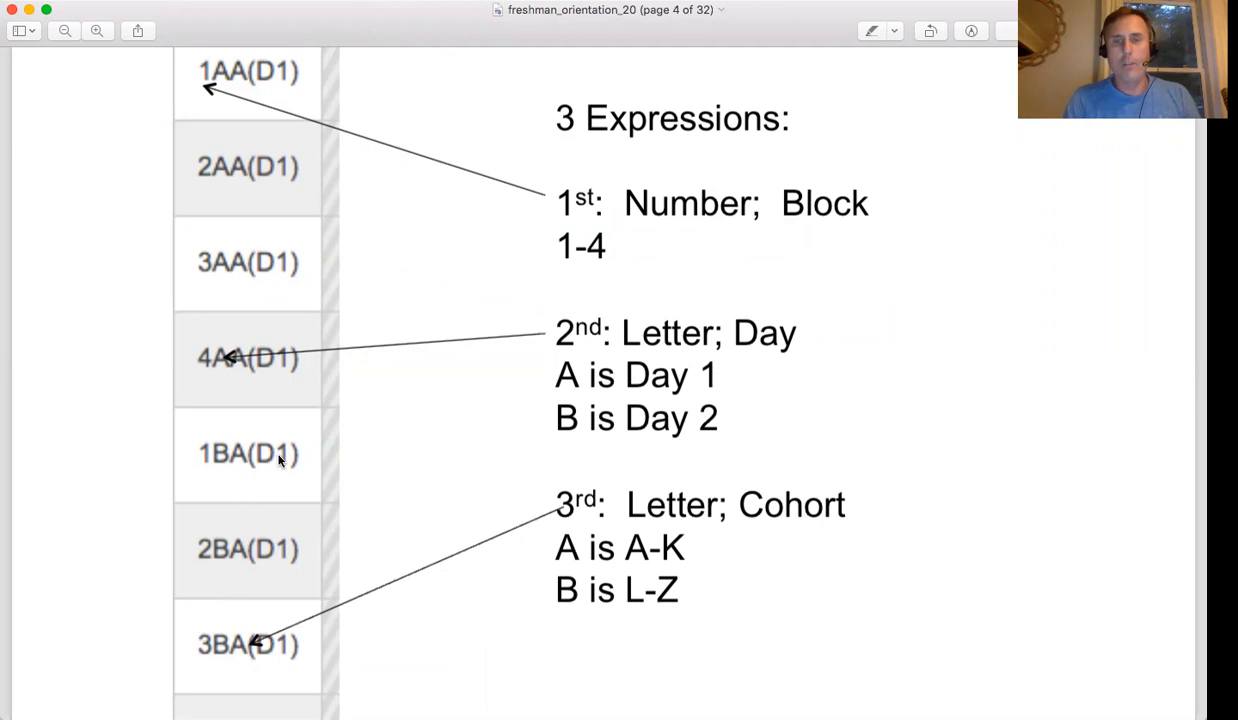
scroll(down, 3)
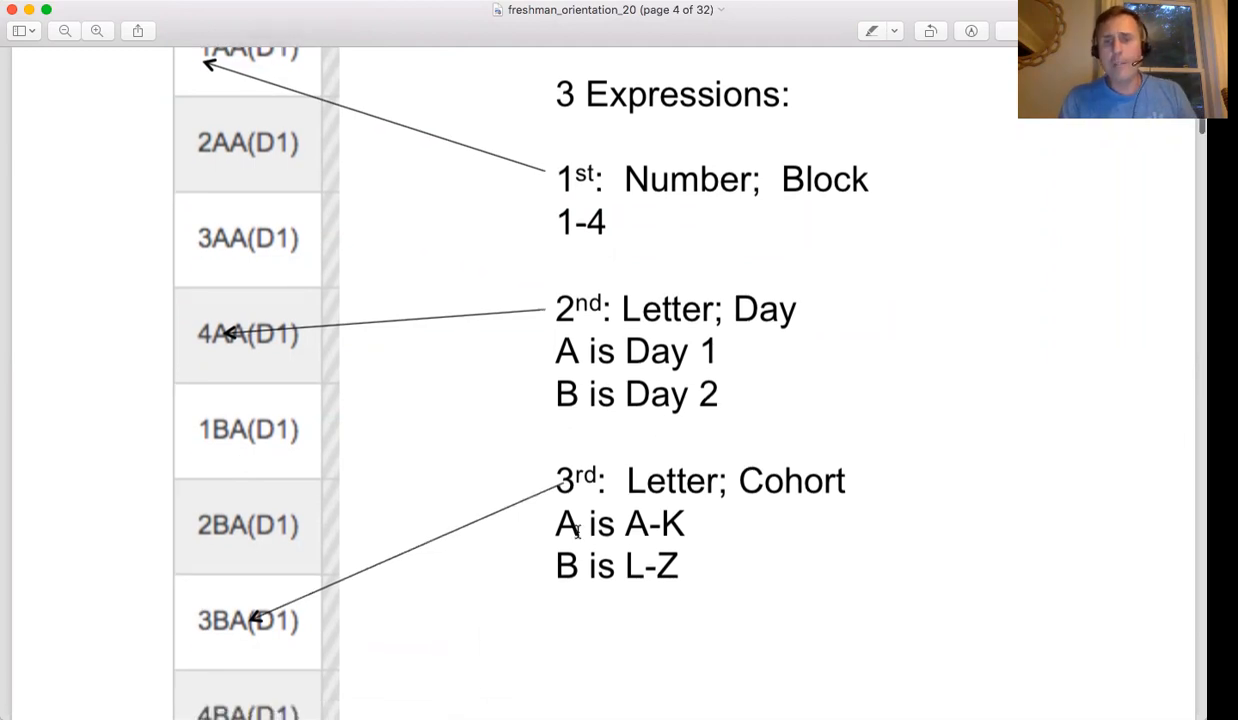
scroll(up, 3)
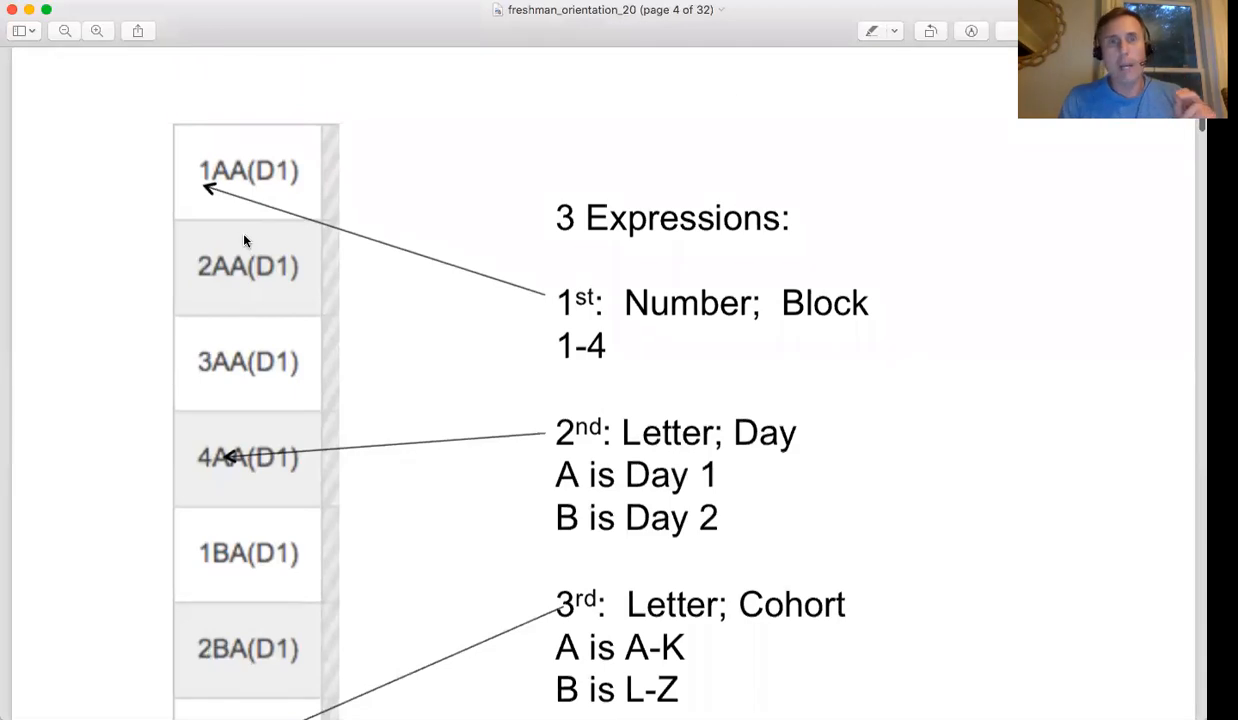
scroll(up, 3)
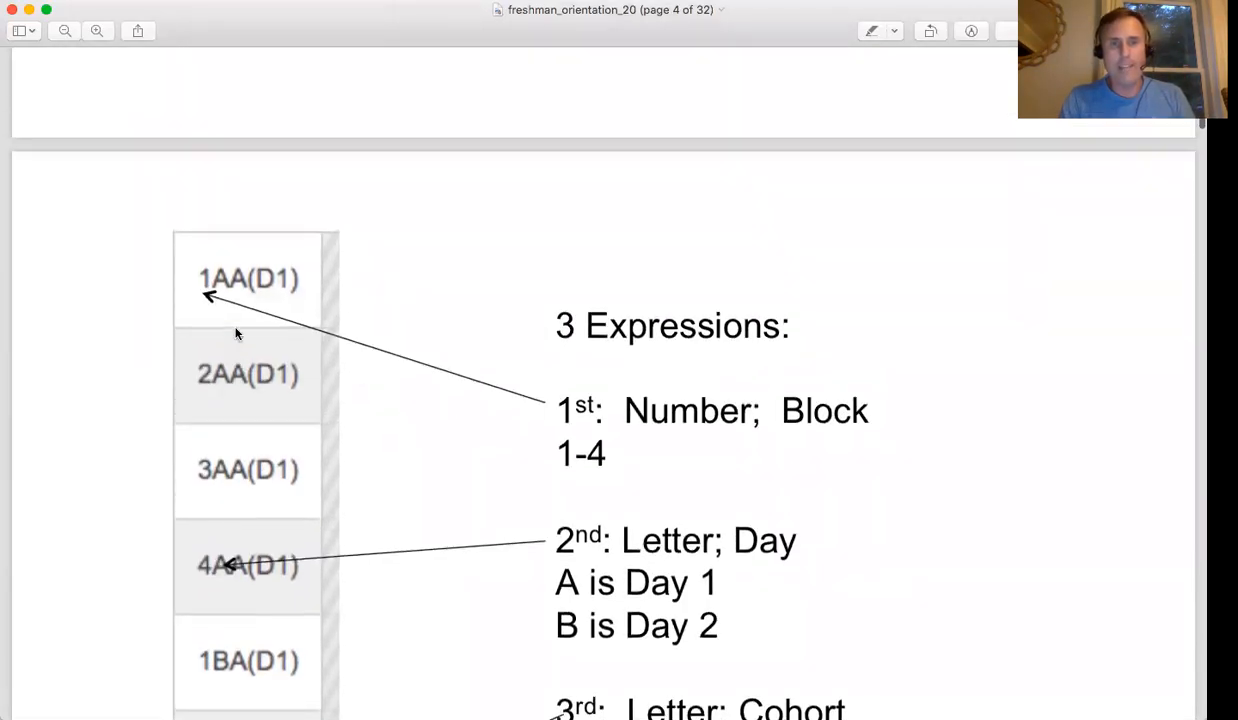
scroll(down, 3)
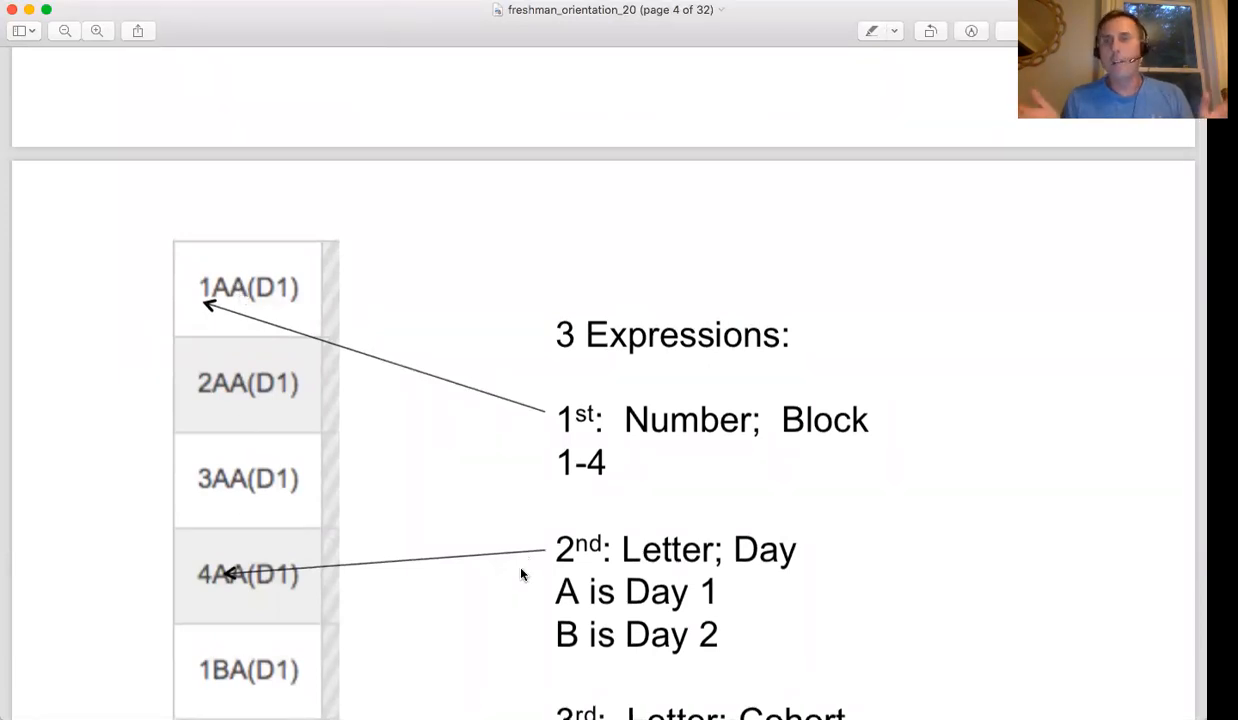
mouse_move(223, 407)
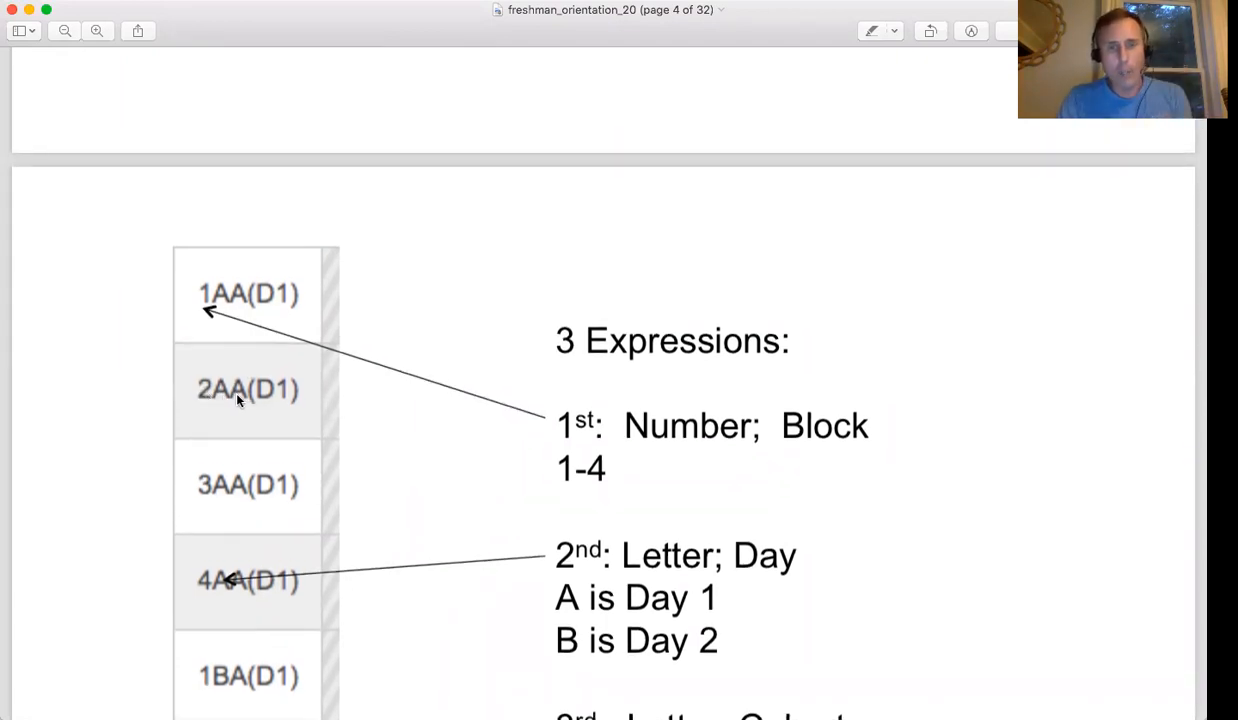
Scroll past page 4 to the My Schedule week view on page 5
scroll(down, 3)
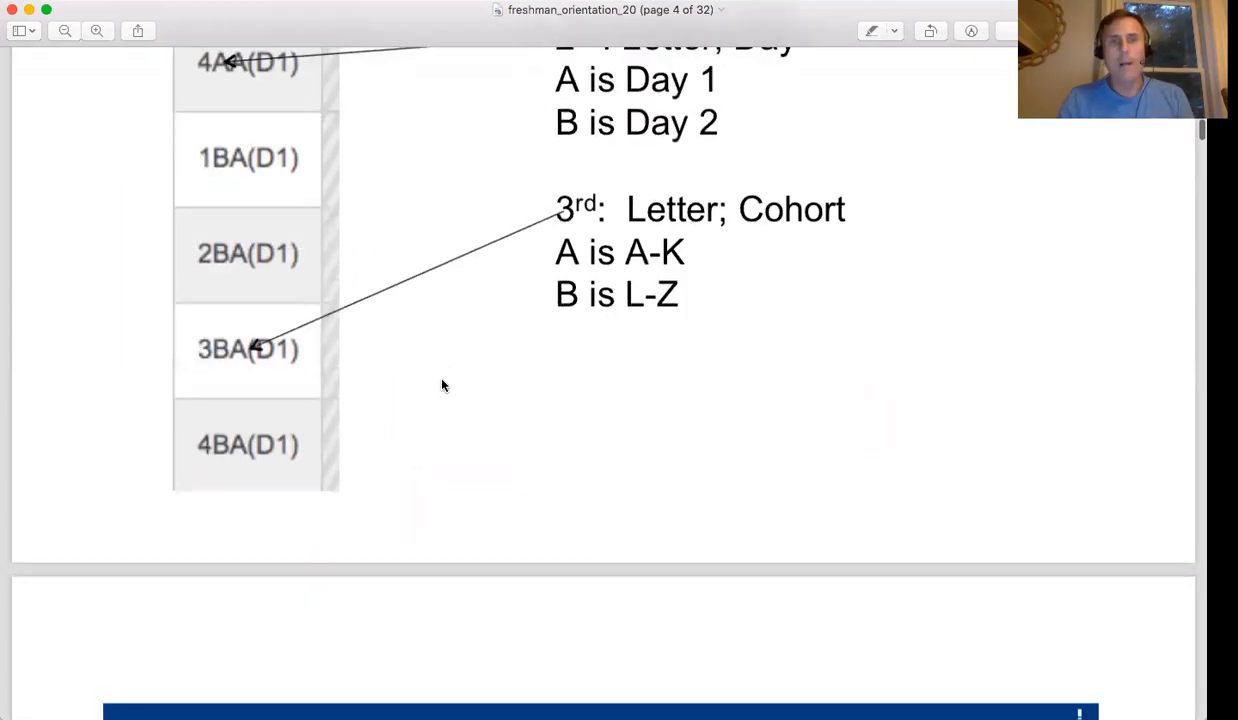
scroll(down, 3)
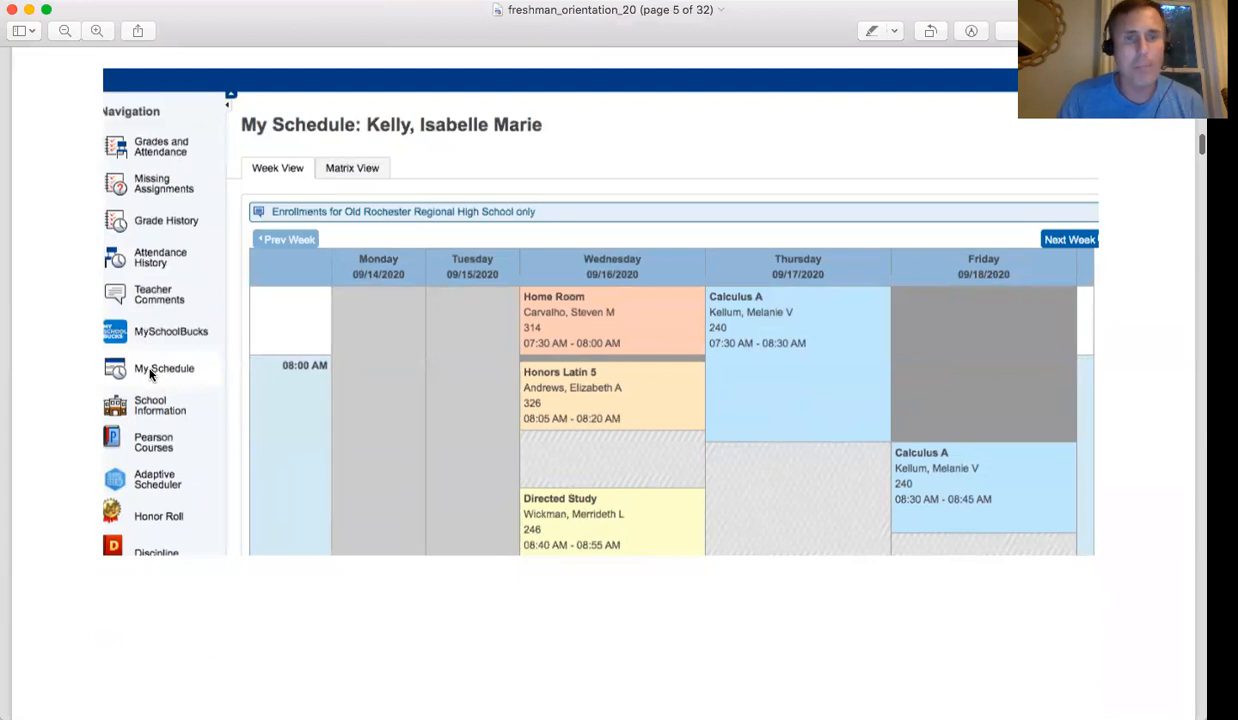
mouse_move(197, 374)
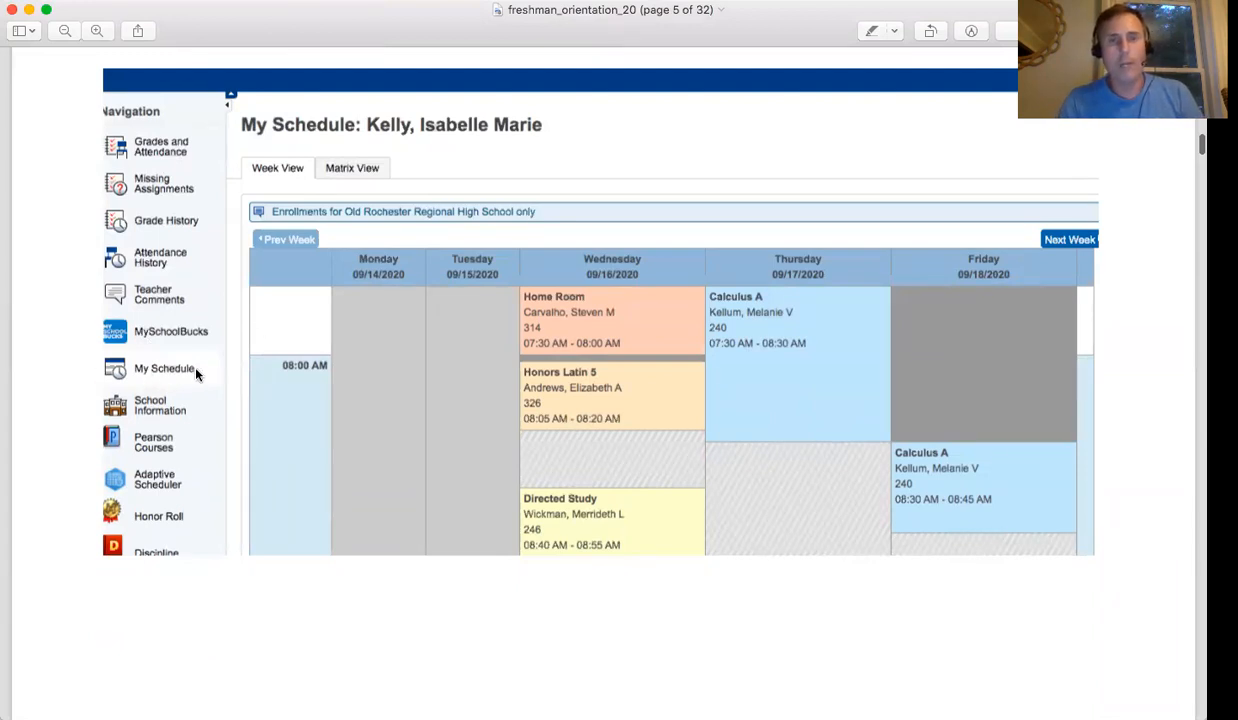
mouse_move(765, 430)
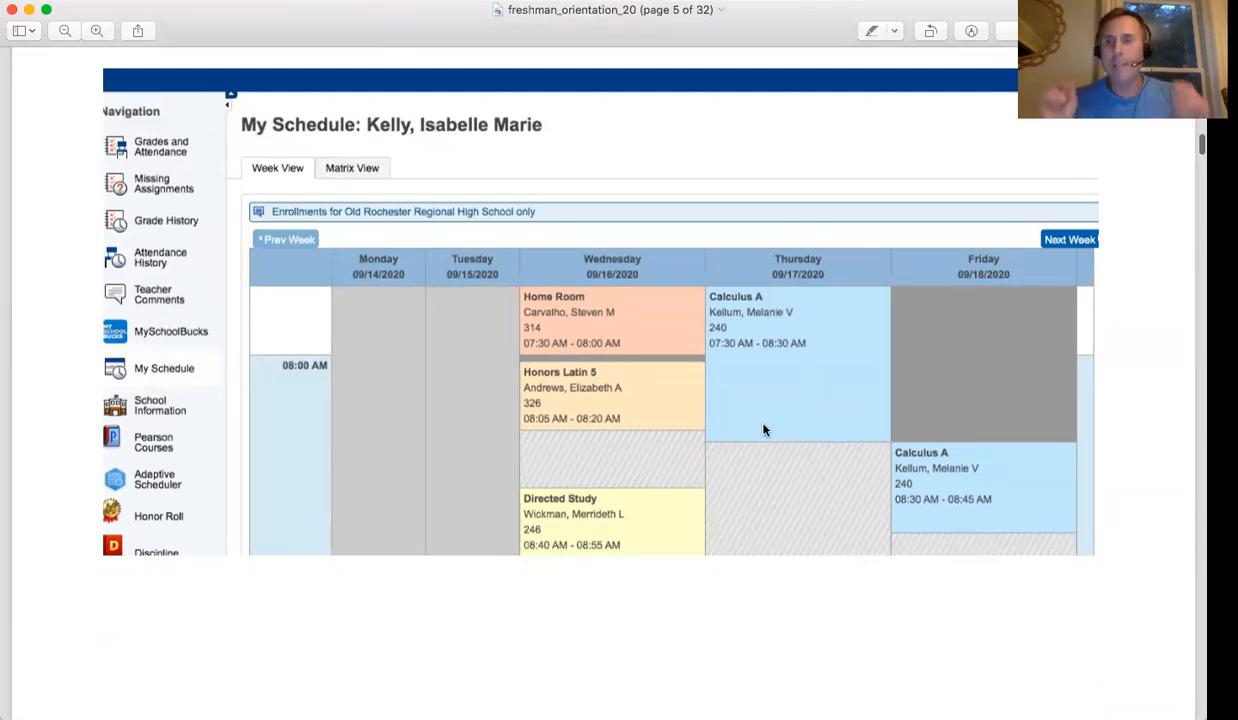
mouse_move(938, 400)
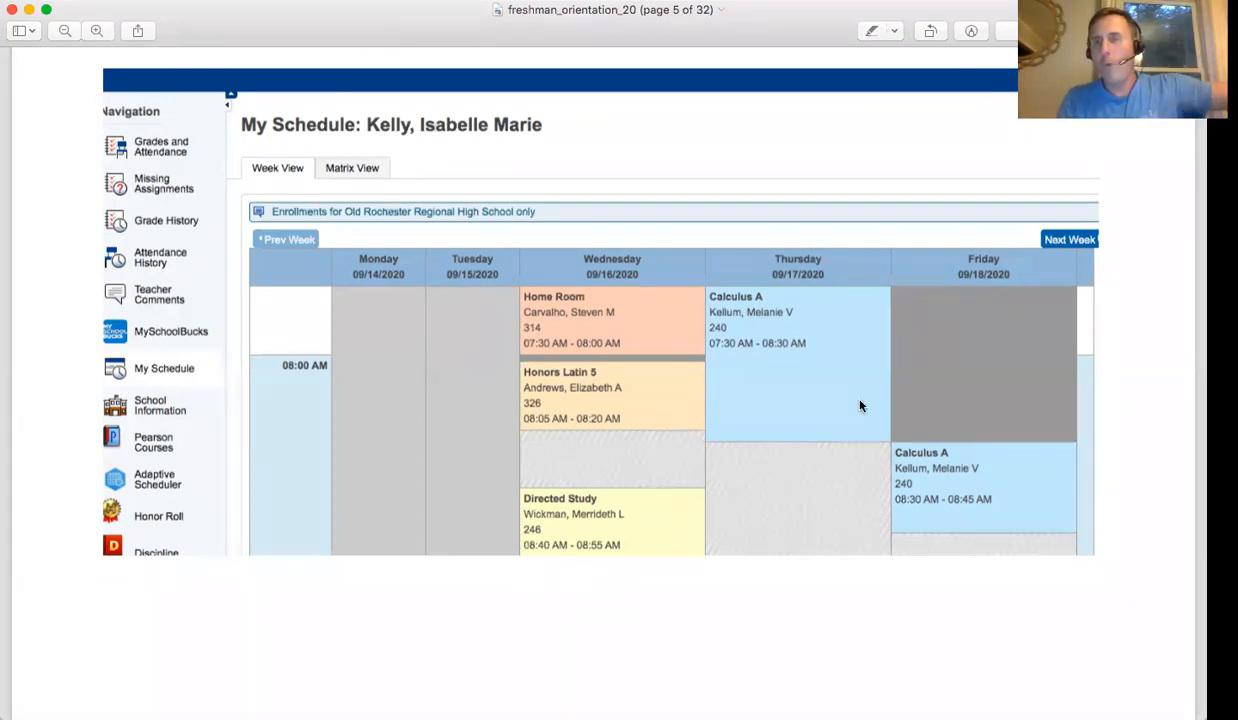
mouse_move(545, 360)
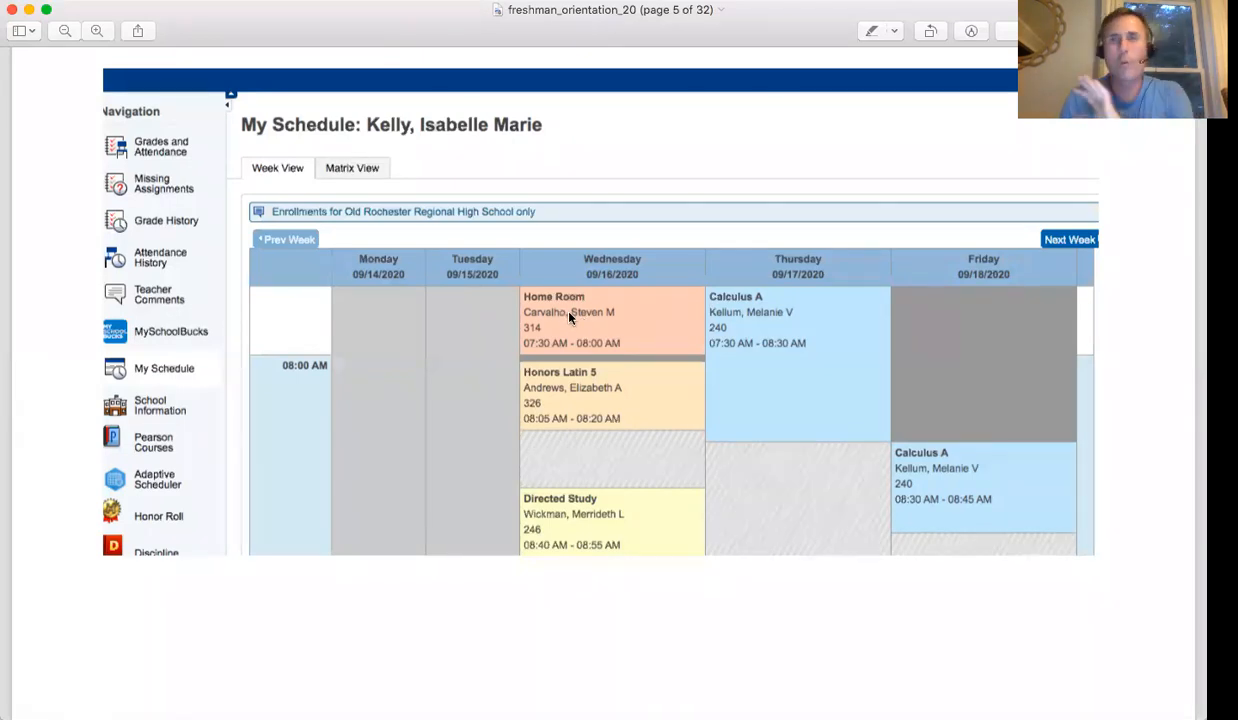
mouse_move(547, 425)
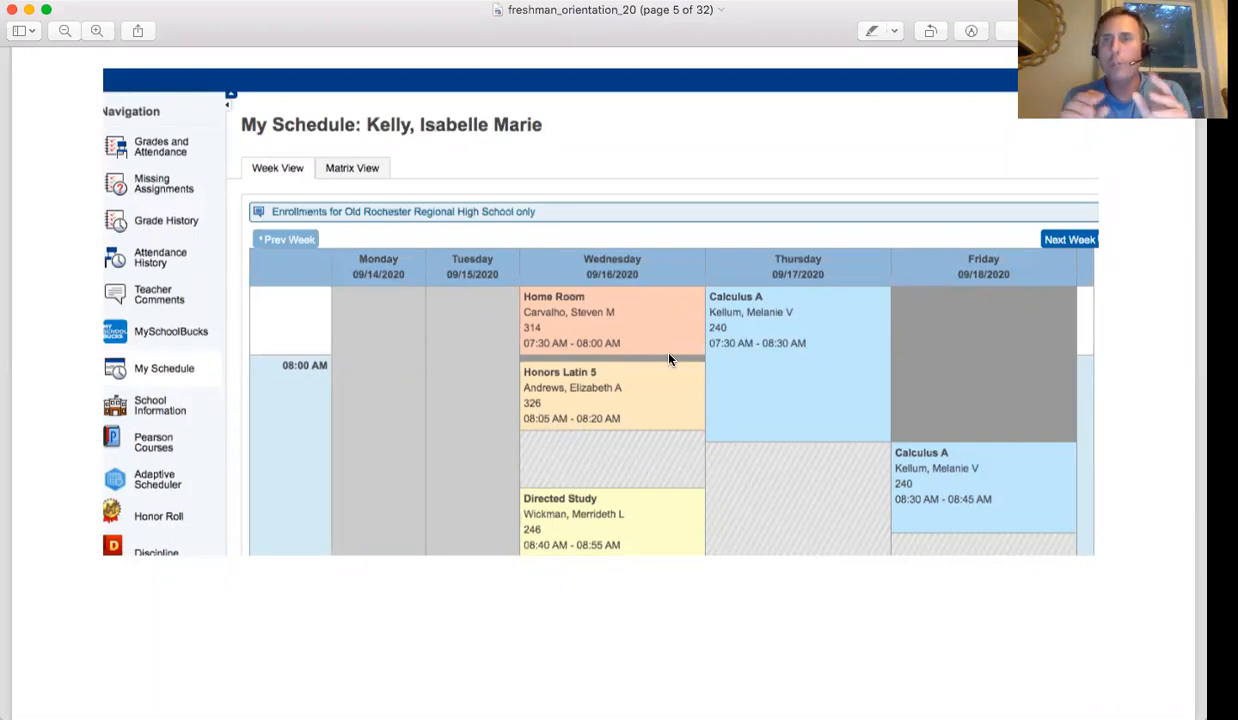
mouse_move(140, 373)
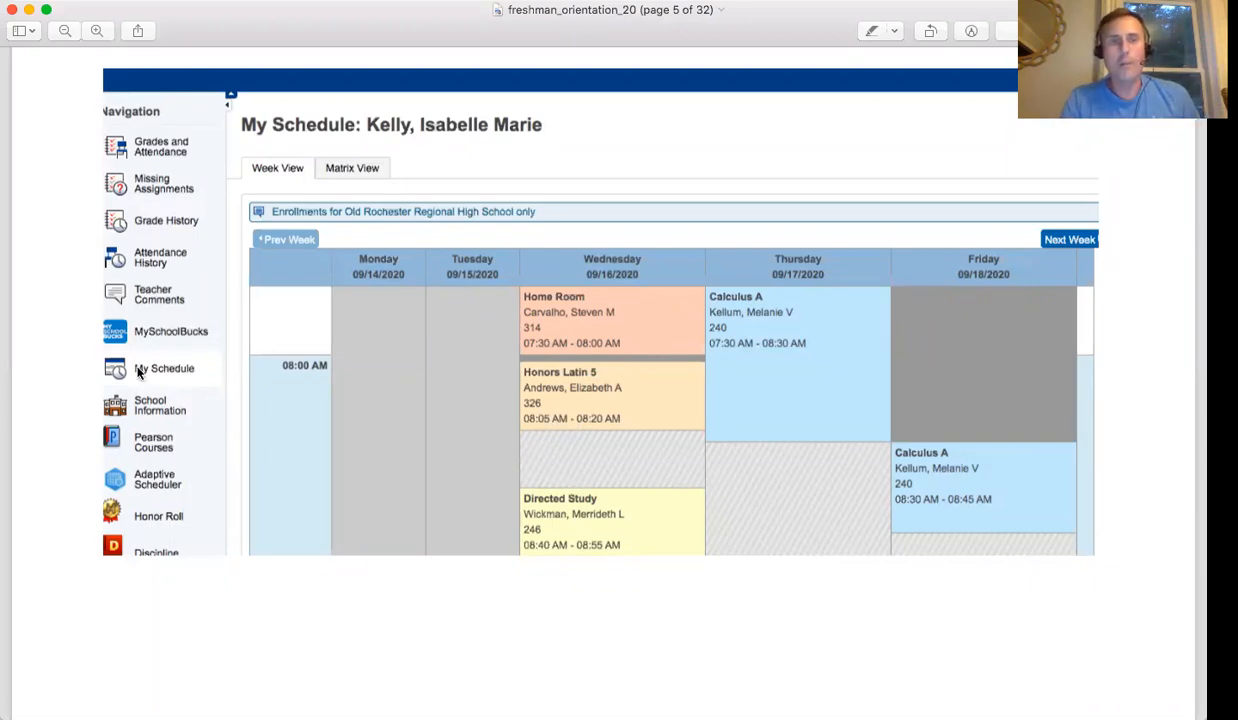
mouse_move(1004, 166)
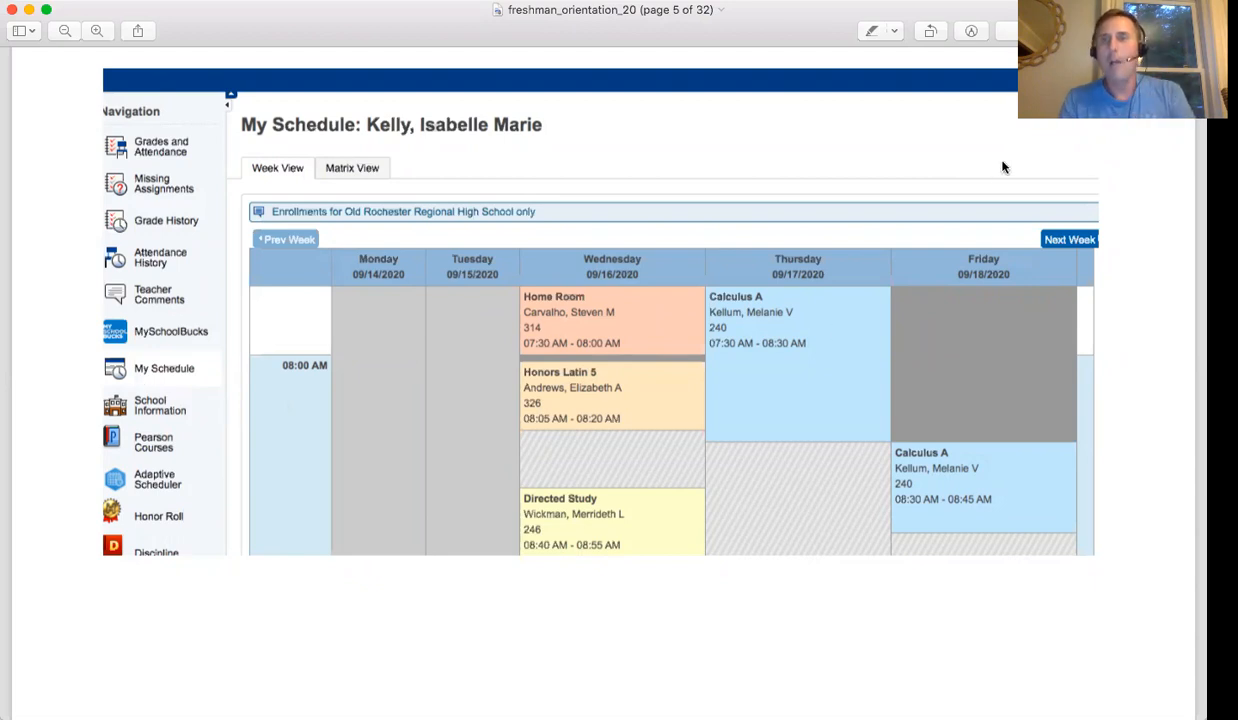
mouse_move(1082, 226)
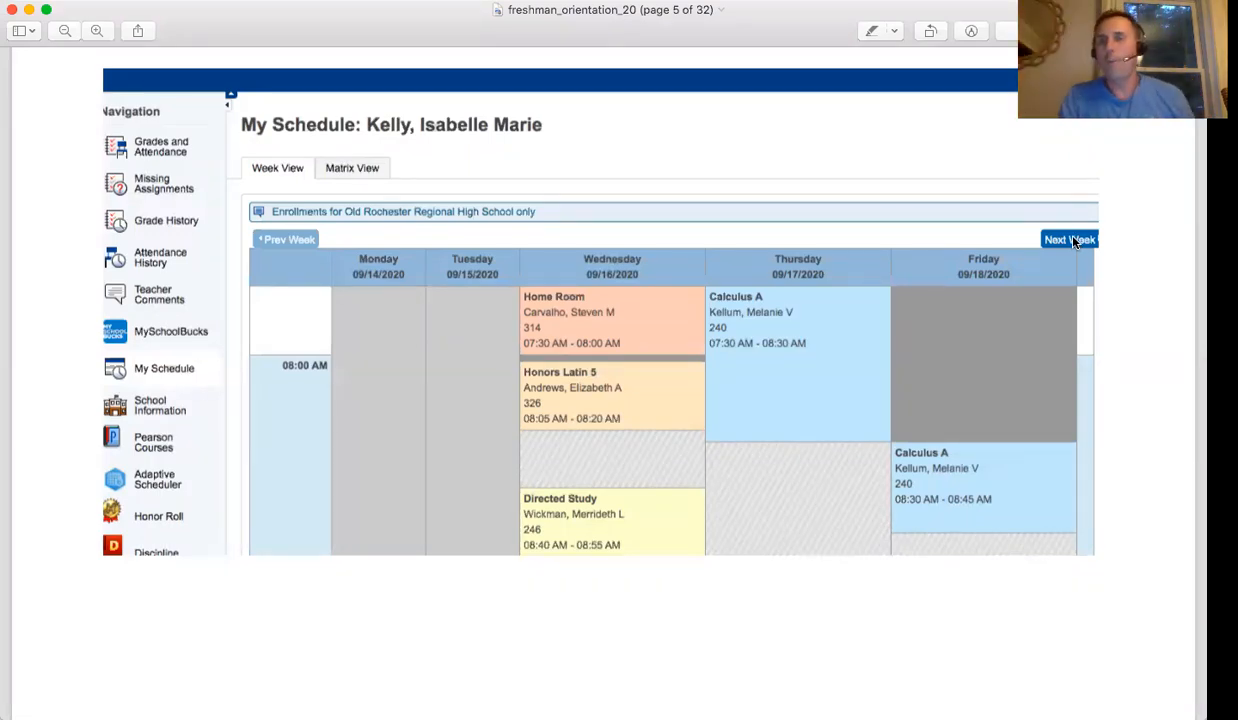
mouse_move(632, 281)
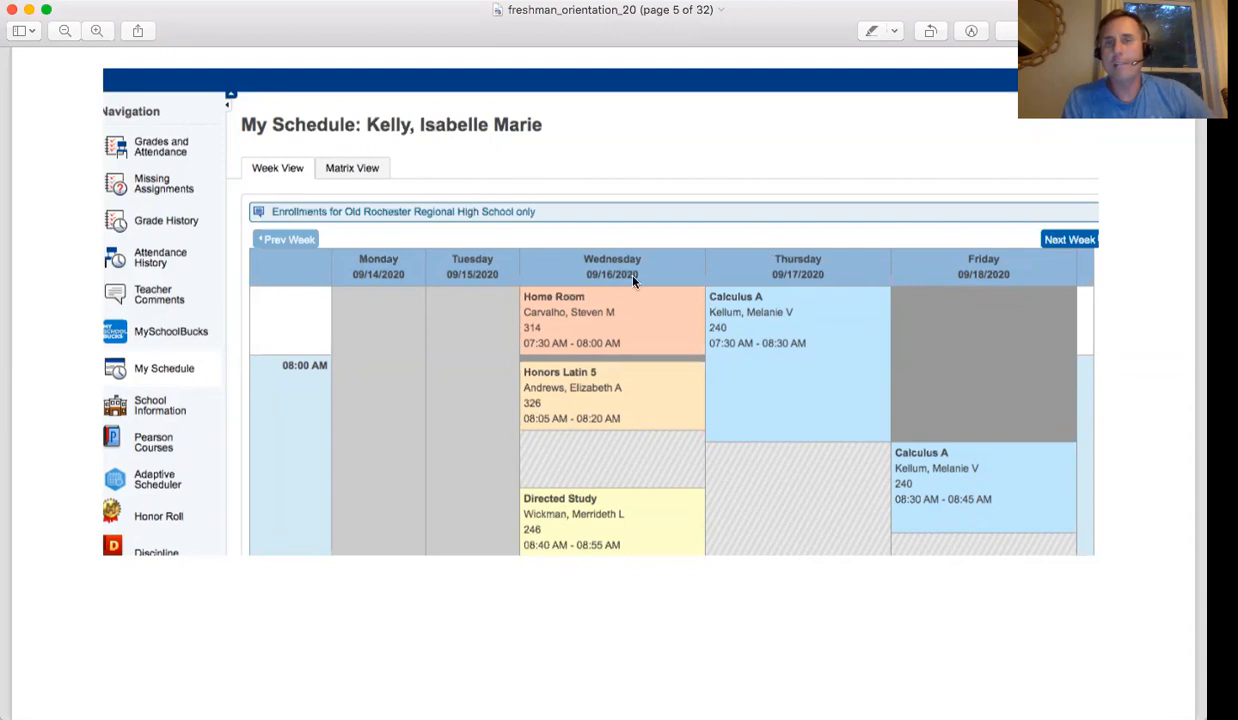
mouse_move(775, 284)
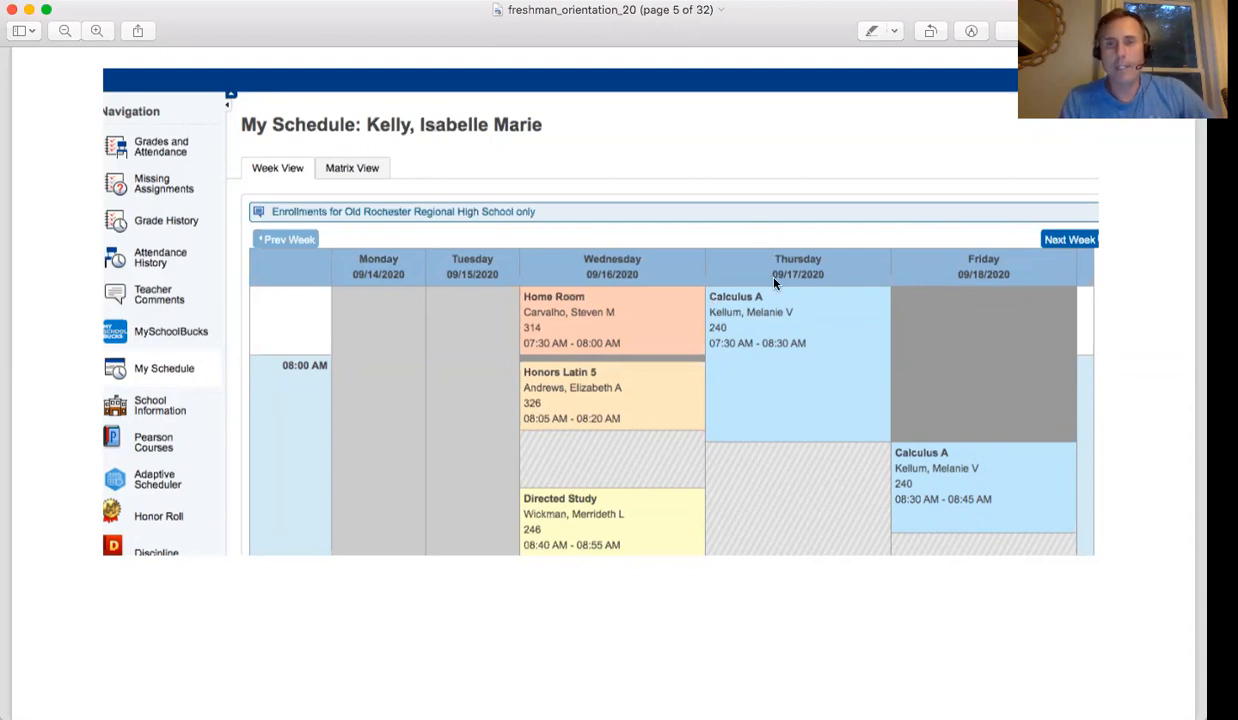
mouse_move(527, 448)
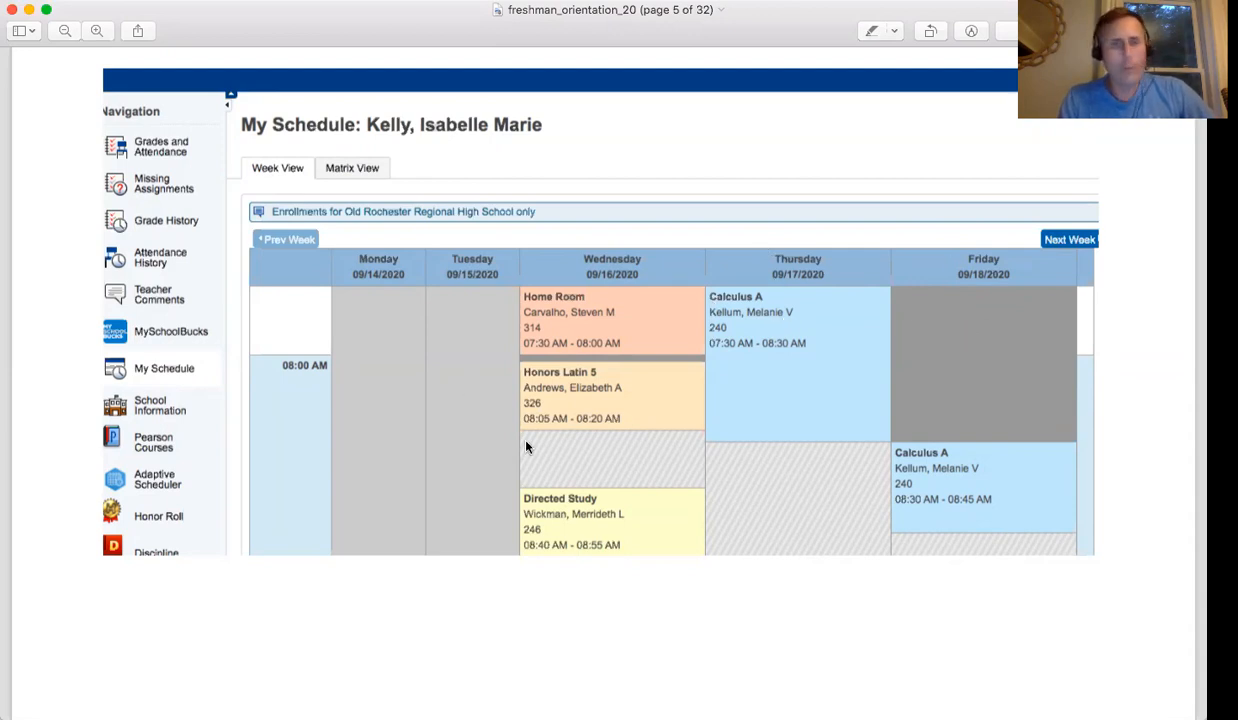
mouse_move(580, 507)
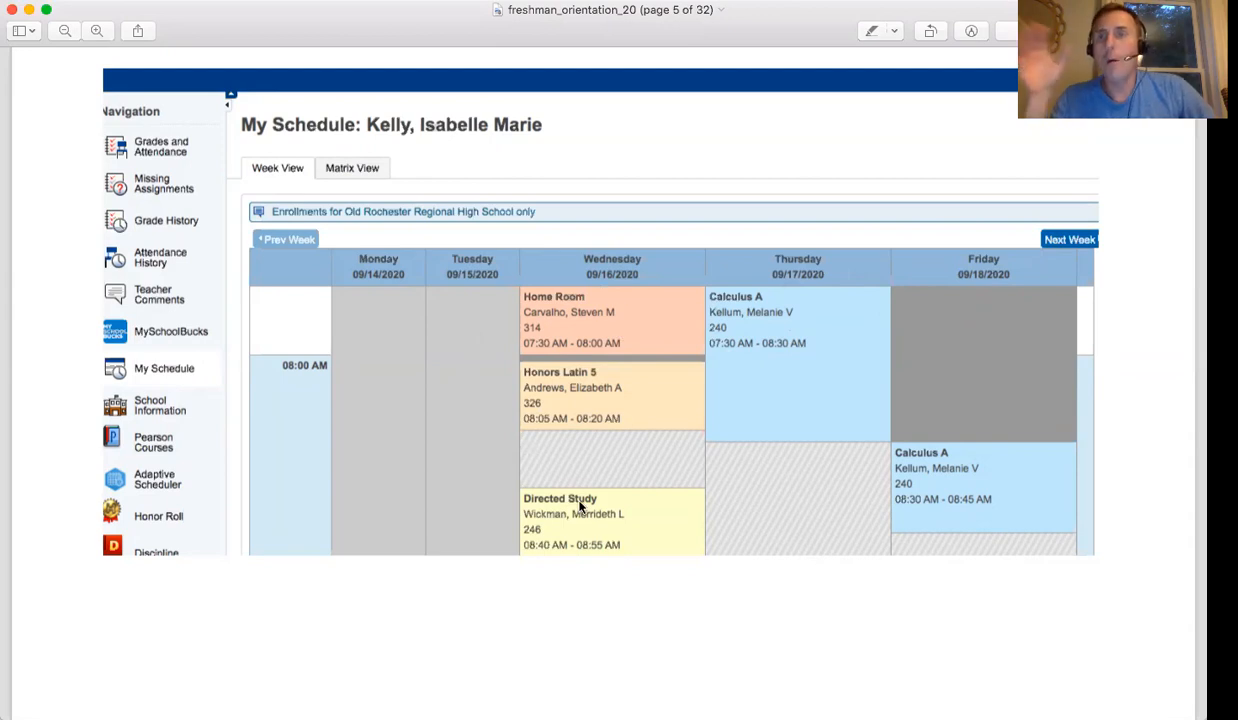
mouse_move(682, 487)
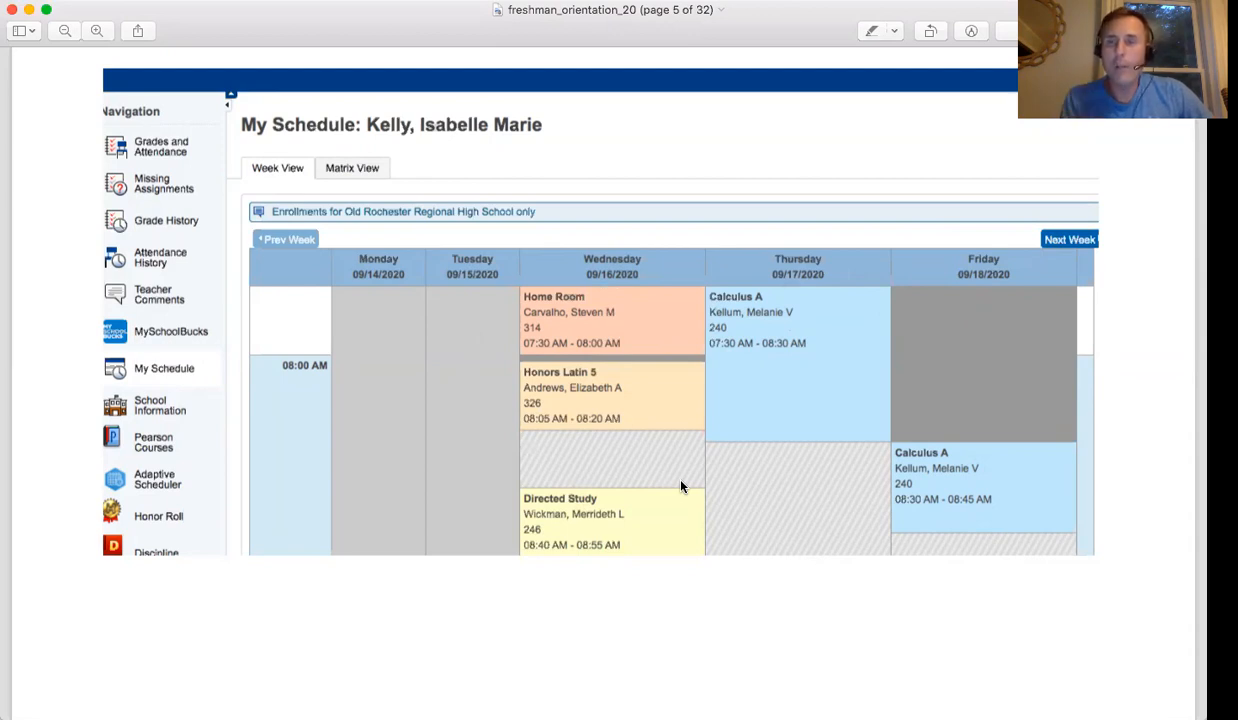
mouse_move(837, 323)
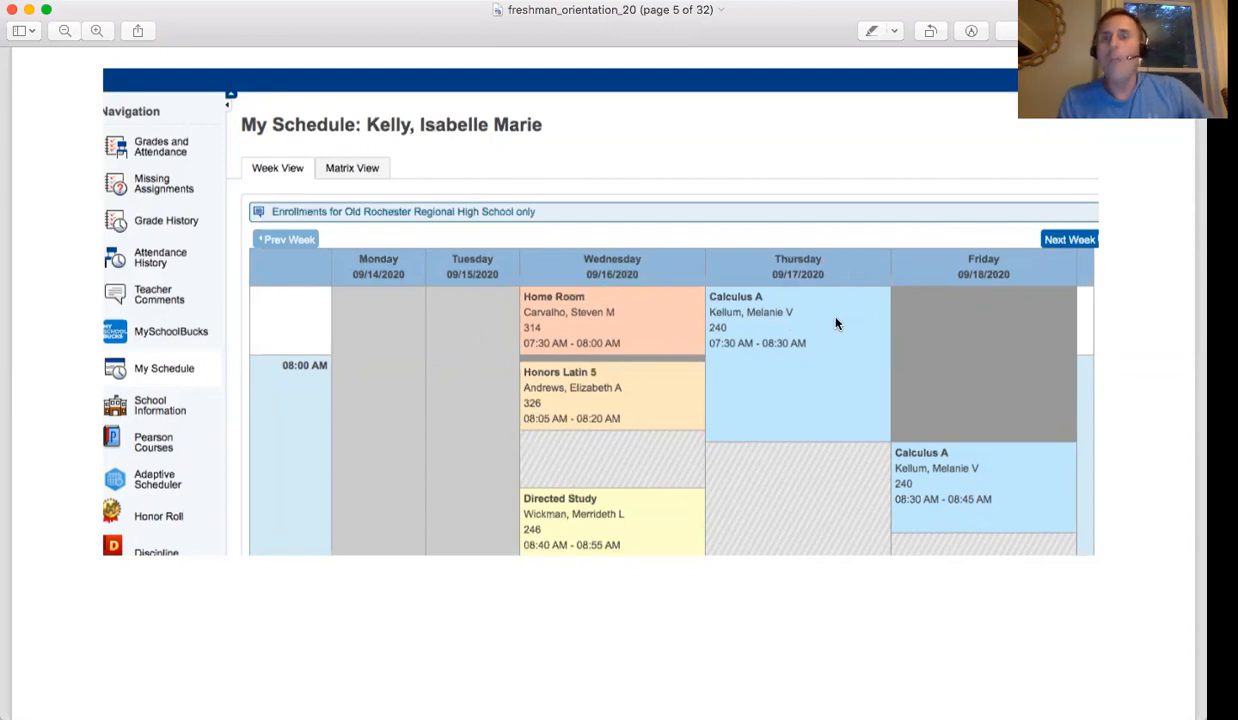
mouse_move(818, 292)
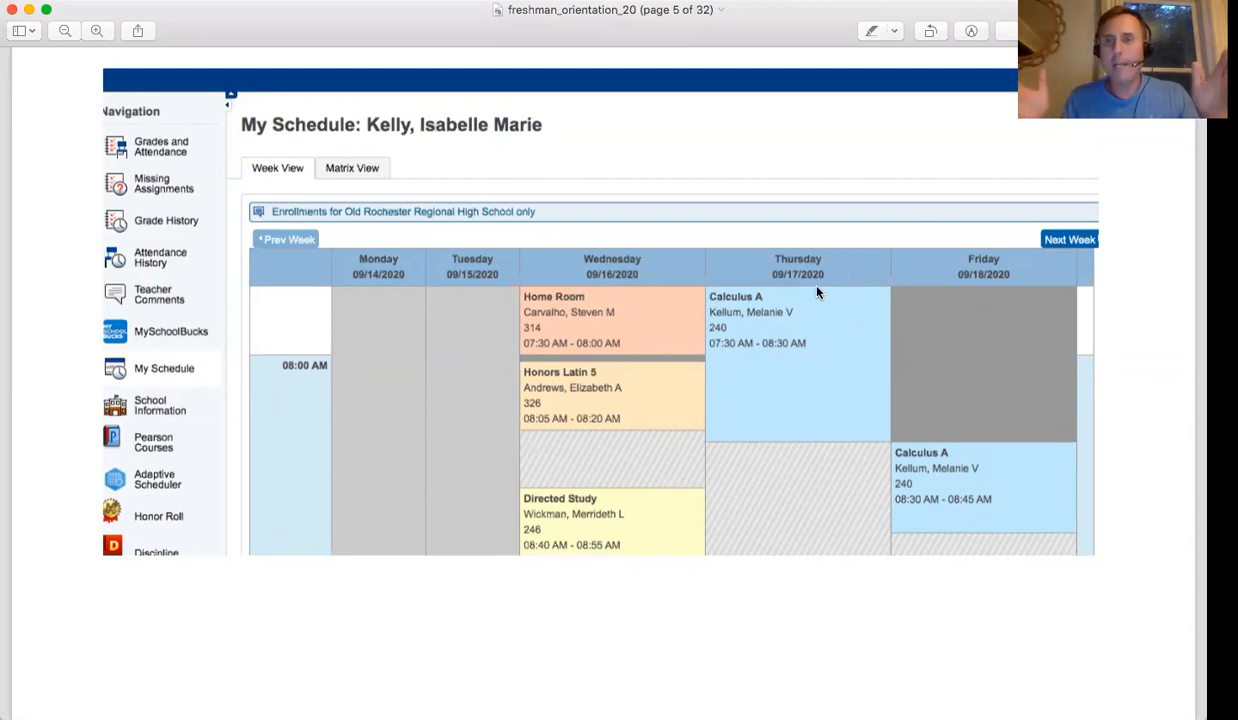
mouse_move(727, 347)
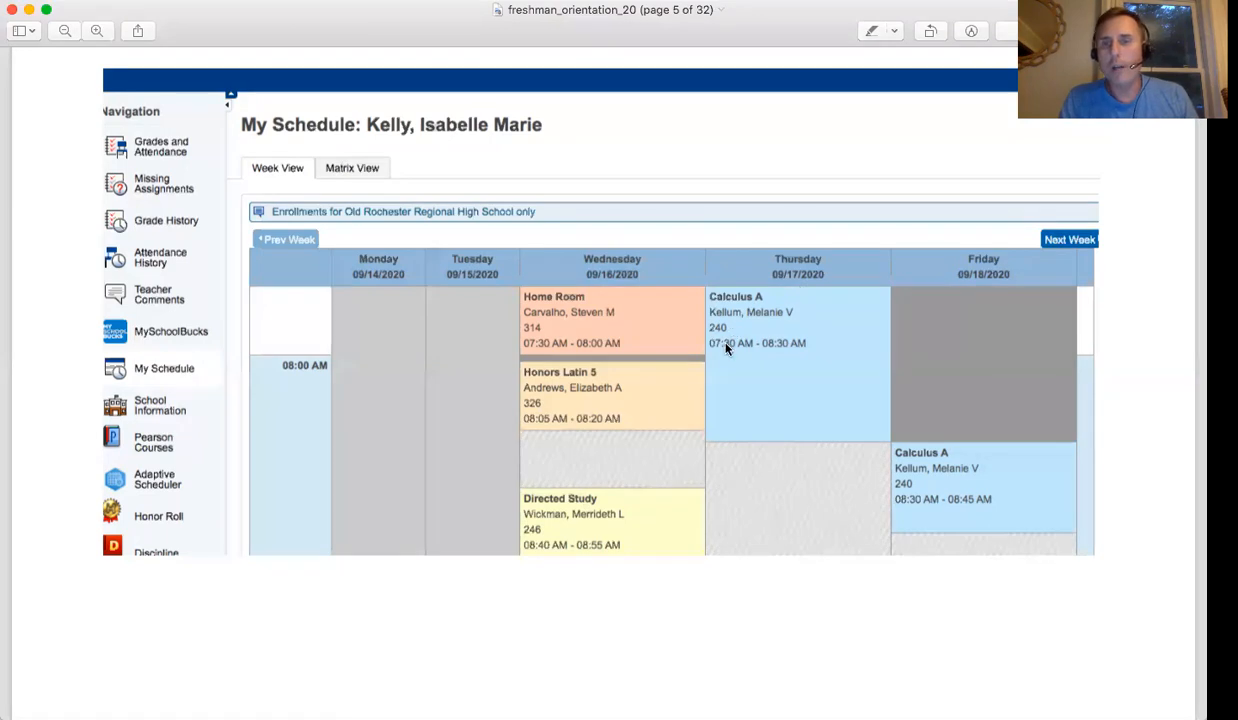
mouse_move(767, 302)
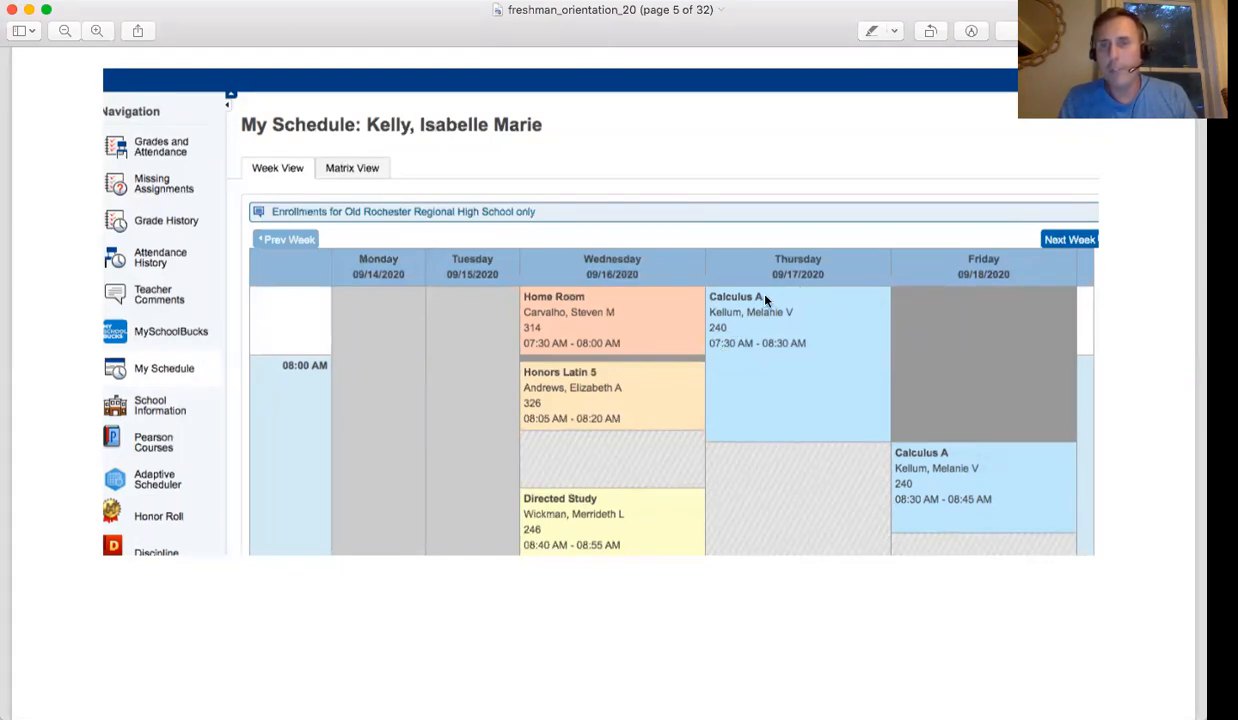
mouse_move(728, 311)
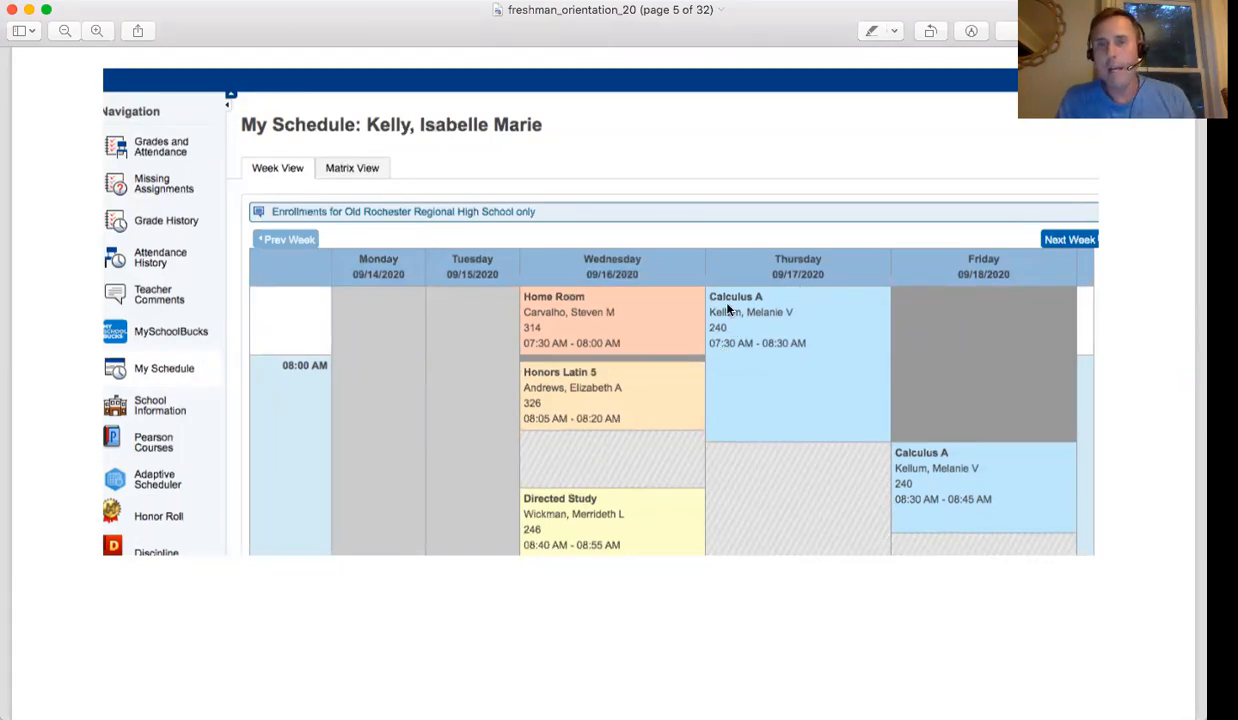
mouse_move(927, 283)
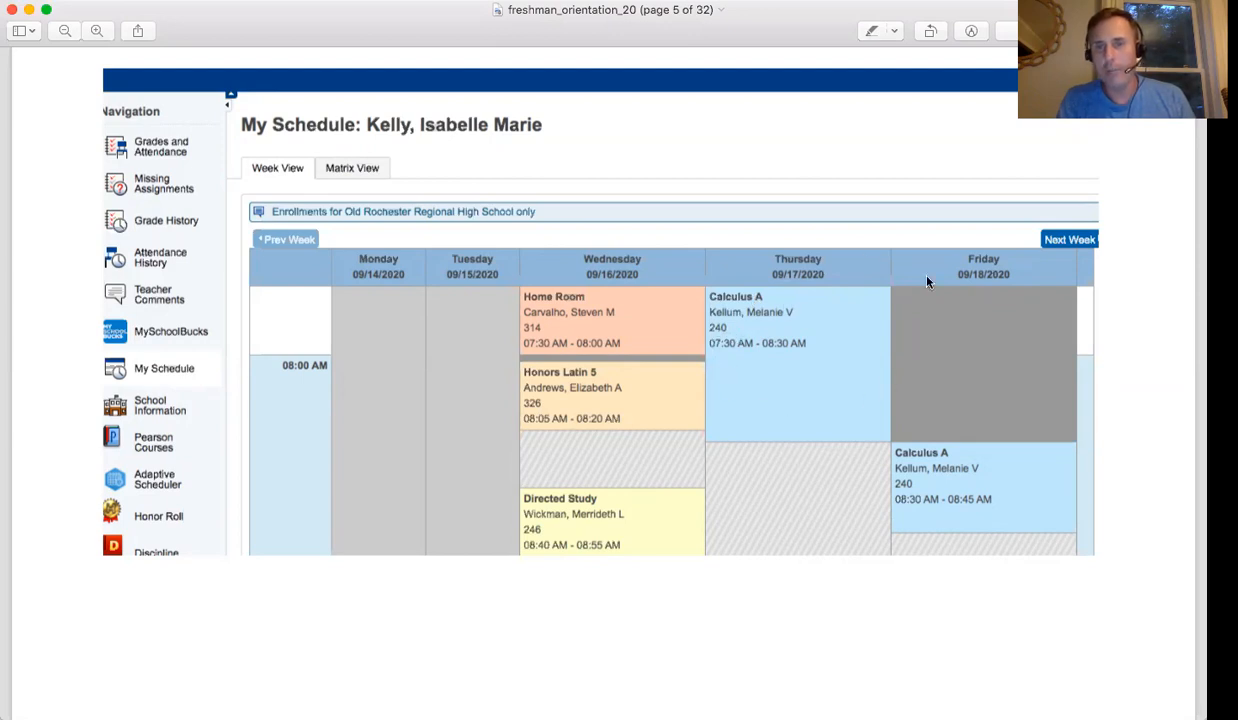
mouse_move(762, 343)
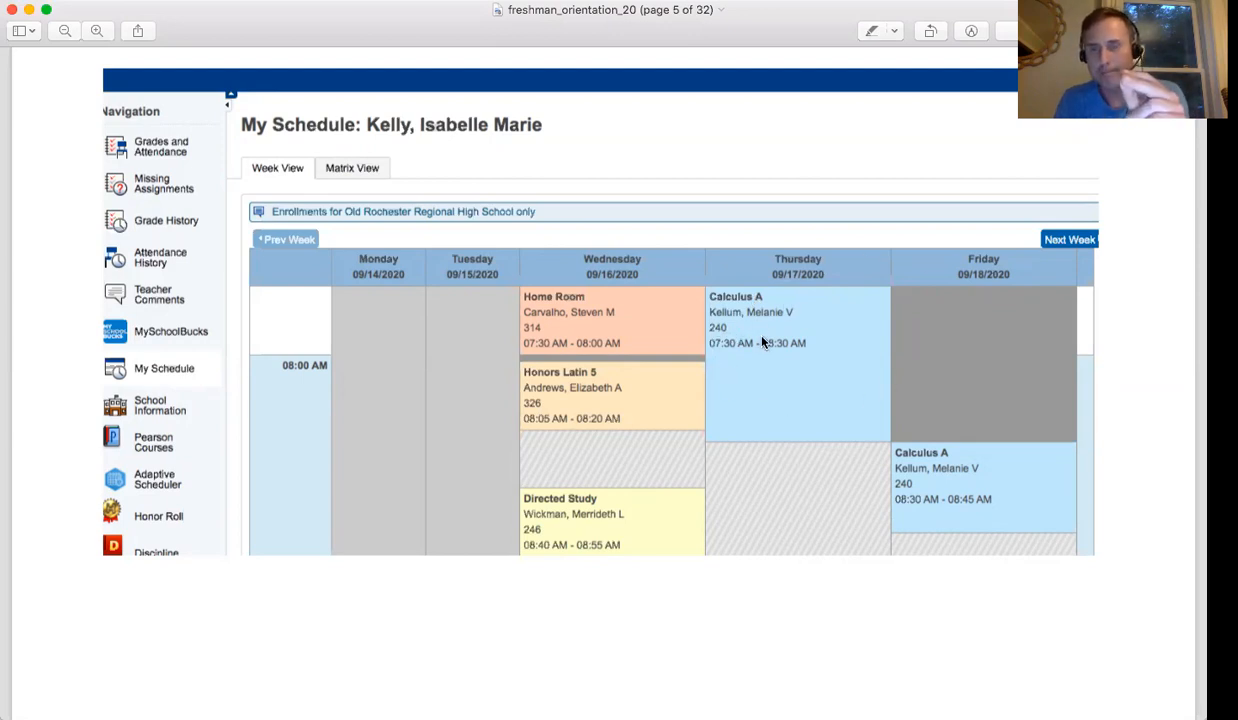
mouse_move(963, 474)
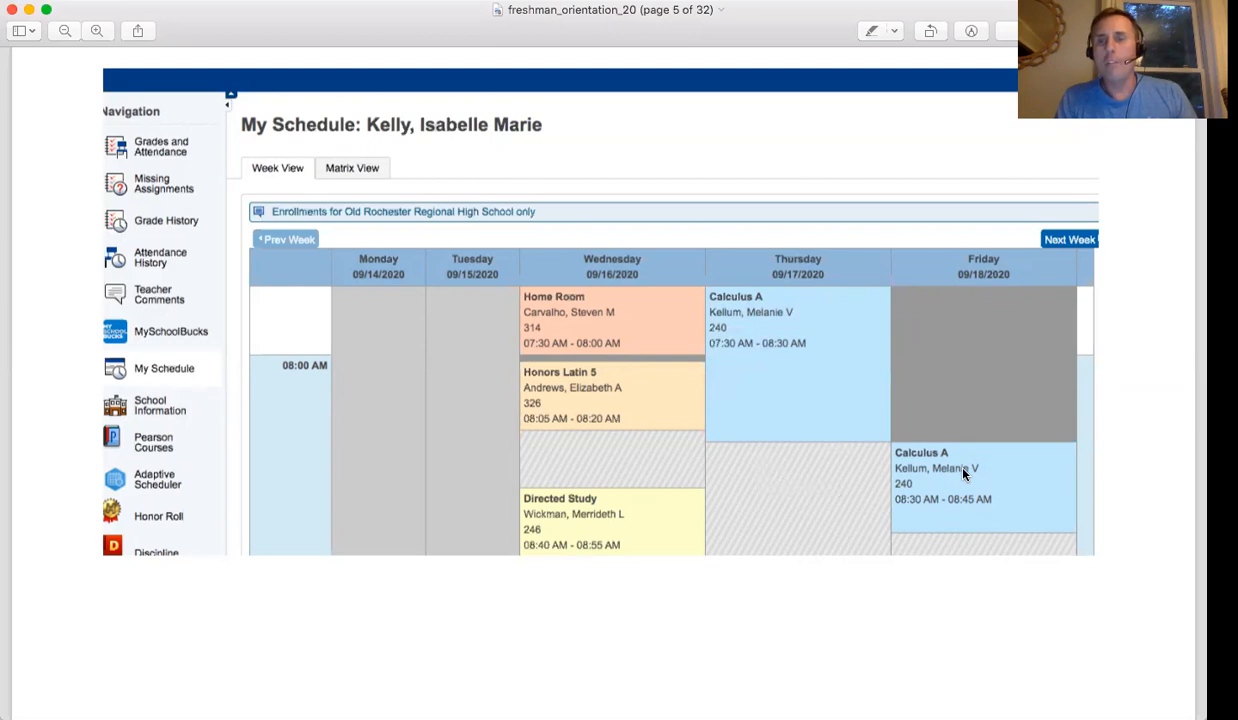
mouse_move(855, 291)
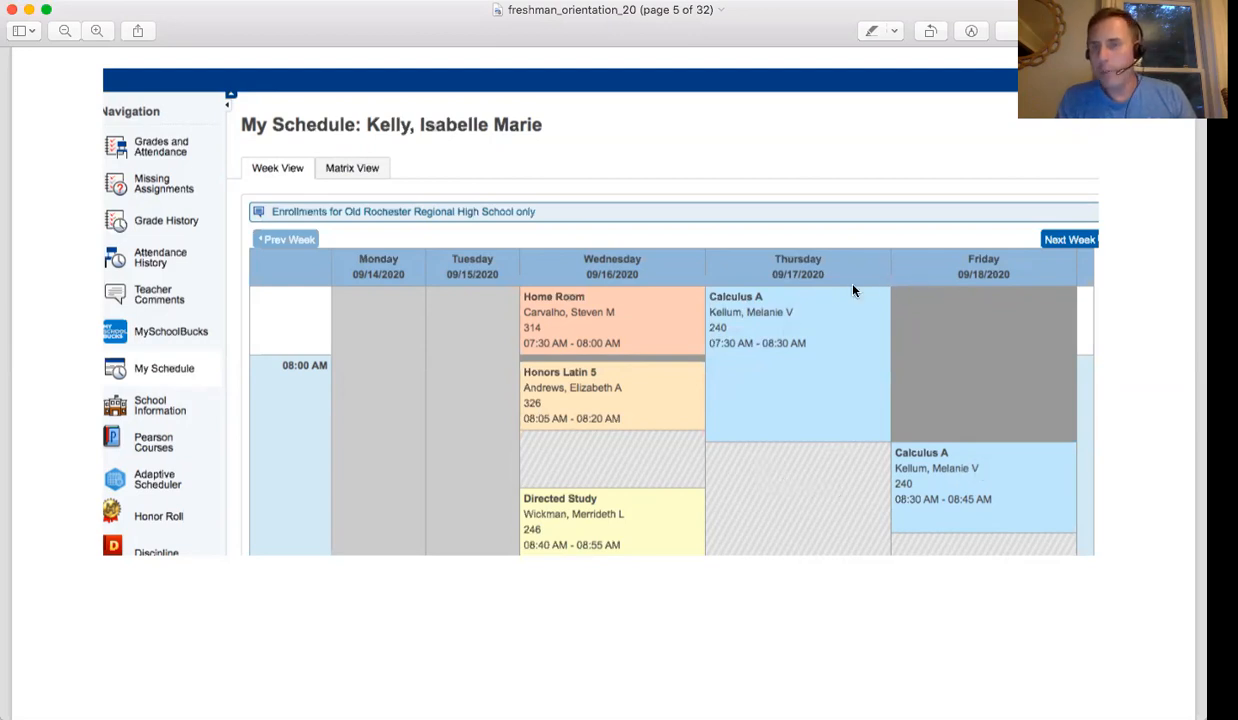
mouse_move(930, 460)
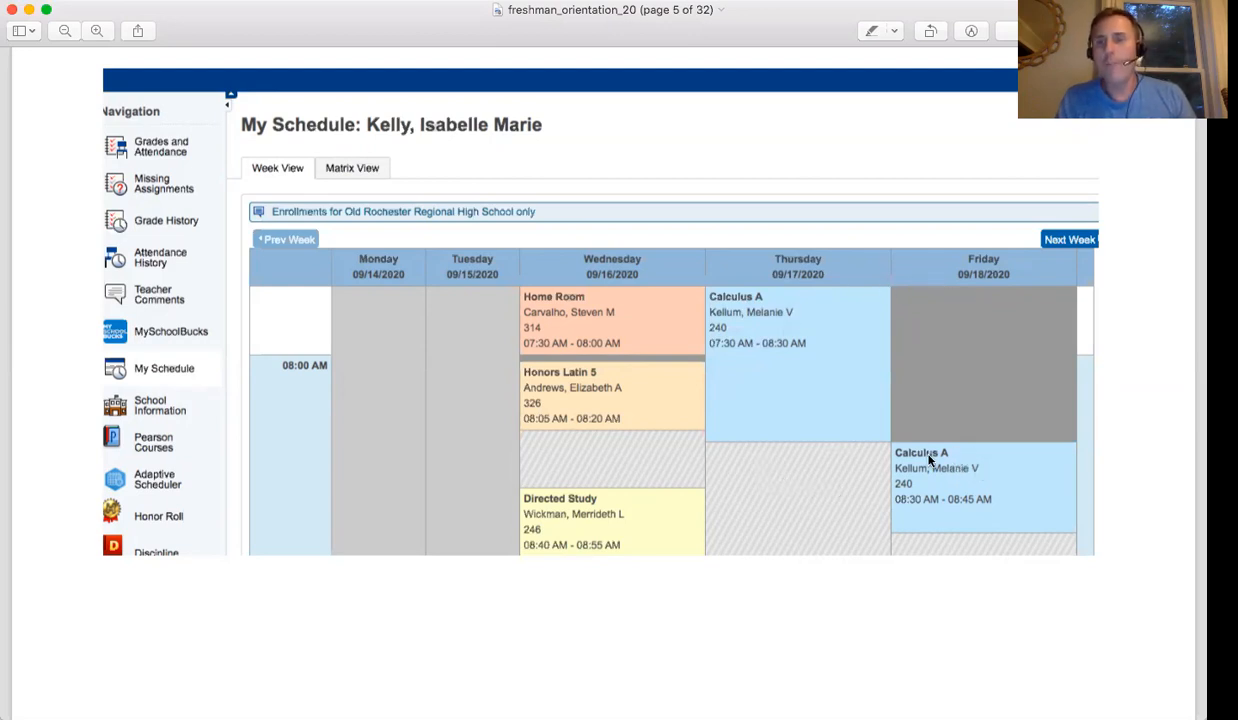
mouse_move(1047, 415)
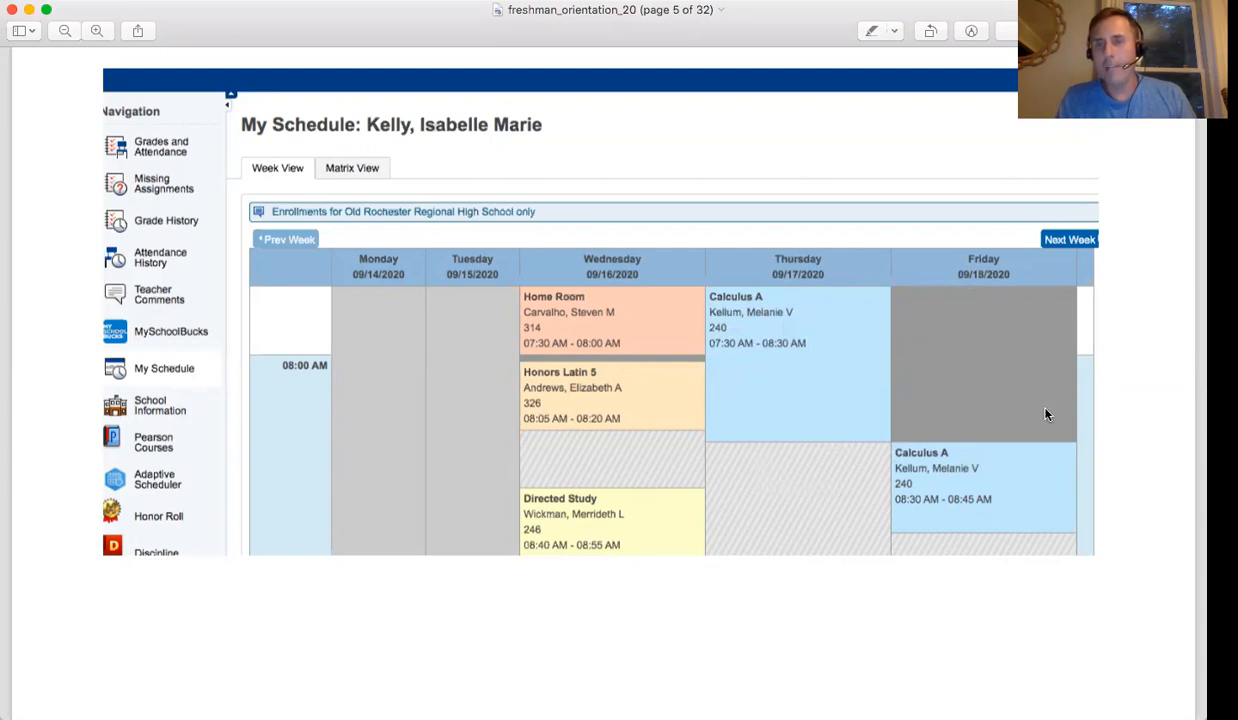
mouse_move(944, 309)
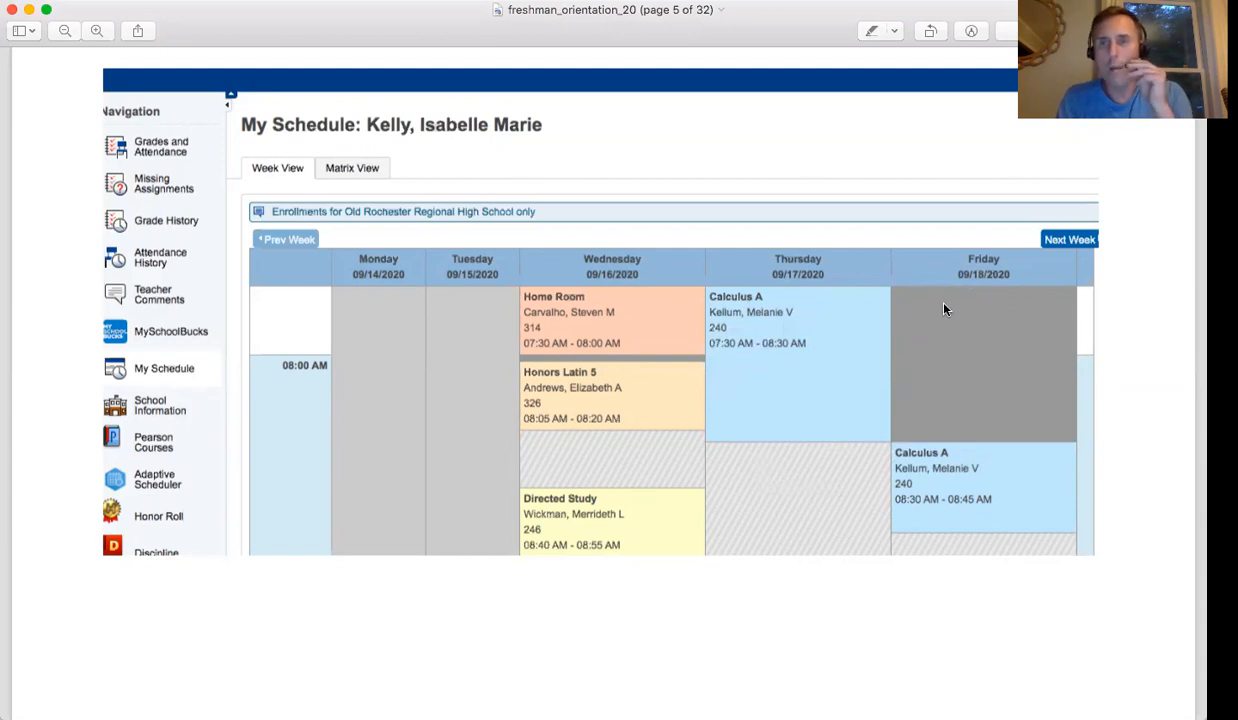
mouse_move(762, 335)
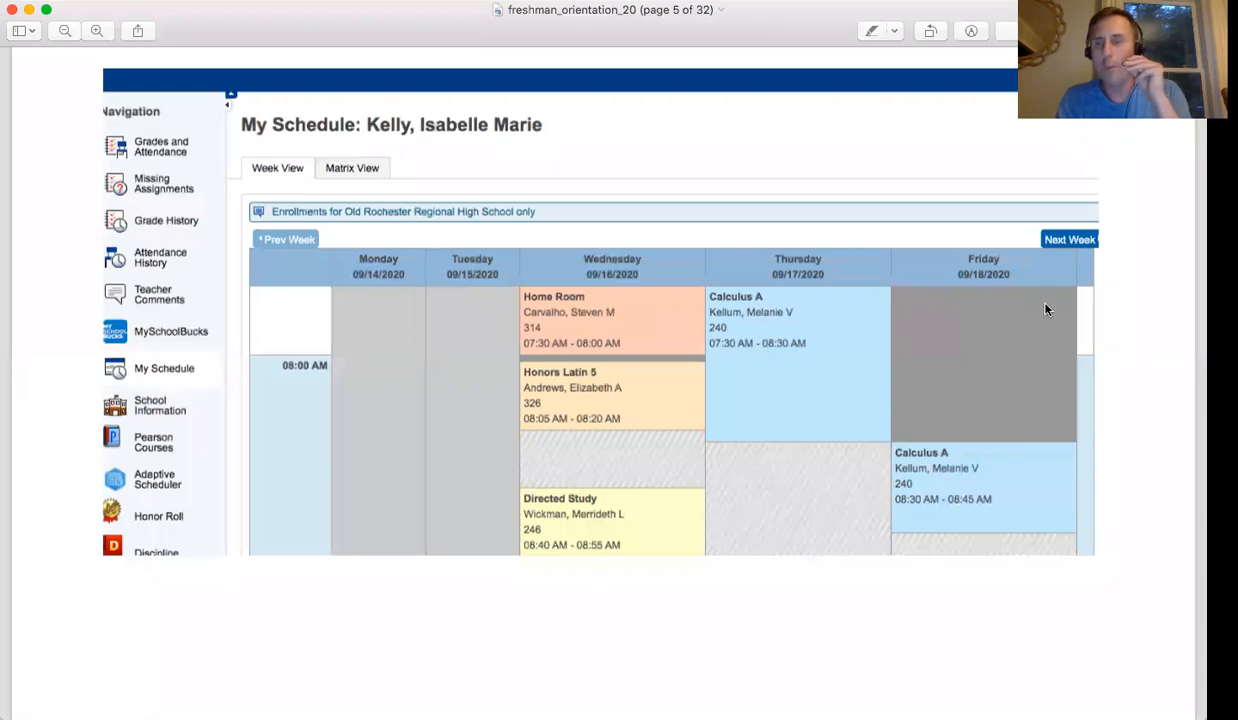
mouse_move(1035, 462)
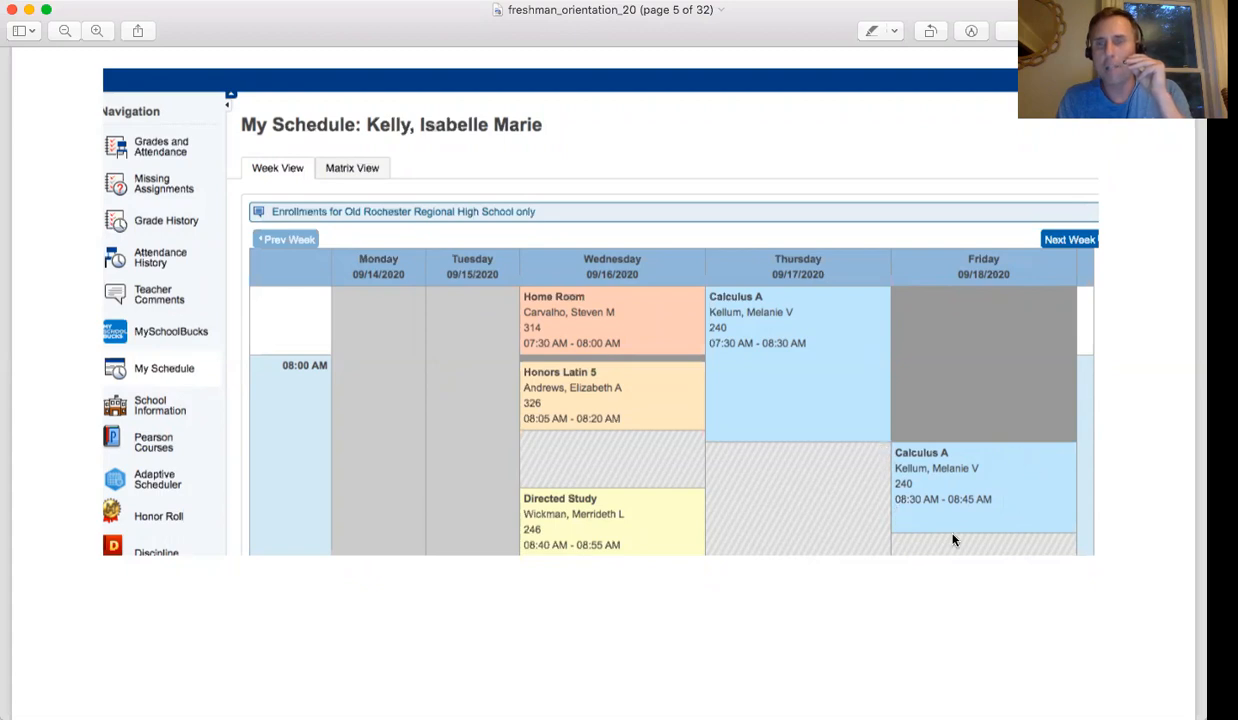
mouse_move(970, 449)
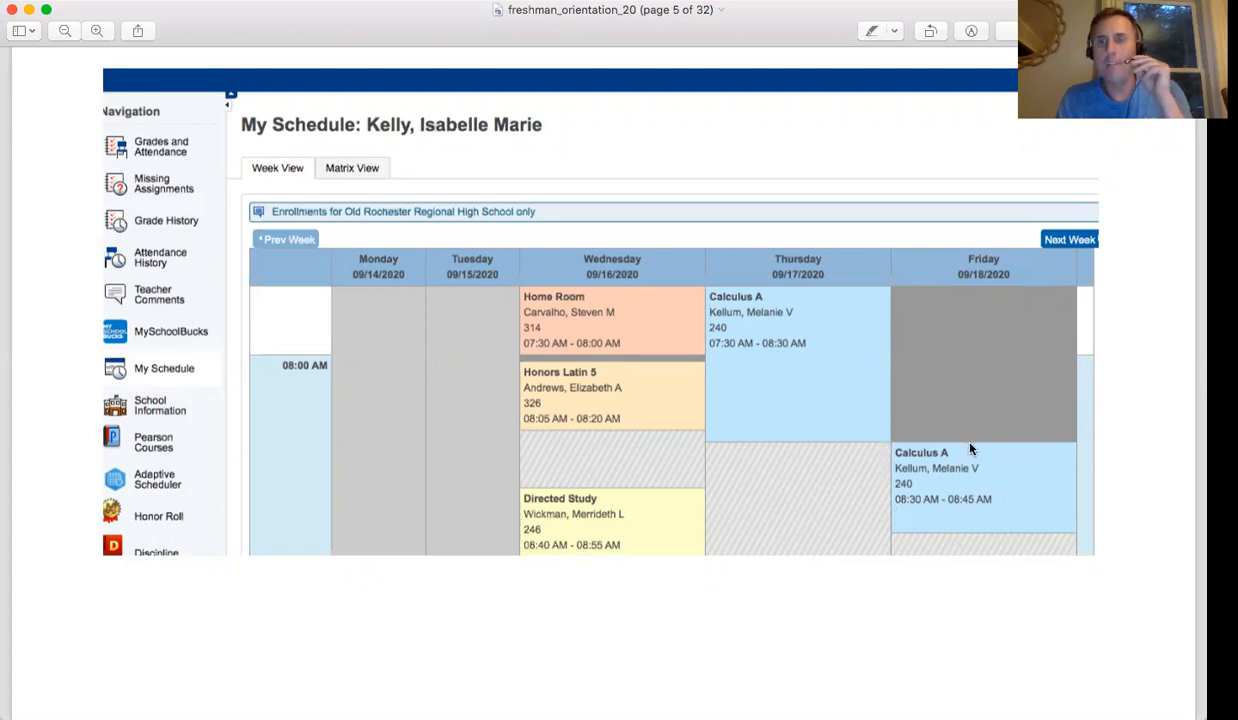
mouse_move(898, 431)
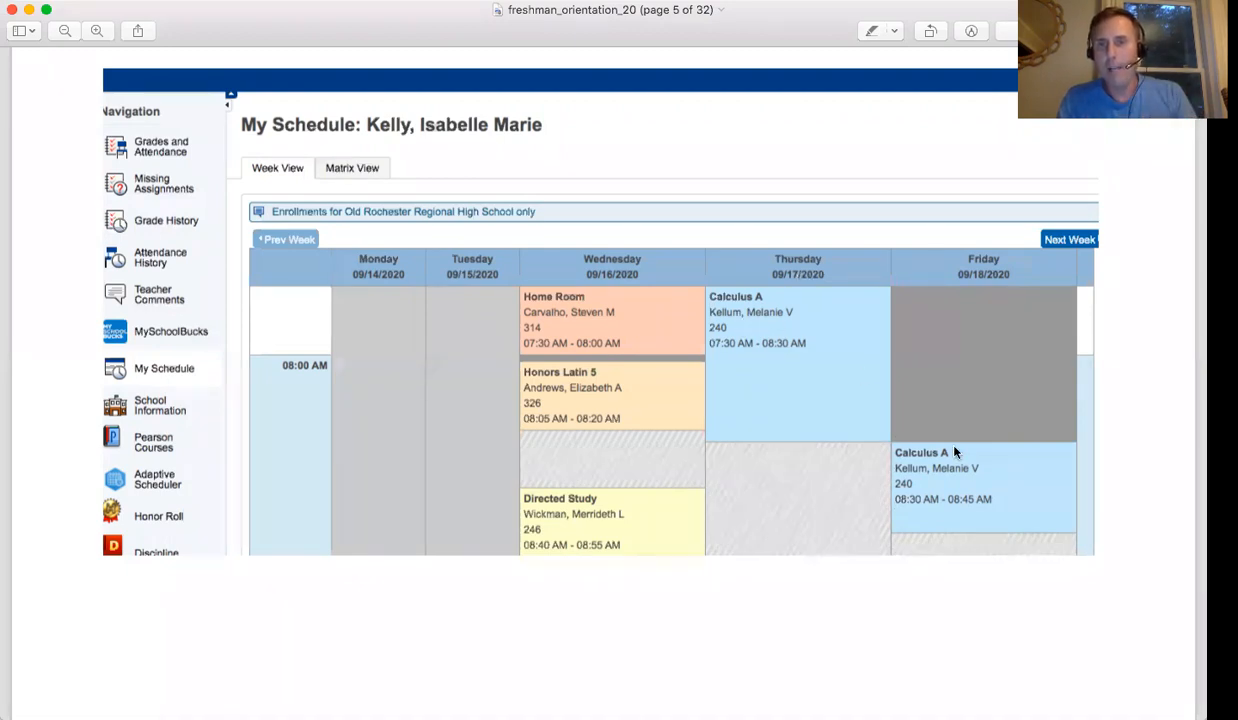
mouse_move(950, 476)
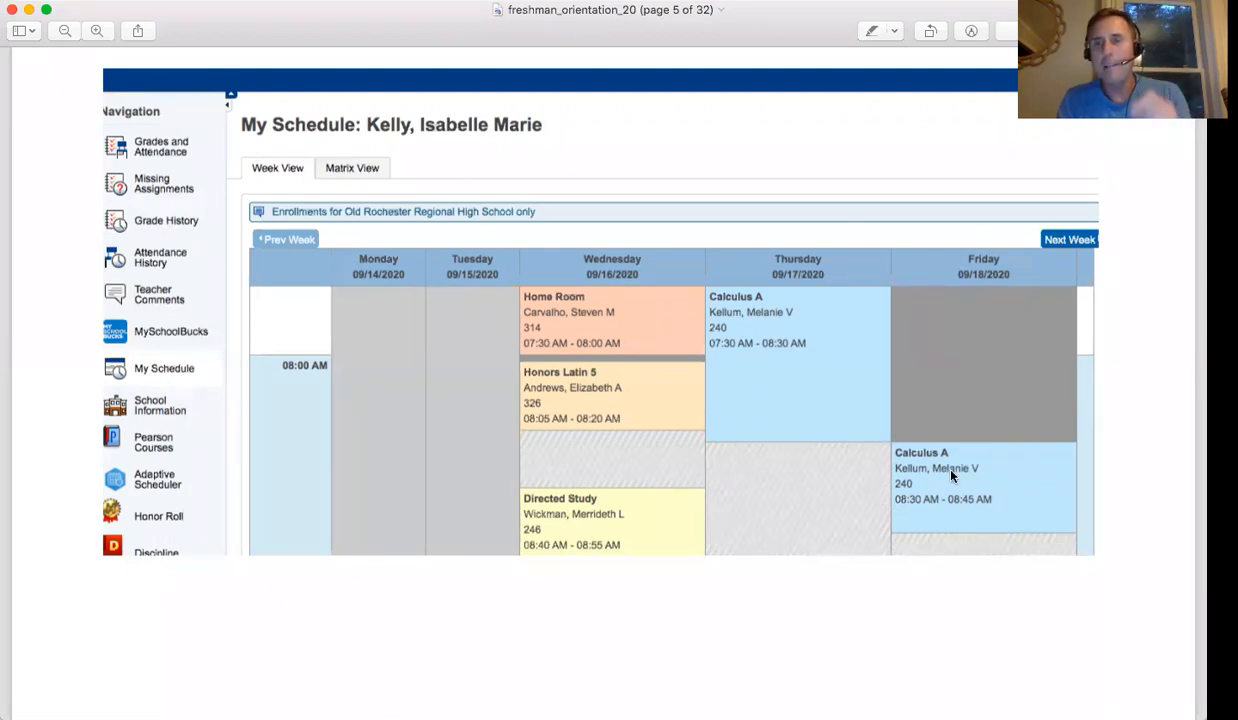
mouse_move(840, 443)
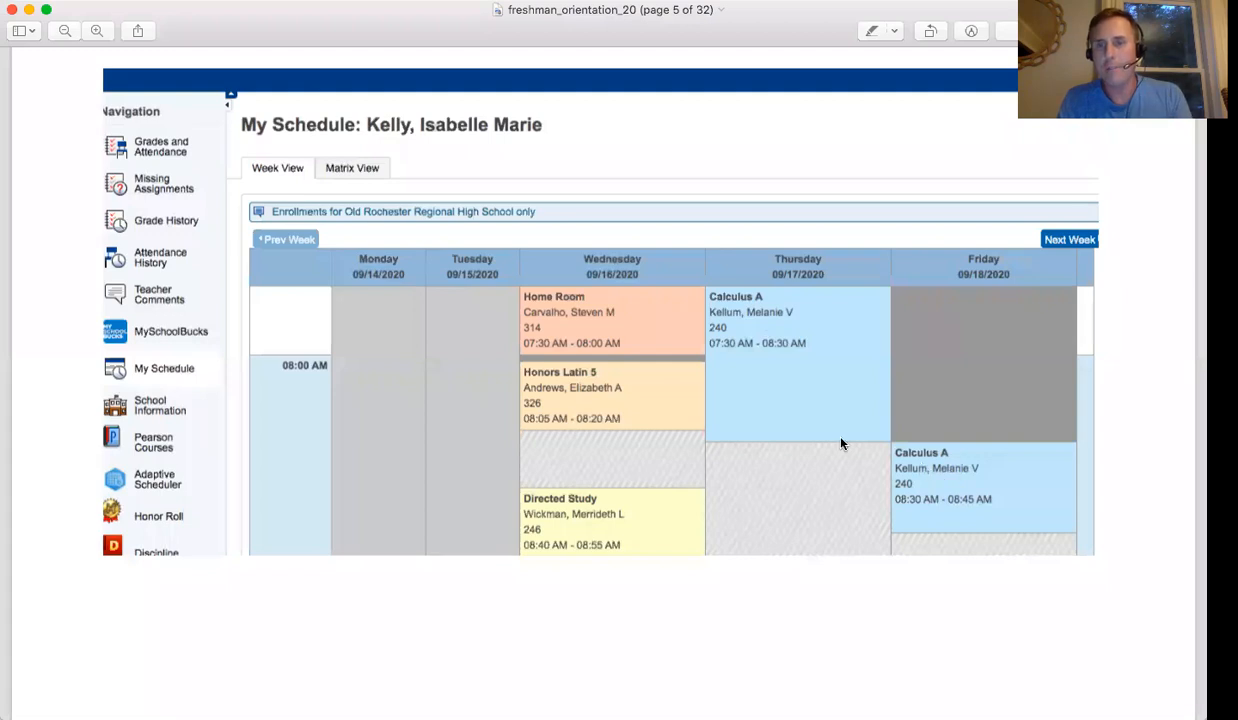
mouse_move(730, 346)
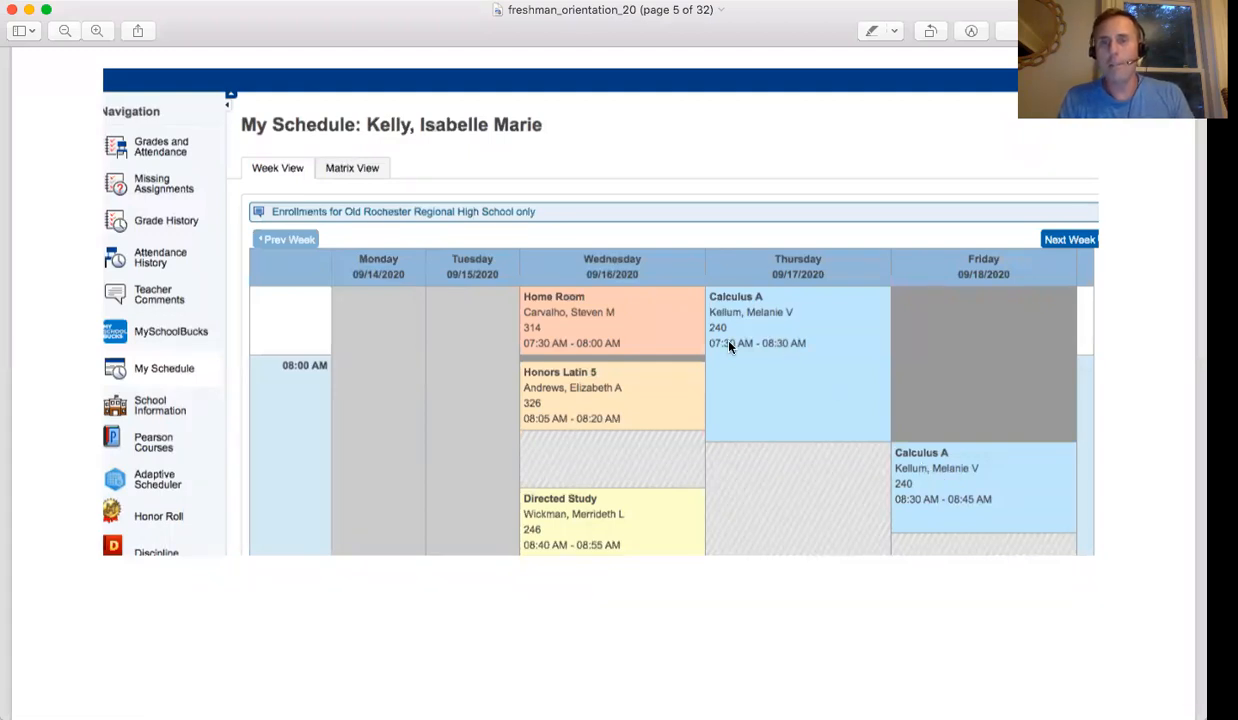
mouse_move(849, 263)
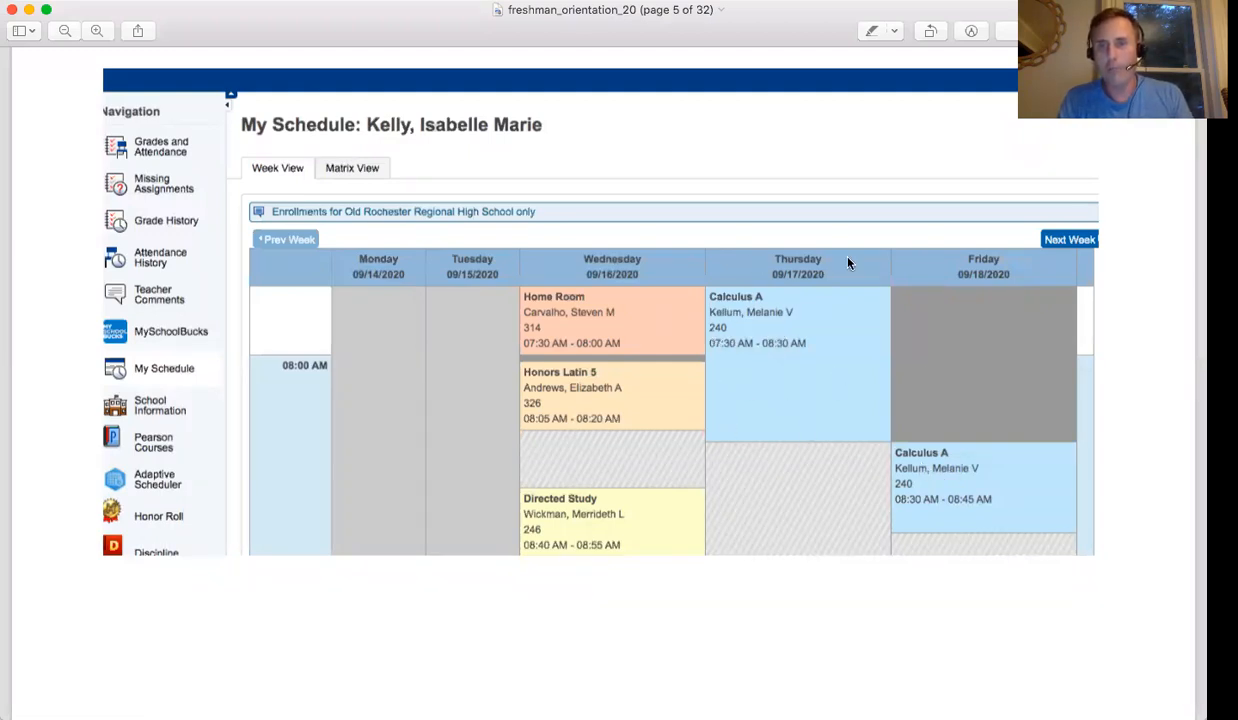
mouse_move(910, 510)
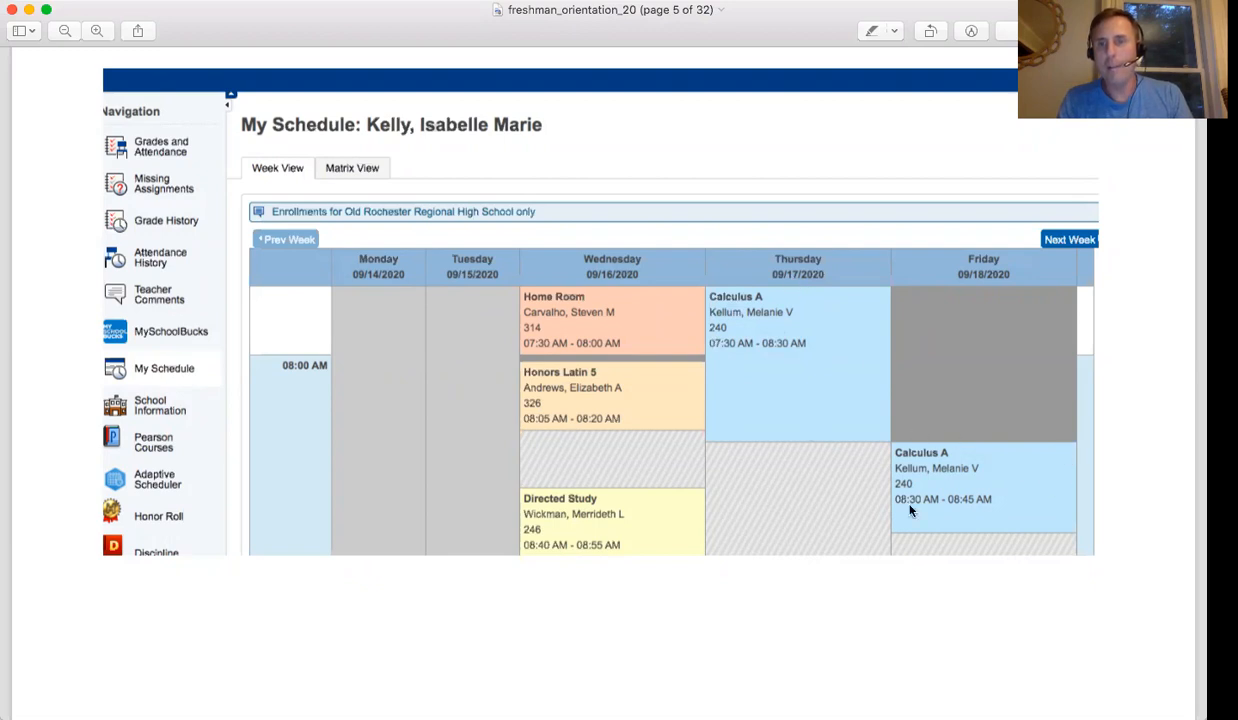
mouse_move(1016, 493)
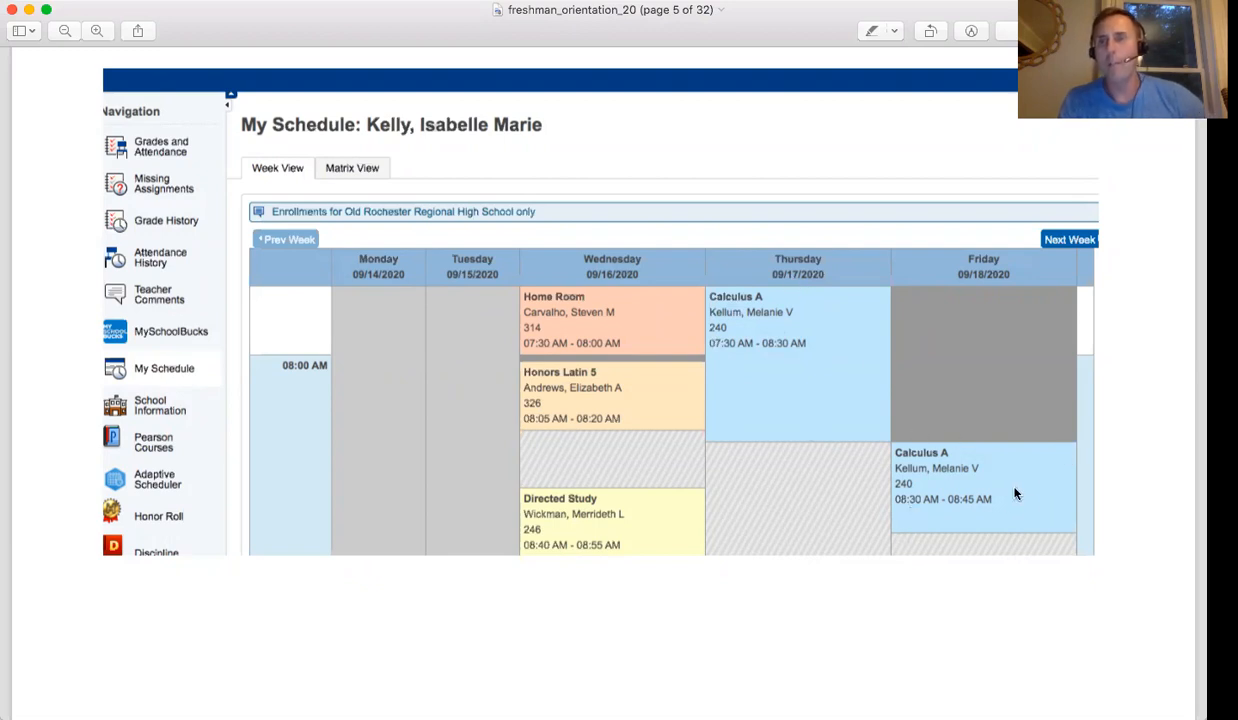
mouse_move(1025, 580)
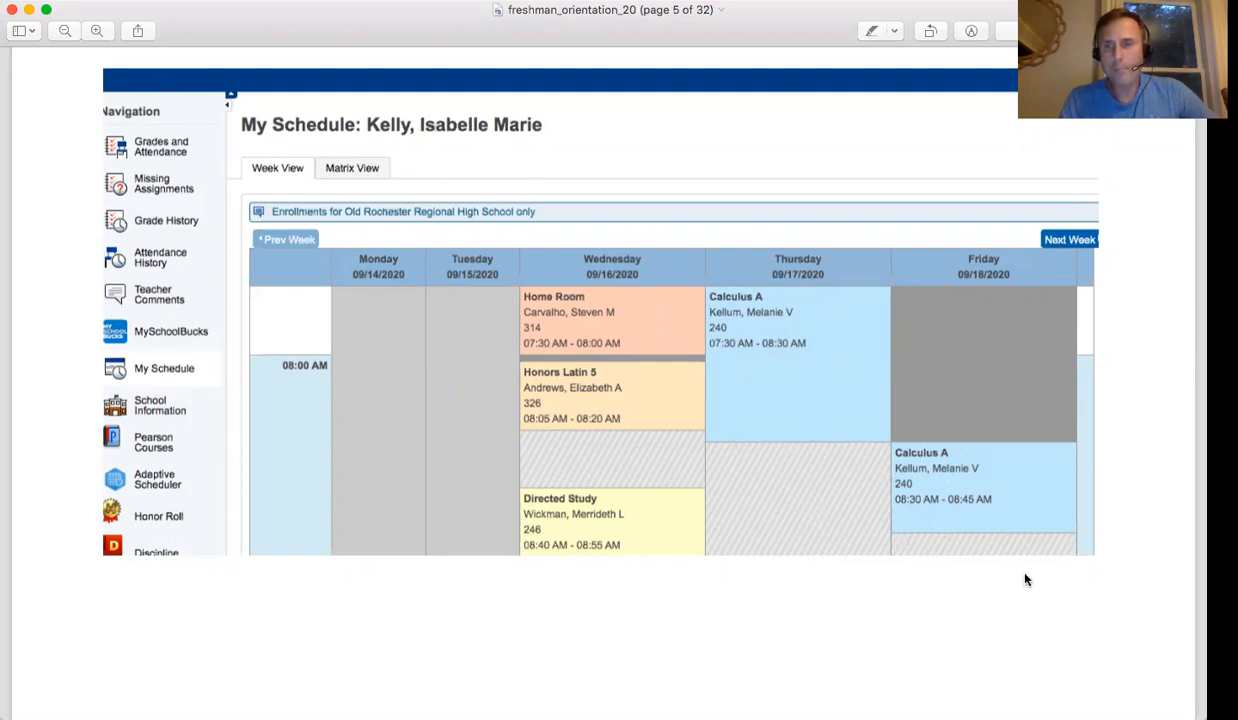
mouse_move(1067, 456)
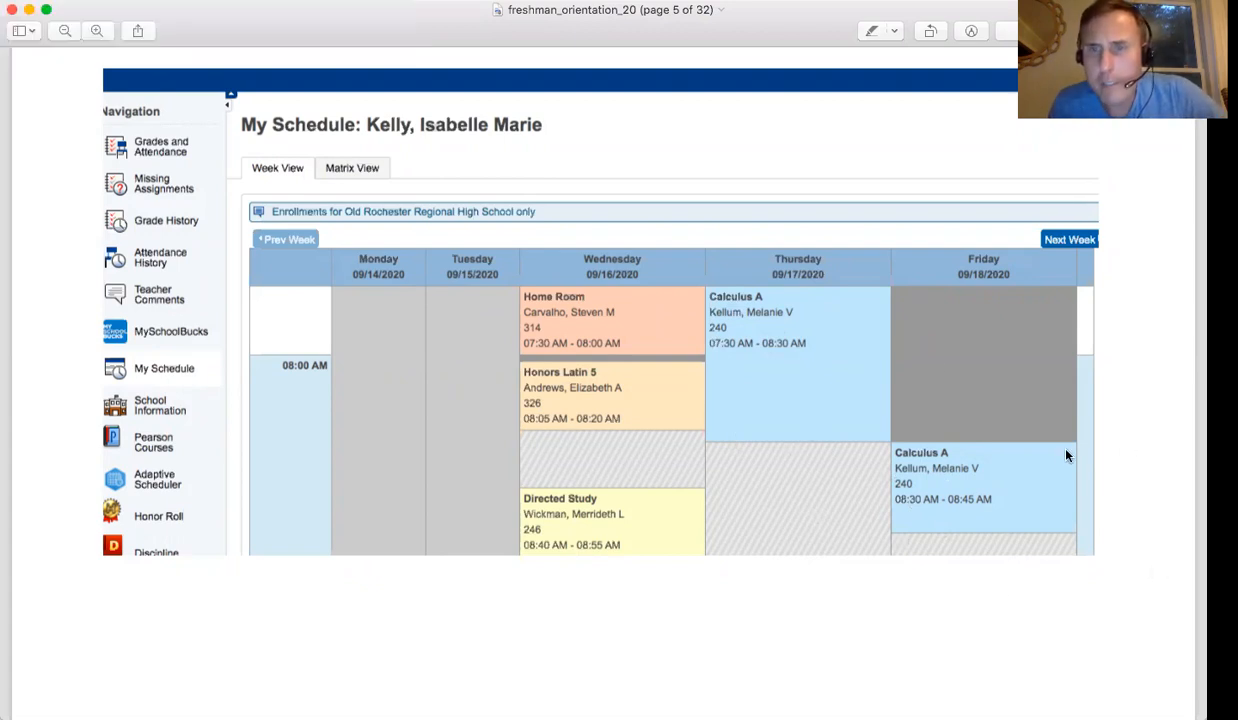
mouse_move(601, 89)
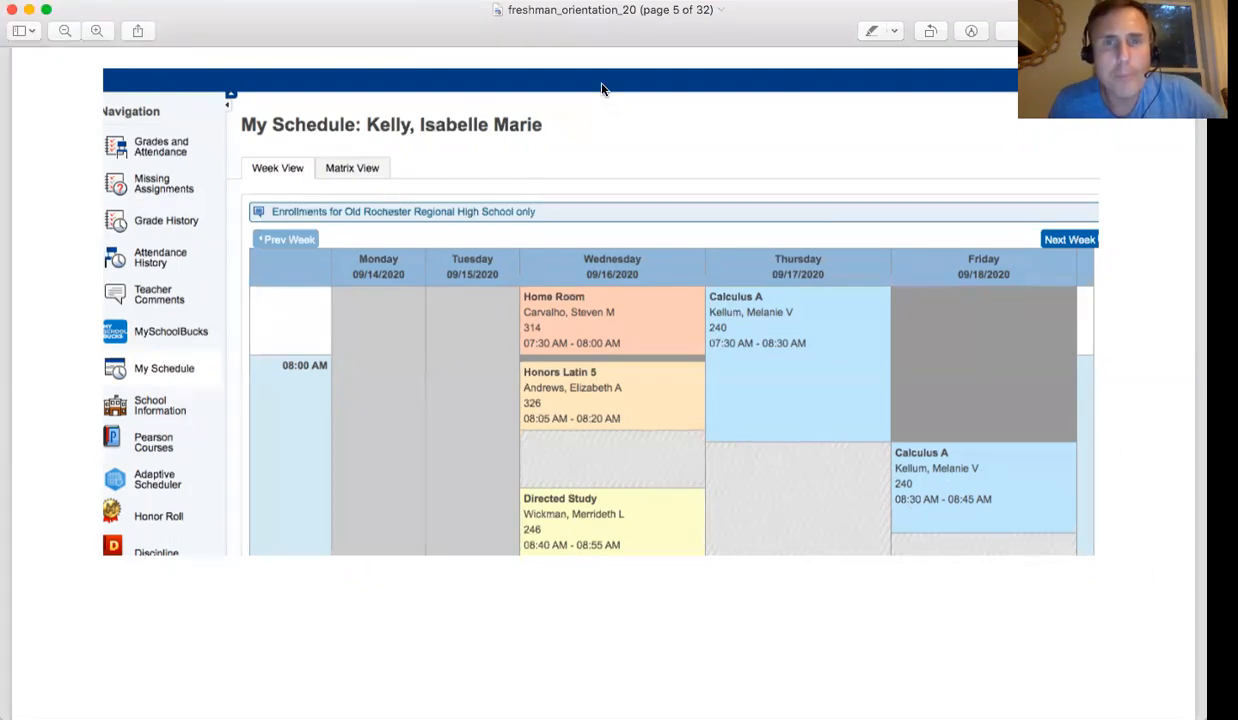
mouse_move(452, 91)
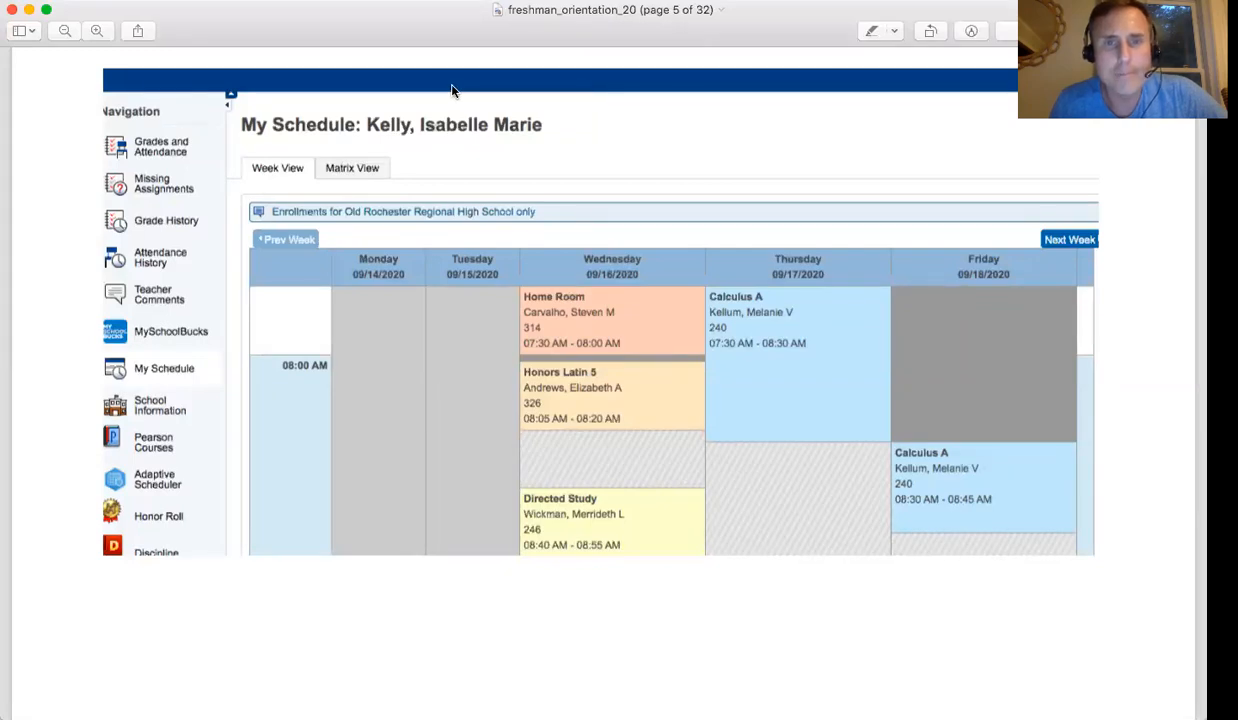
mouse_move(605, 491)
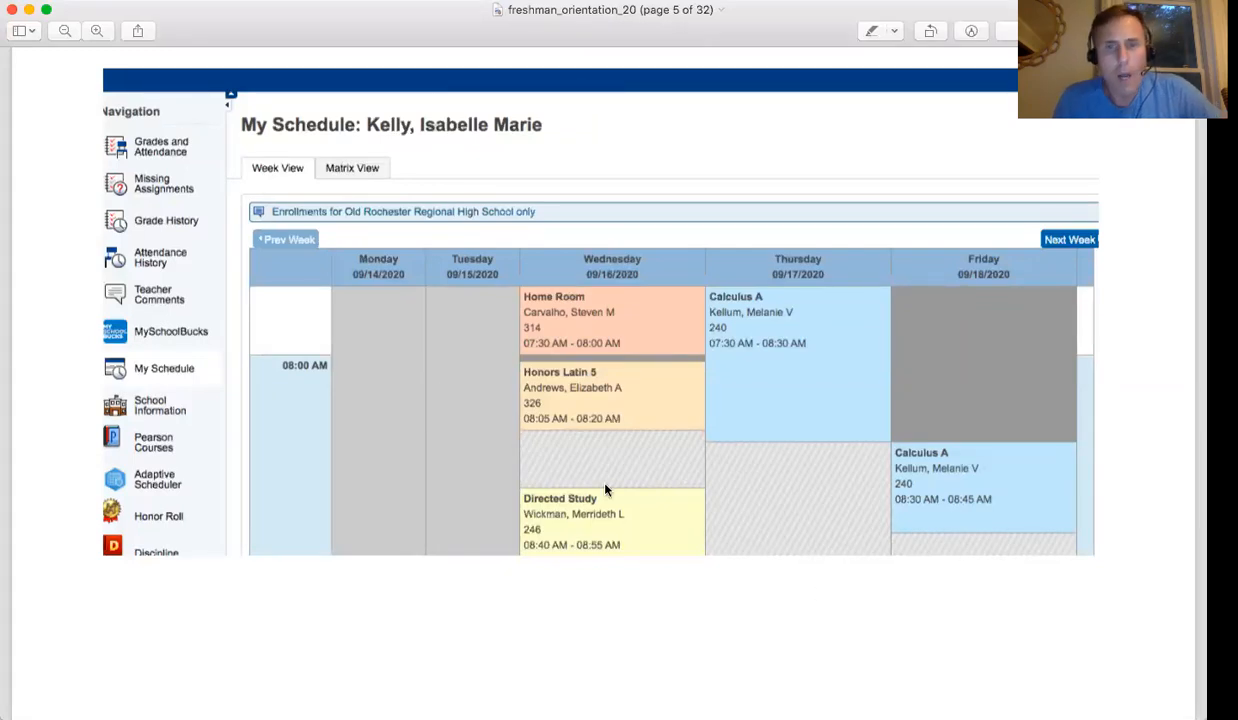
Scroll down to page 6 about hybrid out days on Wednesday 9/16 and Mondays
scroll(down, 3)
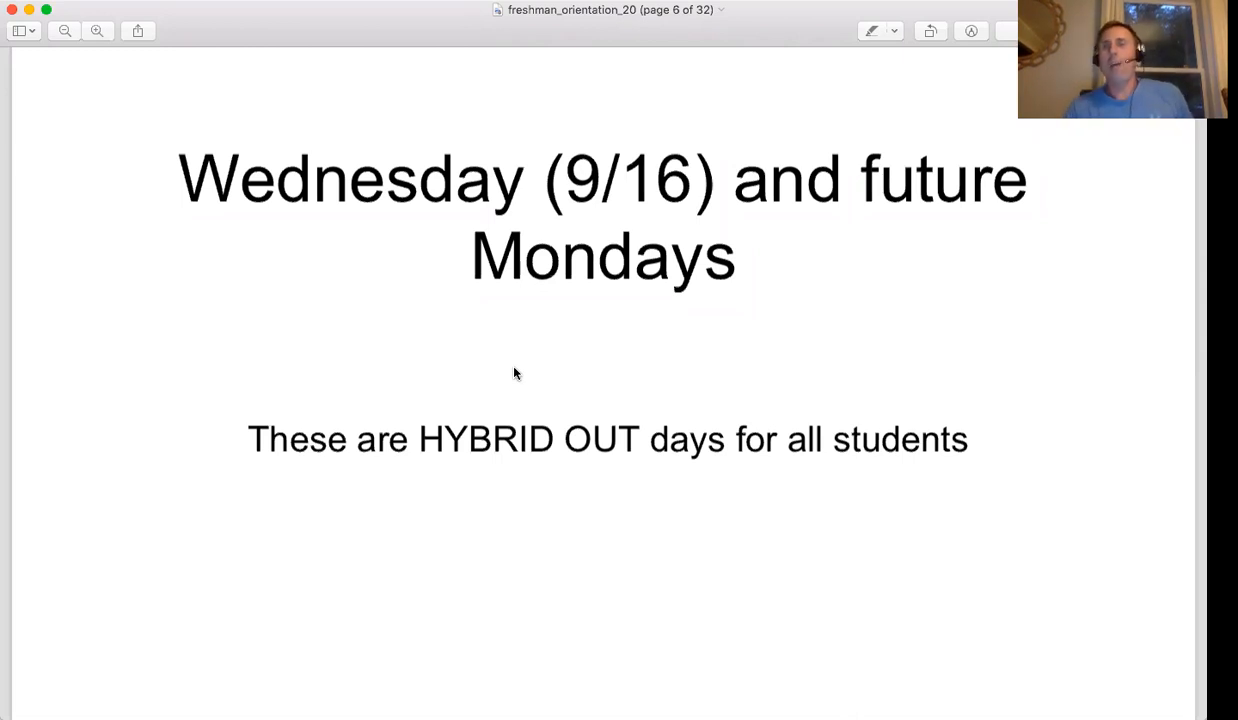
mouse_move(518, 305)
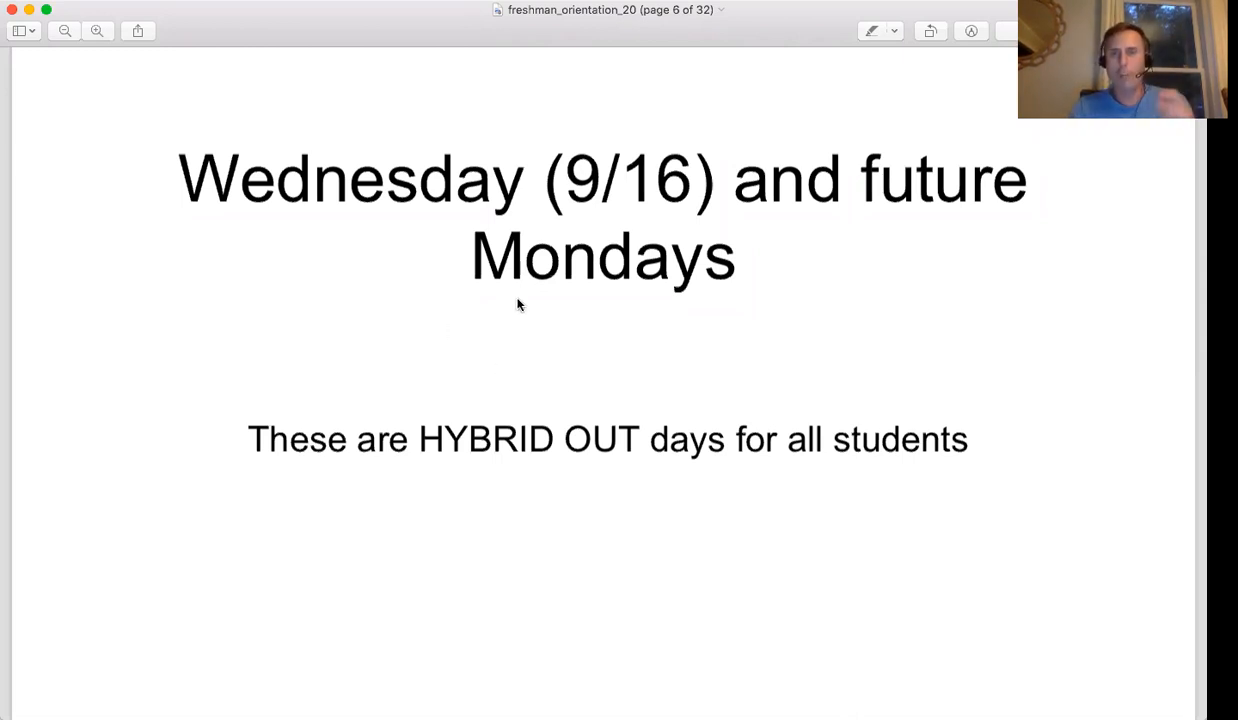
Scroll through page 7's Monday schedule, blocks 1A–4A, down to the Mid Day Break row
scroll(down, 3)
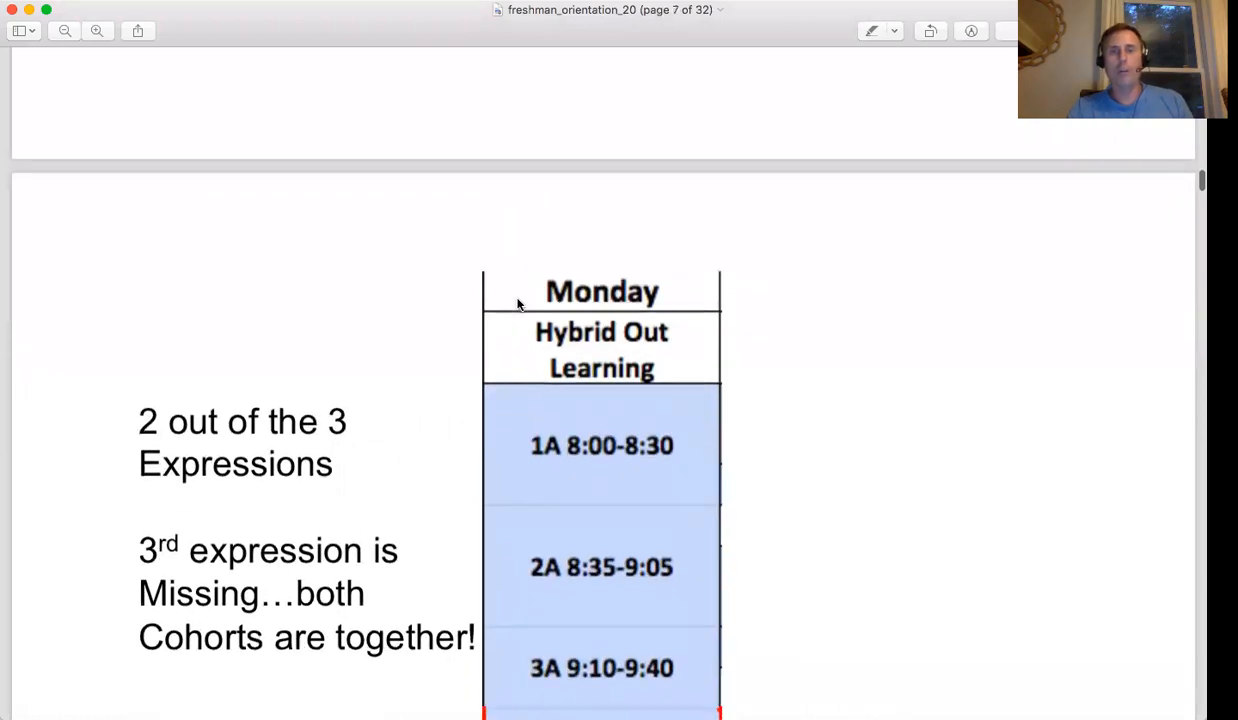
scroll(up, 3)
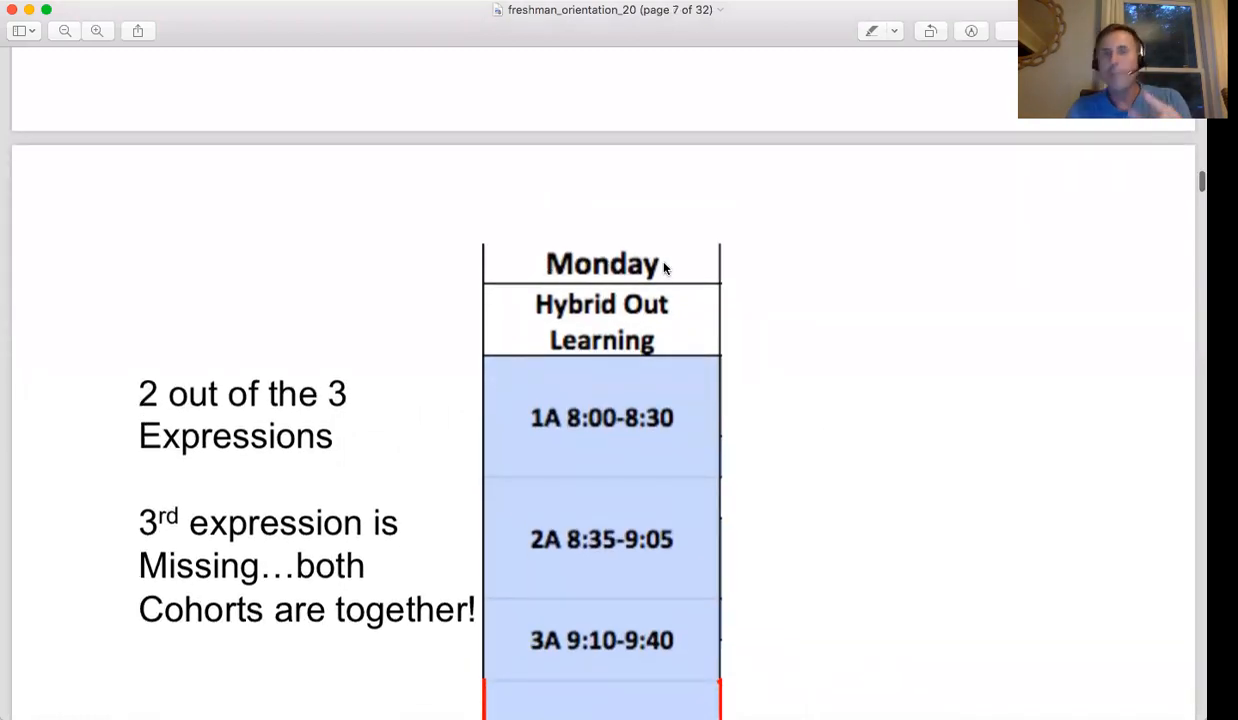
scroll(up, 3)
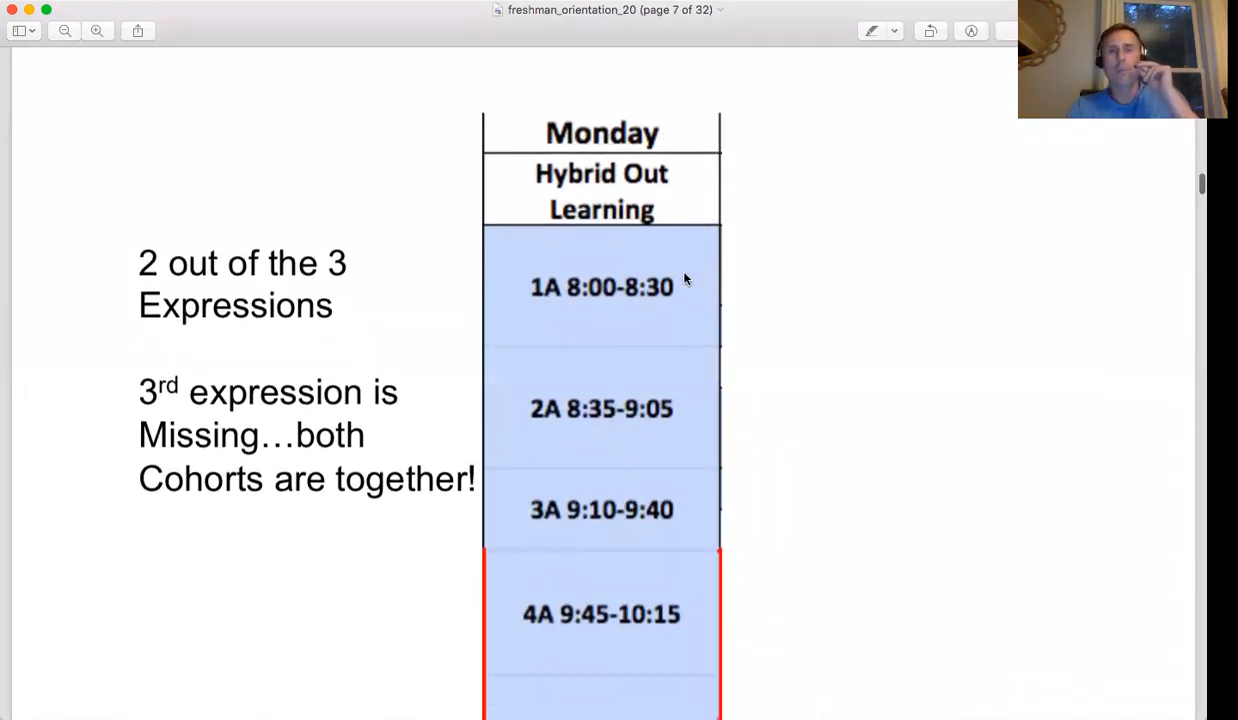
scroll(down, 3)
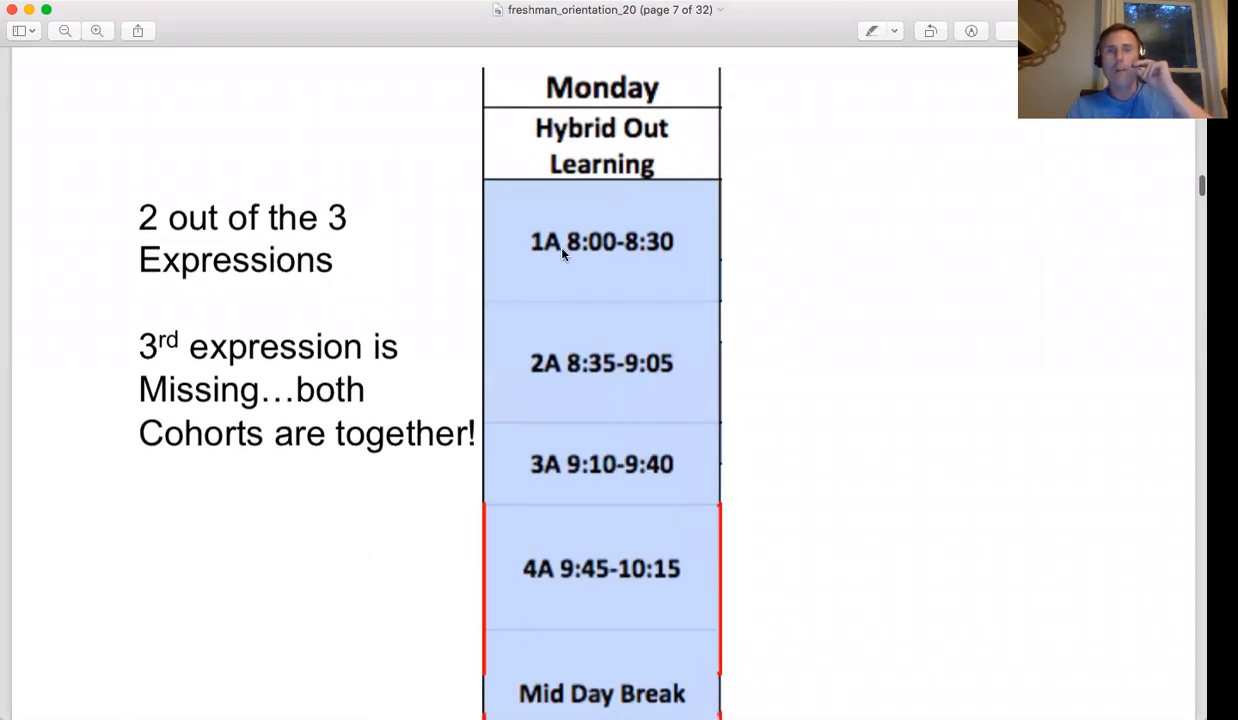
scroll(up, 3)
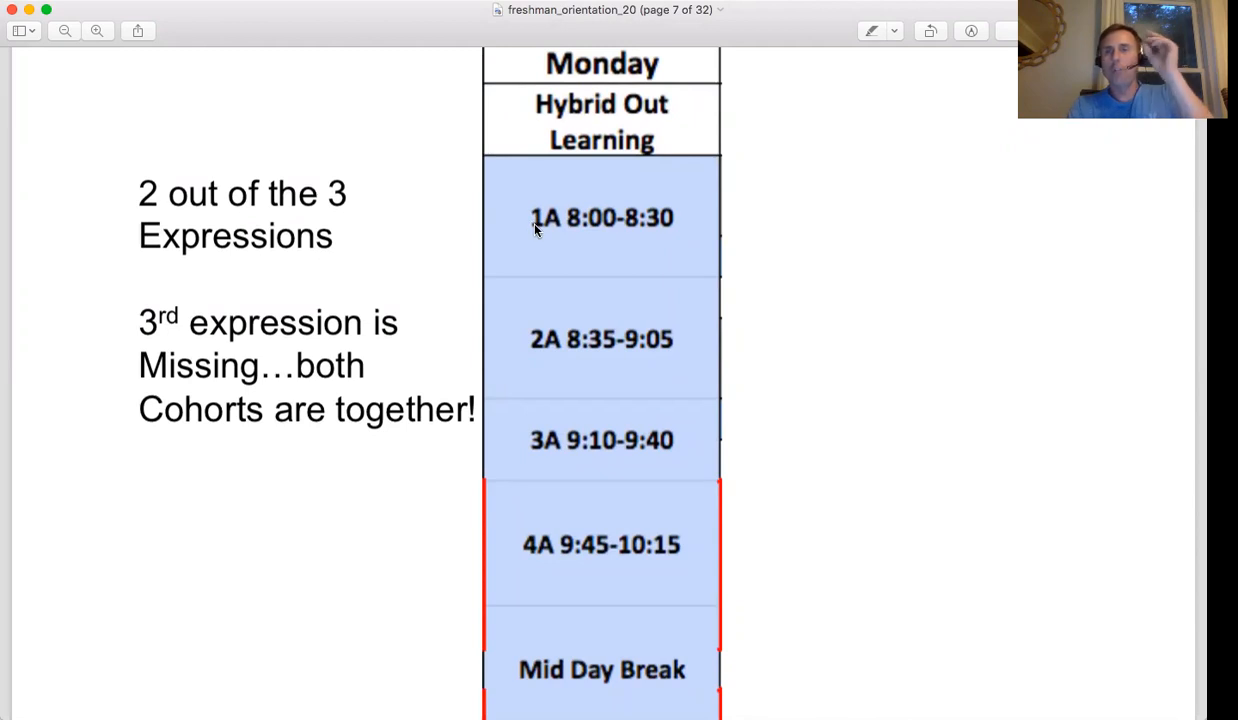
mouse_move(570, 228)
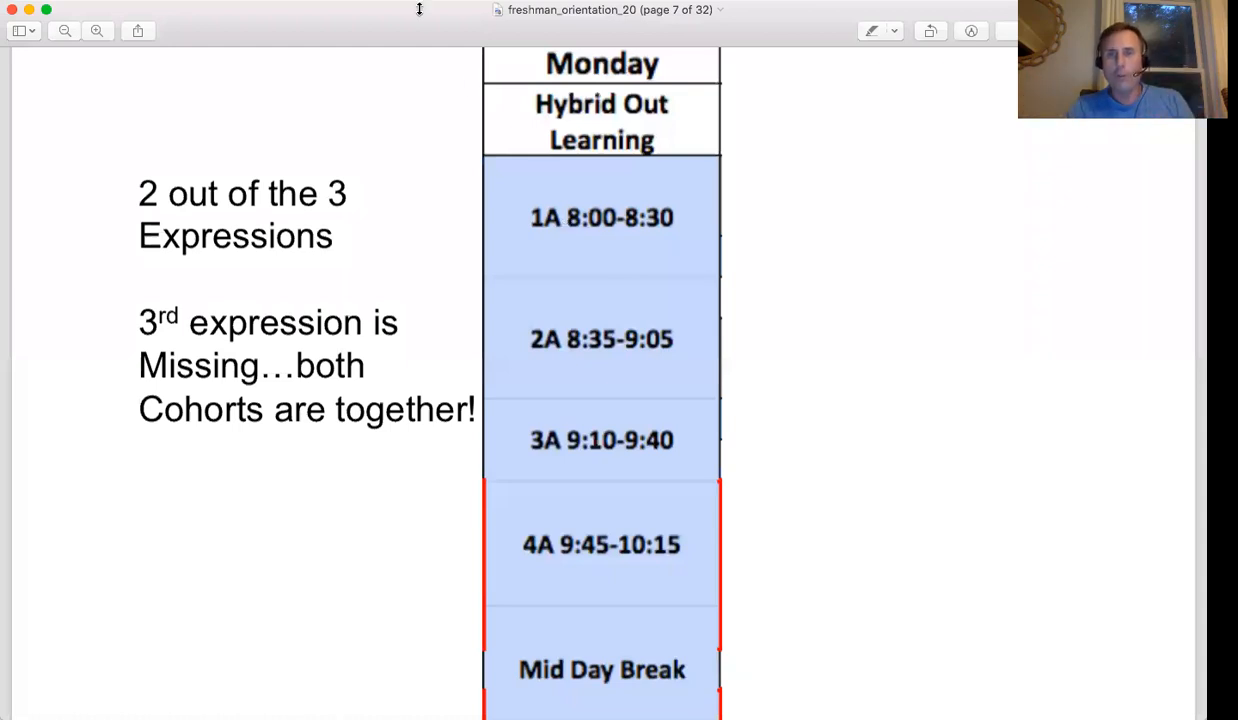
mouse_move(613, 99)
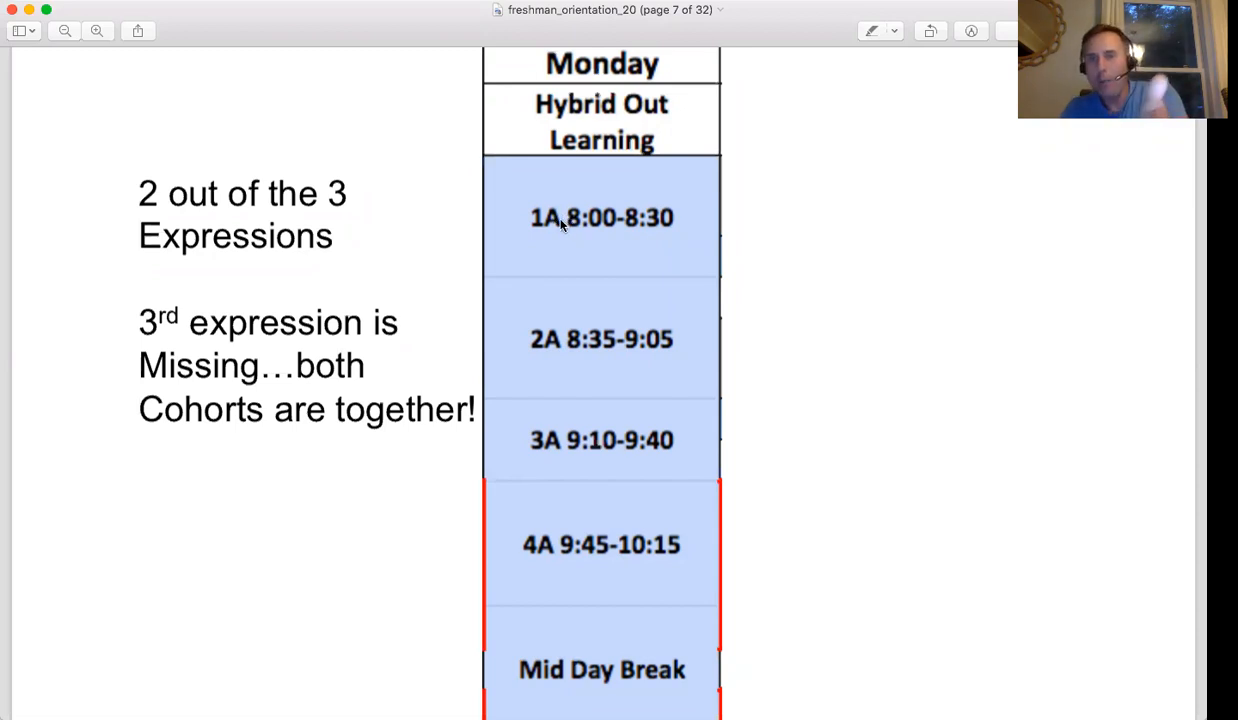
mouse_move(645, 251)
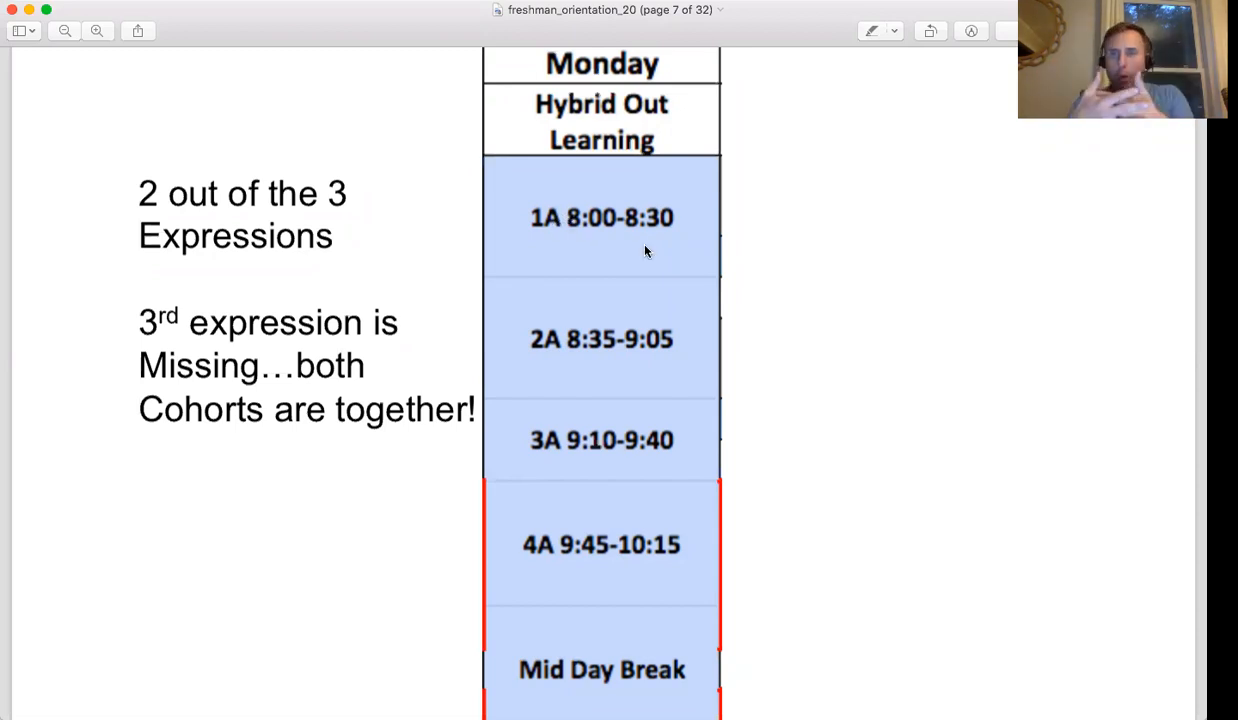
scroll(down, 3)
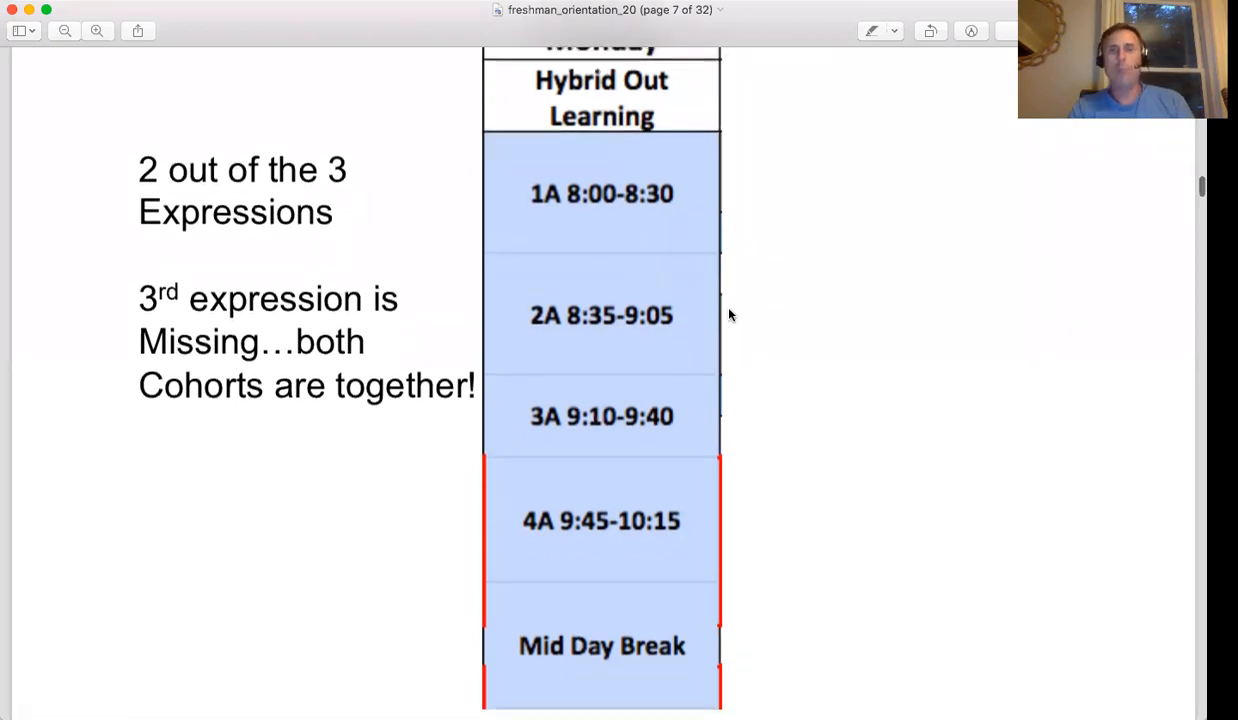
scroll(down, 3)
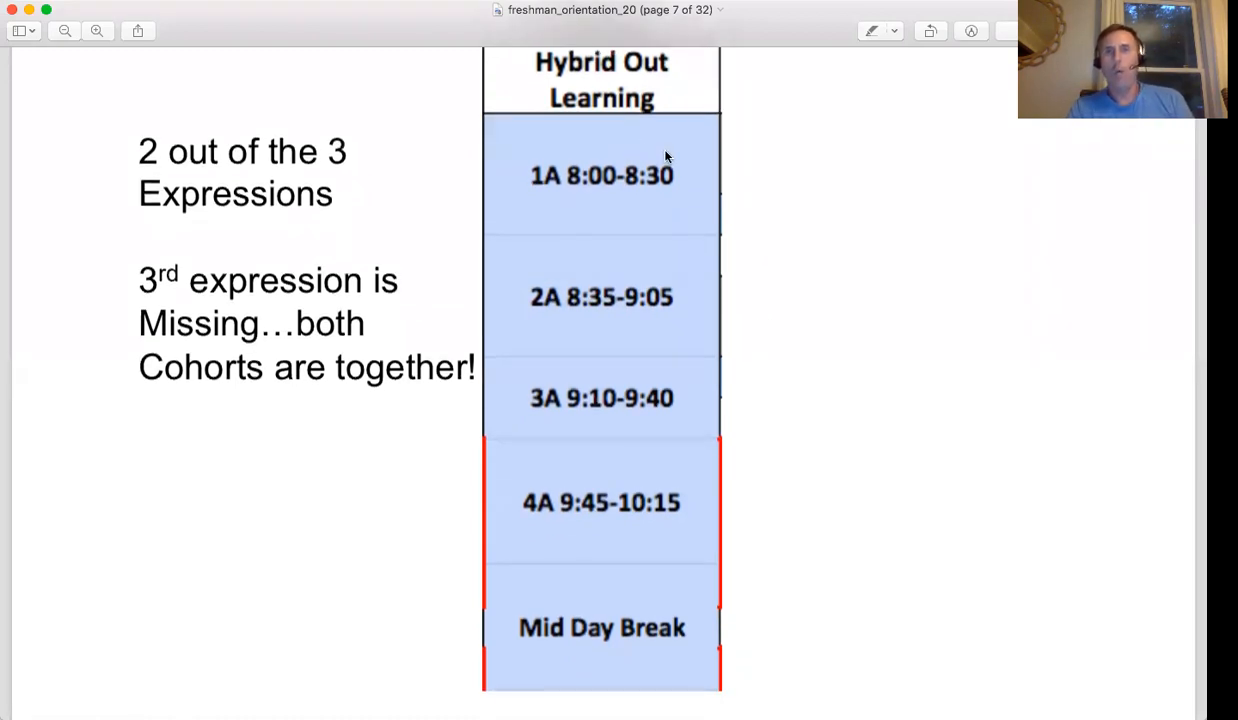
mouse_move(570, 178)
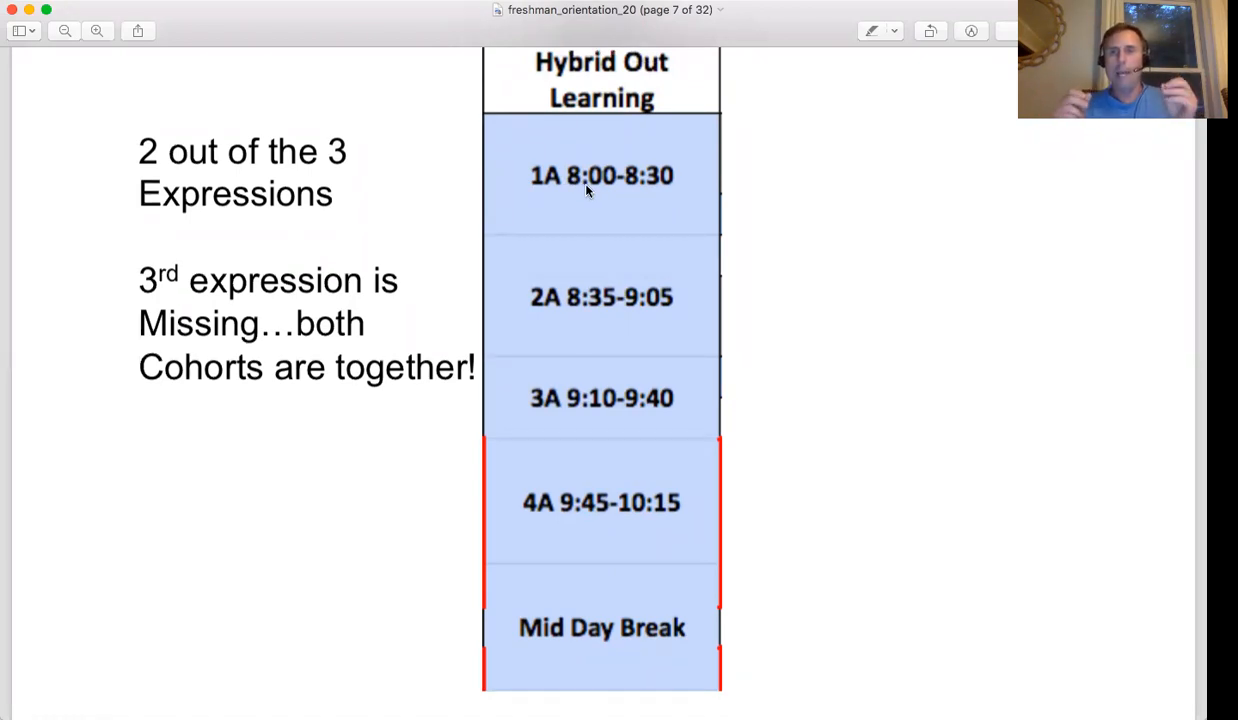
mouse_move(638, 166)
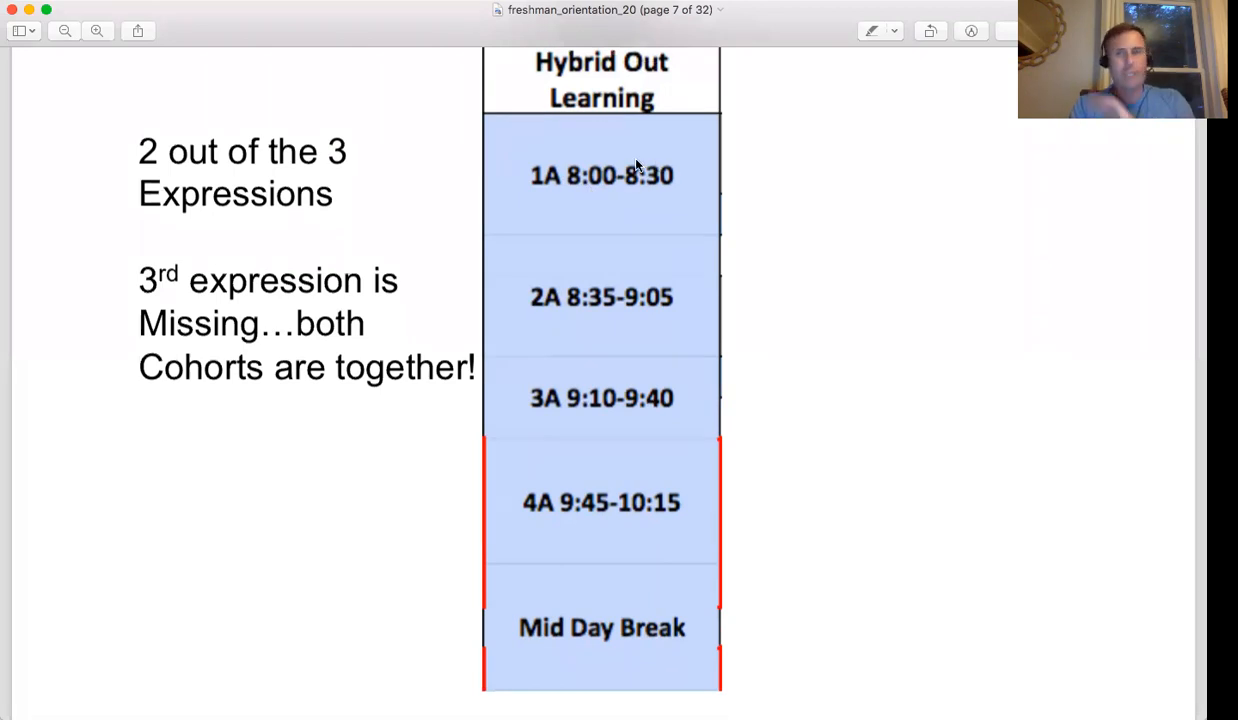
mouse_move(595, 160)
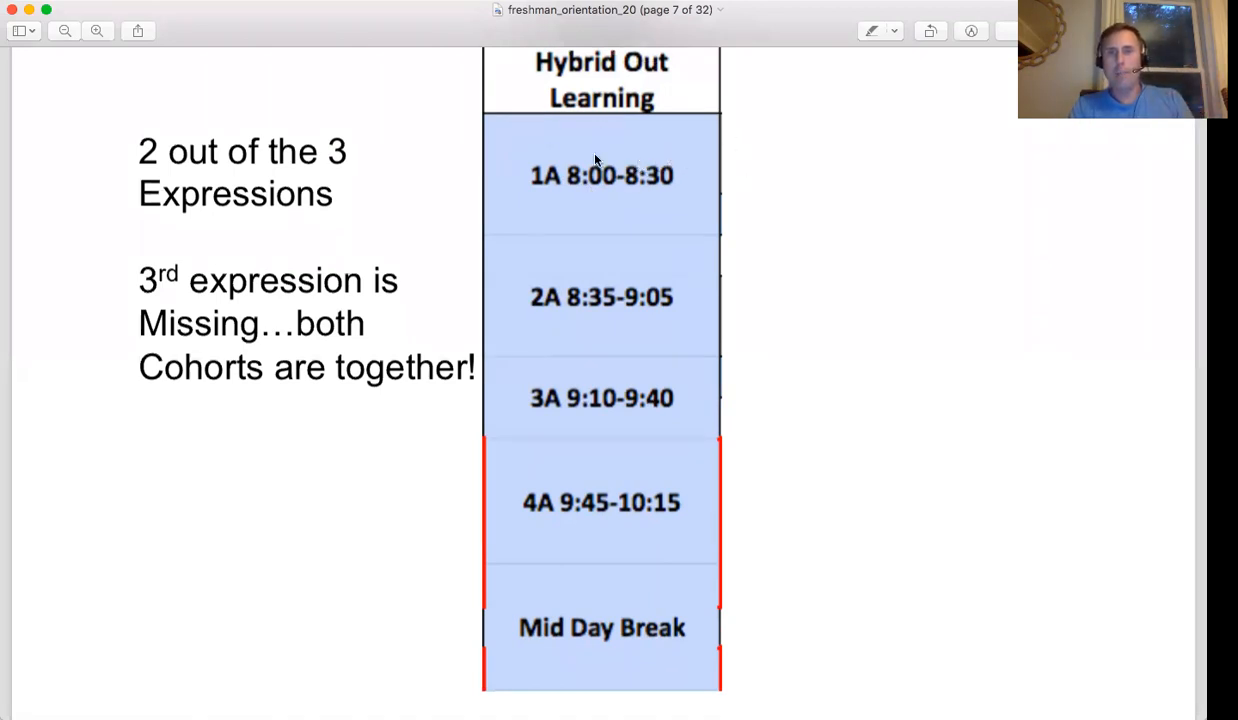
mouse_move(565, 232)
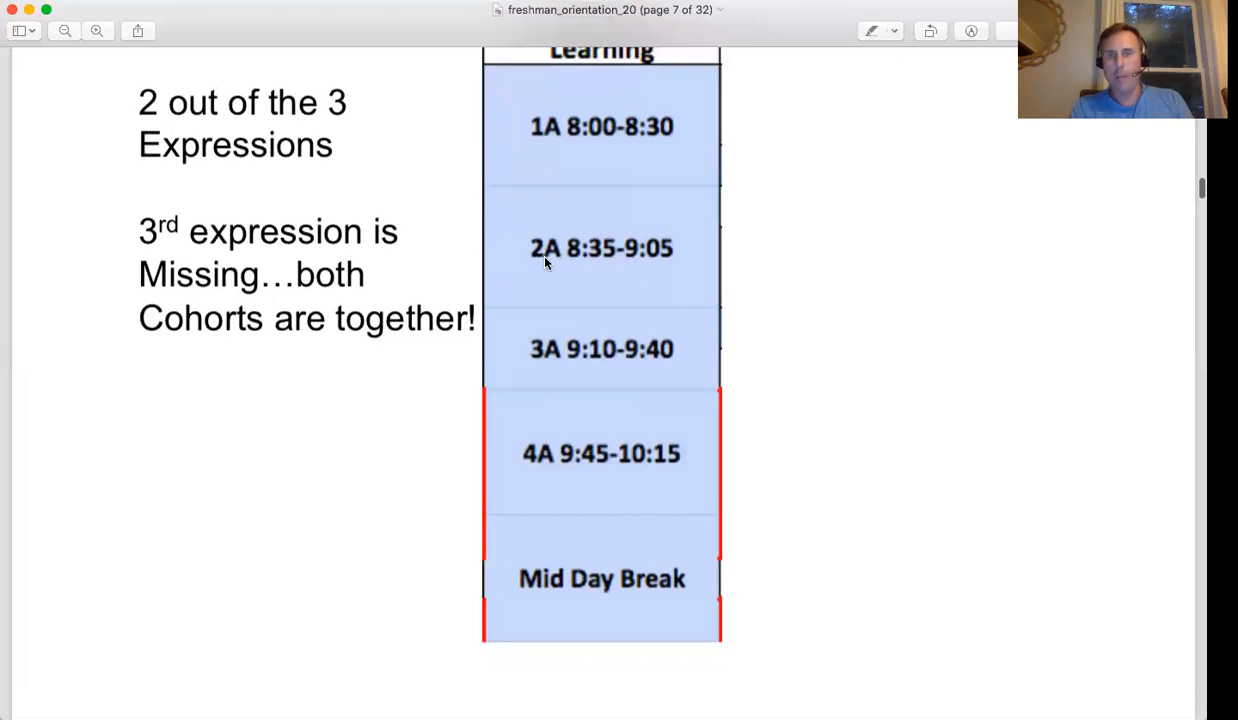
mouse_move(588, 346)
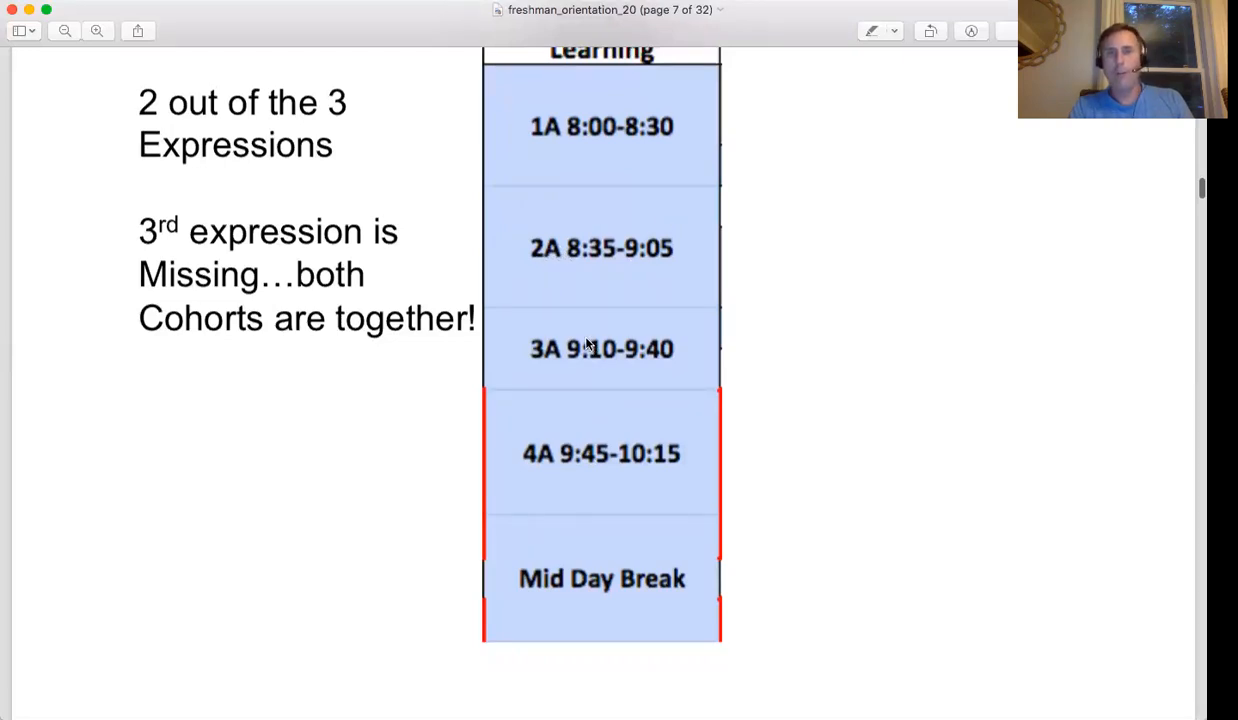
scroll(down, 3)
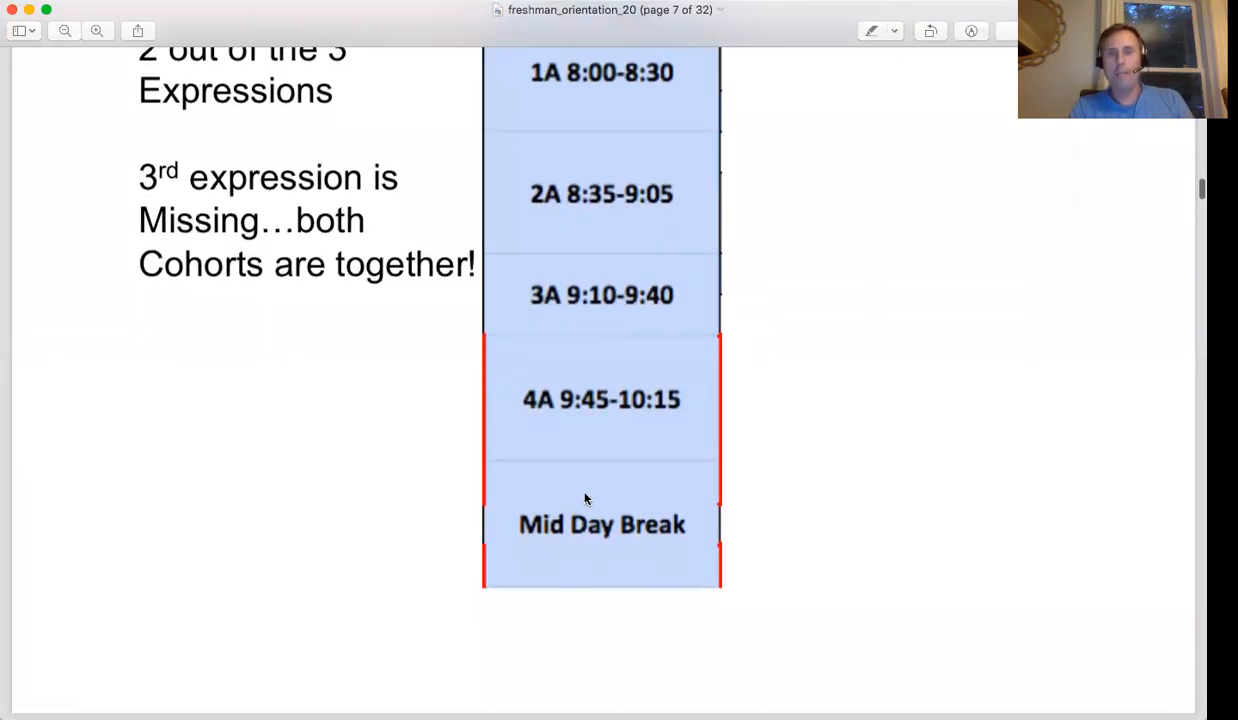
mouse_move(1063, 454)
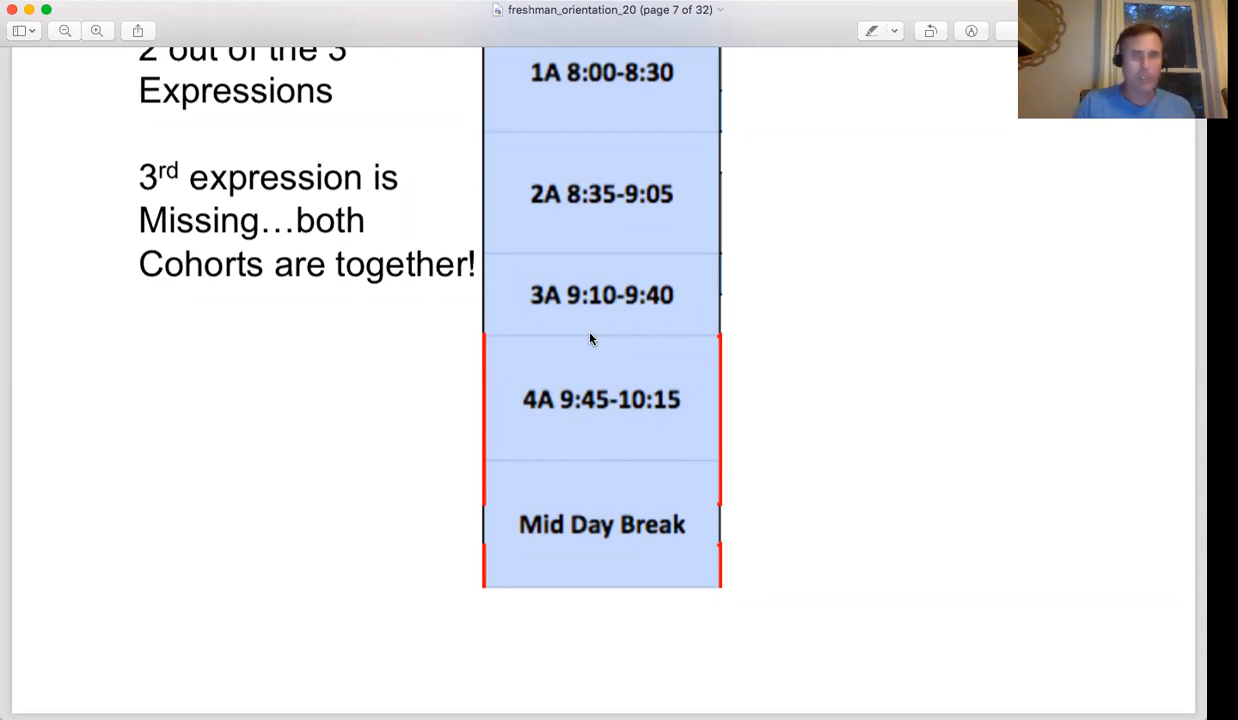
mouse_move(599, 280)
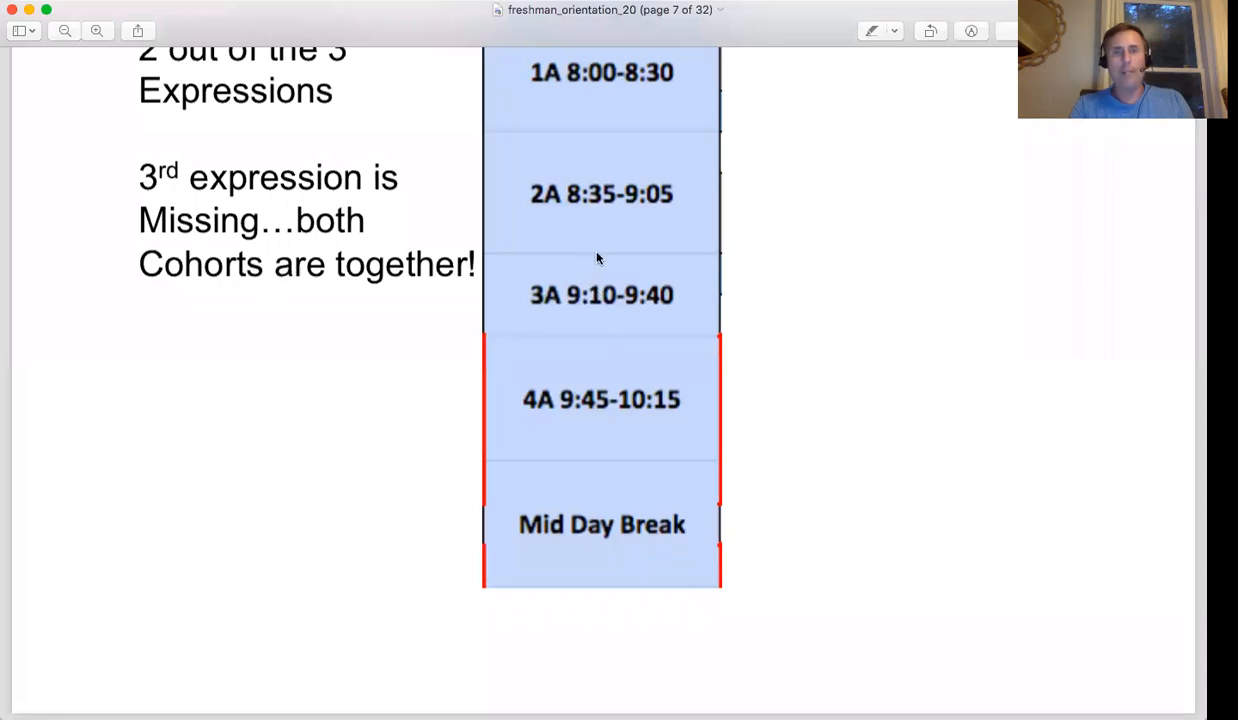
mouse_move(571, 261)
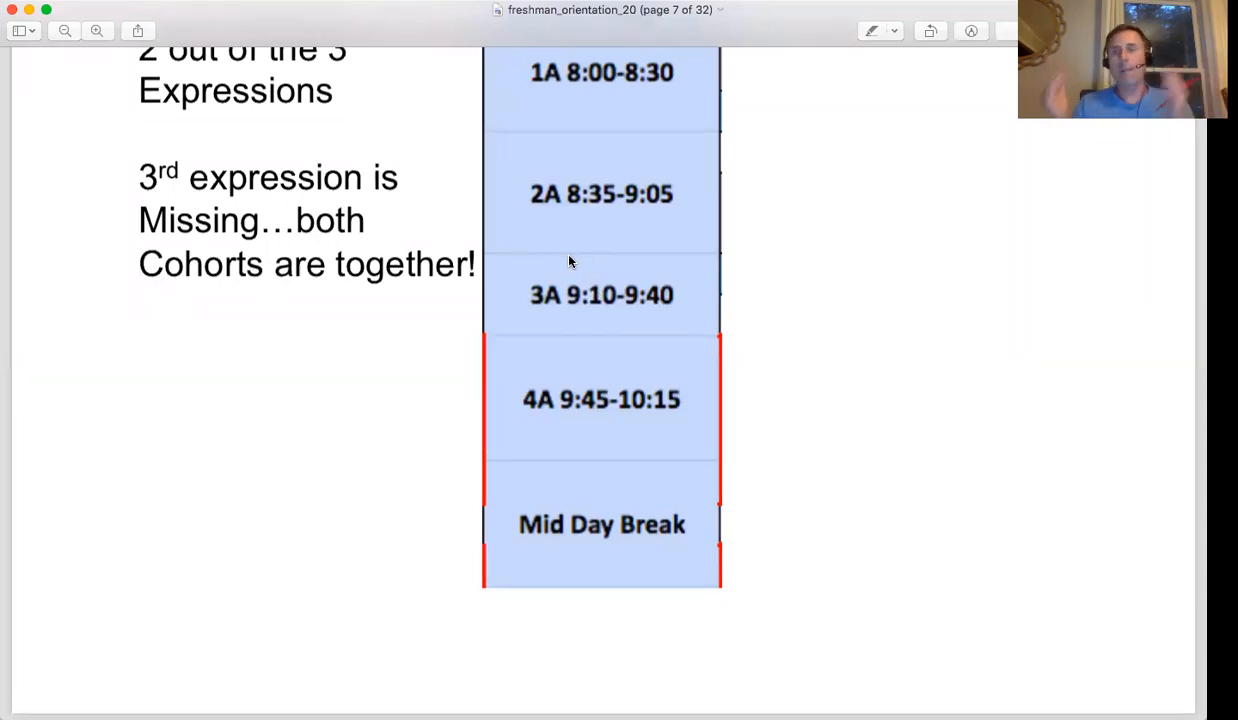
mouse_move(551, 303)
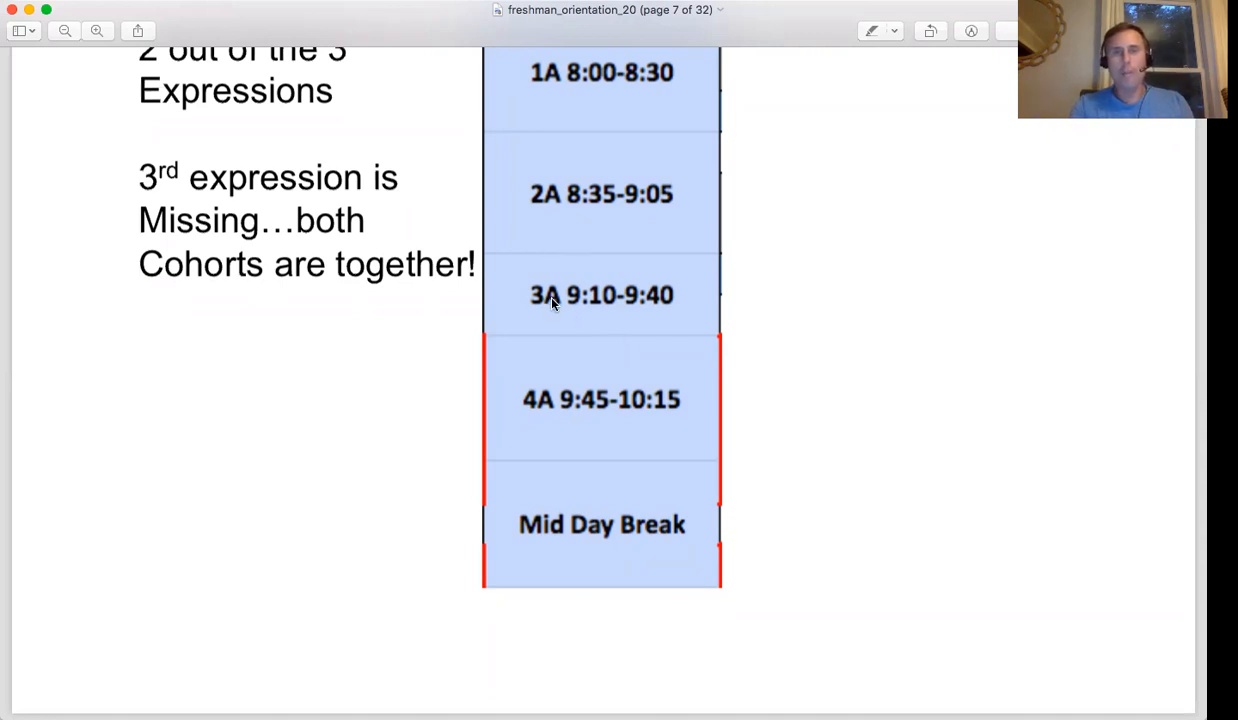
mouse_move(613, 311)
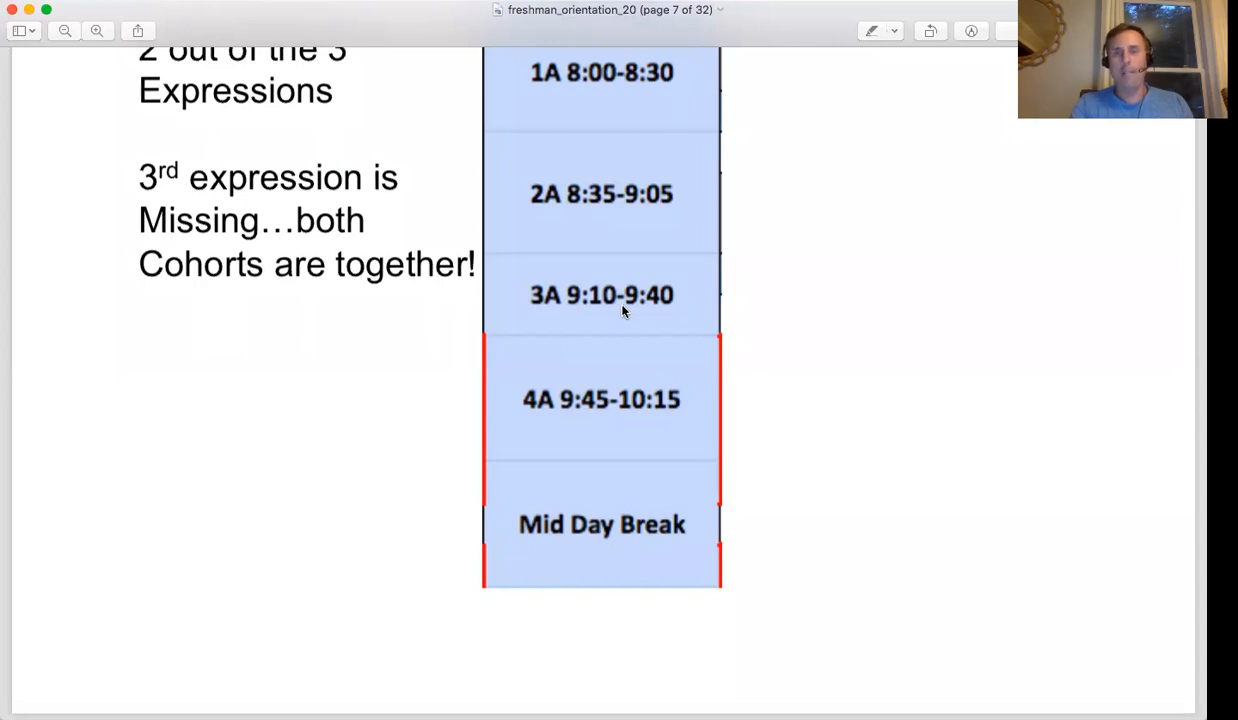
mouse_move(665, 349)
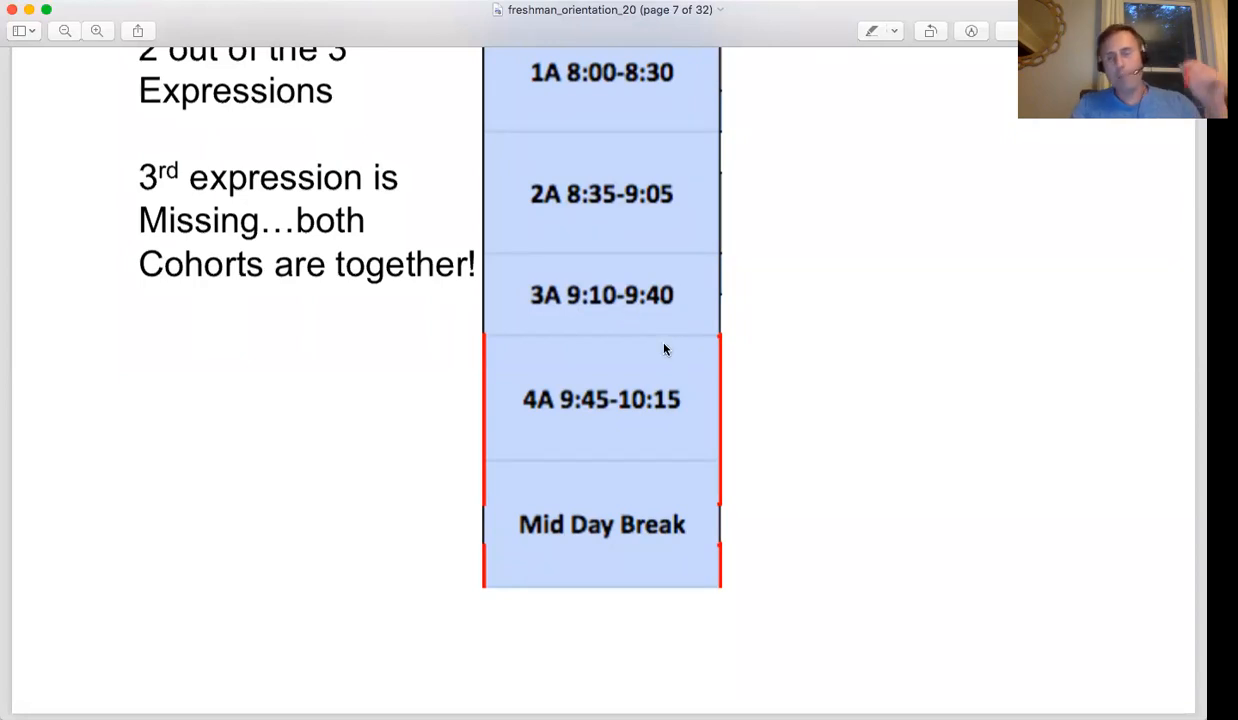
mouse_move(445, 91)
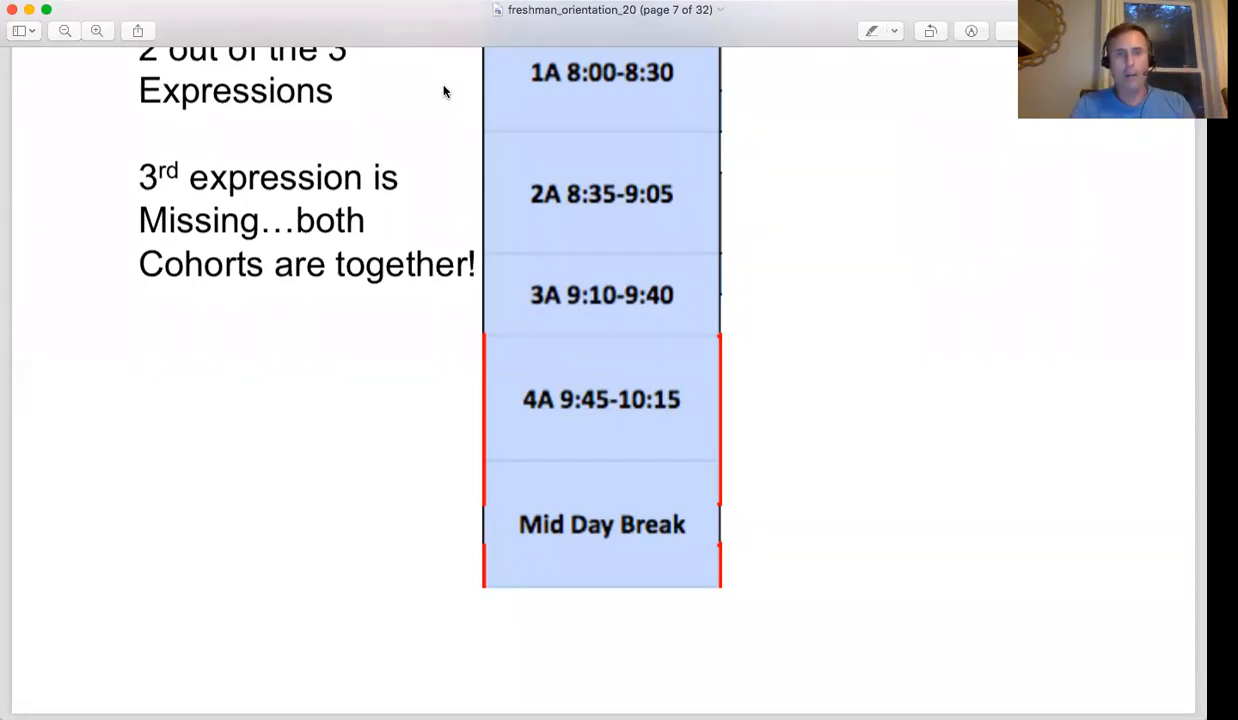
mouse_move(837, 336)
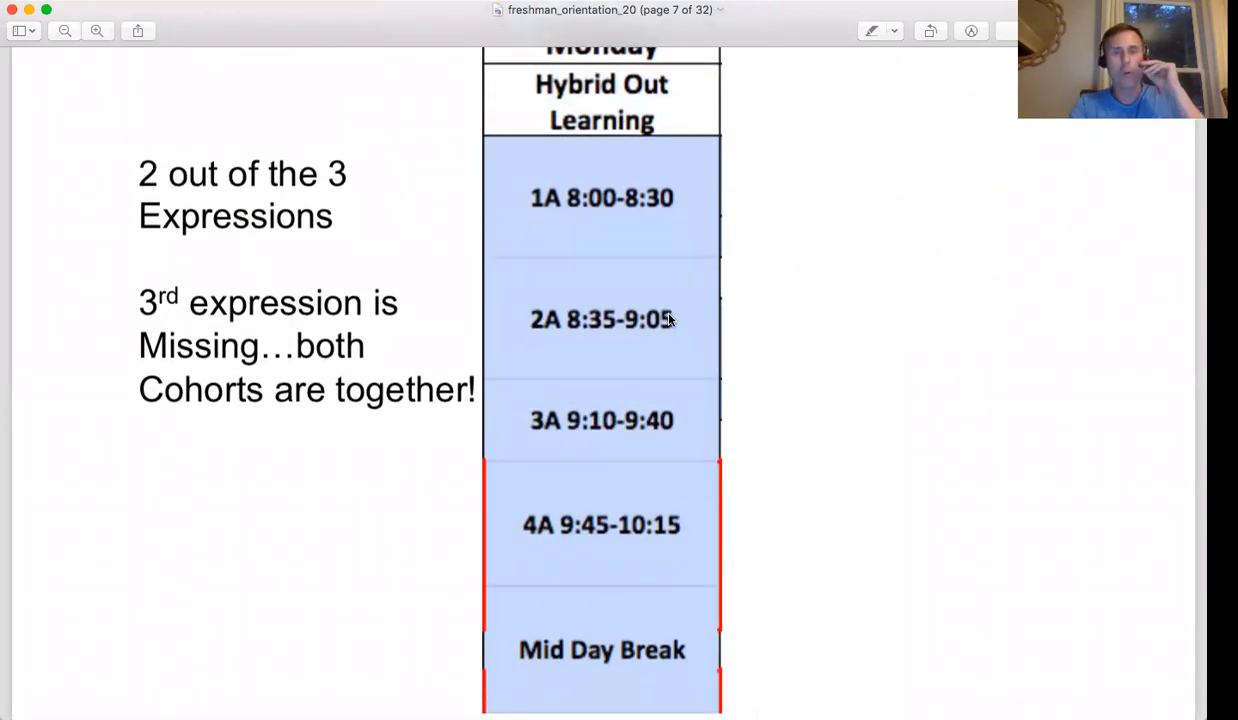
scroll(down, 3)
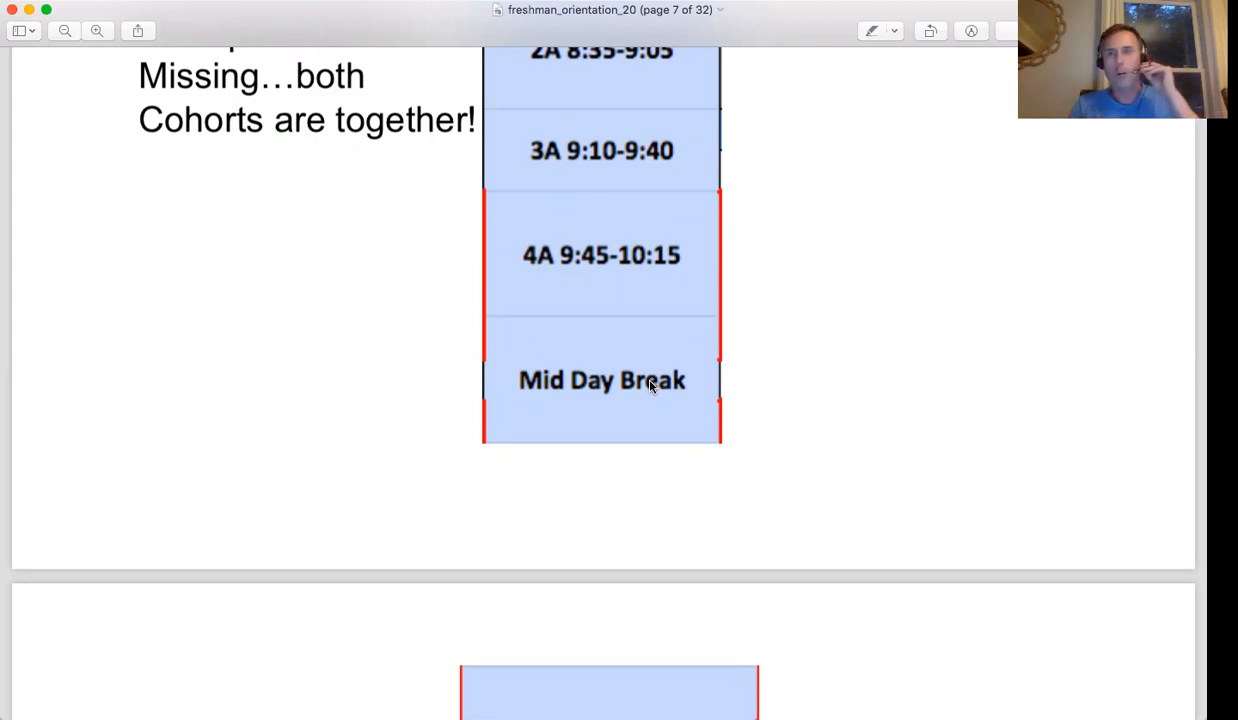
Scroll into page 8 to show Mid Day Break and blocks 1B 11:45-12:15 through 4B 1:30-2:00
scroll(down, 3)
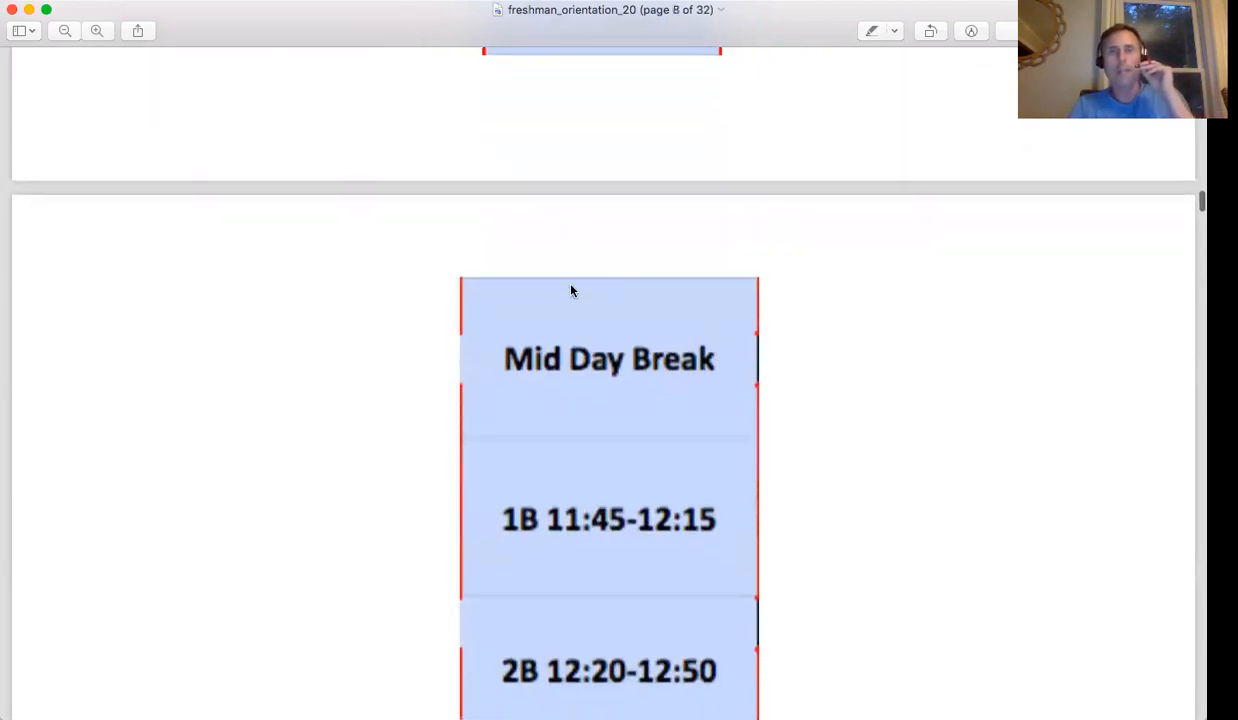
scroll(up, 3)
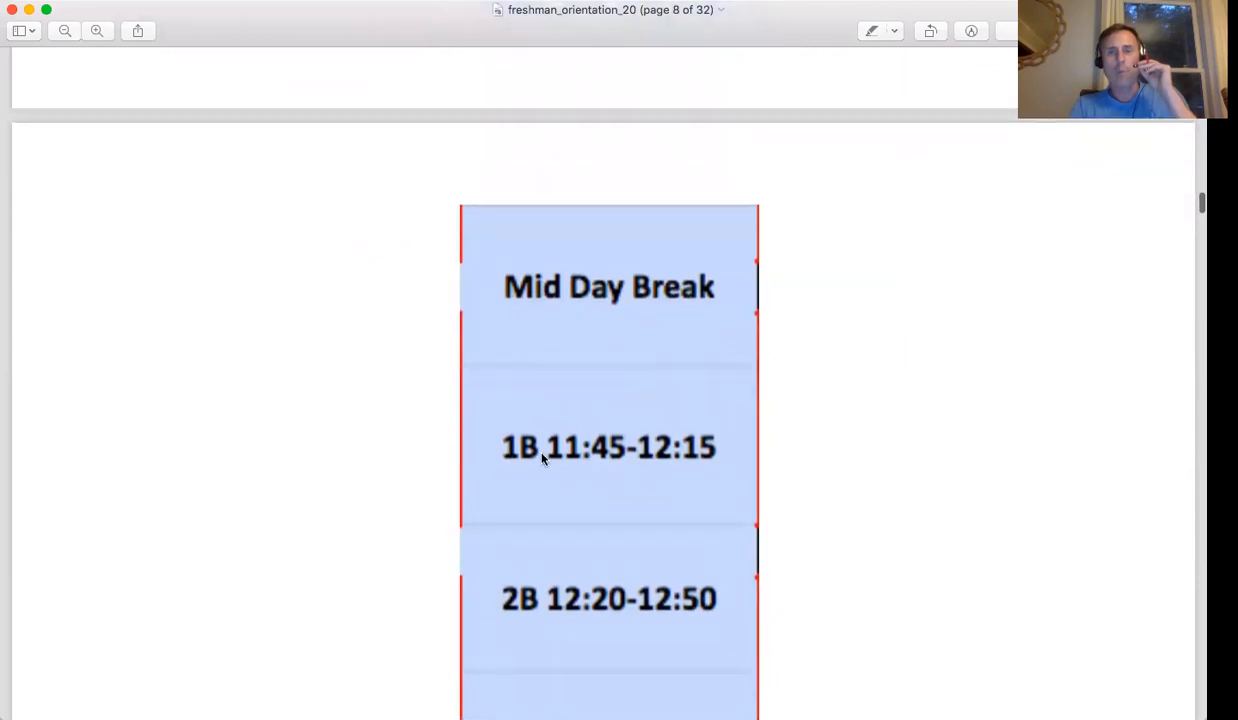
scroll(down, 3)
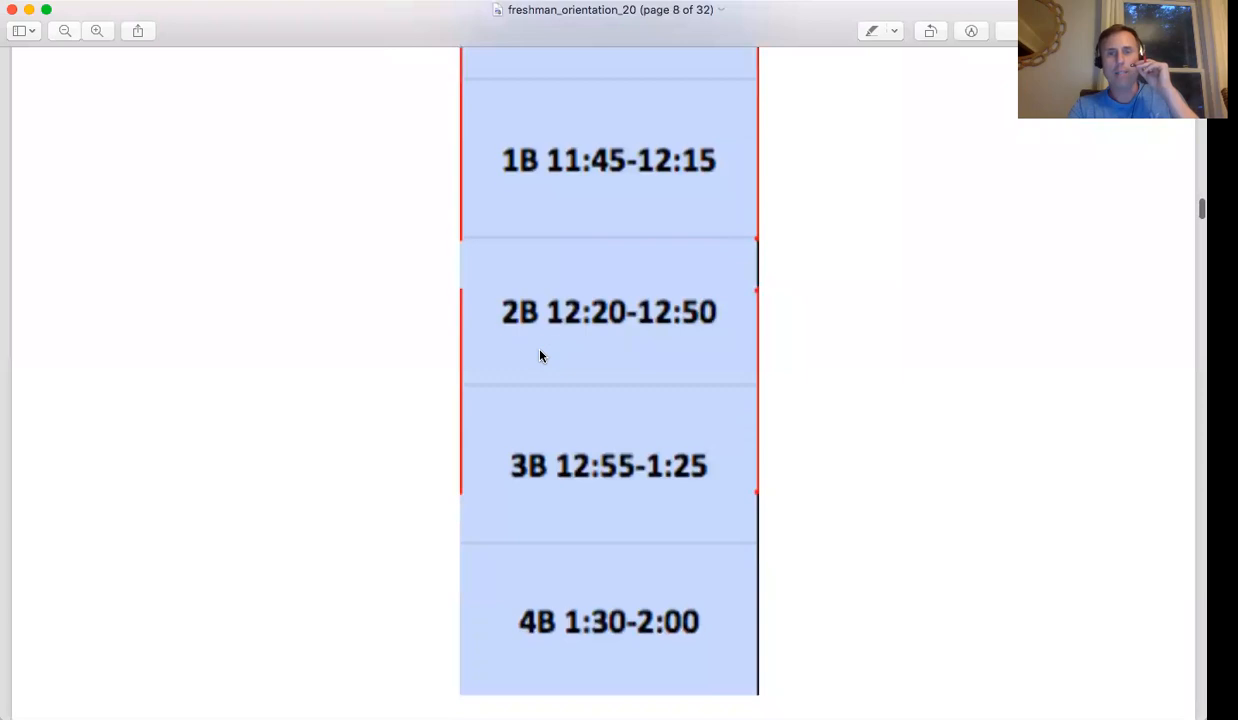
scroll(down, 3)
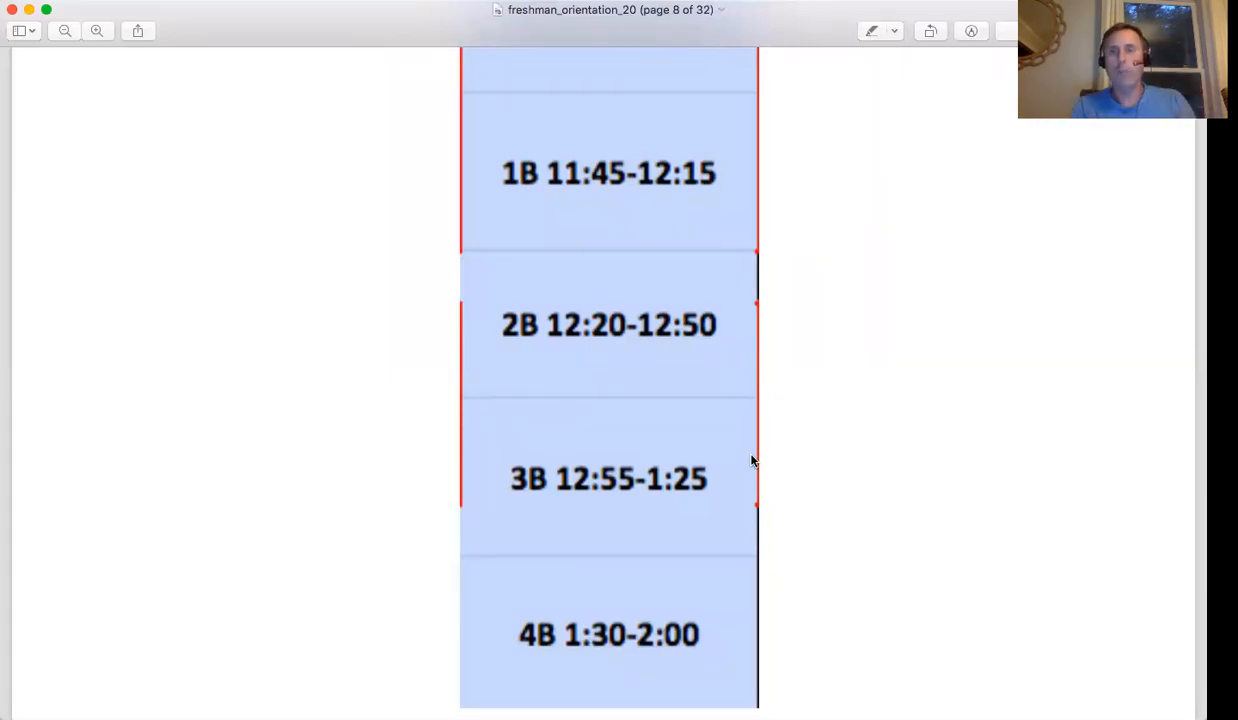
scroll(up, 3)
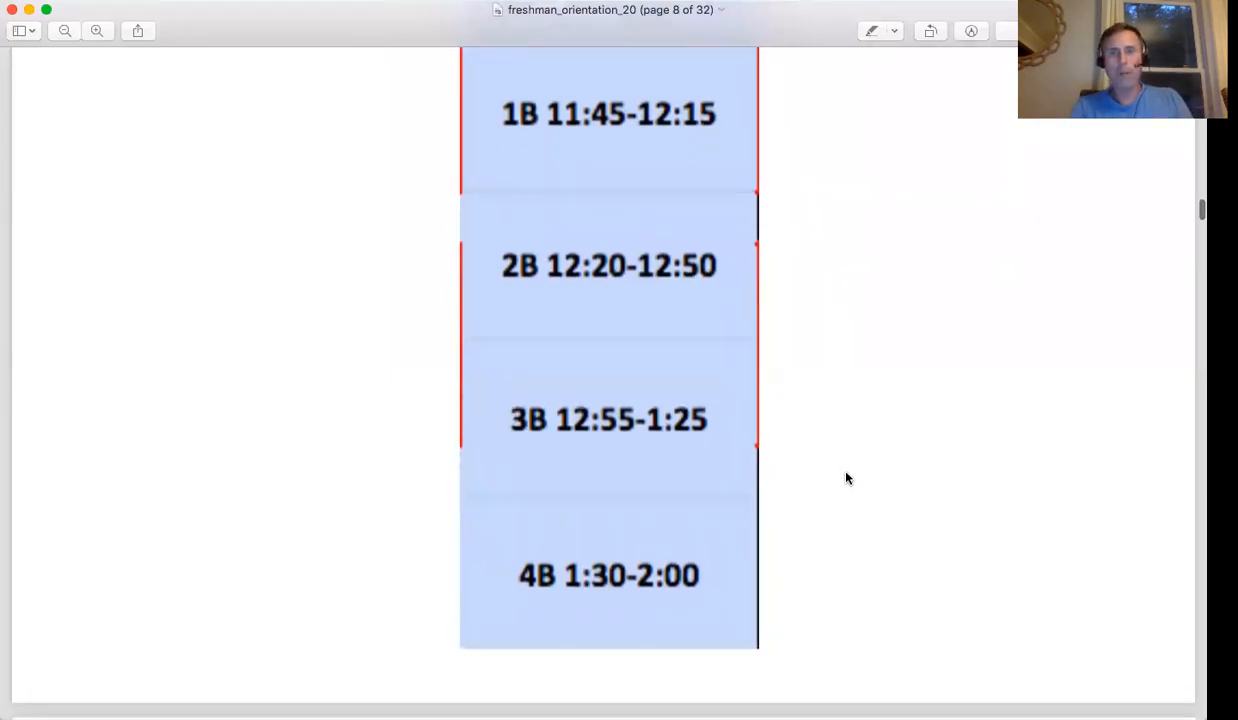
scroll(up, 3)
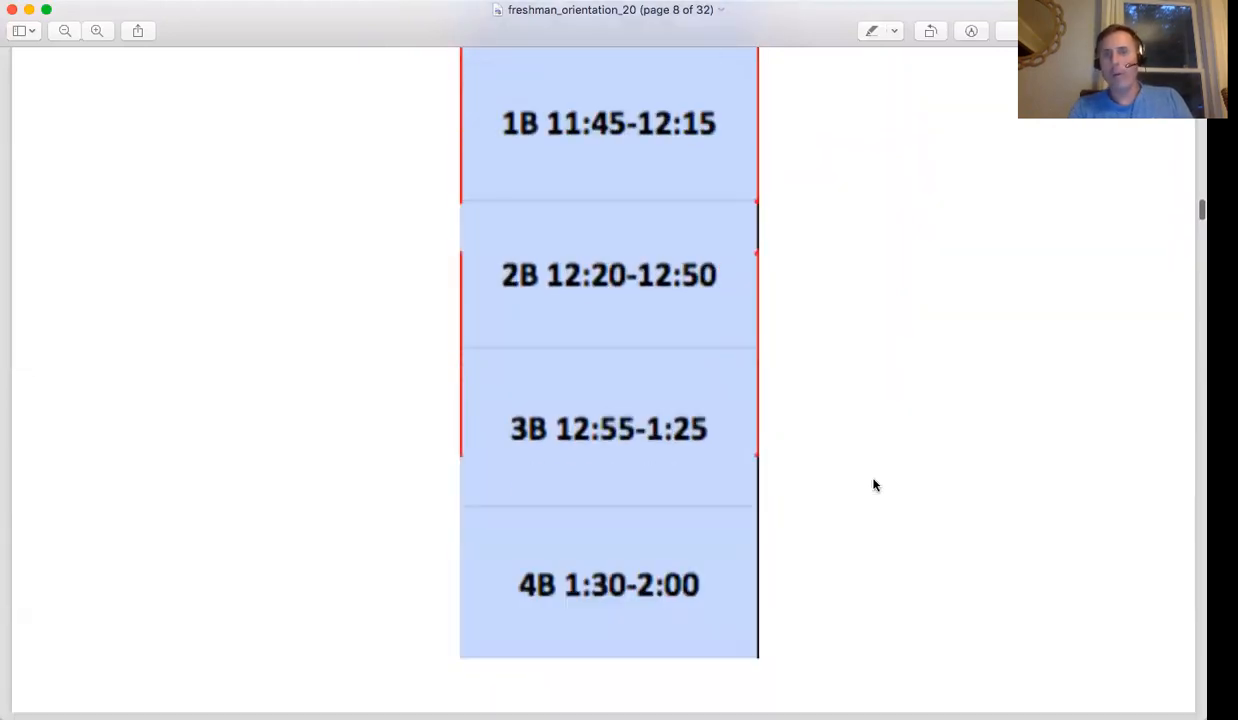
scroll(up, 3)
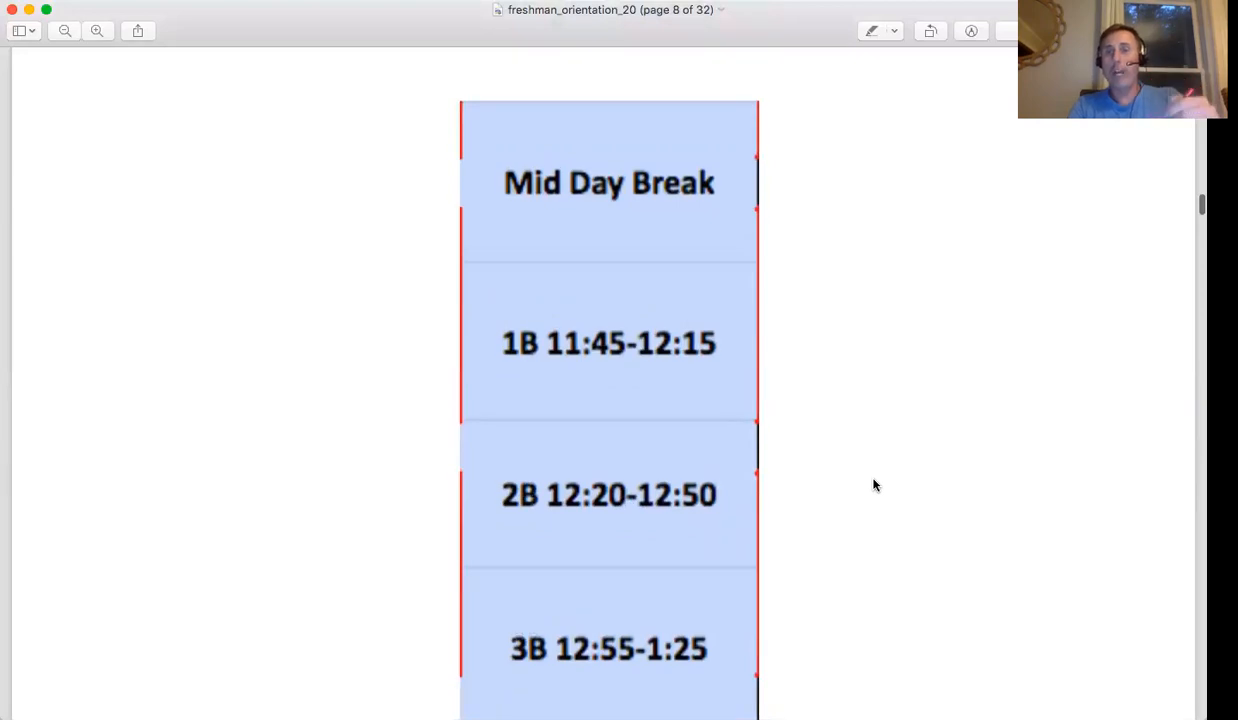
scroll(down, 3)
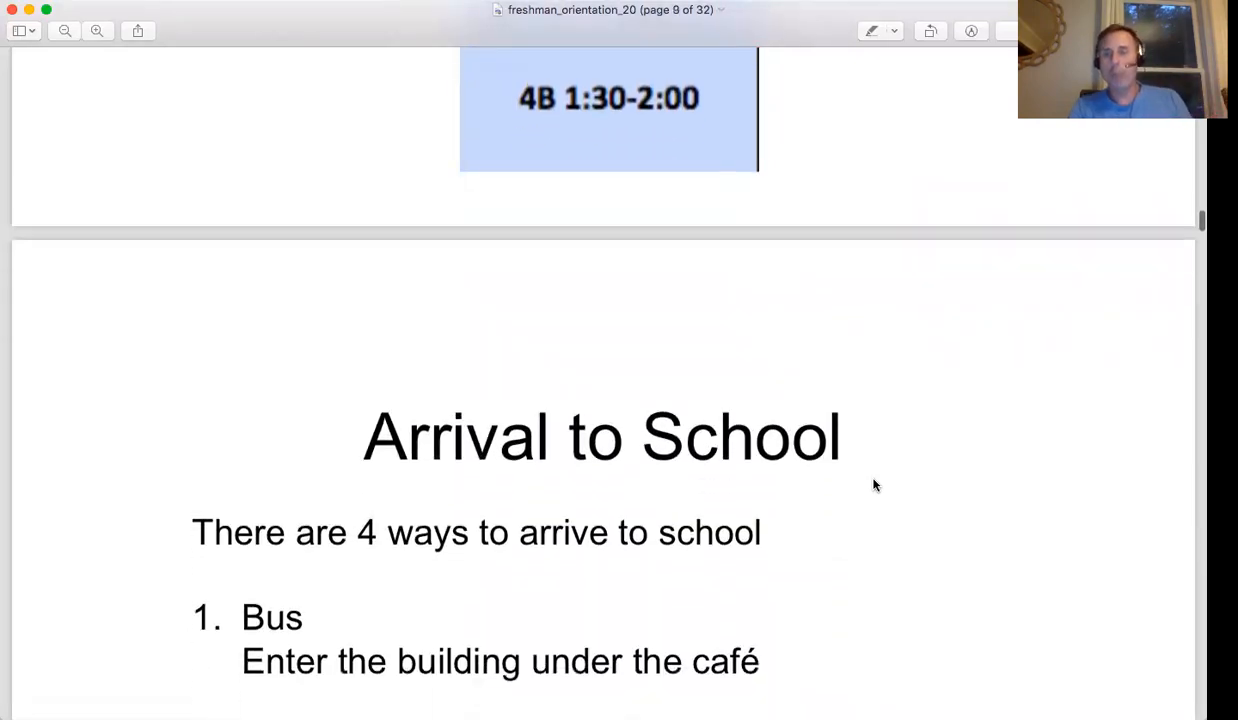
scroll(down, 3)
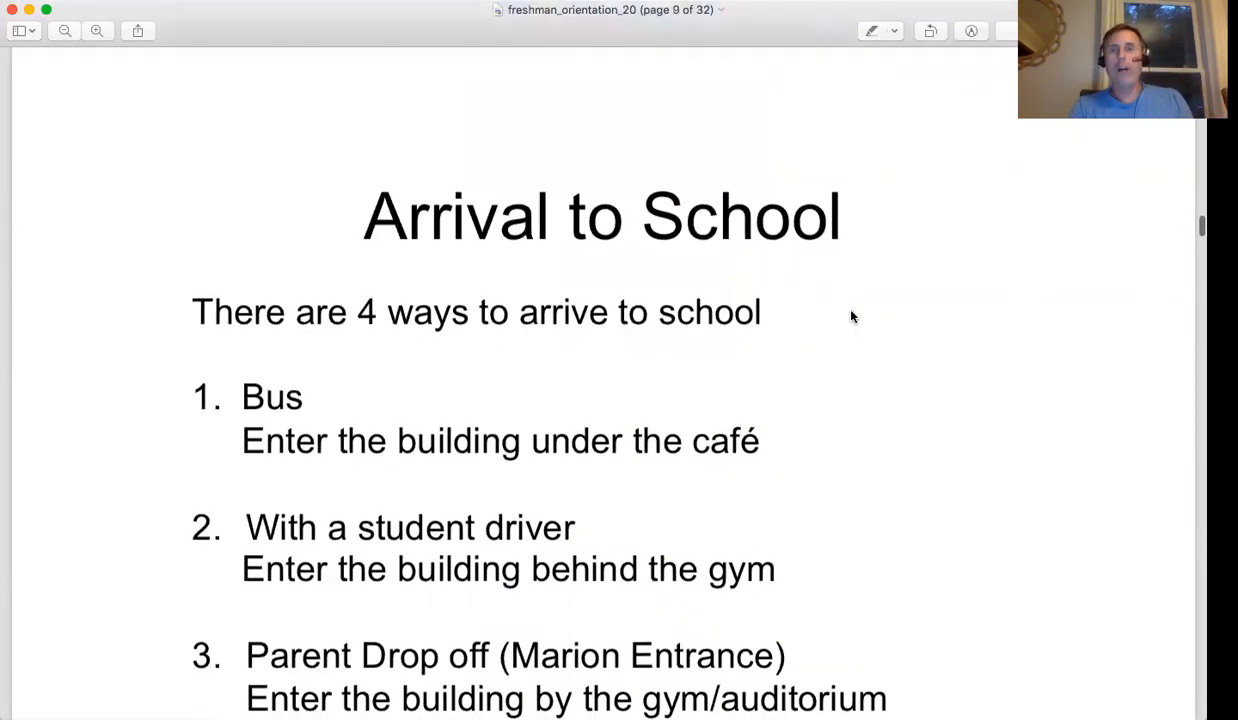
scroll(up, 3)
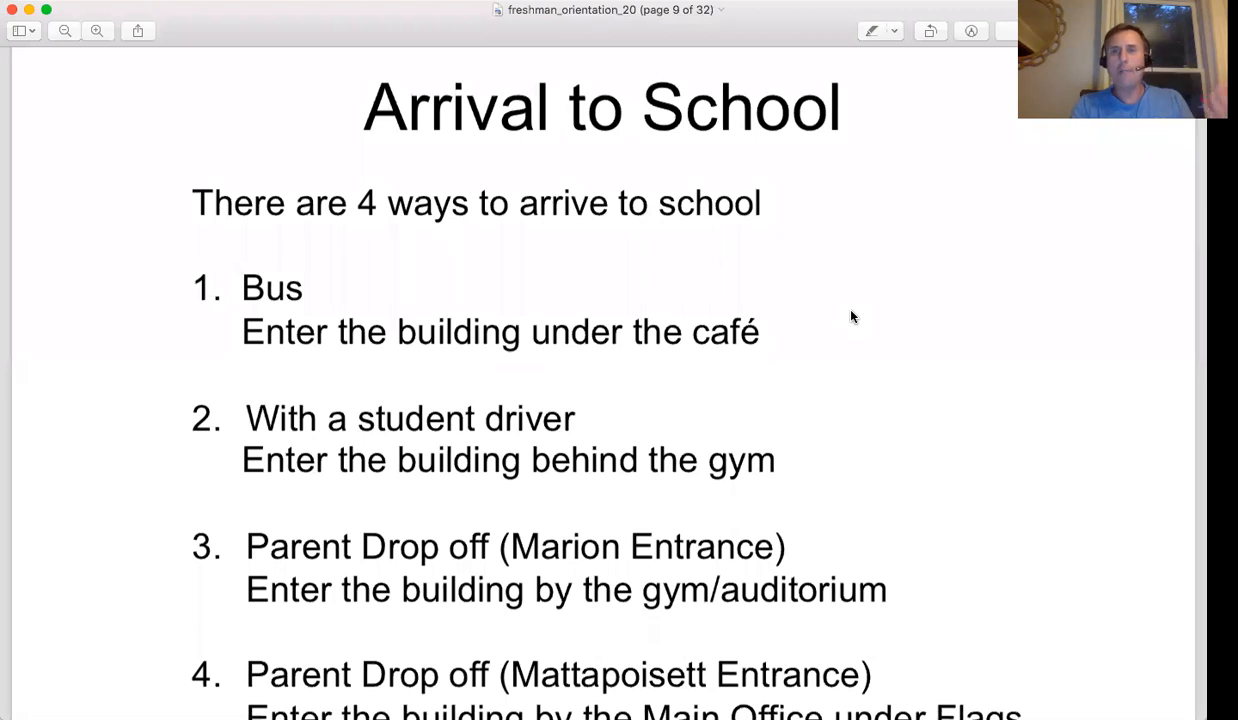
scroll(down, 3)
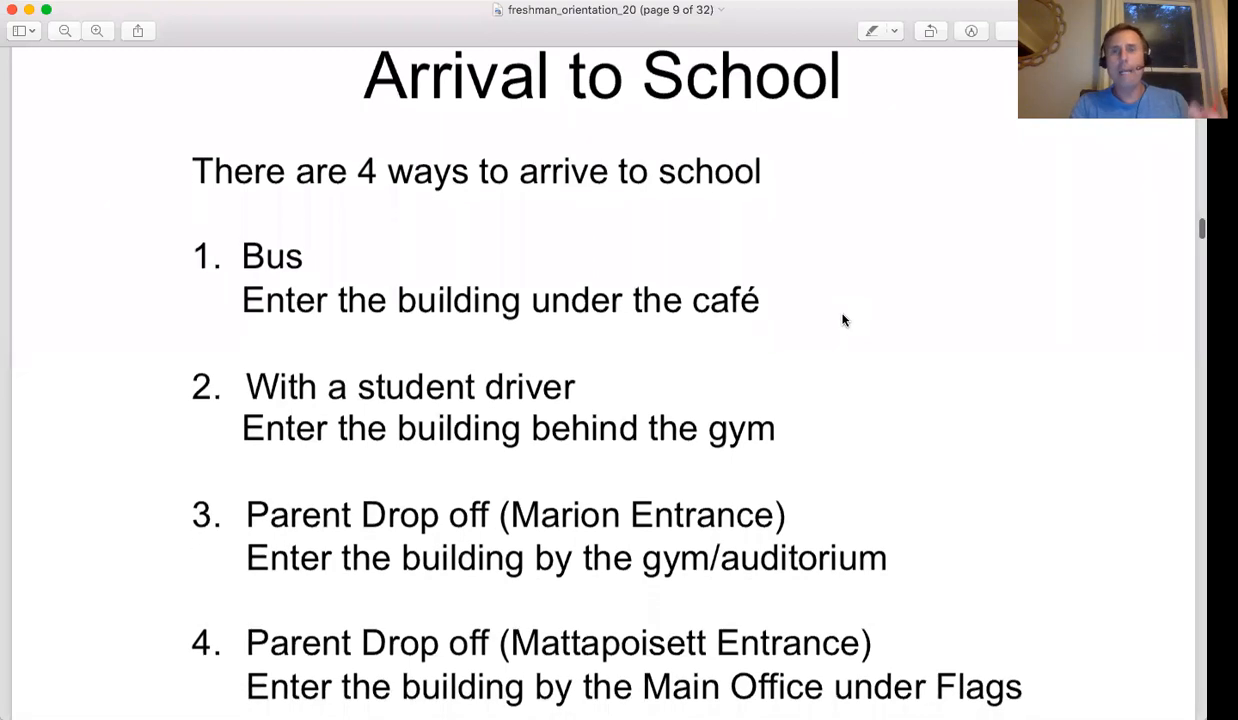
scroll(up, 3)
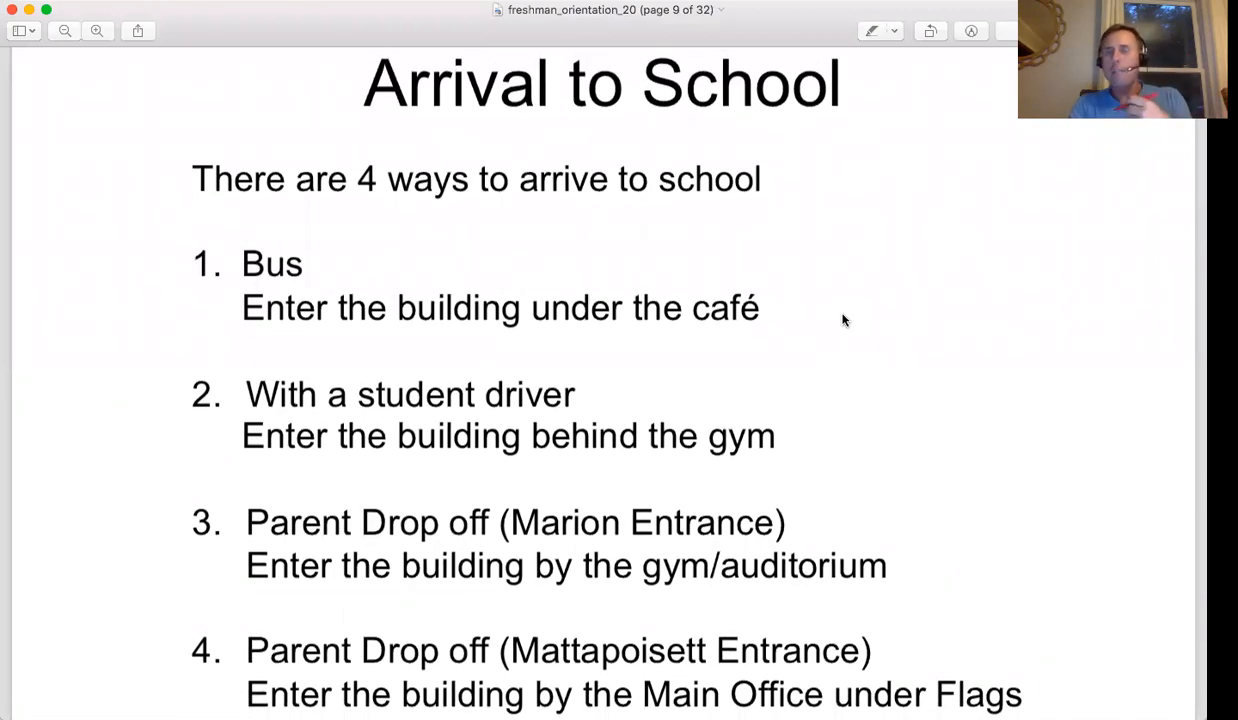
mouse_move(918, 392)
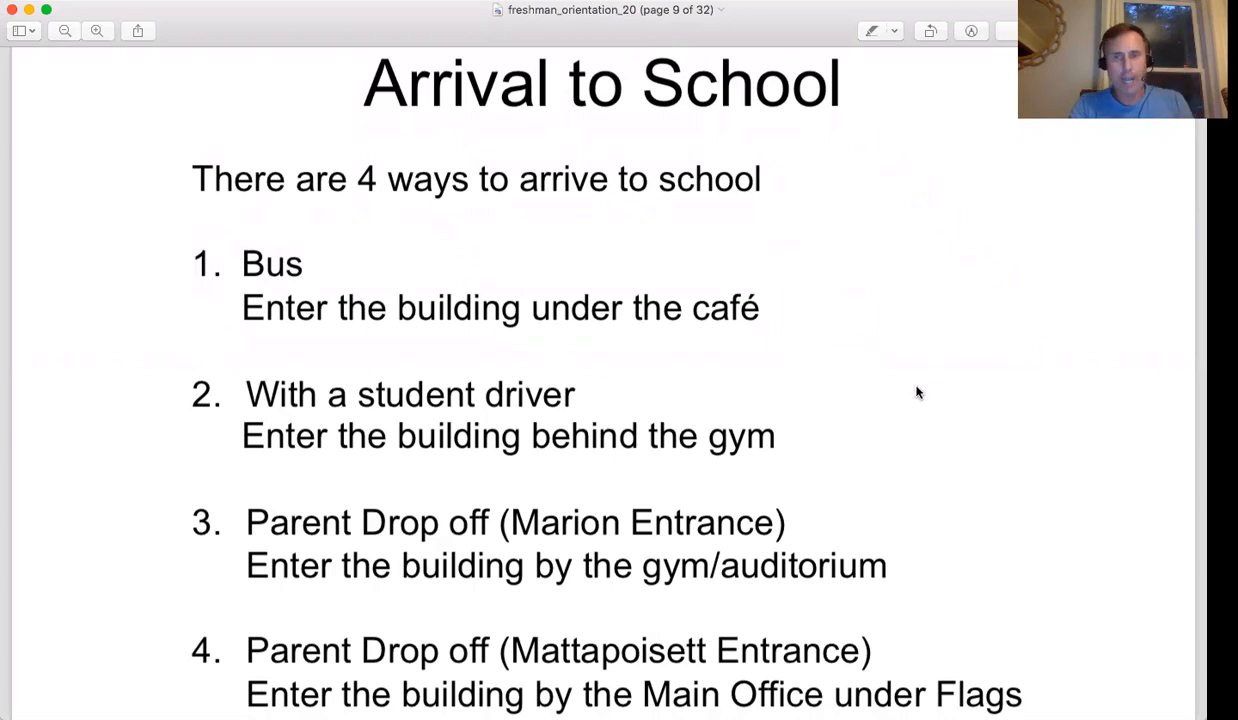
scroll(up, 3)
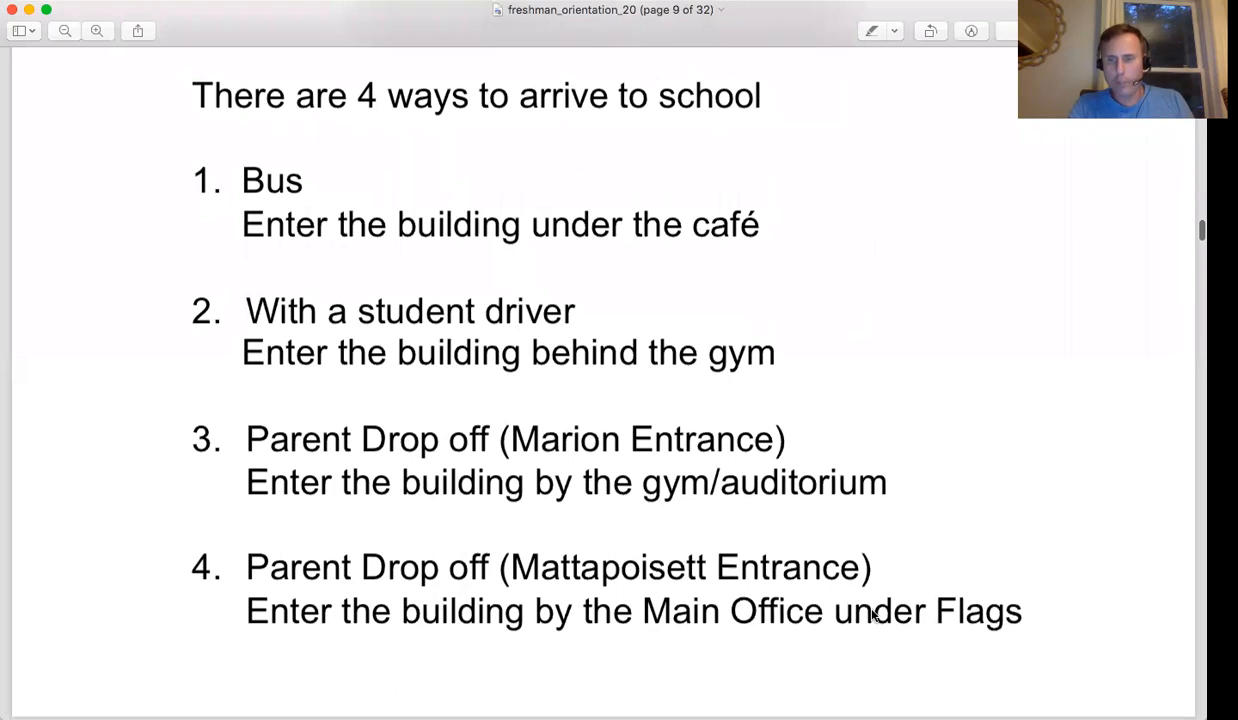
mouse_move(1018, 451)
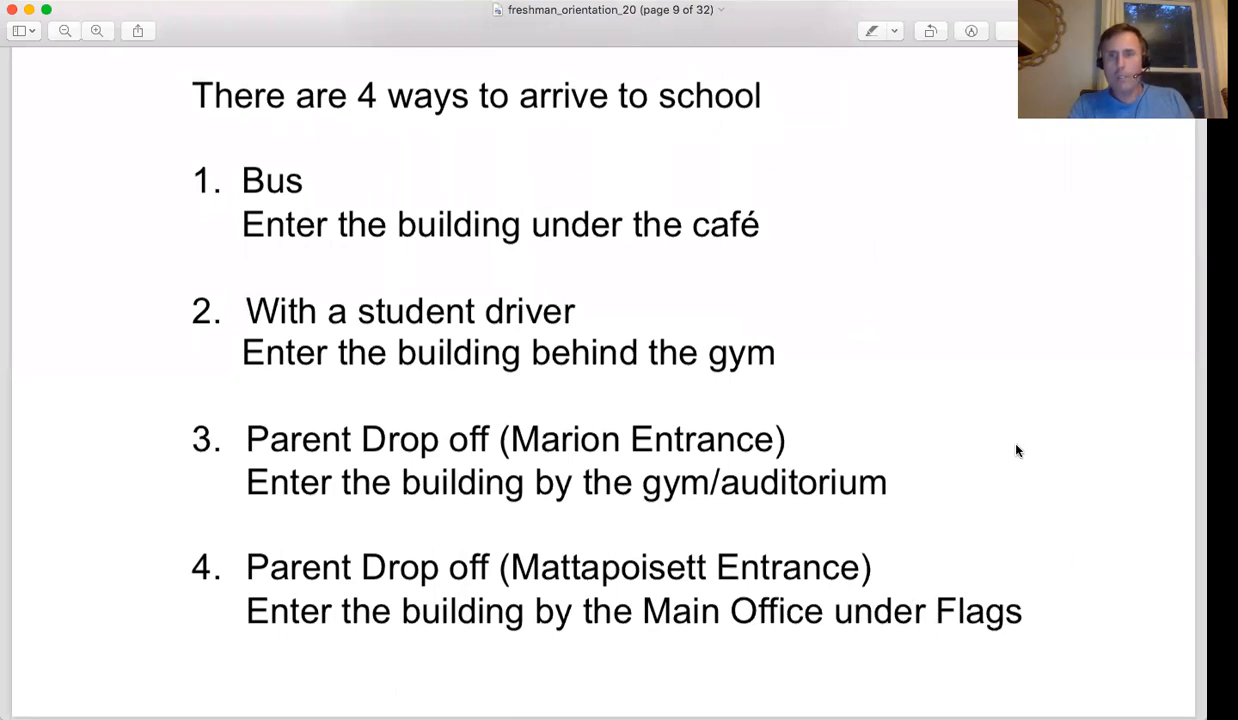
mouse_move(603, 362)
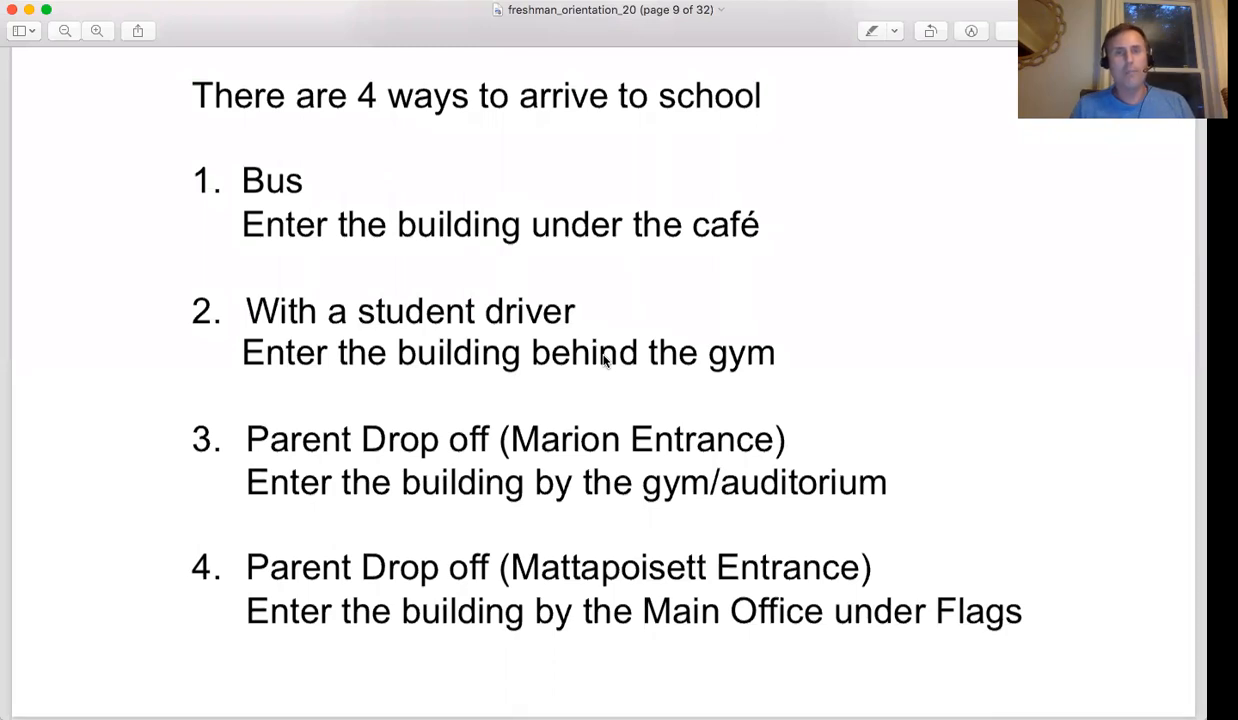
mouse_move(553, 417)
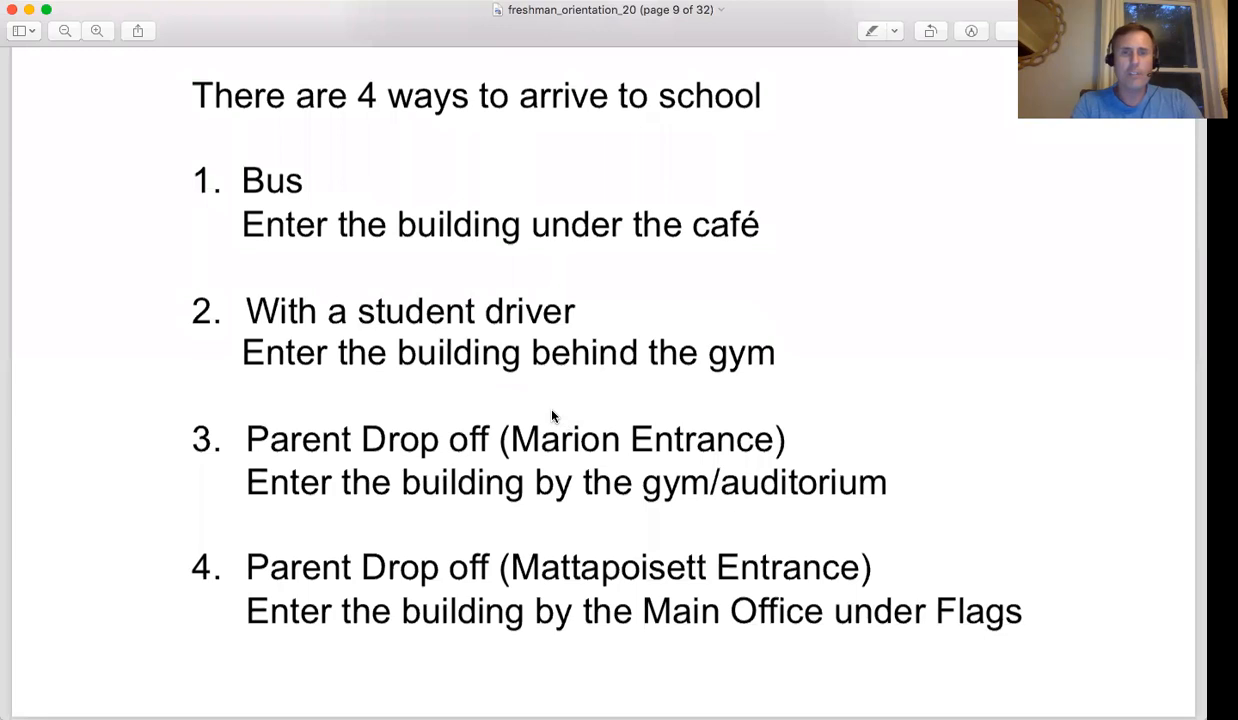
mouse_move(538, 428)
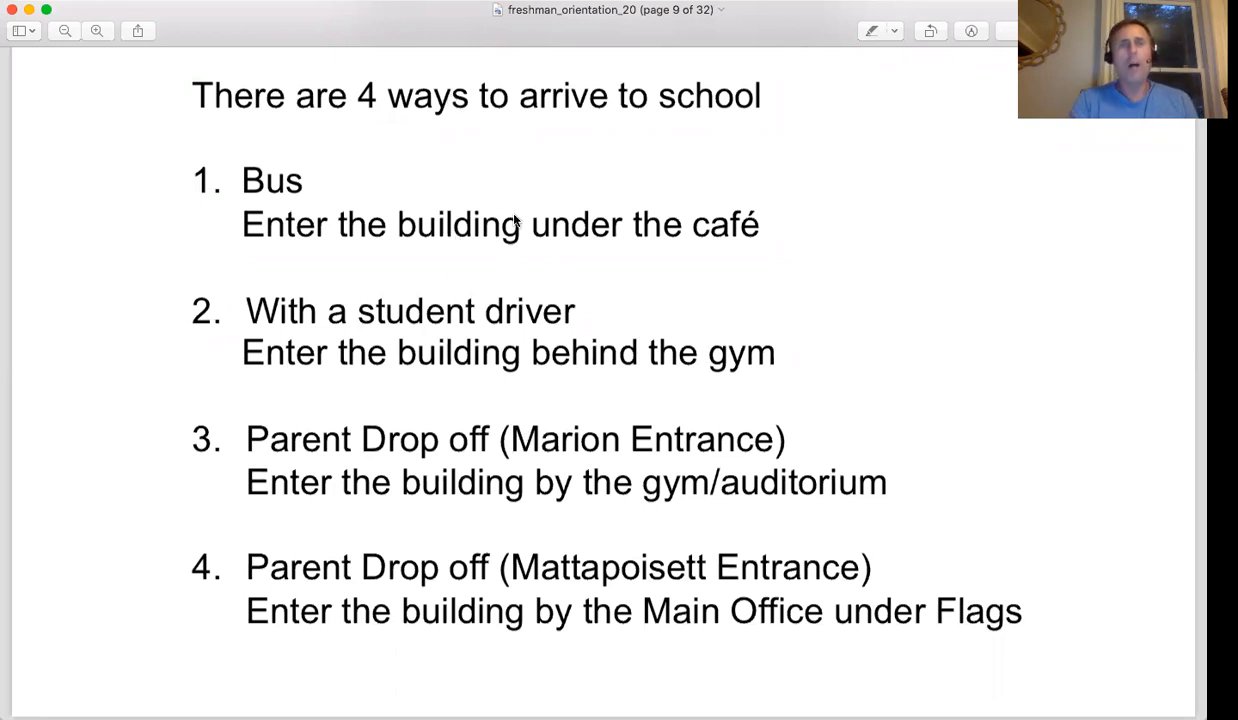
mouse_move(435, 247)
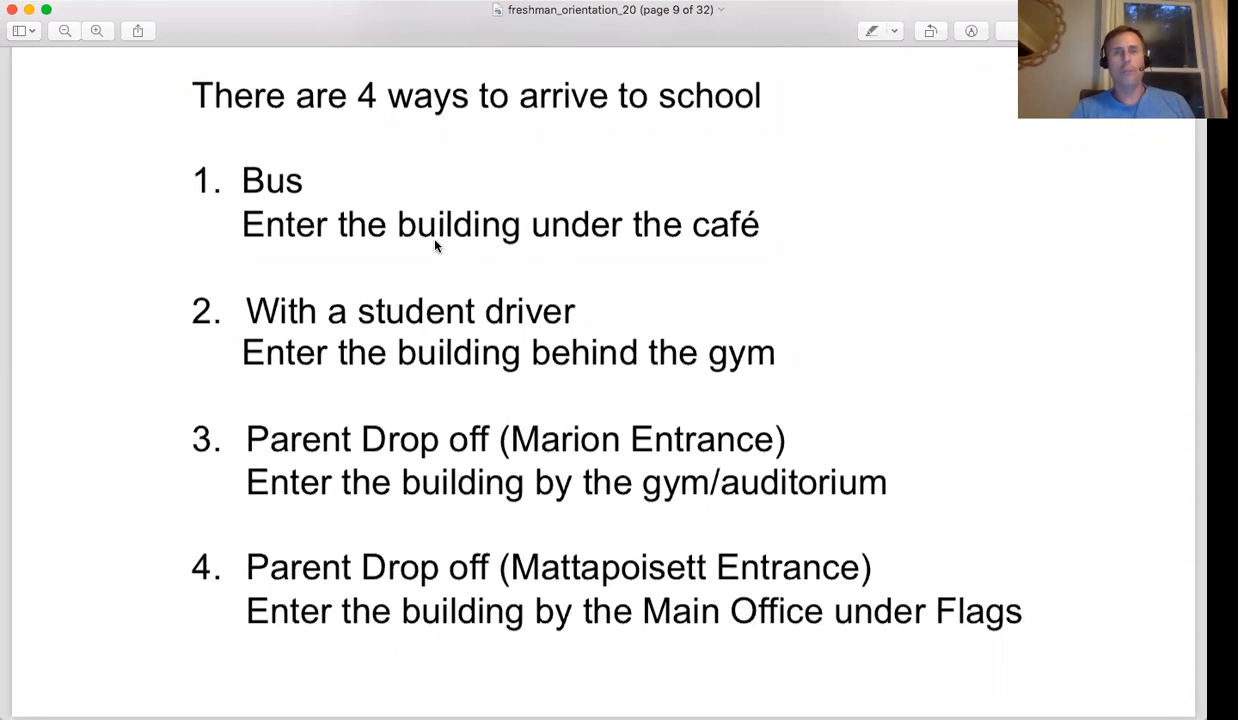
scroll(up, 3)
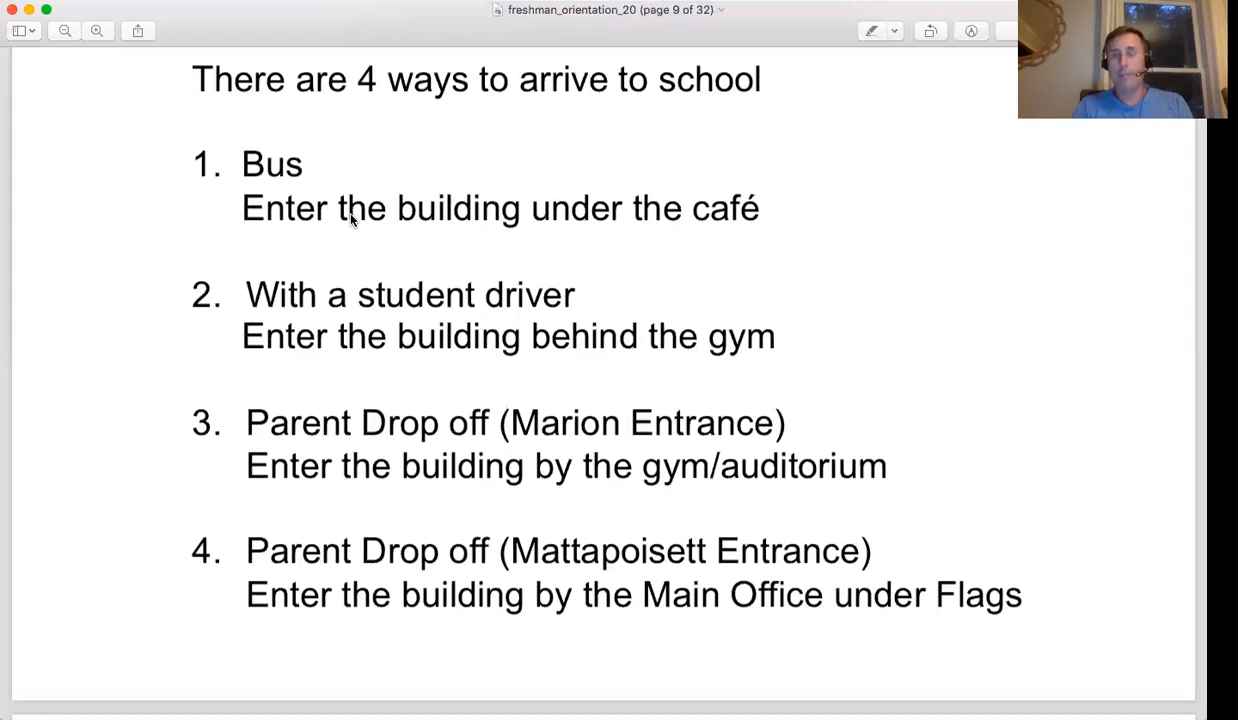
mouse_move(1003, 122)
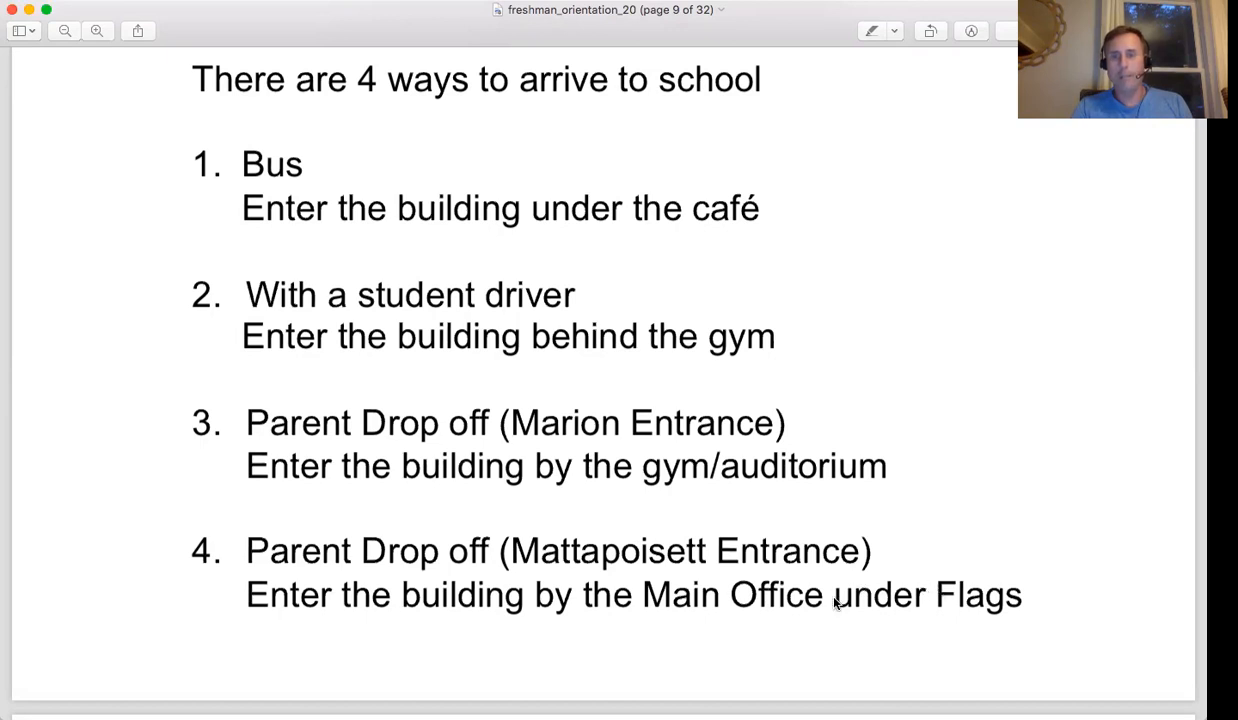
mouse_move(1005, 451)
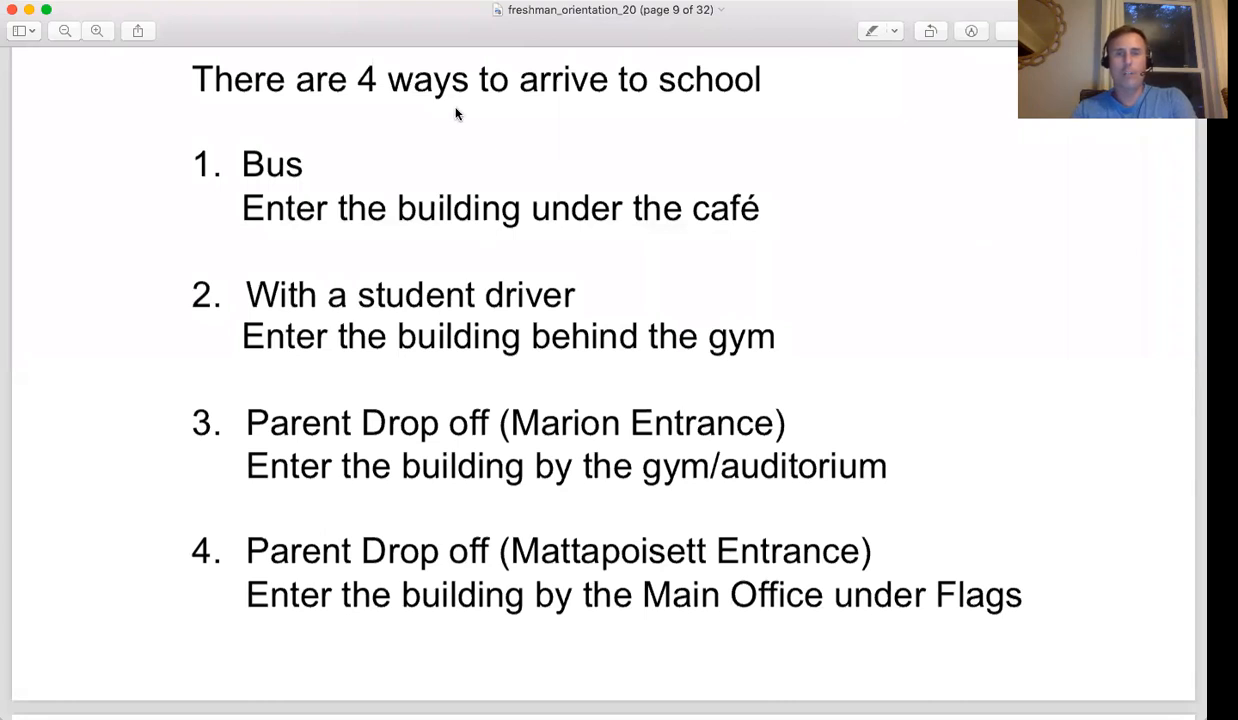
mouse_move(595, 238)
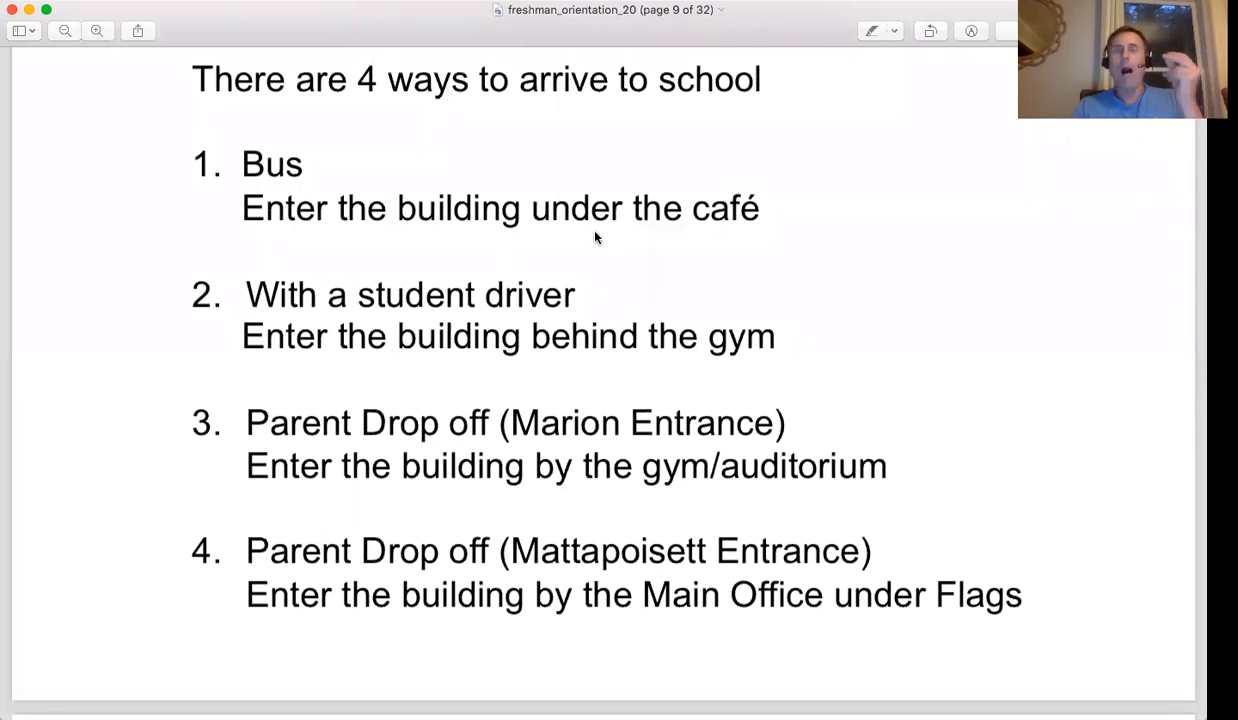
mouse_move(528, 256)
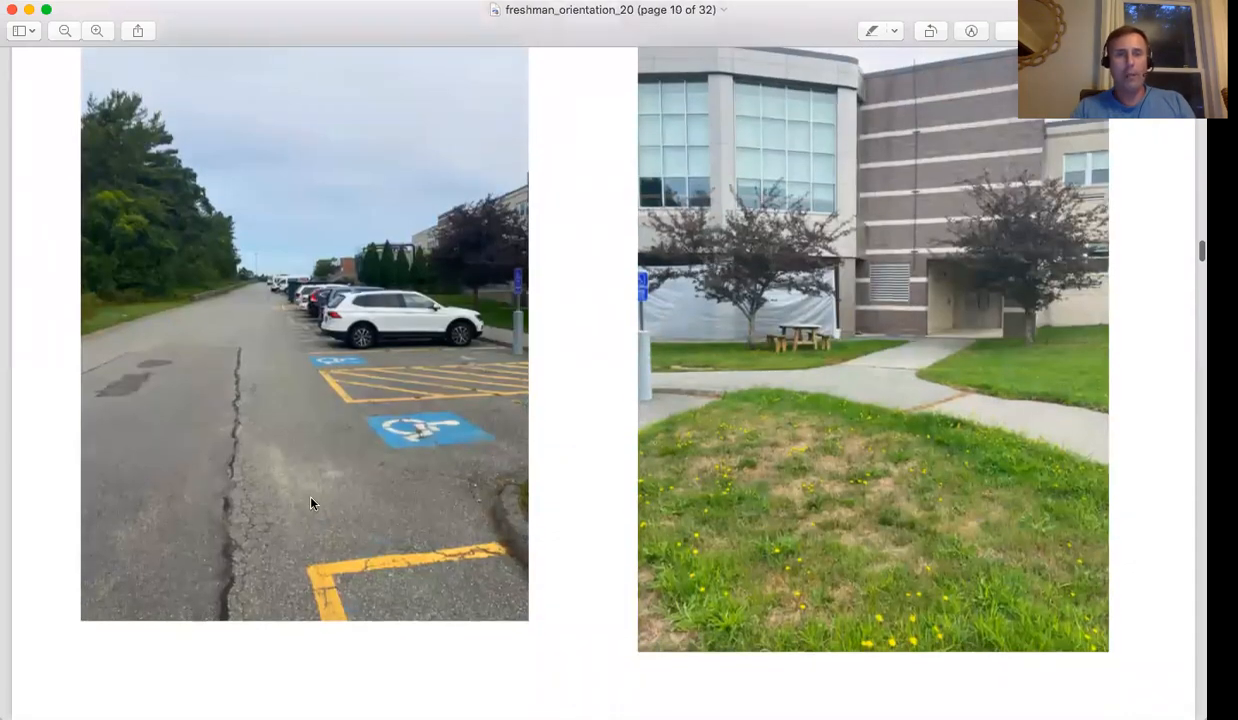
mouse_move(326, 246)
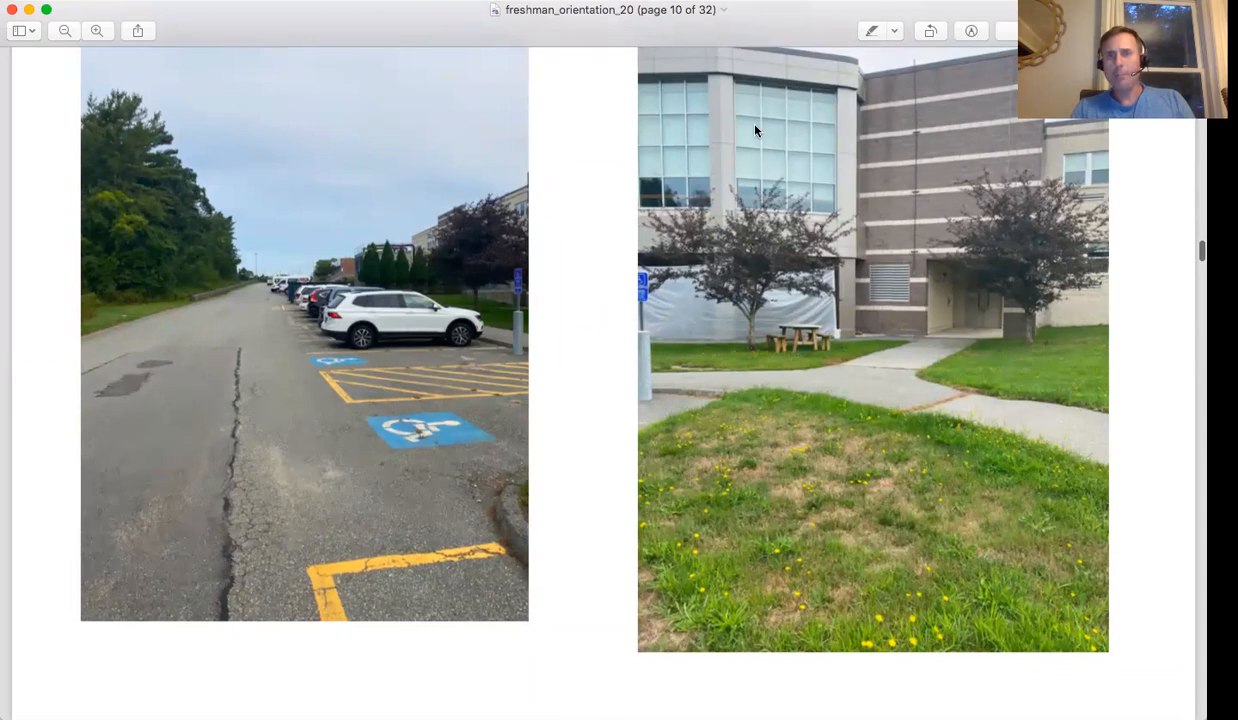
mouse_move(910, 397)
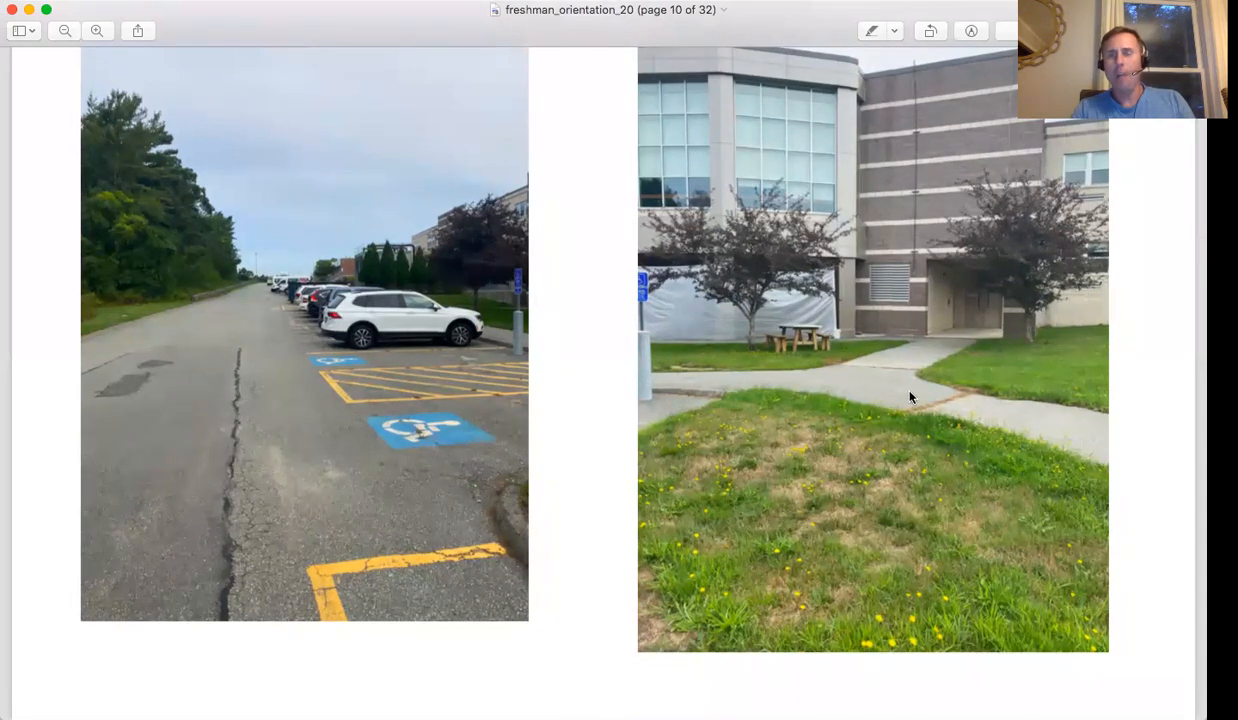
scroll(down, 3)
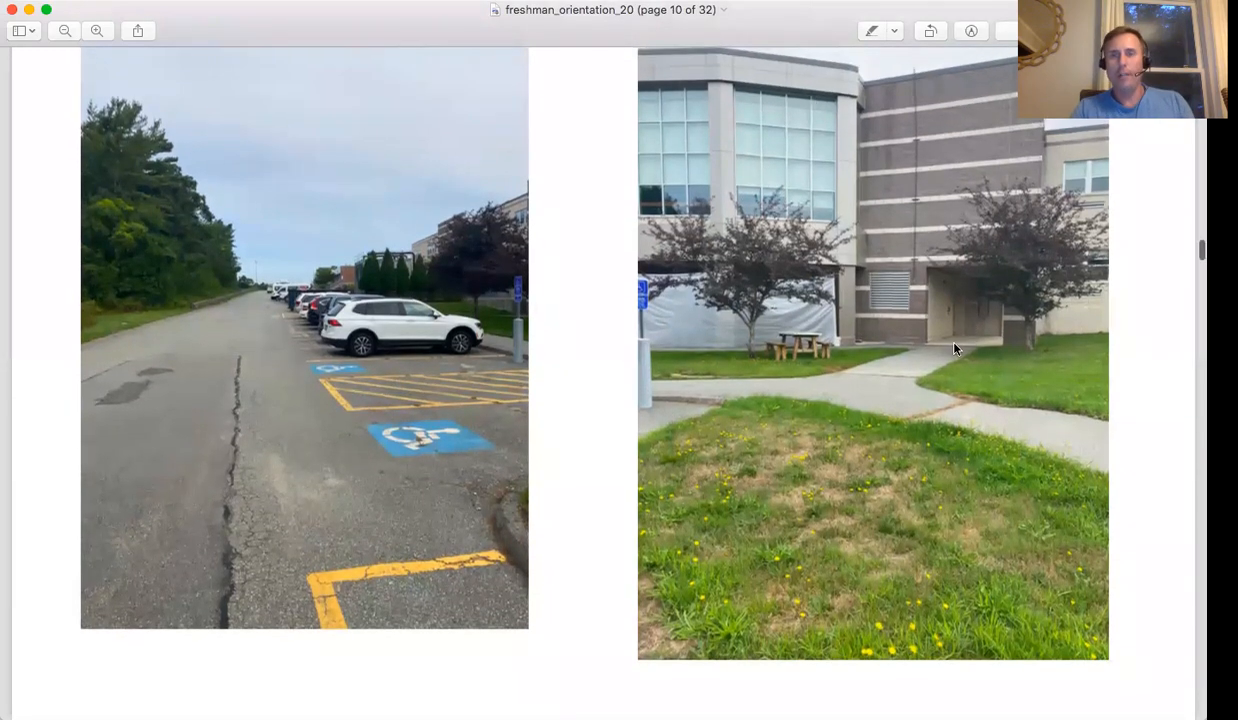
scroll(up, 3)
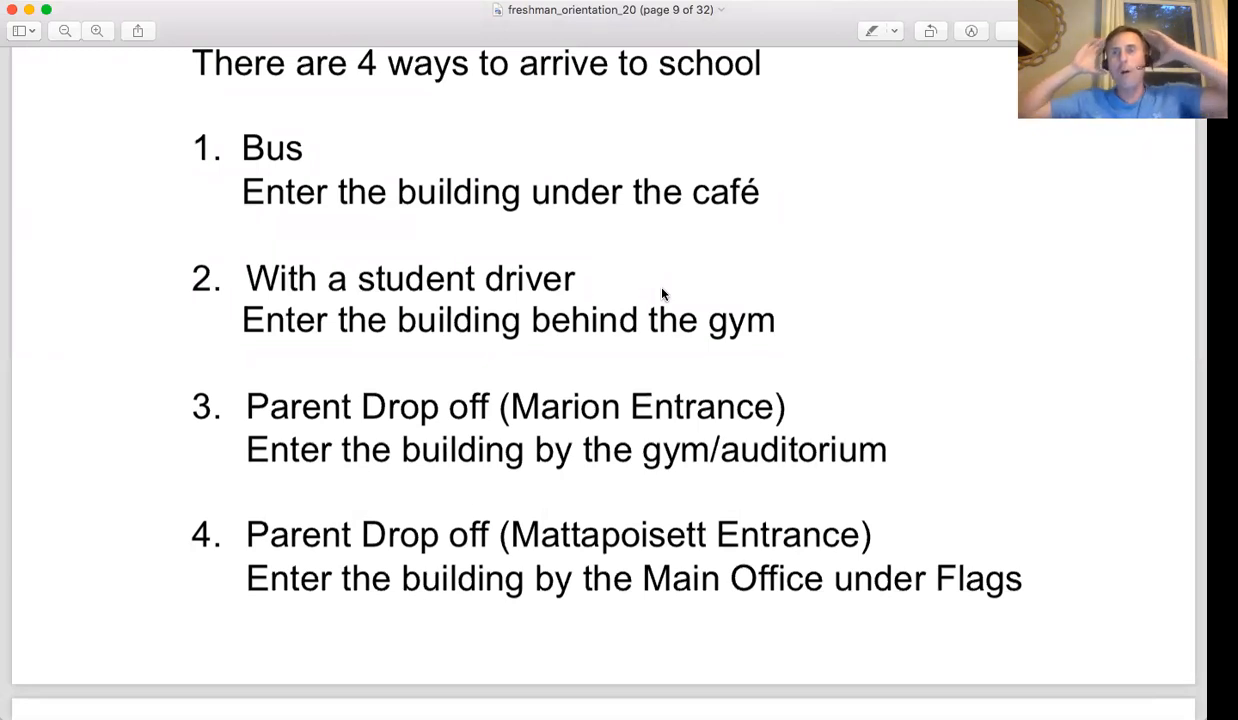
mouse_move(748, 305)
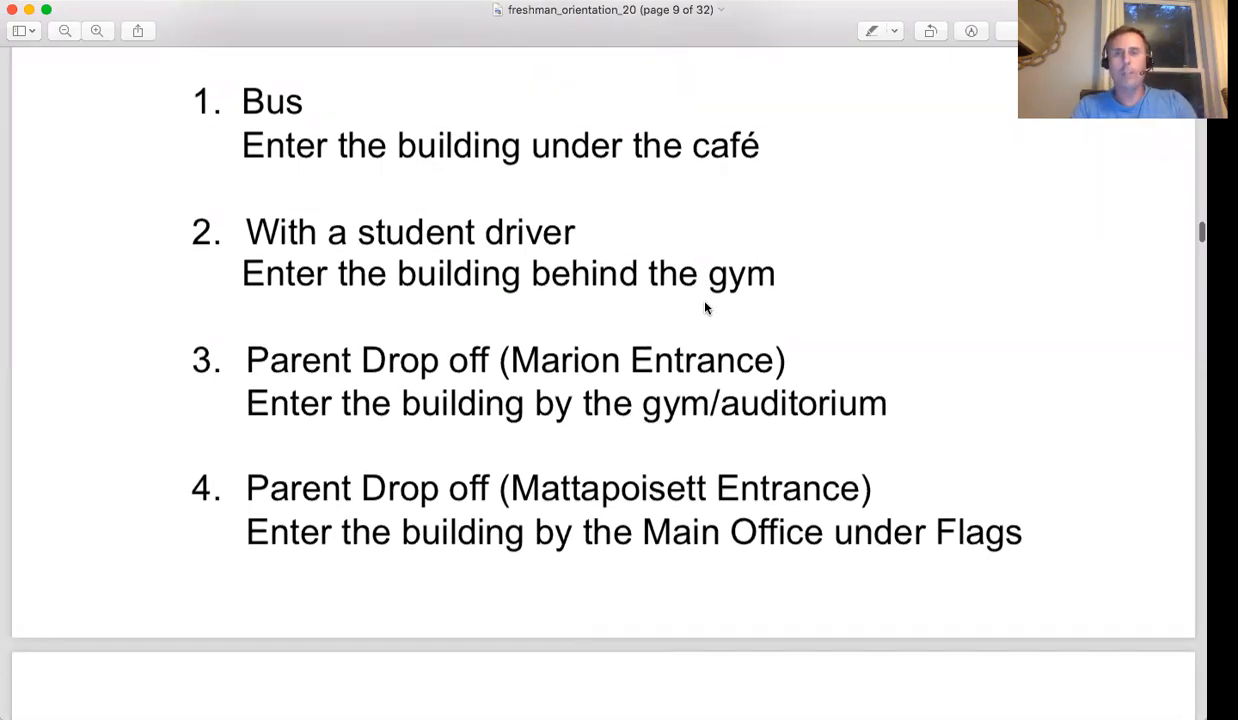
Scroll down to the Student Drivers campus photos on page 10, then back up
scroll(down, 3)
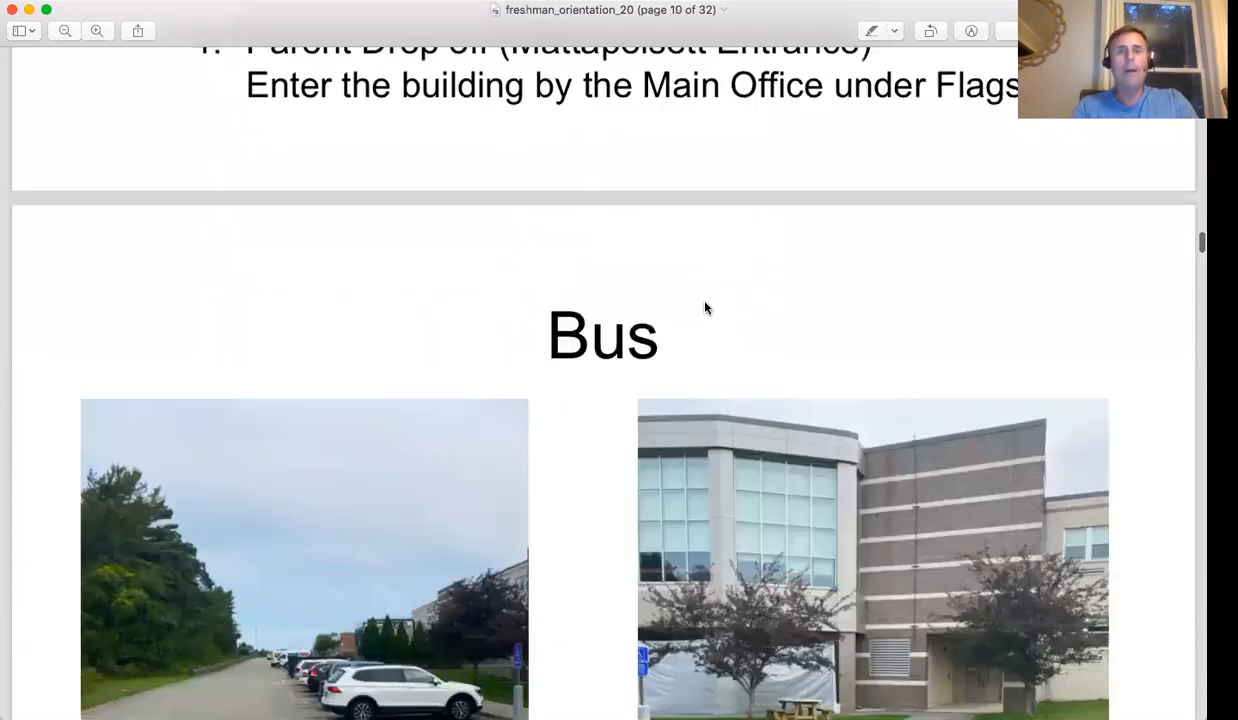
scroll(down, 3)
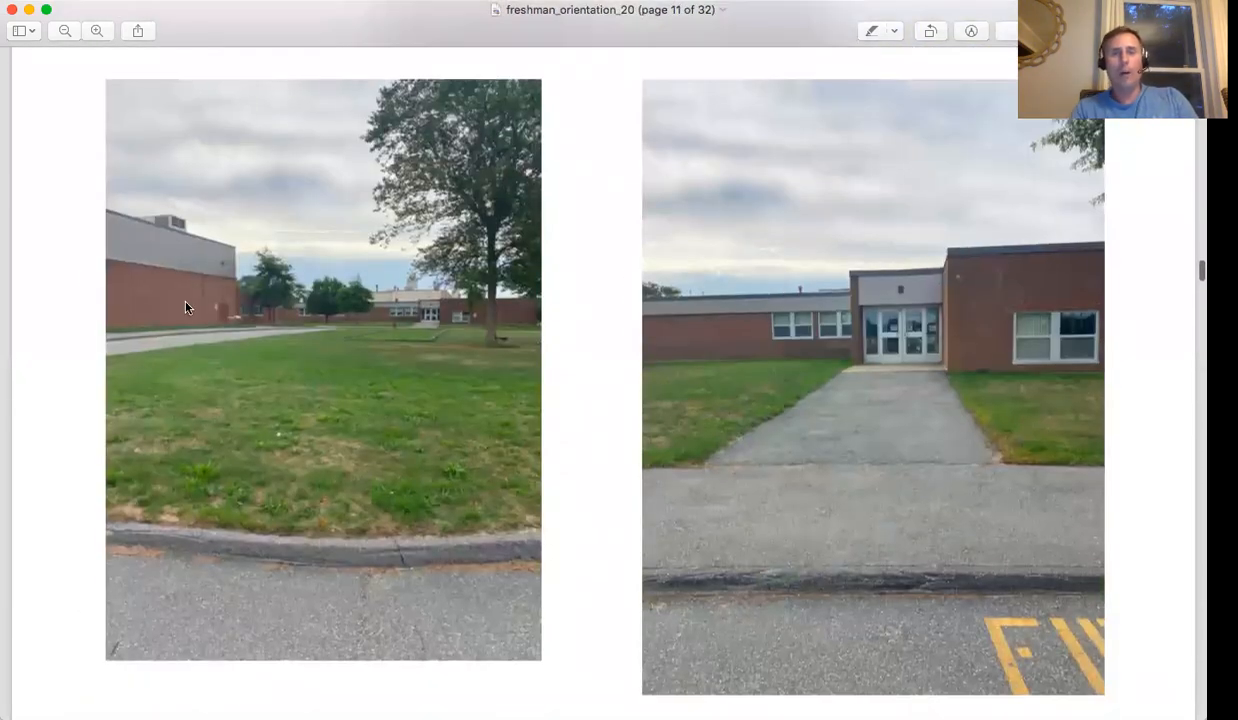
mouse_move(415, 258)
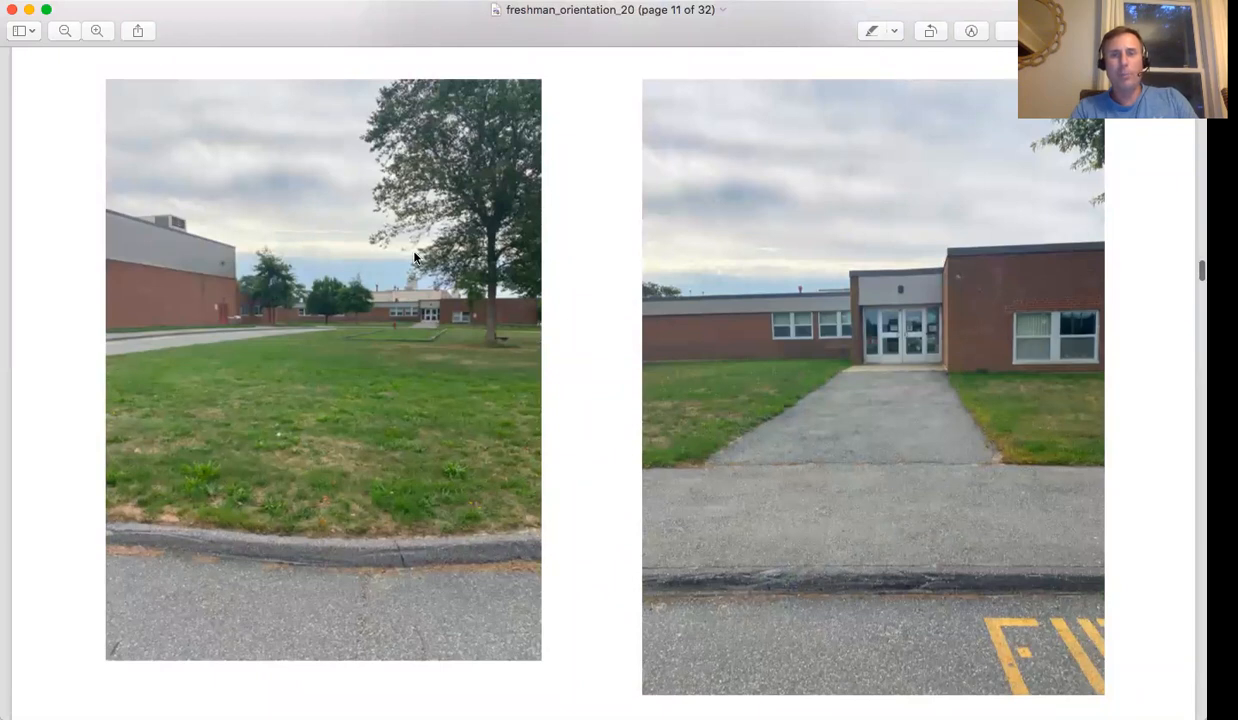
mouse_move(163, 274)
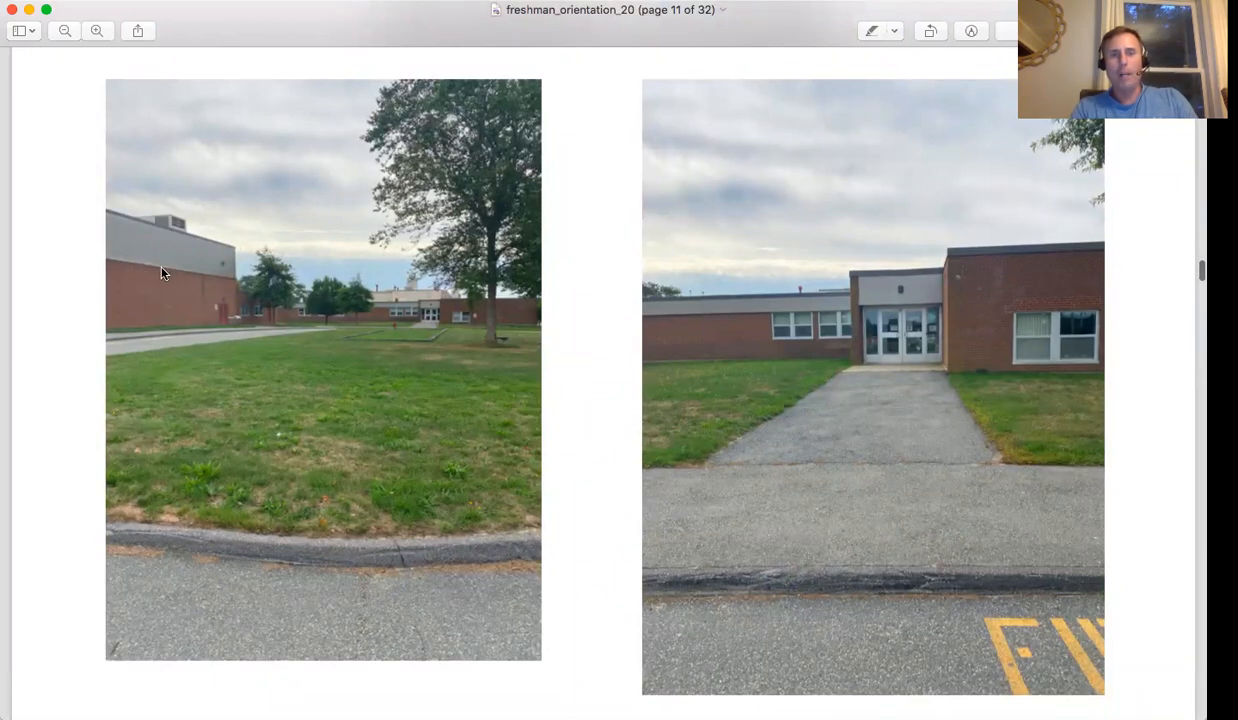
mouse_move(430, 321)
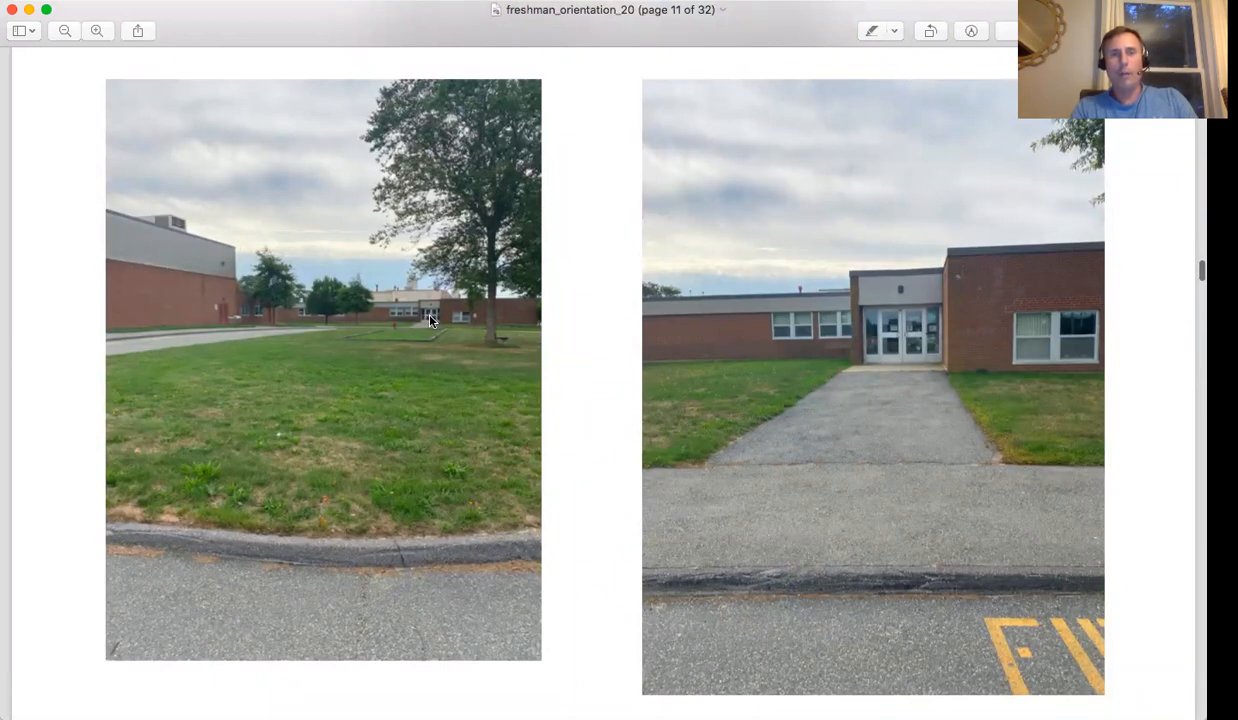
mouse_move(880, 355)
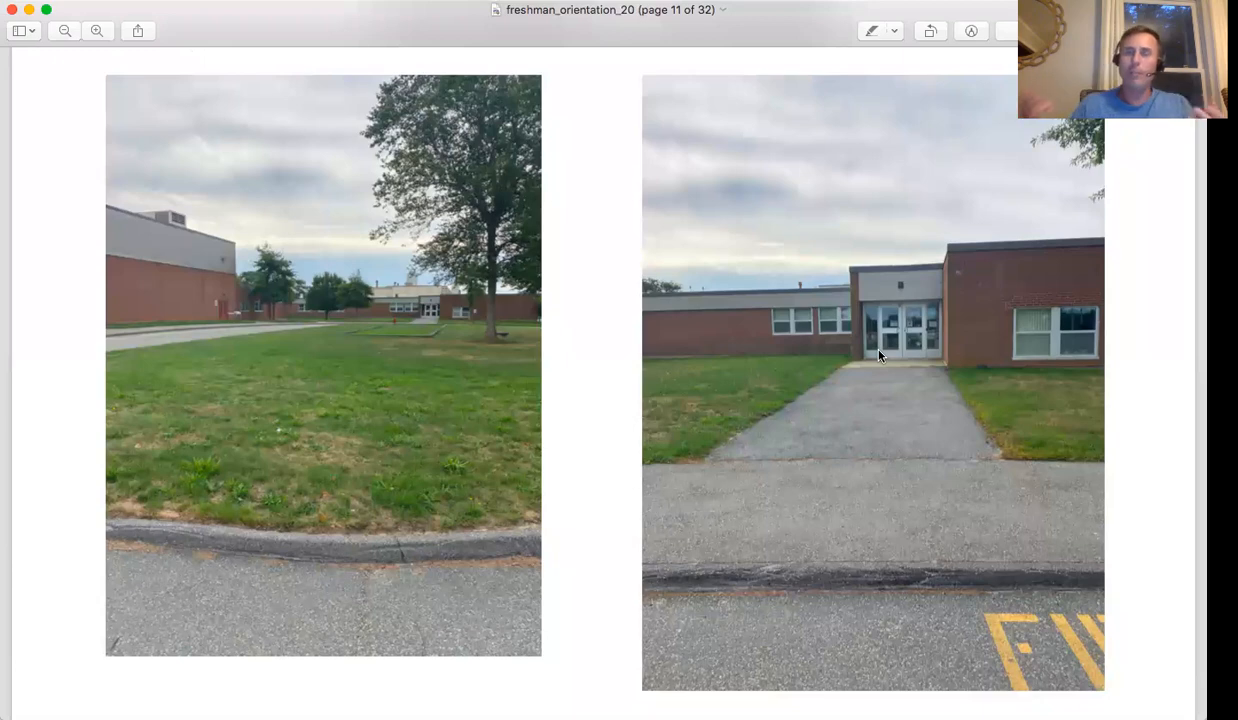
mouse_move(783, 333)
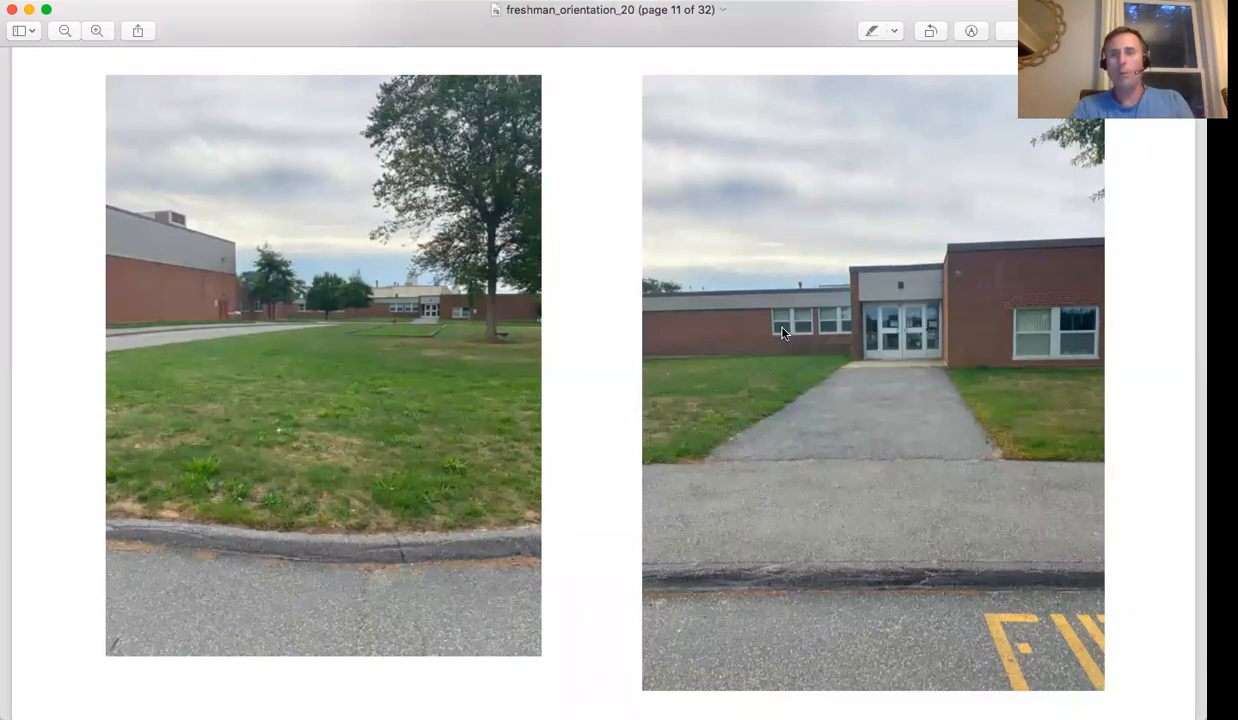
scroll(up, 3)
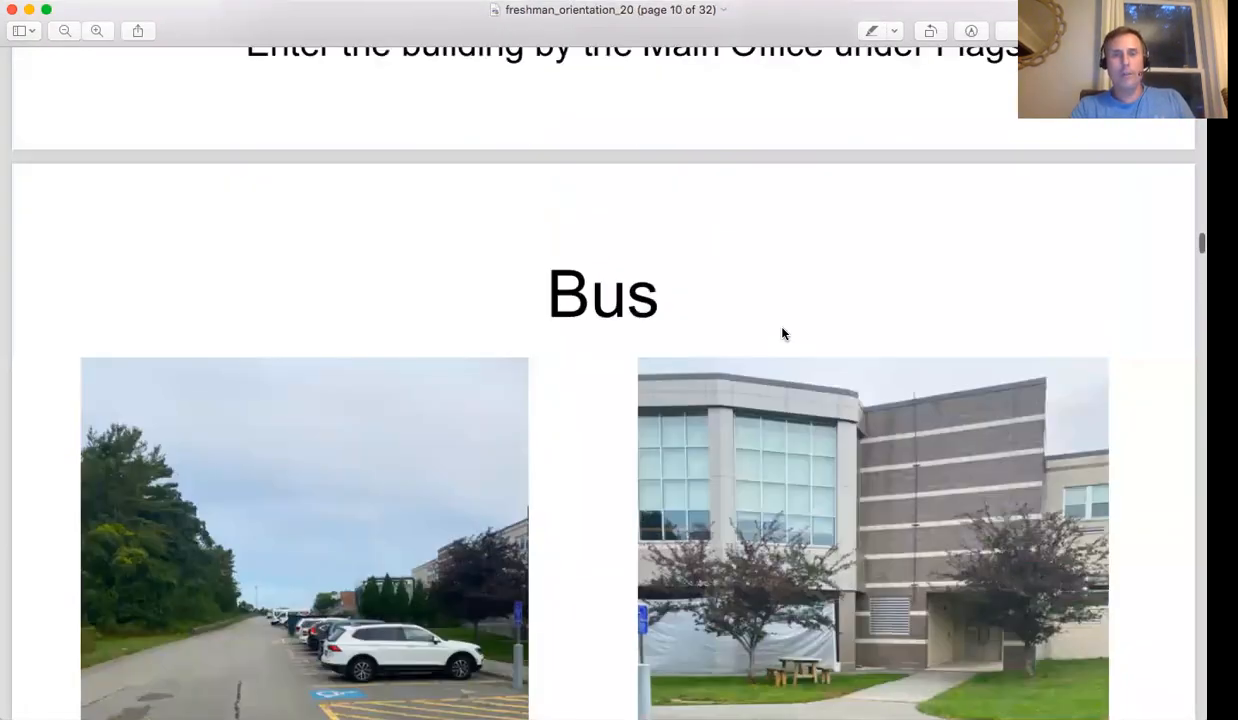
scroll(up, 3)
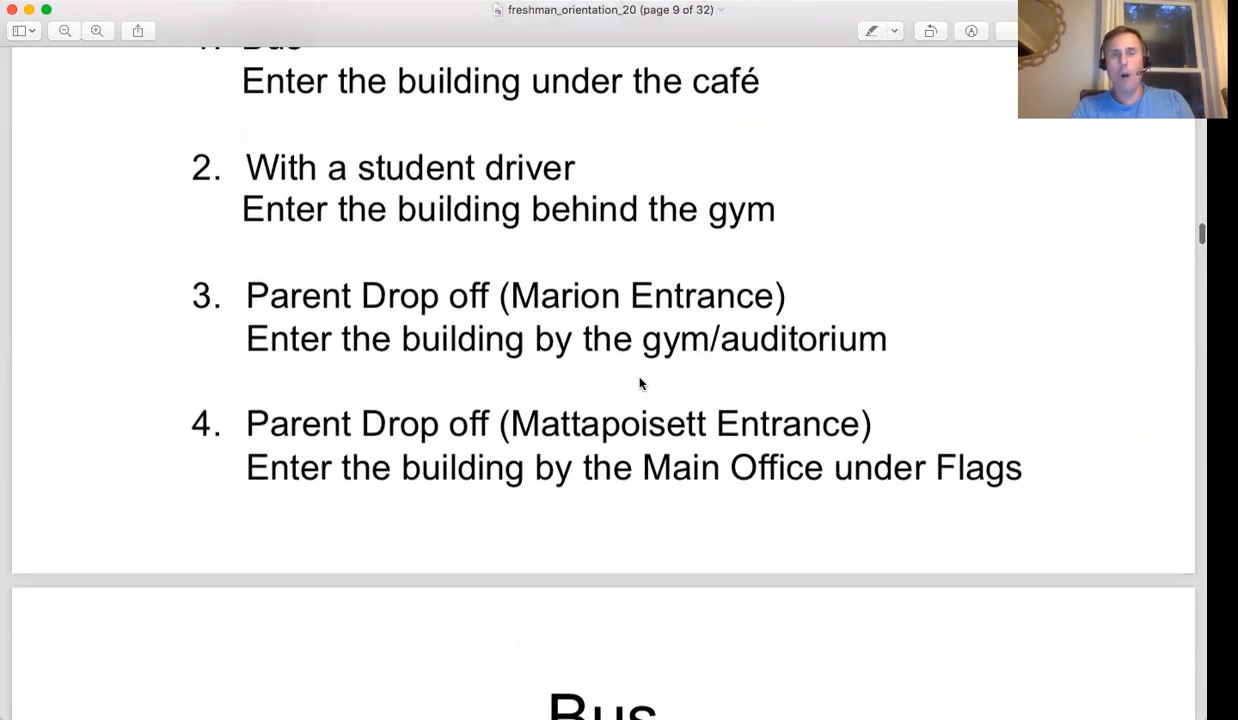
mouse_move(743, 299)
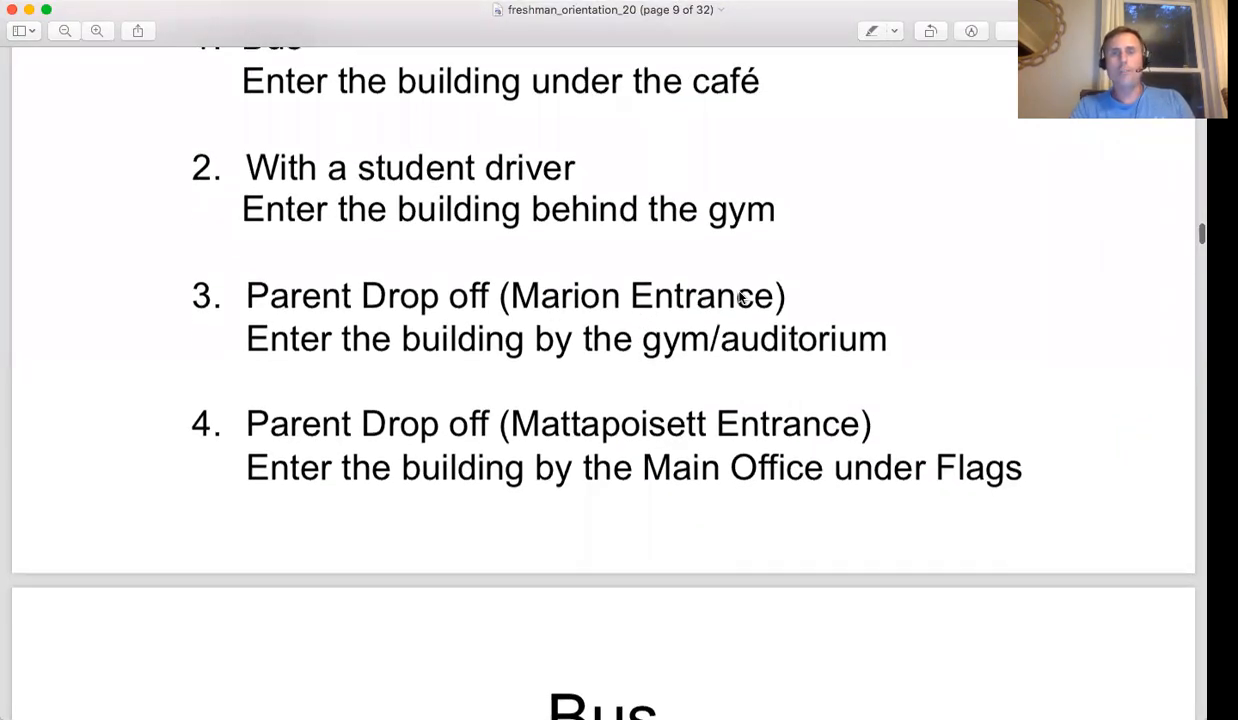
scroll(up, 3)
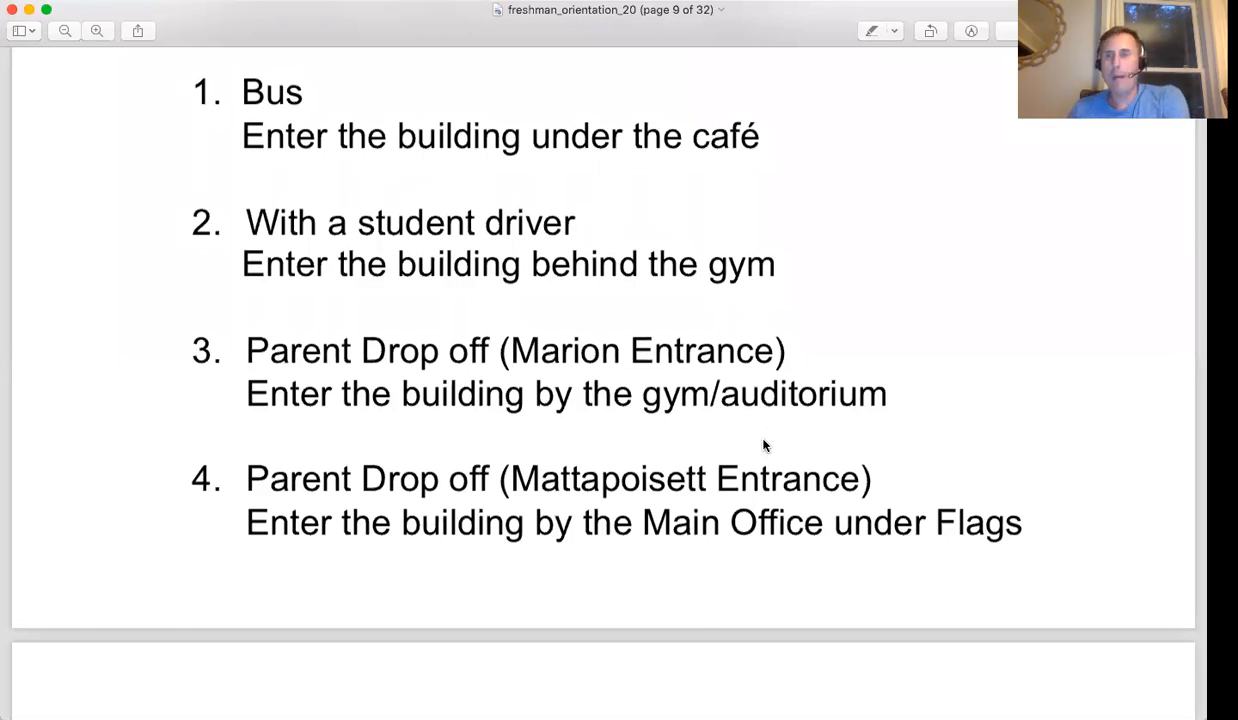
mouse_move(730, 467)
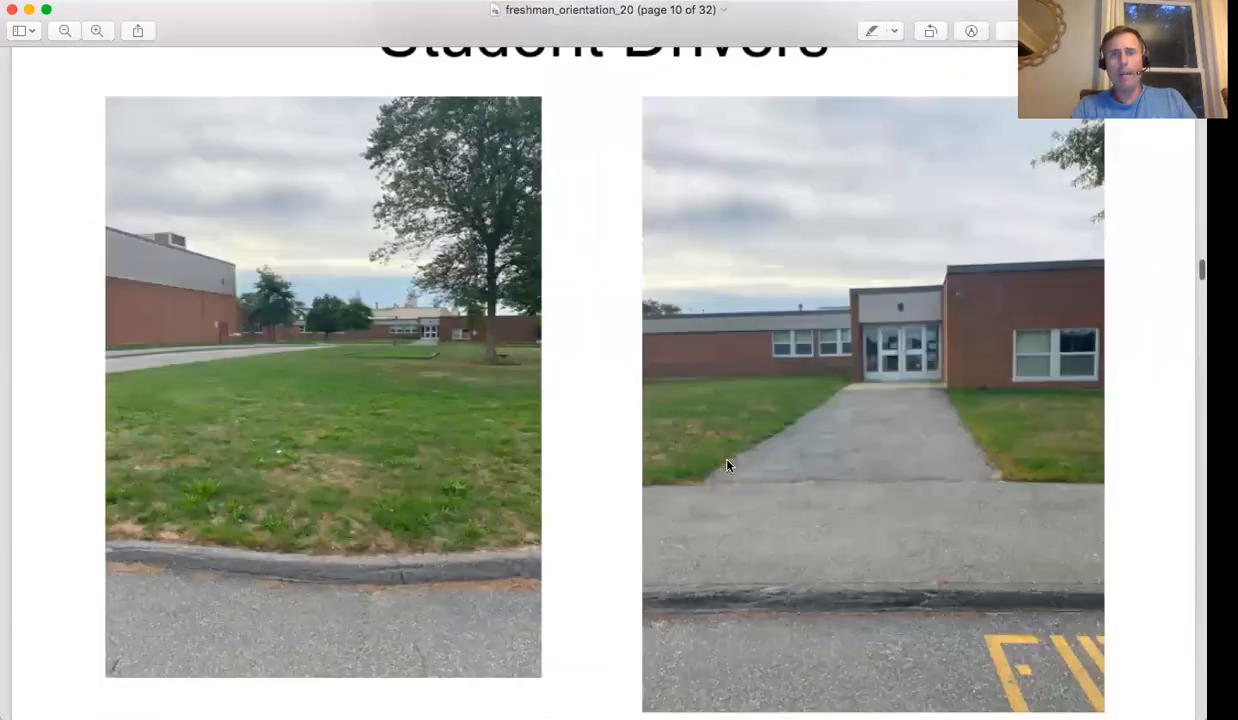
Scroll to page 12 with the Old Rochester Regional sign and glass-door entrance photos
scroll(down, 3)
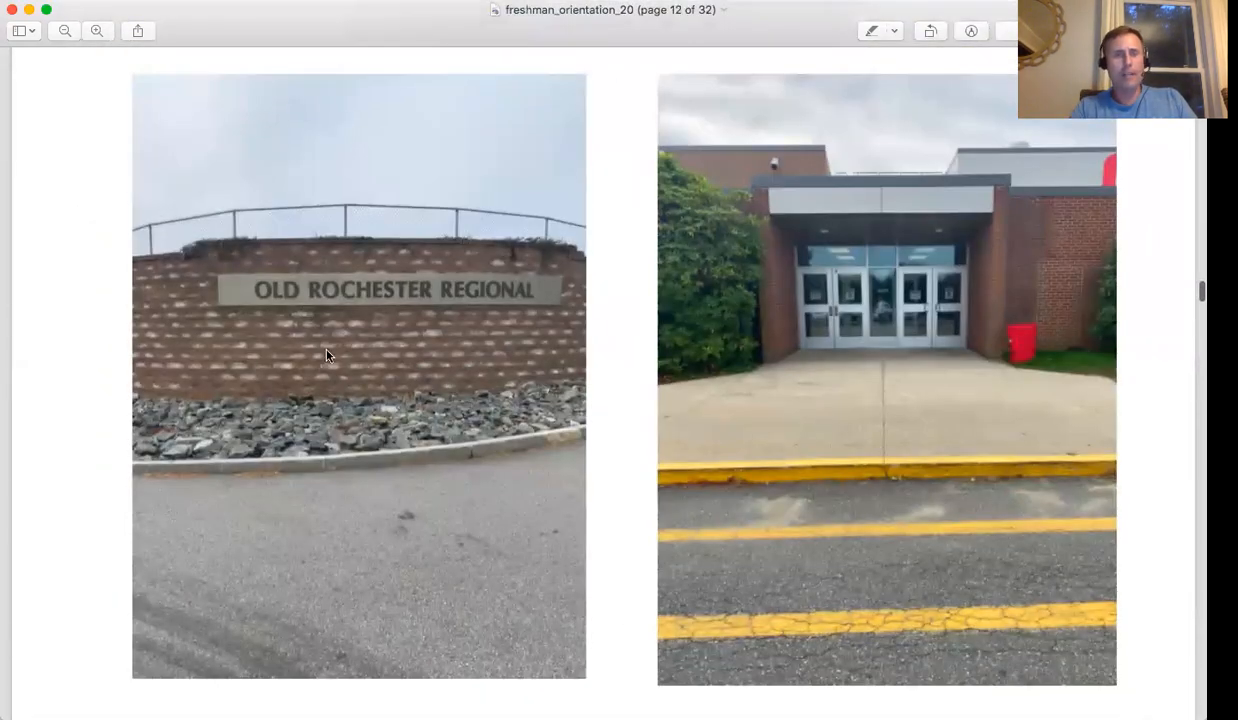
mouse_move(287, 290)
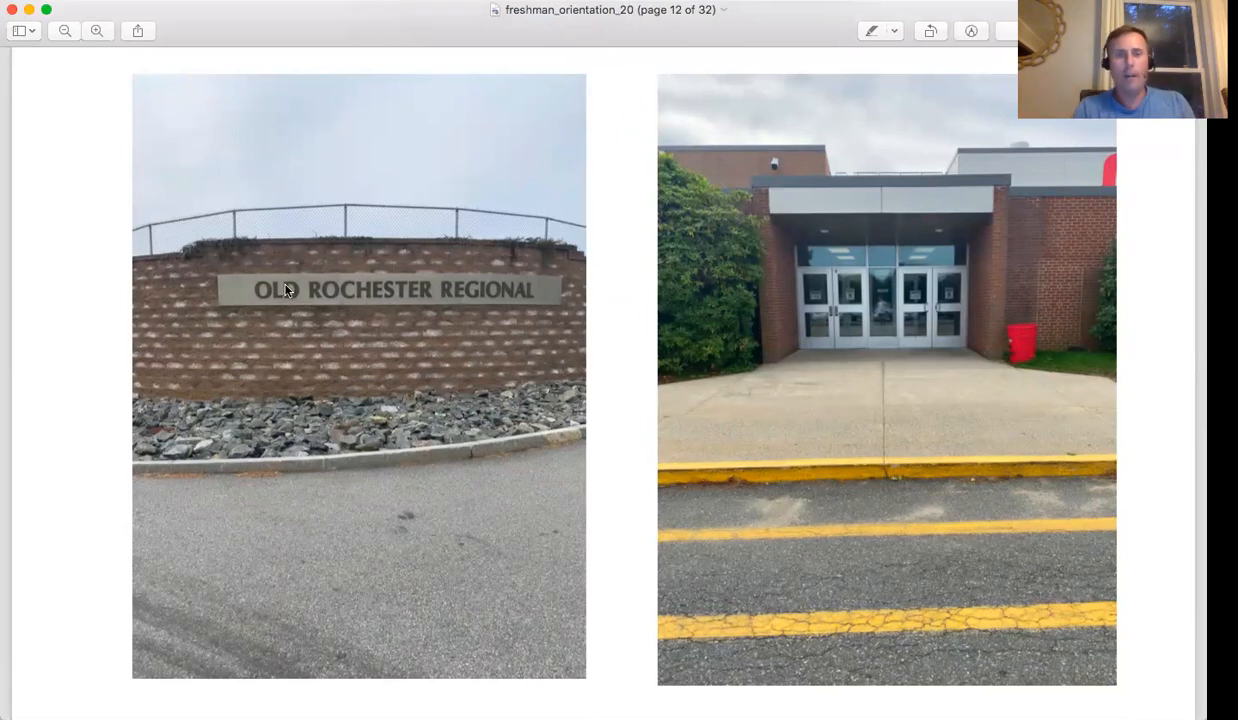
mouse_move(409, 350)
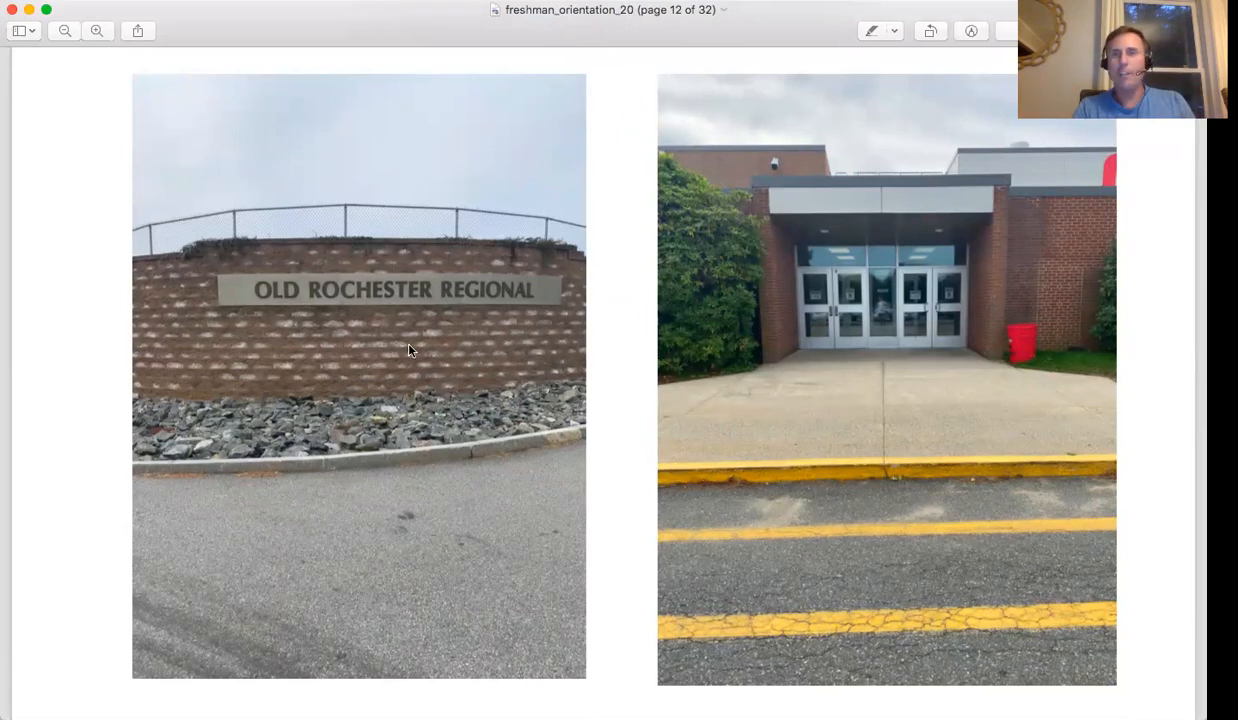
mouse_move(589, 214)
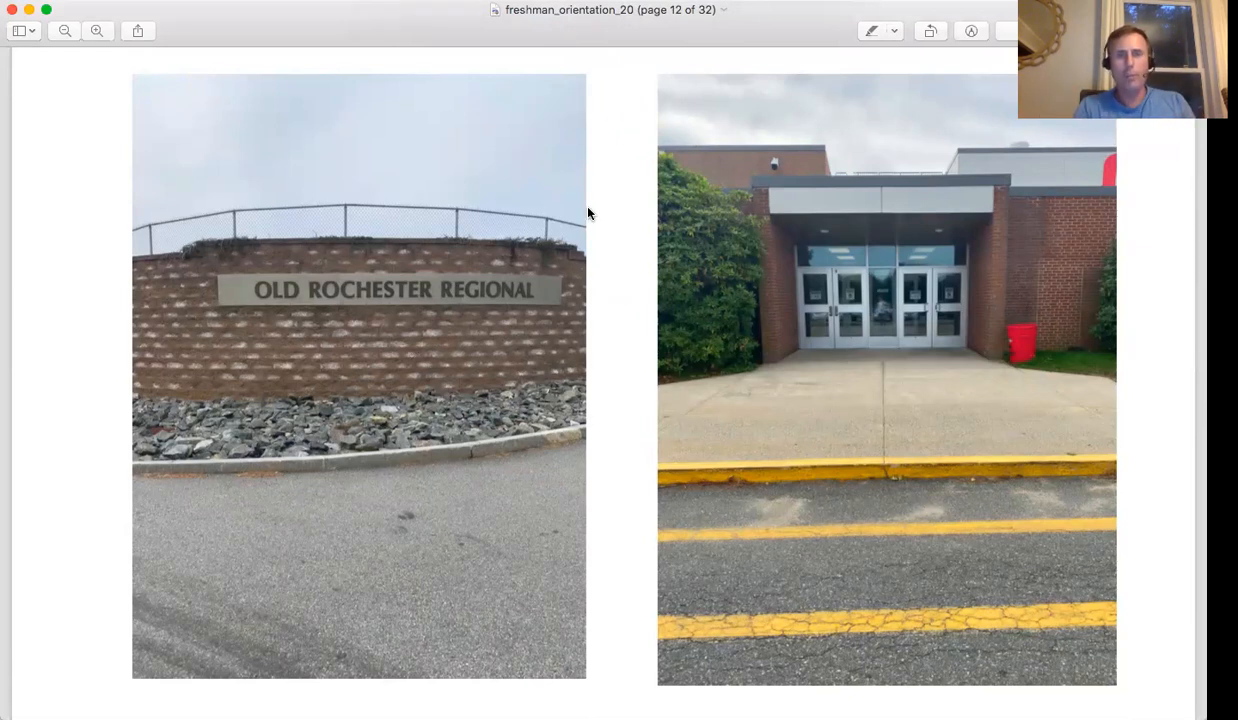
mouse_move(818, 313)
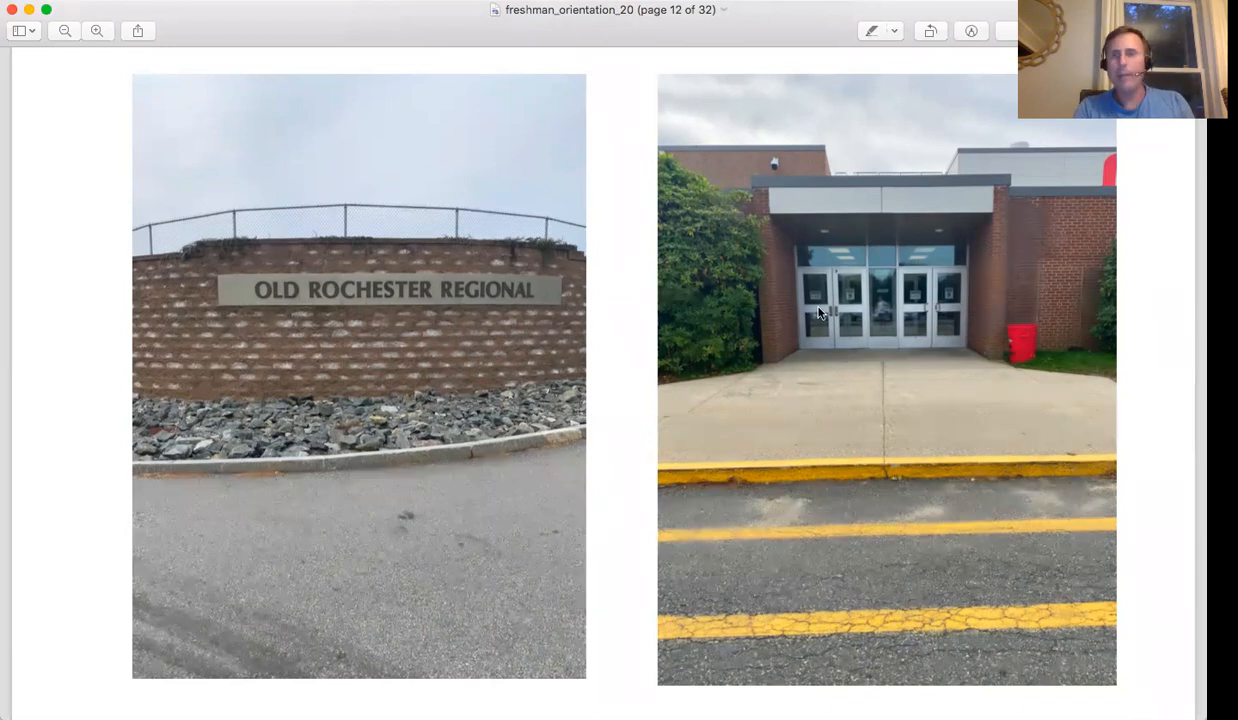
mouse_move(950, 390)
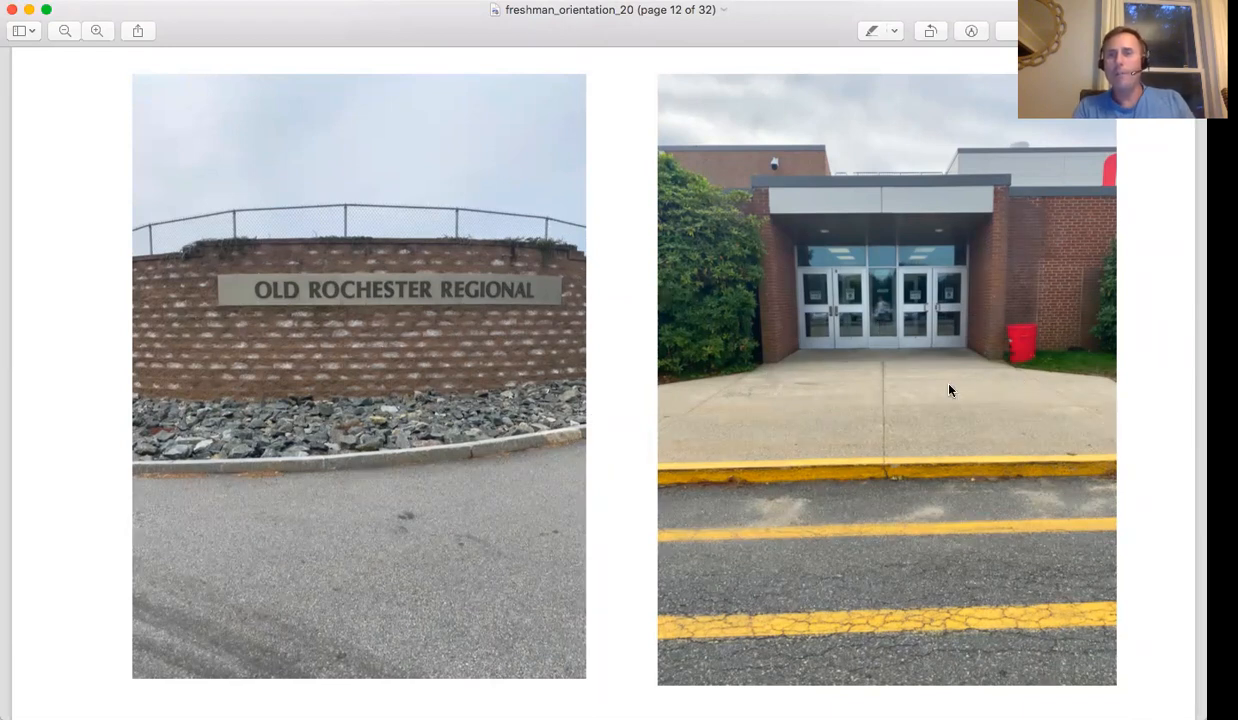
mouse_move(950, 322)
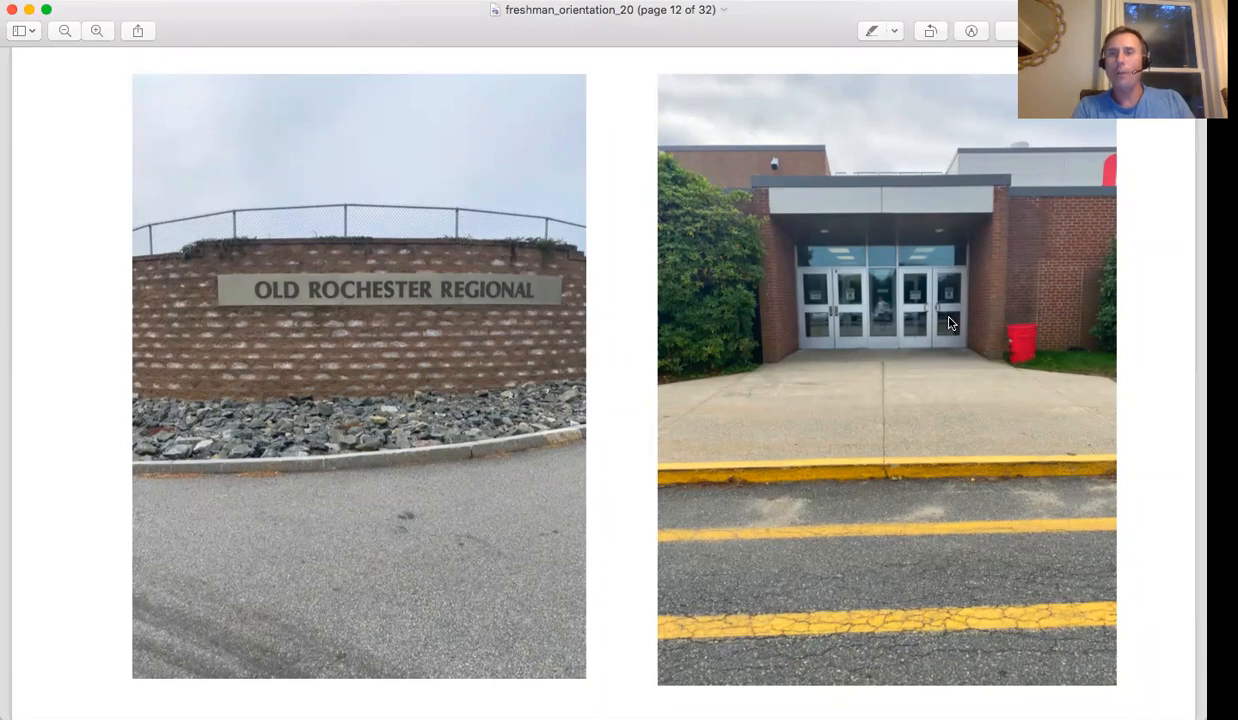
mouse_move(928, 325)
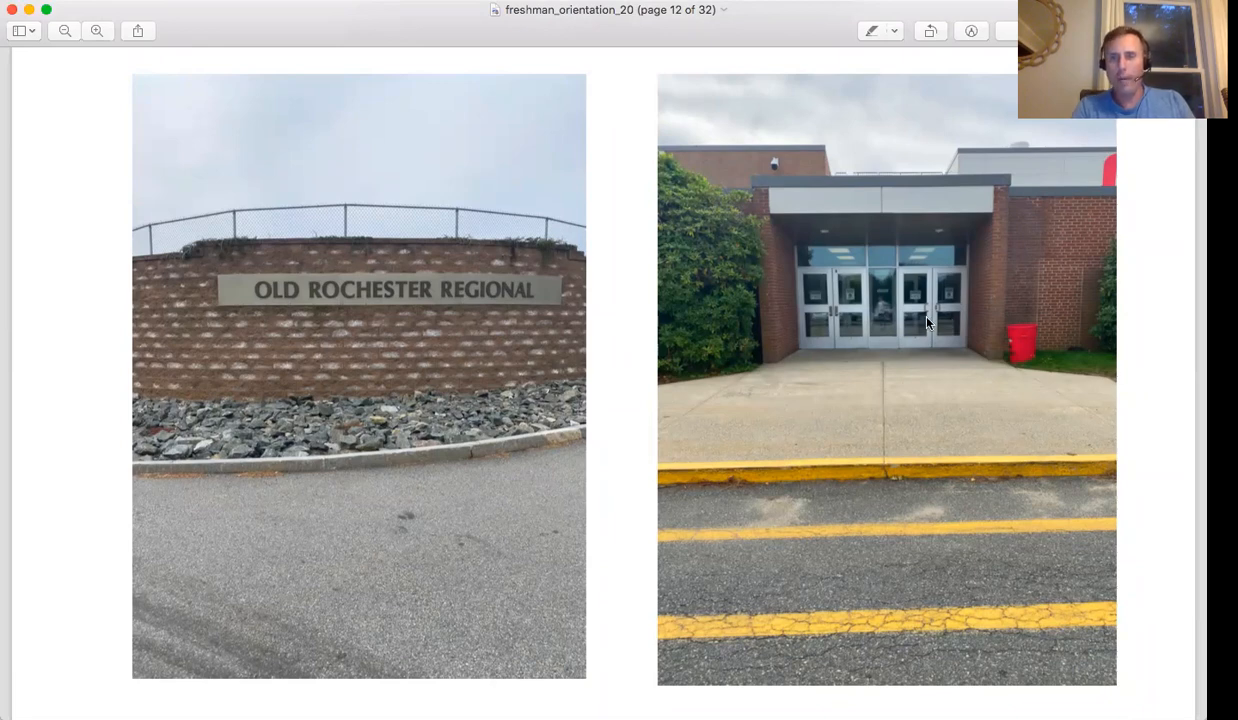
Scroll to page 13 showing the Mattapoisett Entrance driveway and high school front
scroll(down, 3)
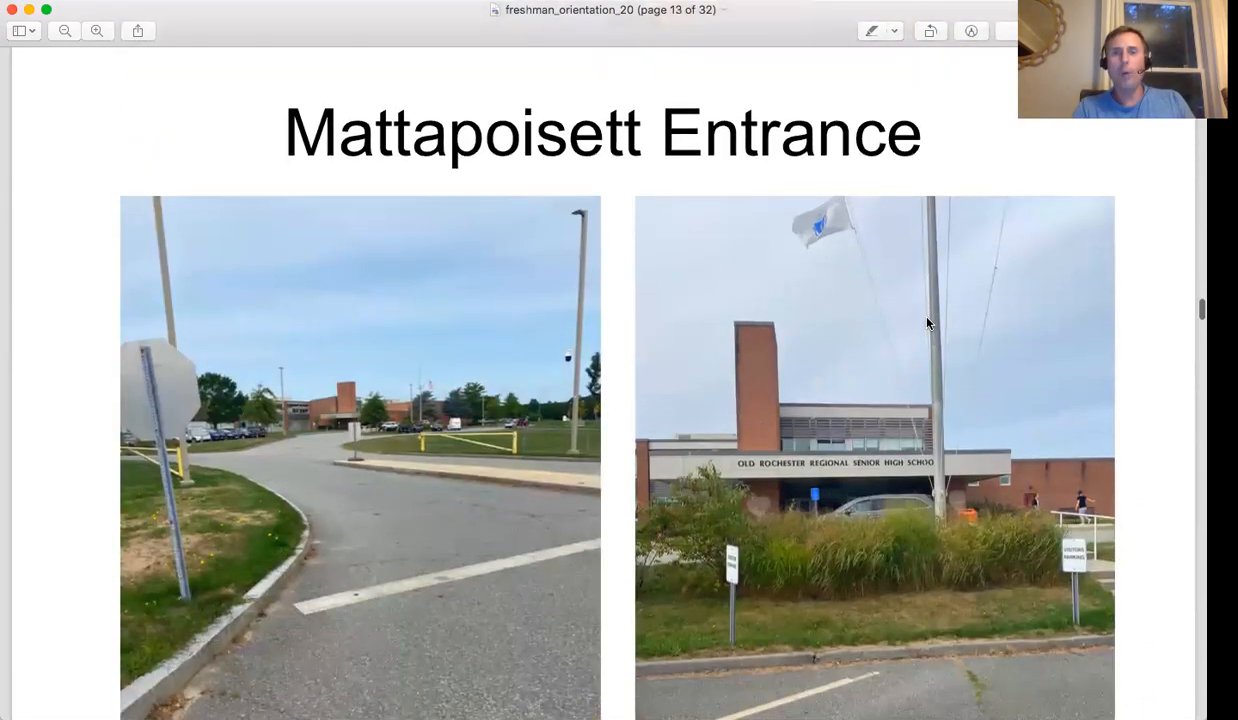
scroll(down, 3)
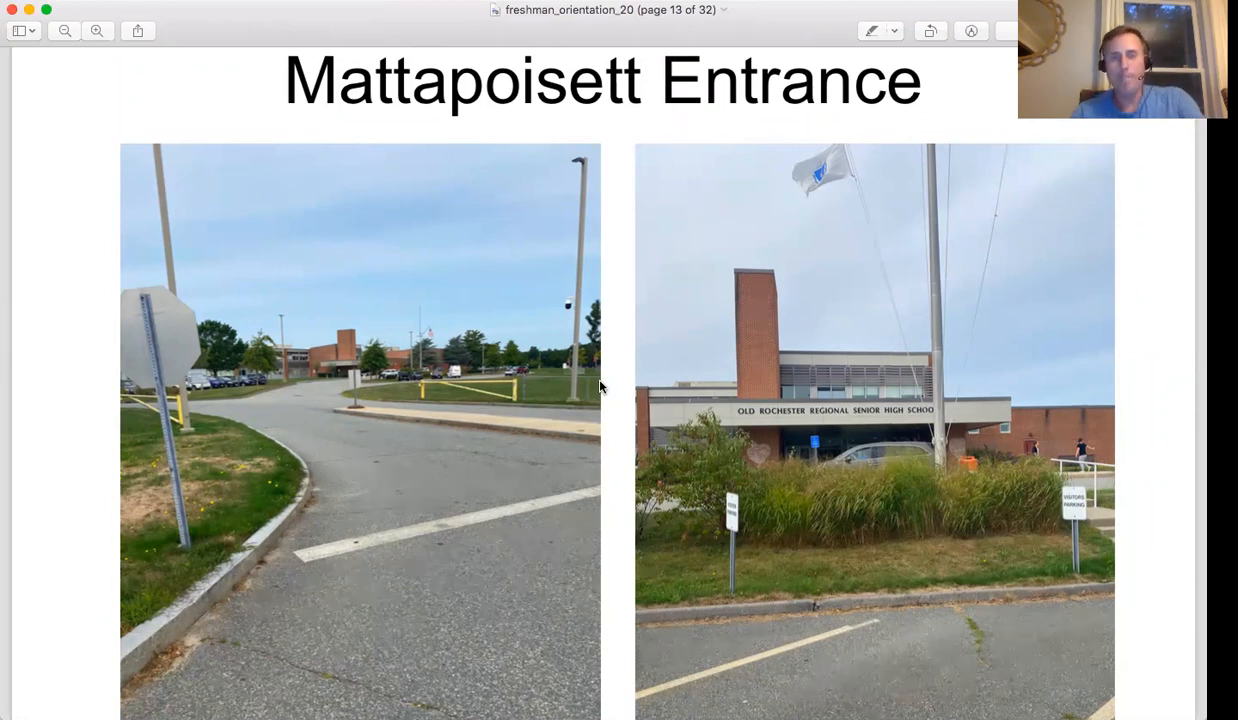
mouse_move(527, 96)
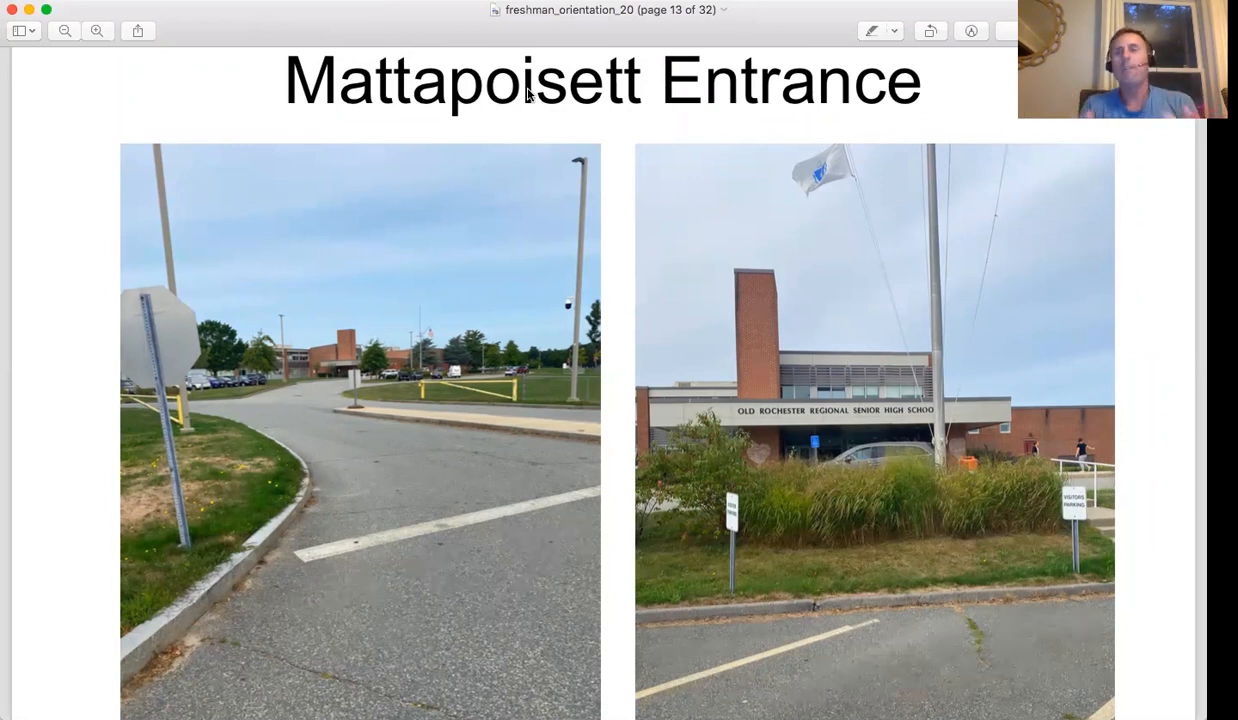
mouse_move(447, 97)
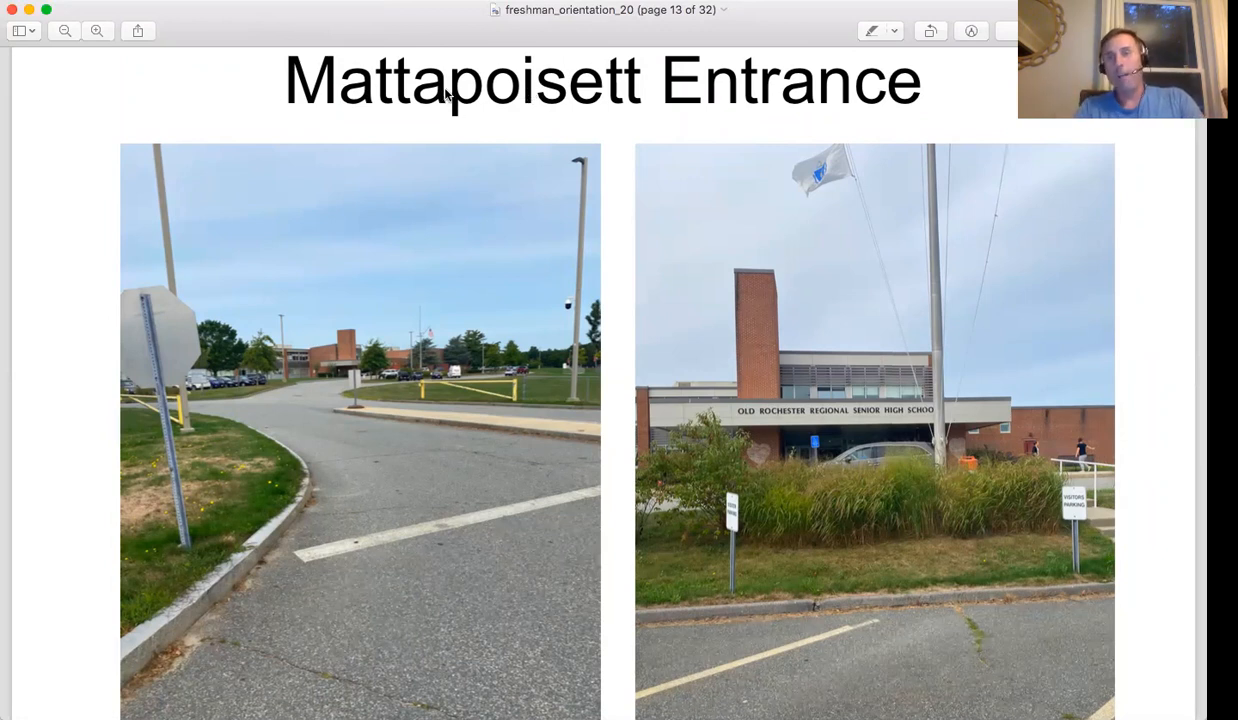
mouse_move(556, 300)
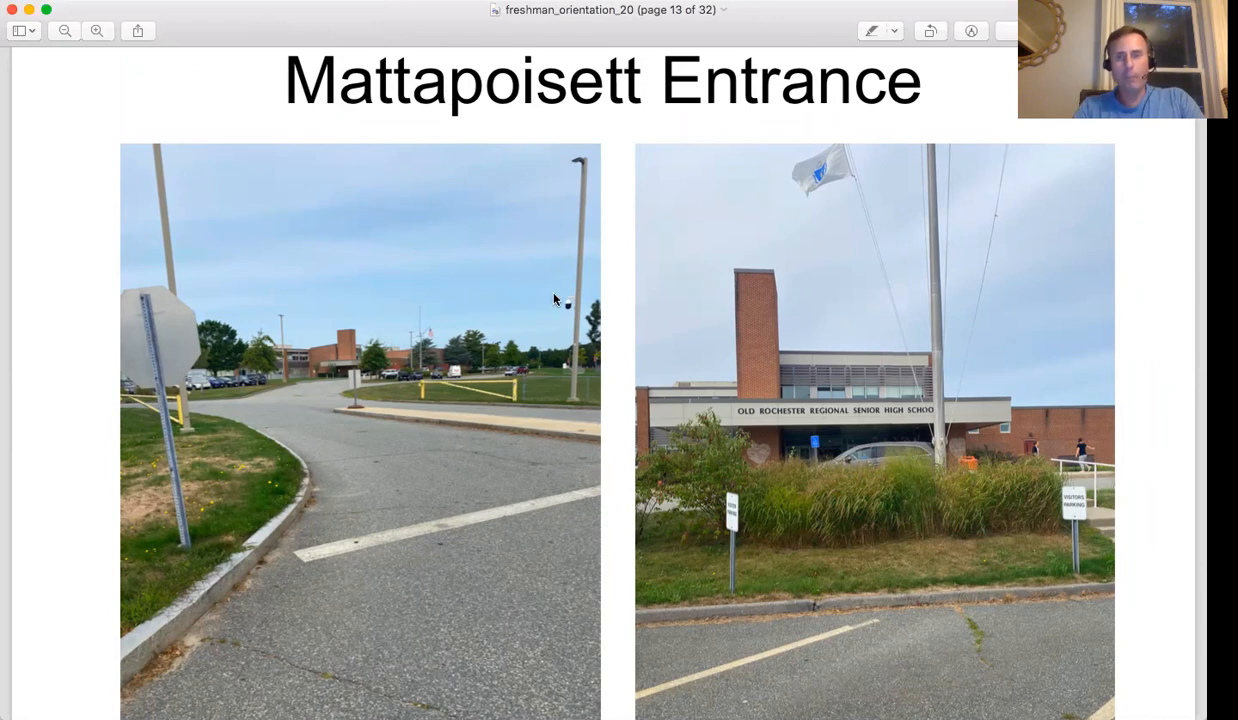
Advance to page 14, 7:20 a.m. Magic Time: report to café, then block 1
key(right)
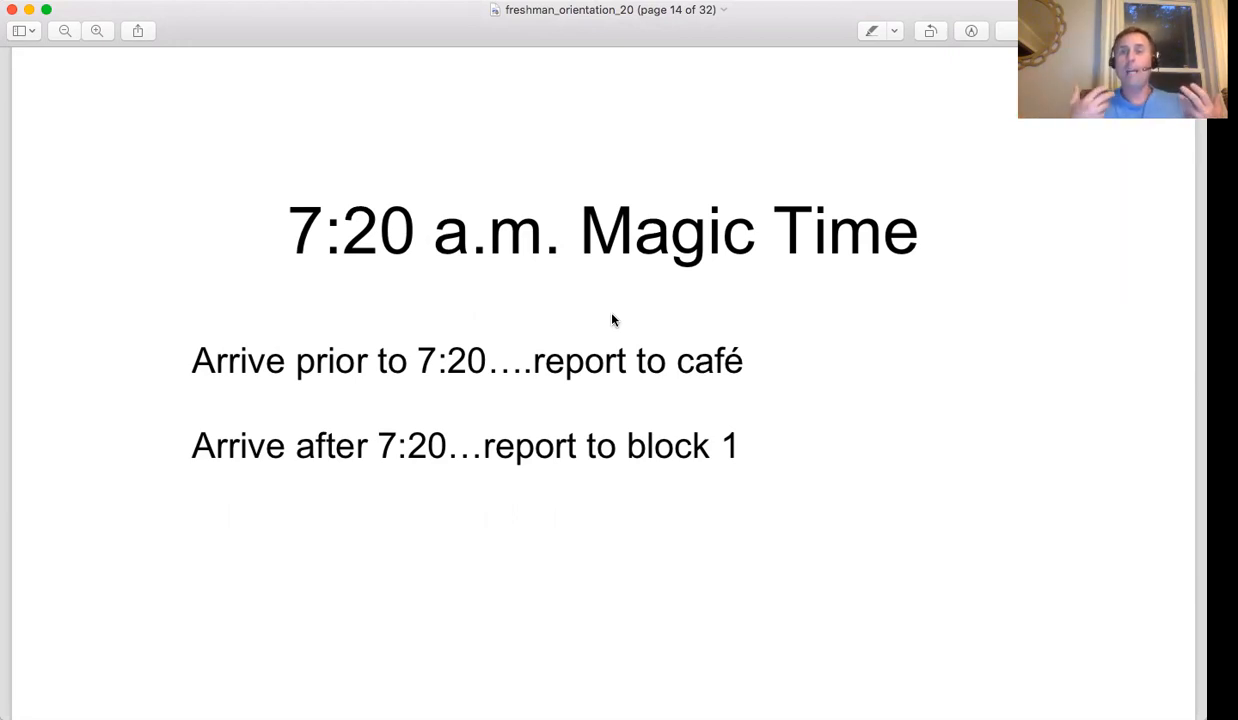
mouse_move(497, 368)
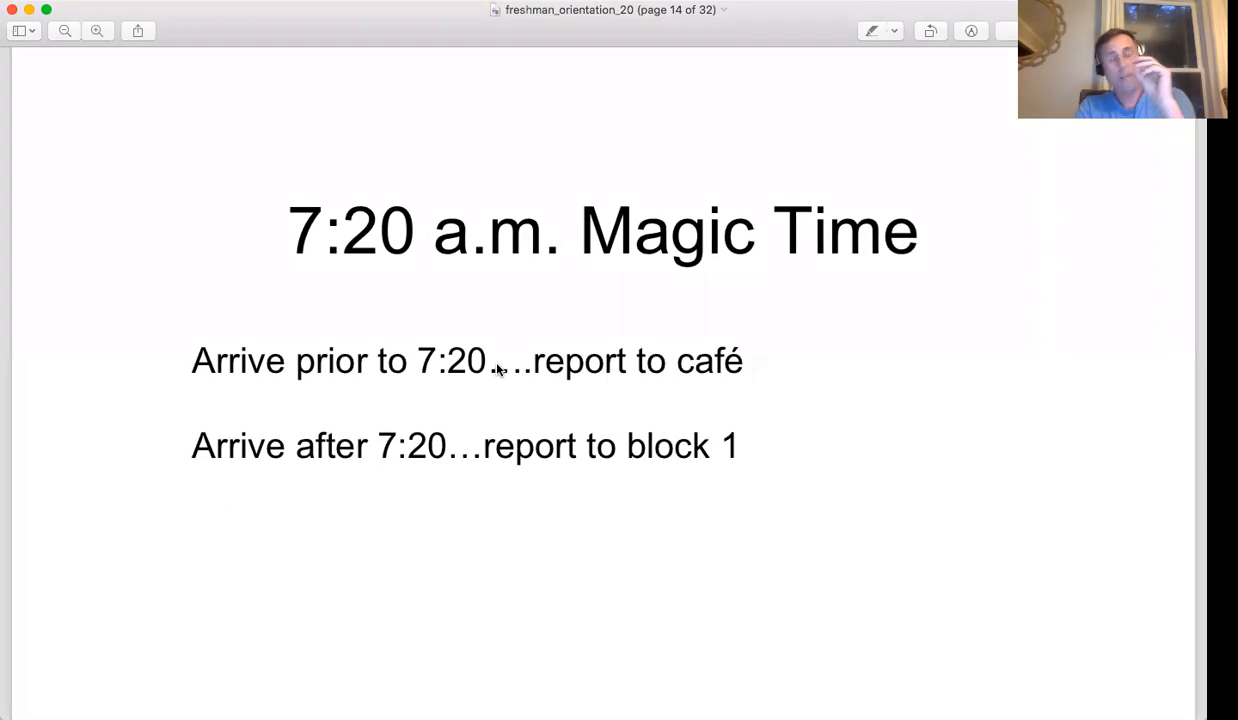
mouse_move(700, 358)
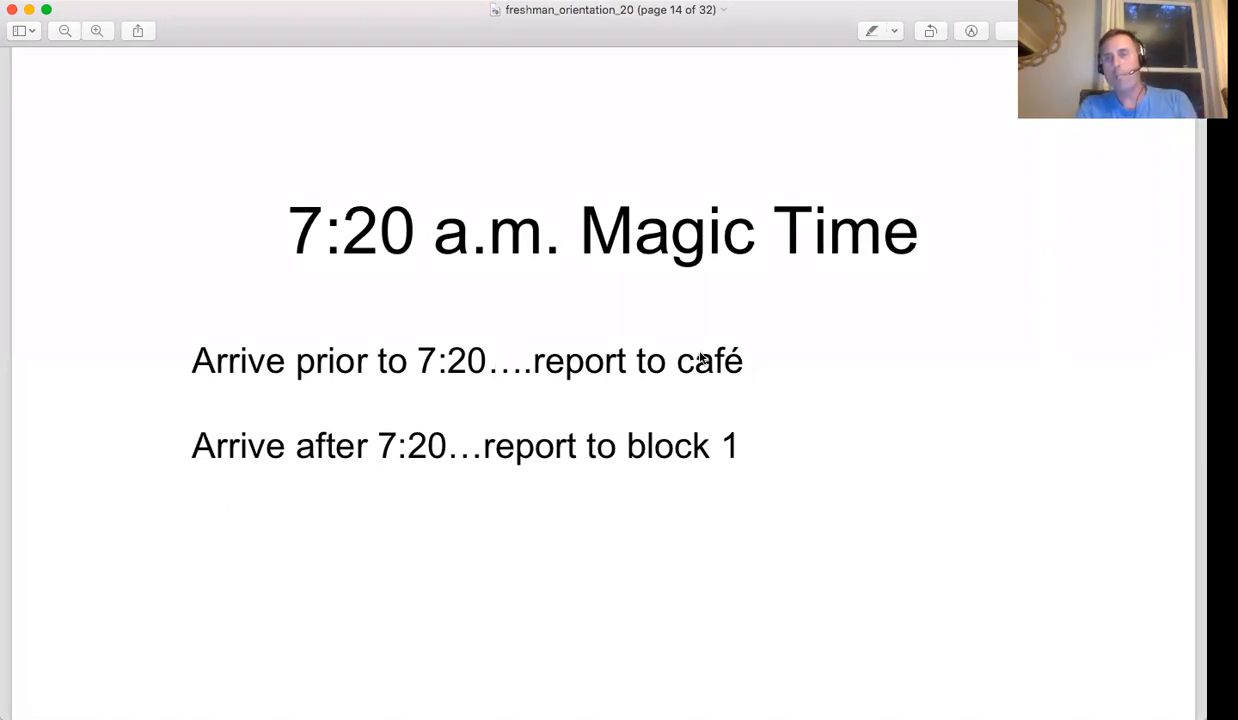
mouse_move(722, 367)
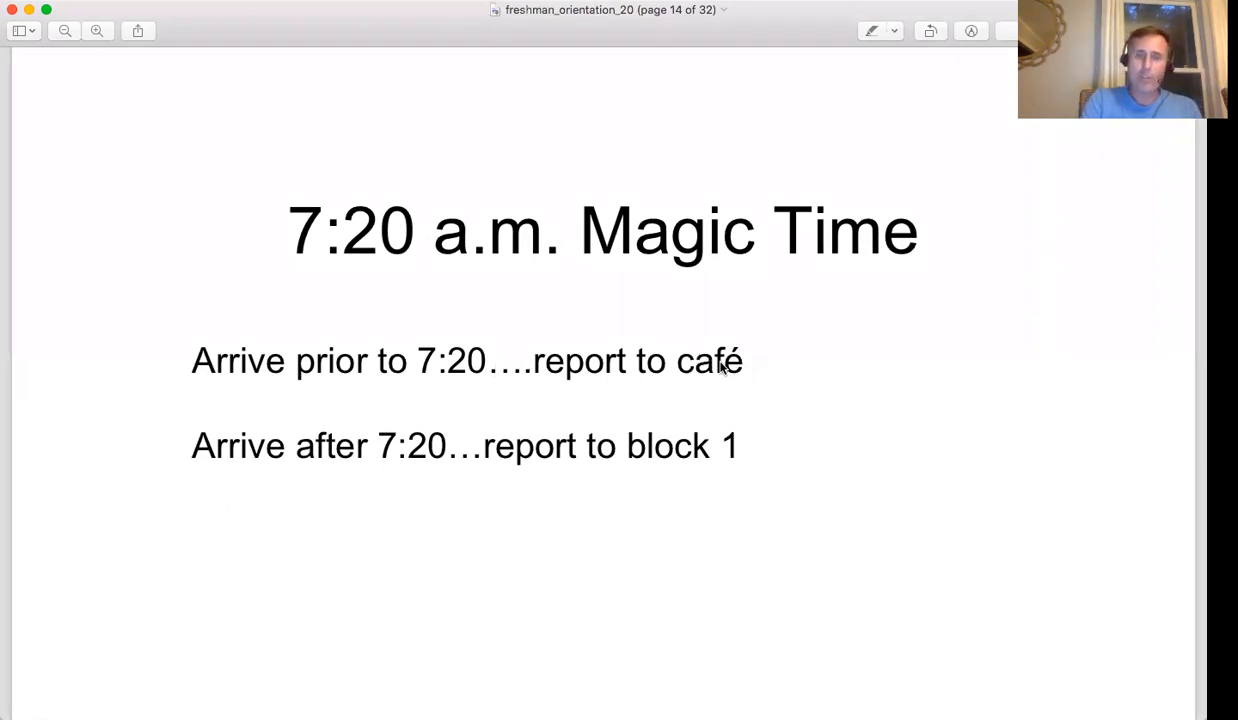
mouse_move(793, 462)
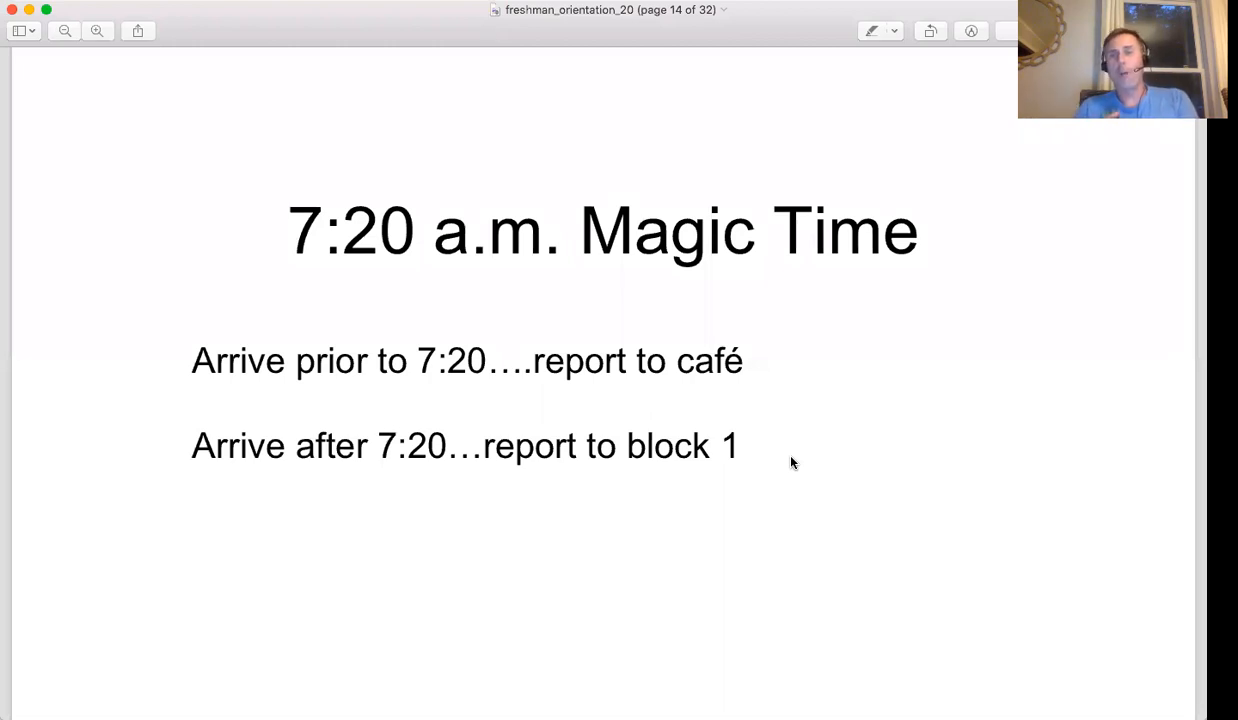
mouse_move(824, 445)
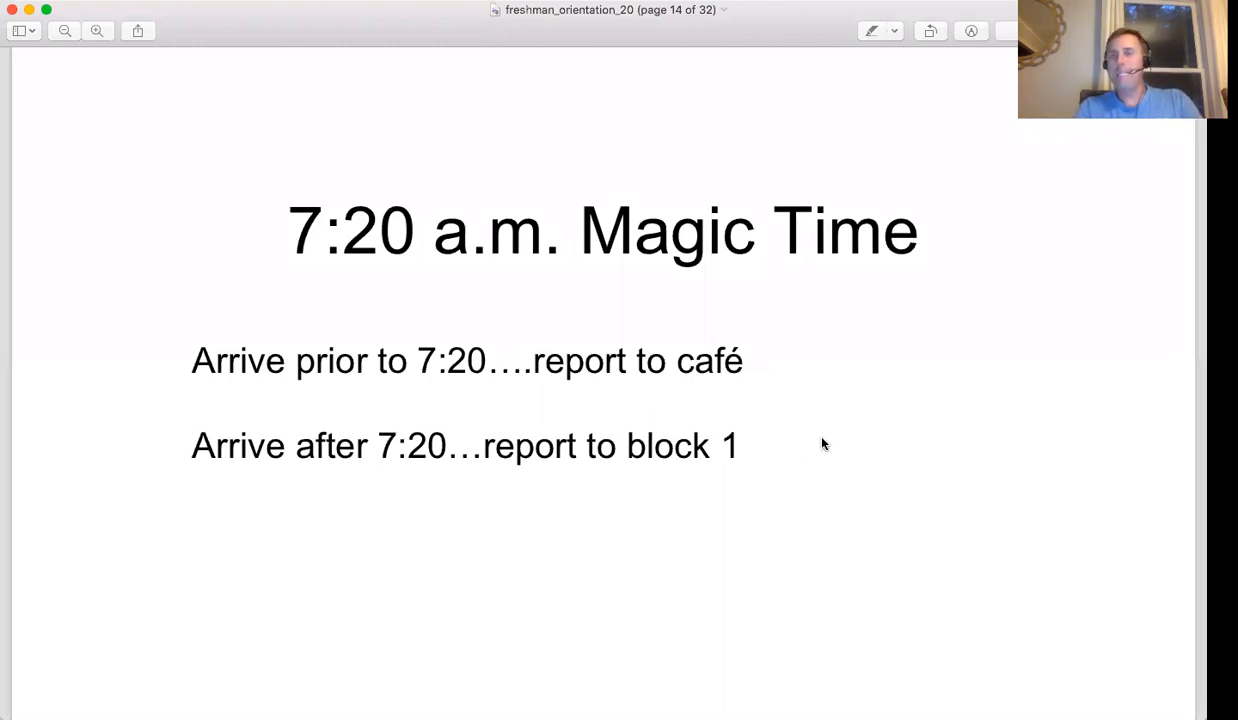
mouse_move(1180, 568)
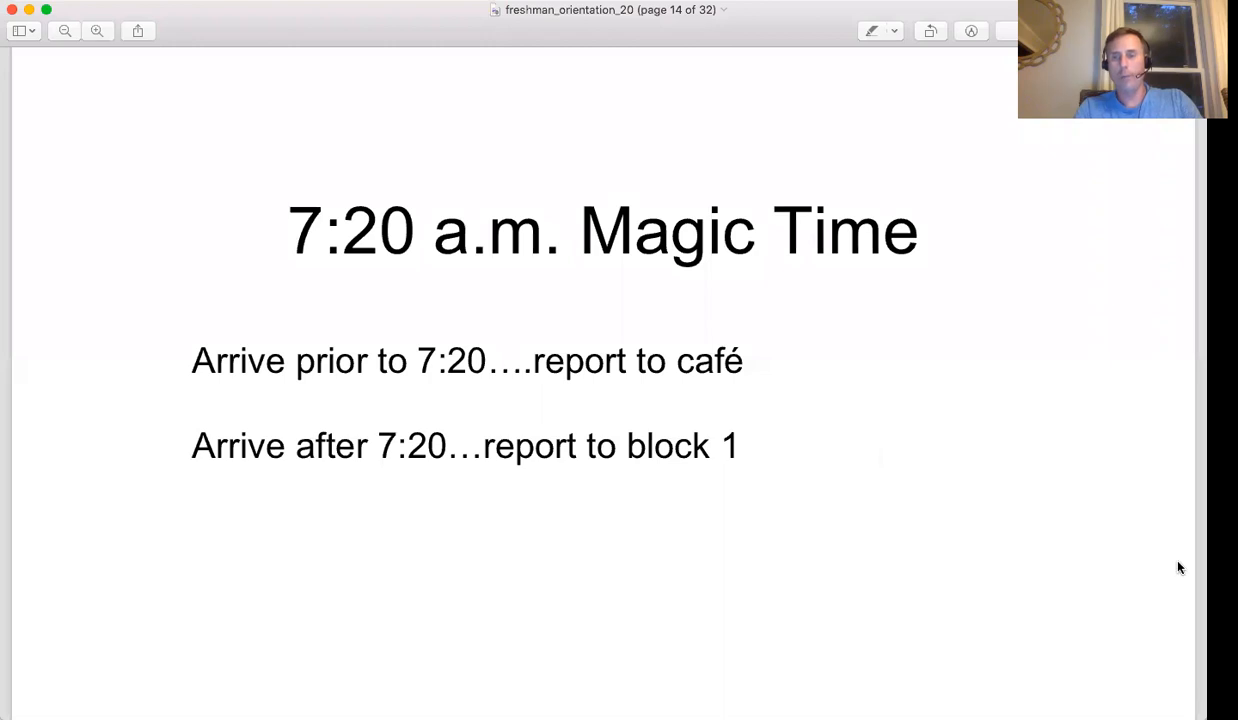
mouse_move(525, 358)
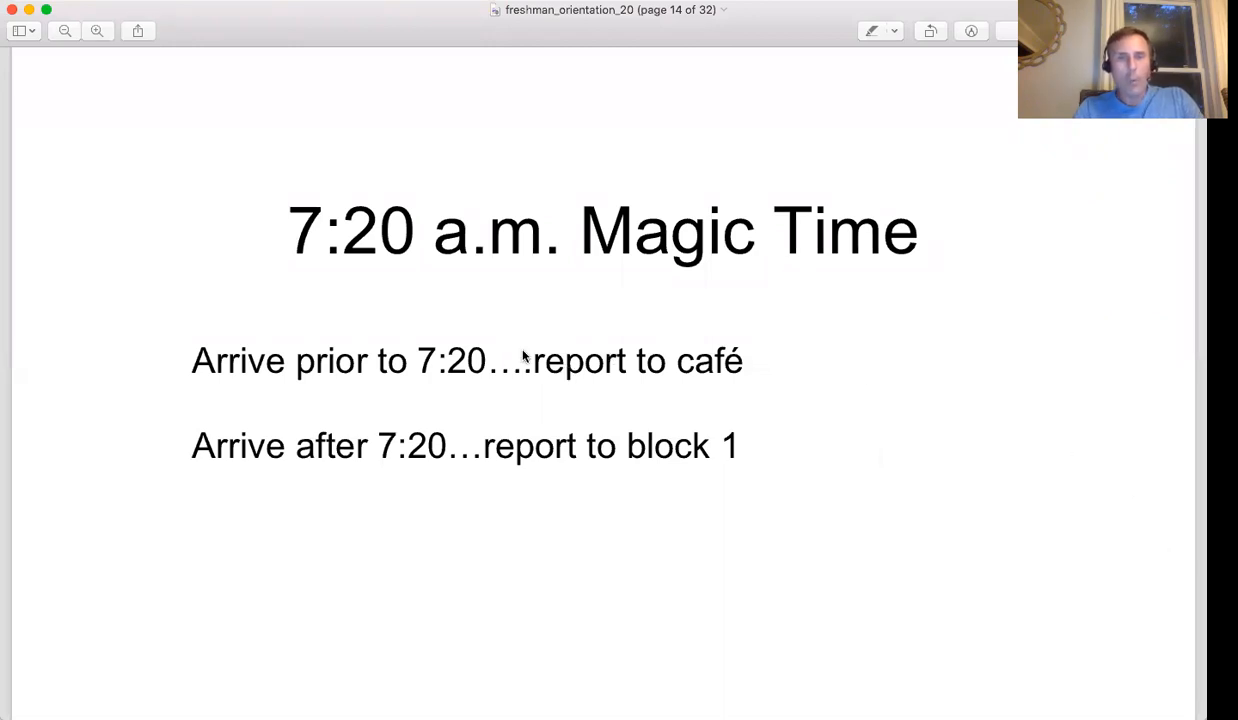
mouse_move(677, 355)
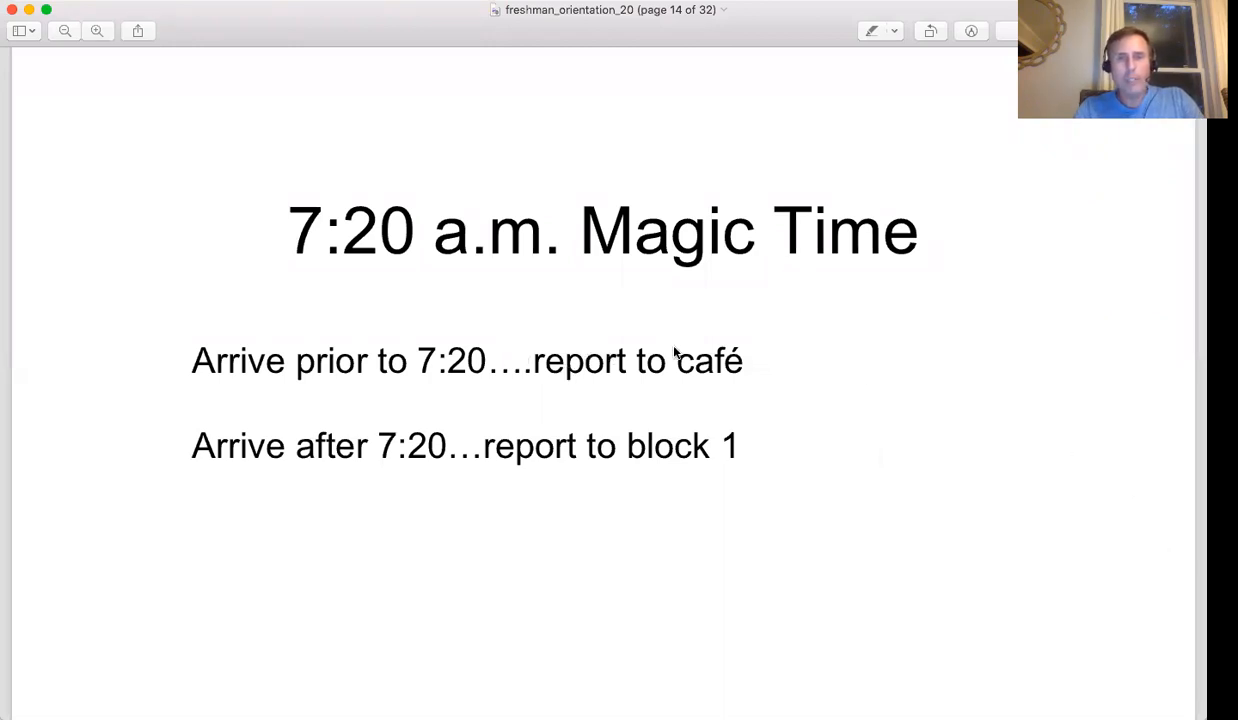
mouse_move(595, 384)
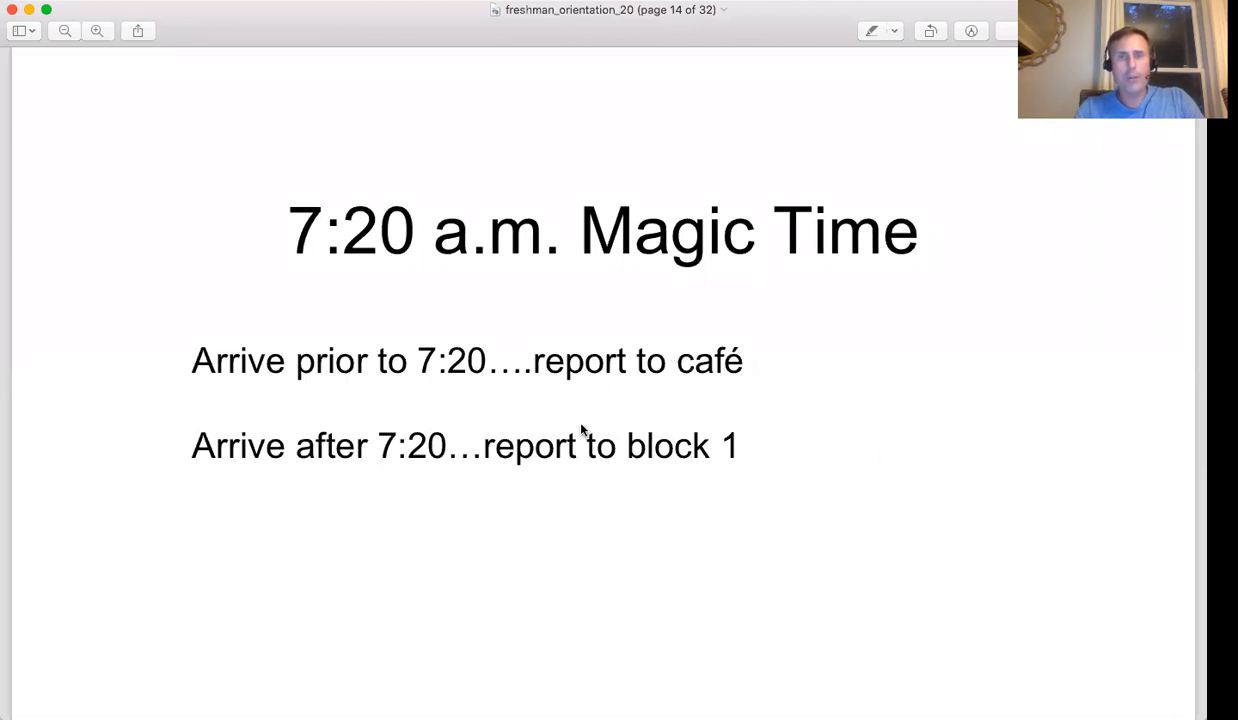
mouse_move(527, 430)
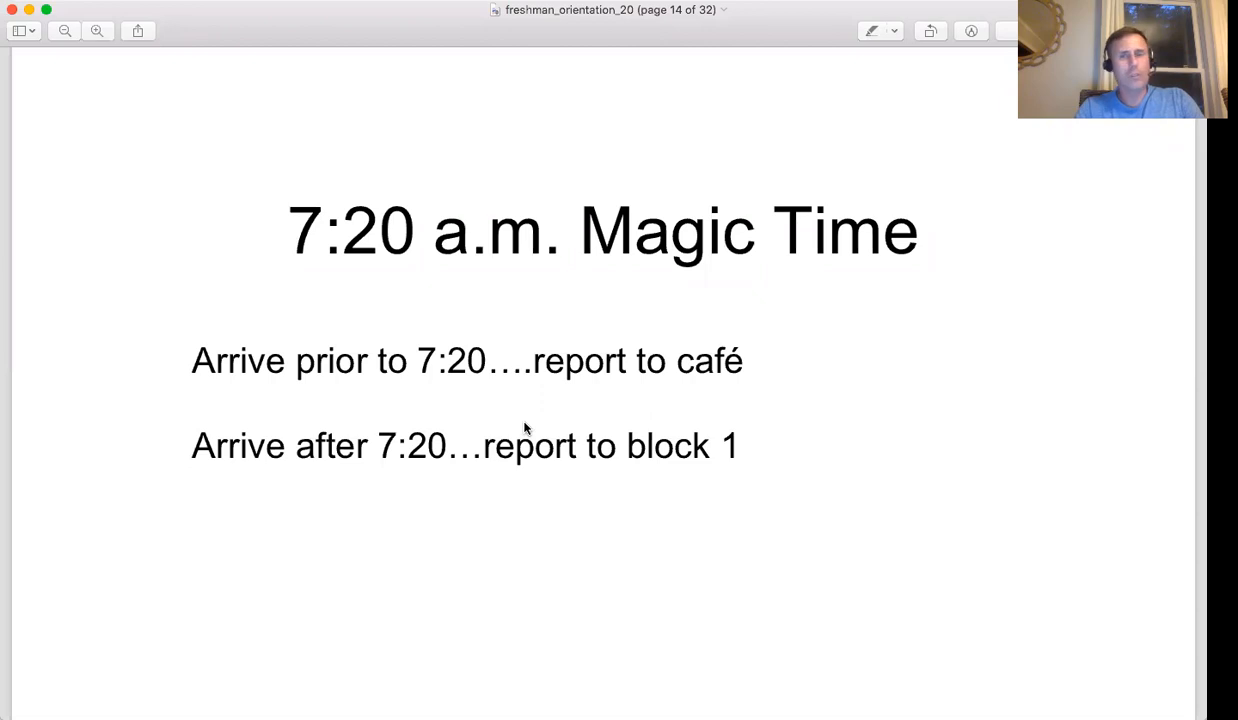
mouse_move(446, 96)
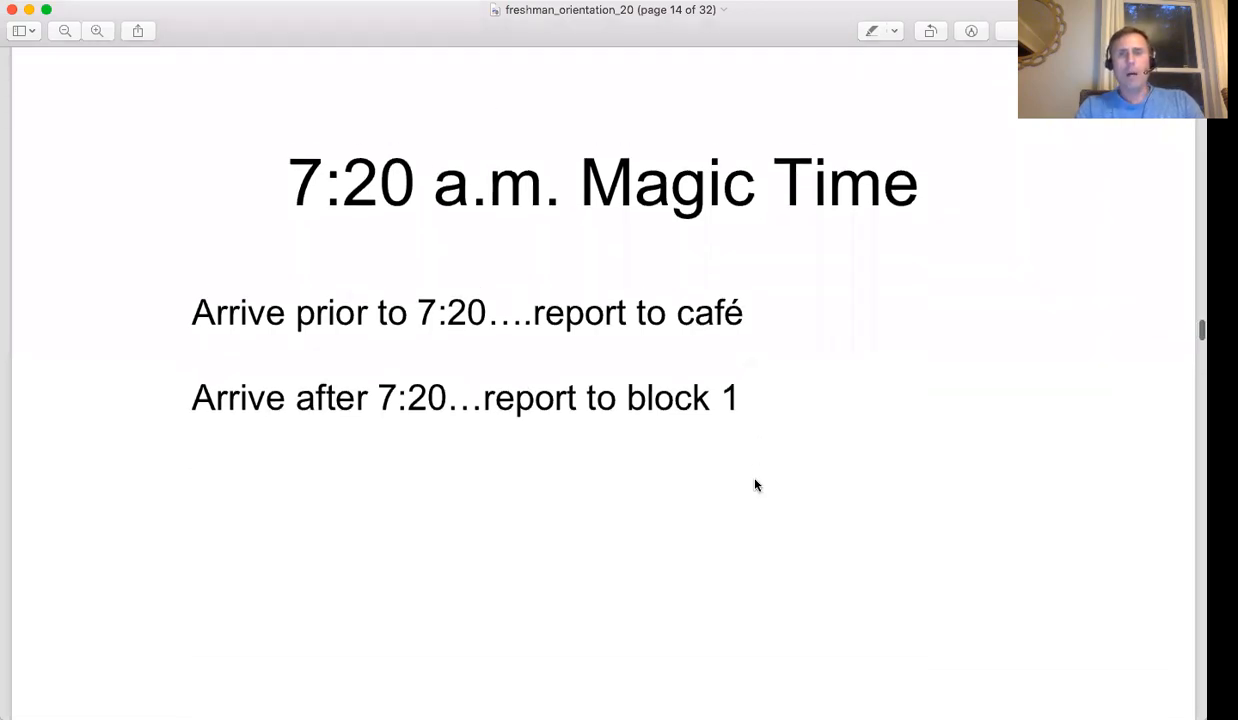
scroll(up, 3)
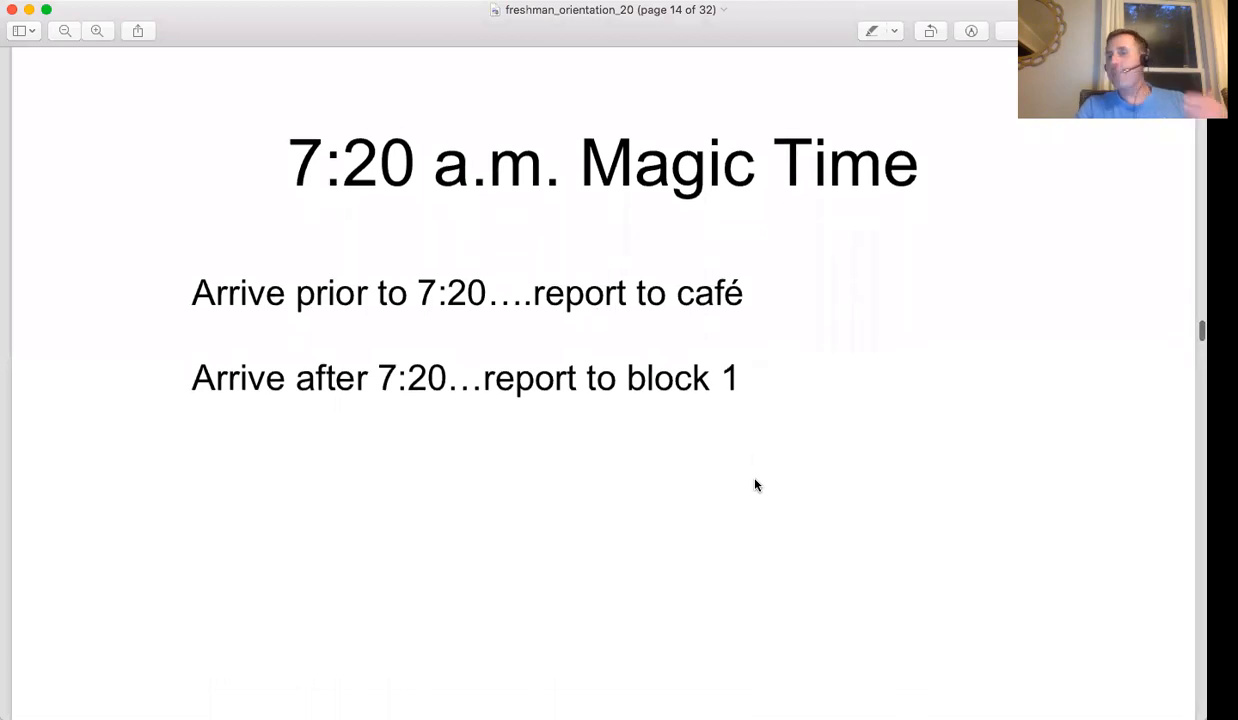
scroll(down, 3)
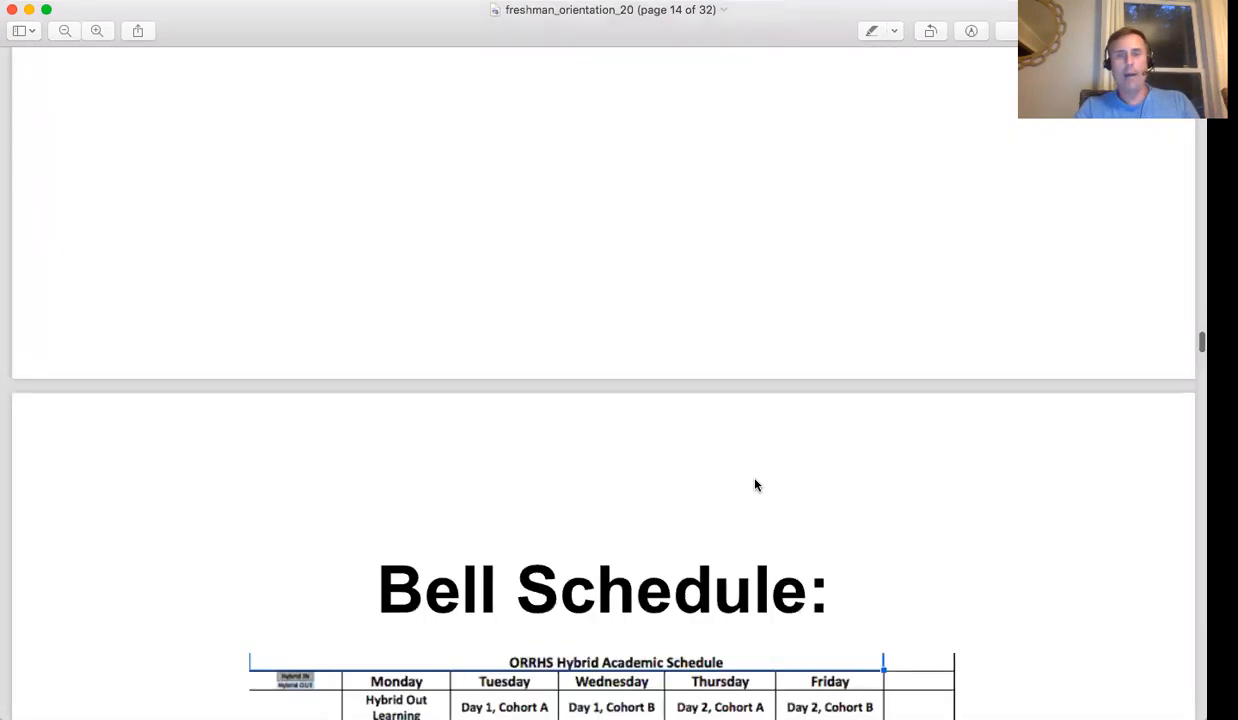
scroll(down, 3)
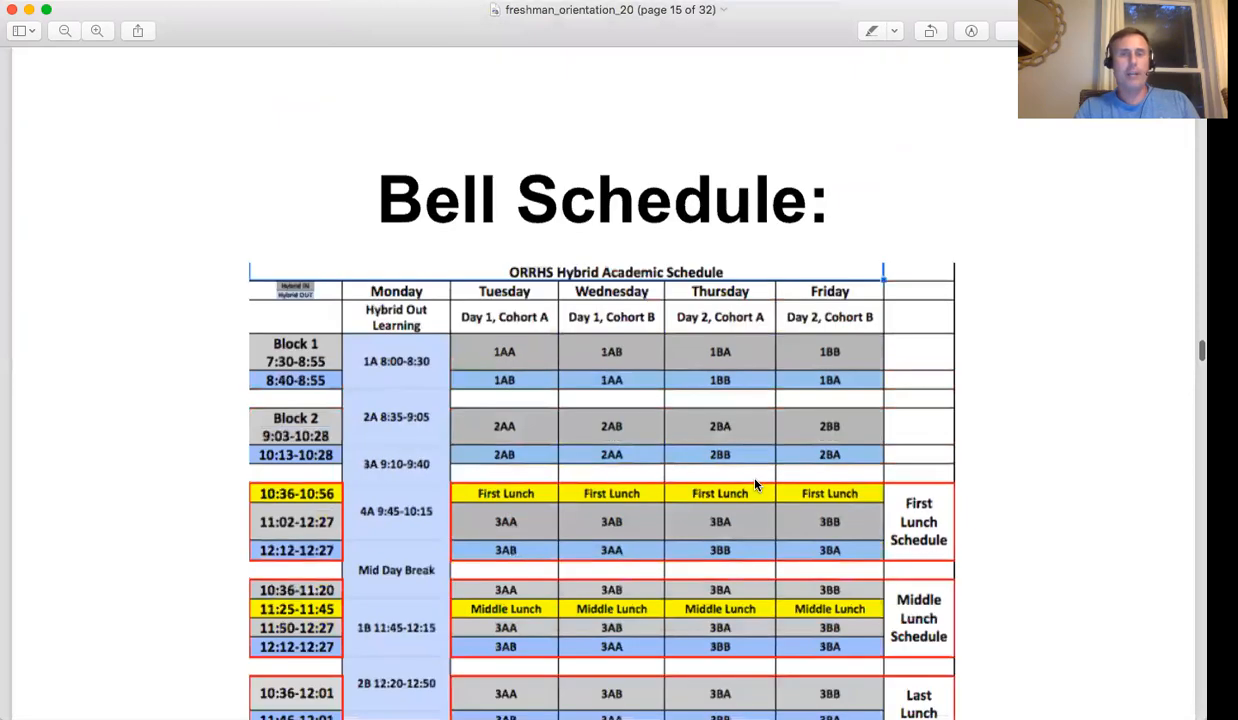
scroll(down, 3)
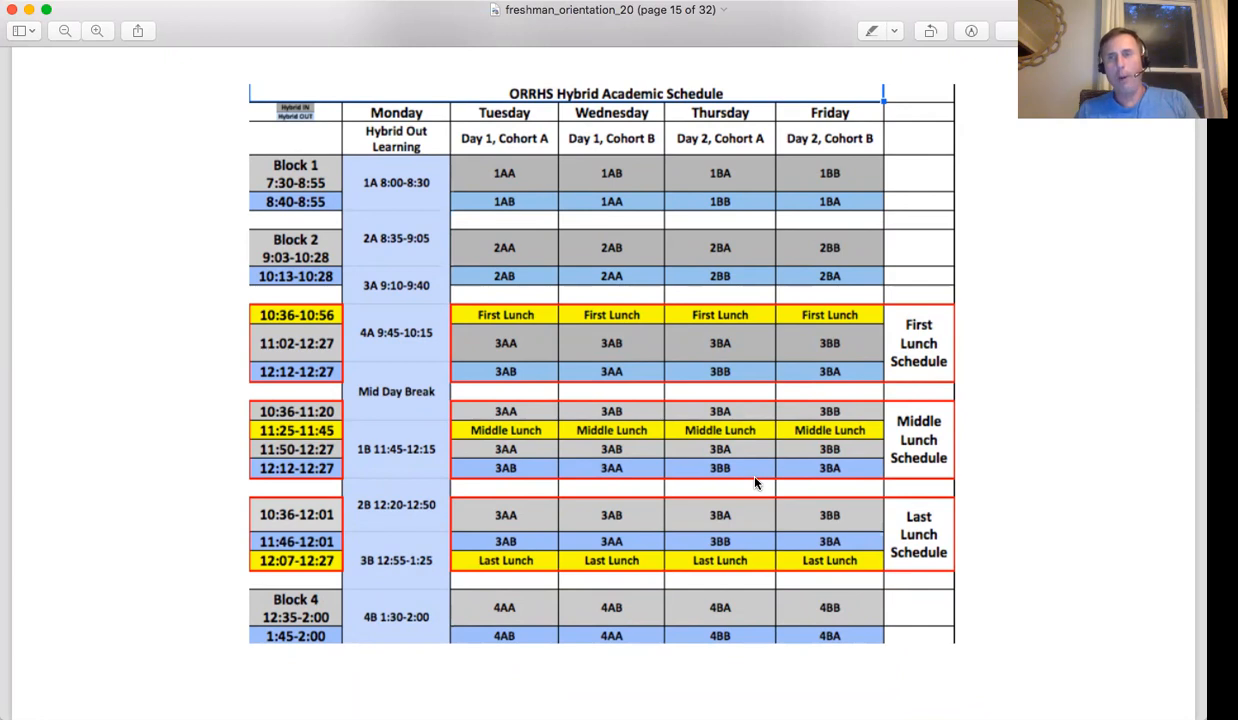
mouse_move(970, 568)
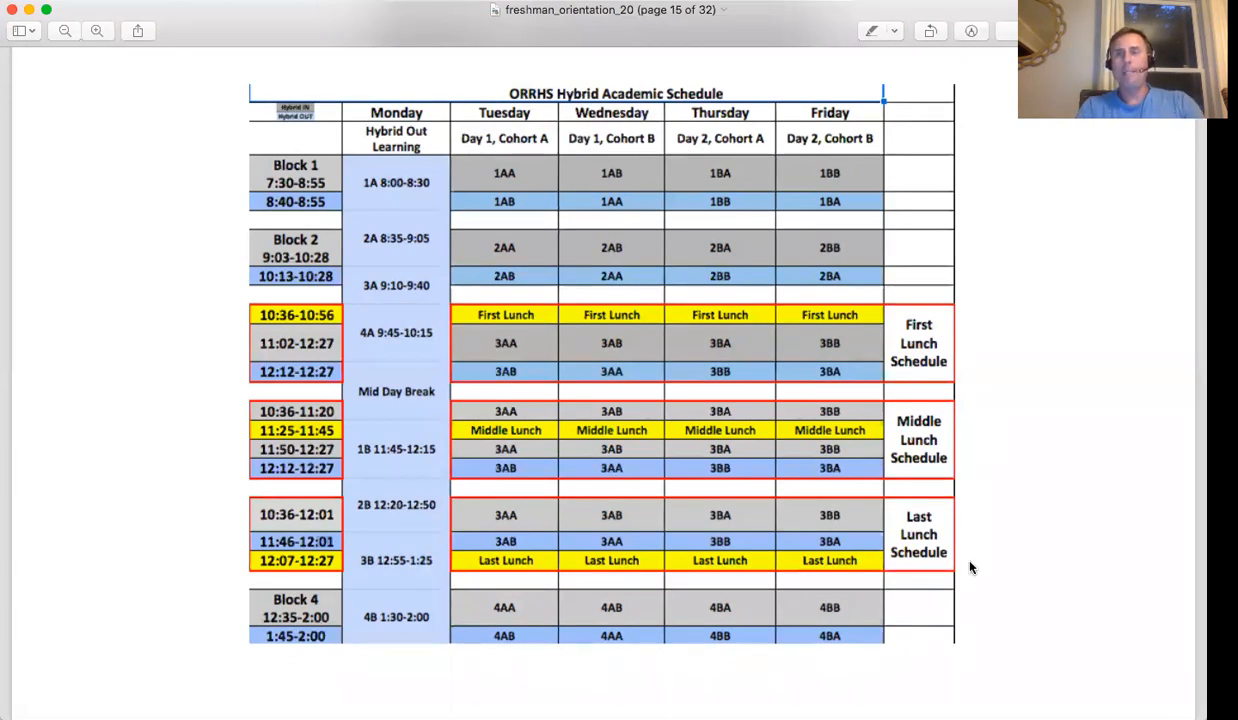
mouse_move(976, 361)
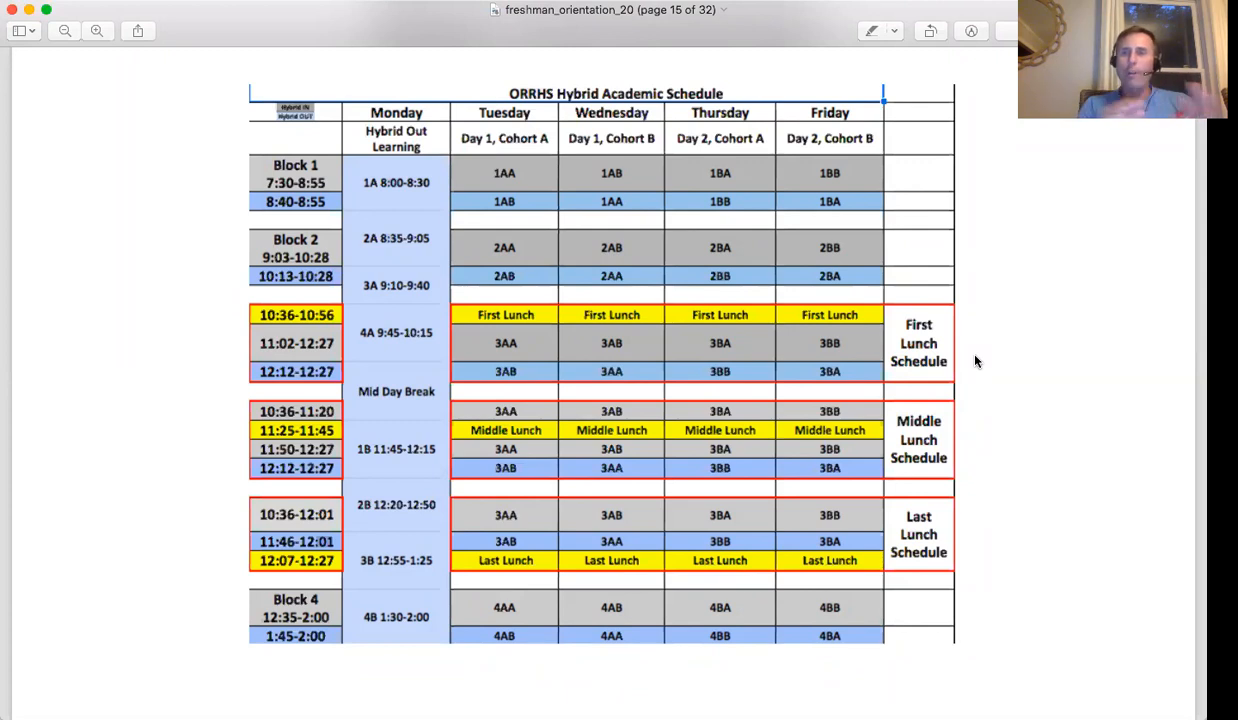
mouse_move(960, 390)
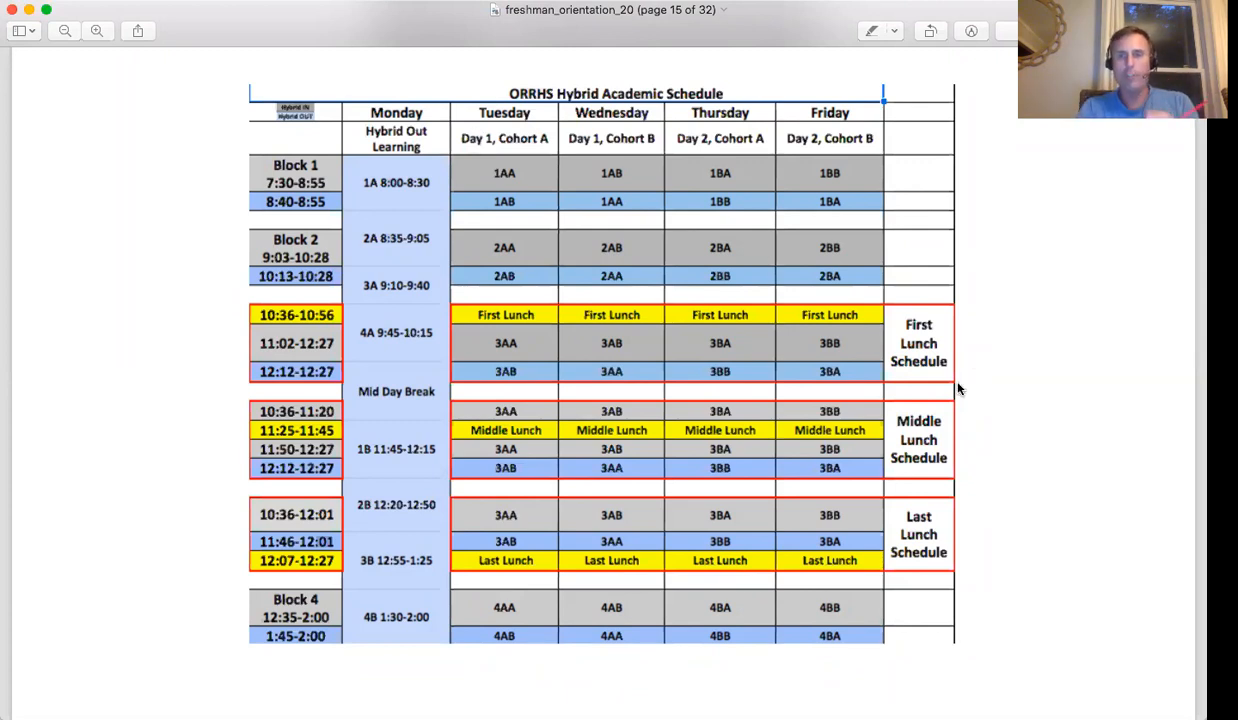
mouse_move(922, 514)
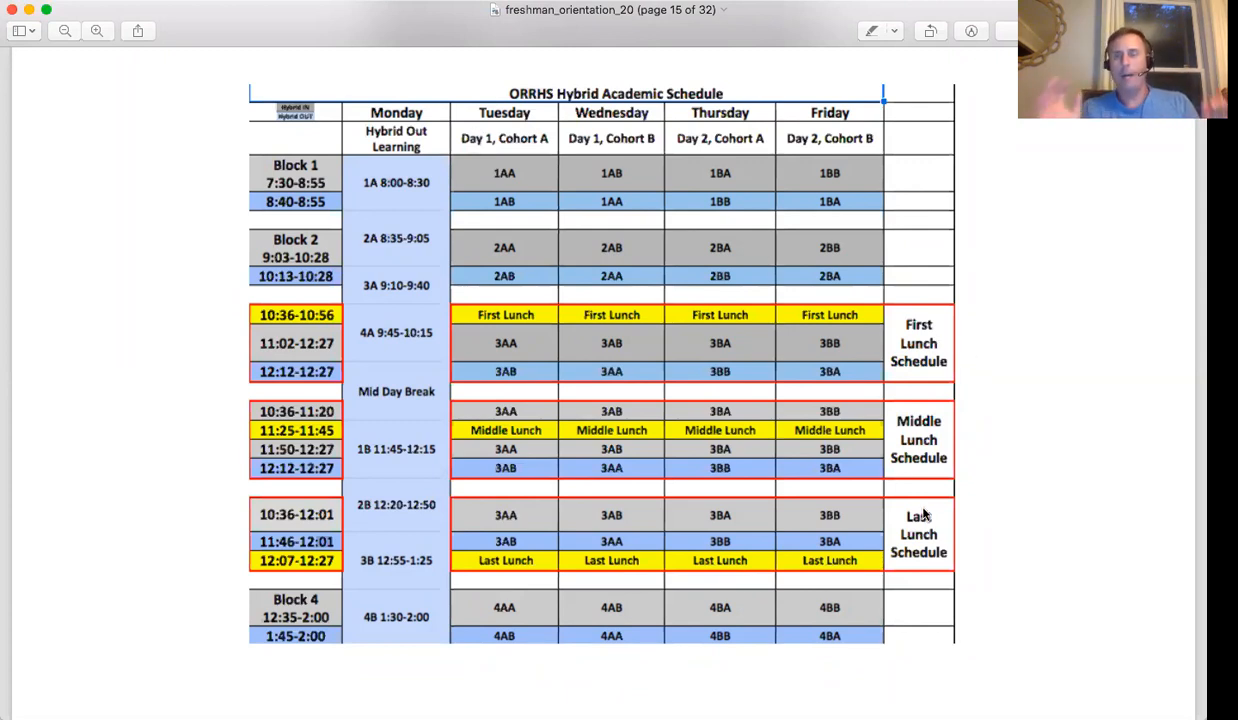
mouse_move(1173, 582)
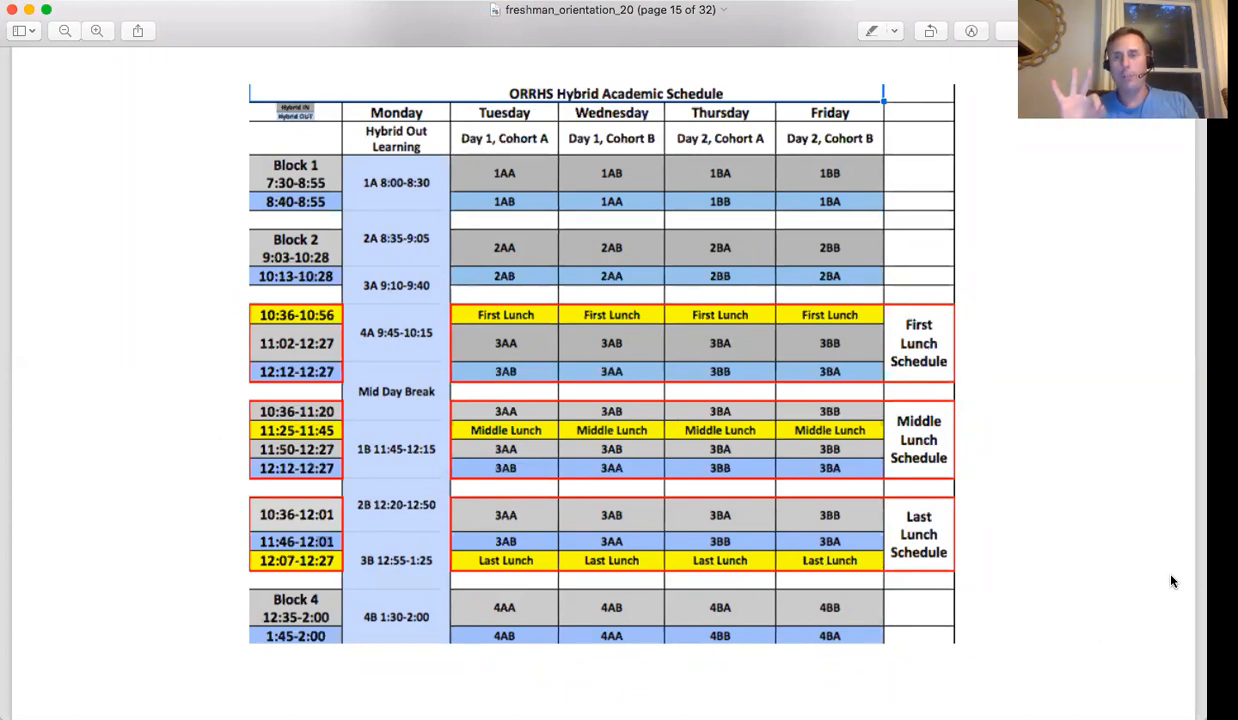
mouse_move(838, 414)
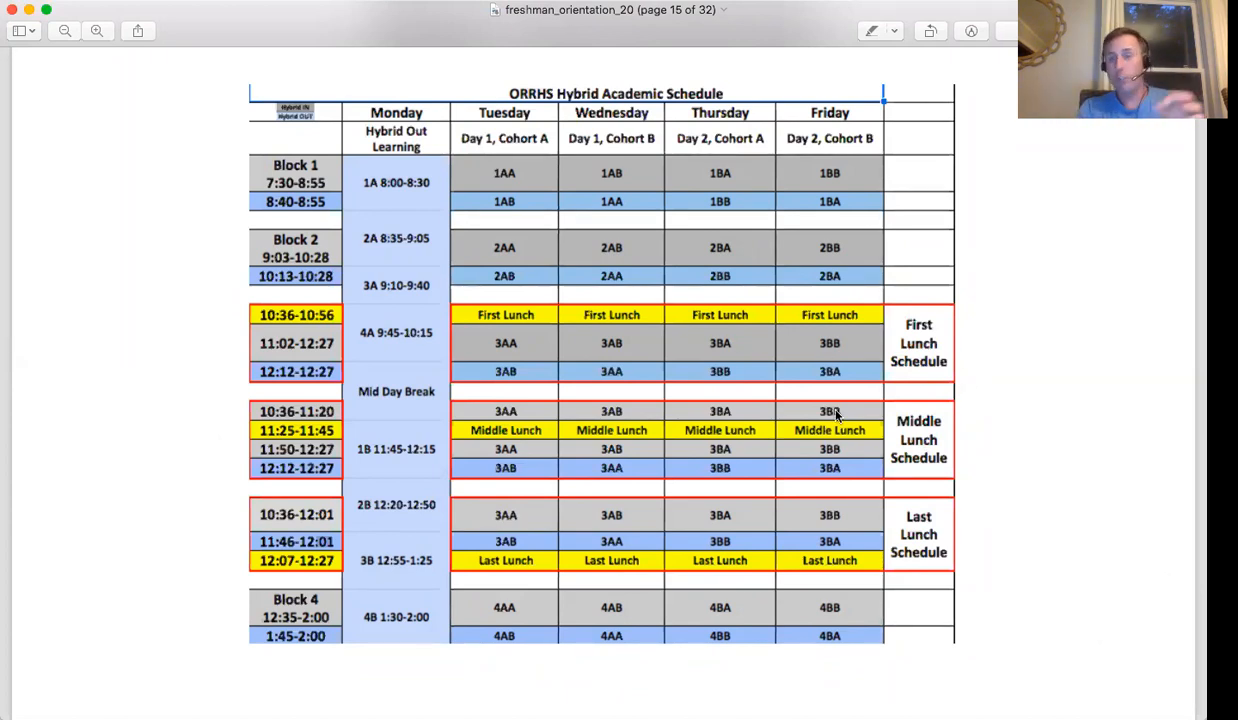
scroll(down, 3)
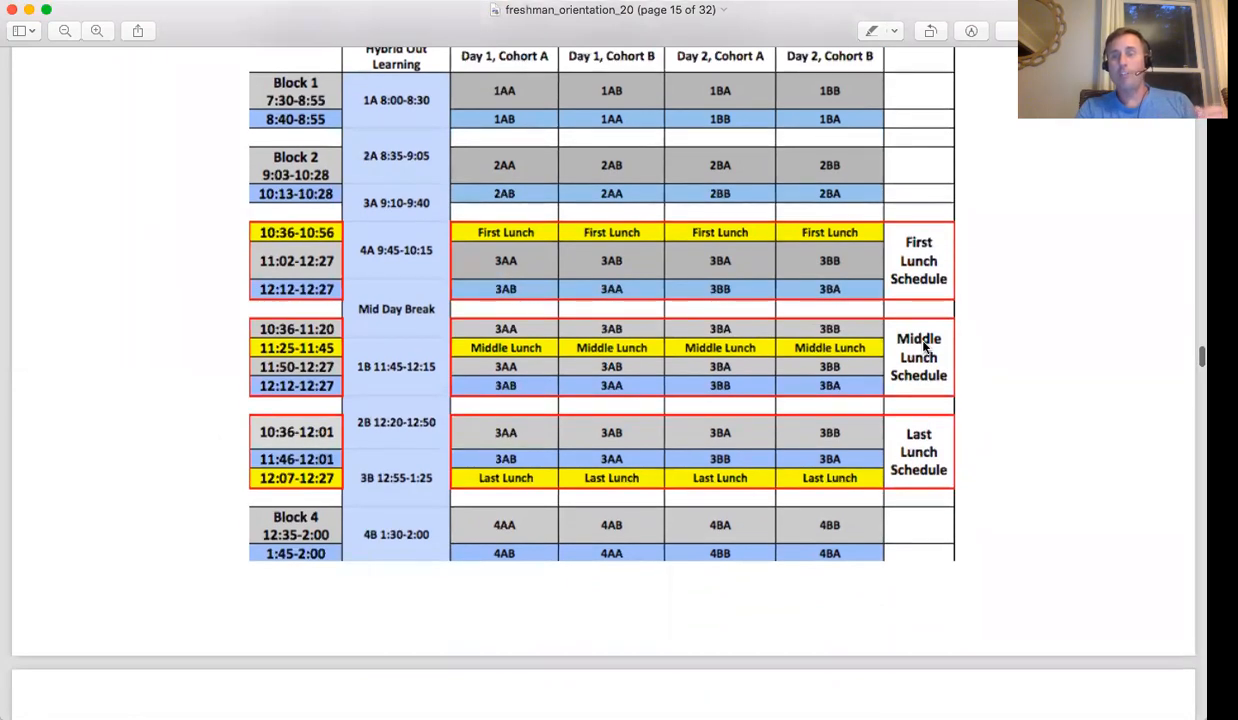
scroll(up, 3)
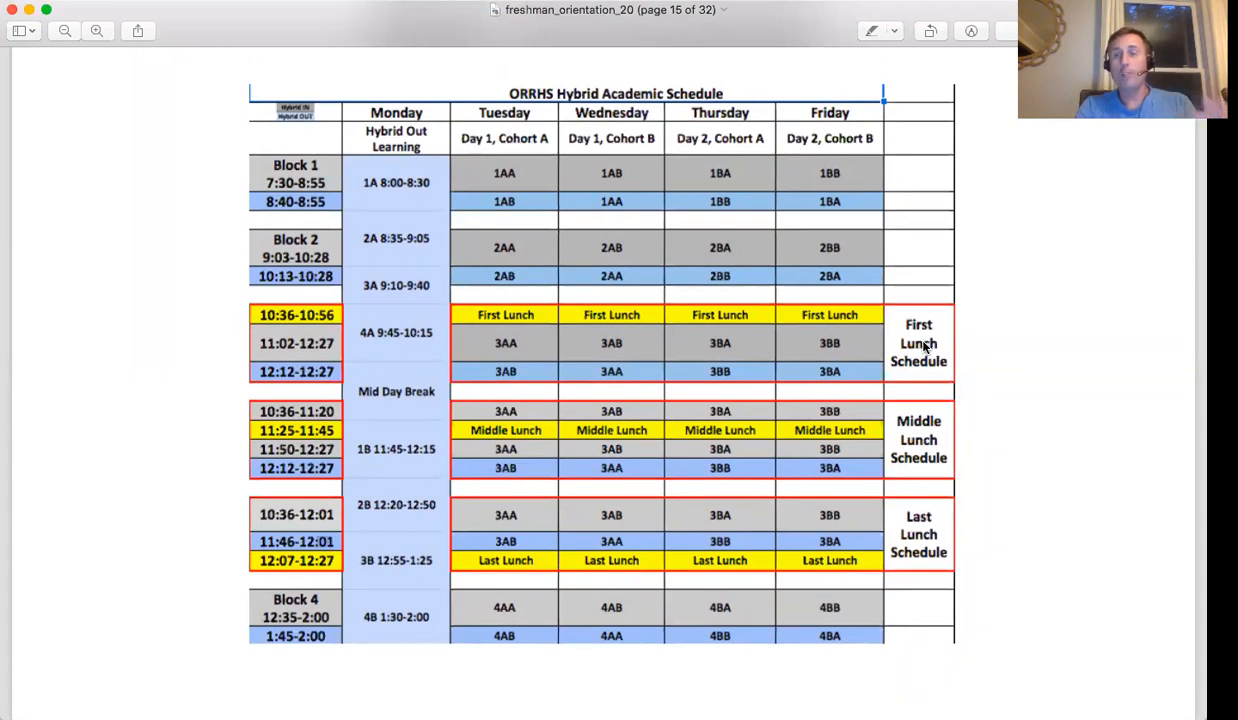
scroll(up, 3)
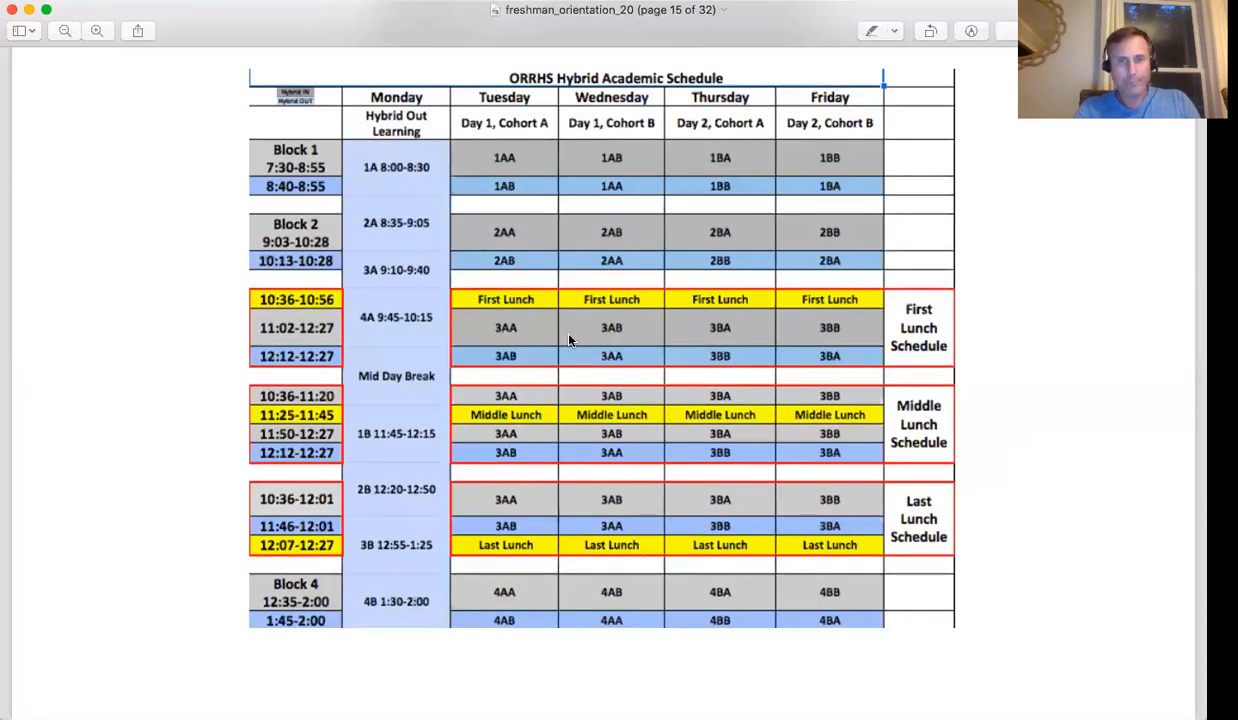
mouse_move(566, 362)
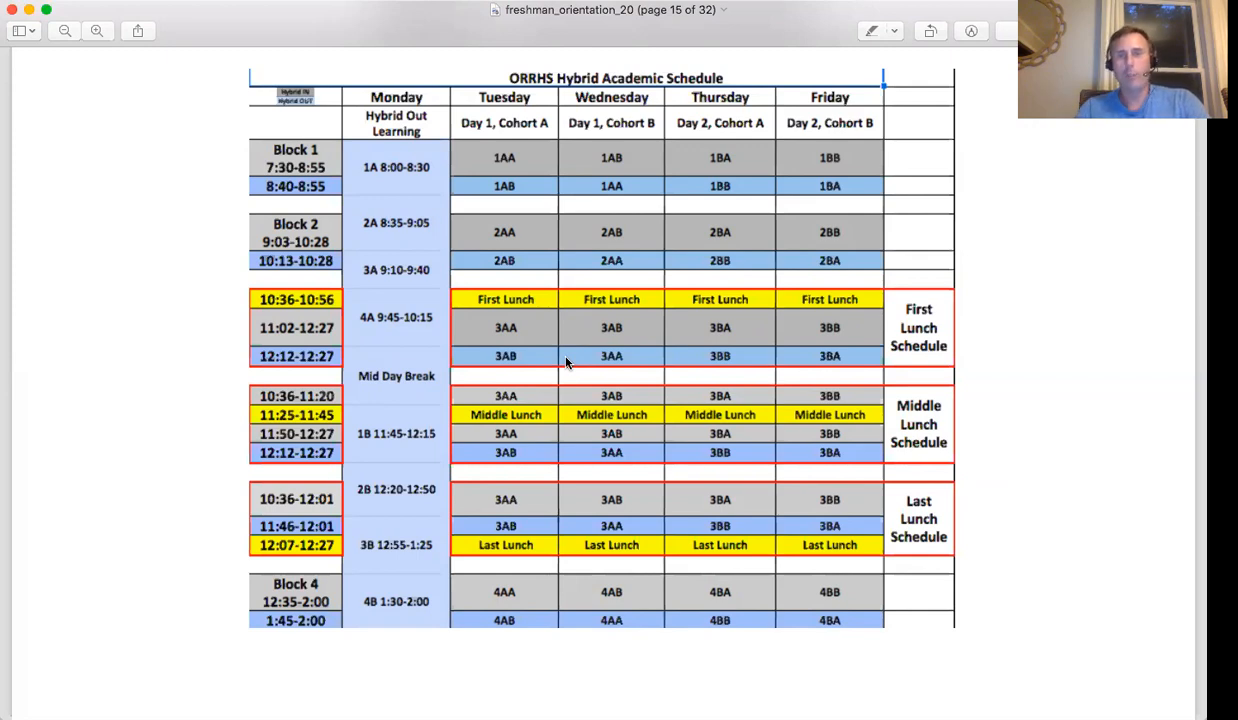
mouse_move(603, 400)
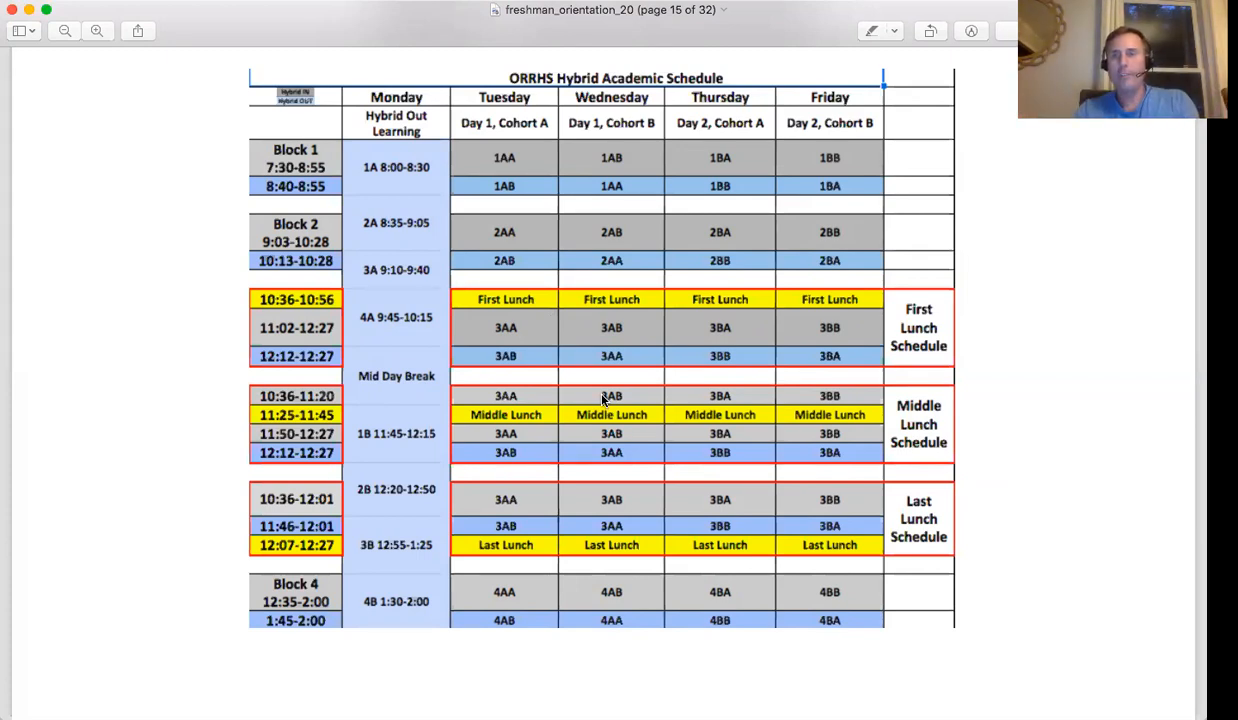
scroll(down, 3)
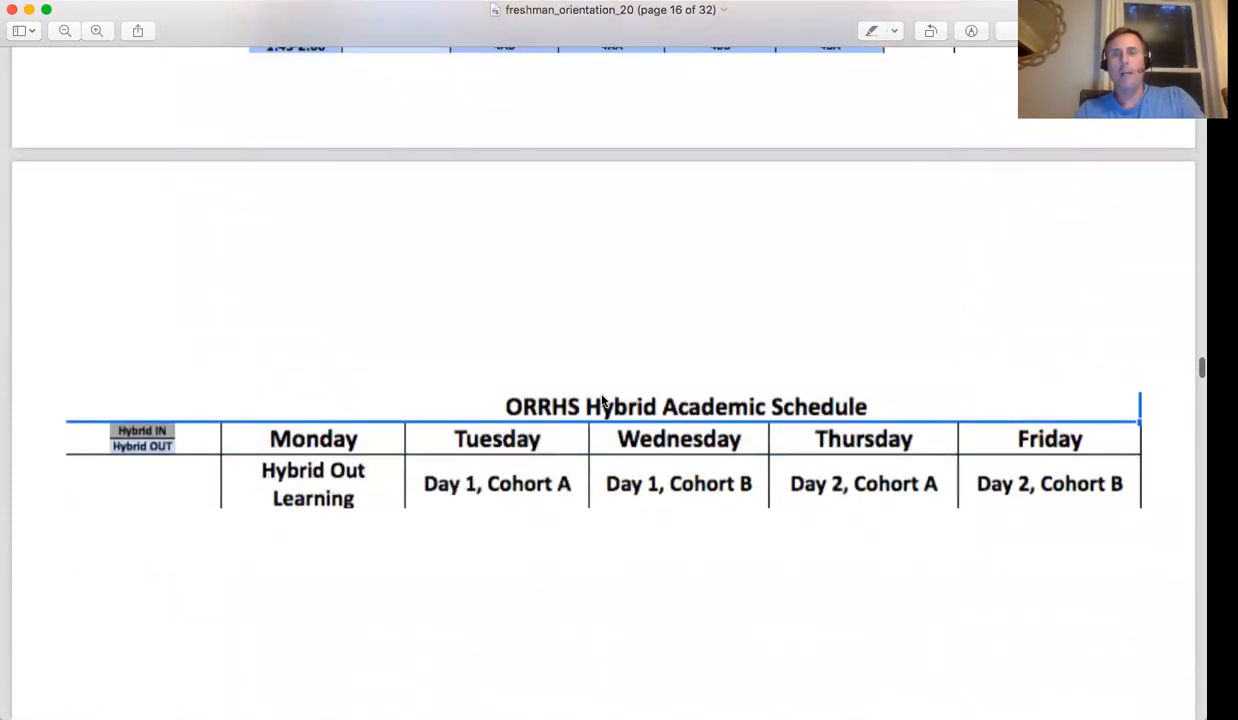
scroll(up, 3)
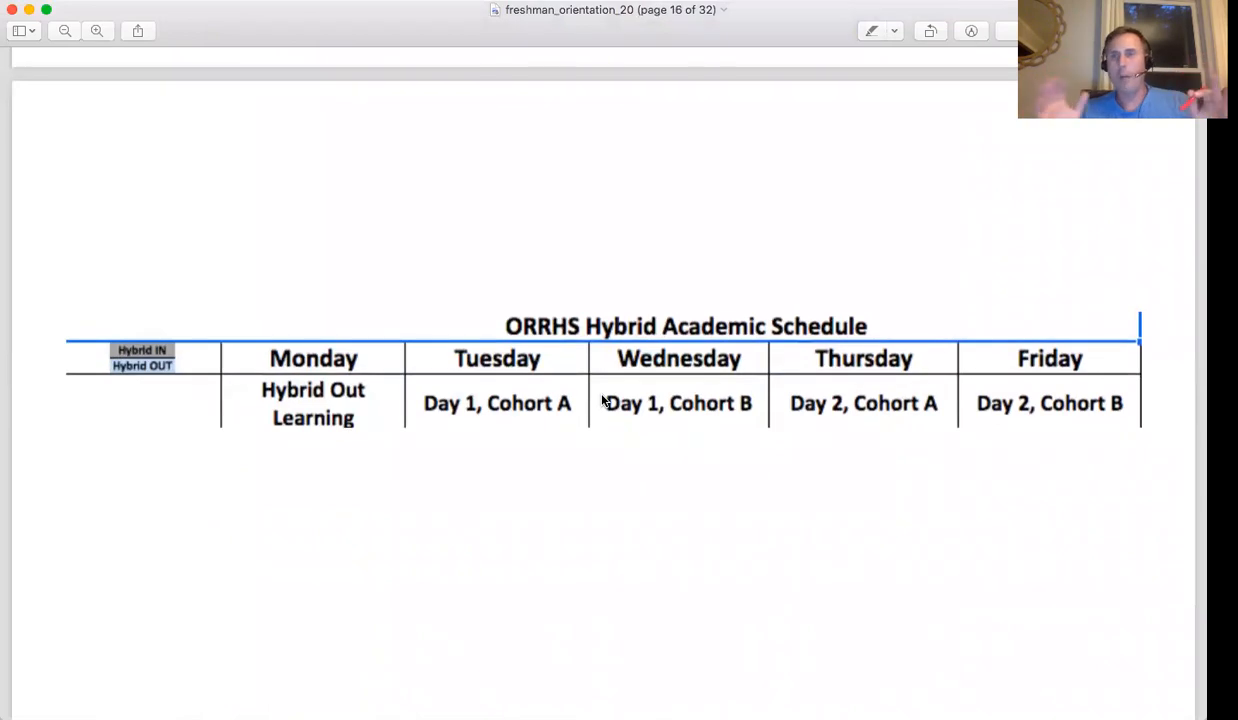
mouse_move(440, 378)
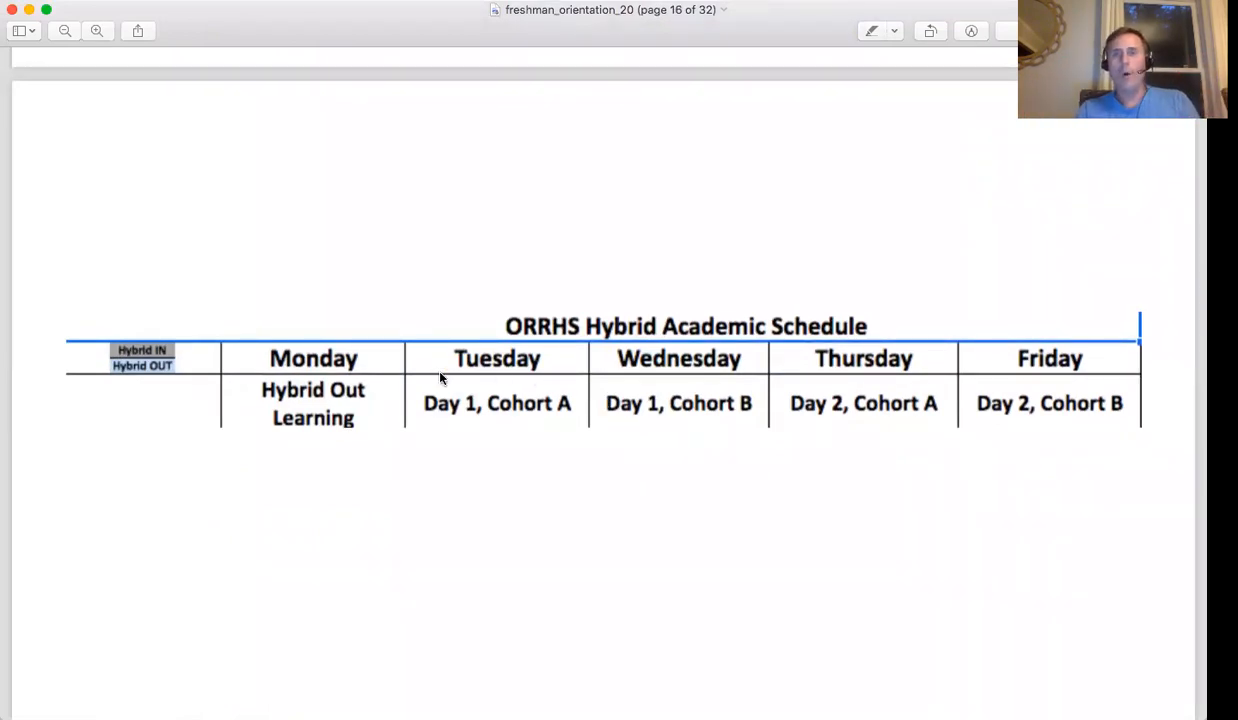
mouse_move(295, 415)
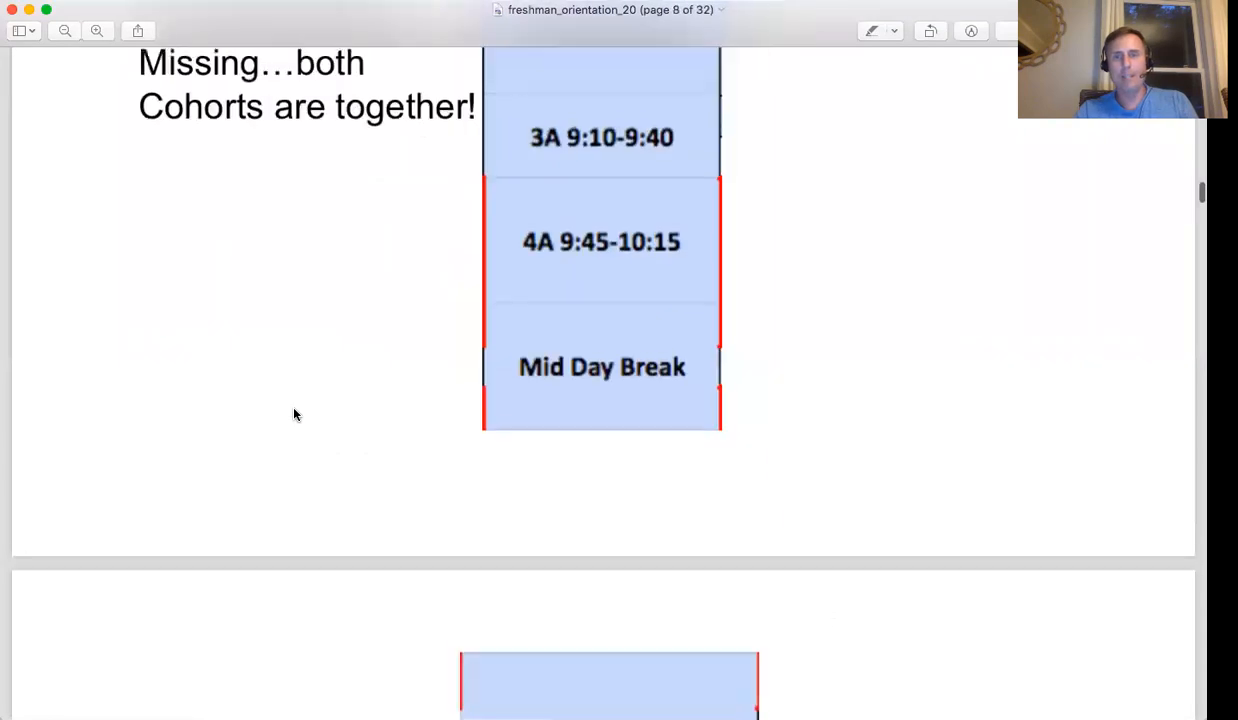
scroll(up, 3)
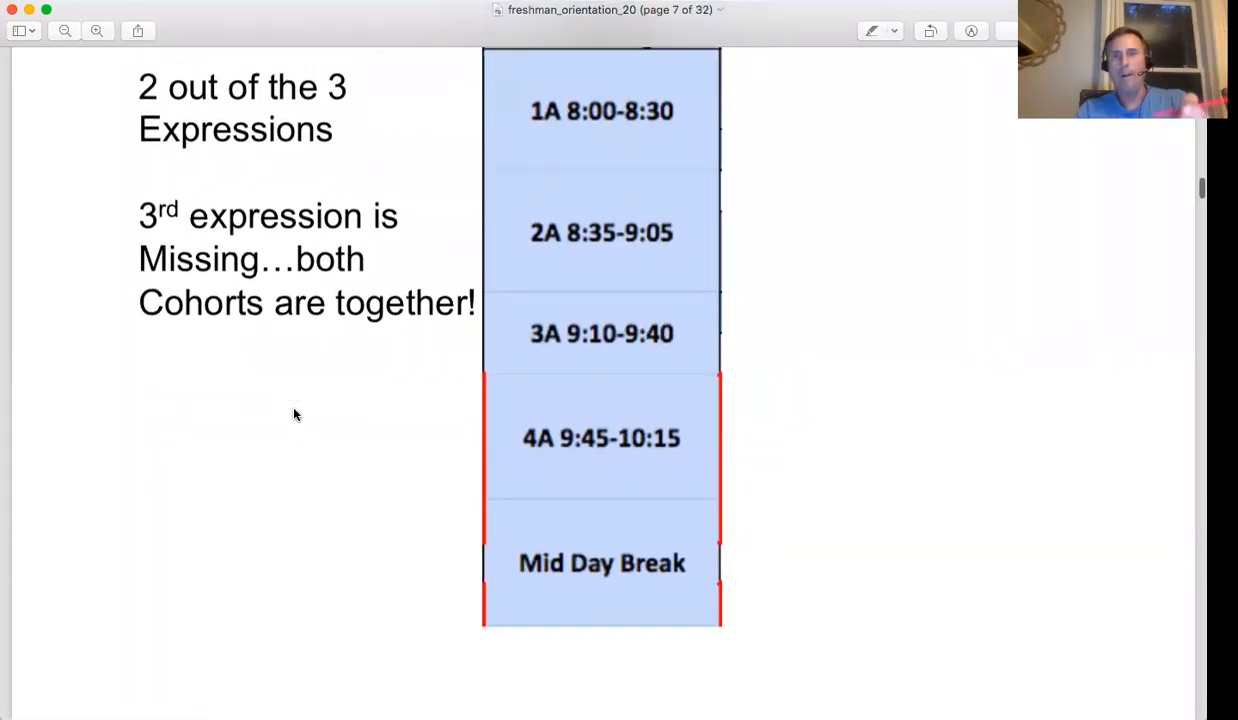
scroll(down, 3)
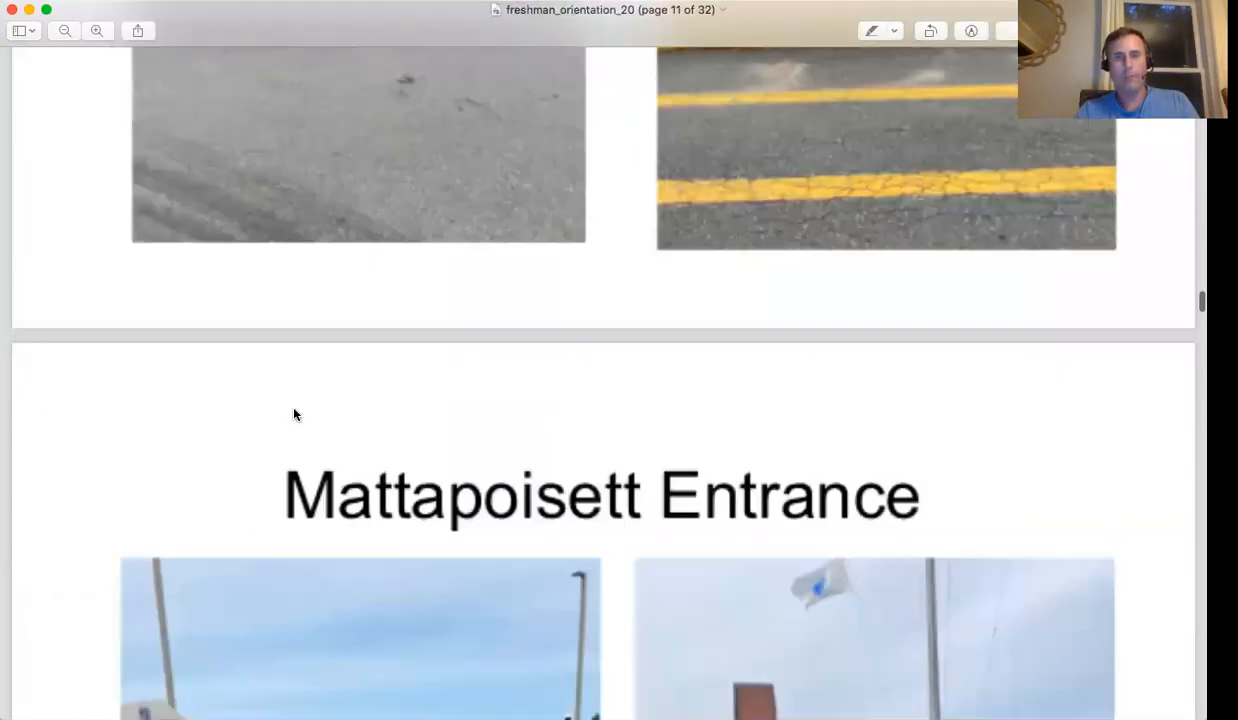
scroll(down, 3)
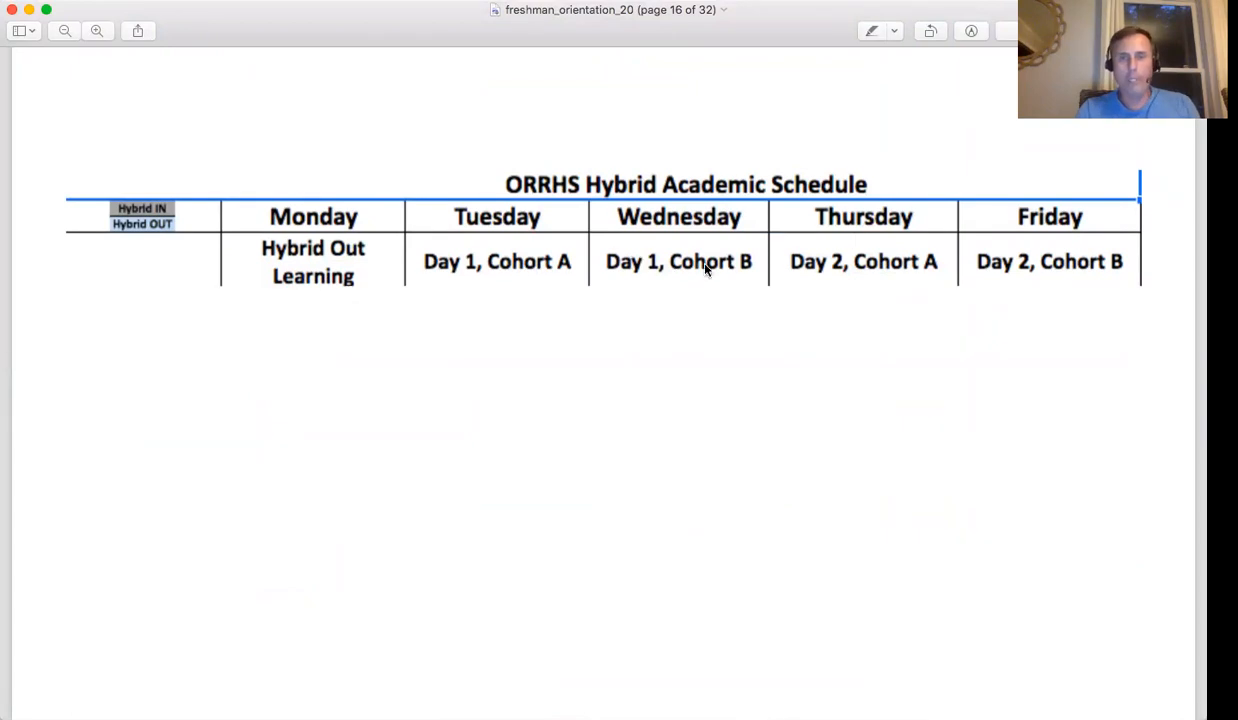
mouse_move(1051, 271)
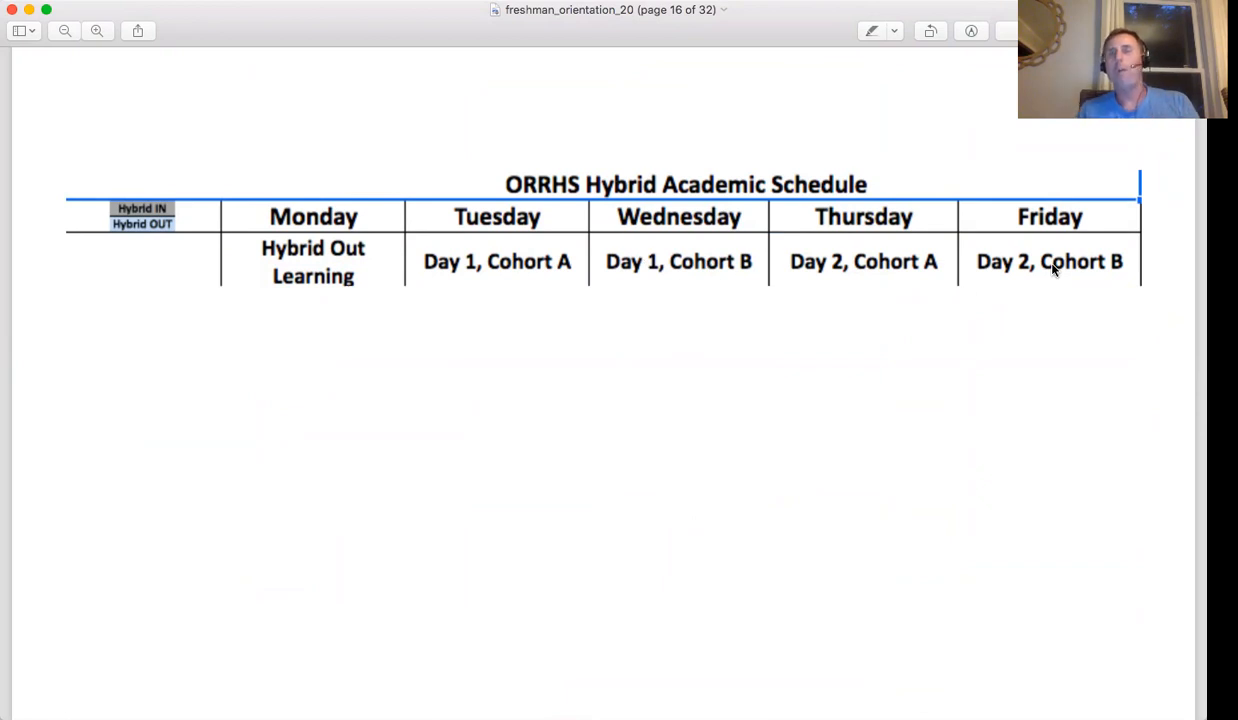
mouse_move(725, 237)
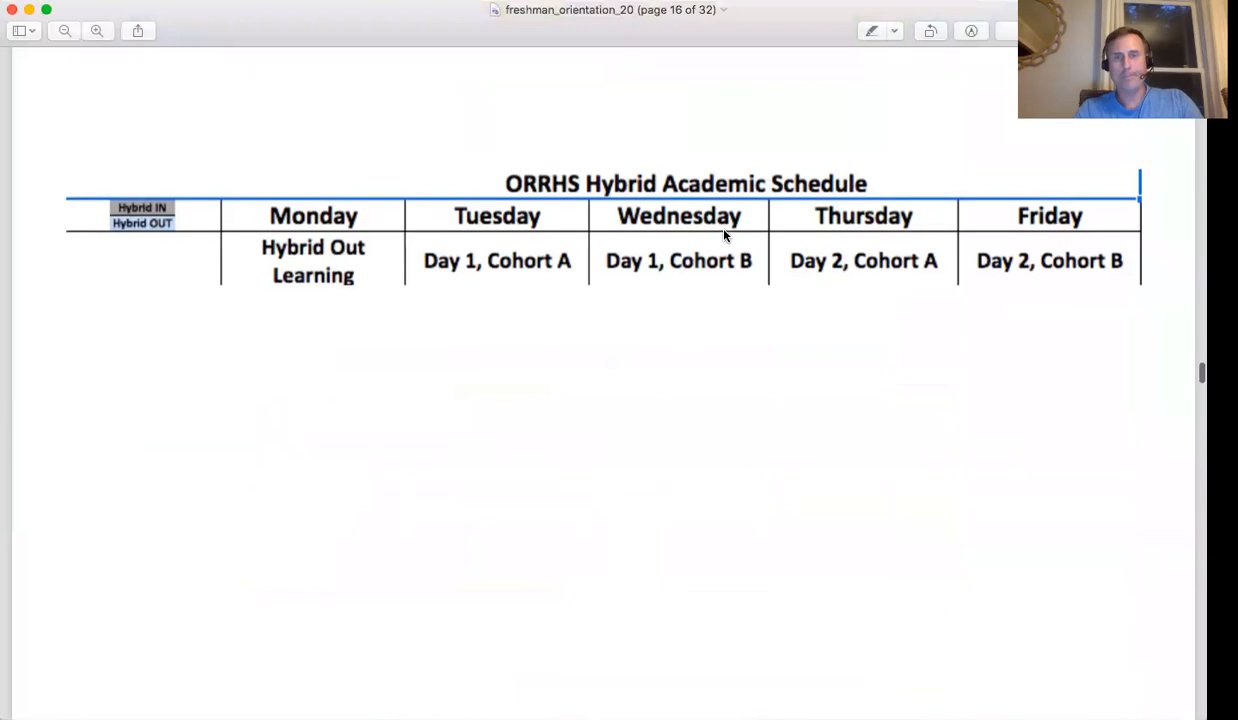
scroll(down, 3)
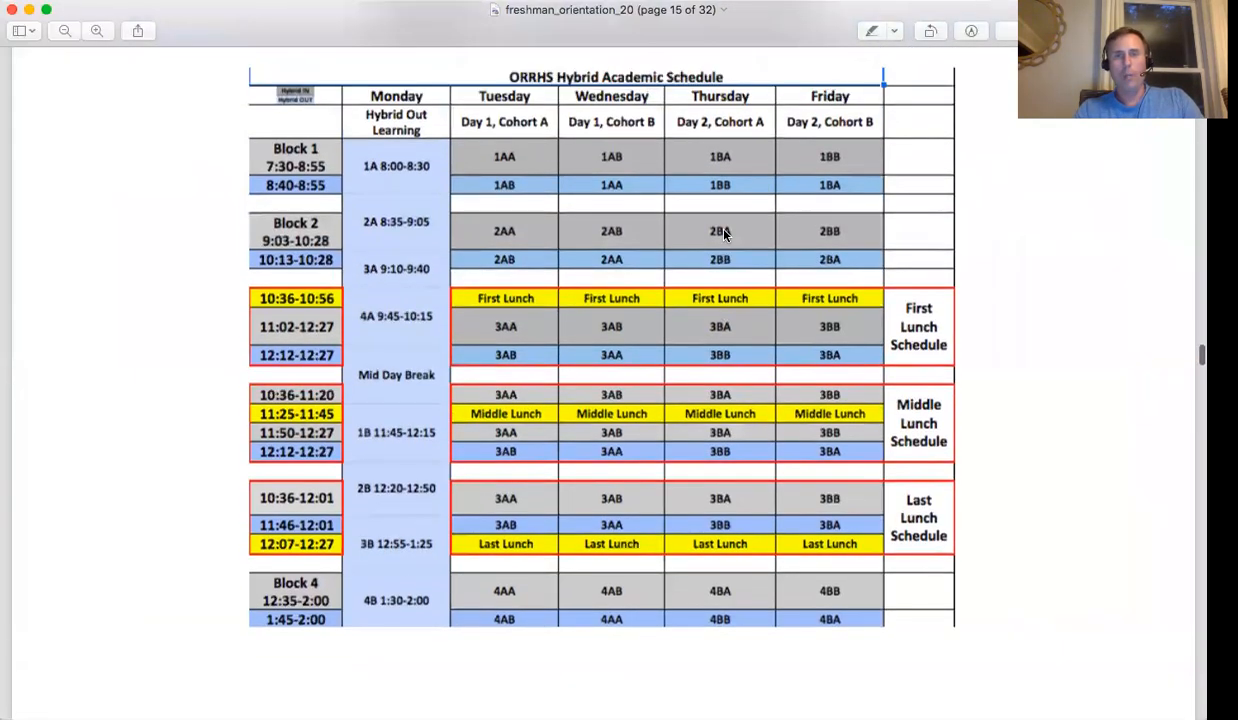
scroll(up, 3)
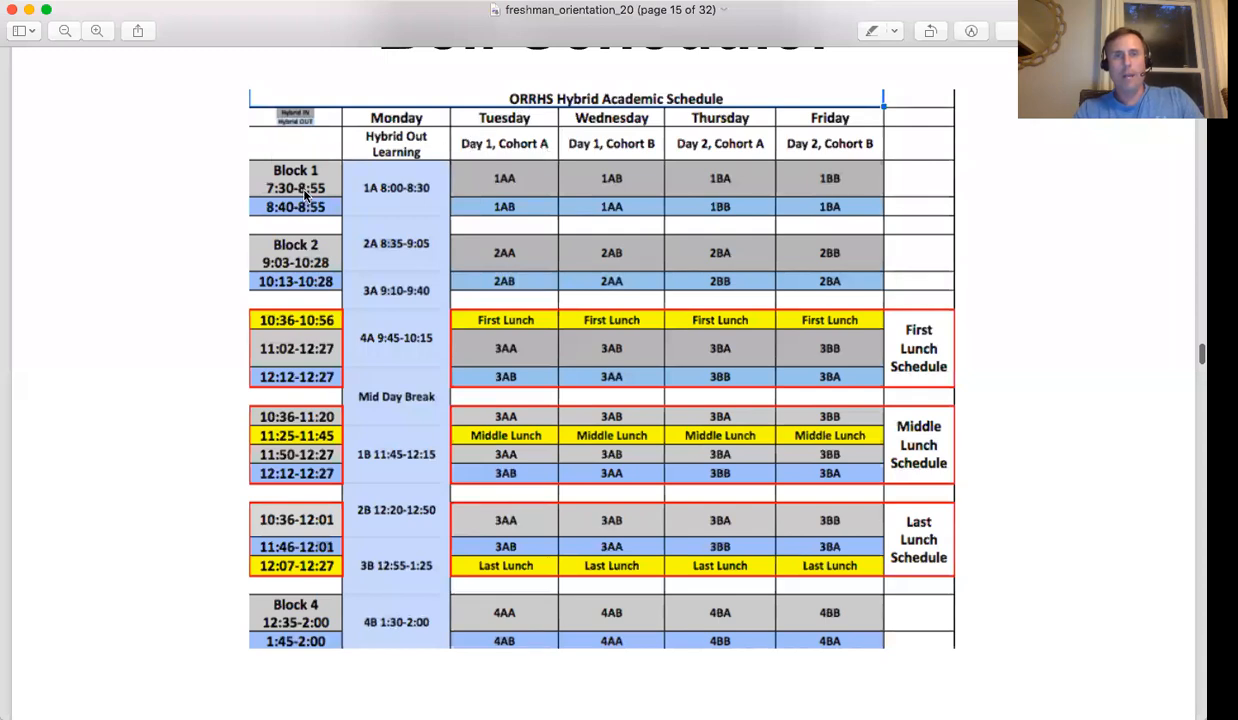
Scroll past page 17's Block 1 times (7:30–8:55, 8:40–8:55) until page 18 appears
scroll(down, 3)
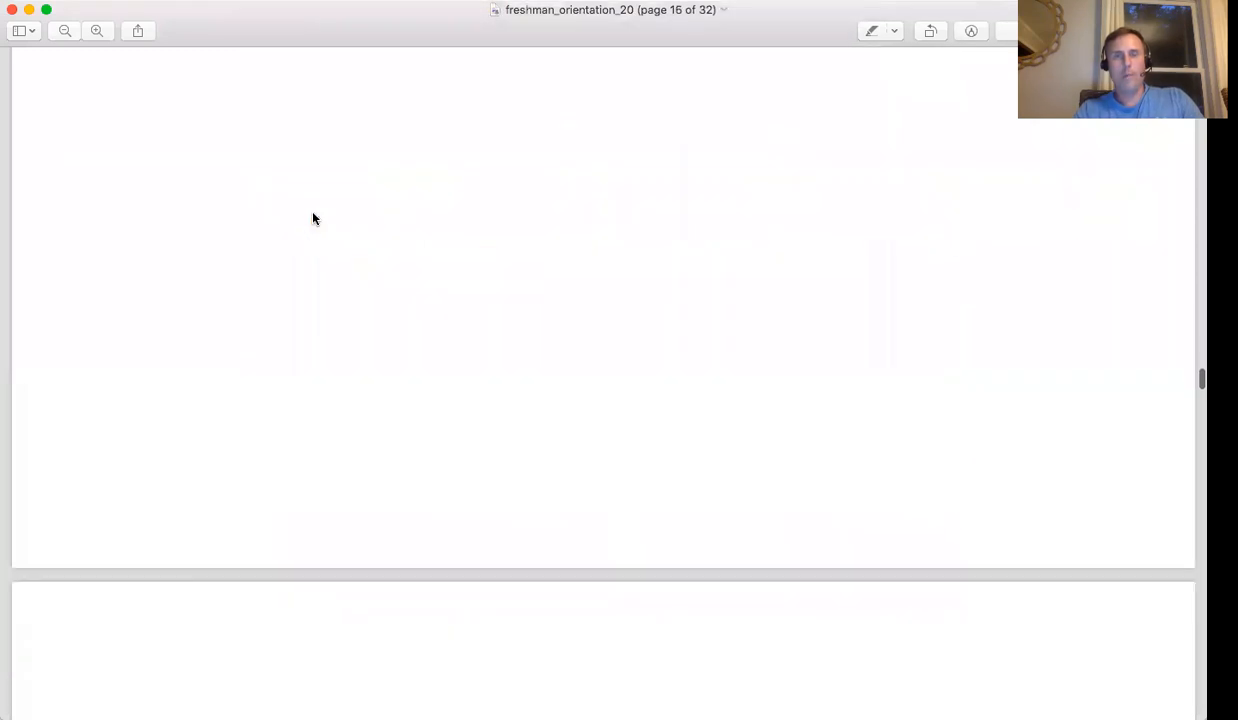
scroll(down, 3)
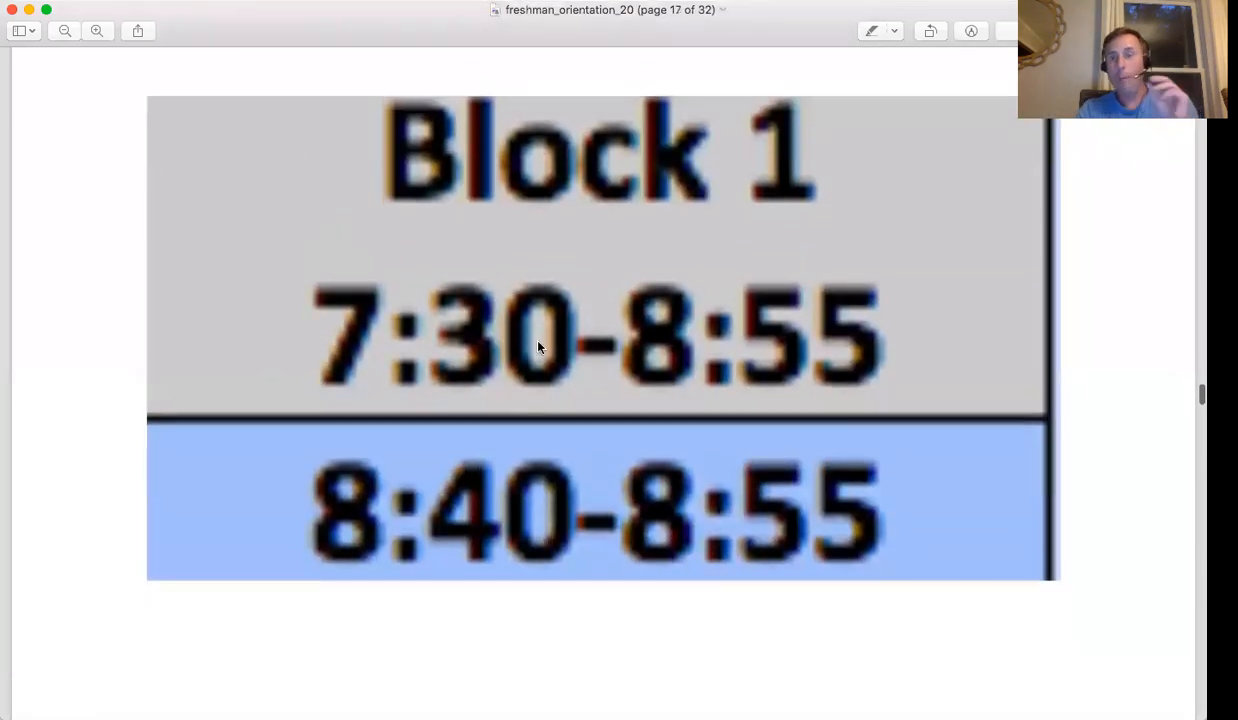
mouse_move(462, 328)
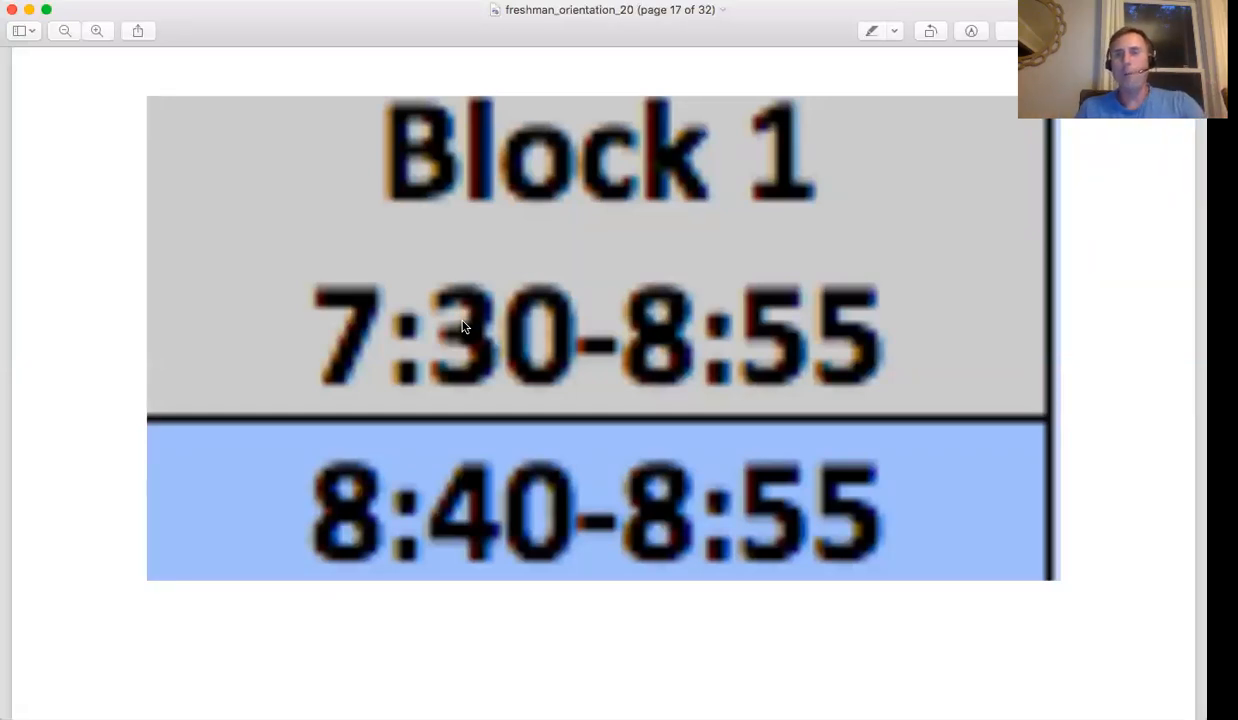
mouse_move(528, 338)
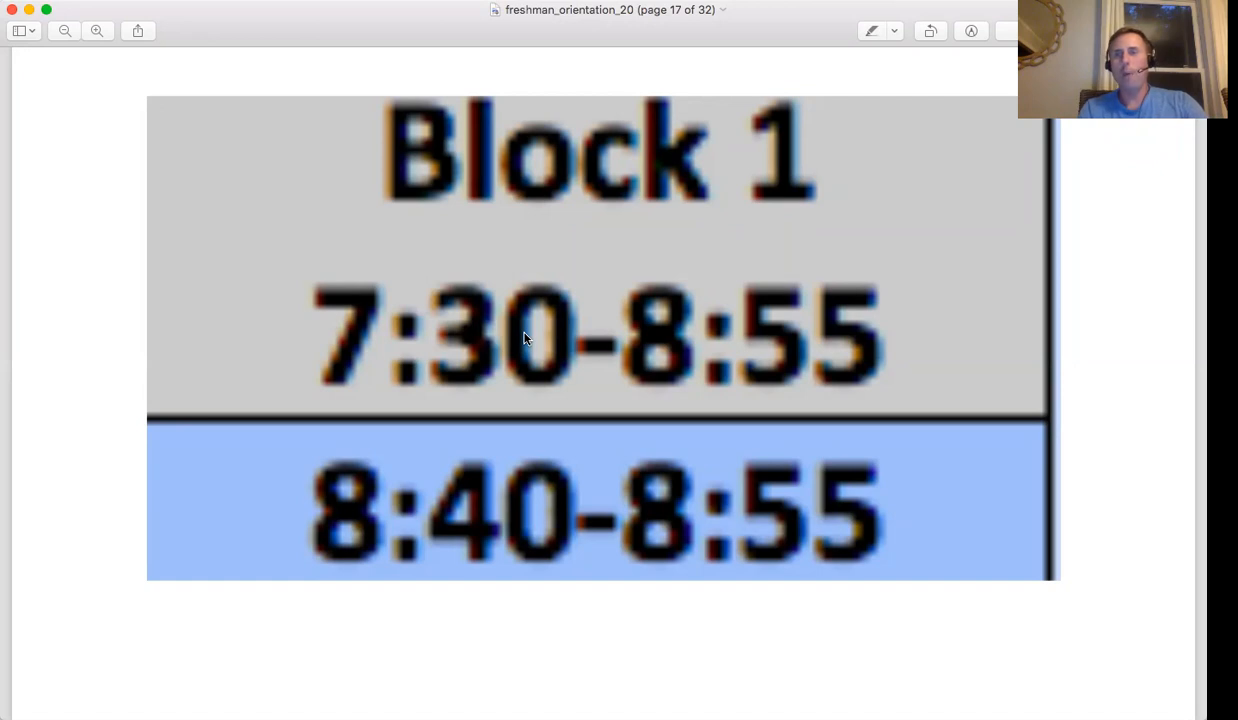
mouse_move(365, 331)
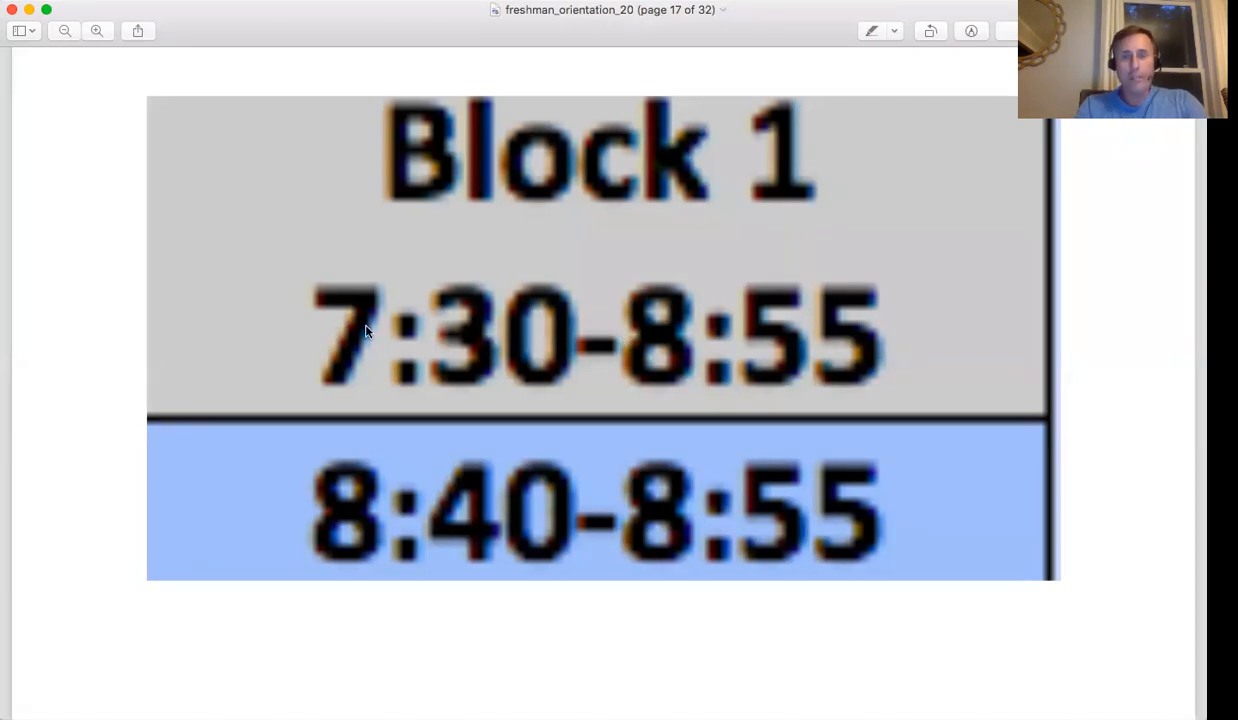
scroll(up, 3)
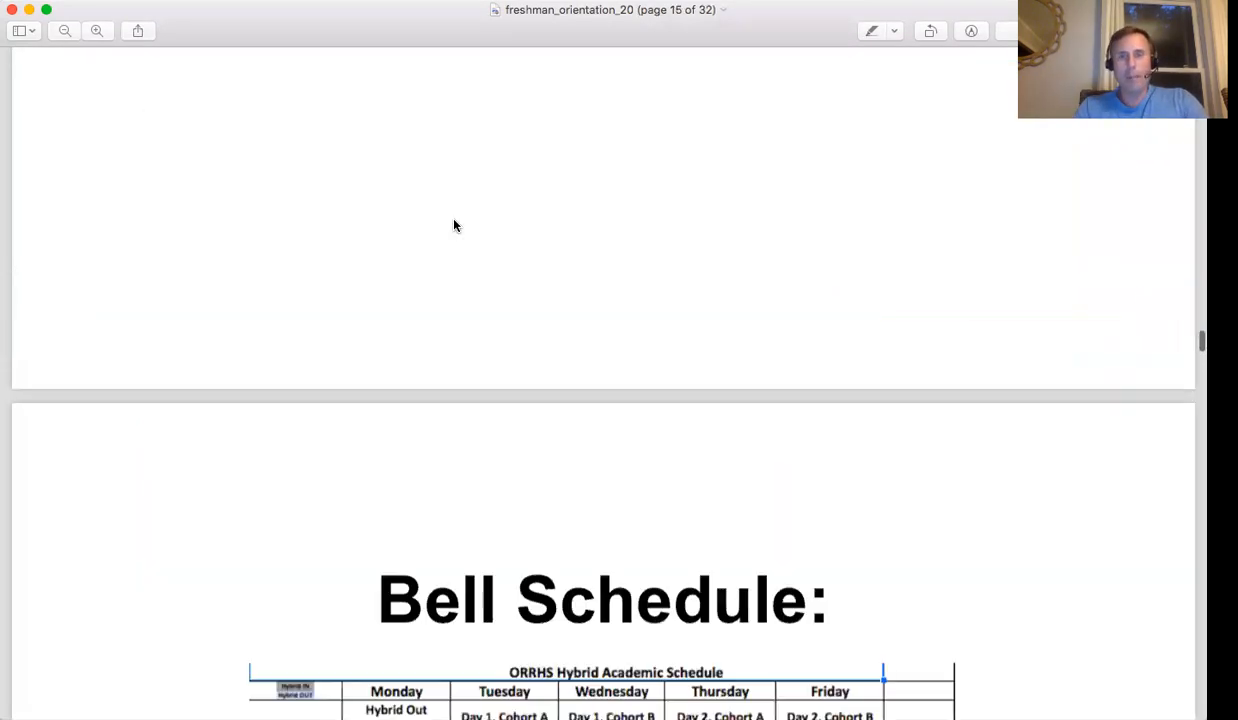
scroll(down, 3)
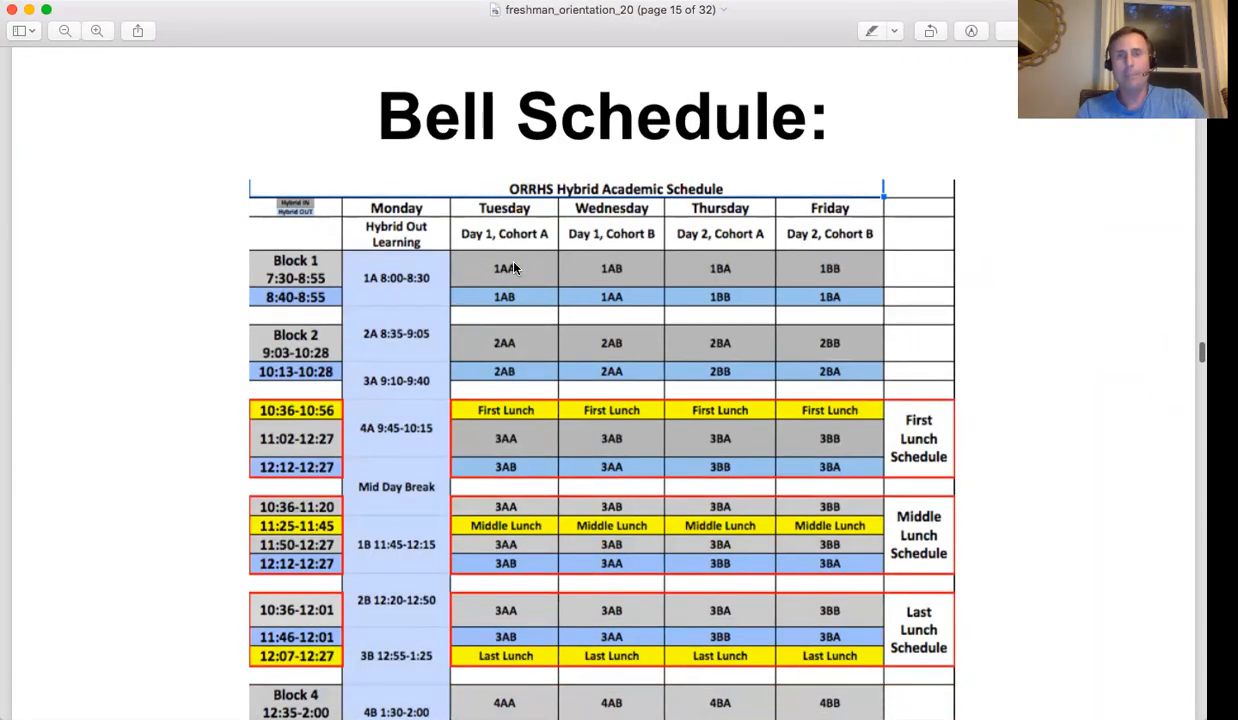
mouse_move(525, 273)
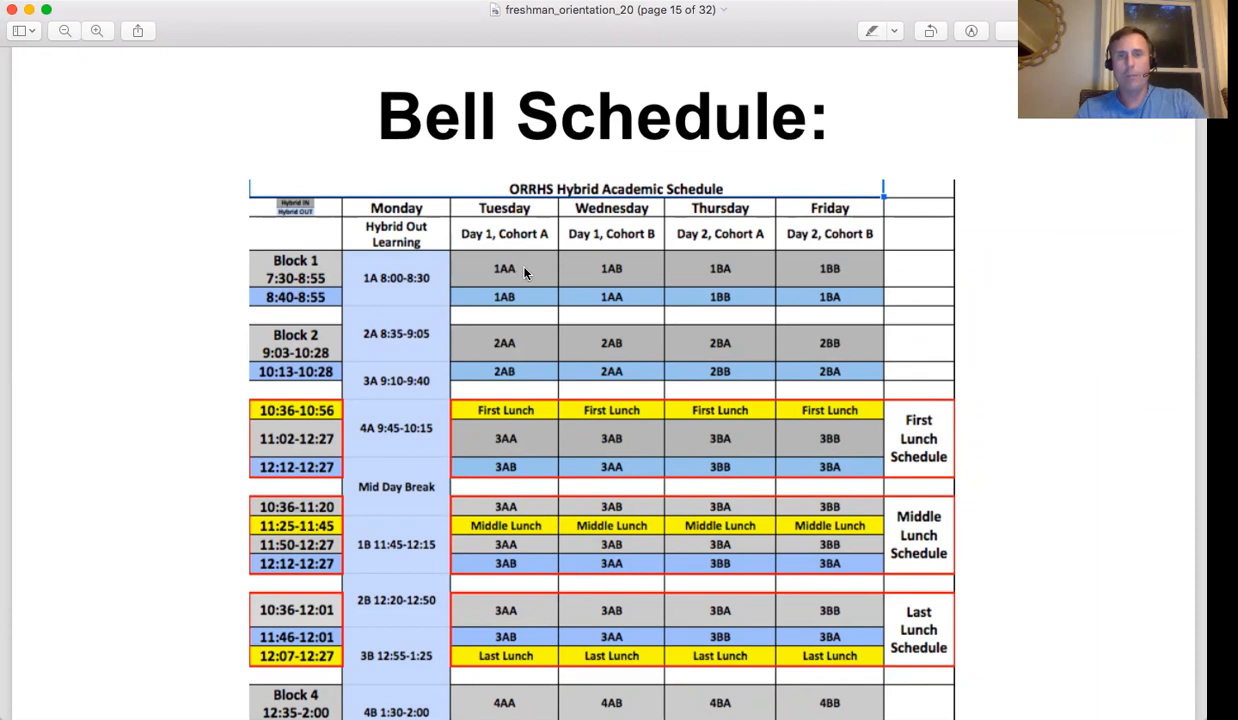
mouse_move(505, 278)
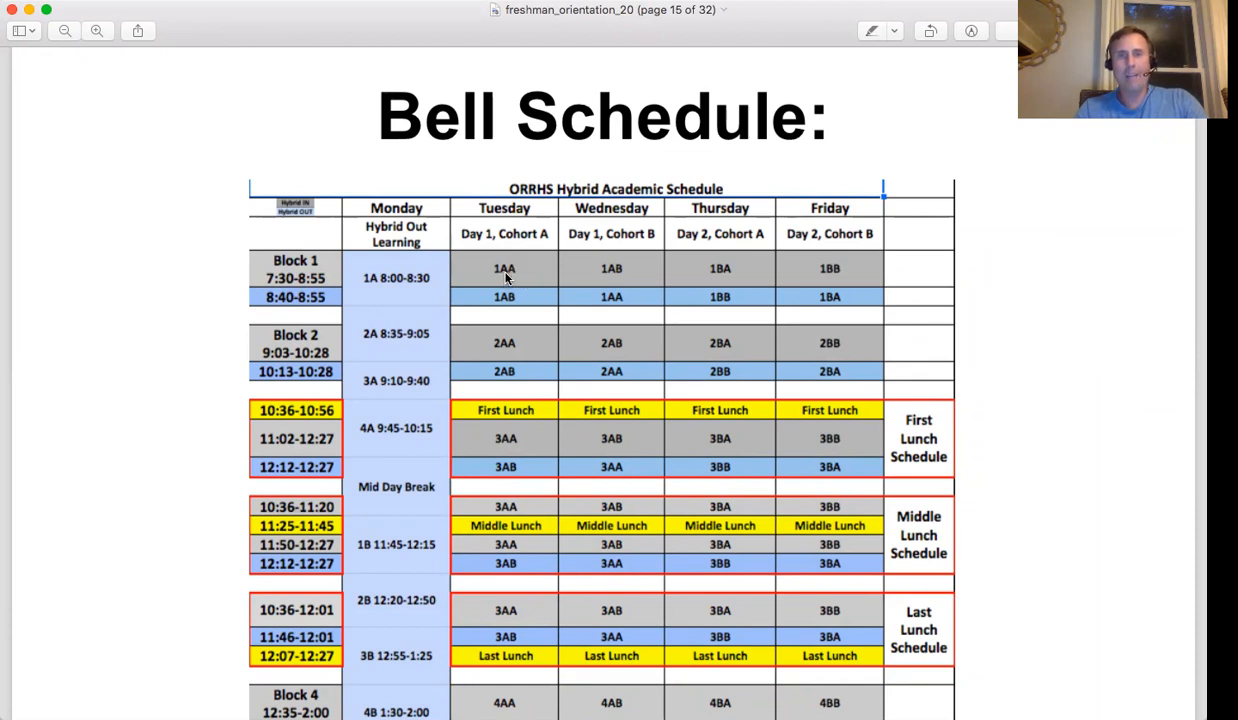
mouse_move(620, 302)
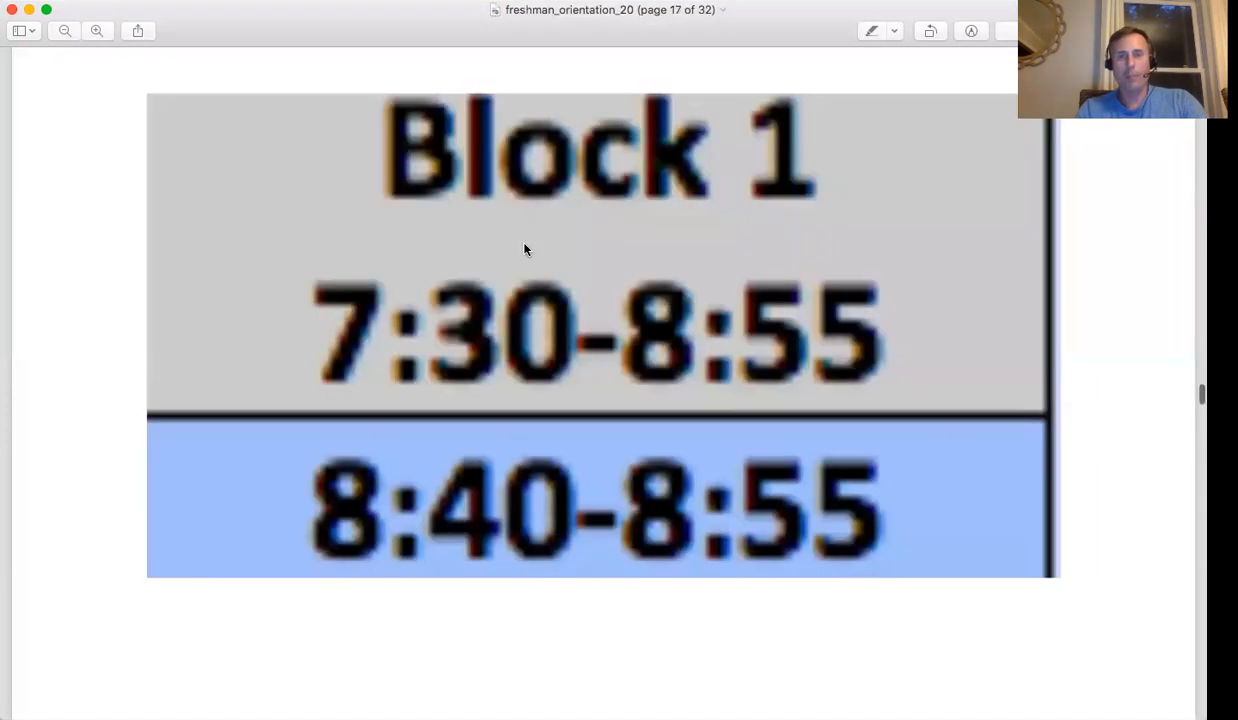
scroll(down, 3)
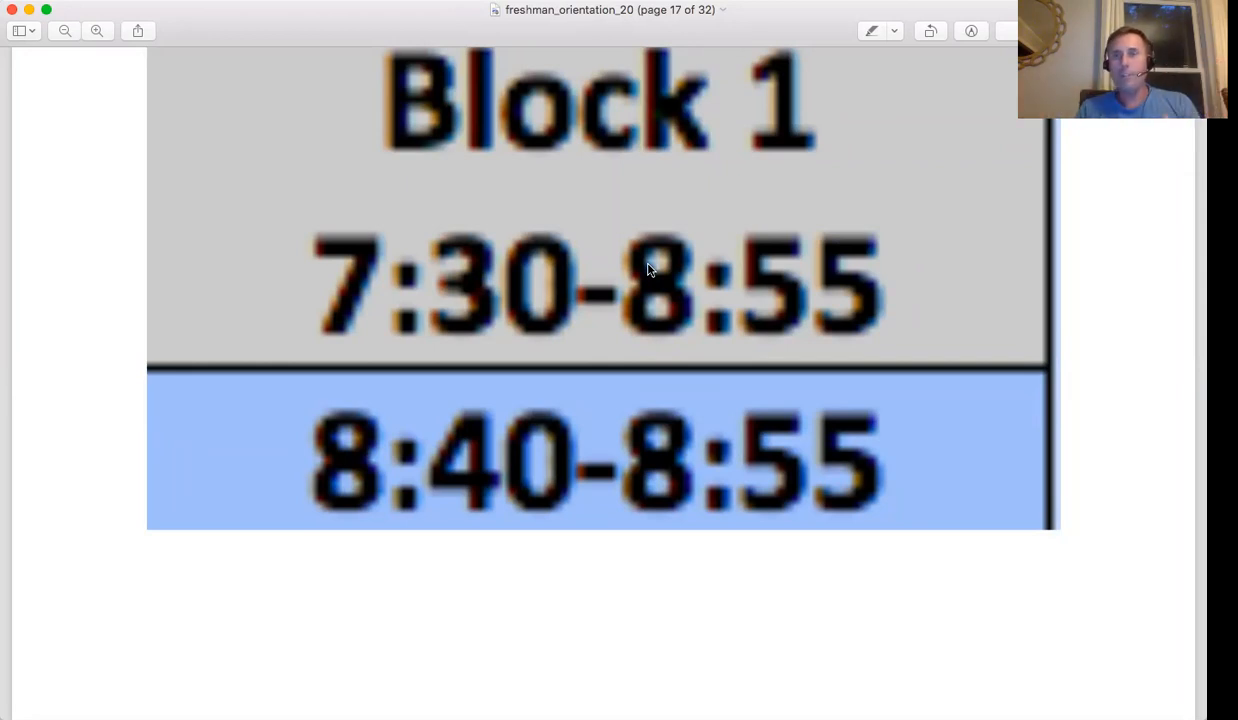
mouse_move(918, 256)
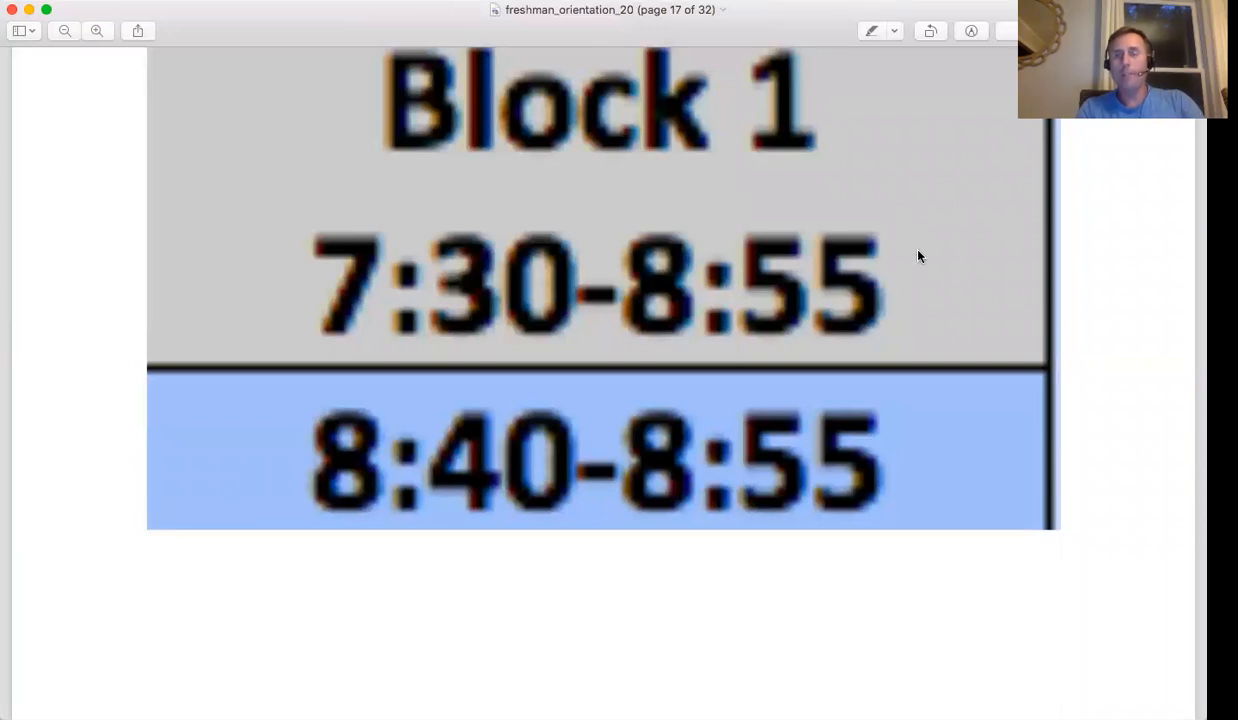
mouse_move(790, 230)
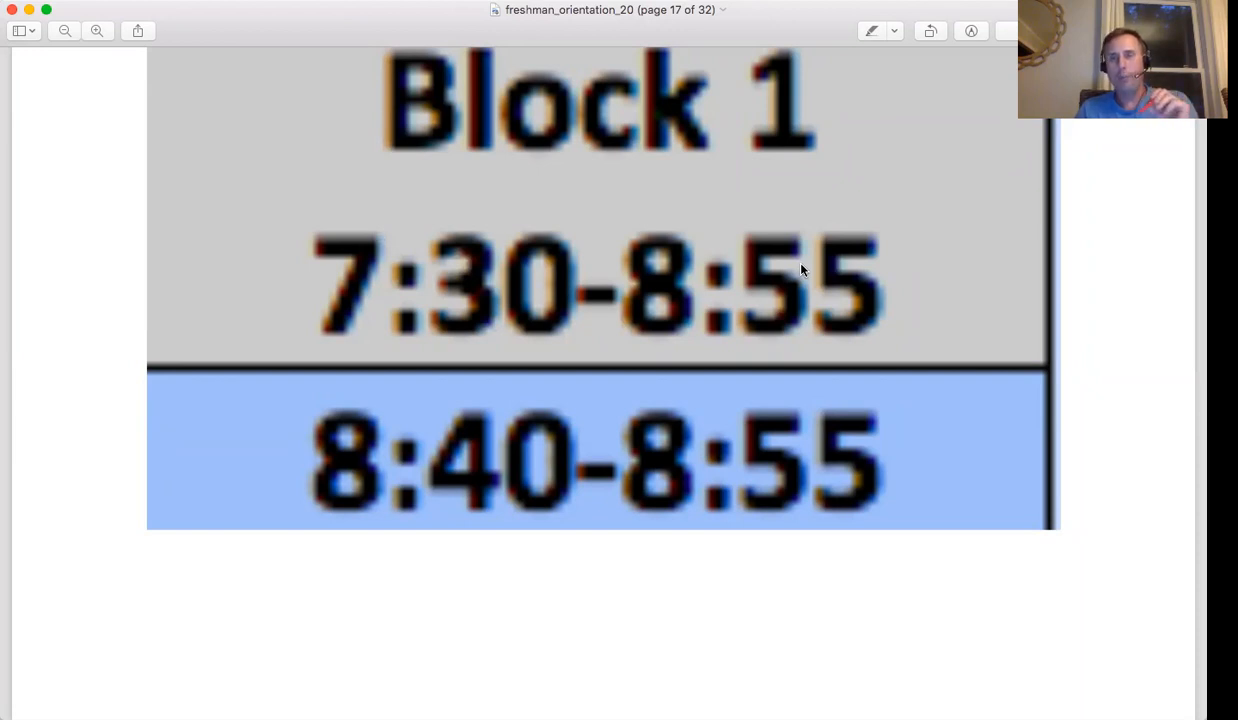
mouse_move(718, 146)
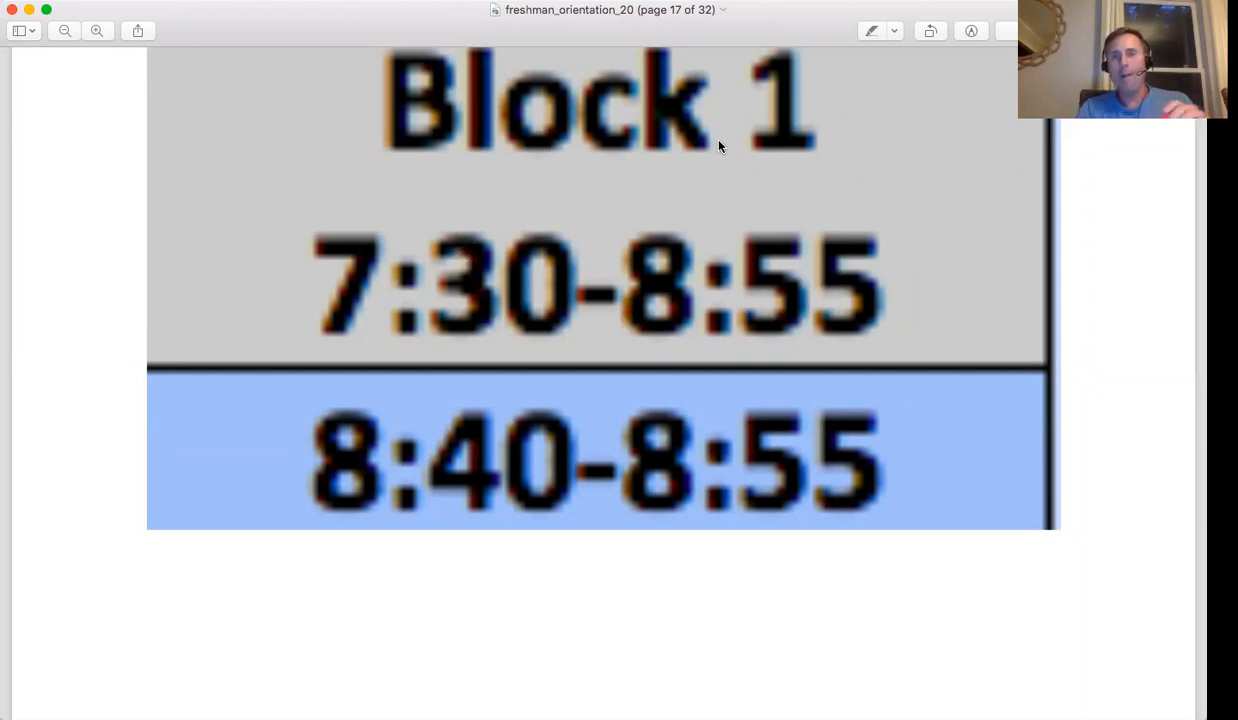
mouse_move(812, 283)
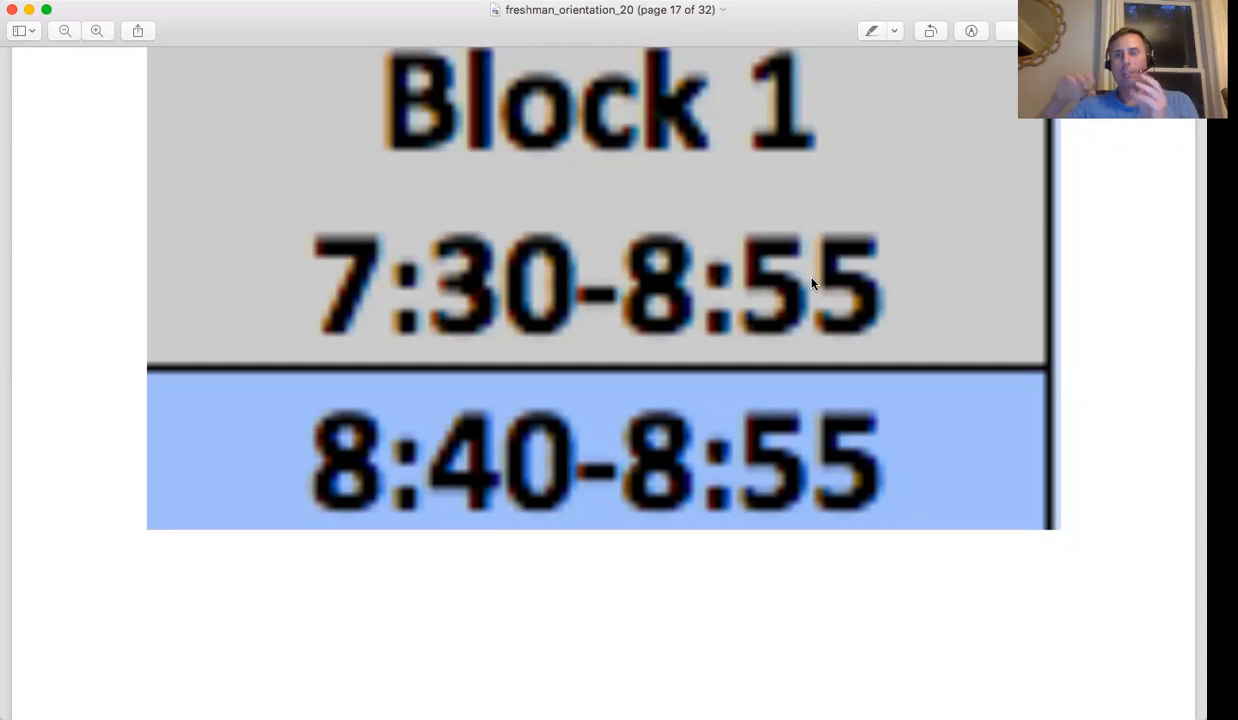
mouse_move(720, 260)
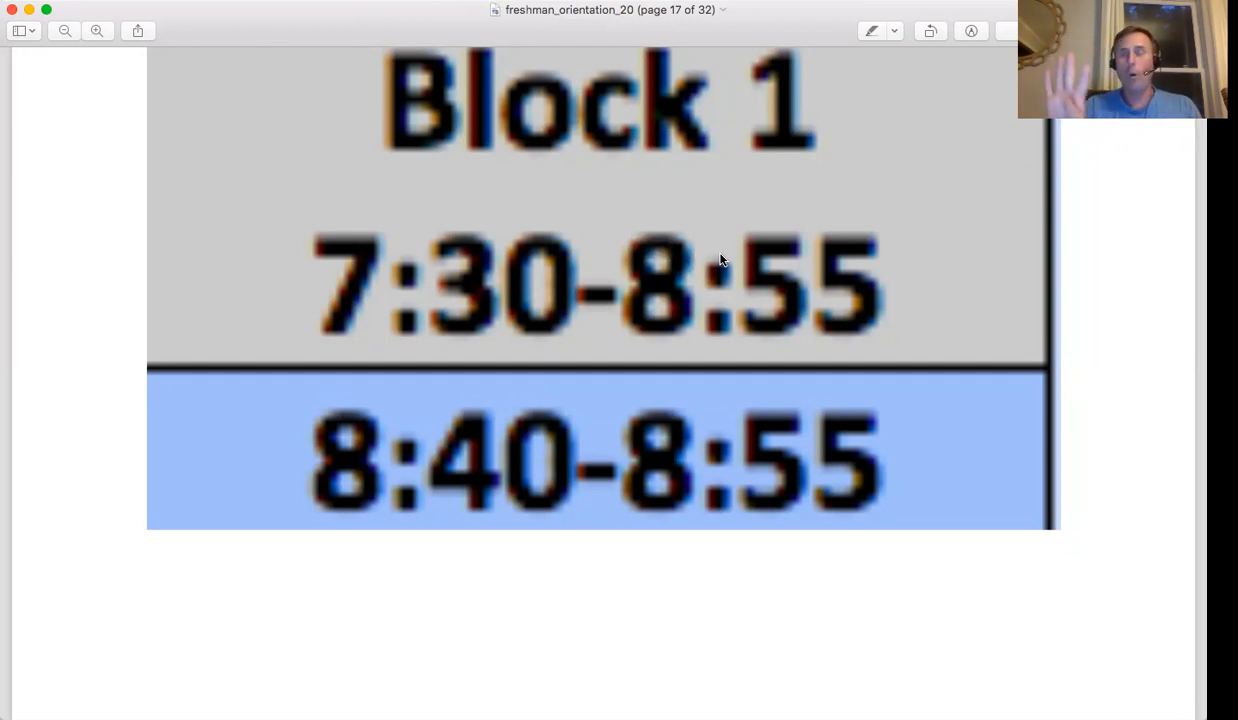
mouse_move(785, 258)
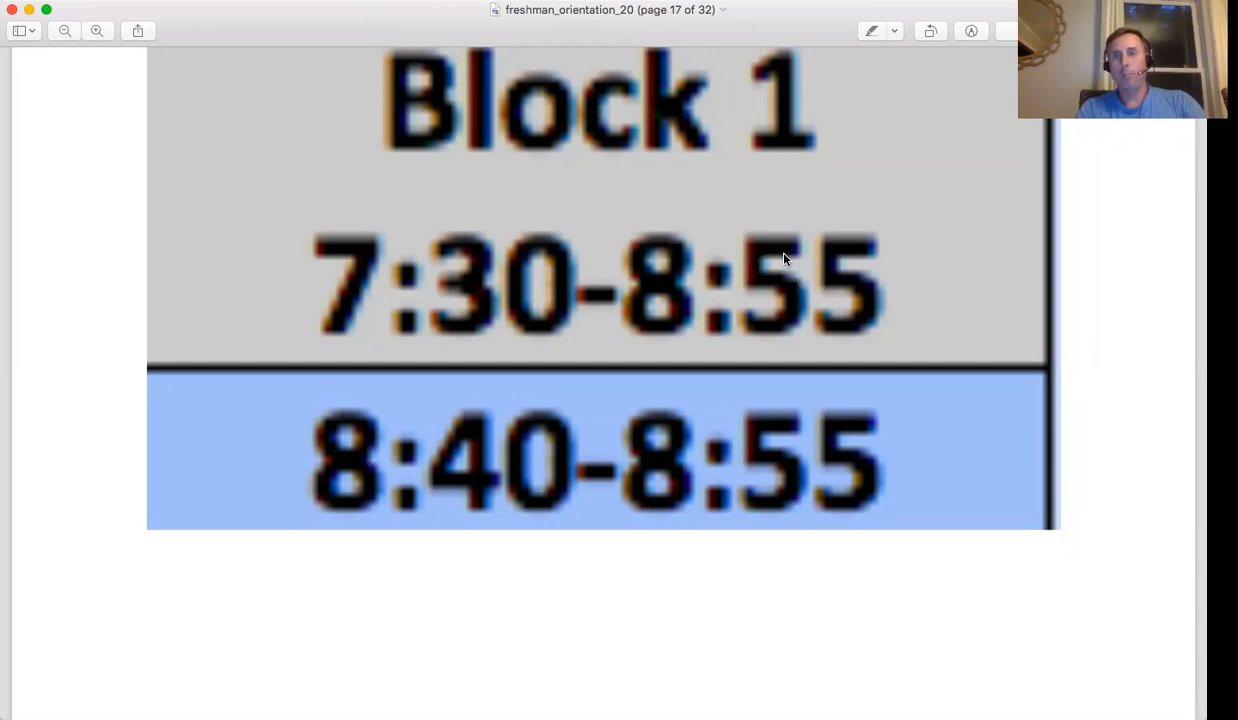
mouse_move(978, 260)
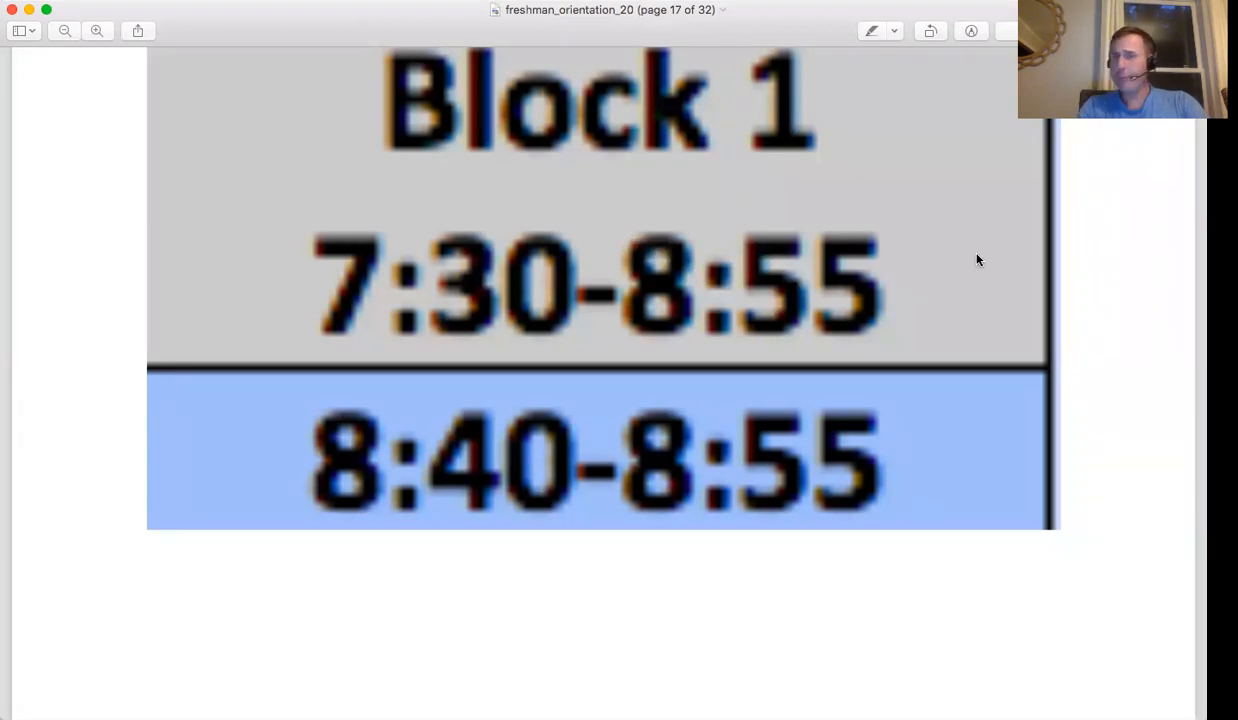
mouse_move(785, 315)
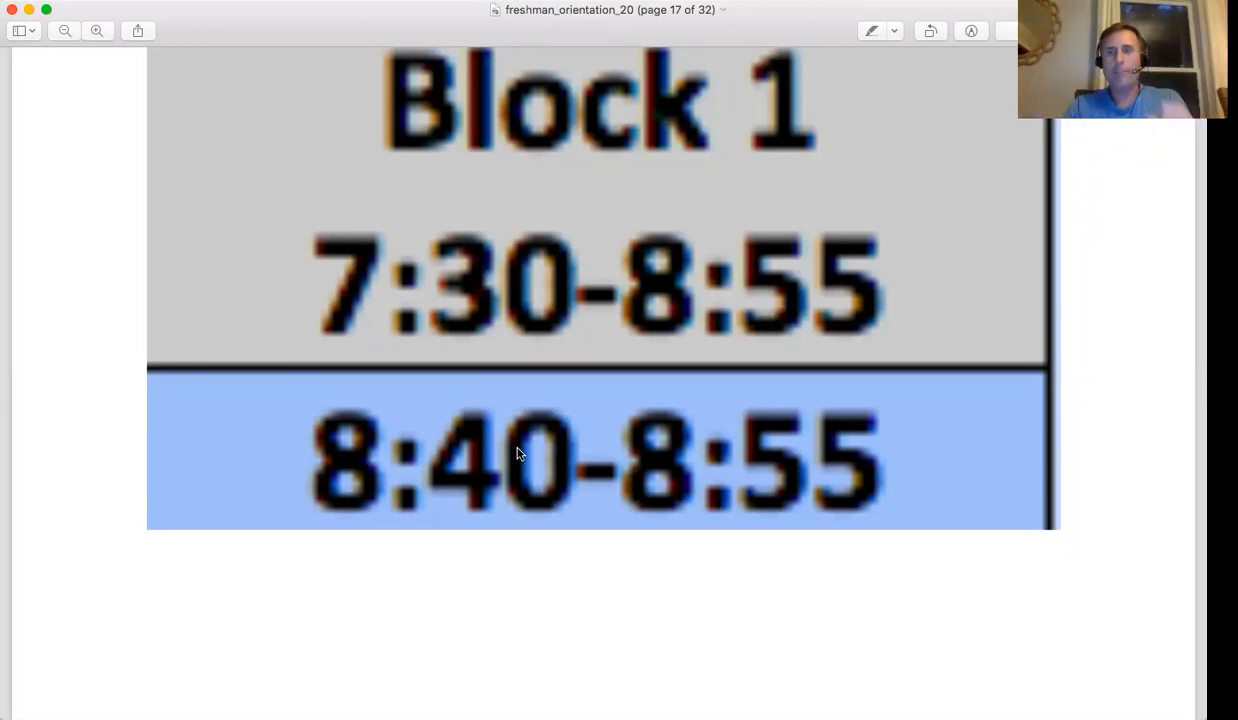
mouse_move(698, 277)
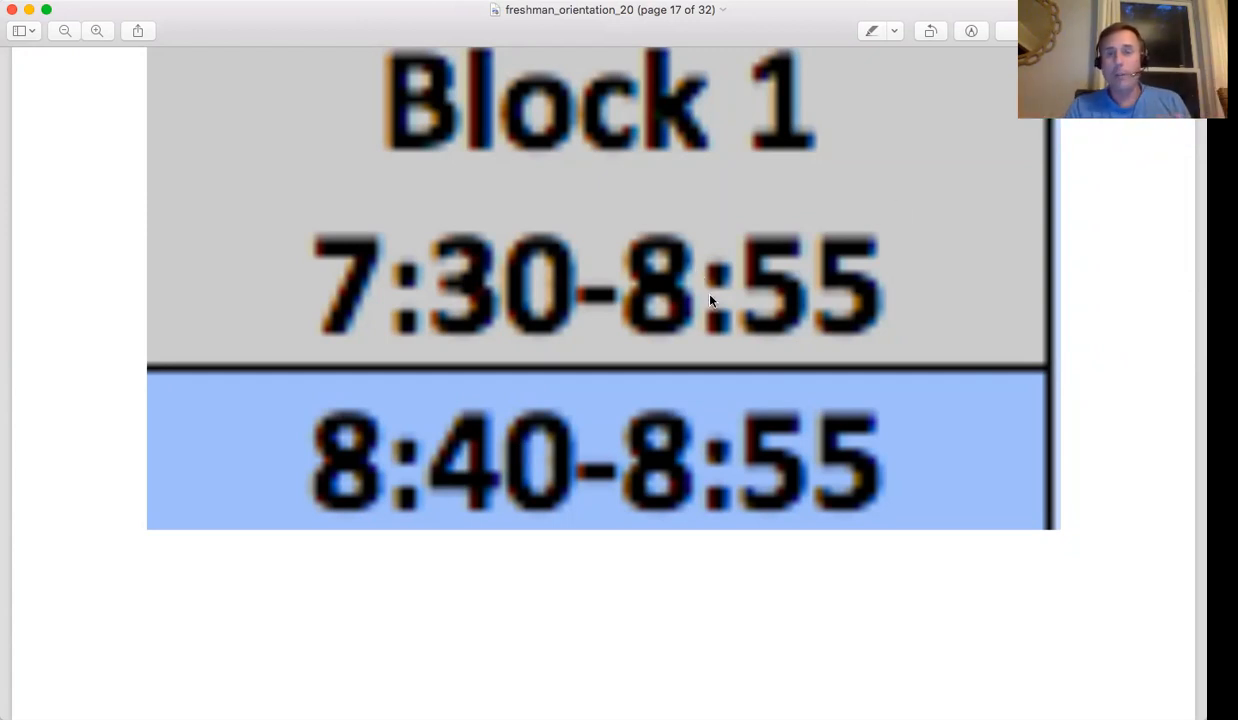
mouse_move(825, 193)
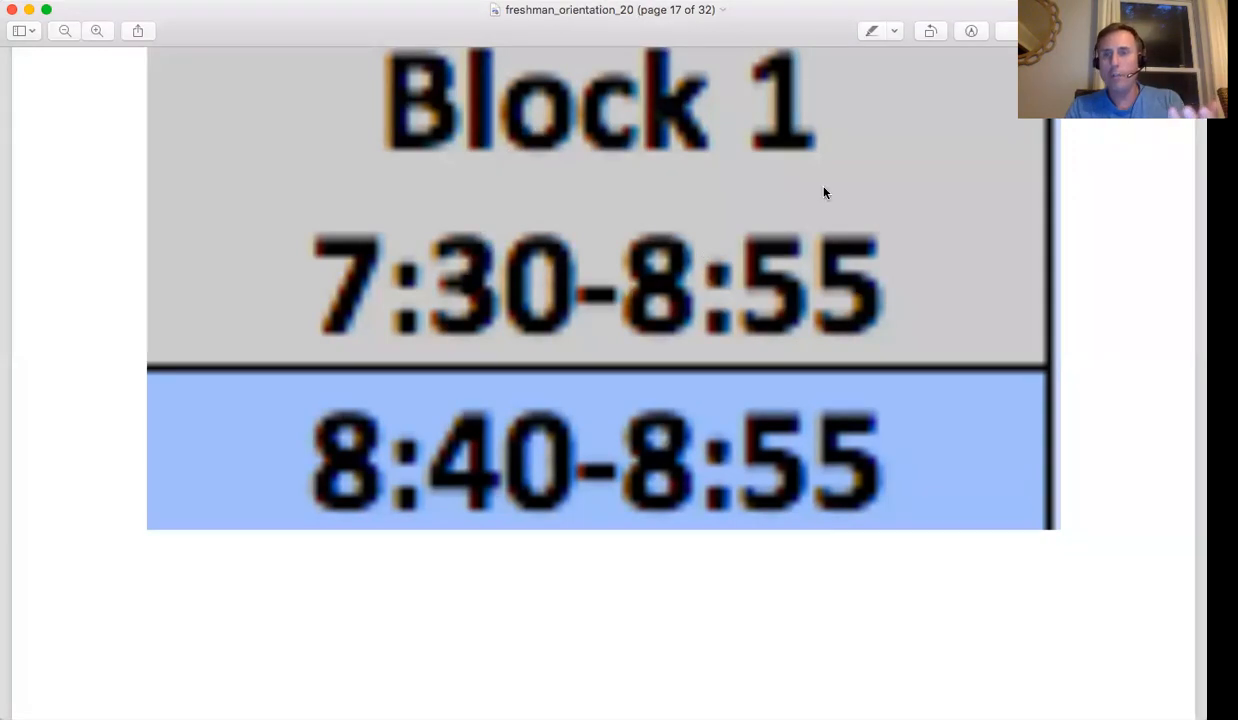
mouse_move(645, 419)
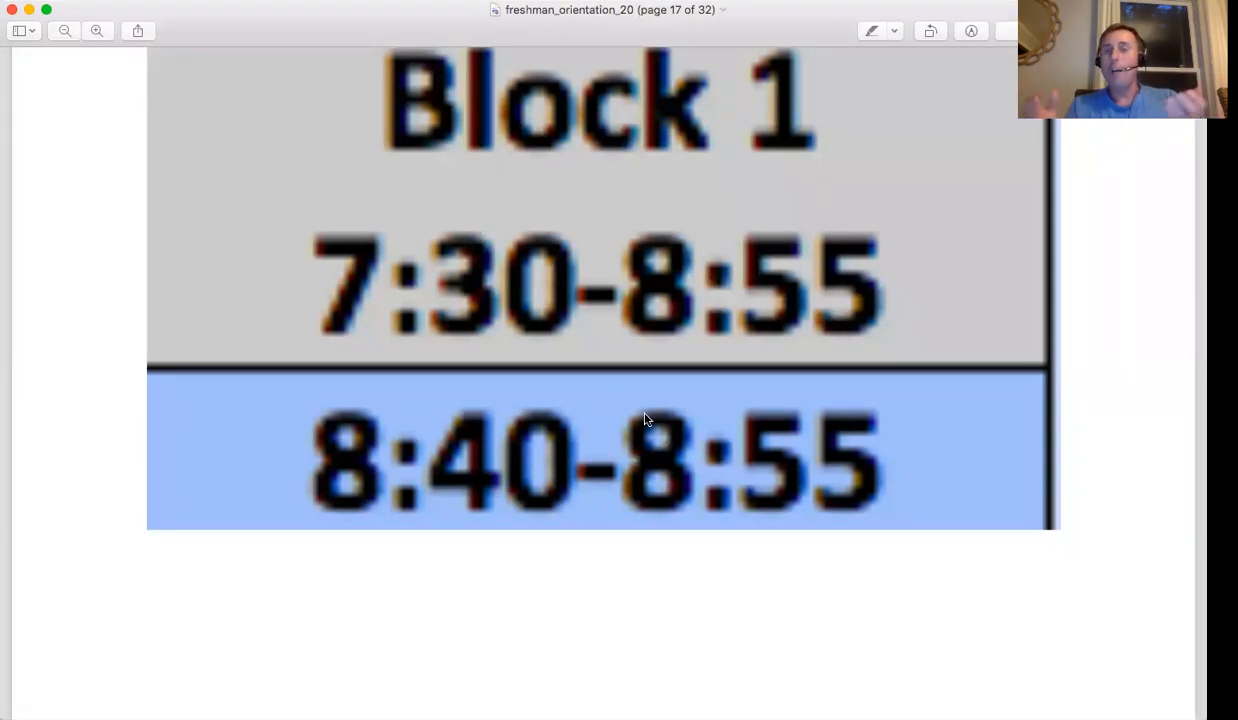
mouse_move(800, 297)
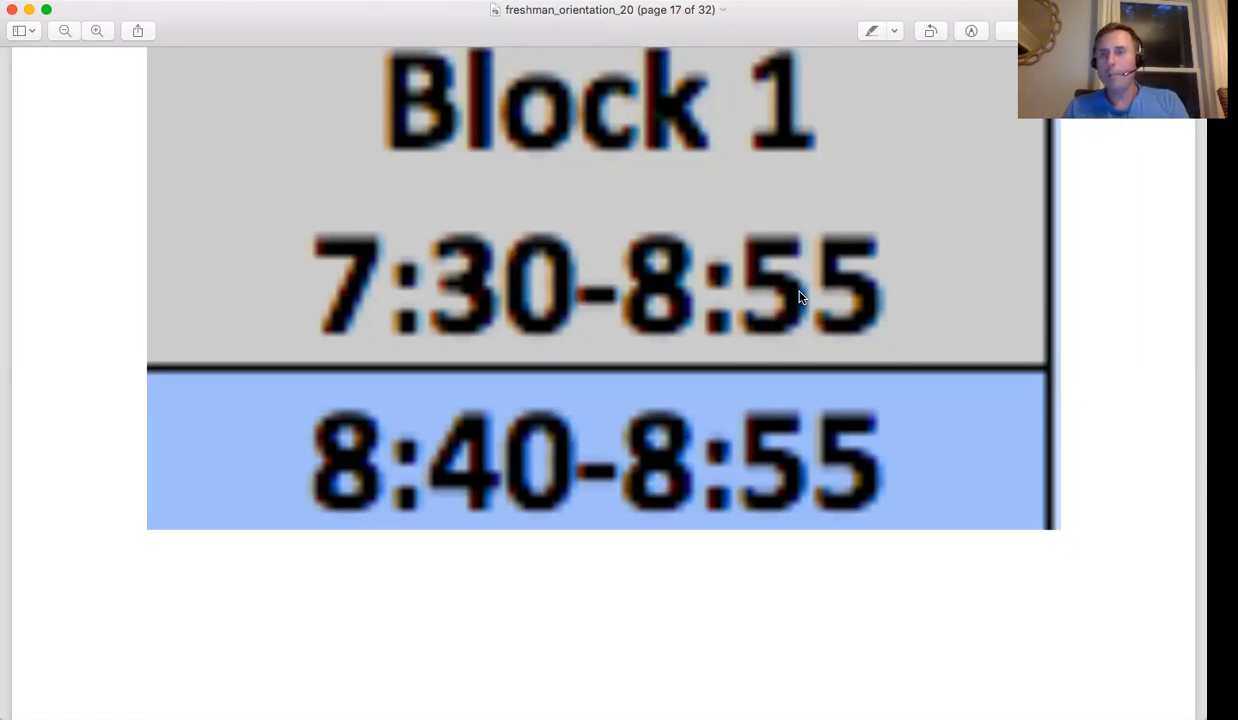
mouse_move(456, 420)
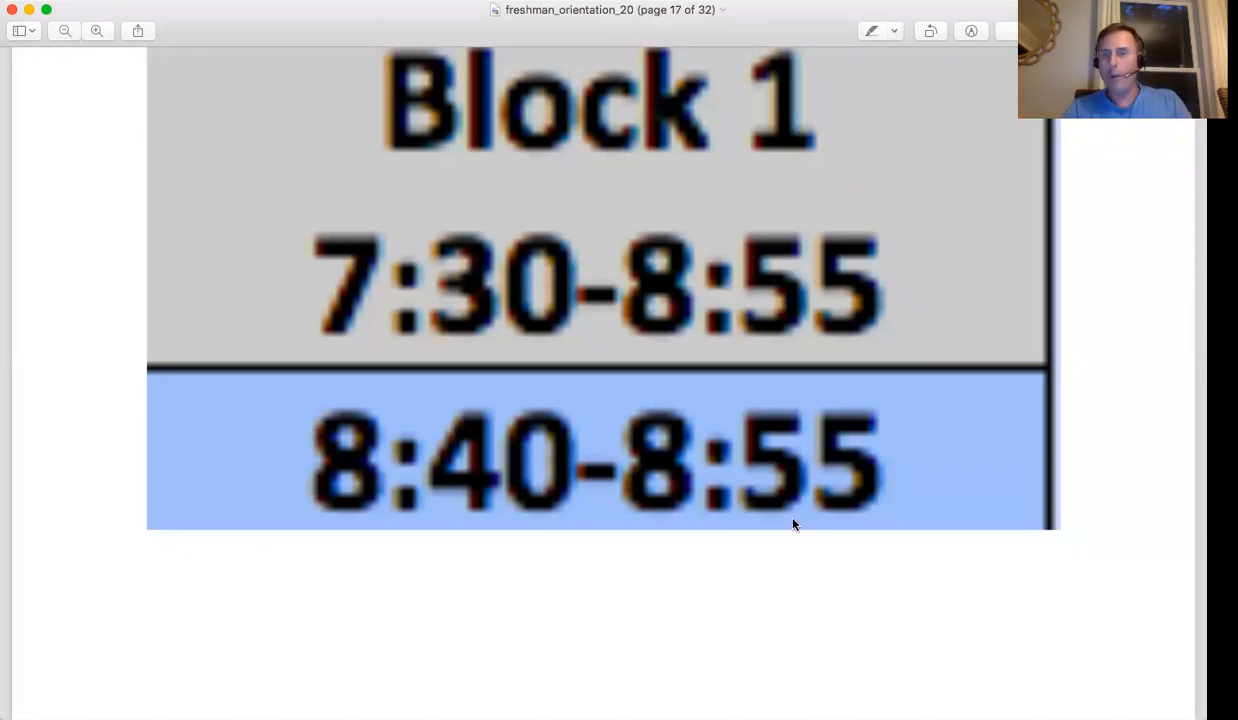
mouse_move(446, 428)
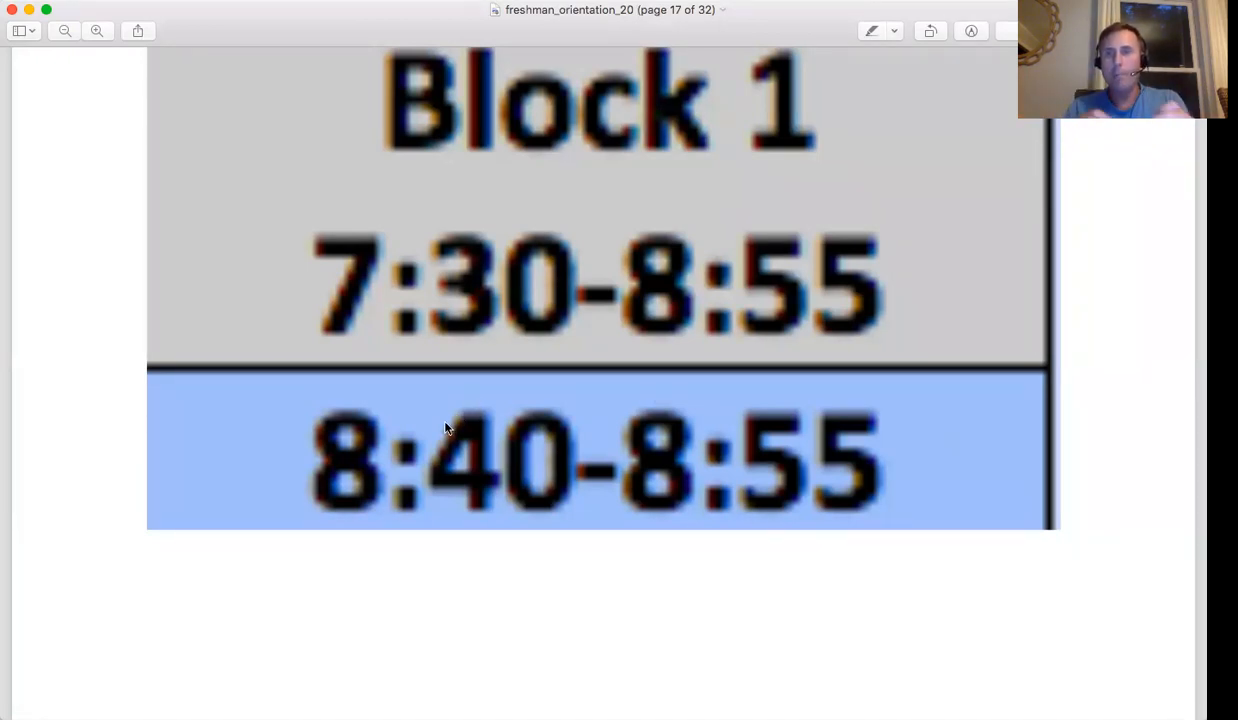
scroll(up, 3)
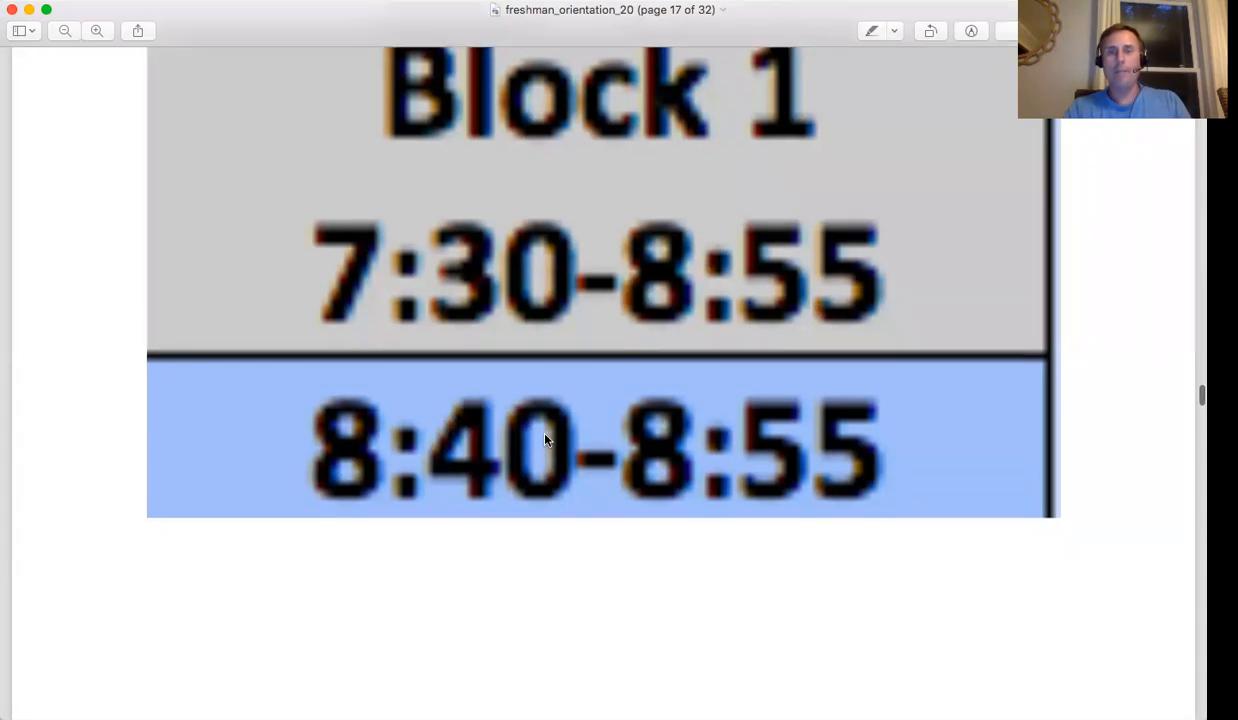
scroll(down, 3)
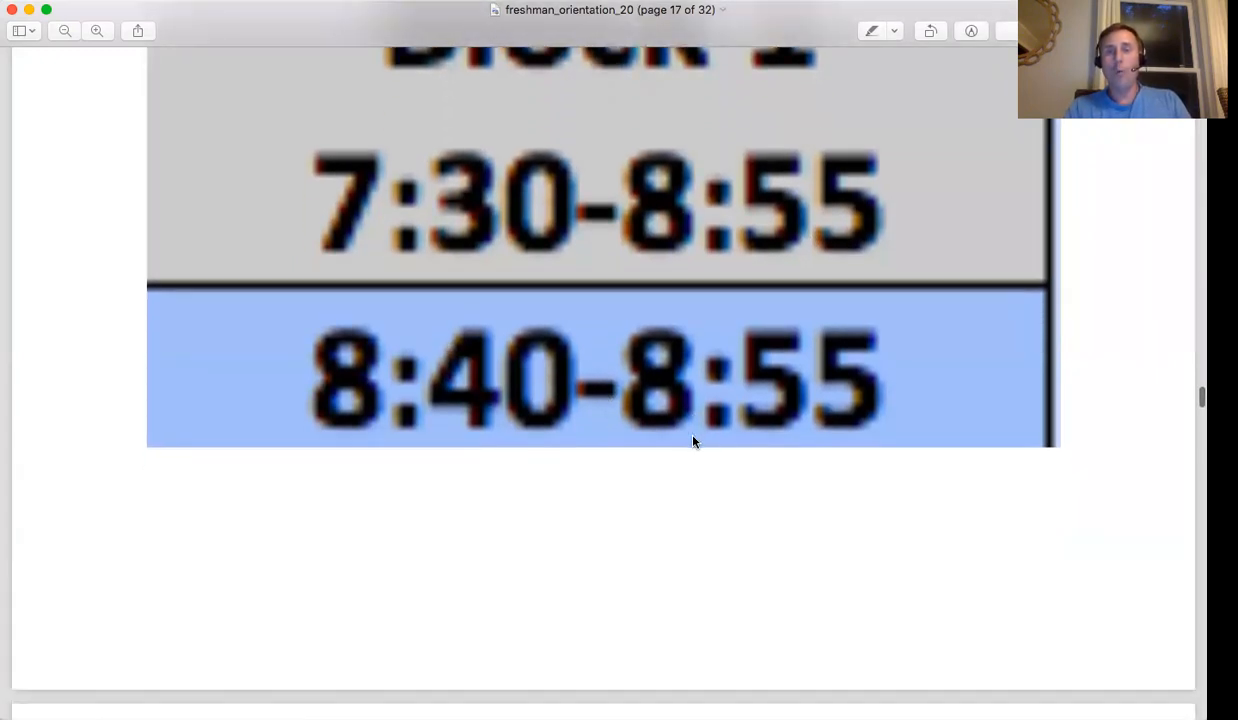
scroll(down, 3)
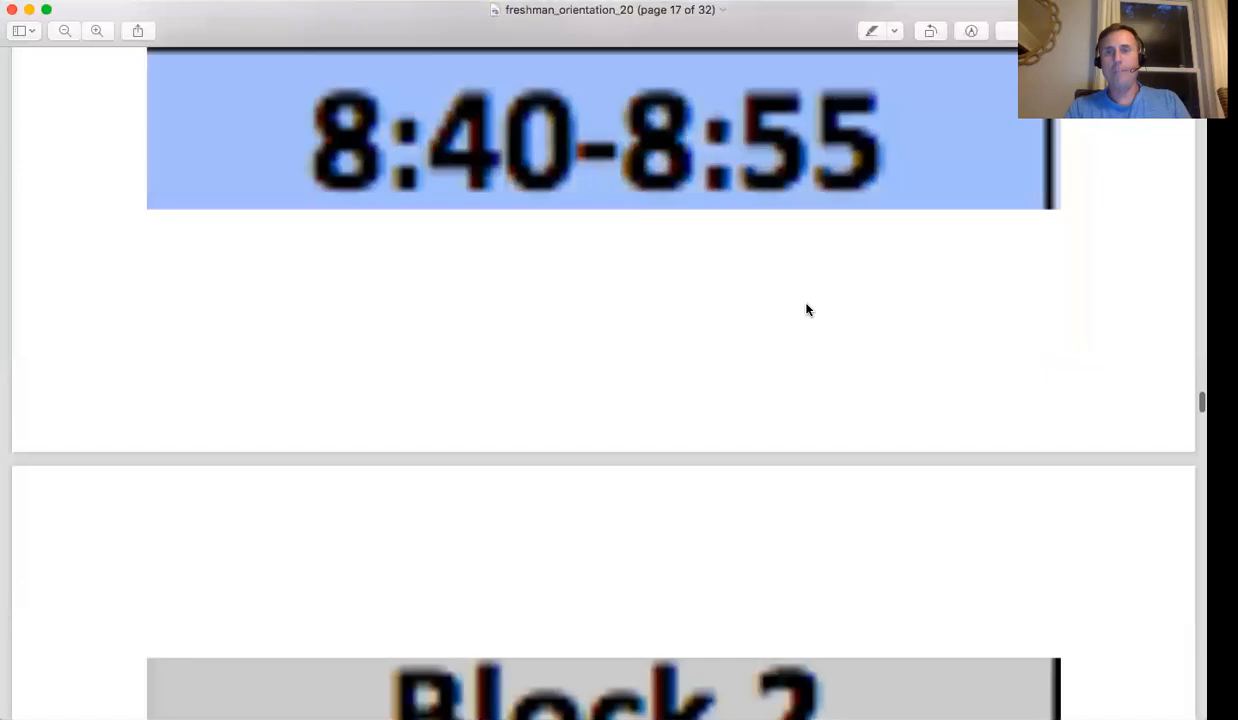
scroll(up, 3)
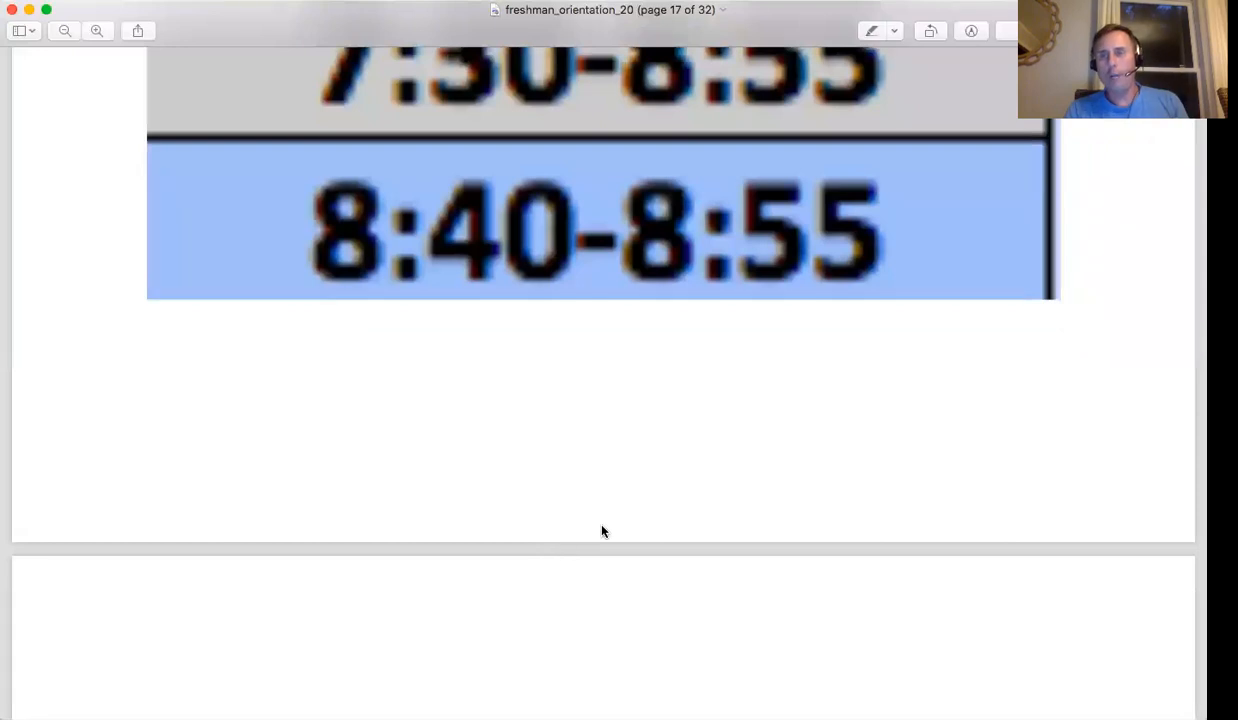
mouse_move(817, 427)
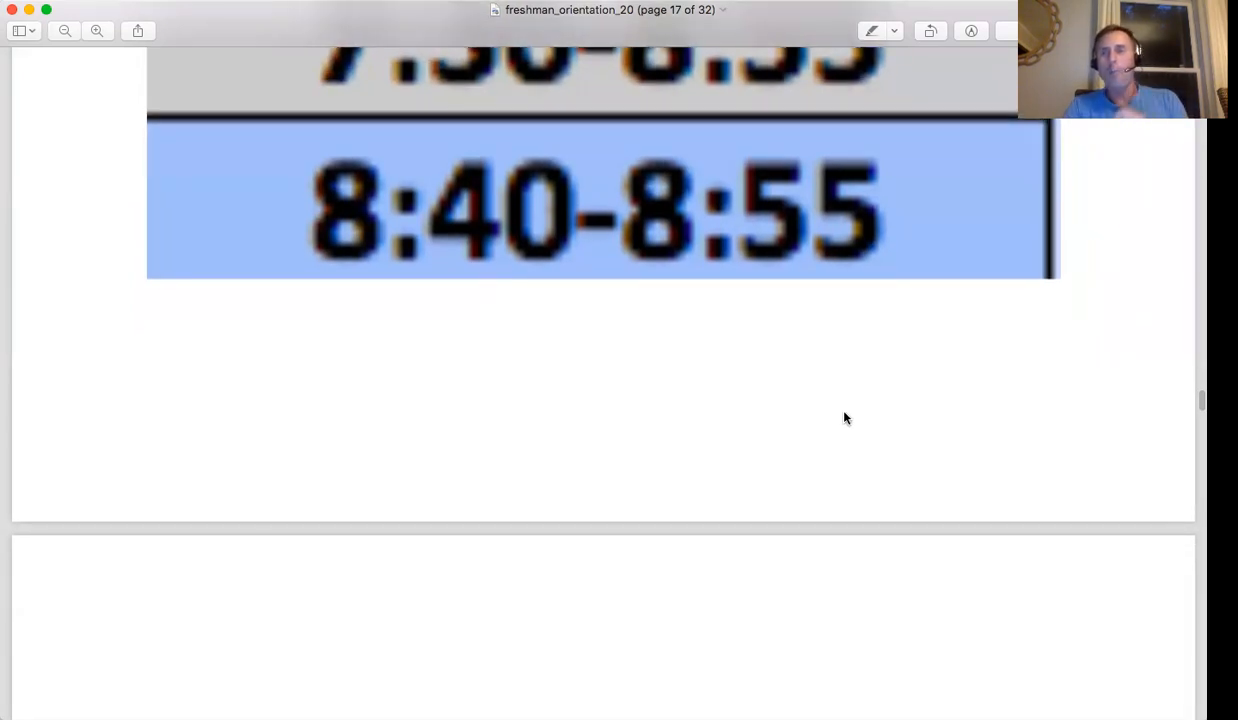
scroll(down, 3)
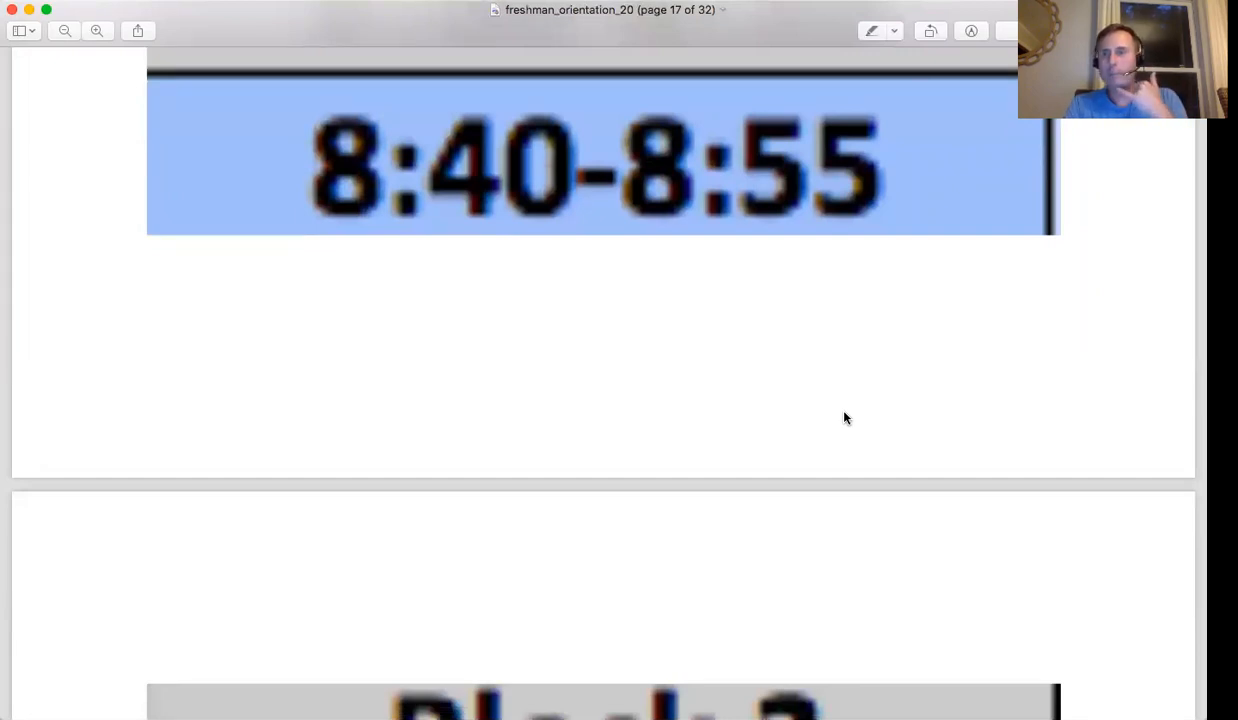
scroll(up, 3)
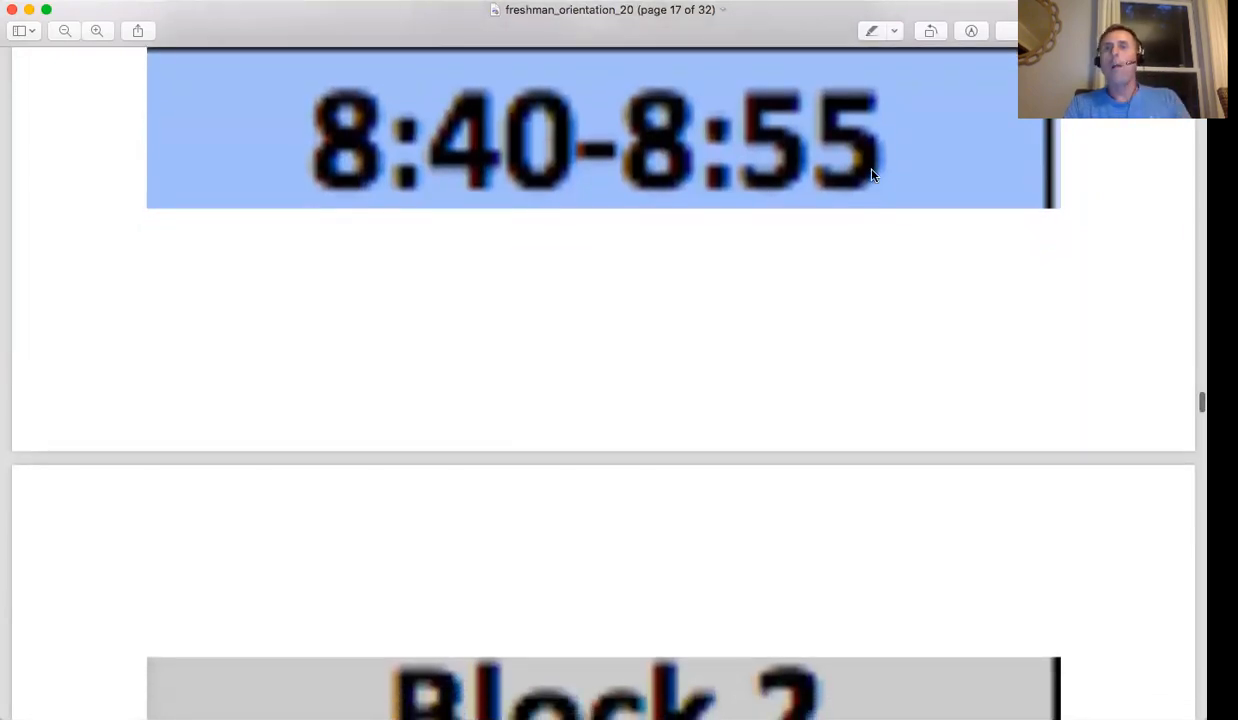
scroll(down, 3)
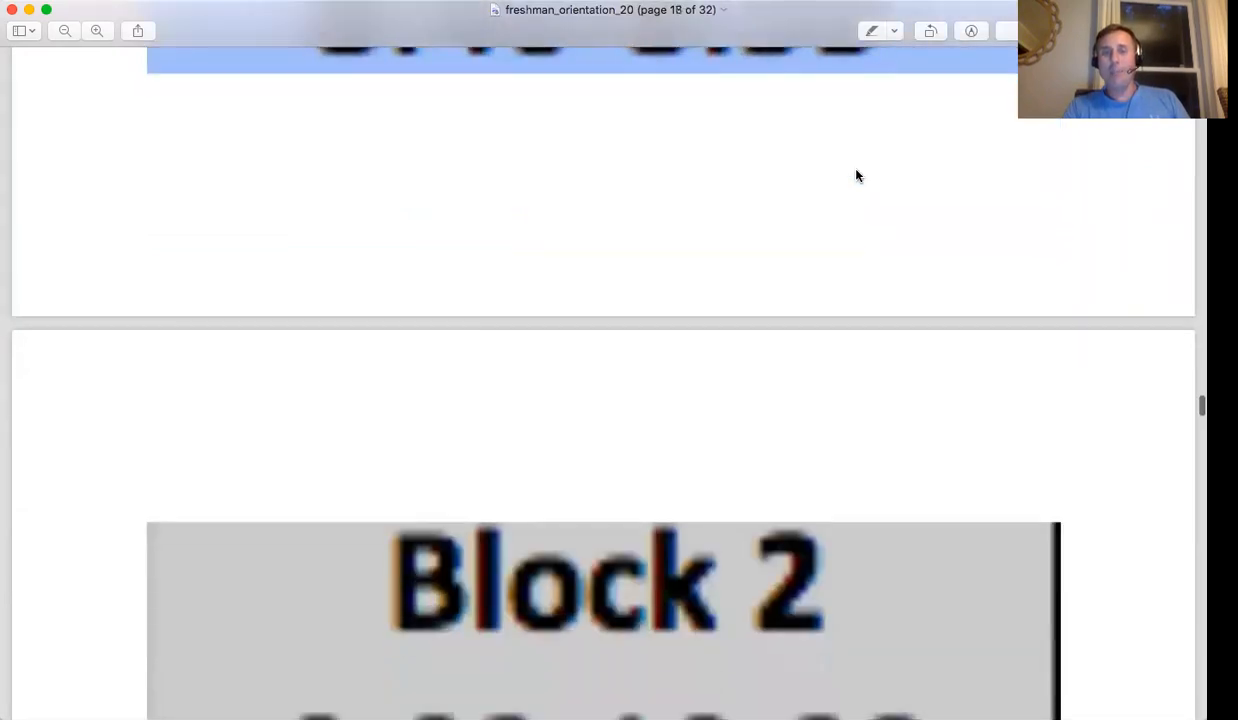
Center page 18's Block 2 times (9:03–10:28, 10:13–10:28), then continue toward the 10:36–10:56 lunch page
scroll(down, 3)
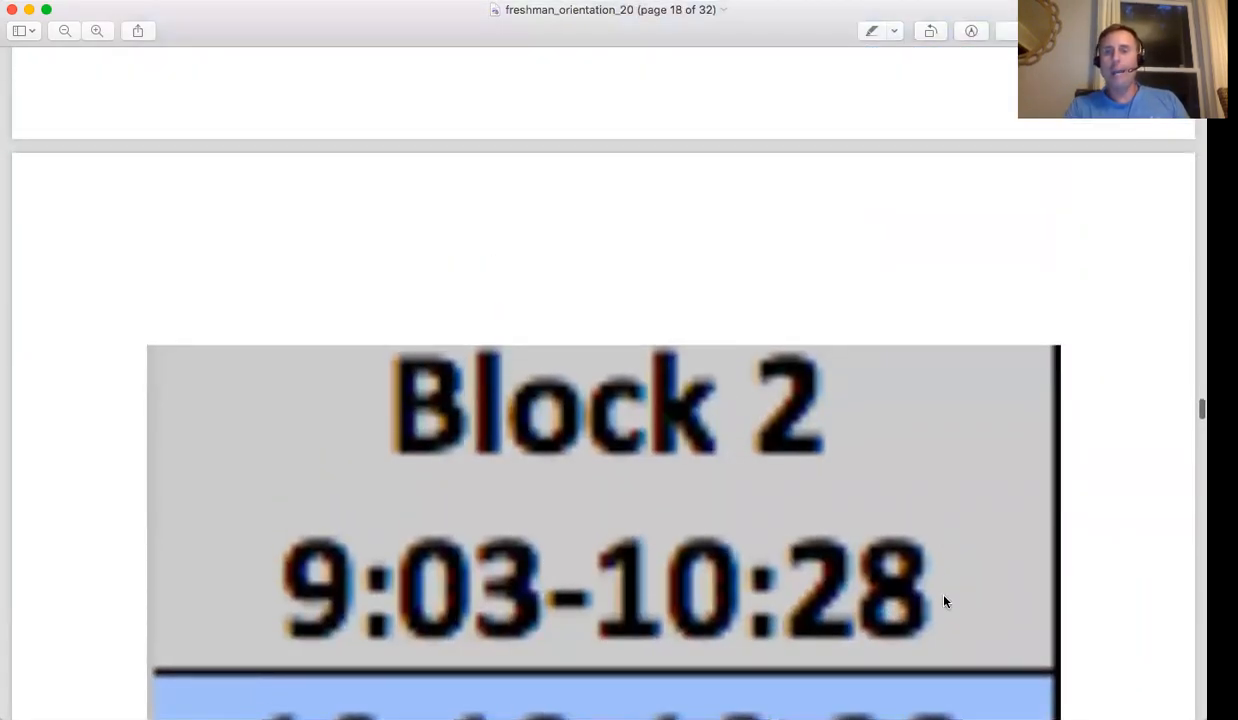
mouse_move(957, 296)
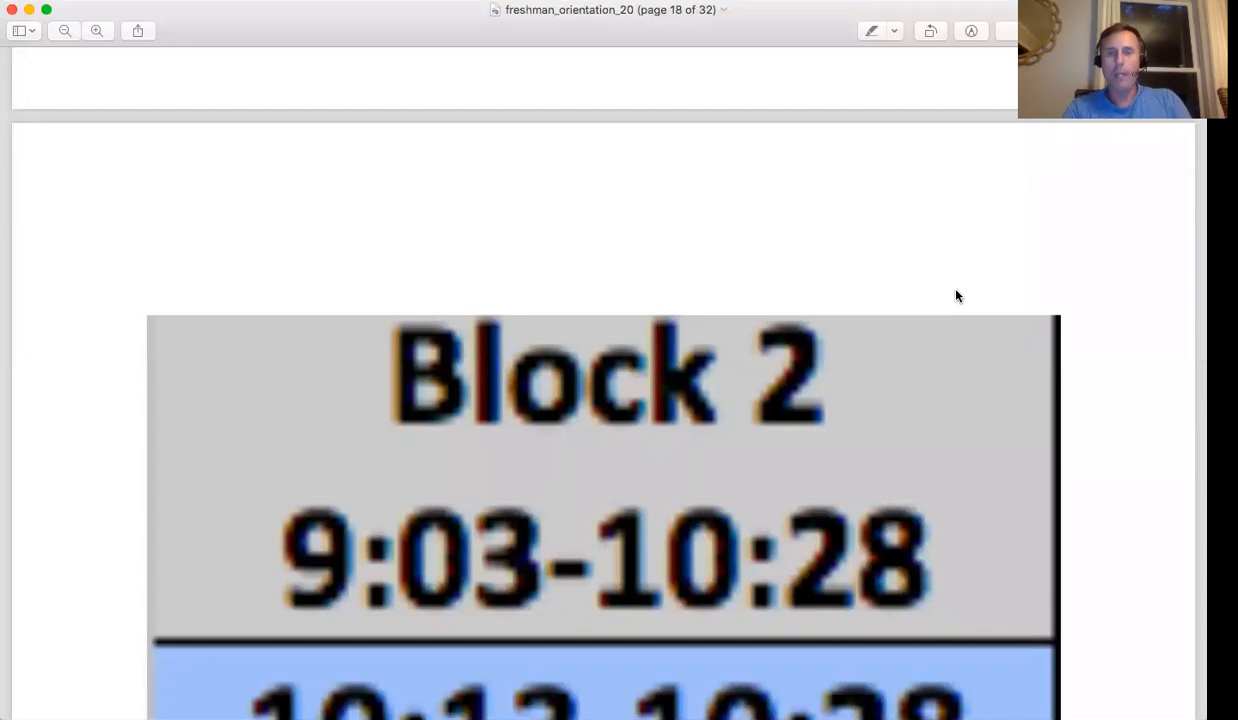
scroll(down, 3)
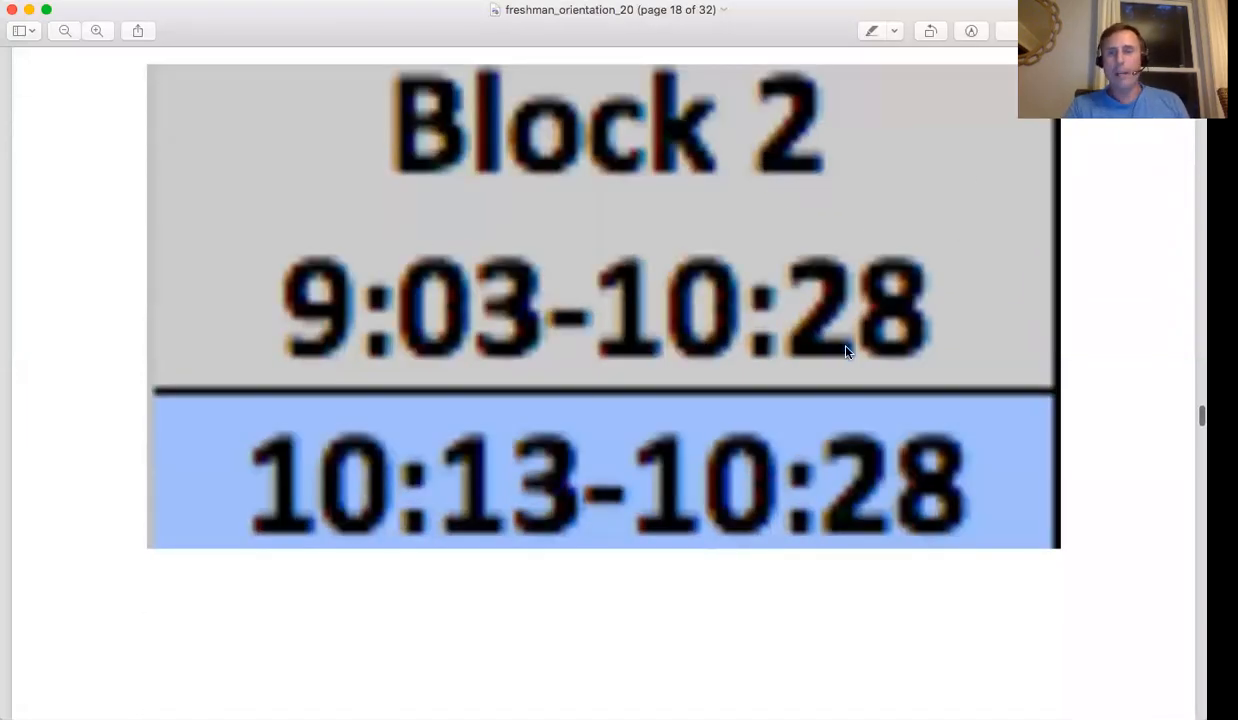
mouse_move(815, 308)
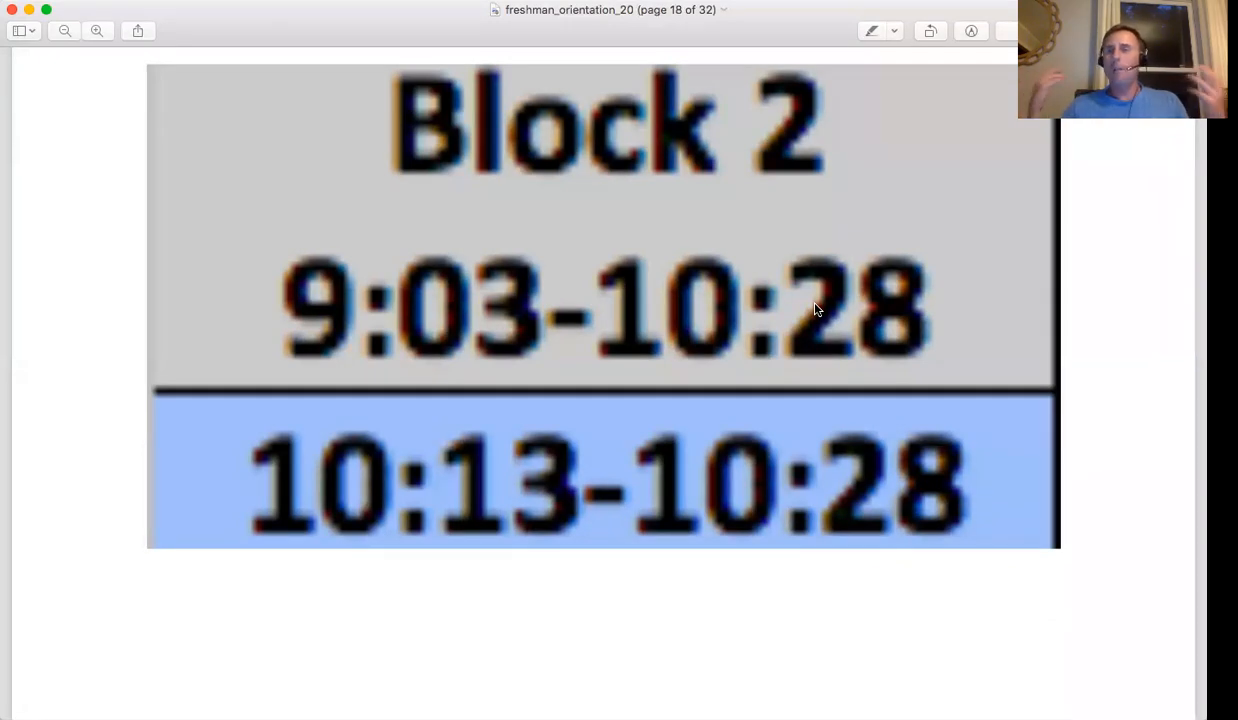
mouse_move(463, 462)
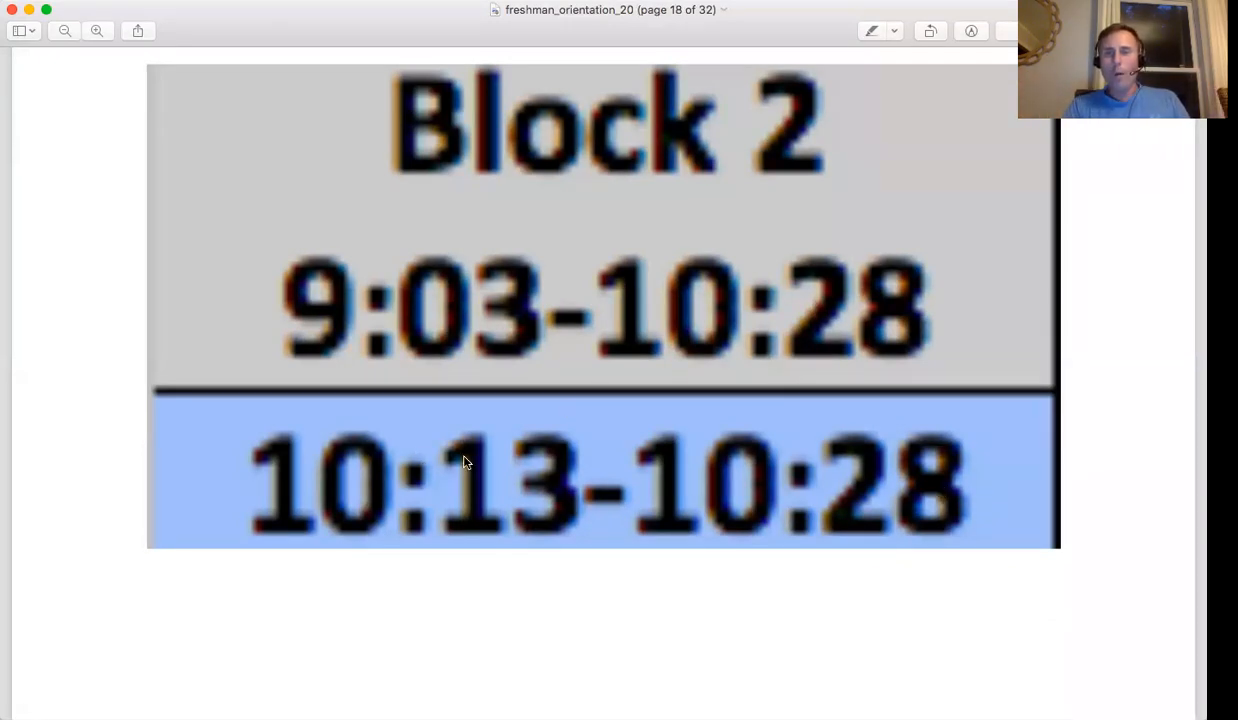
mouse_move(521, 509)
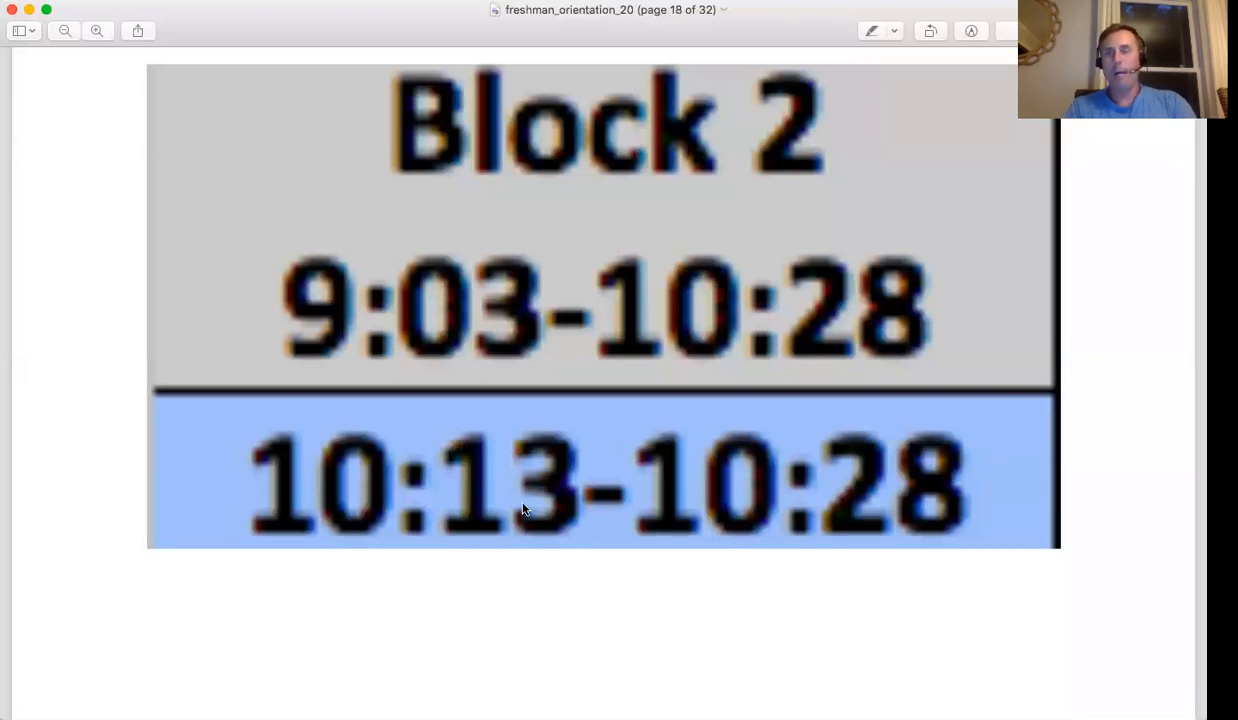
scroll(down, 3)
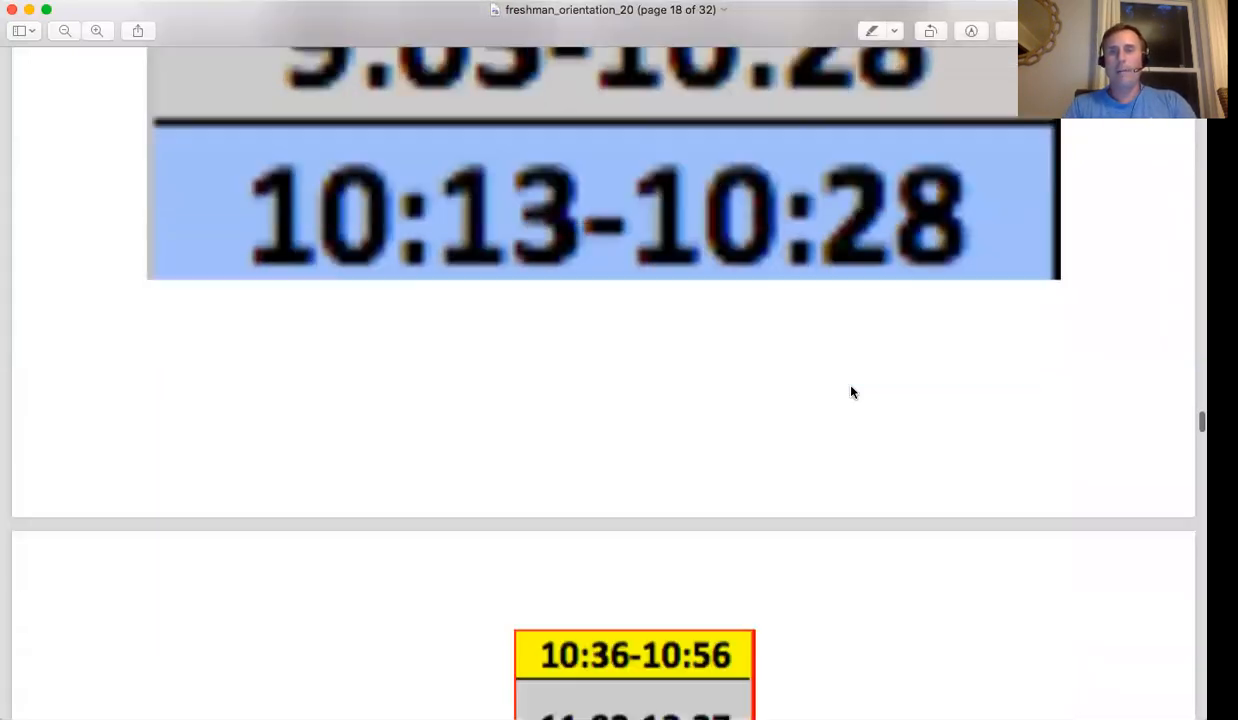
Scroll through page 19's lunch blocks down to the third, with 10:36–12:01, 11:46–12:01 and 12:07–12:27
scroll(down, 3)
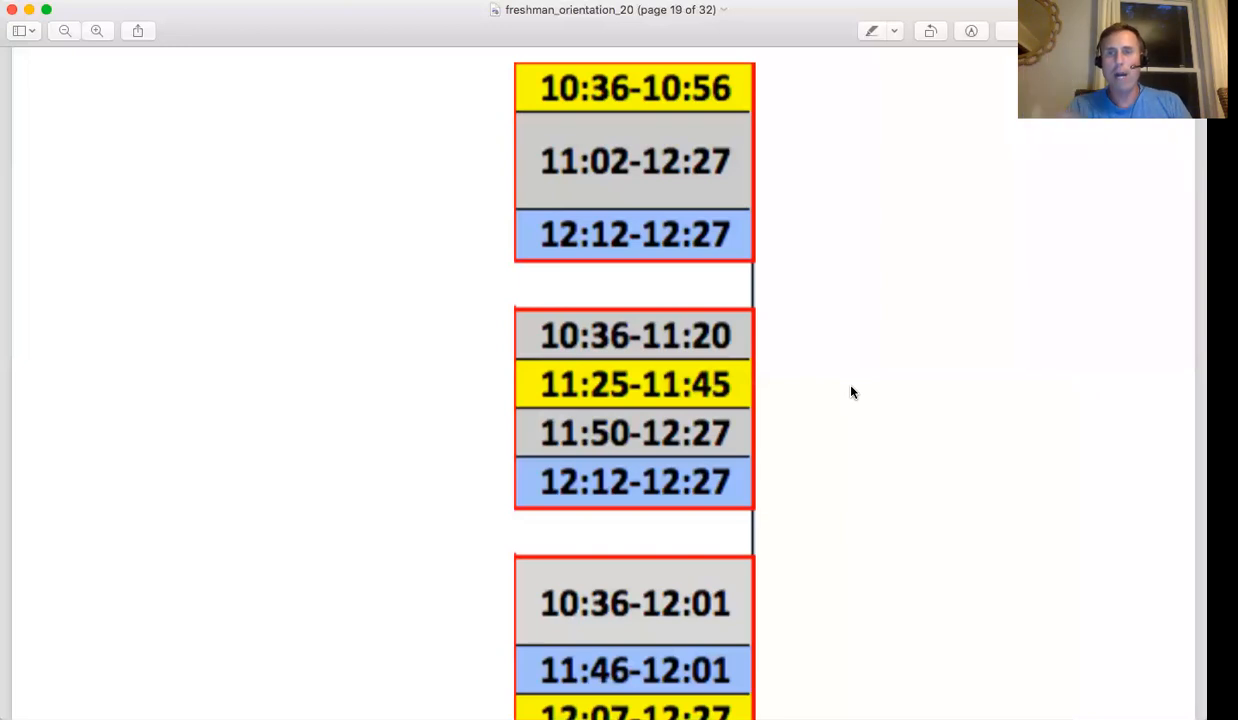
mouse_move(763, 351)
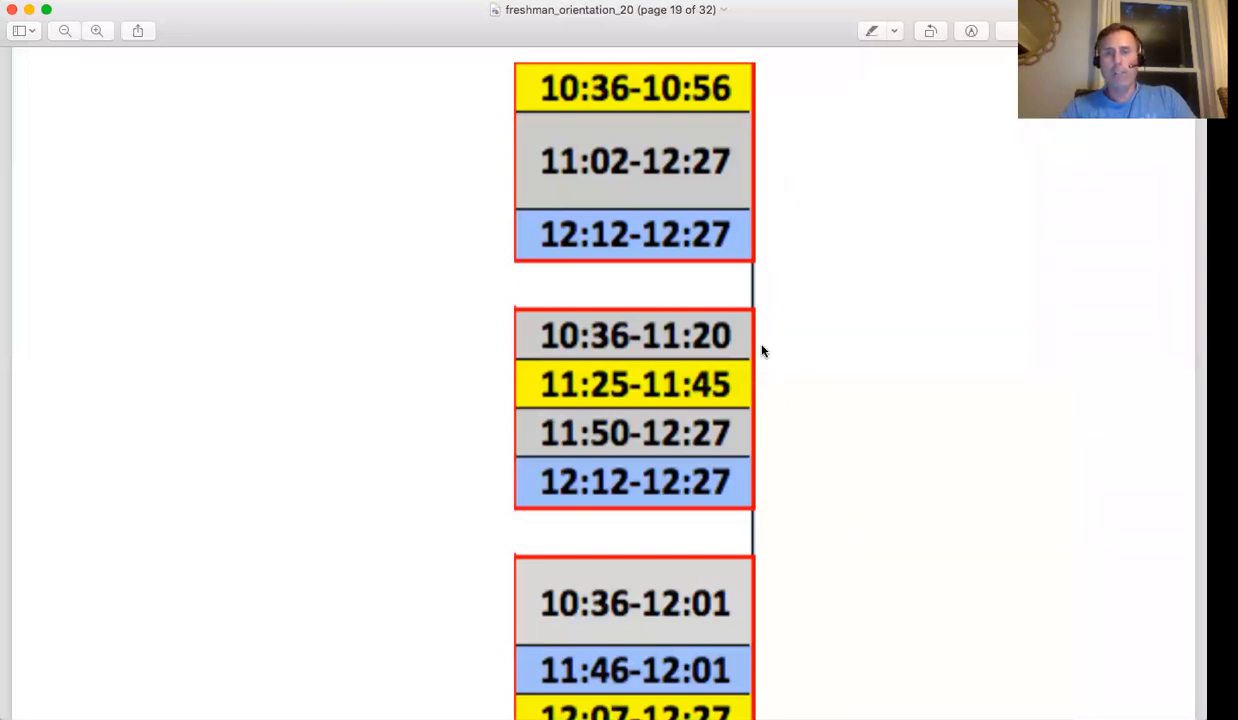
mouse_move(641, 105)
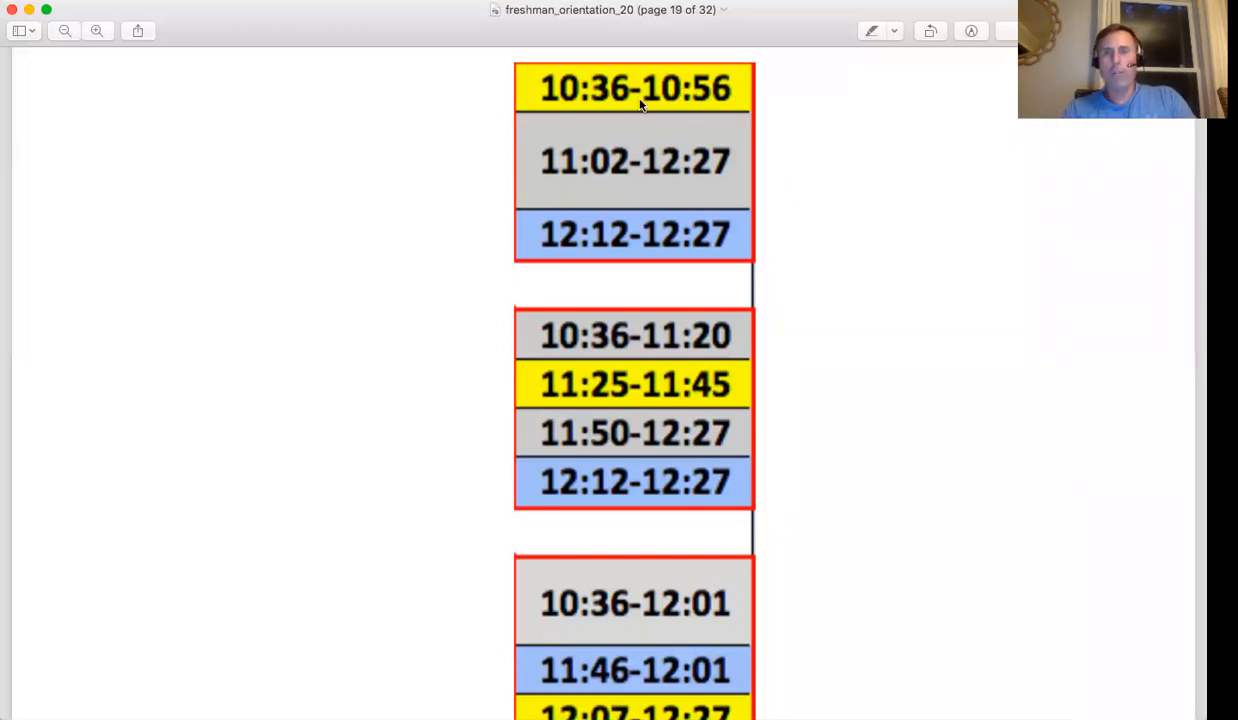
scroll(up, 3)
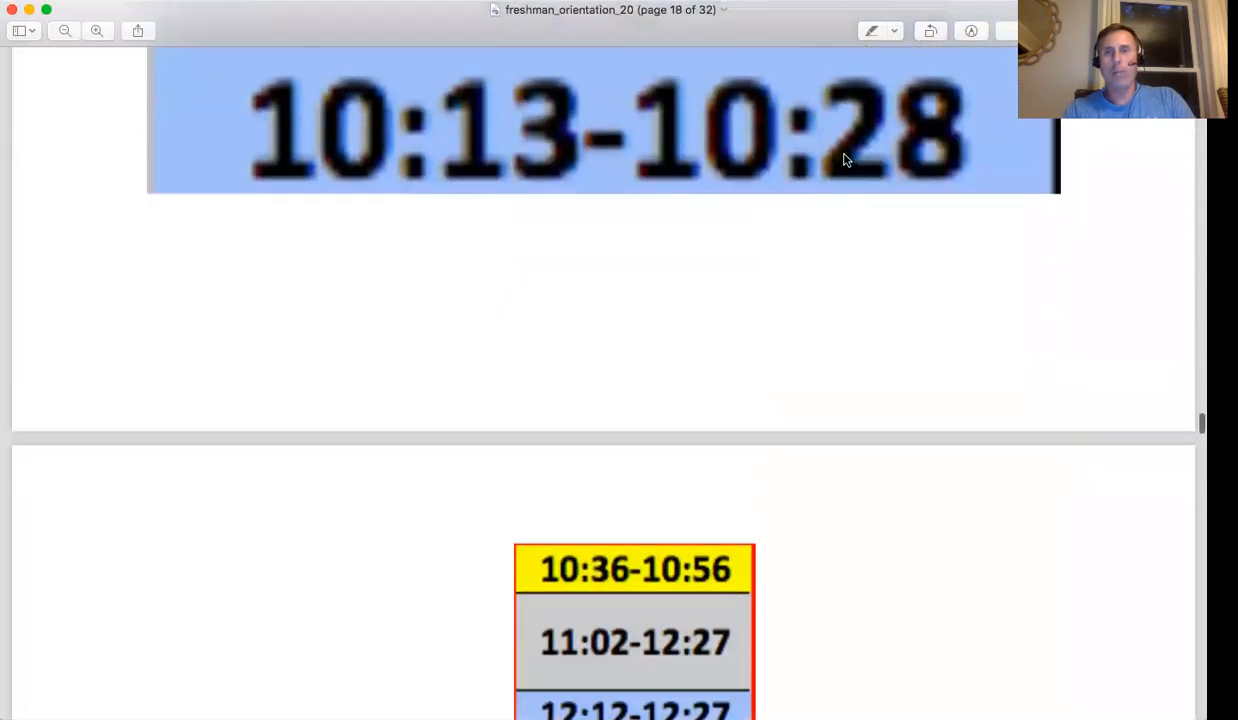
scroll(down, 3)
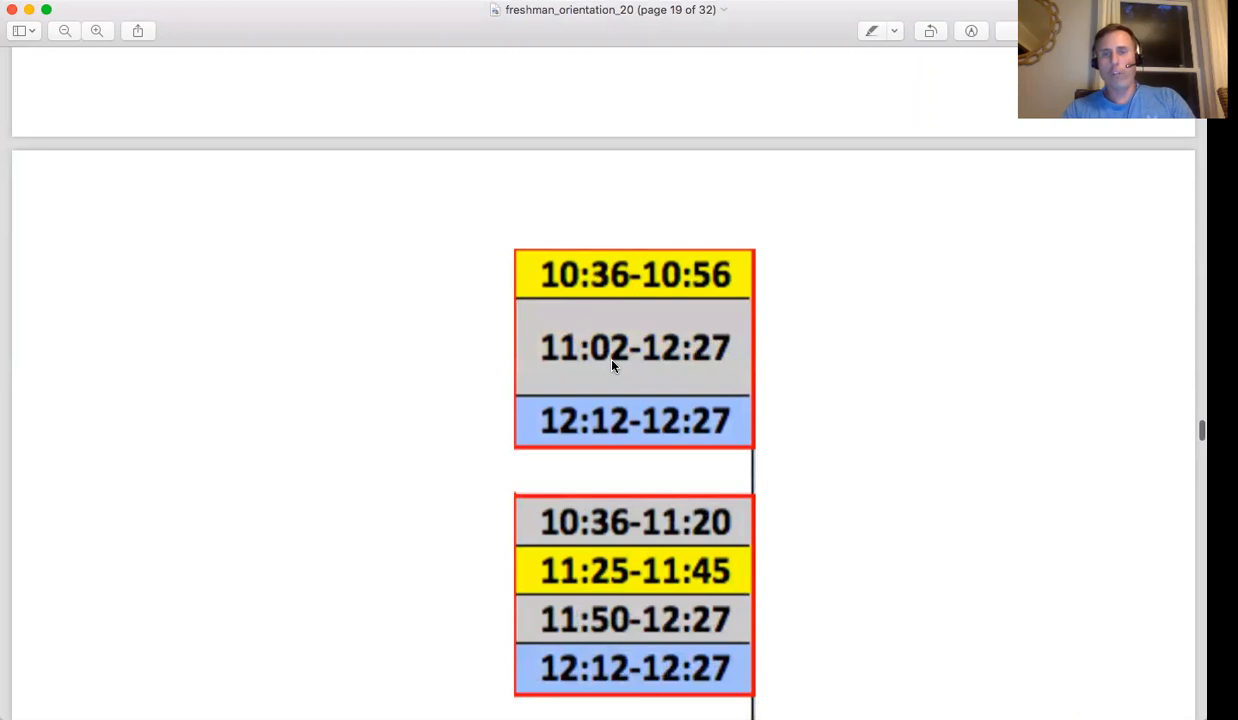
mouse_move(685, 373)
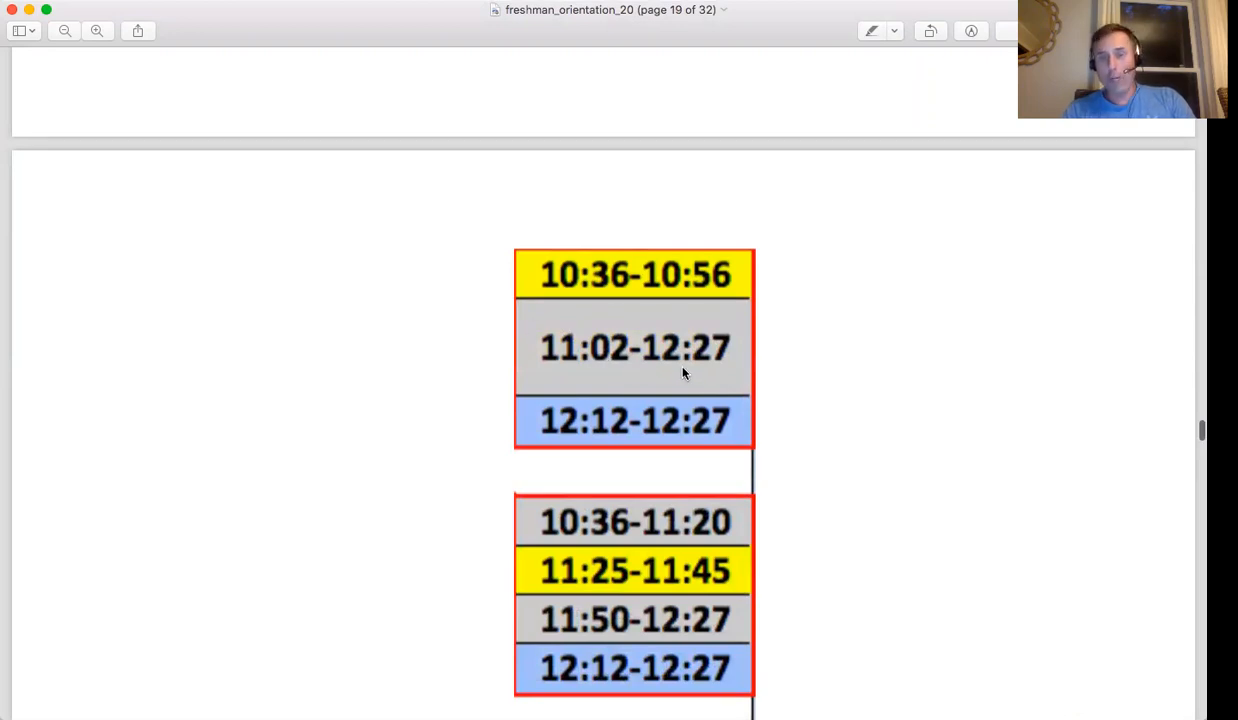
mouse_move(676, 336)
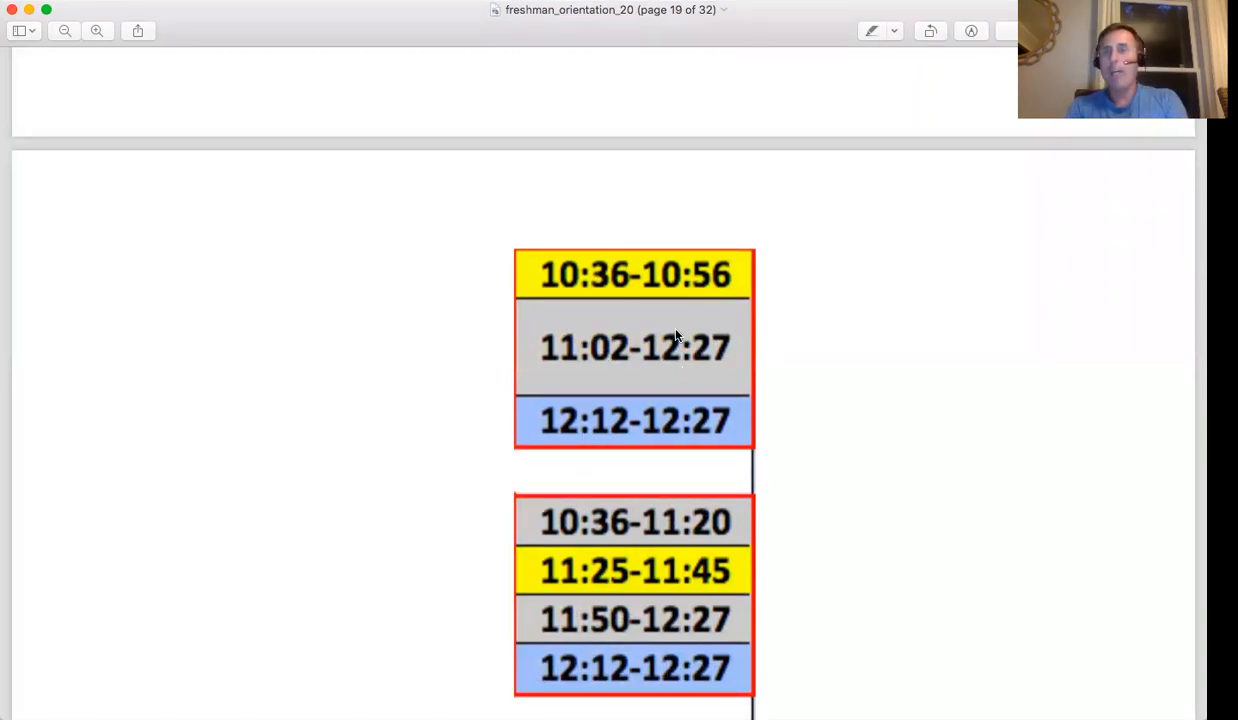
mouse_move(583, 427)
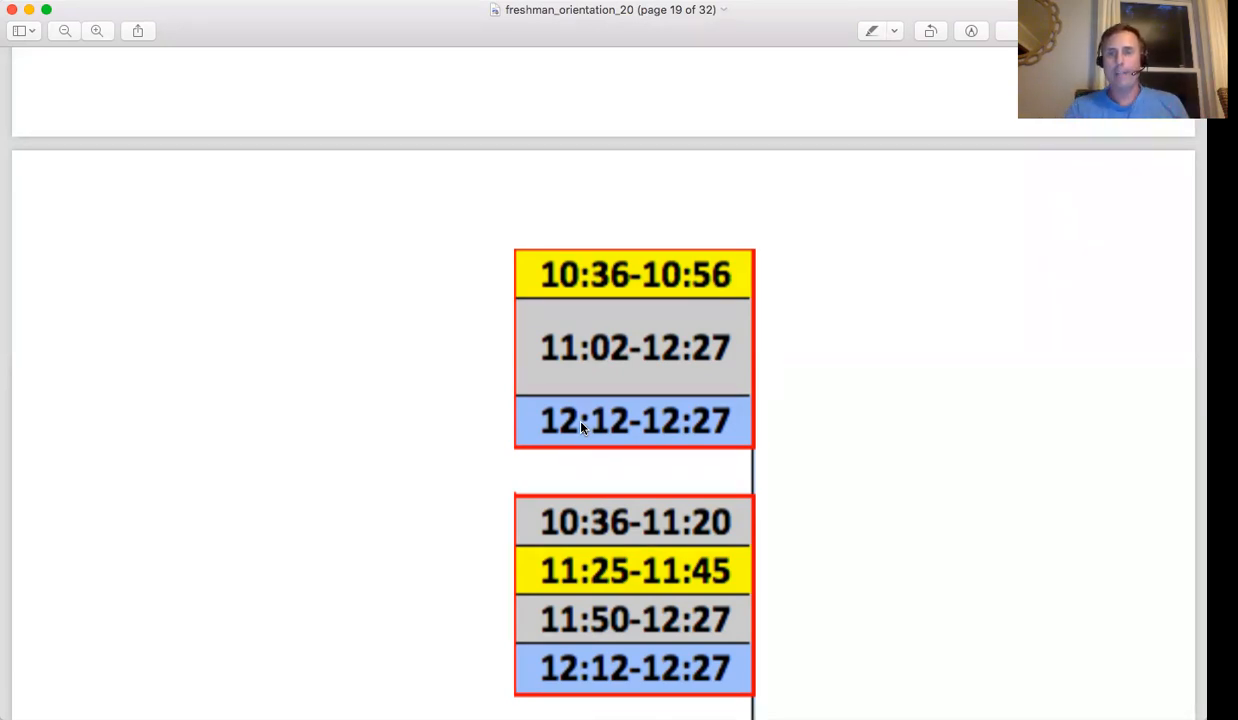
mouse_move(648, 403)
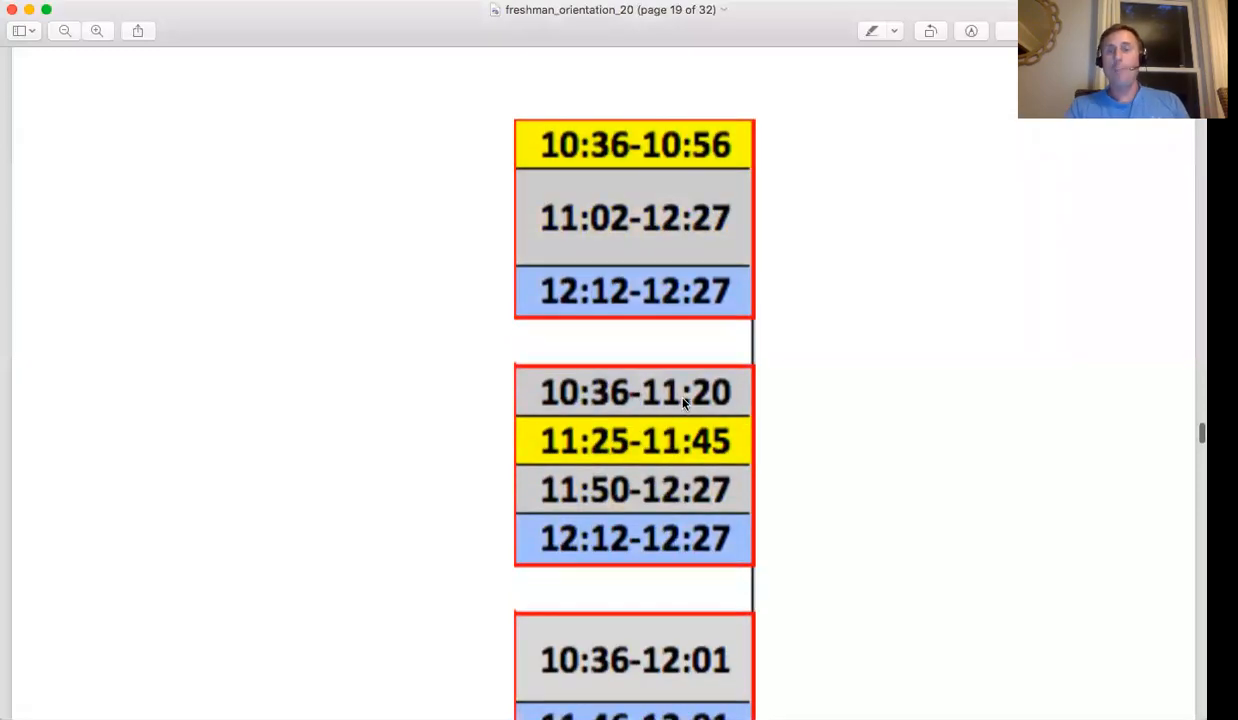
mouse_move(702, 395)
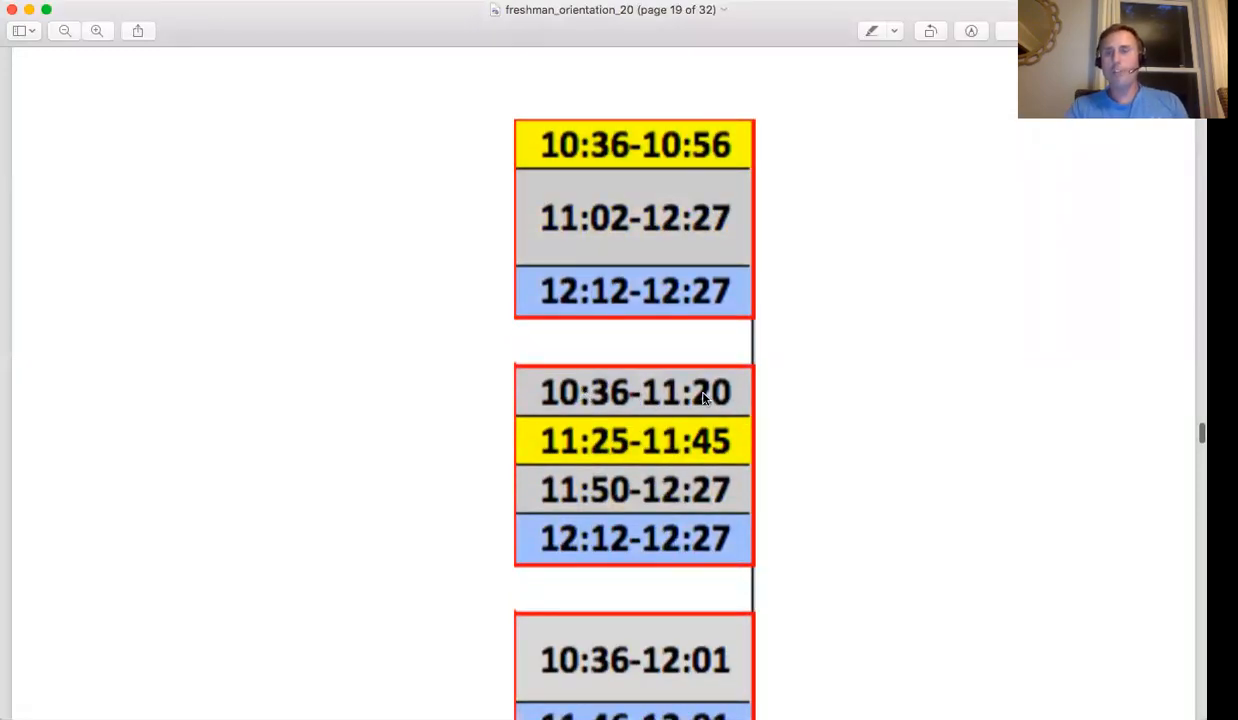
scroll(up, 3)
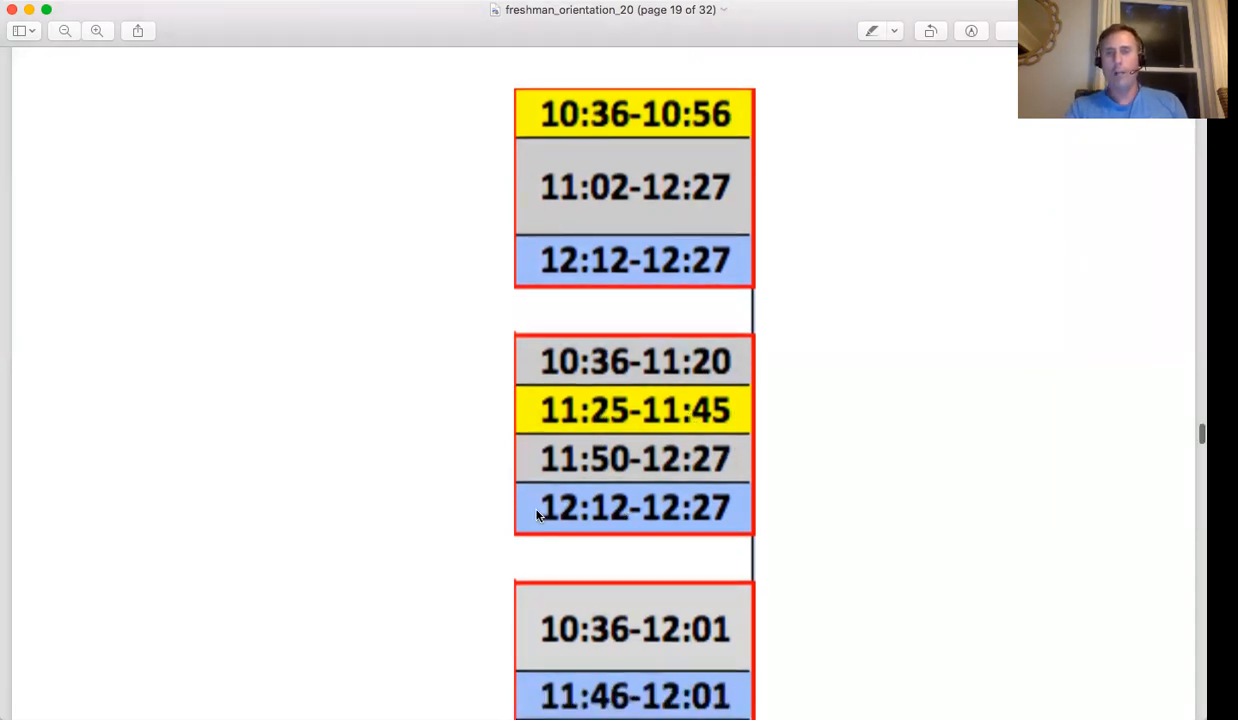
scroll(down, 3)
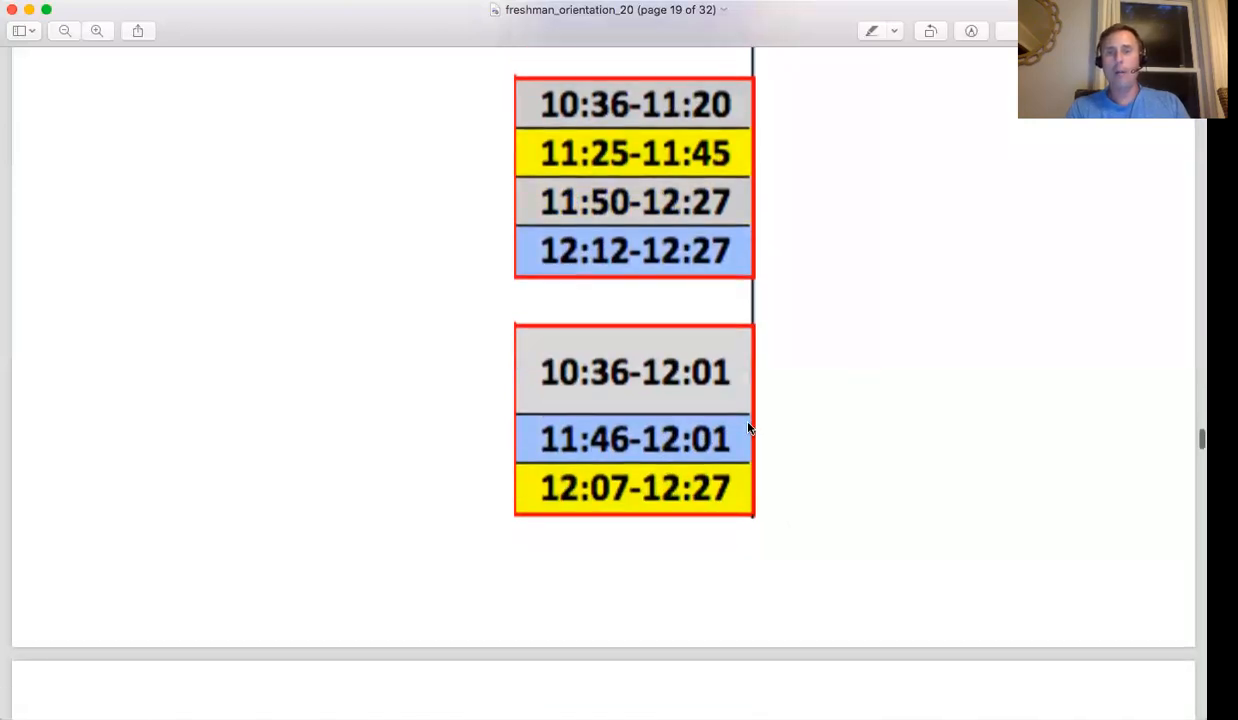
mouse_move(688, 453)
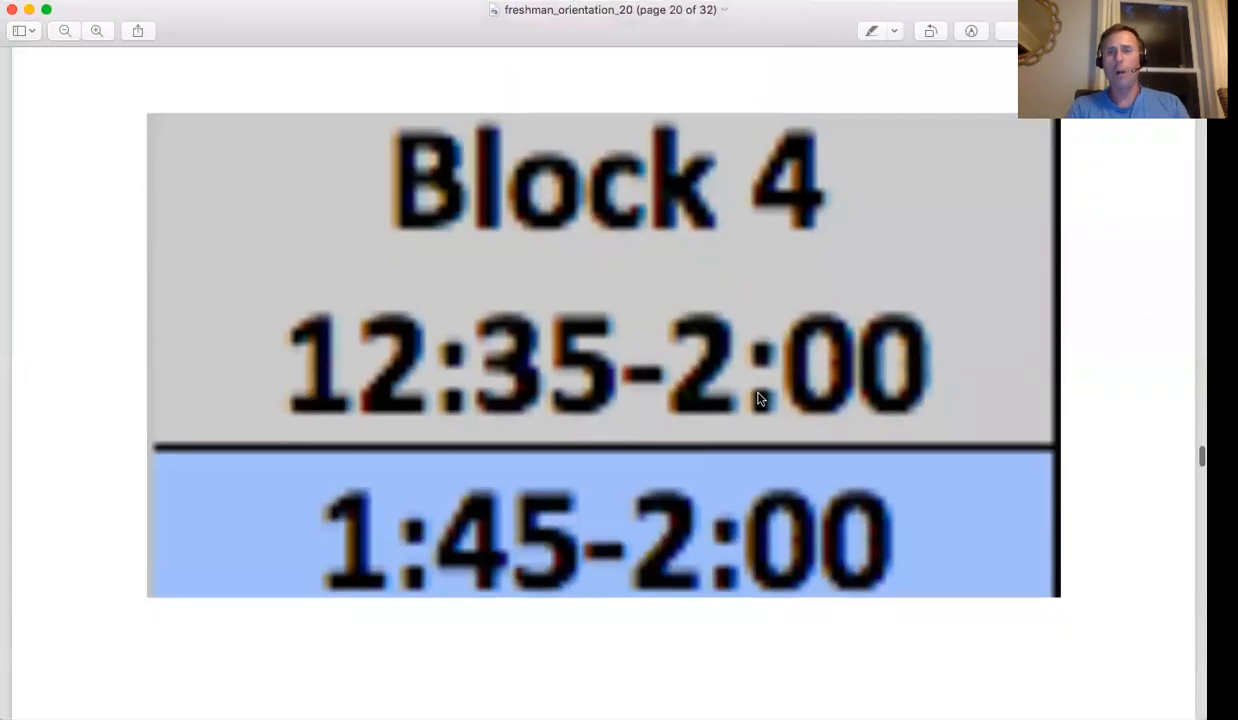
mouse_move(778, 302)
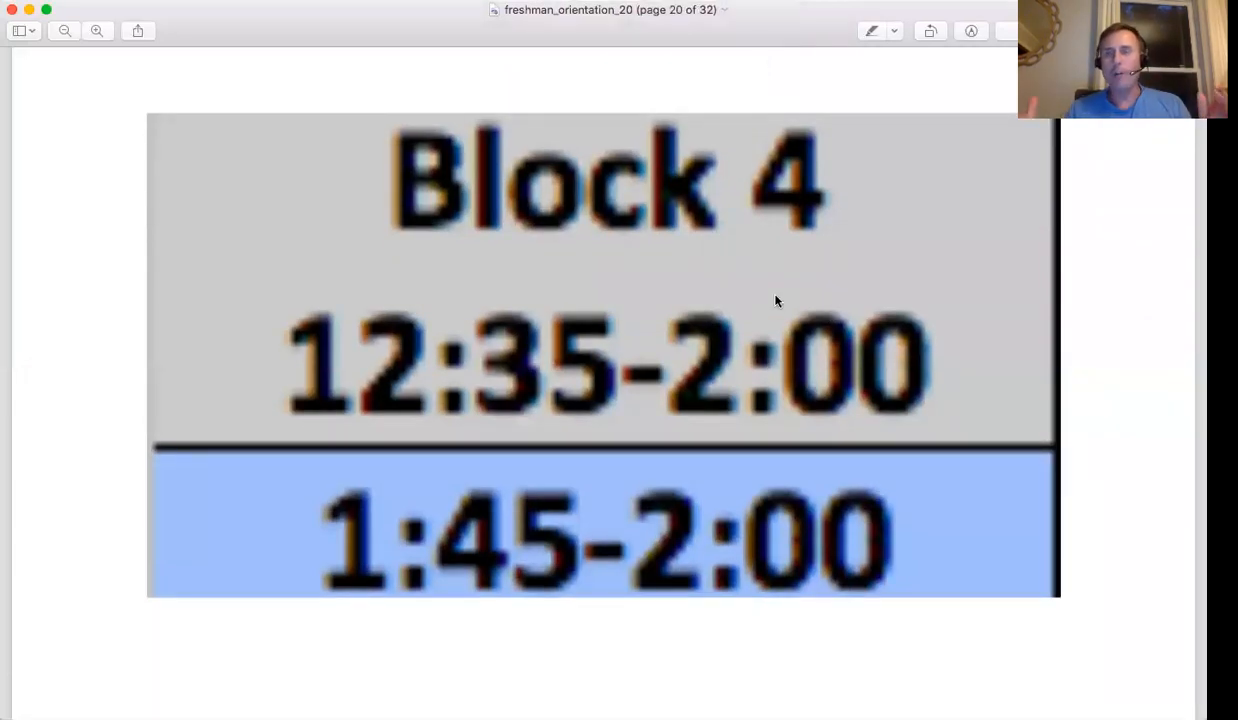
mouse_move(552, 503)
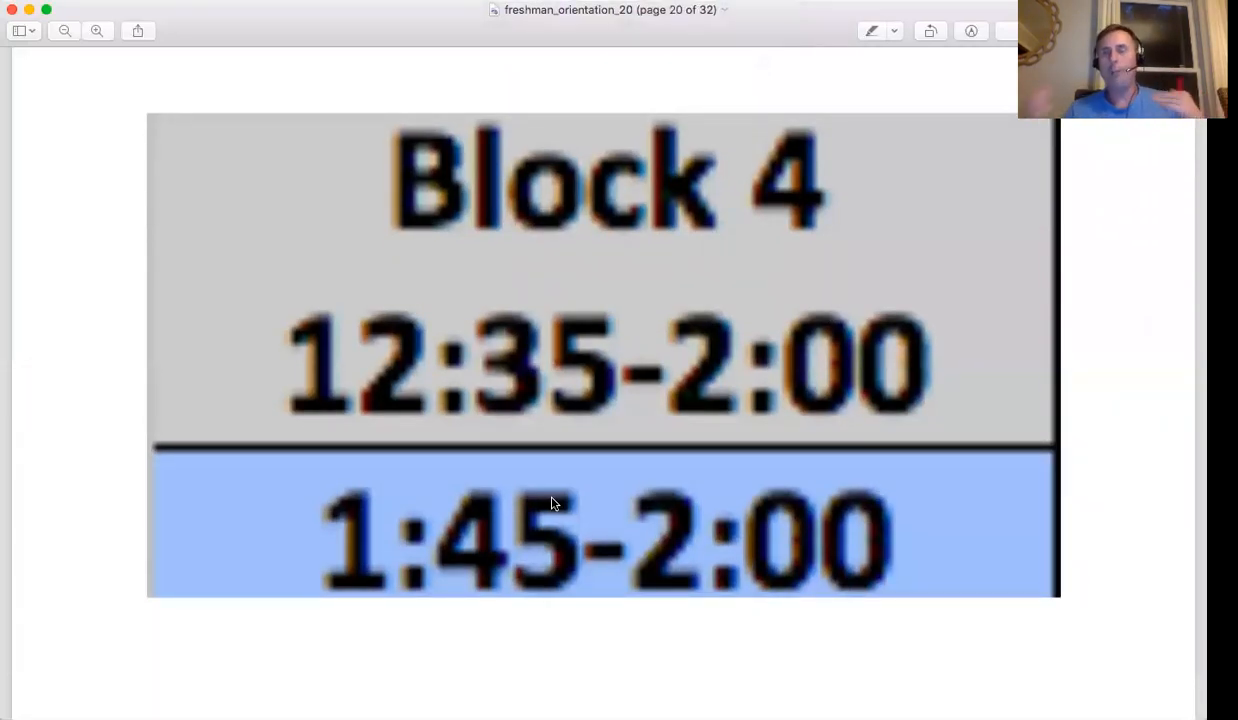
mouse_move(865, 528)
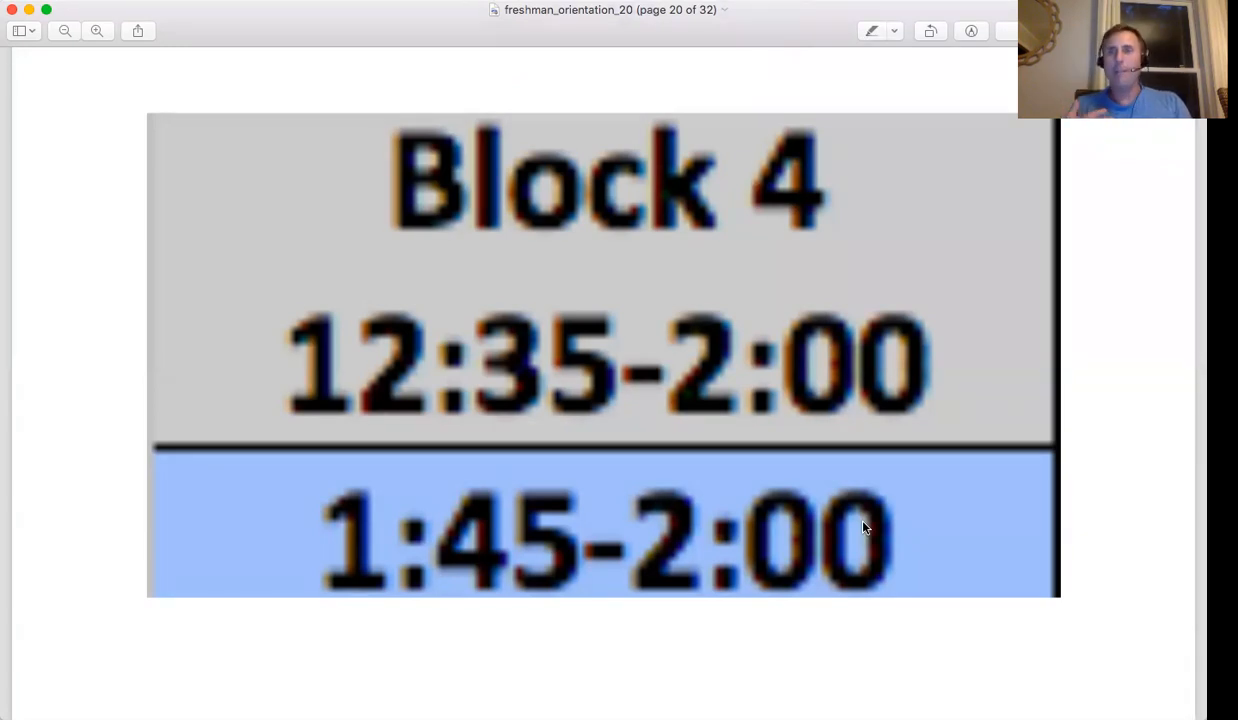
Bring page 20's Block 4 times (12:35–2:00, 1:45–2:00) into view with the next slide below
scroll(up, 3)
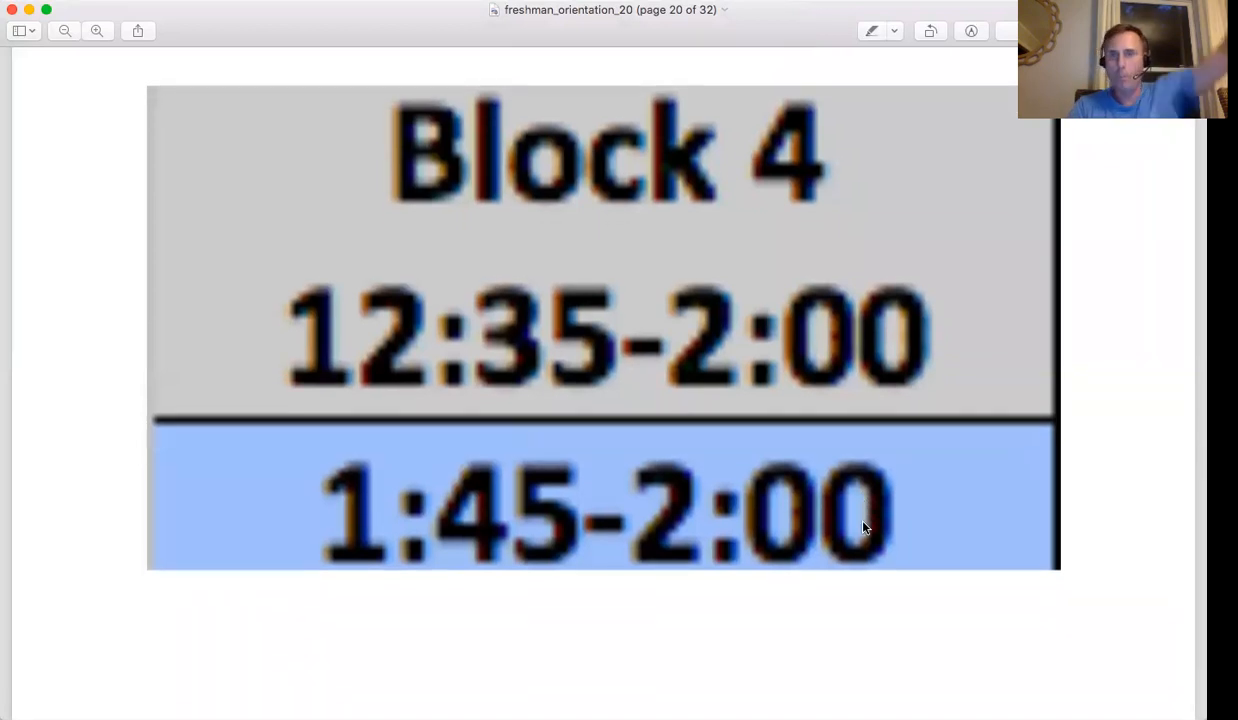
scroll(down, 3)
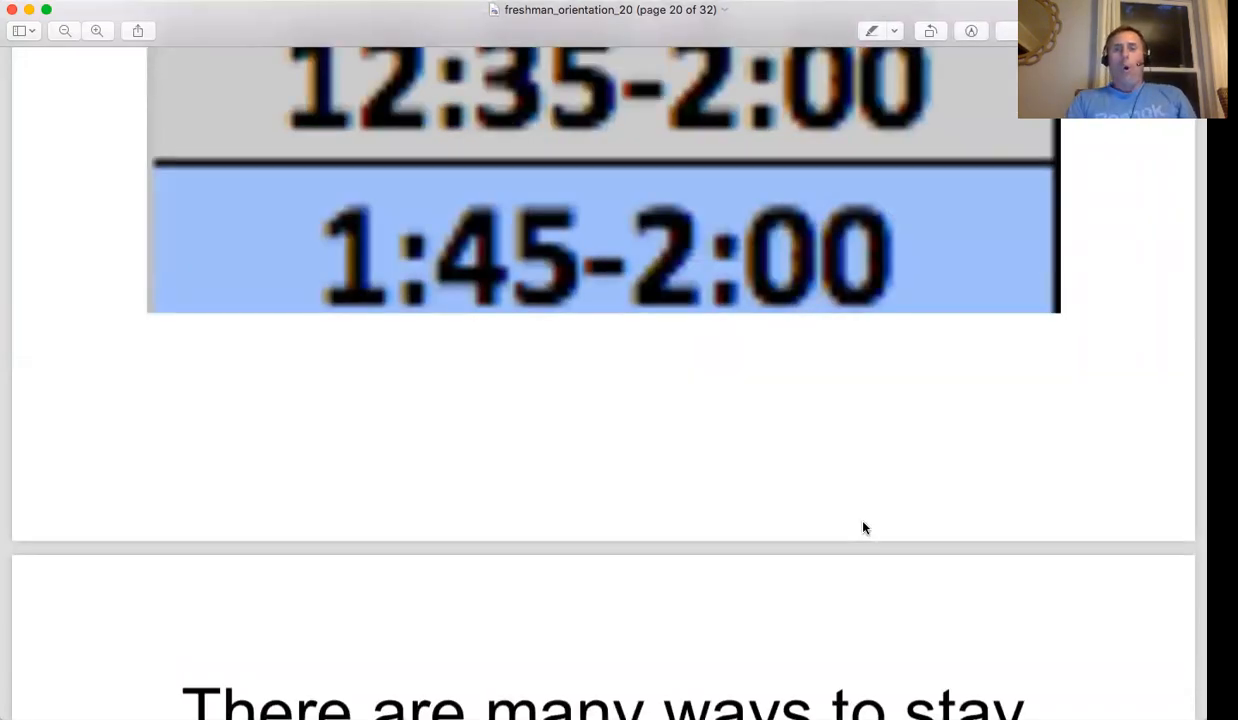
mouse_move(837, 425)
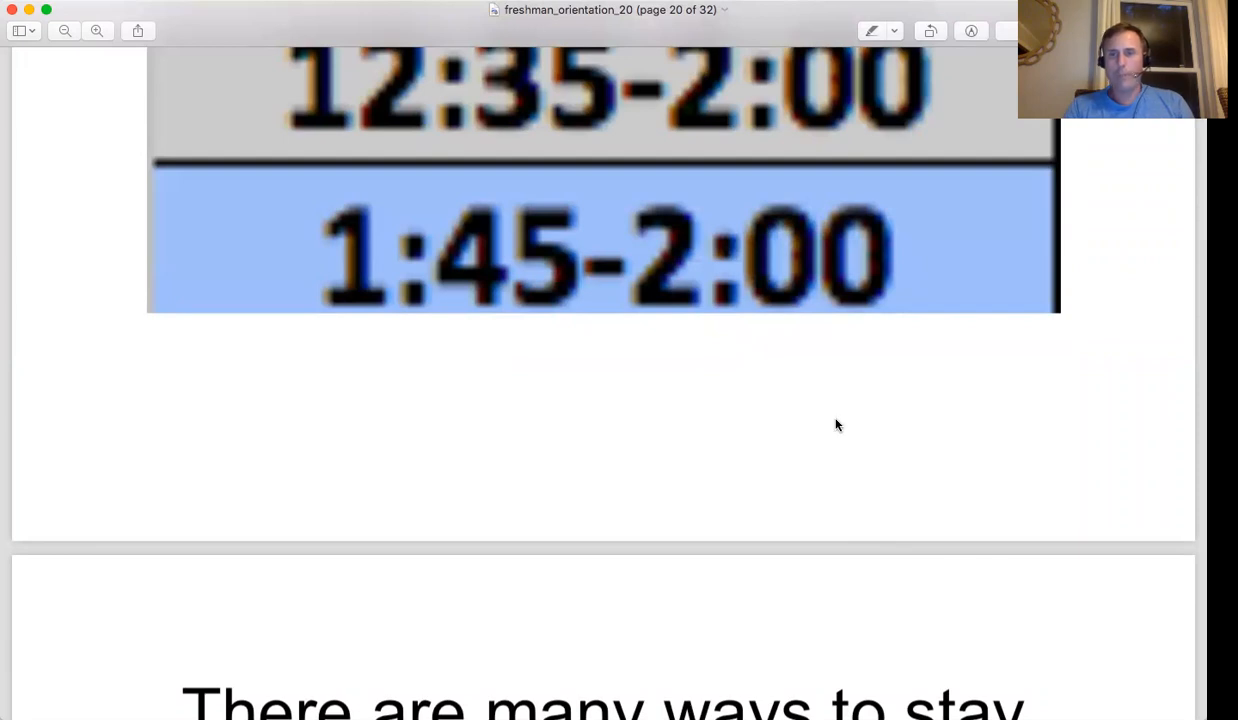
mouse_move(830, 392)
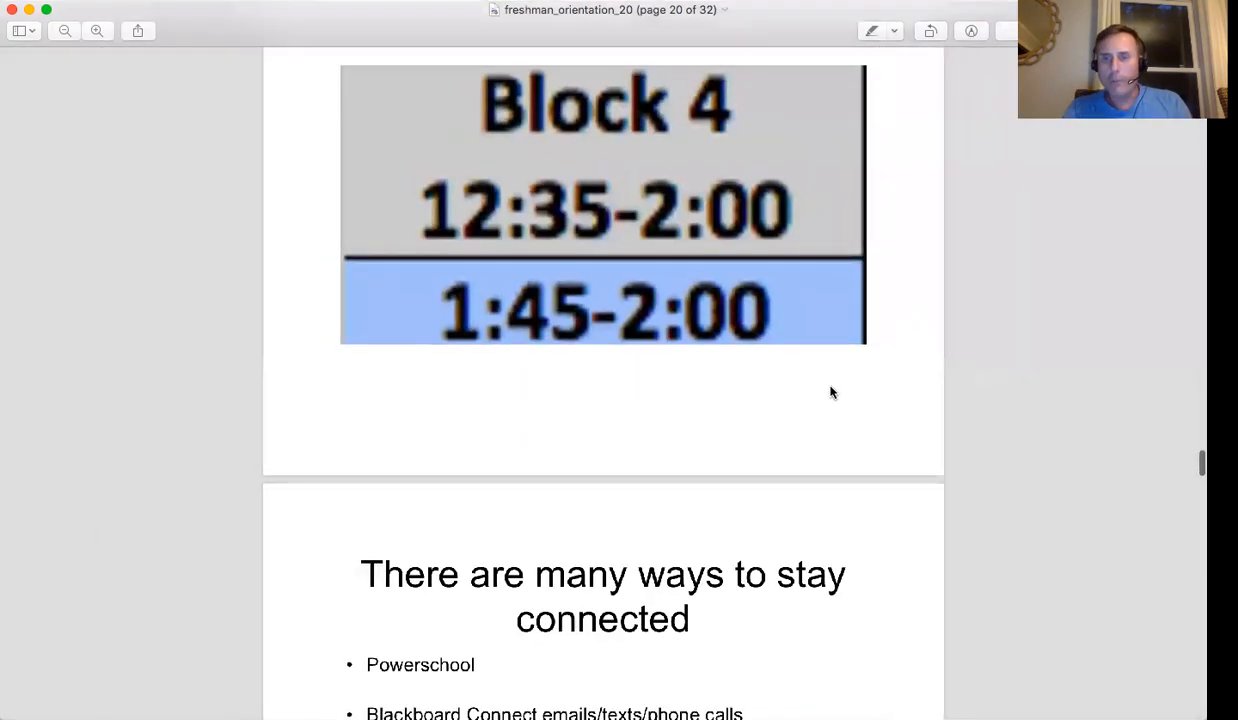
Skim past the Be Present, Get Involved and Be Organized slides to page 28's counselors list
scroll(down, 3)
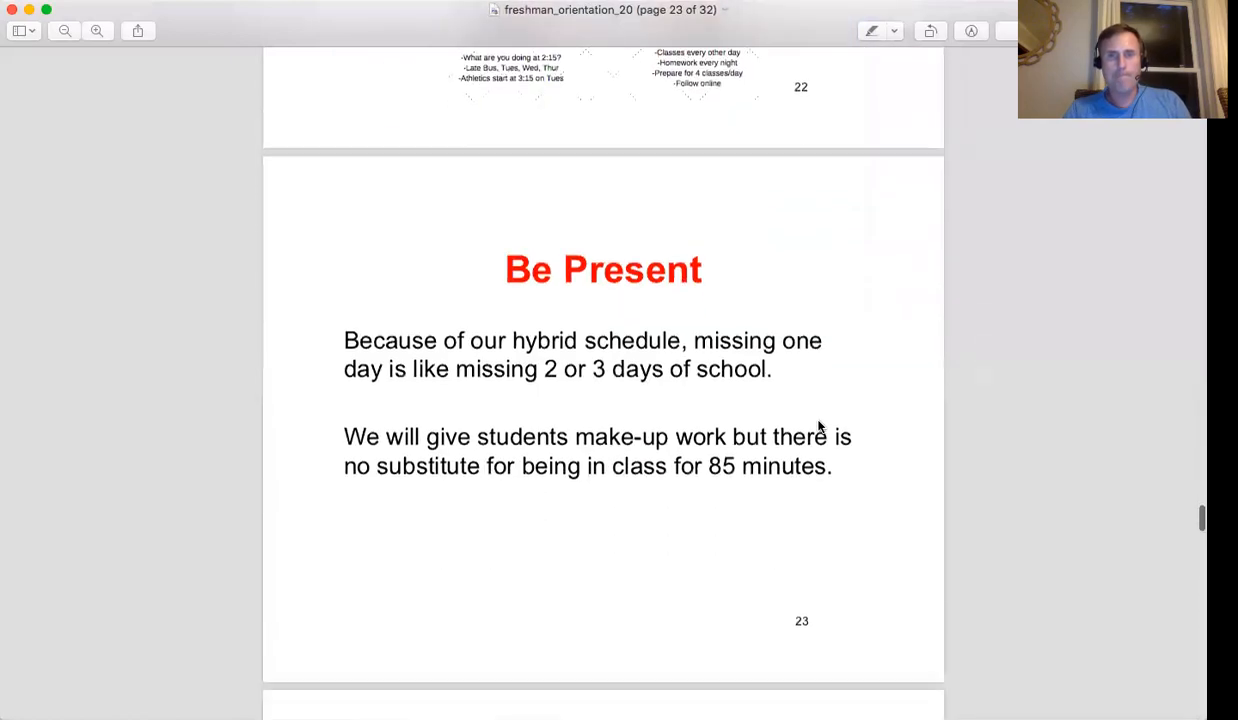
scroll(down, 3)
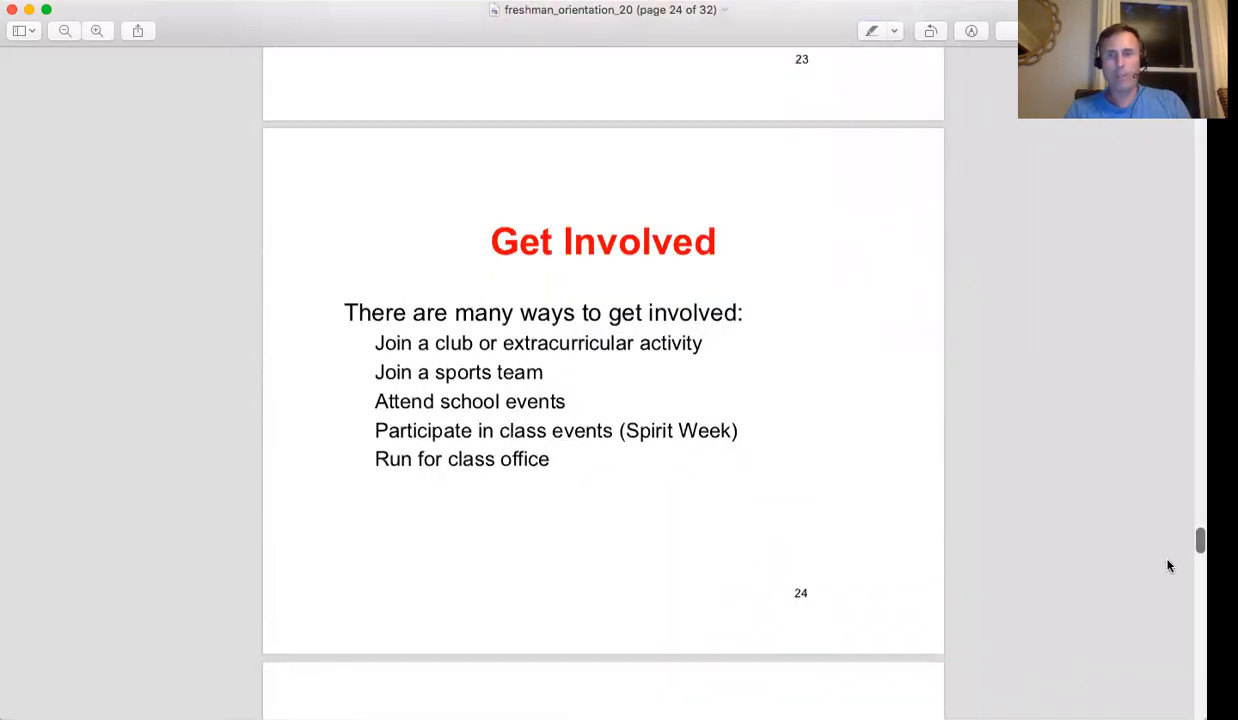
mouse_move(830, 355)
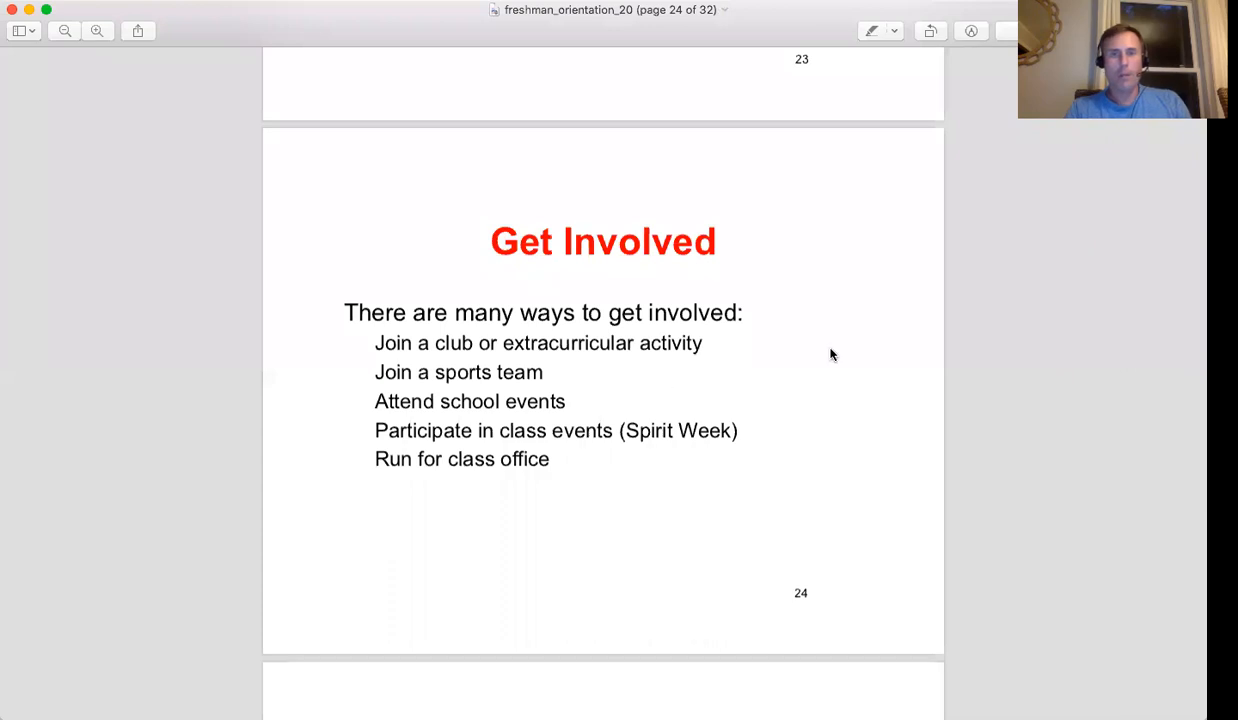
scroll(down, 3)
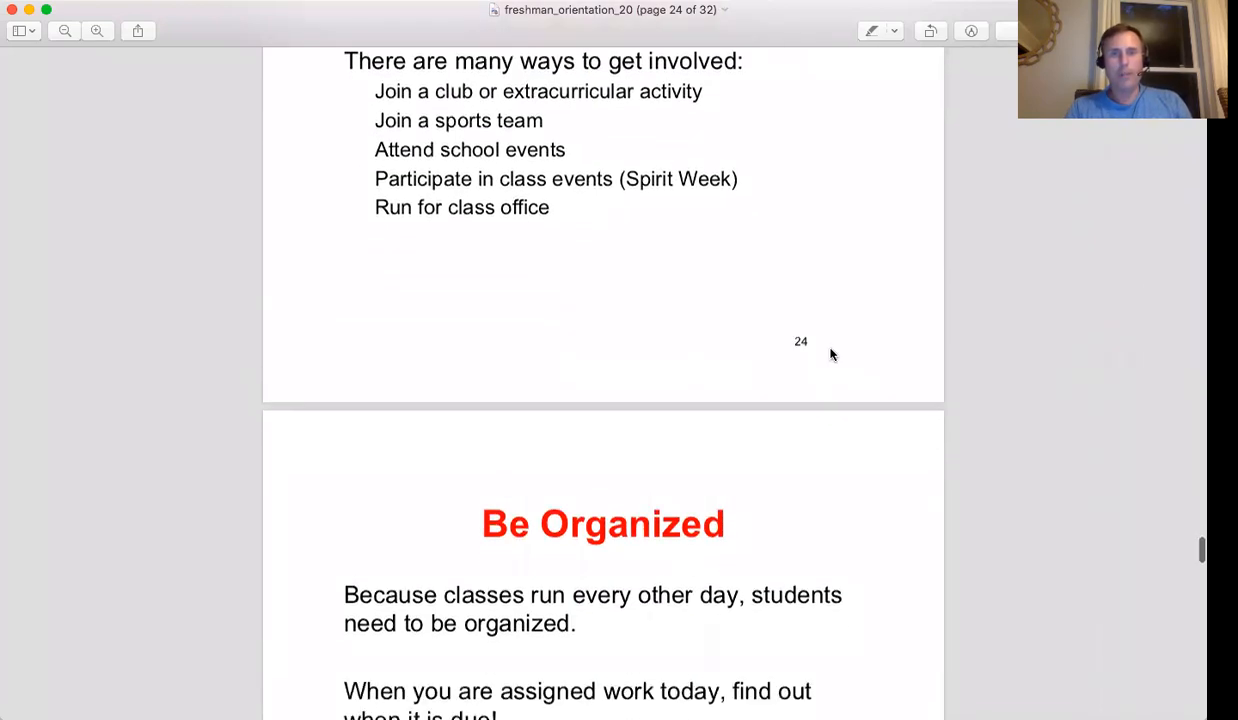
scroll(down, 3)
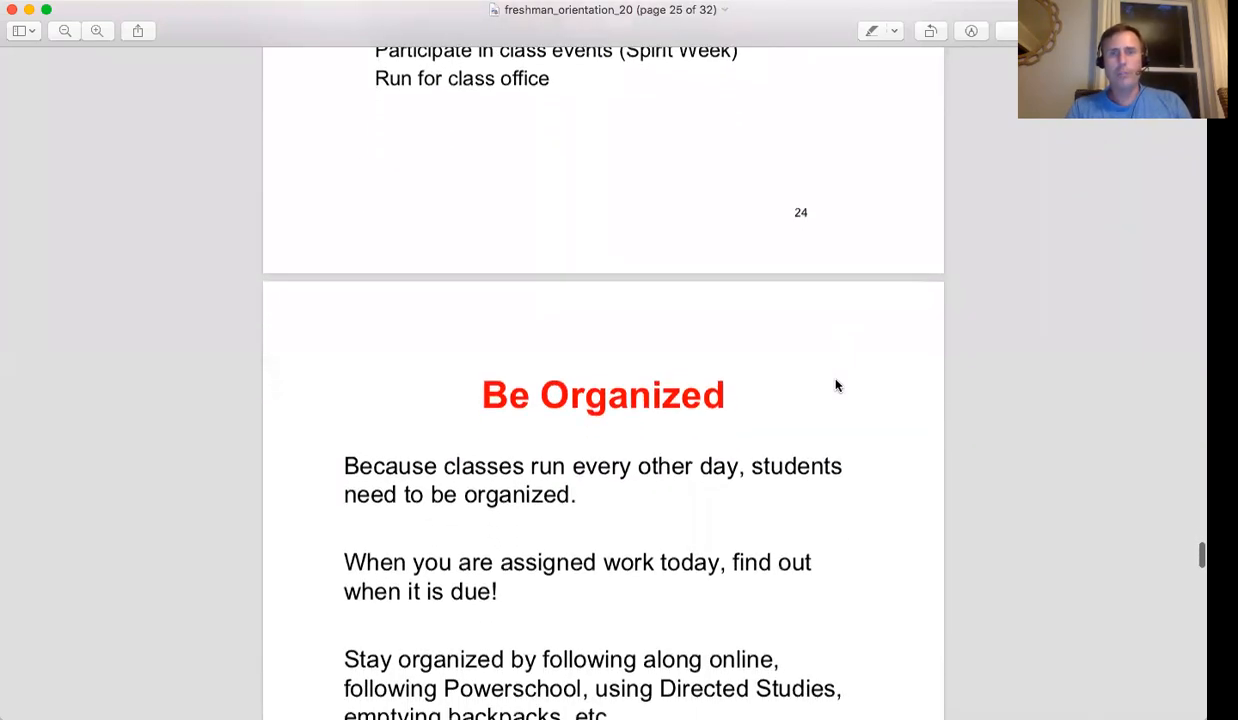
scroll(down, 3)
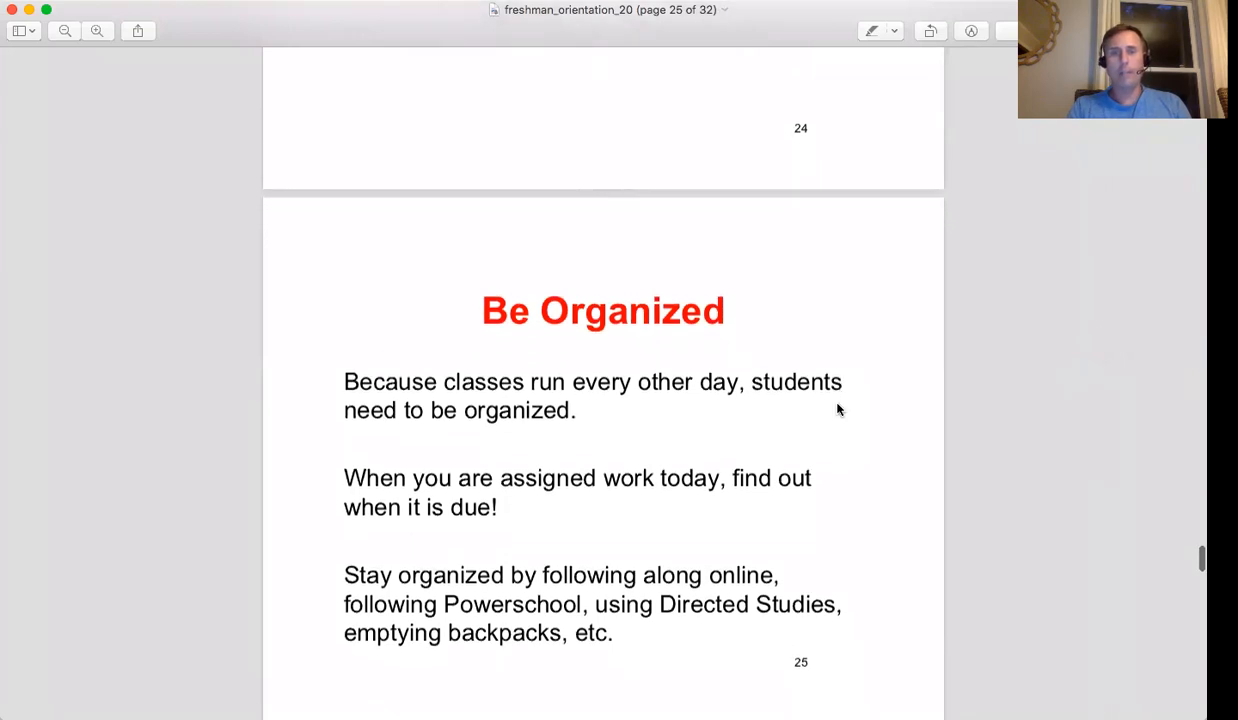
scroll(down, 3)
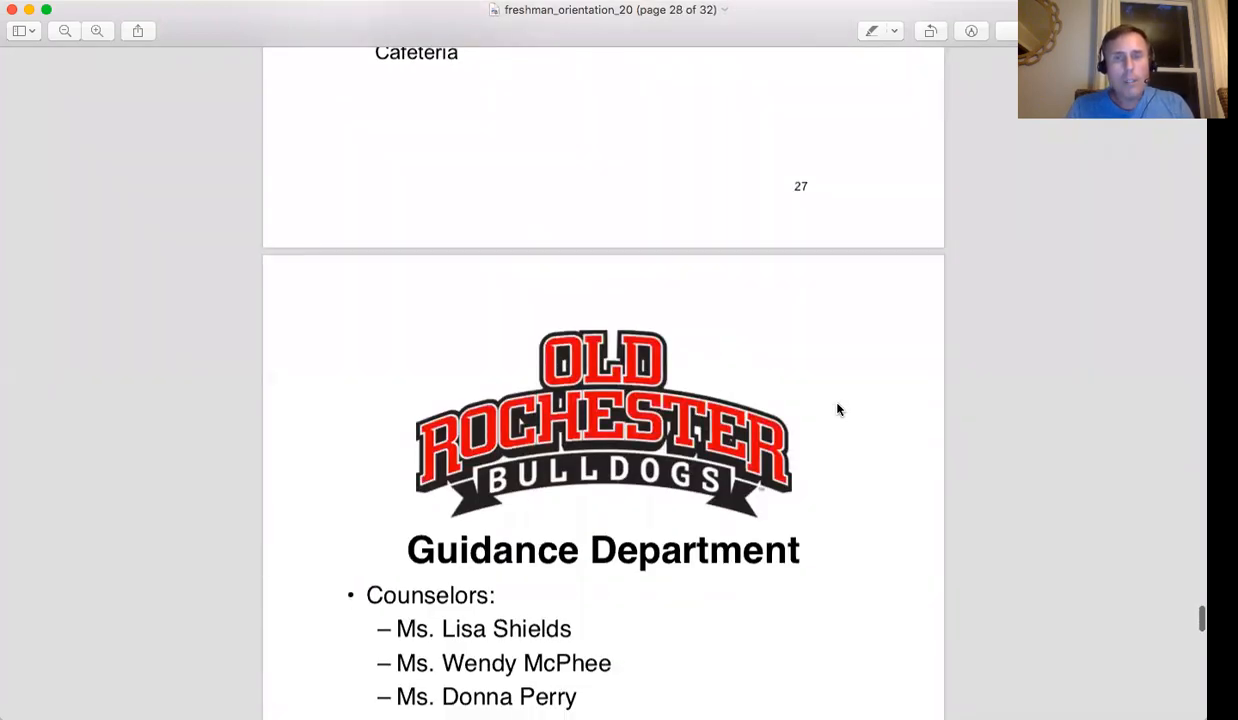
scroll(down, 3)
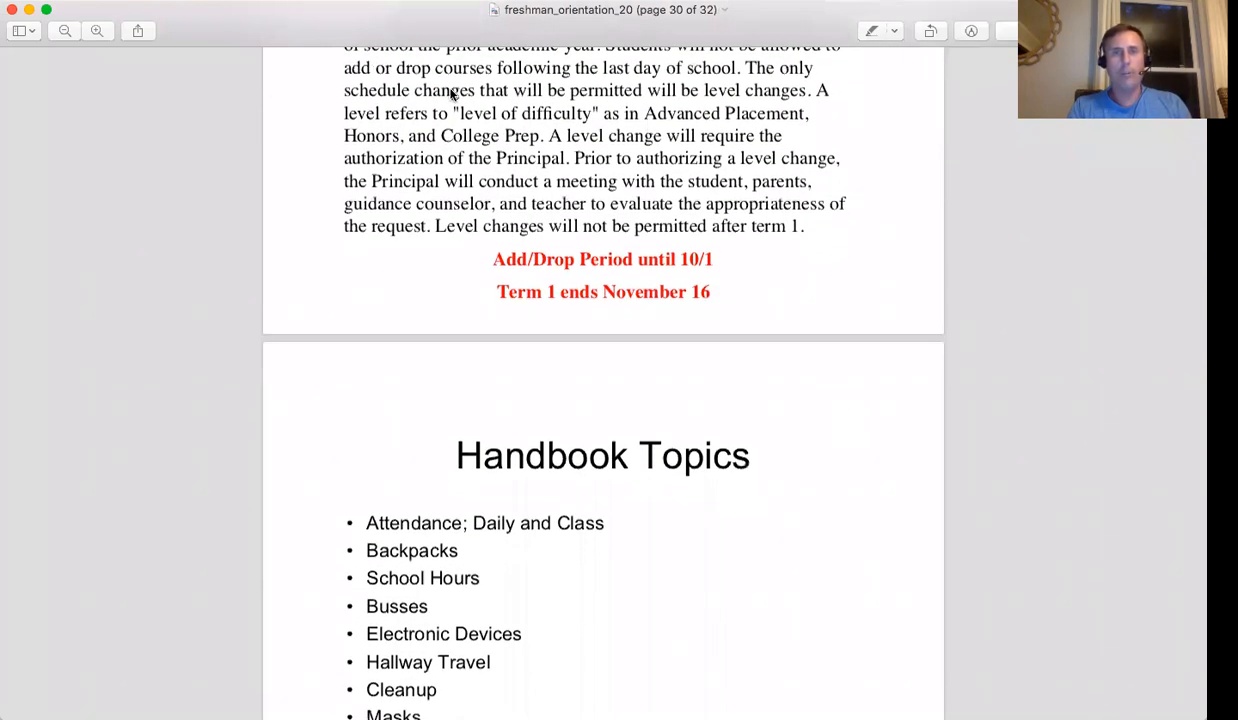
scroll(up, 3)
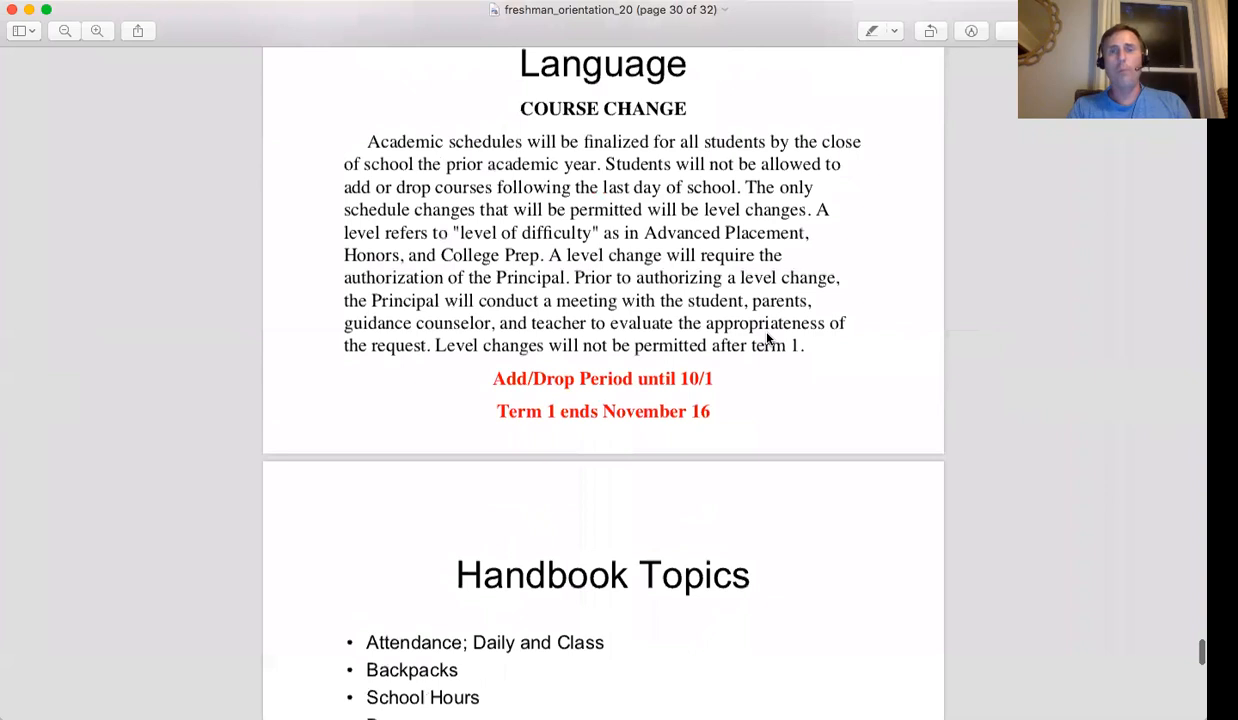
scroll(up, 3)
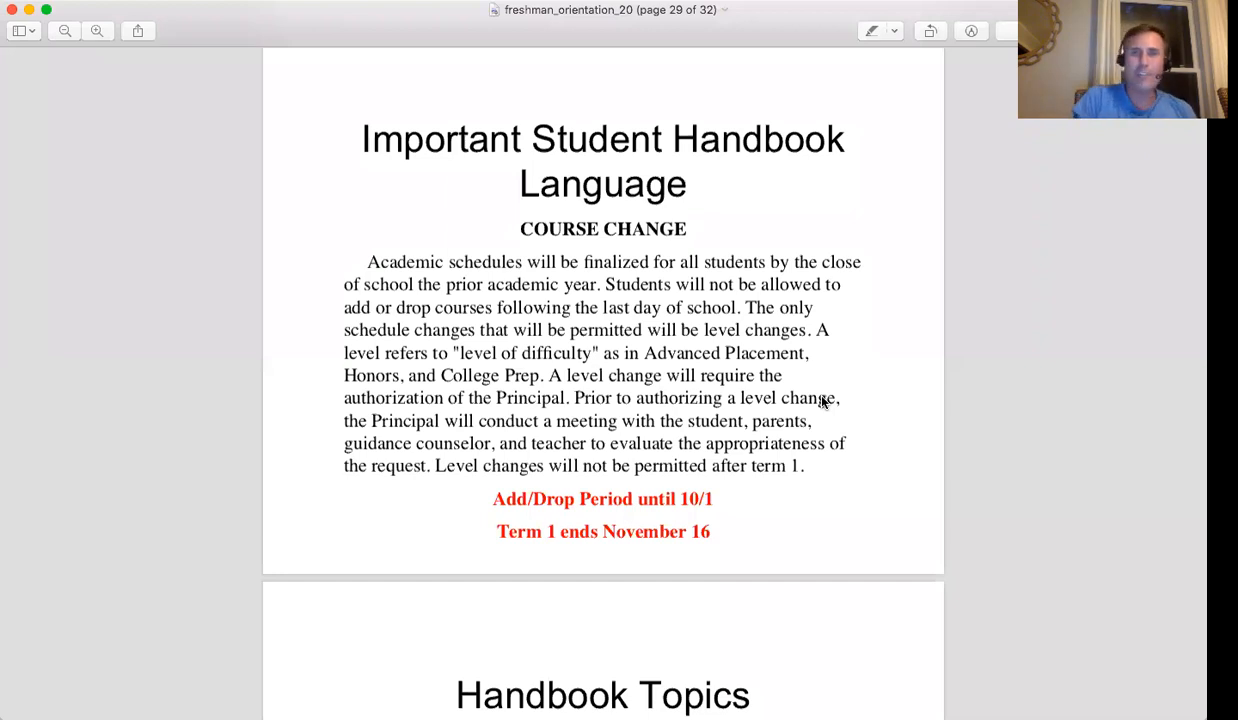
mouse_move(743, 499)
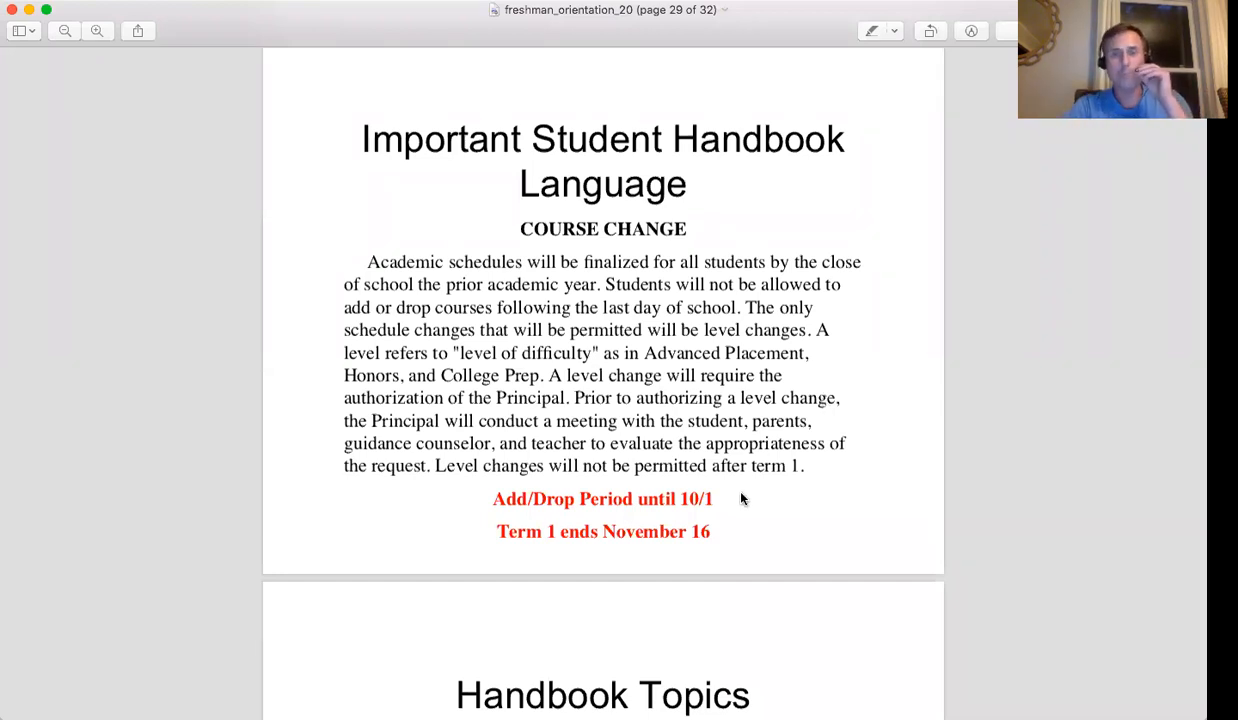
mouse_move(668, 498)
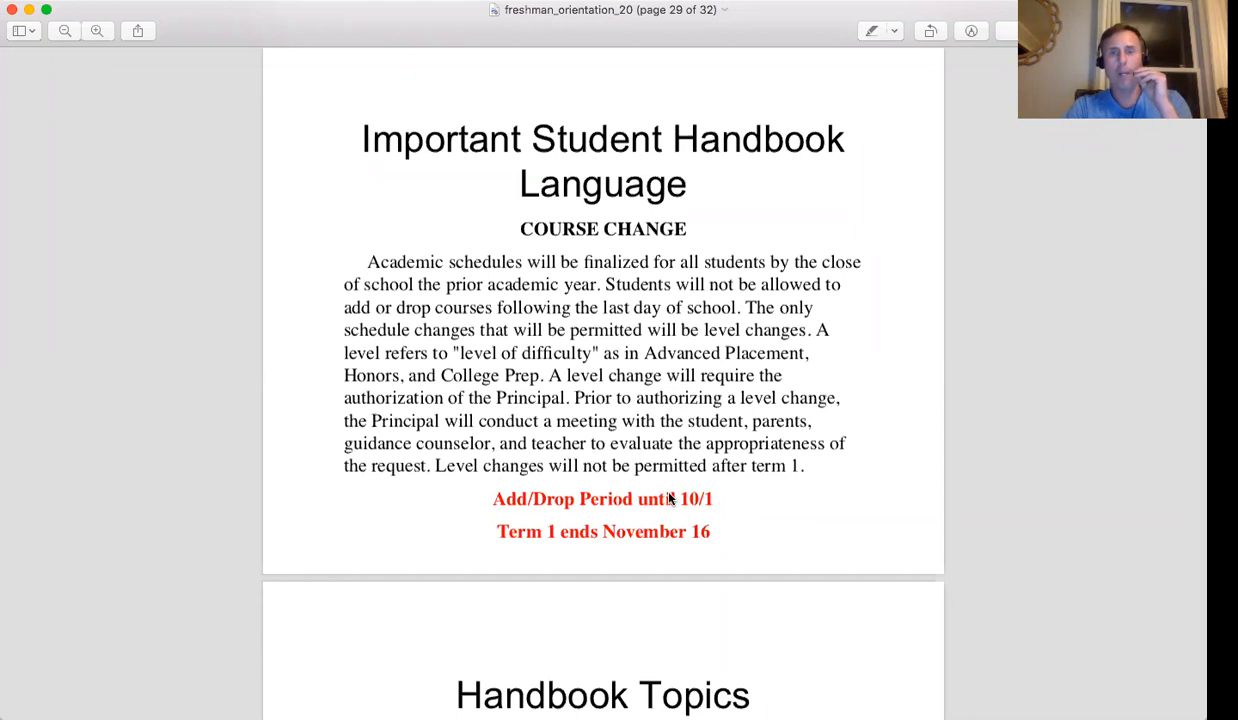
mouse_move(733, 509)
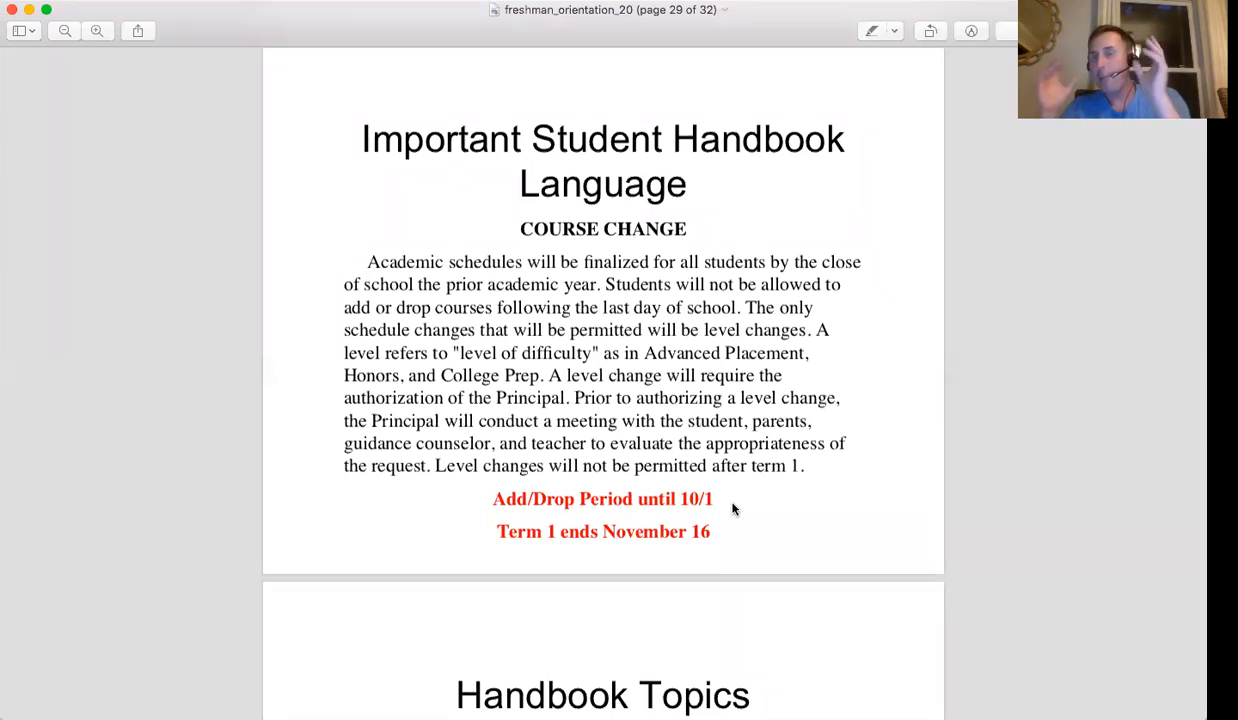
mouse_move(718, 500)
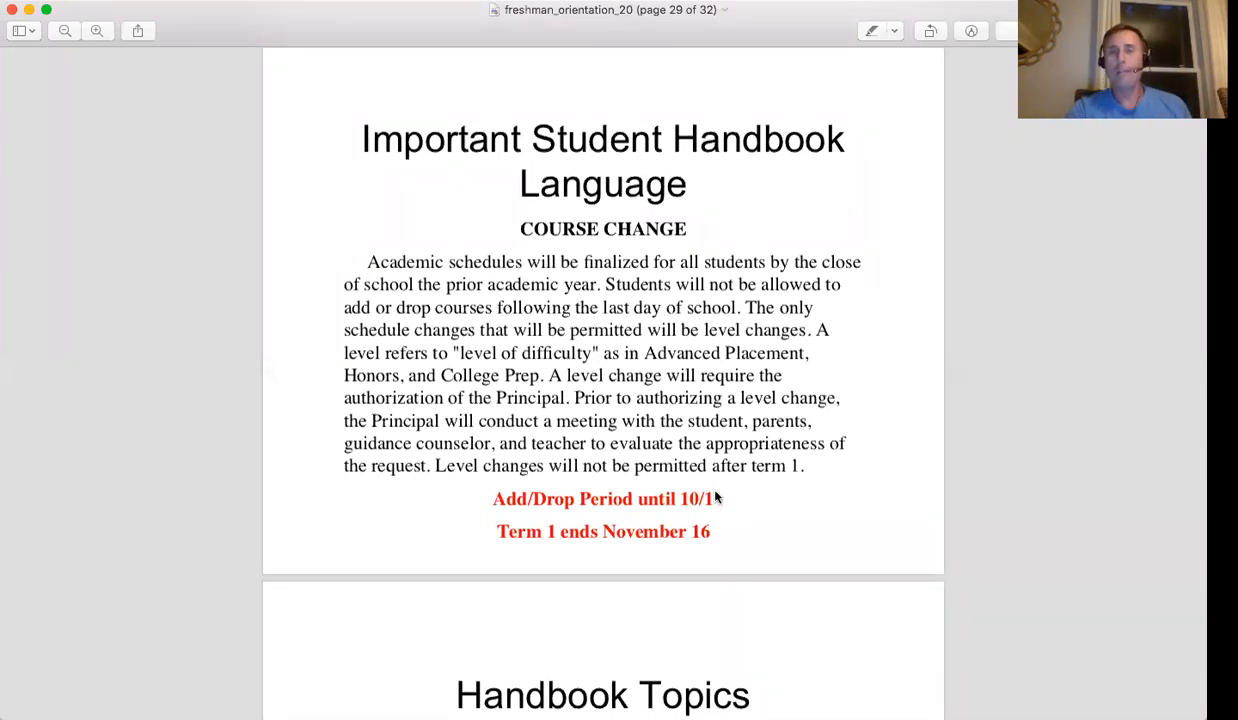
mouse_move(725, 498)
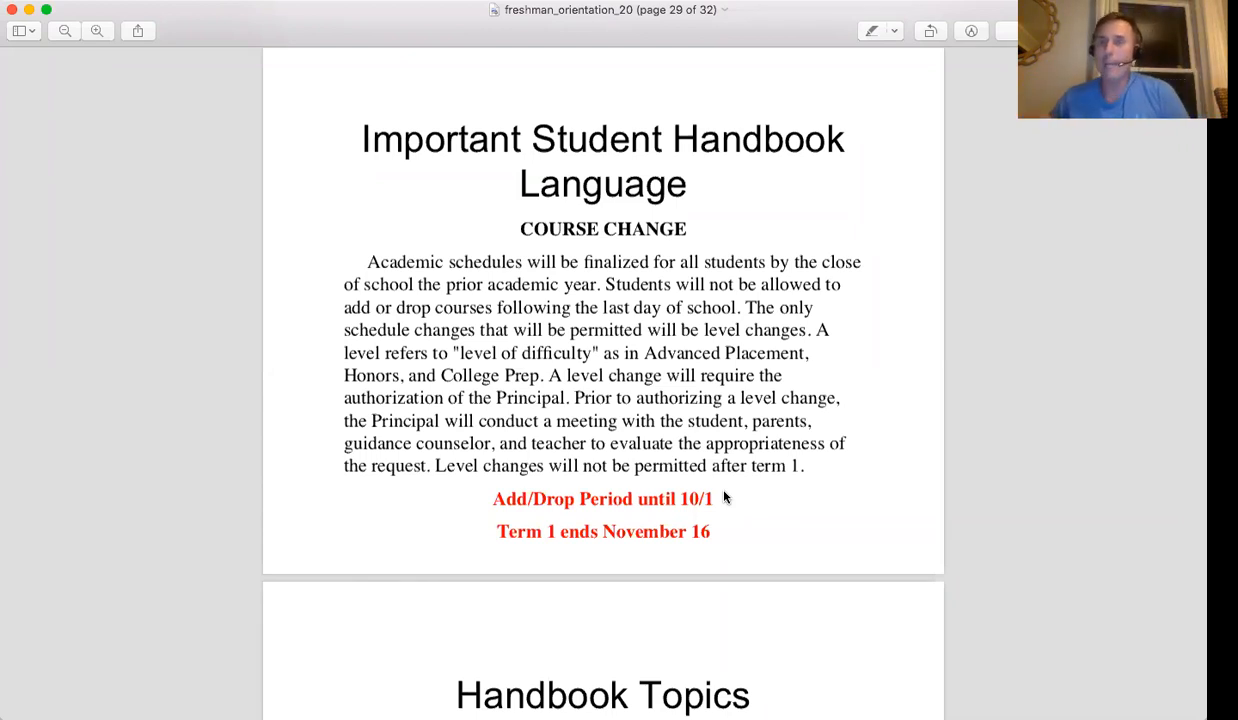
mouse_move(847, 354)
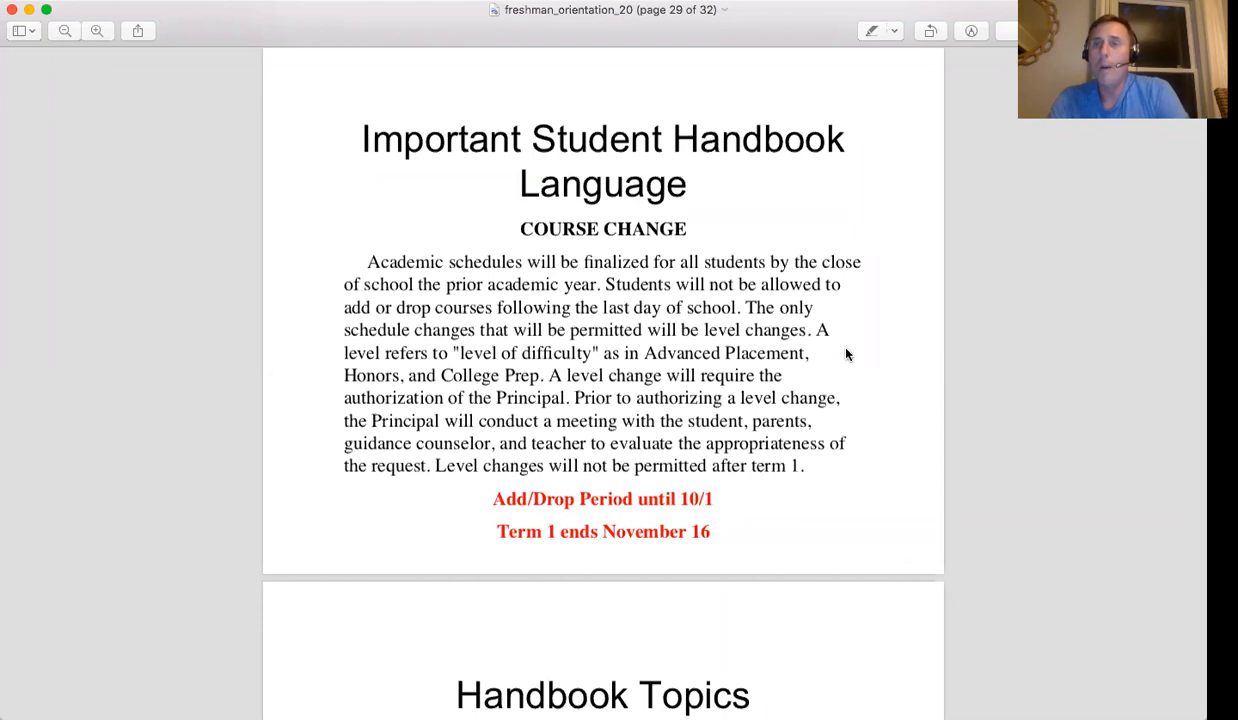
Scroll down to page 30's topic list: attendance, backpacks, school hours, busses, masks, code of conduct
scroll(down, 3)
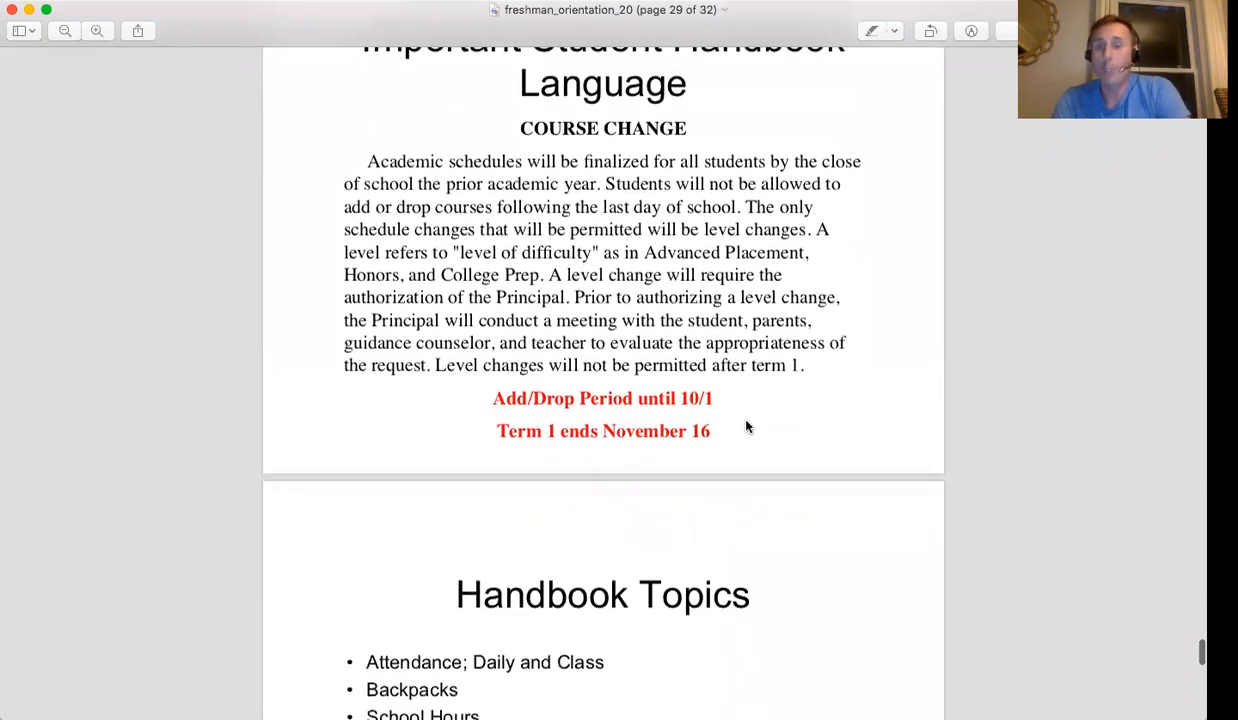
mouse_move(703, 437)
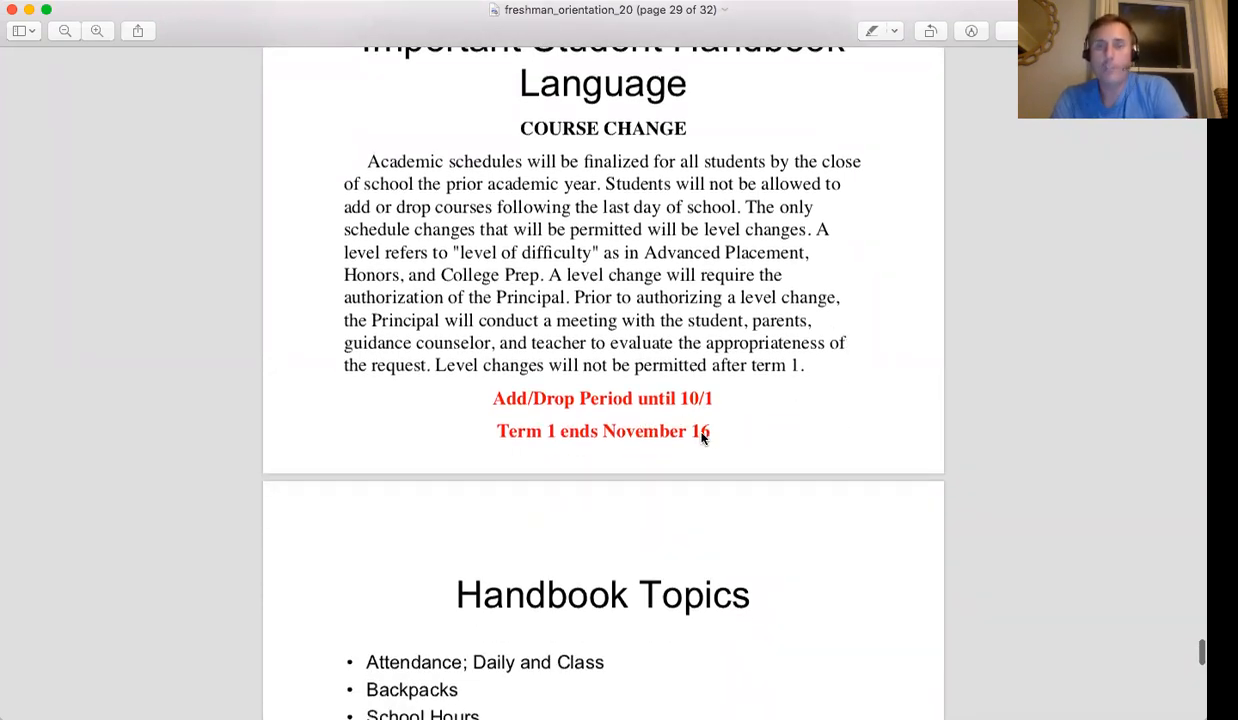
mouse_move(720, 405)
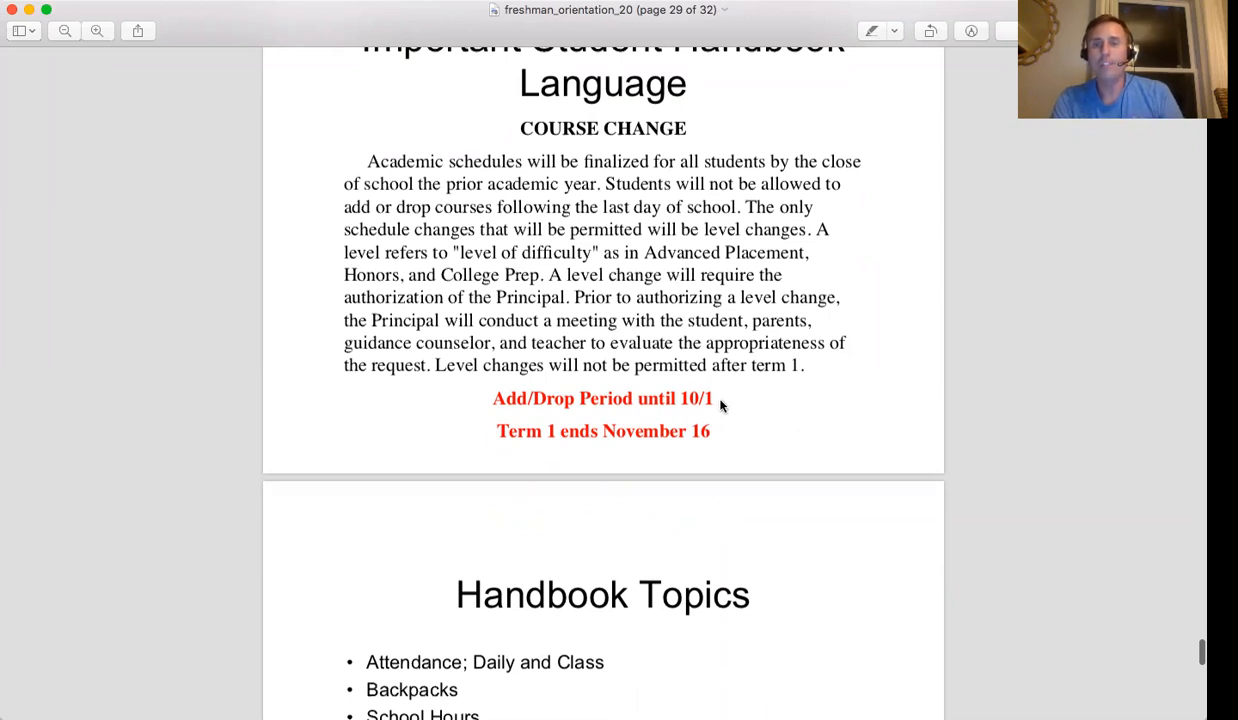
mouse_move(864, 430)
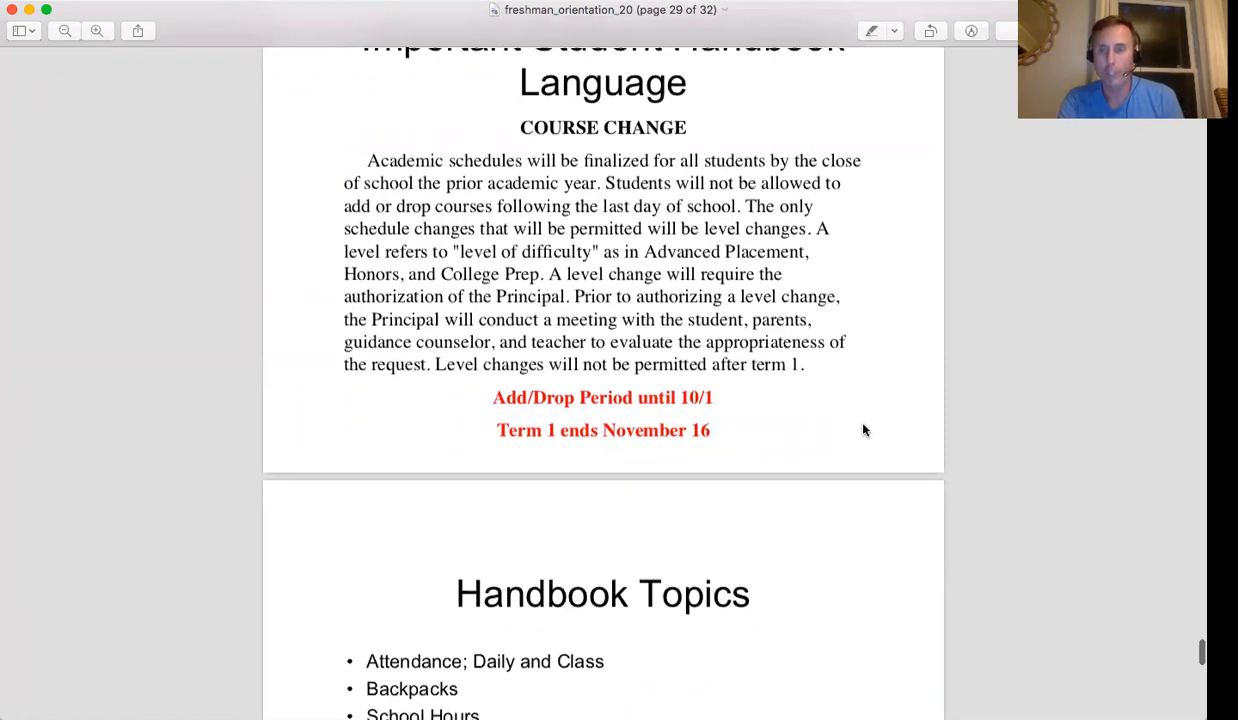
scroll(down, 3)
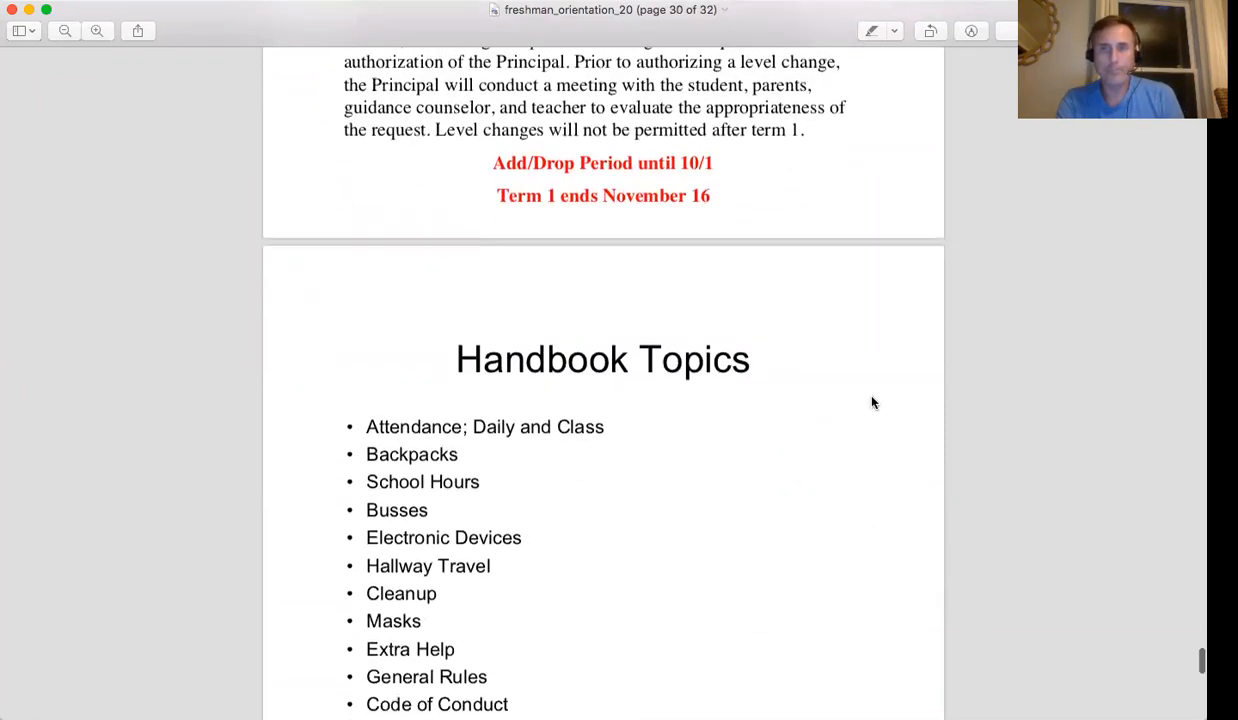
scroll(down, 3)
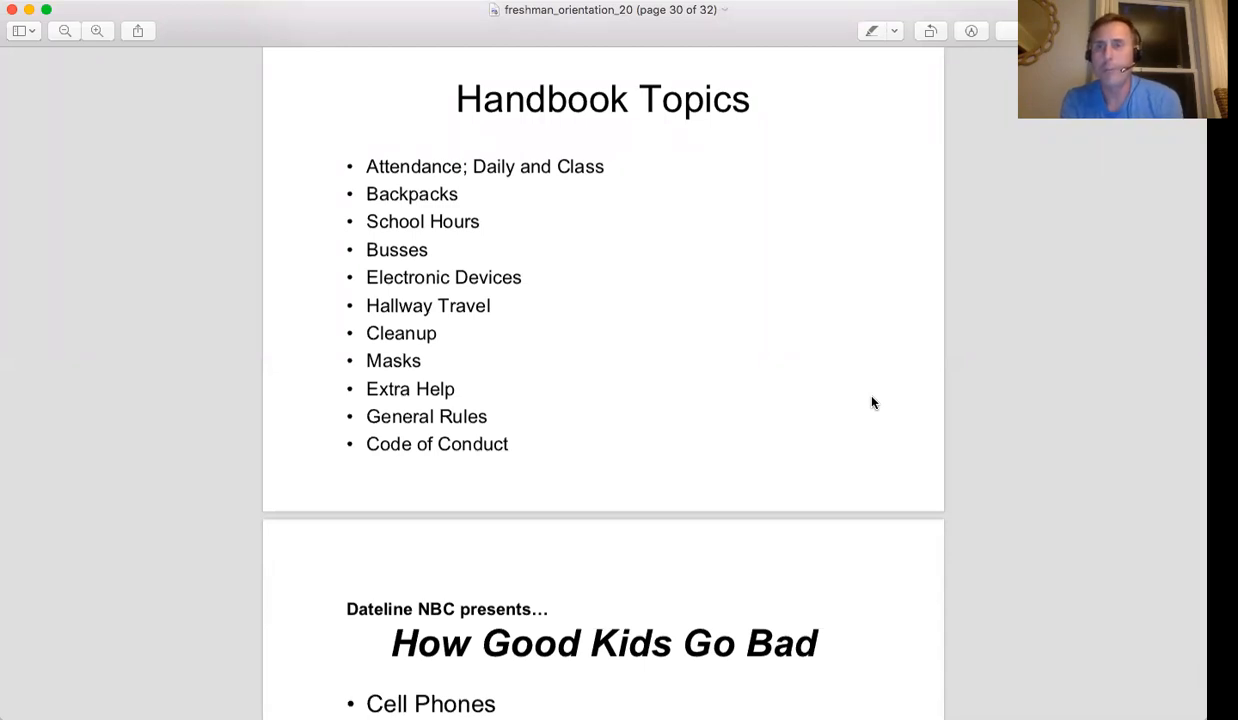
mouse_move(1167, 580)
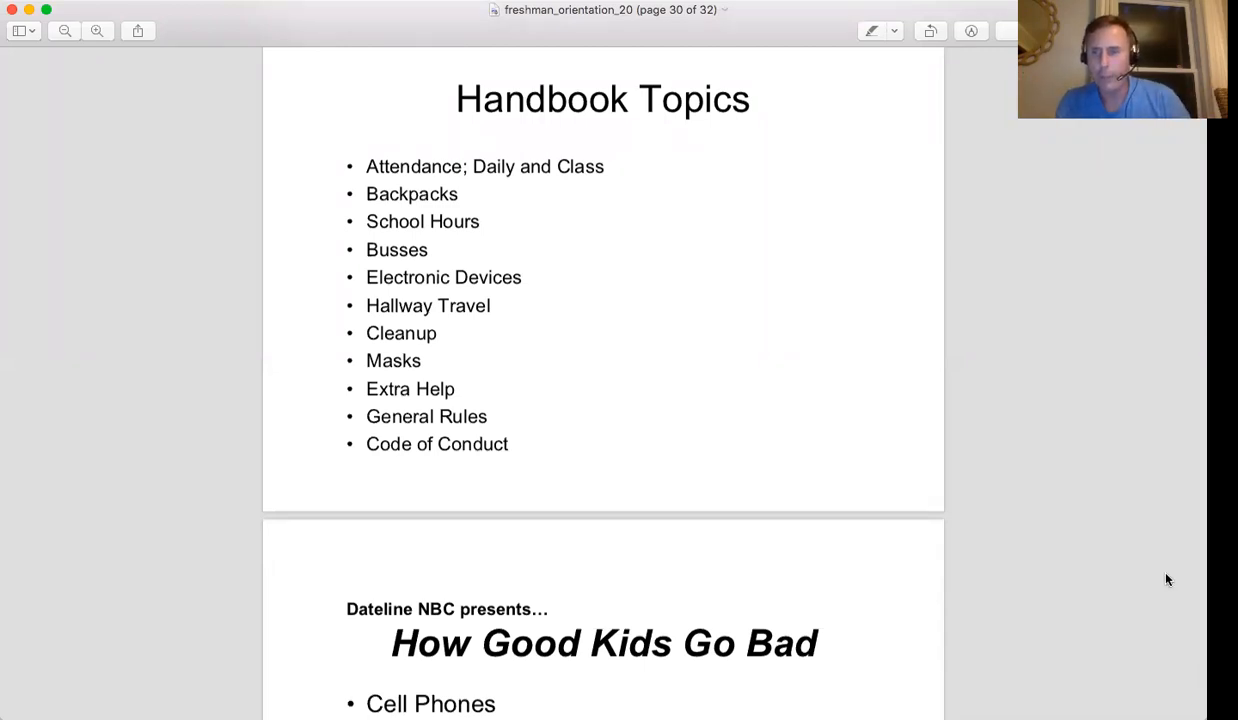
mouse_move(635, 362)
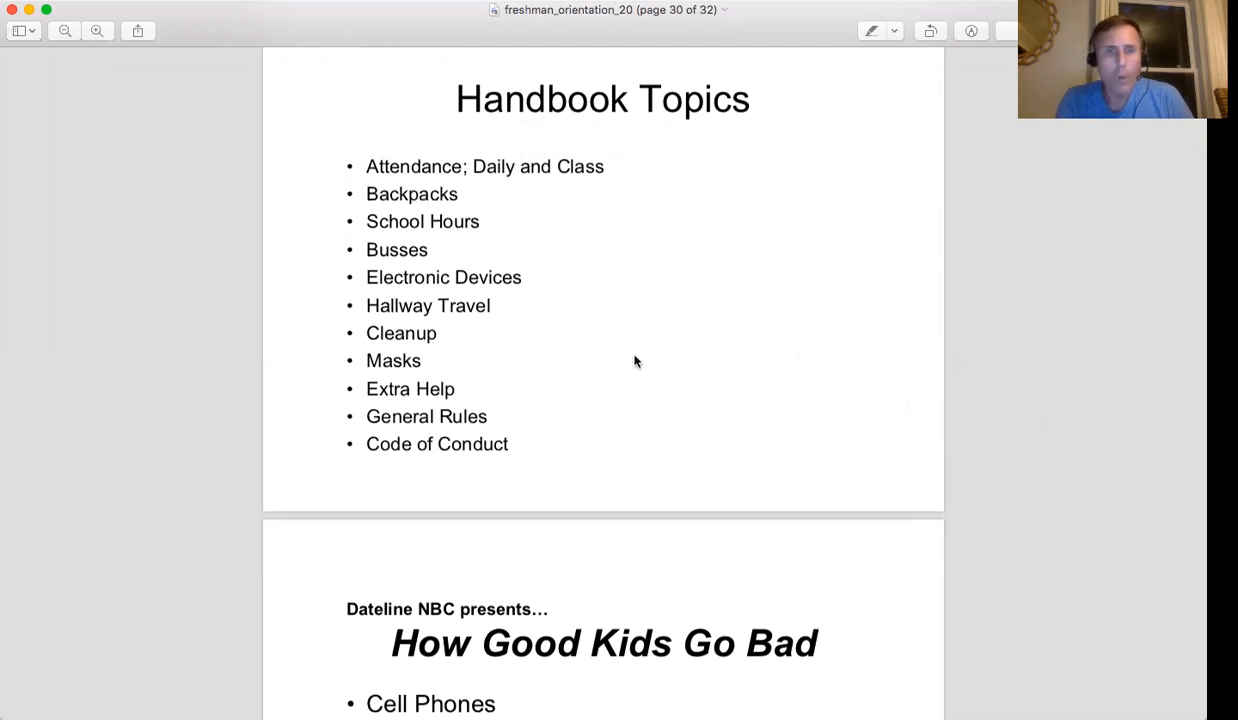
mouse_move(597, 362)
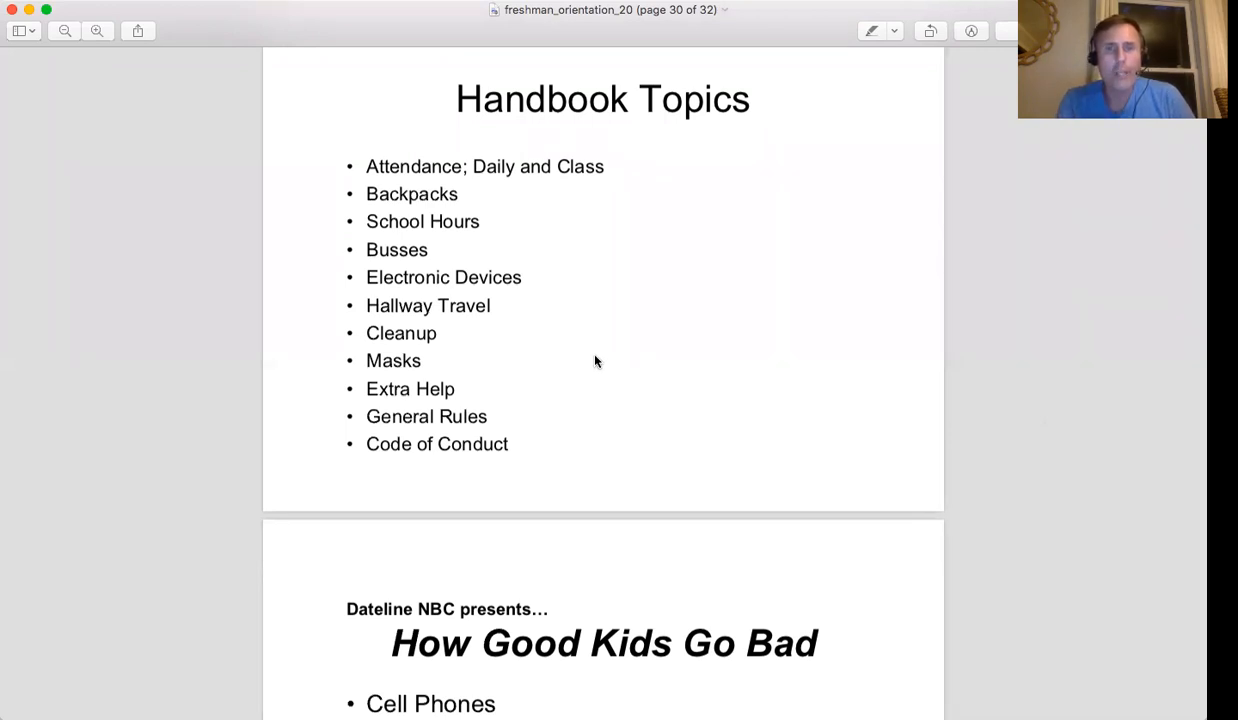
mouse_move(697, 332)
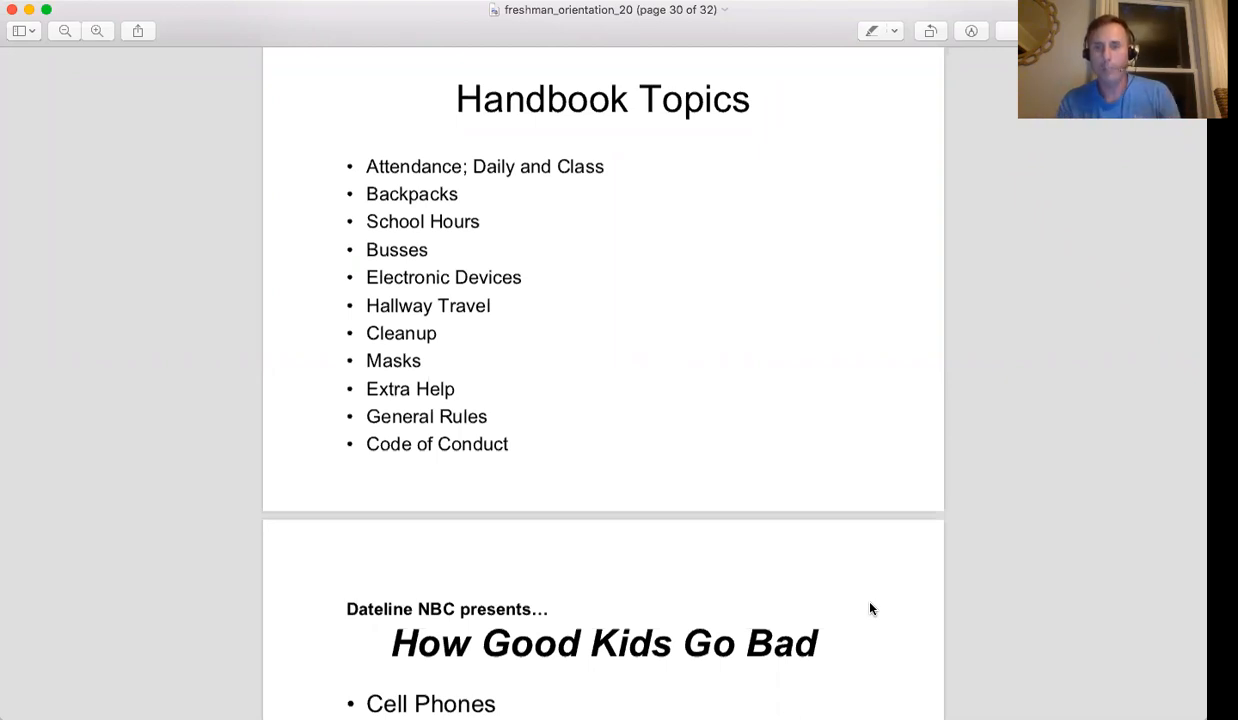
mouse_move(647, 443)
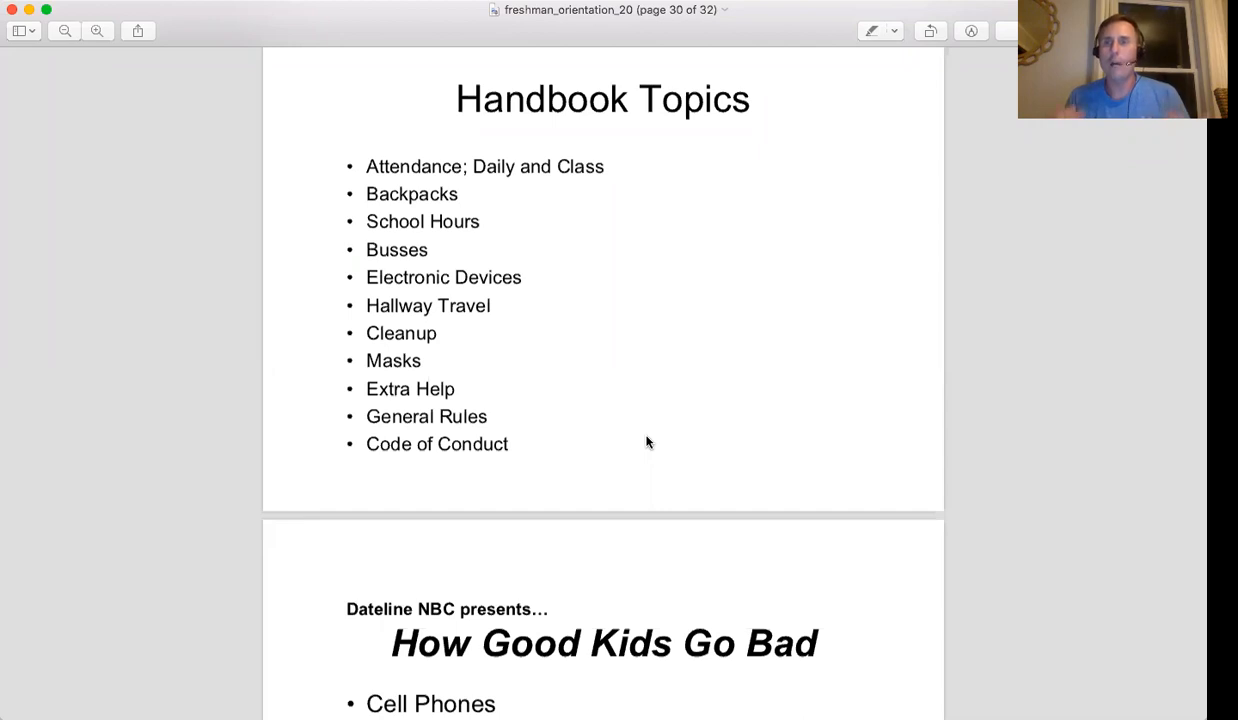
mouse_move(457, 225)
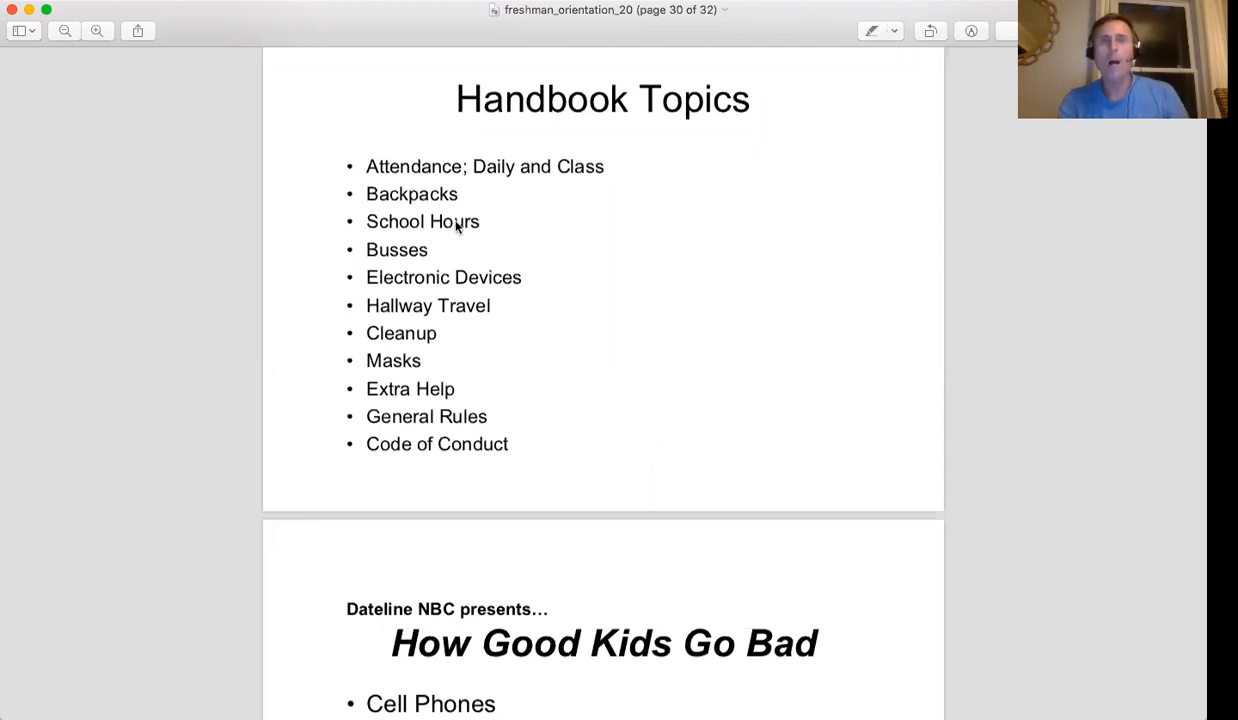
mouse_move(545, 267)
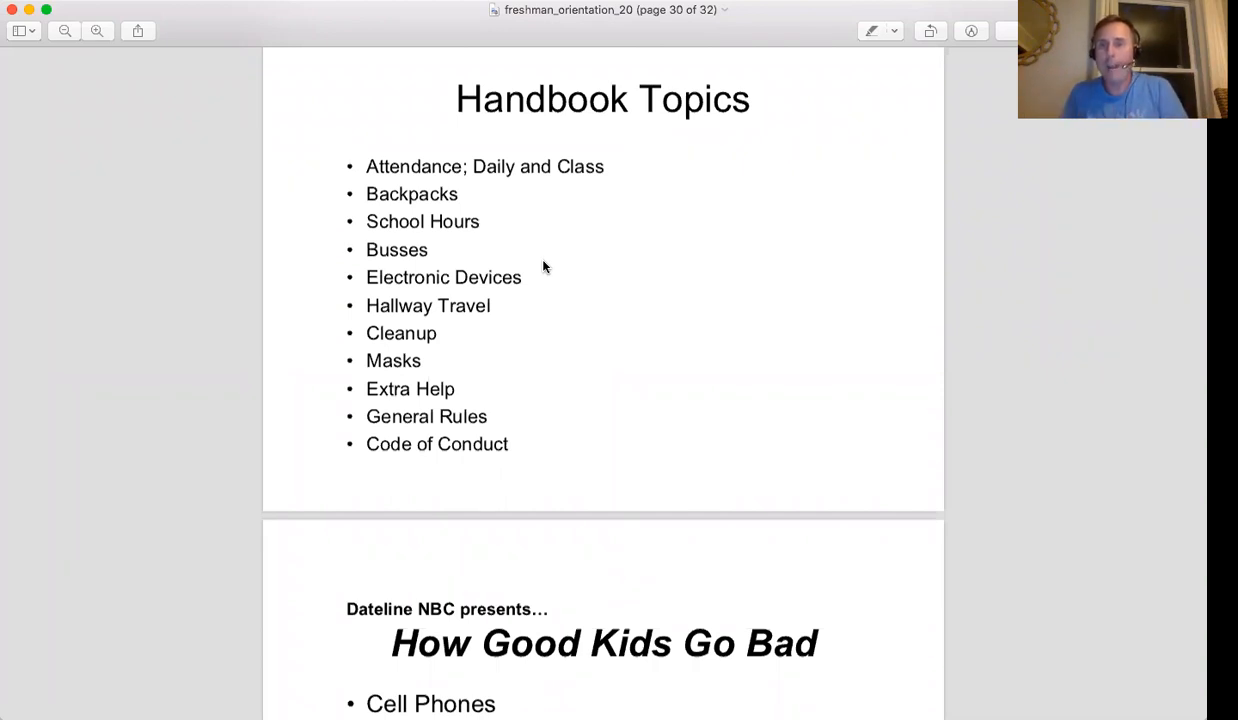
mouse_move(555, 290)
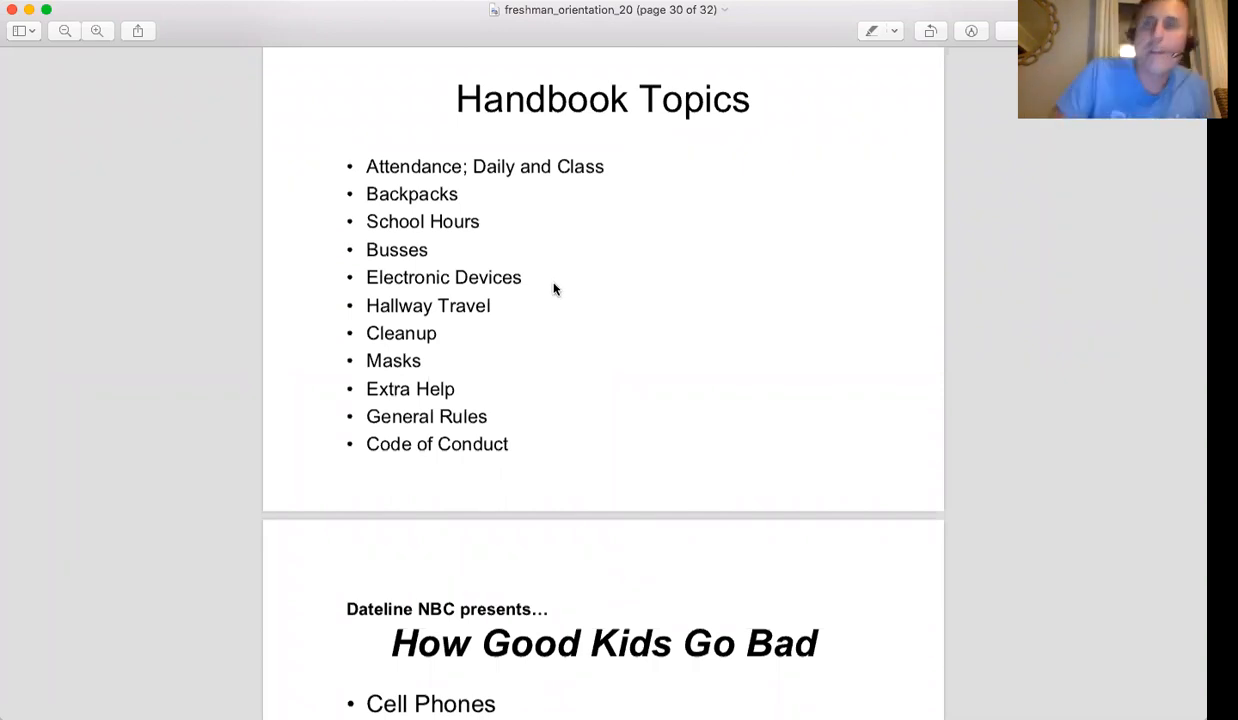
mouse_move(925, 602)
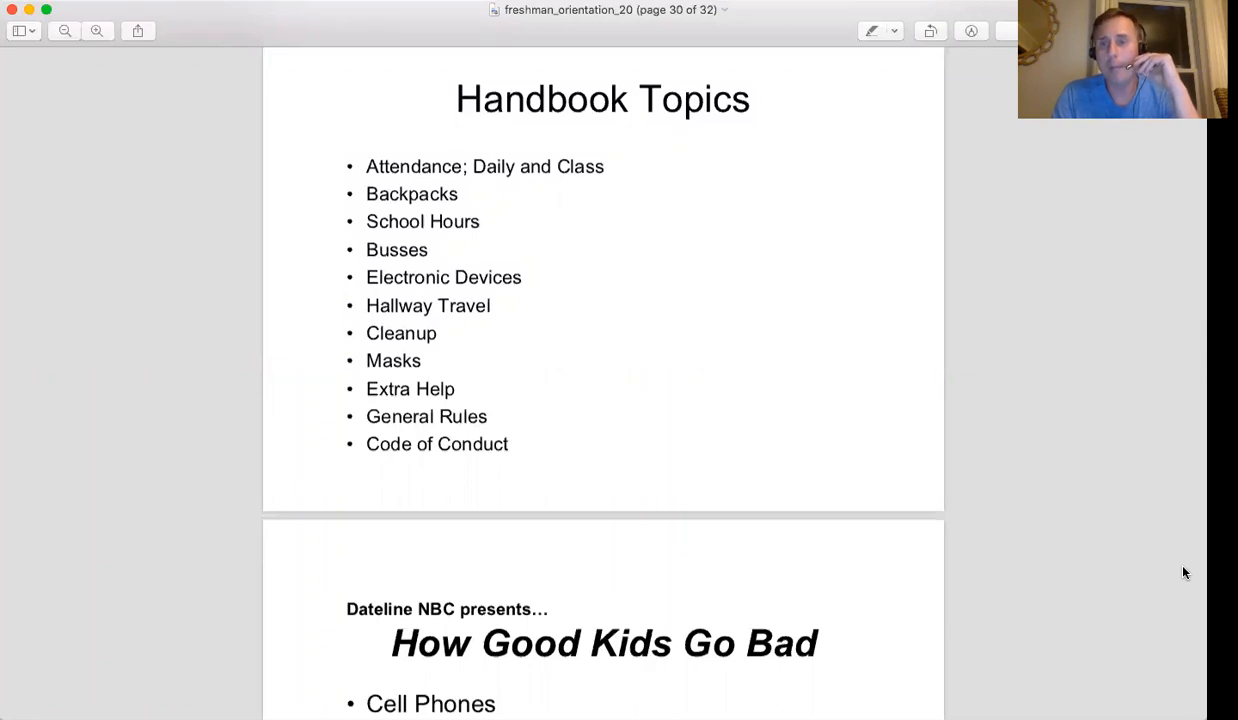
mouse_move(647, 336)
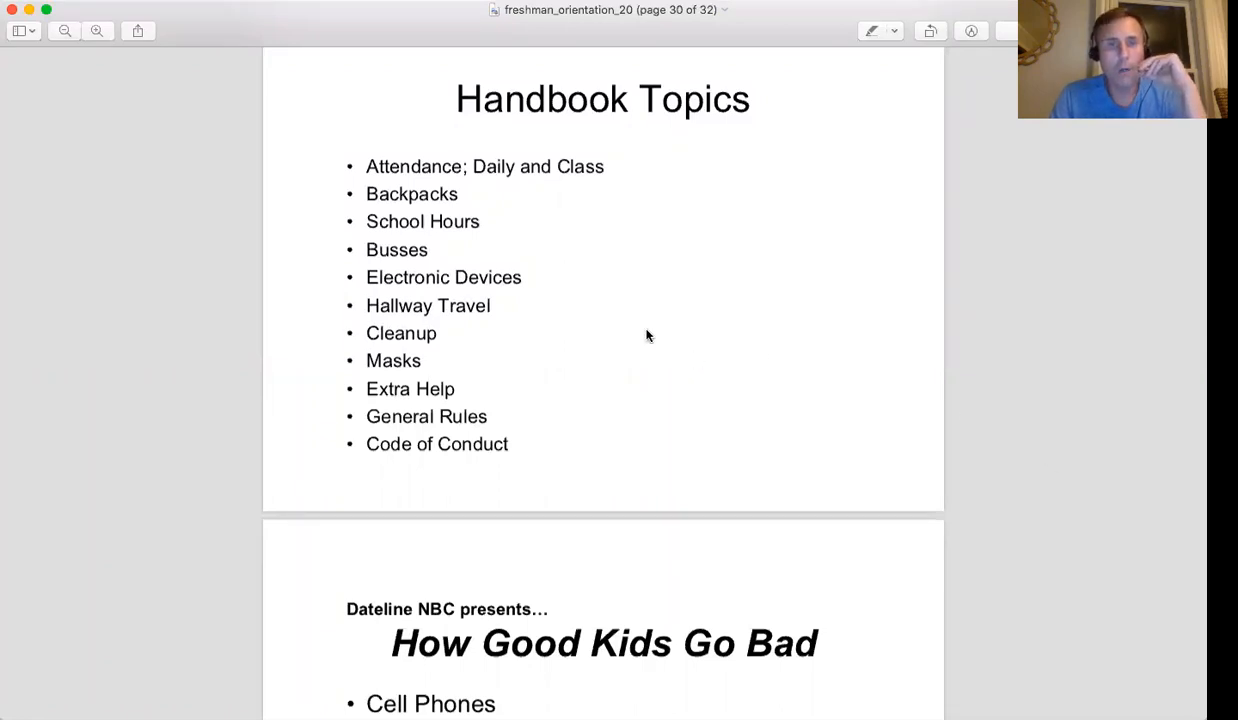
mouse_move(620, 427)
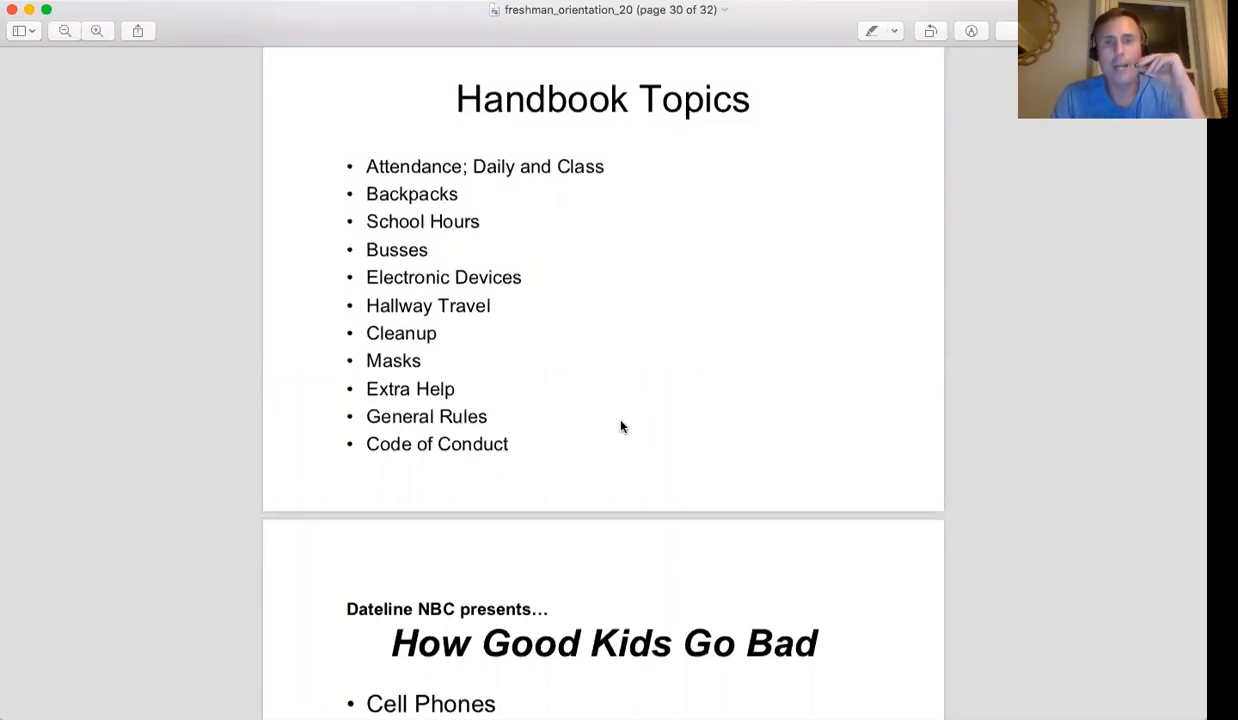
mouse_move(447, 97)
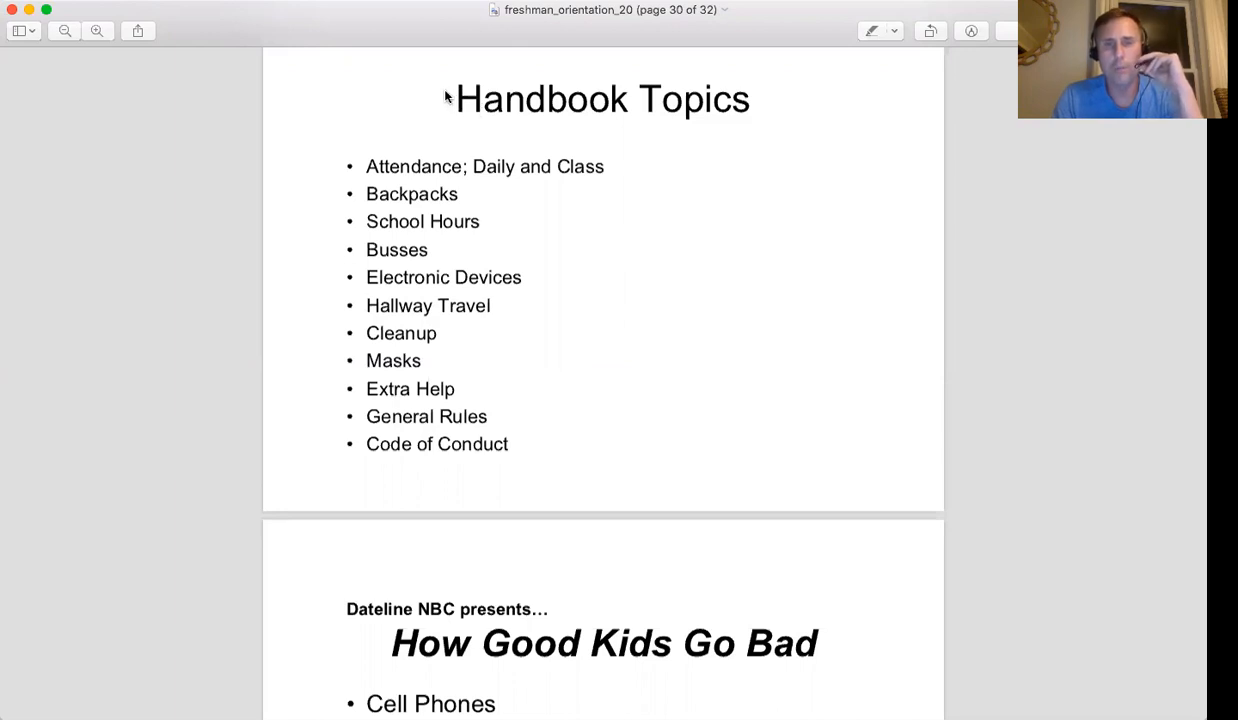
mouse_move(669, 297)
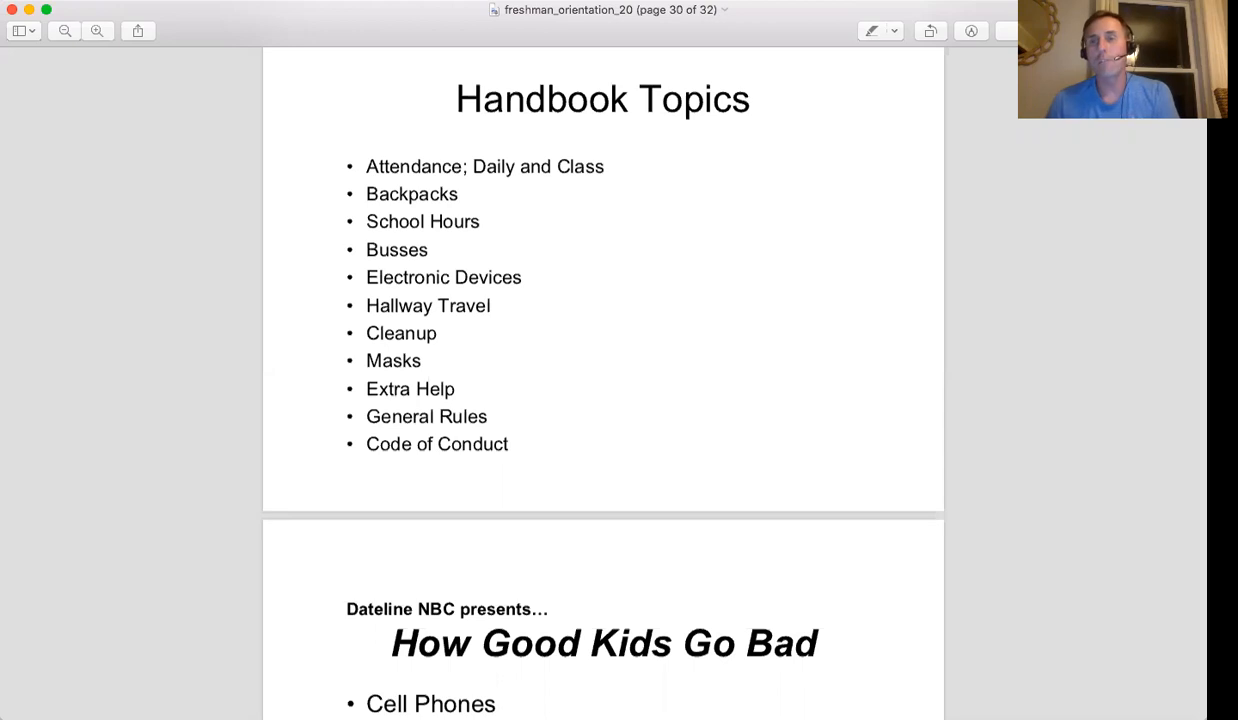
mouse_move(1099, 222)
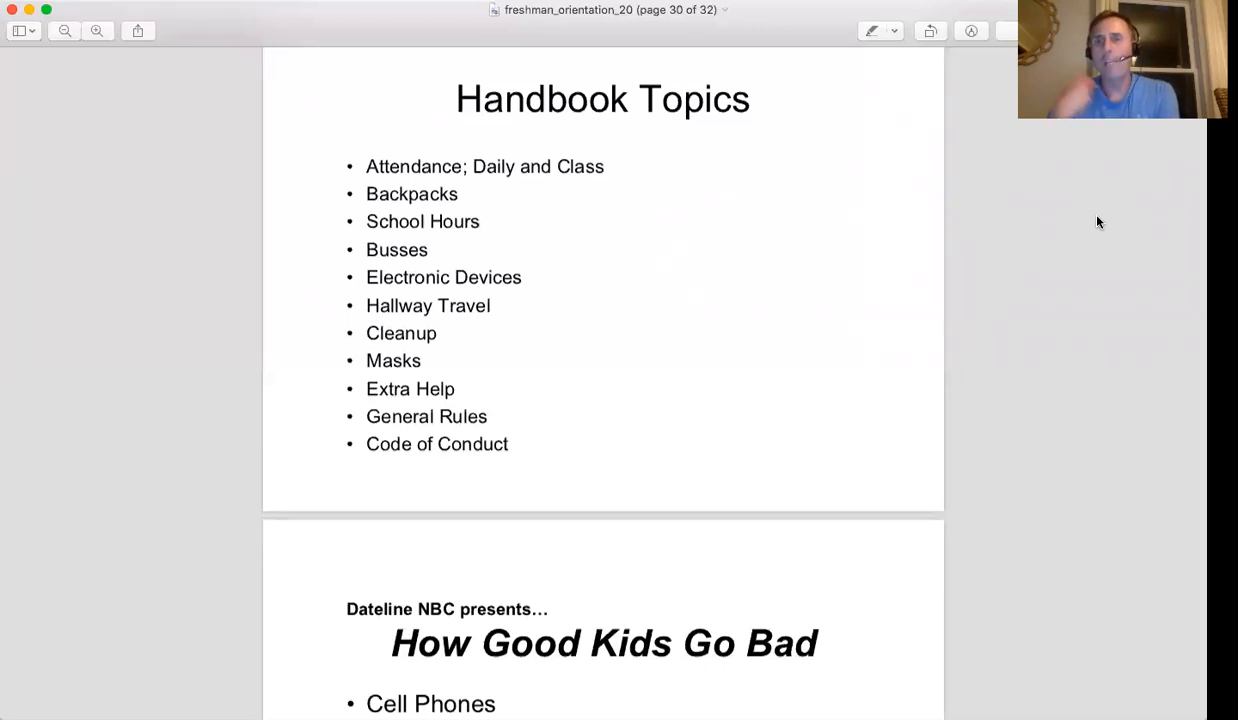
mouse_move(910, 578)
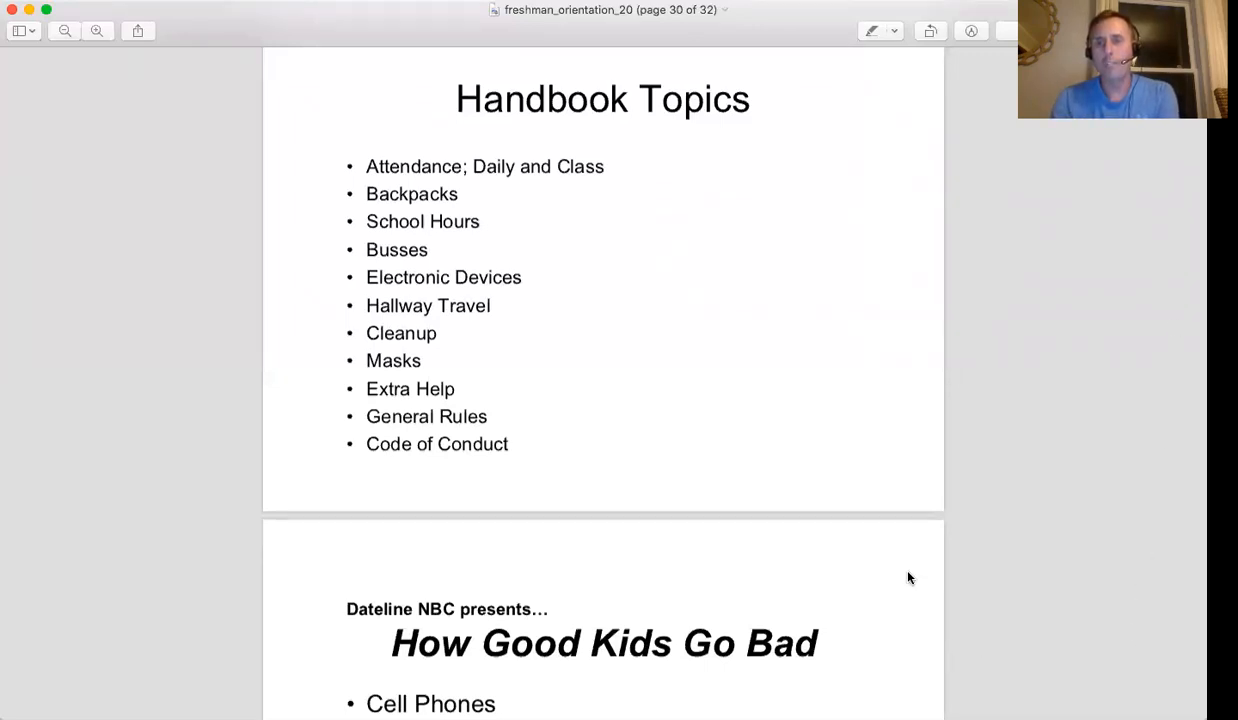
mouse_move(1097, 456)
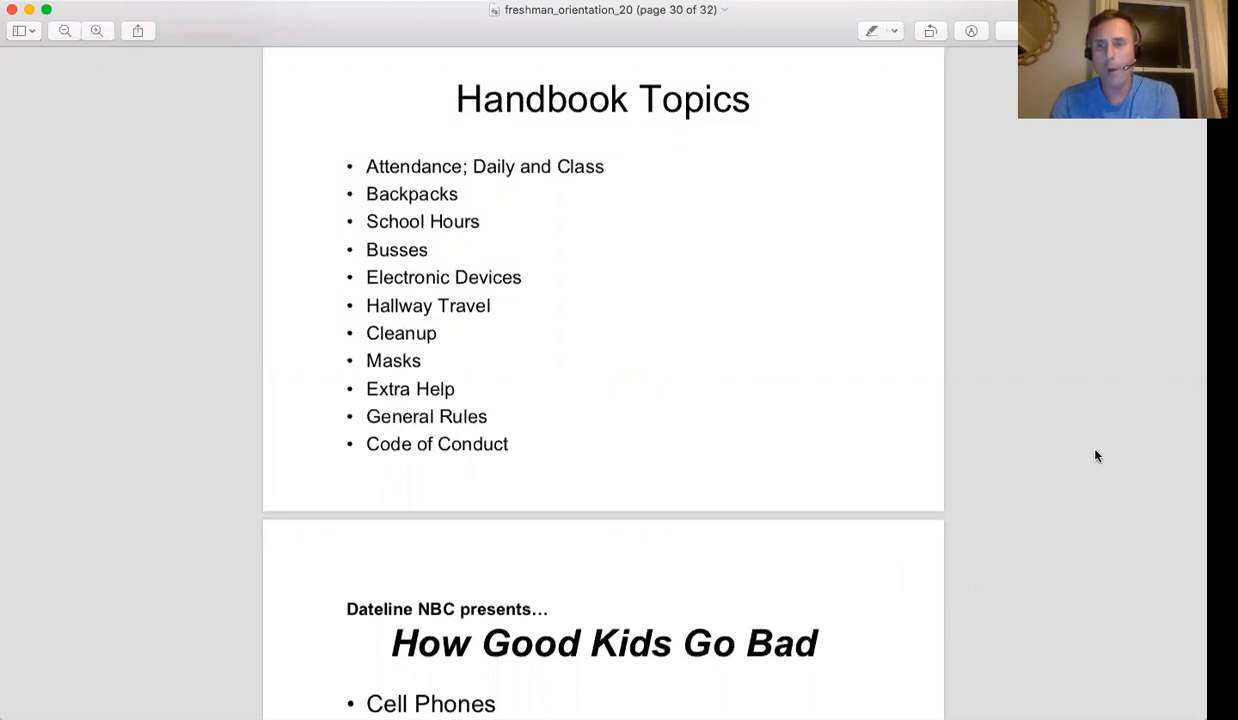
mouse_move(706, 362)
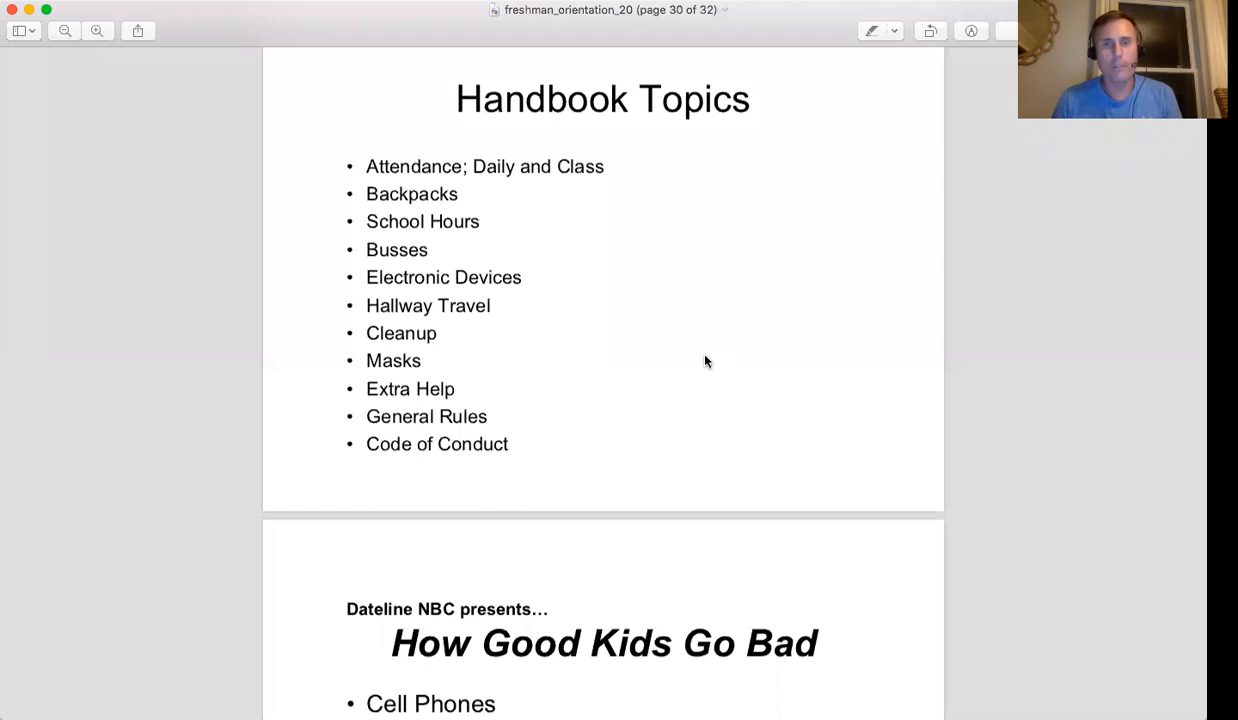
mouse_move(600, 349)
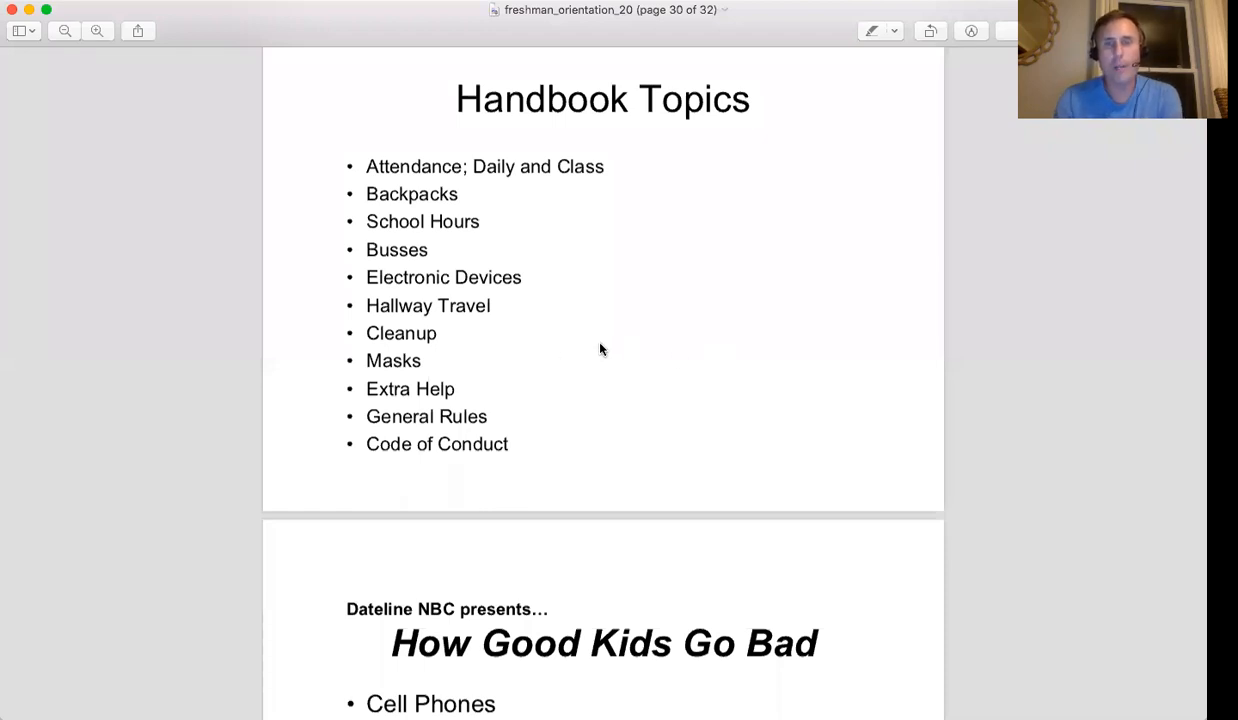
mouse_move(604, 352)
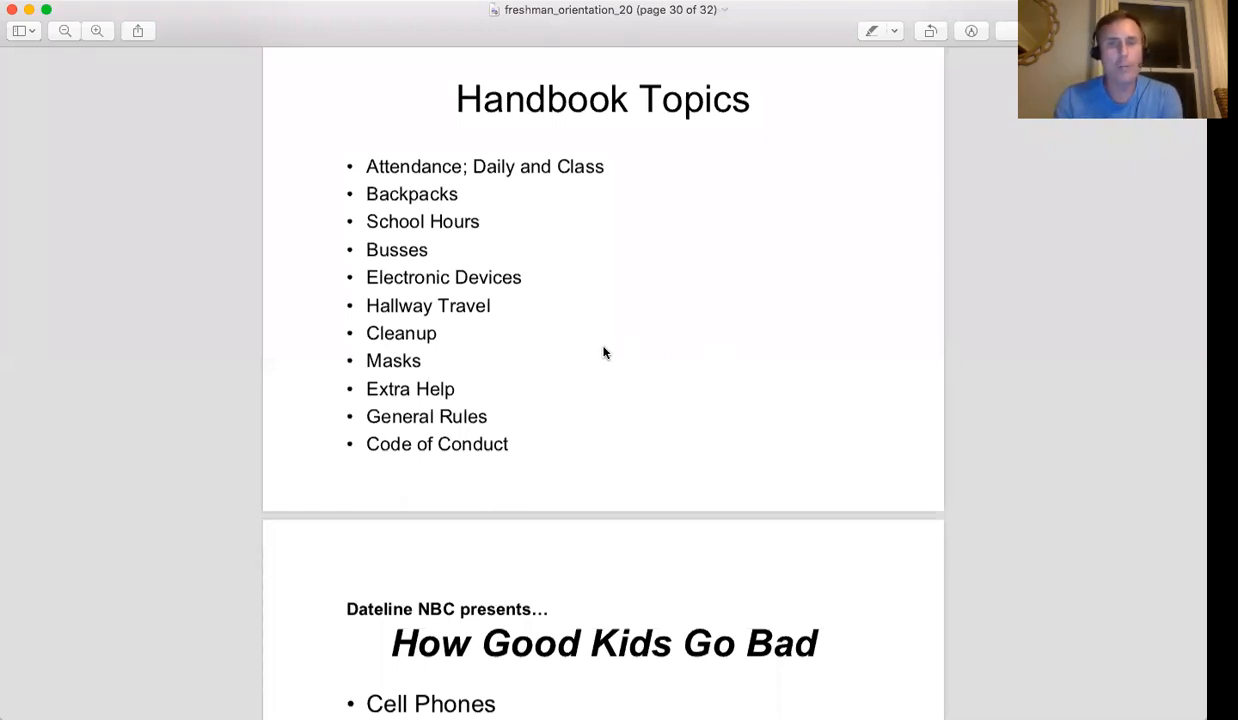
mouse_move(630, 341)
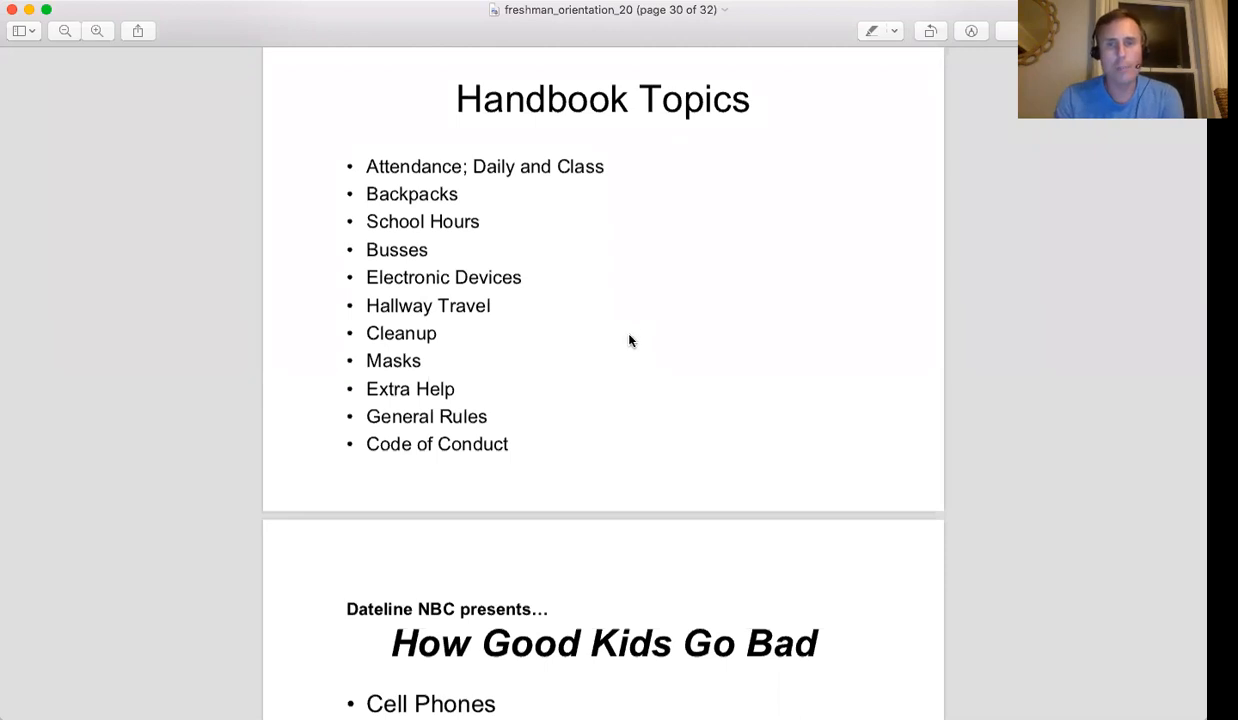
mouse_move(600, 349)
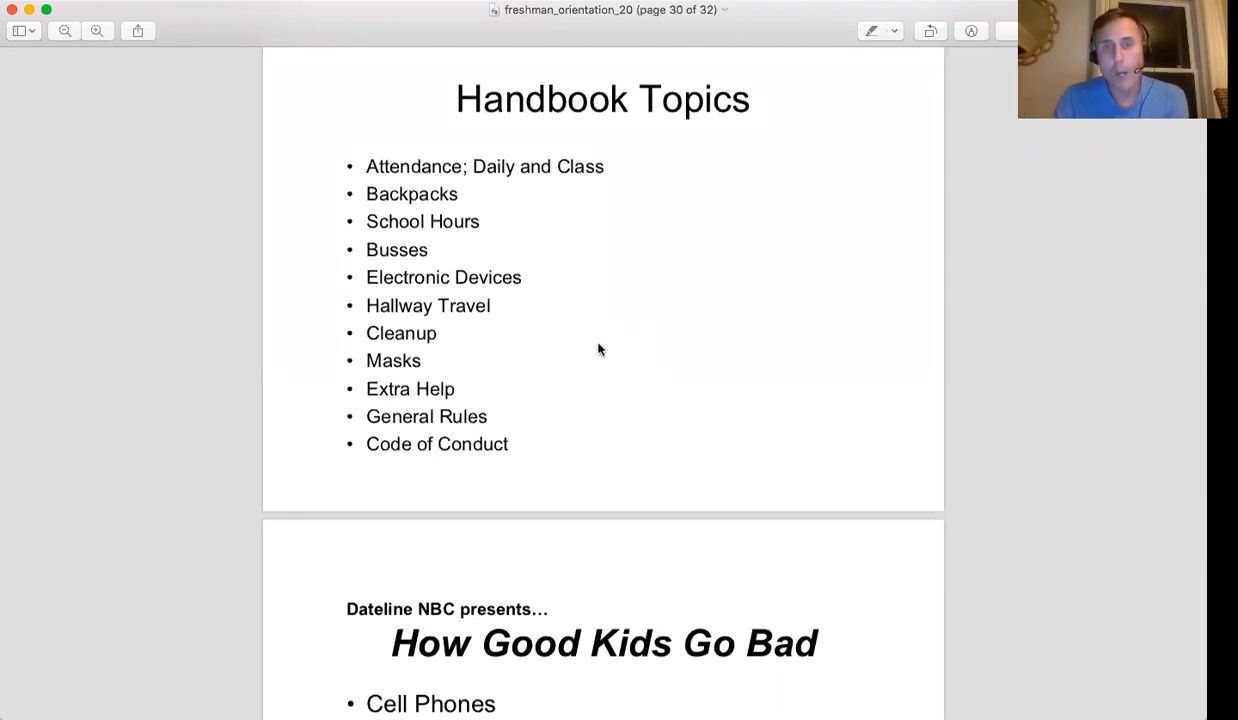
mouse_move(625, 355)
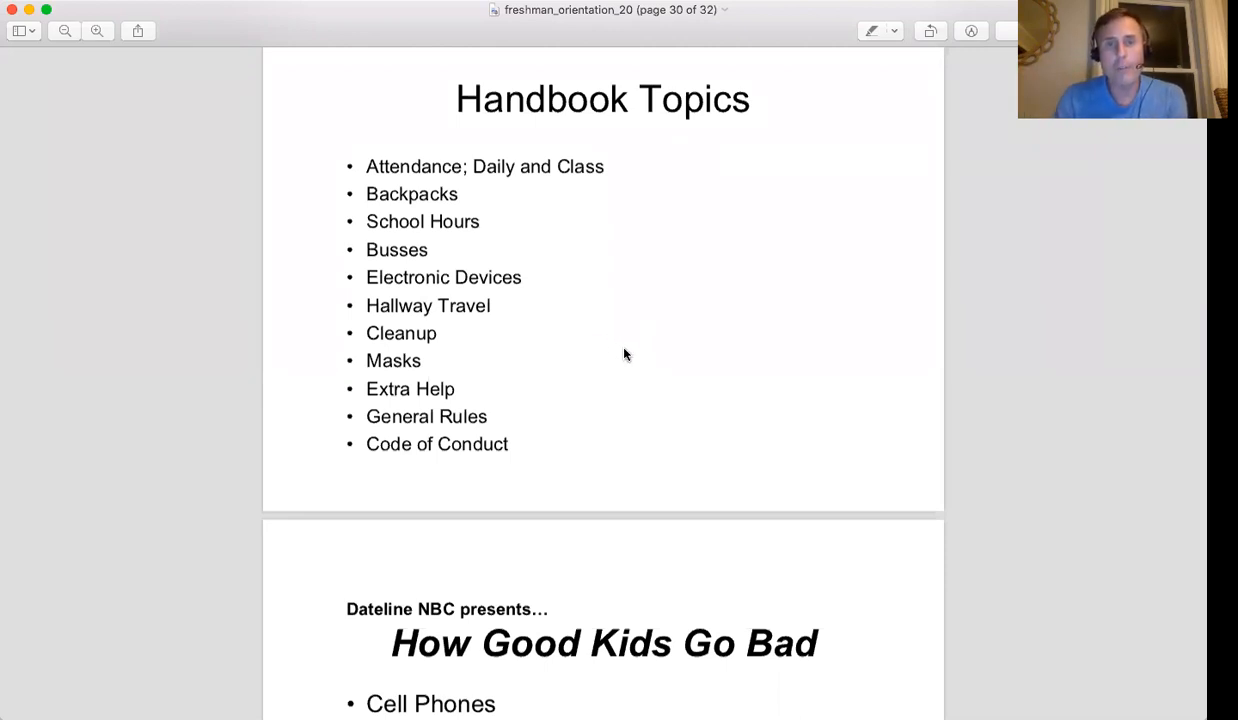
mouse_move(563, 270)
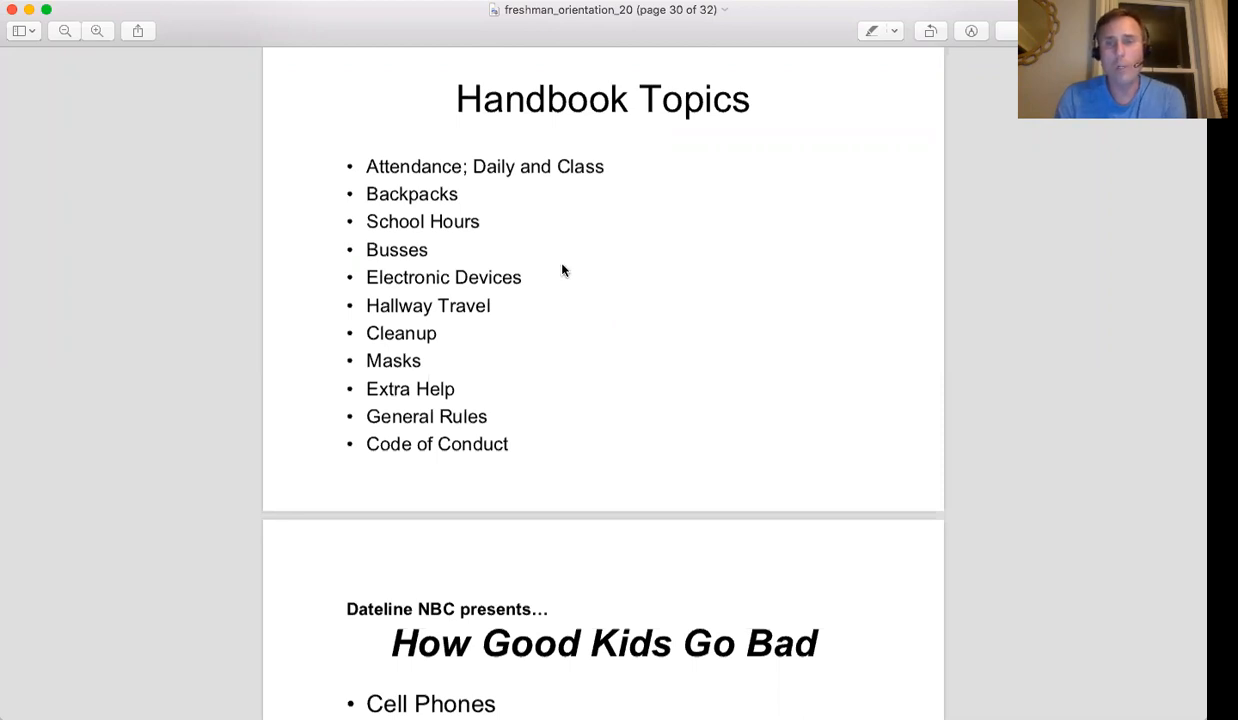
mouse_move(508, 265)
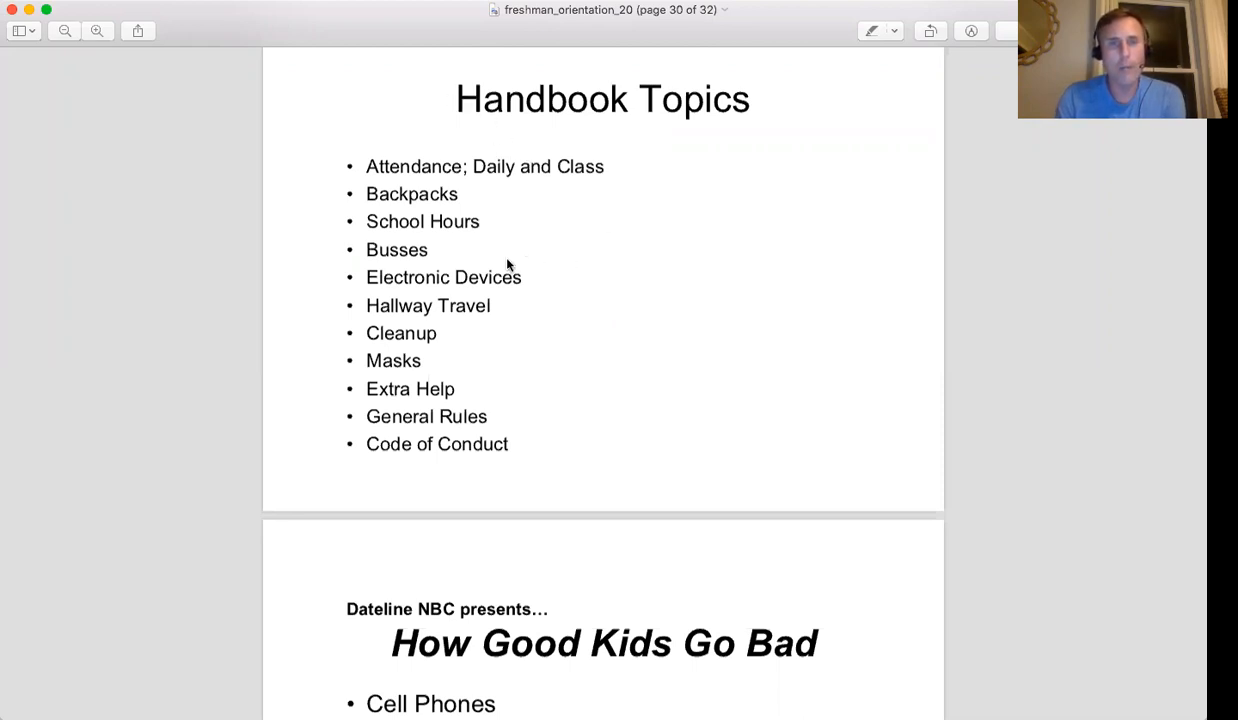
mouse_move(500, 263)
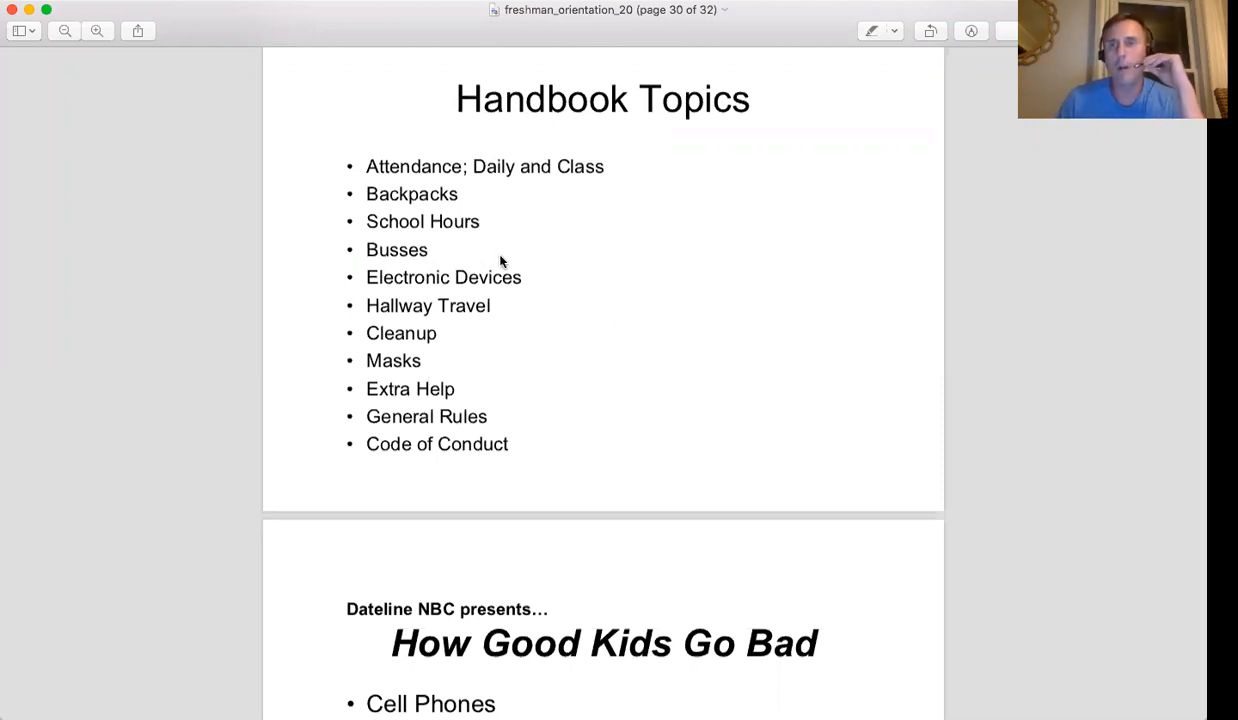
mouse_move(485, 272)
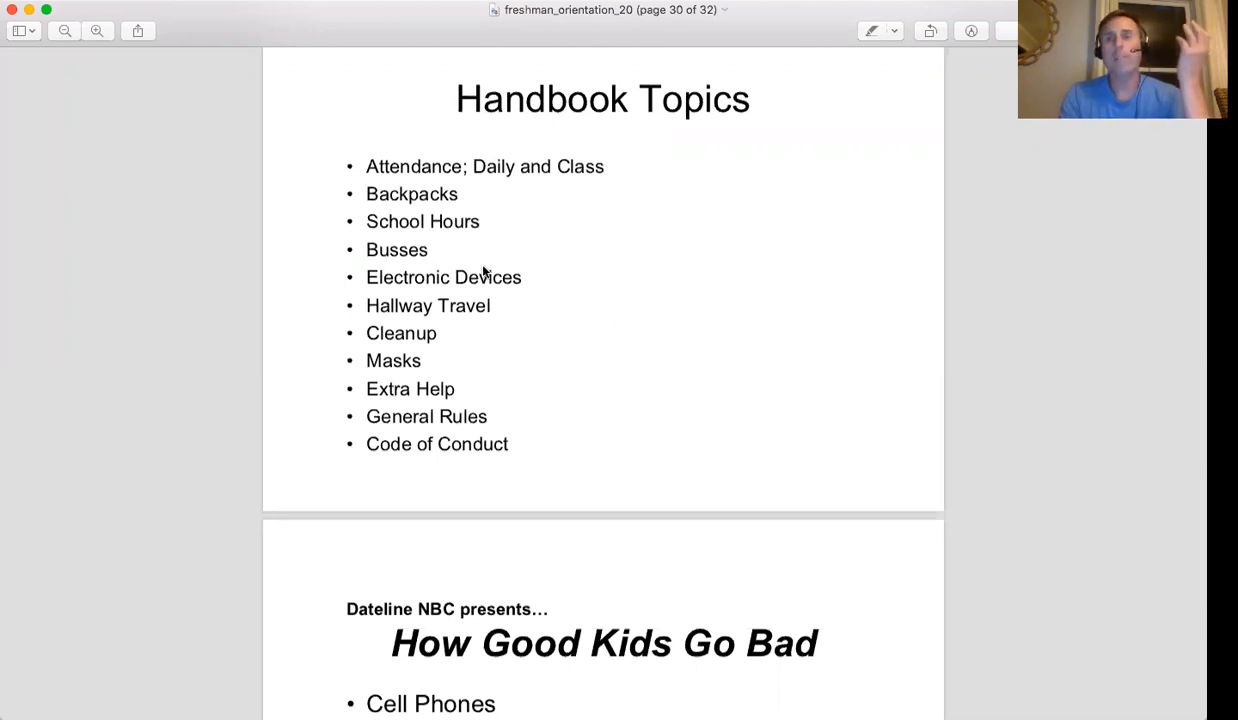
mouse_move(519, 338)
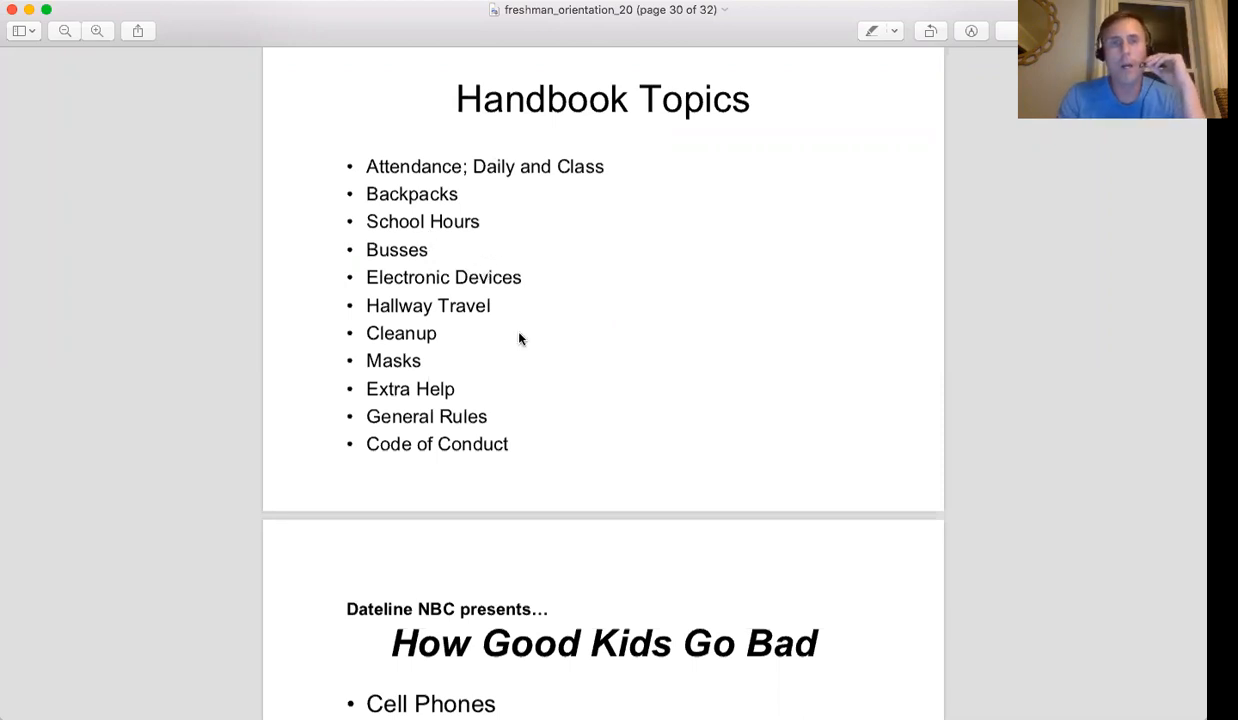
scroll(up, 3)
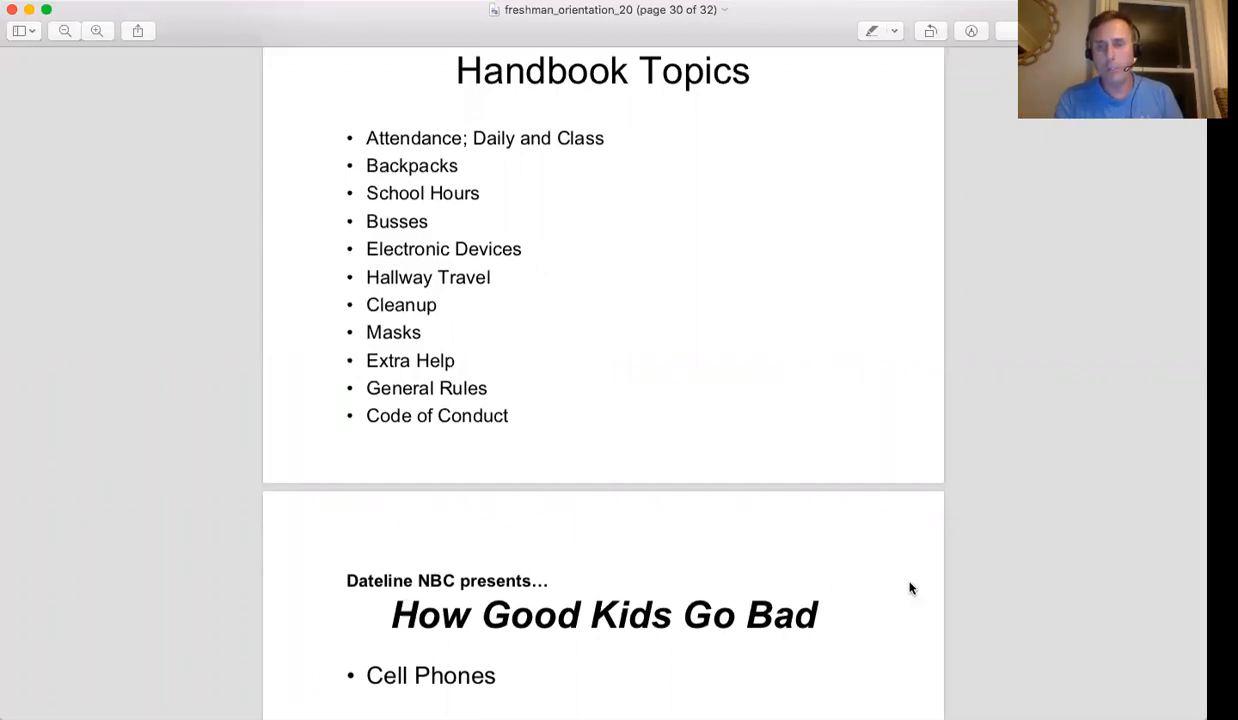
mouse_move(873, 329)
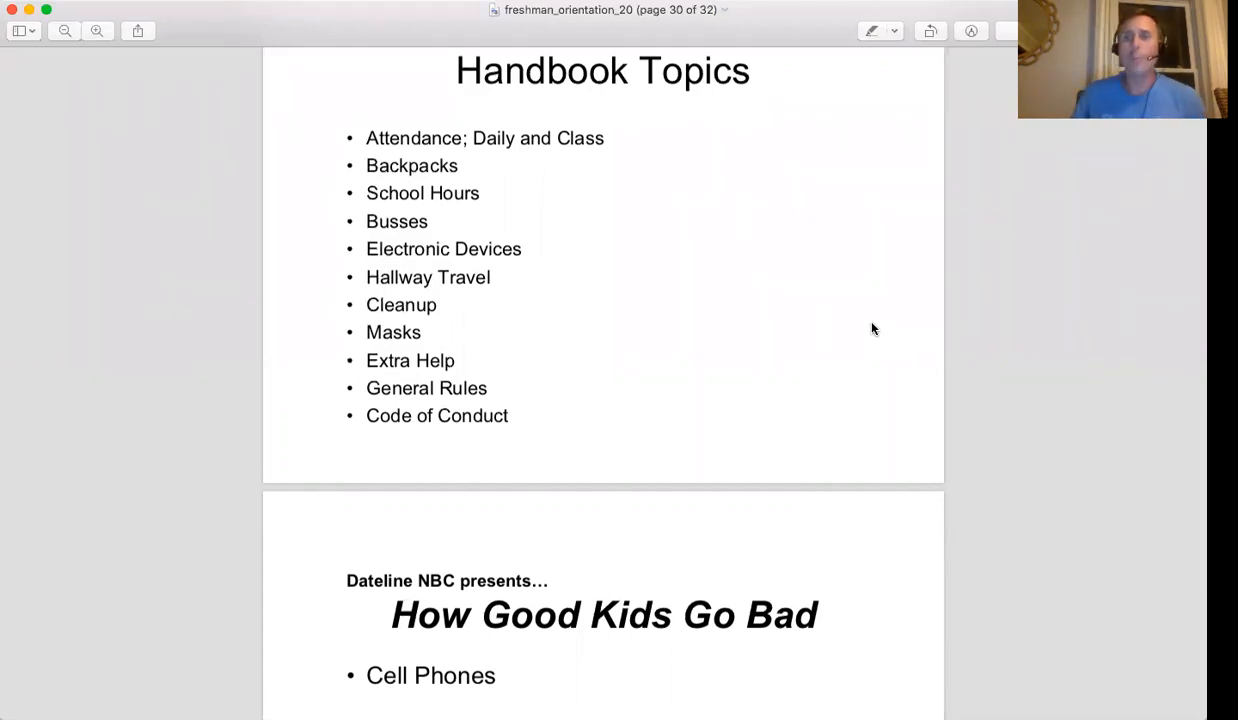
mouse_move(754, 345)
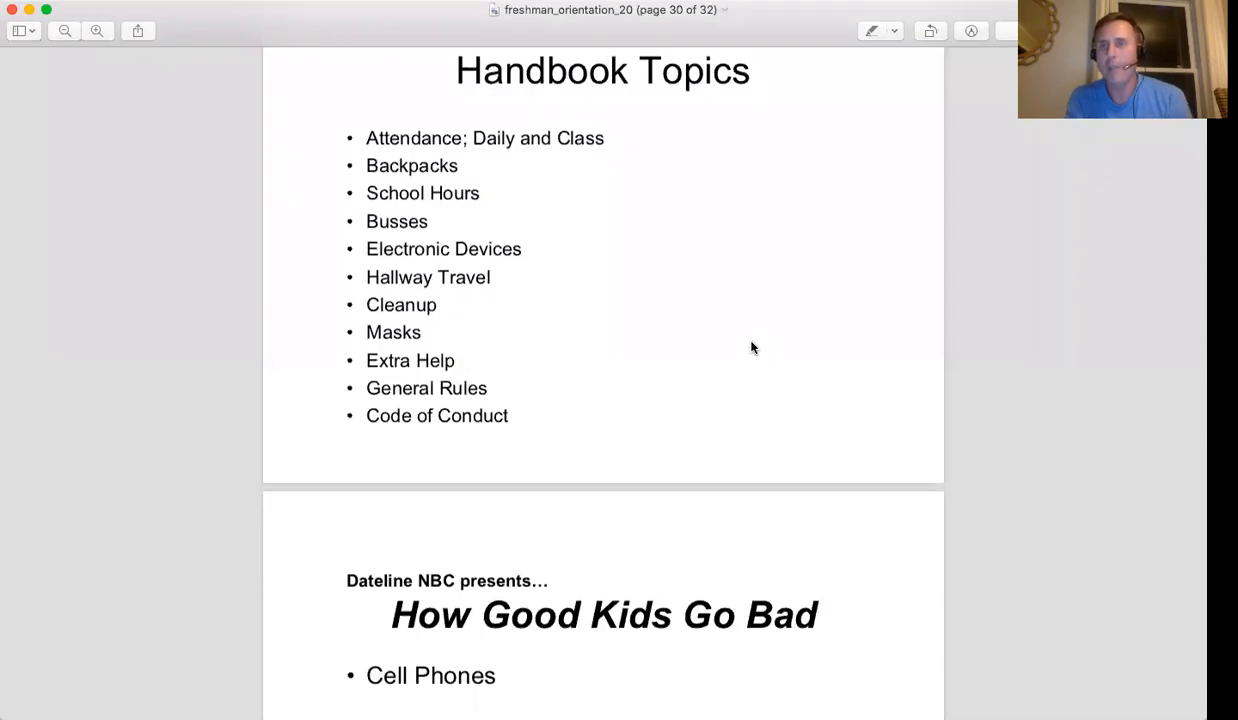
mouse_move(830, 320)
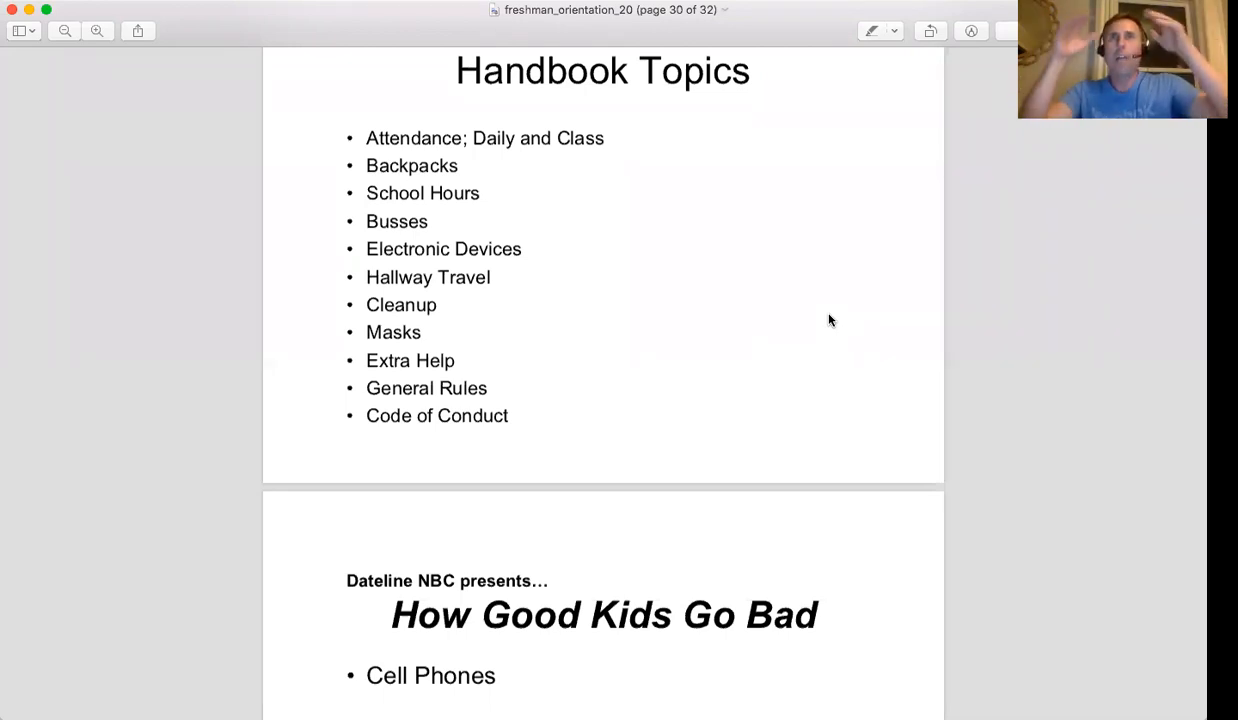
mouse_move(1078, 128)
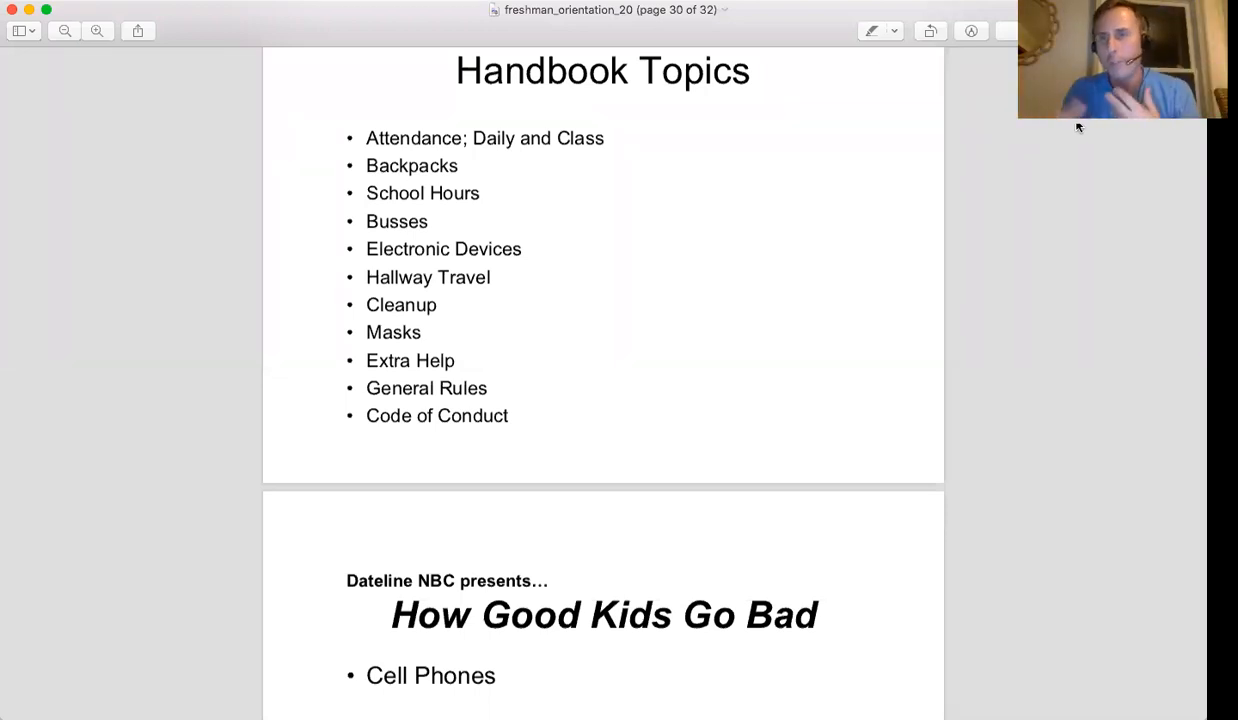
mouse_move(810, 227)
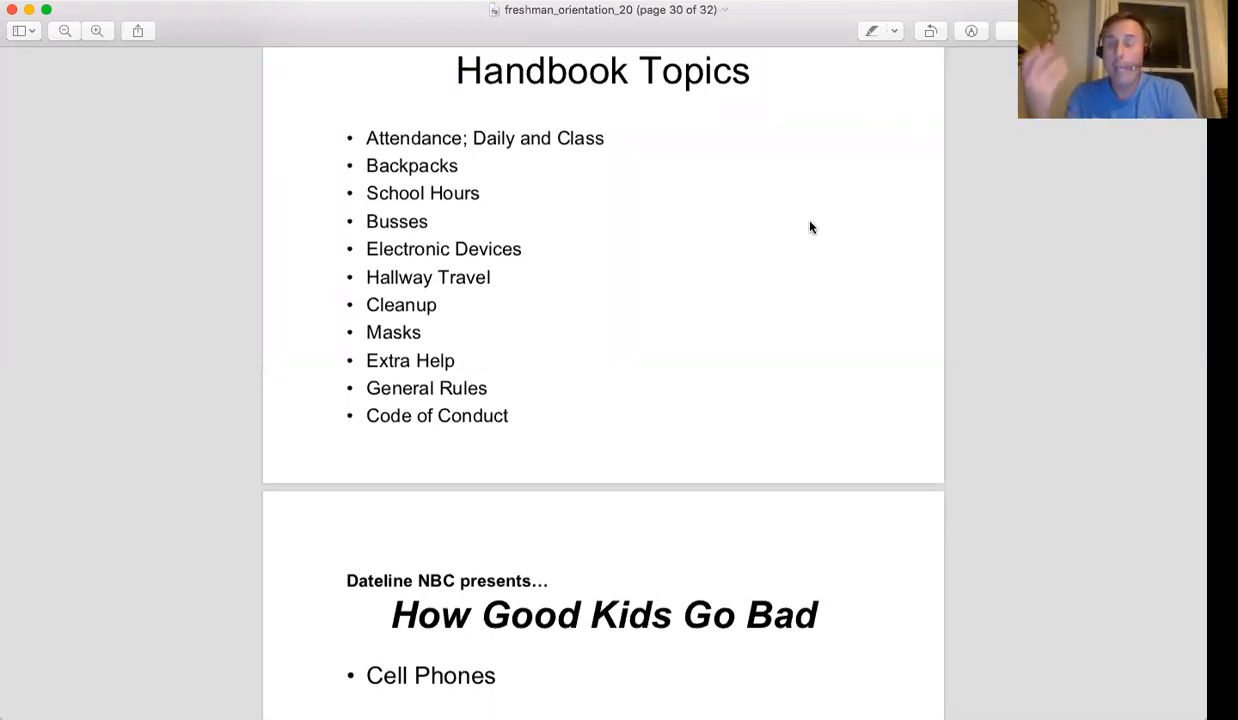
mouse_move(573, 271)
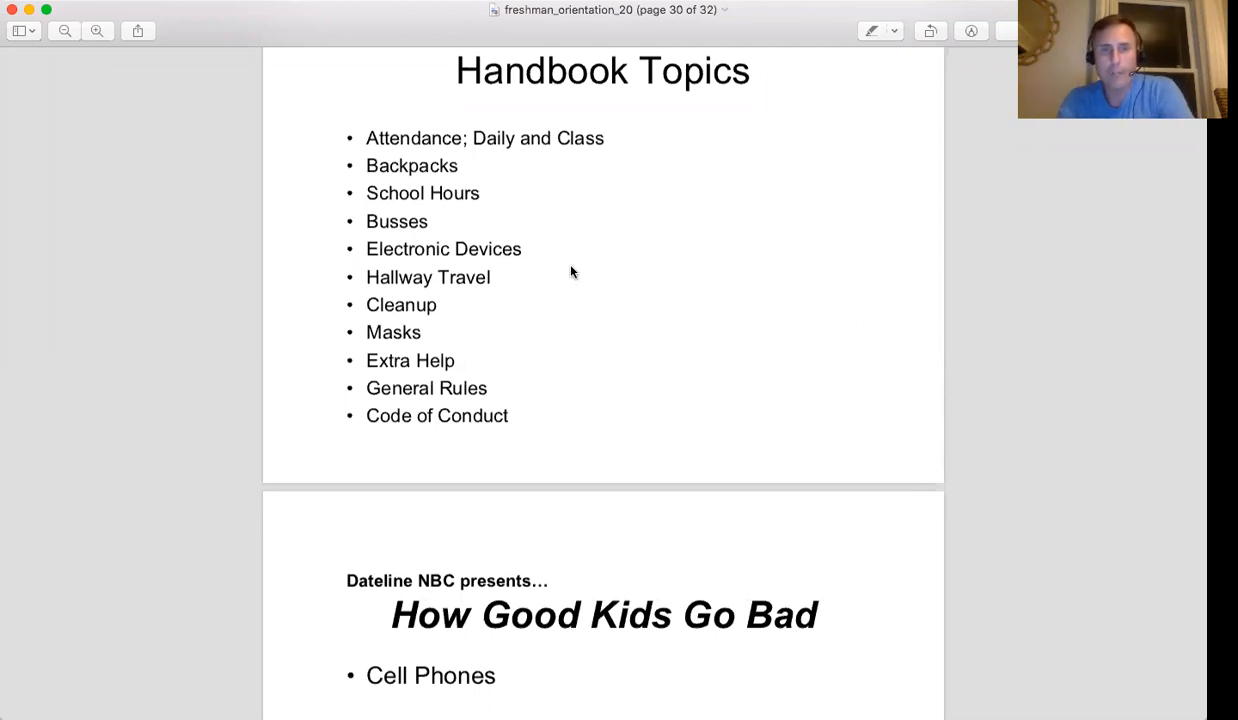
mouse_move(614, 268)
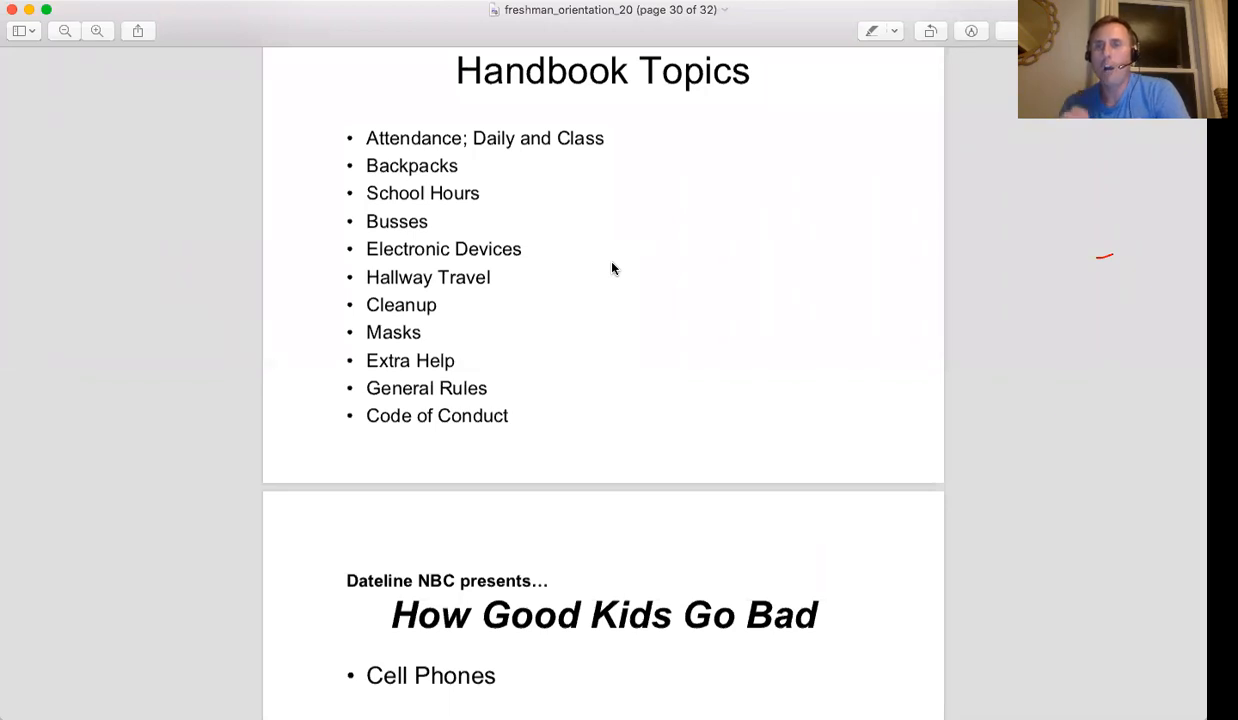
mouse_move(1159, 486)
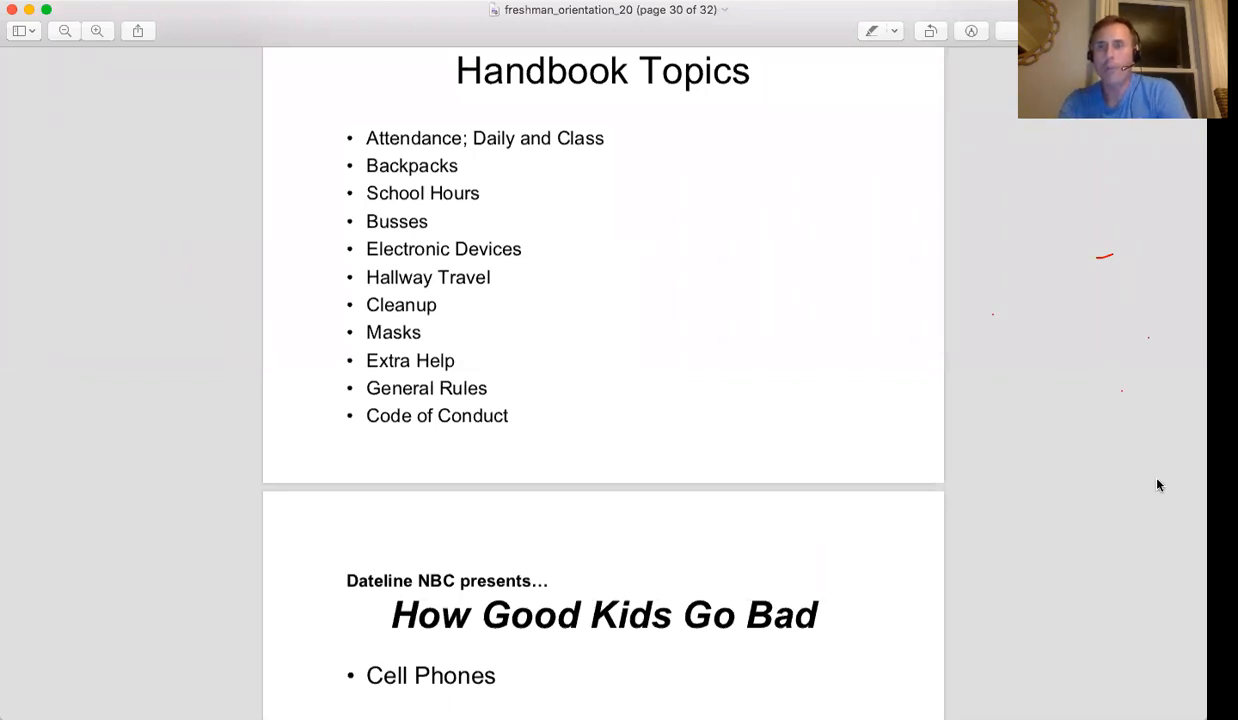
mouse_move(825, 331)
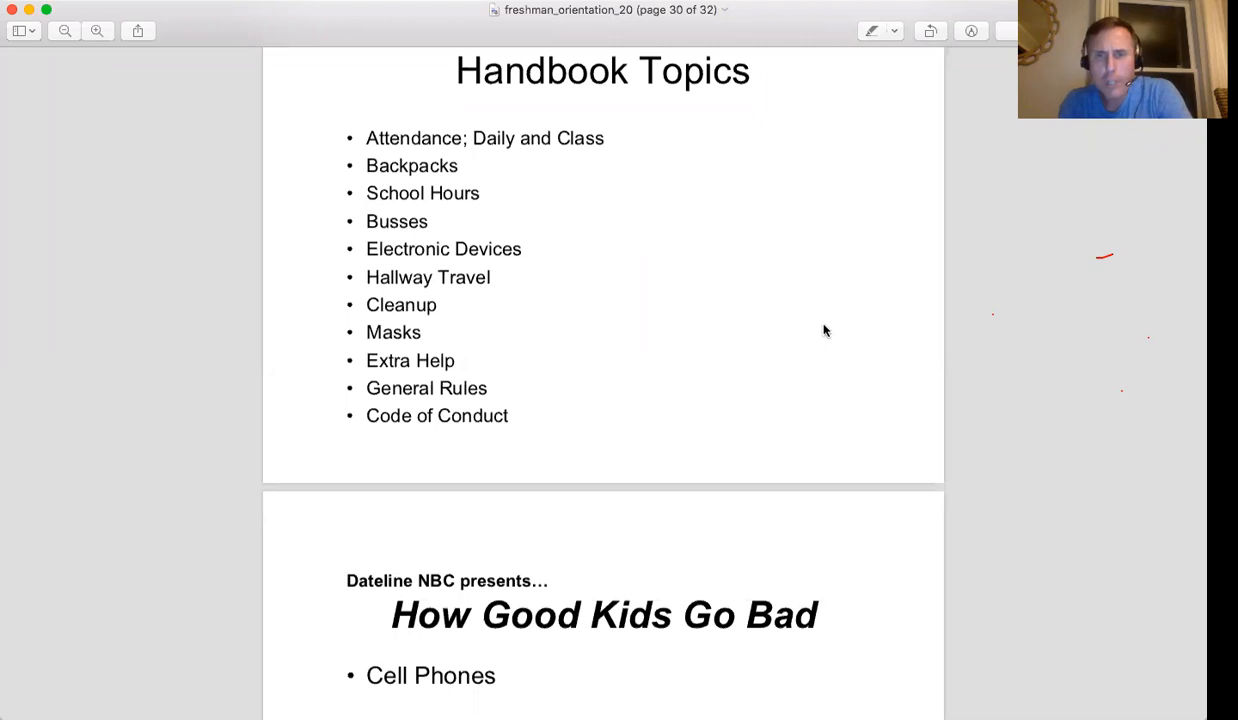
mouse_move(620, 349)
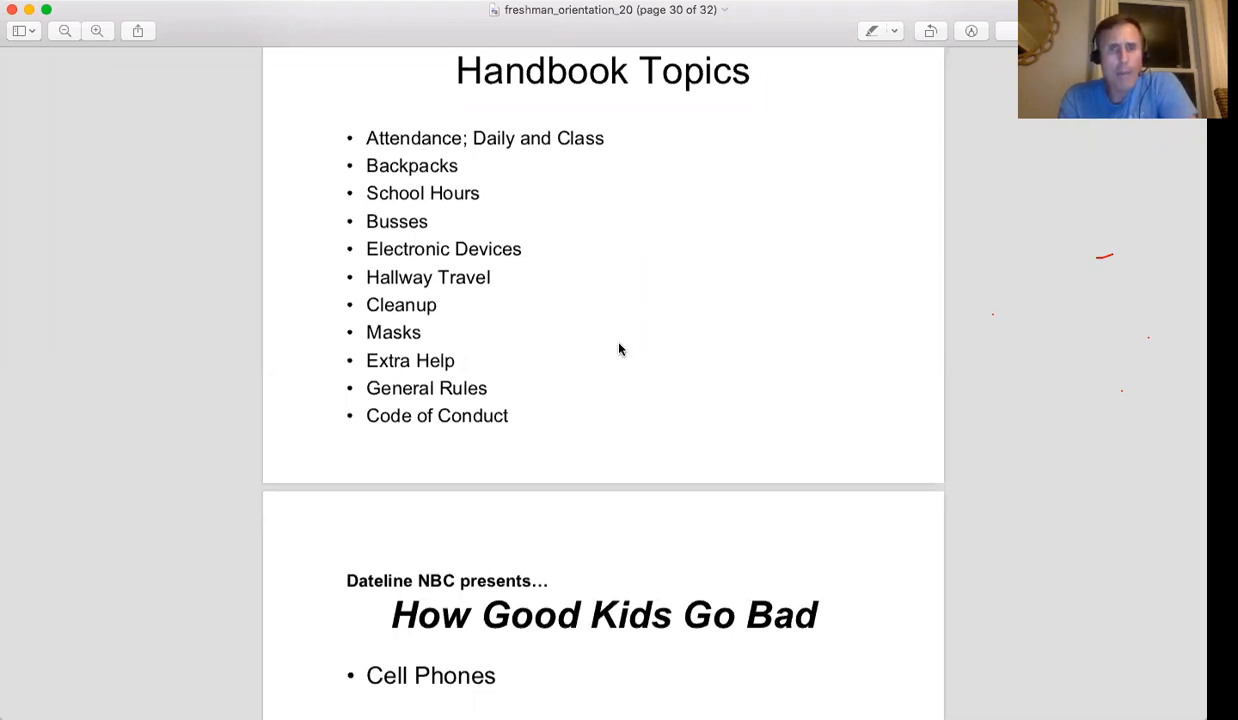
mouse_move(620, 362)
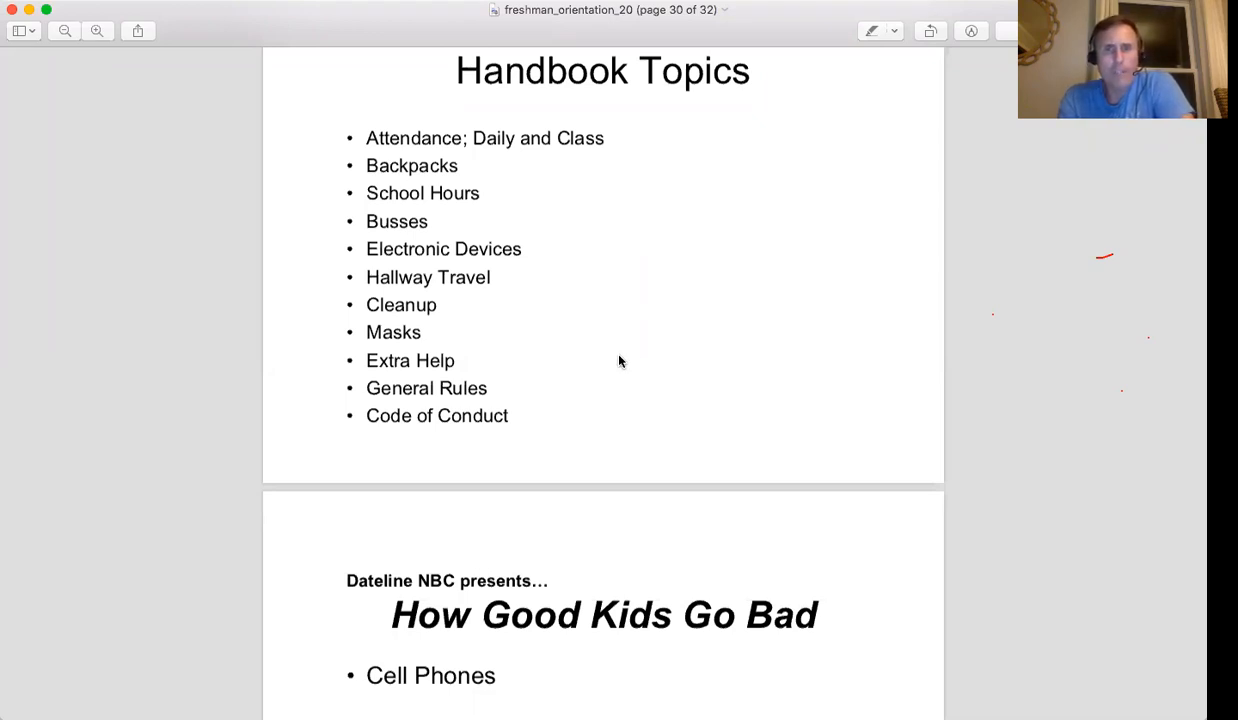
mouse_move(557, 296)
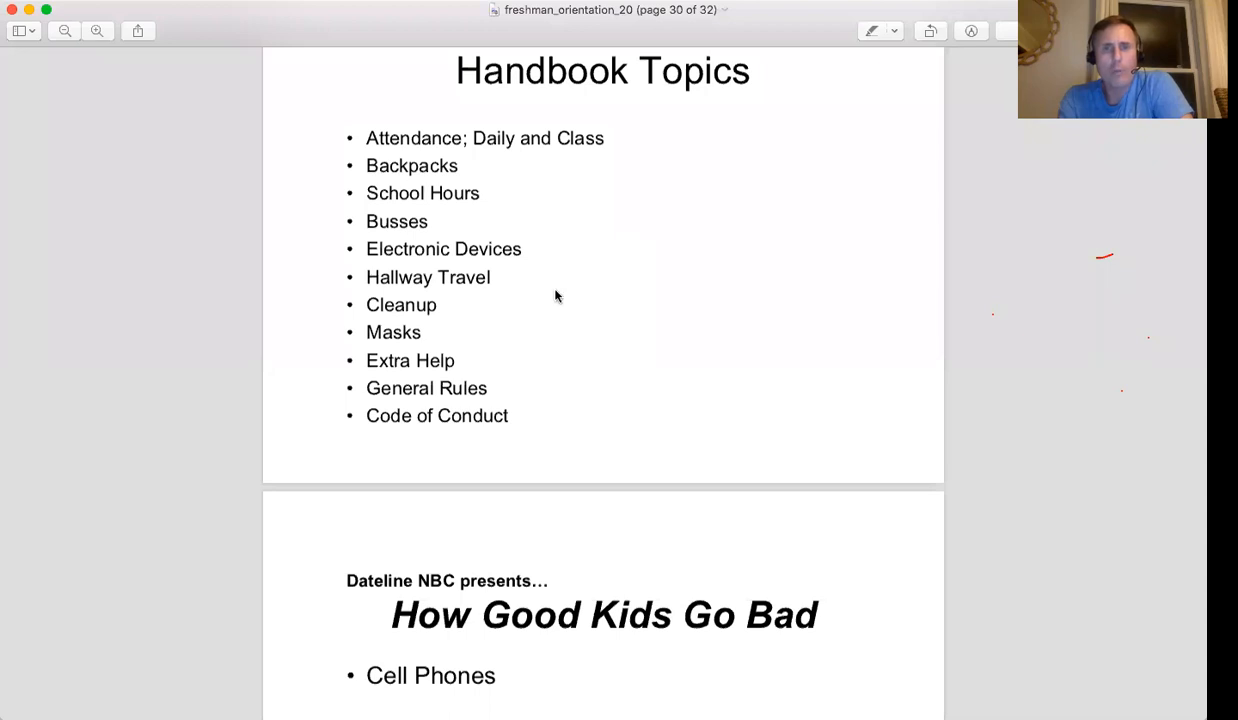
mouse_move(567, 290)
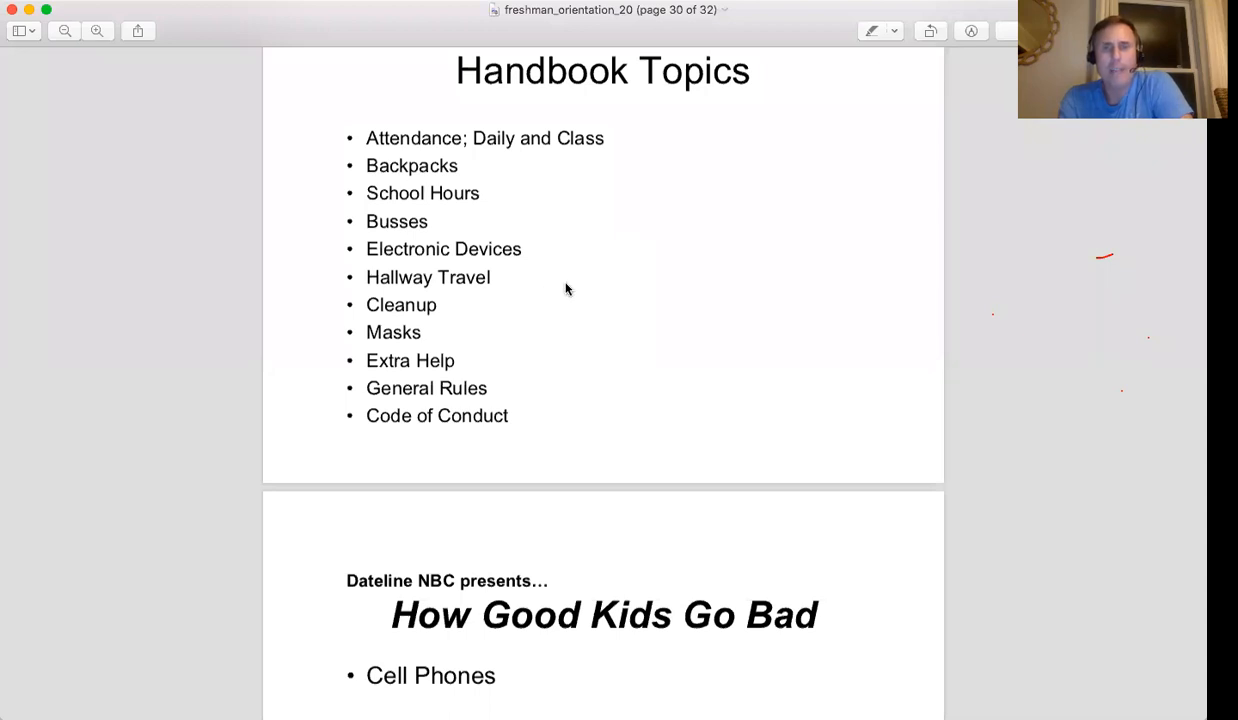
mouse_move(589, 350)
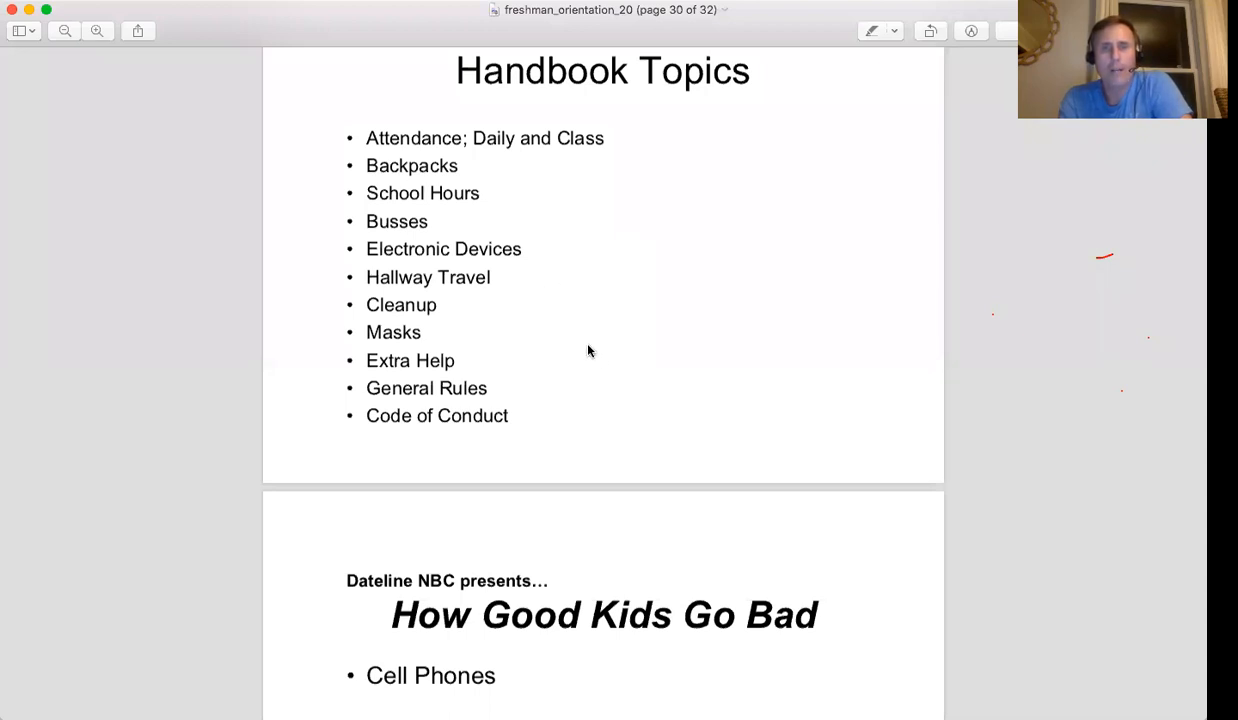
mouse_move(603, 362)
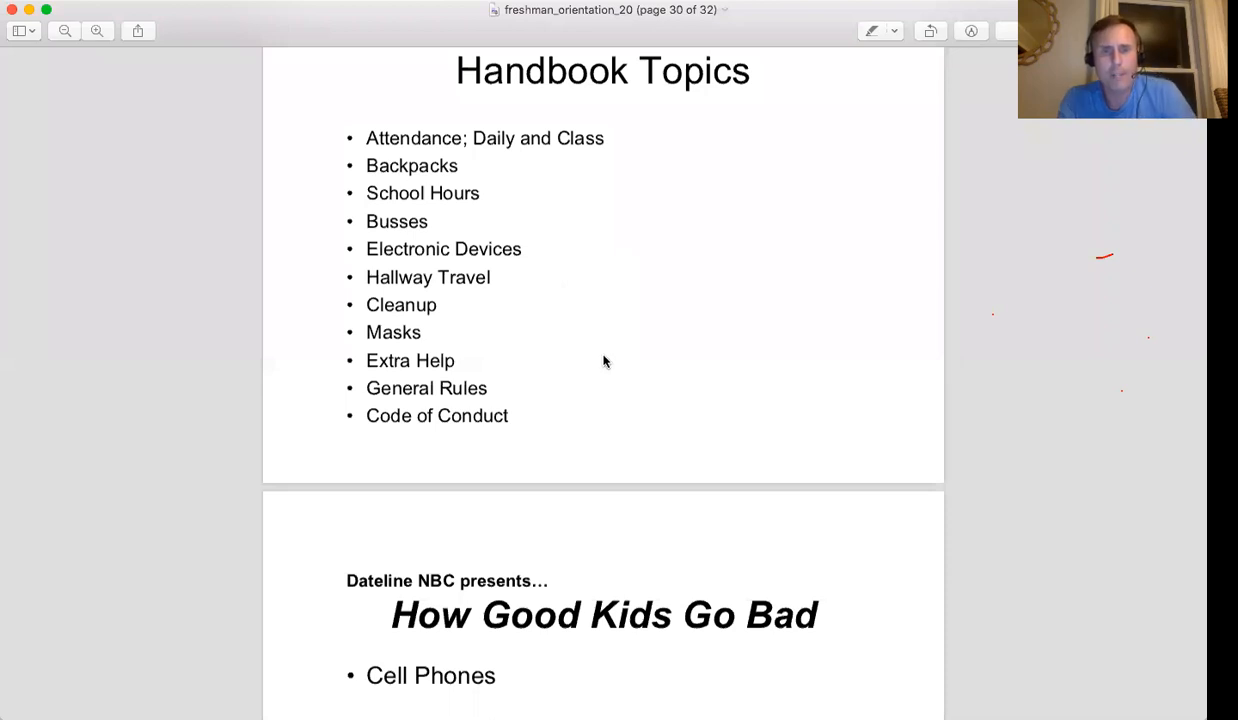
Draw red pen marks beside Masks and General Rules, plus a long stroke from the right edge
drag(622, 318, 717, 357)
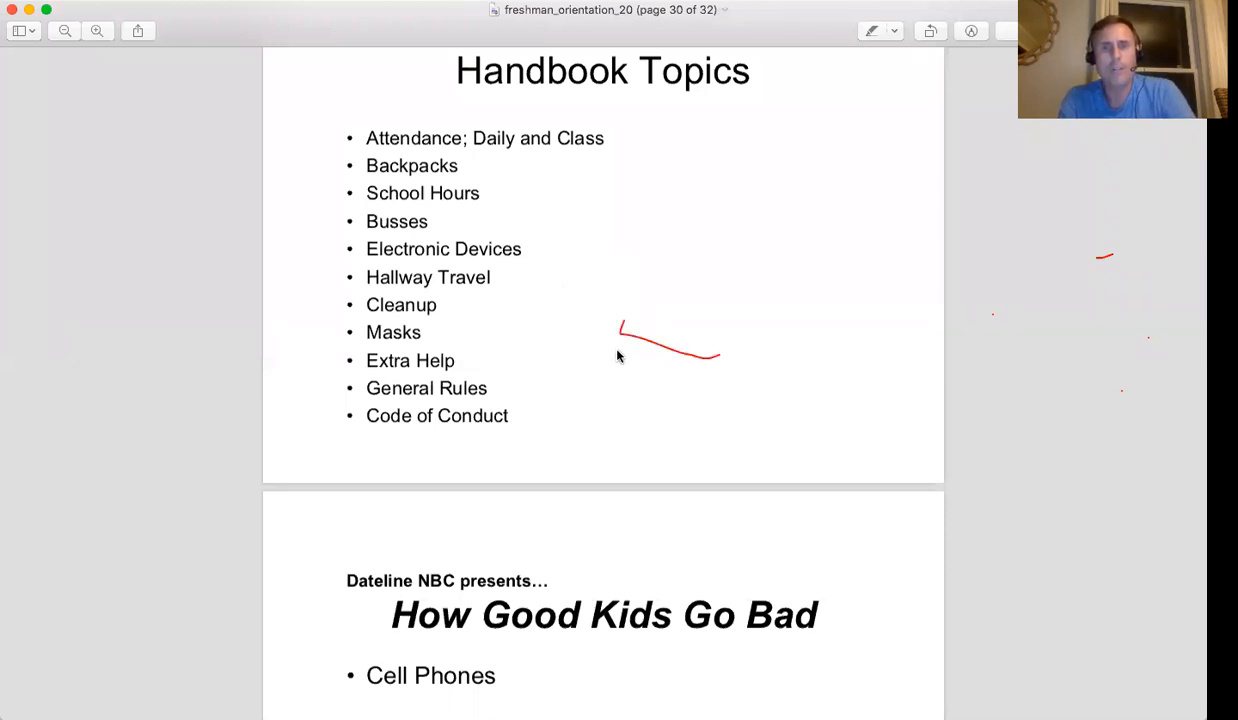
drag(580, 390, 635, 380)
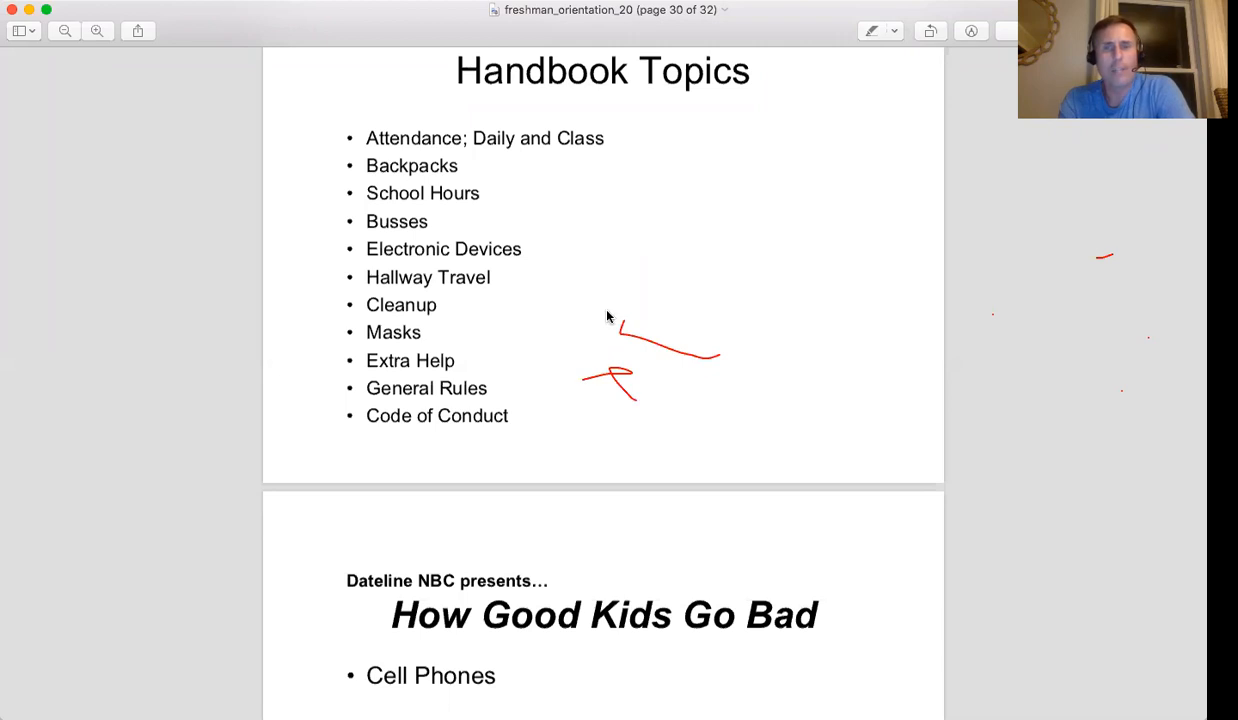
mouse_move(445, 95)
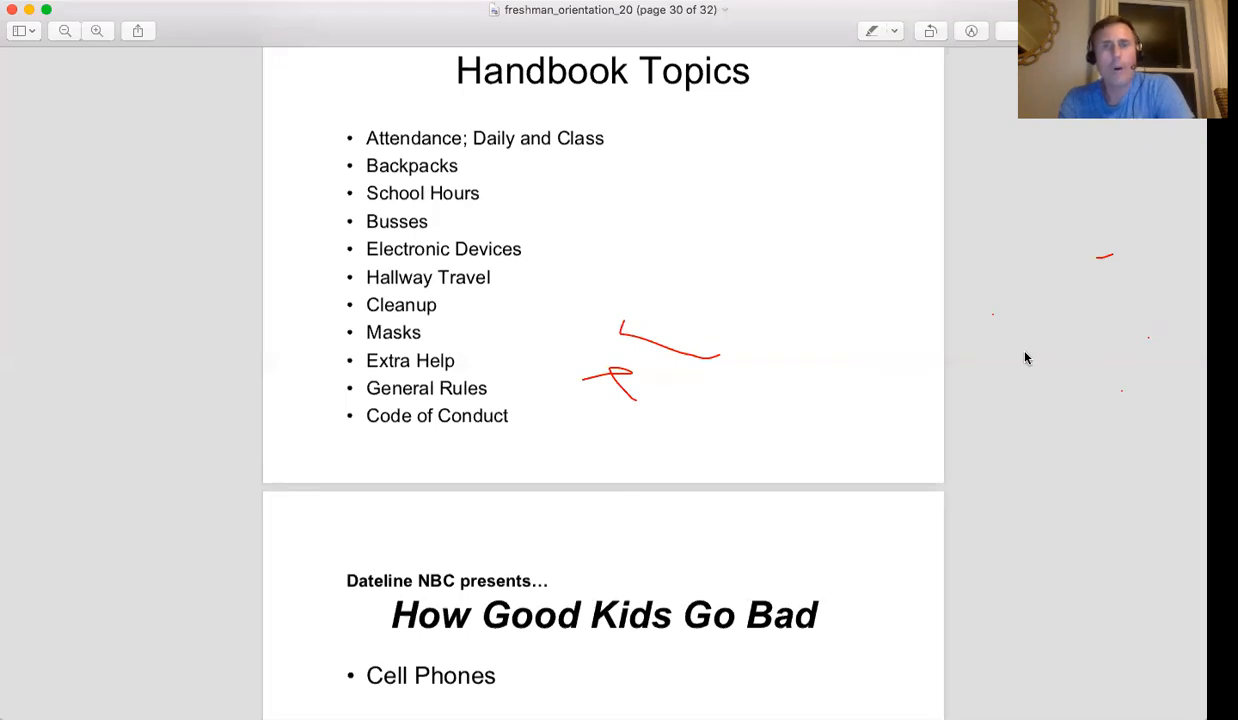
mouse_move(1032, 366)
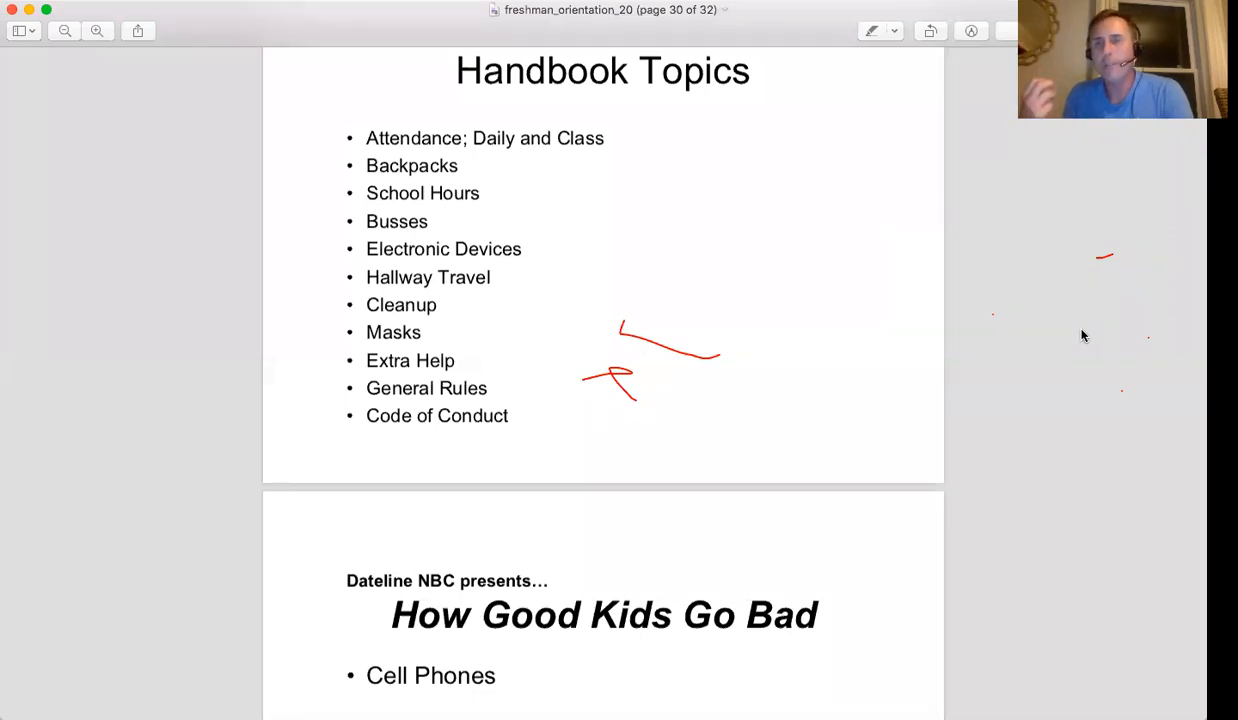
drag(1090, 256, 1085, 622)
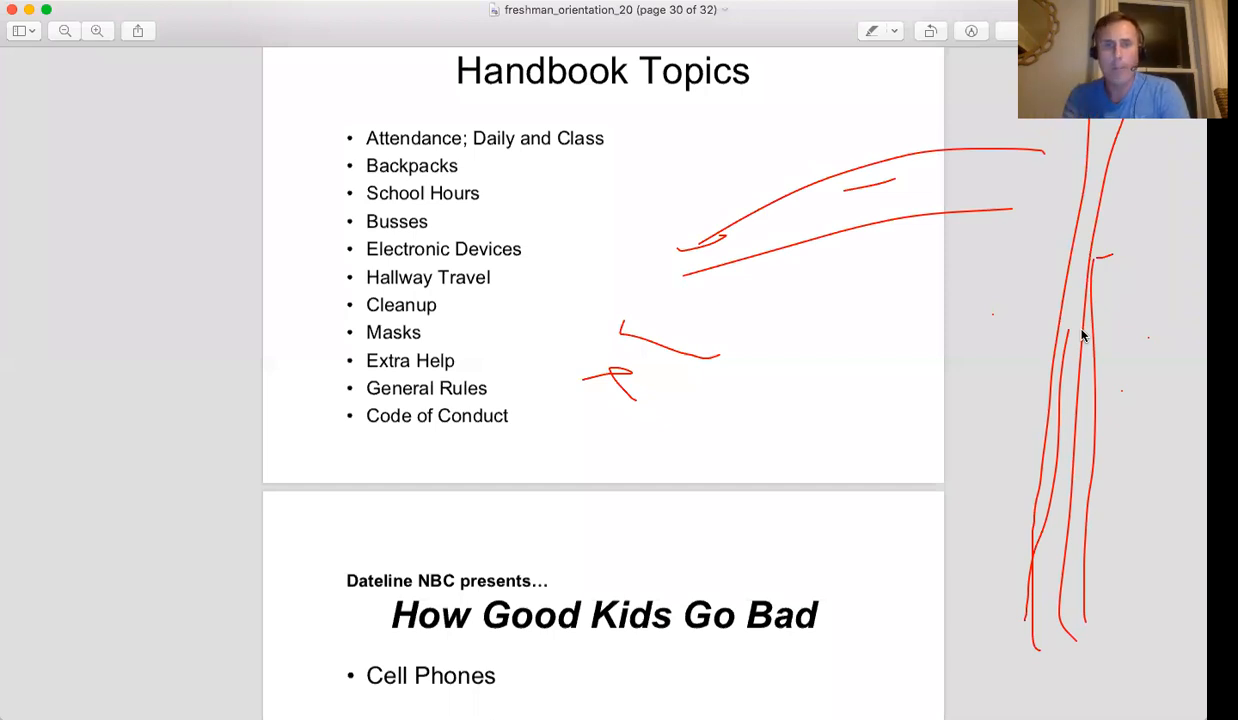
scroll(down, 3)
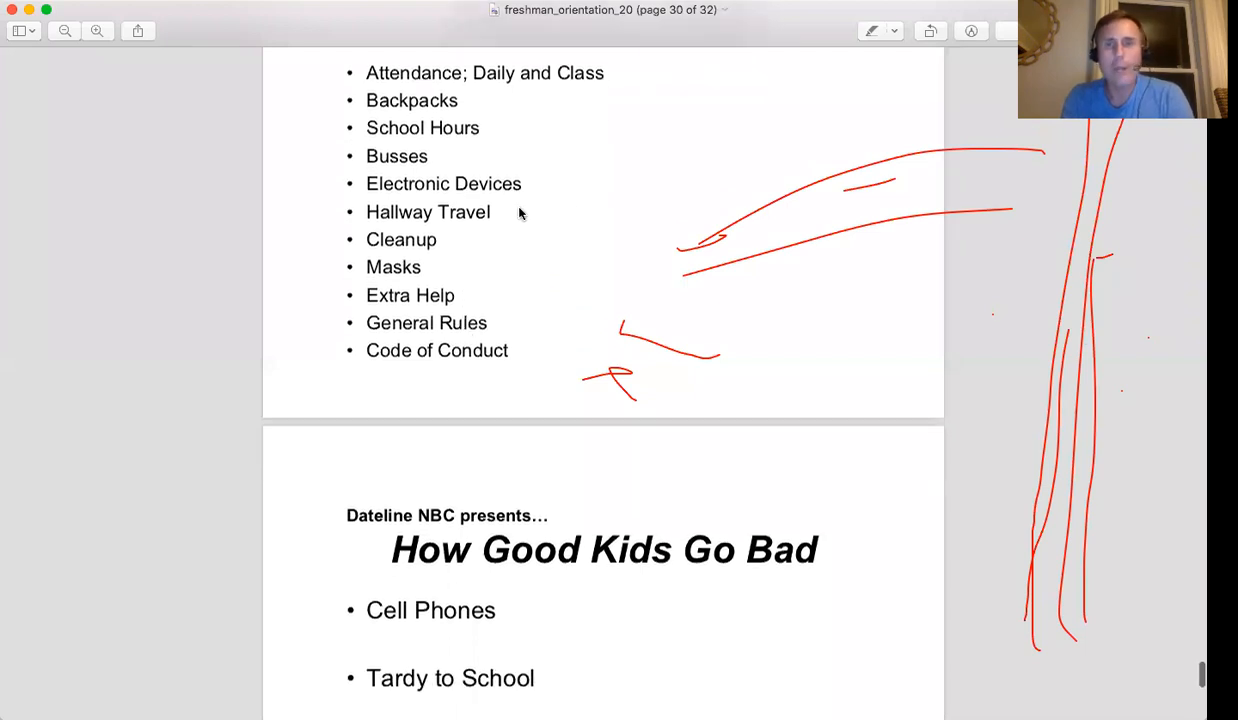
mouse_move(566, 214)
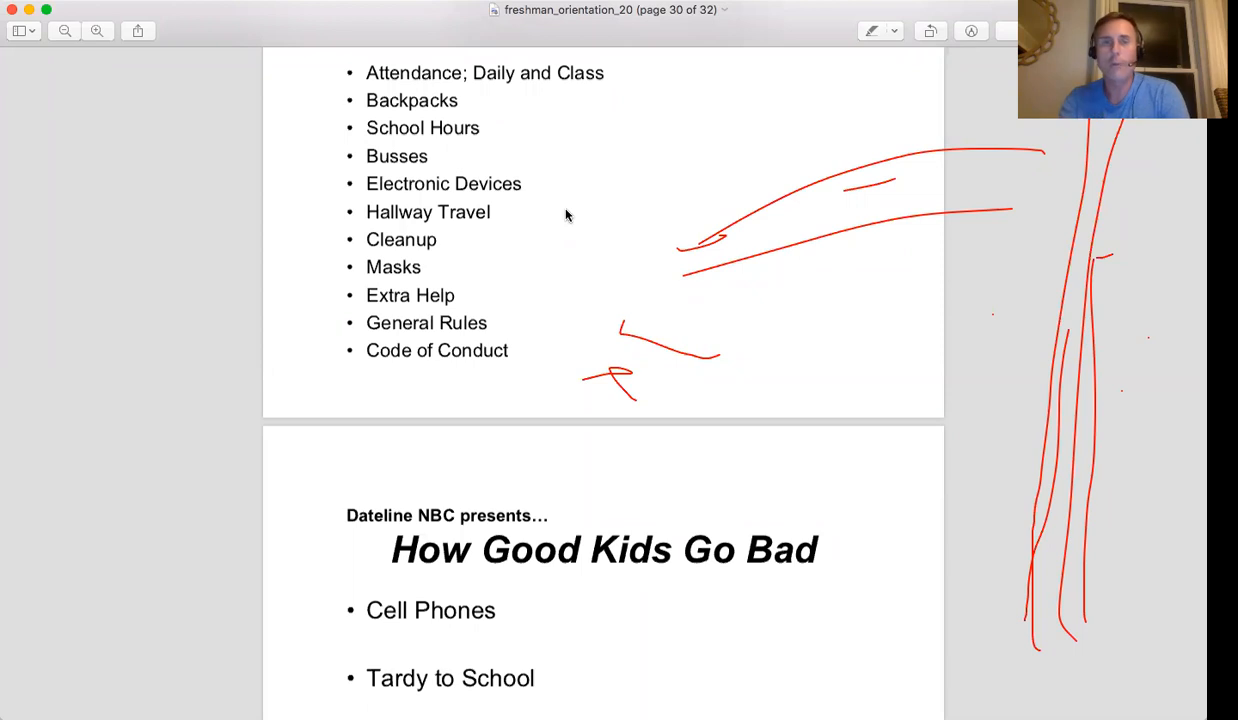
mouse_move(484, 216)
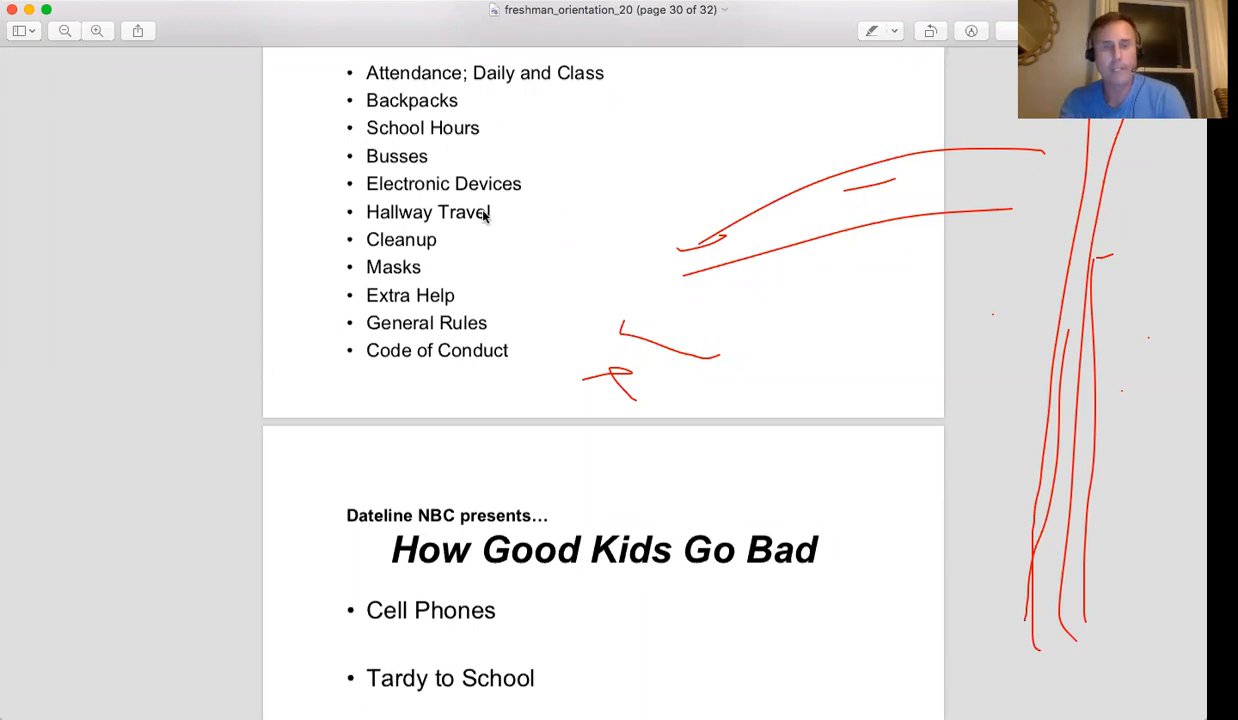
mouse_move(500, 265)
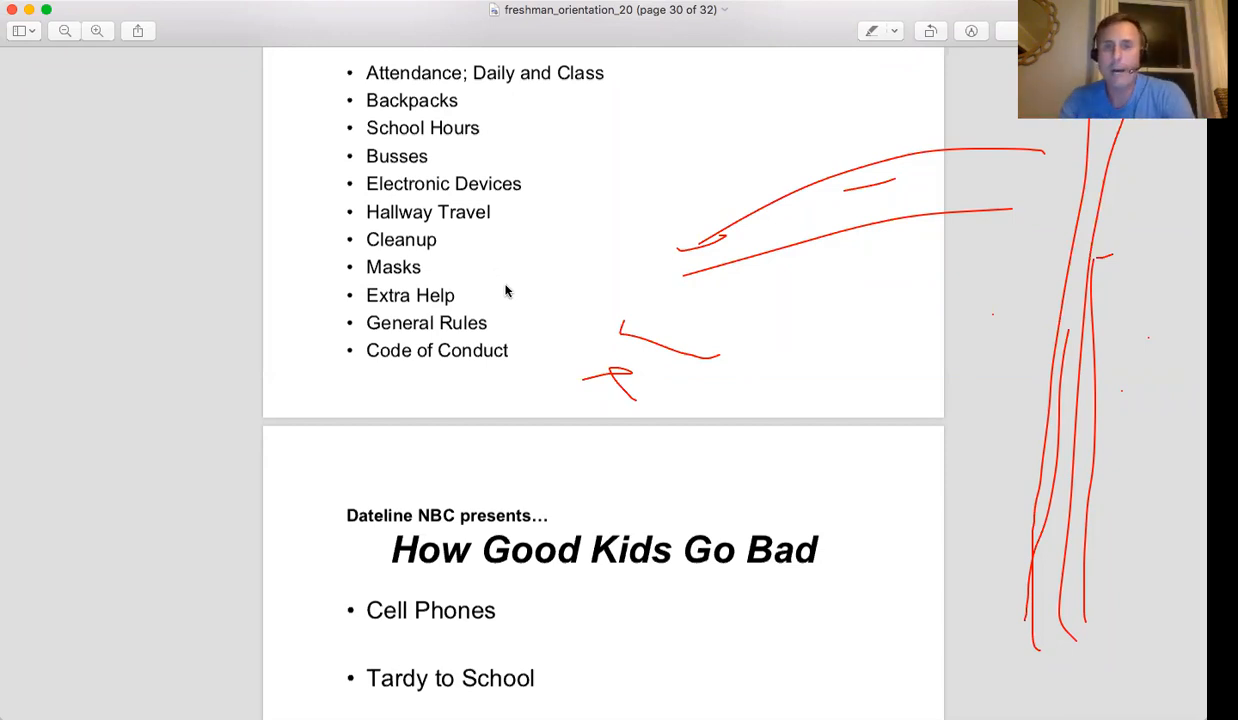
scroll(up, 3)
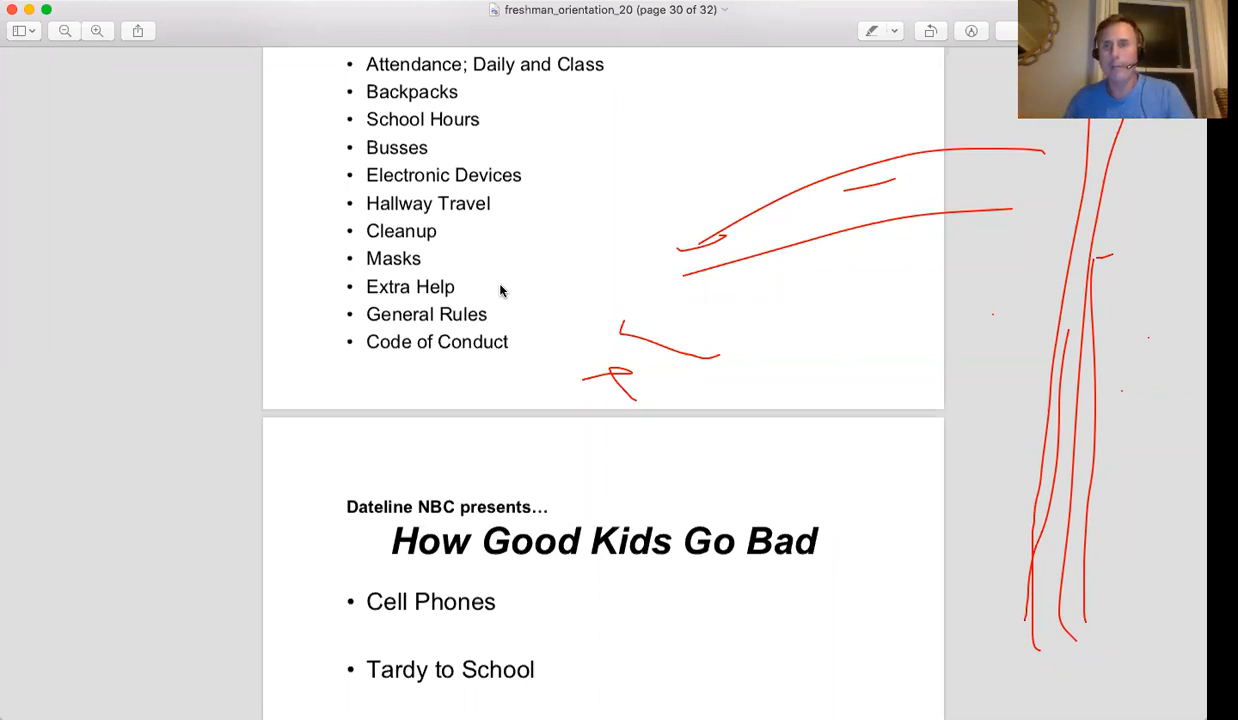
scroll(down, 3)
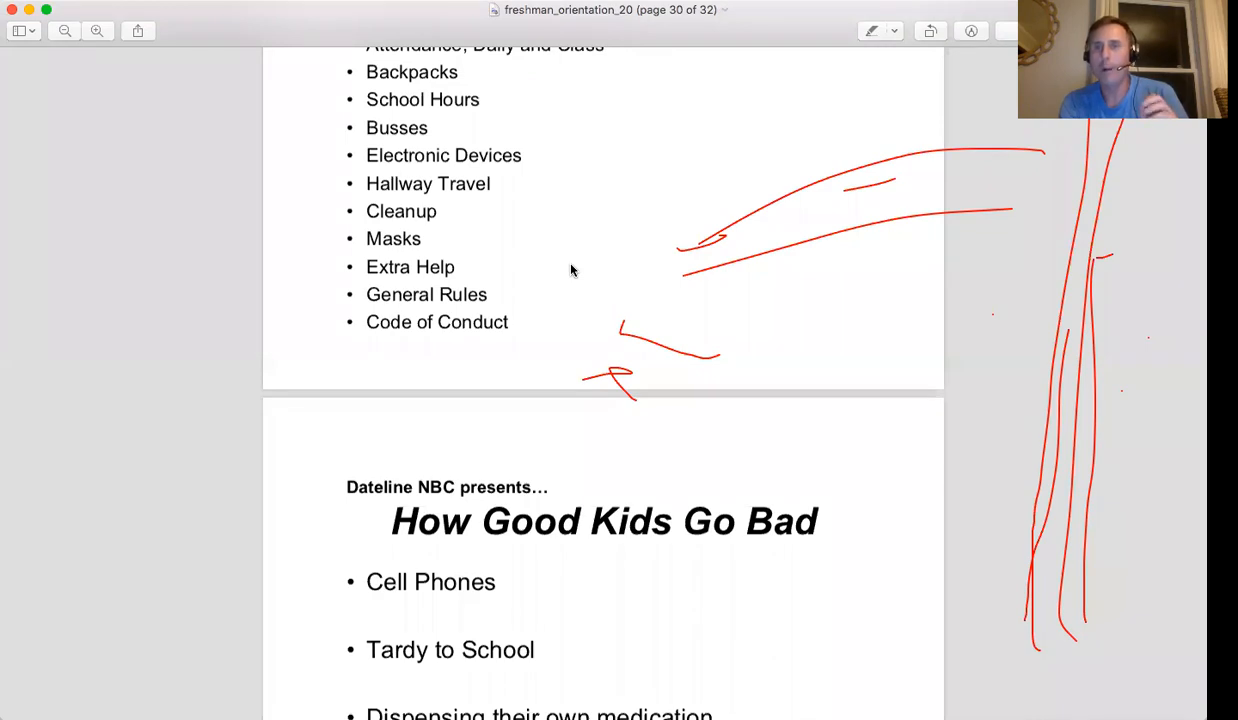
mouse_move(557, 272)
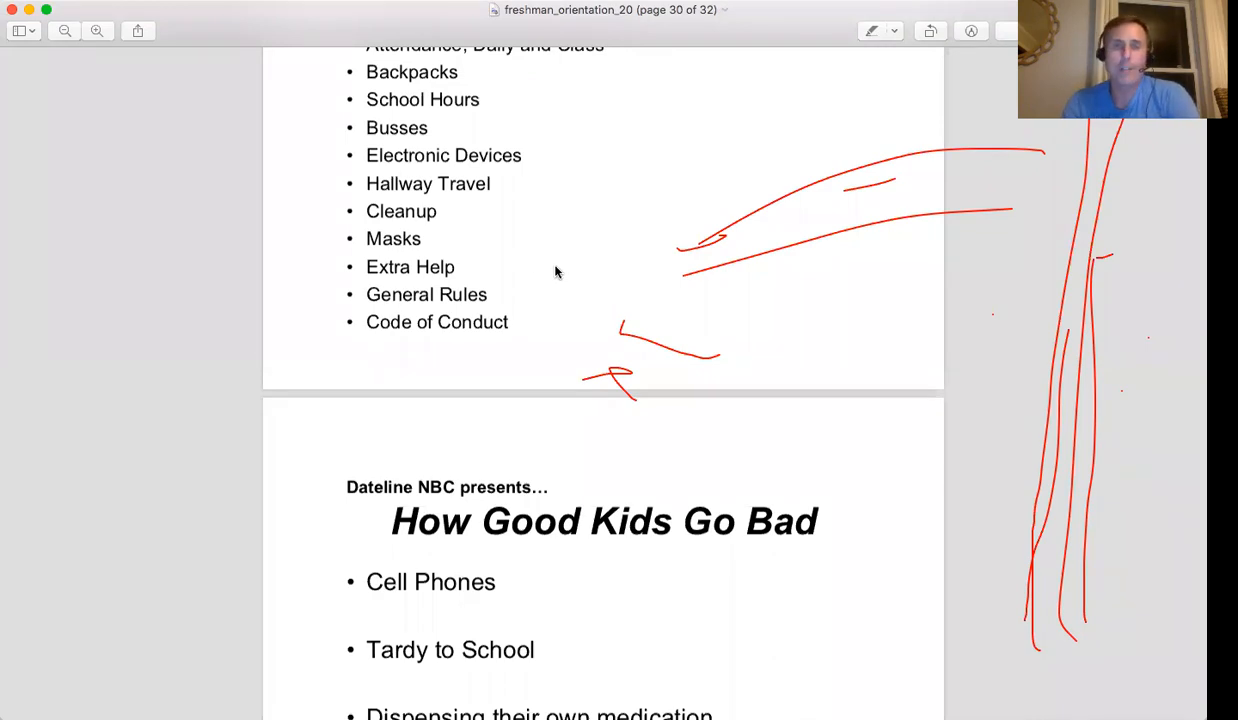
Scroll to page 31 of 32, showing the How Good Kids Go Bad slide
scroll(down, 3)
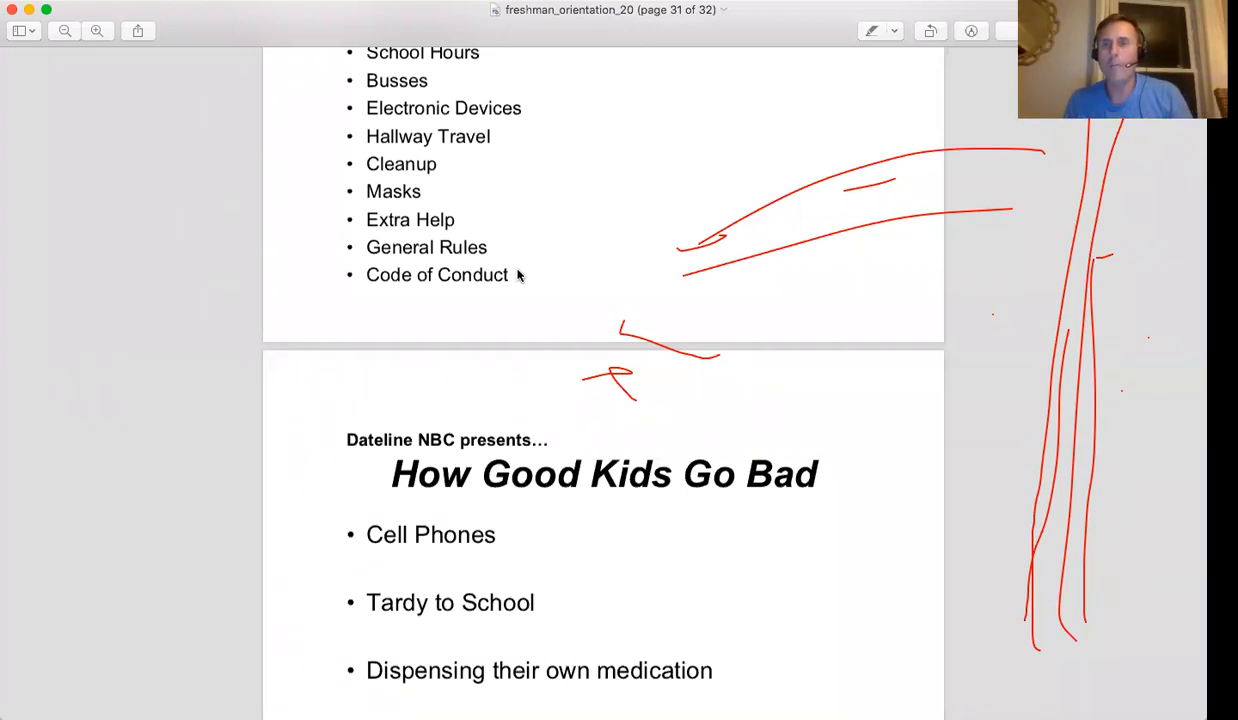
mouse_move(910, 194)
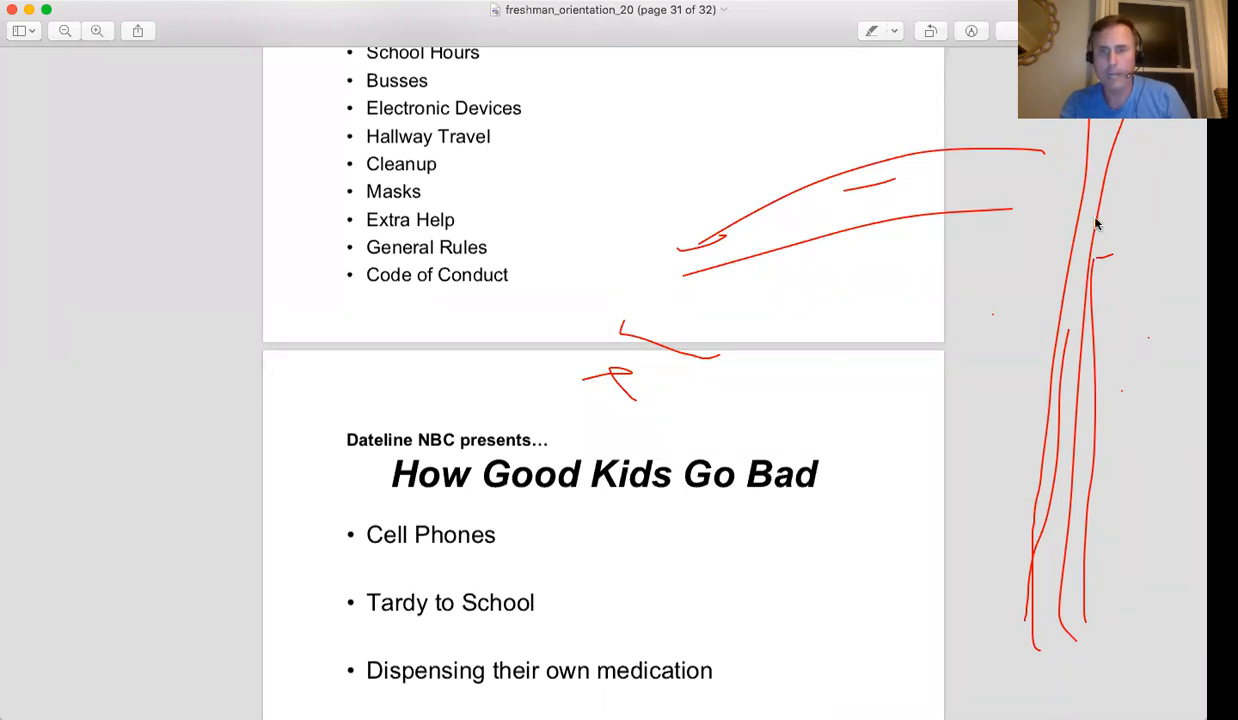
mouse_move(808, 205)
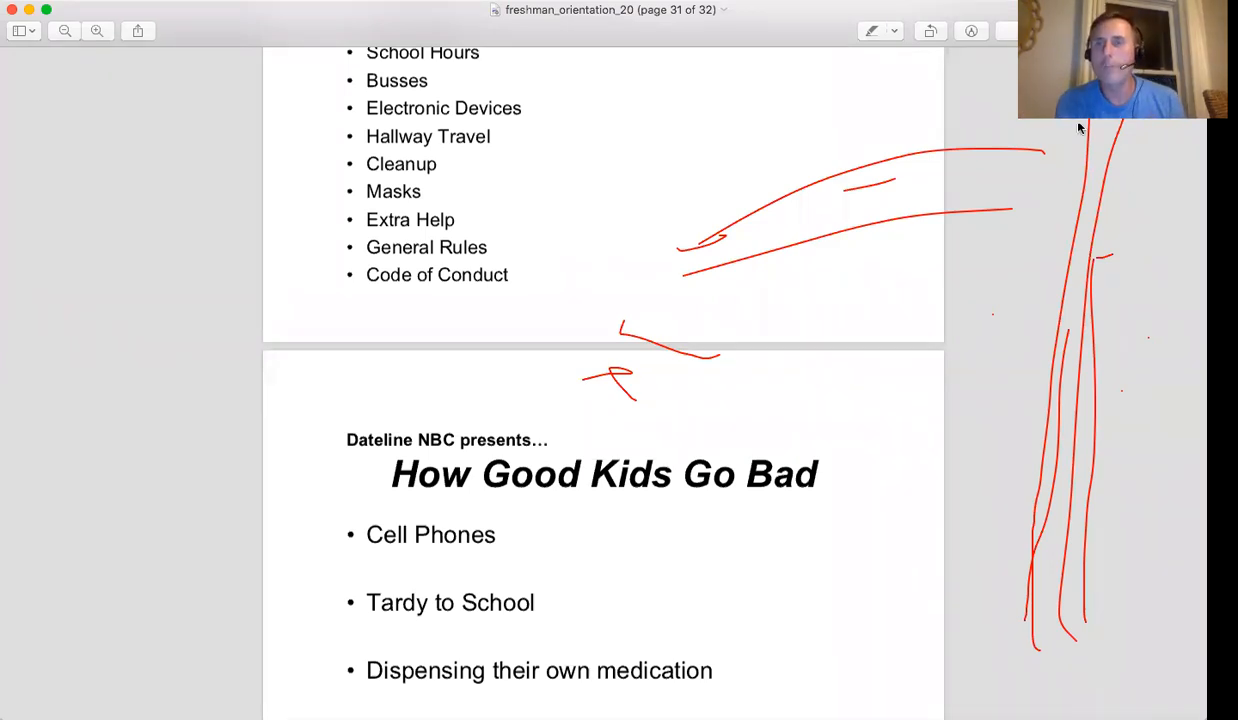
mouse_move(1171, 529)
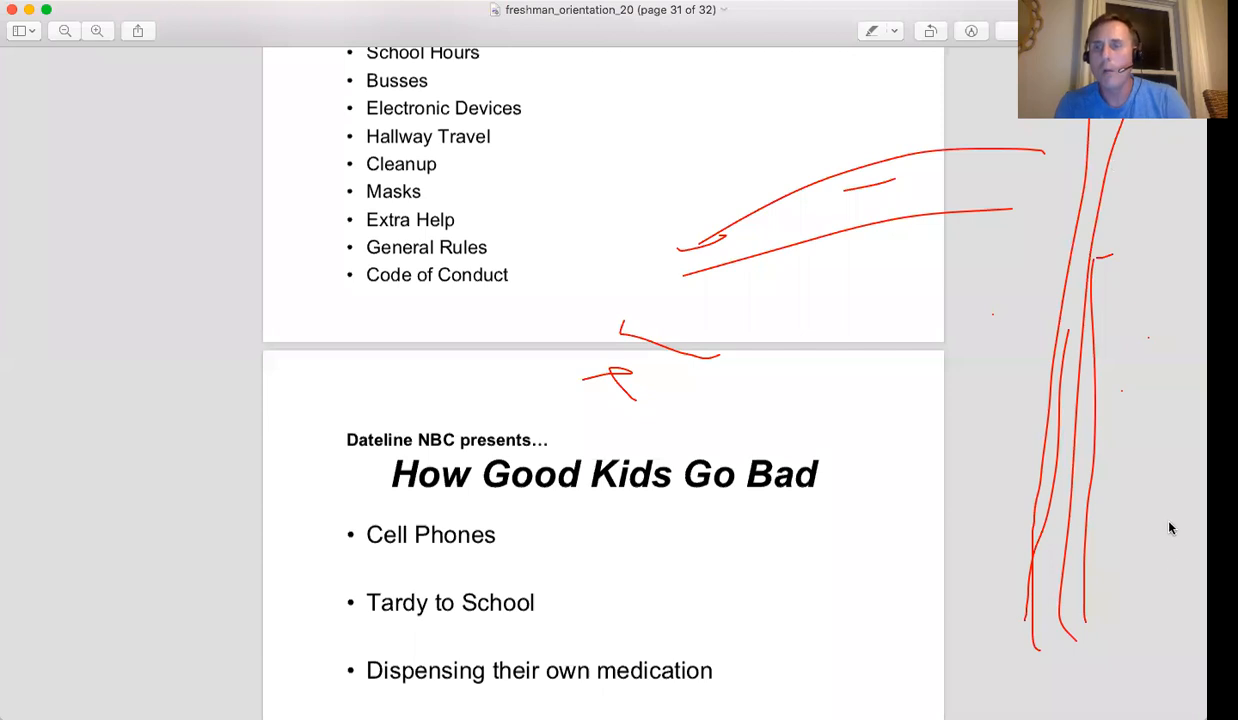
mouse_move(1008, 508)
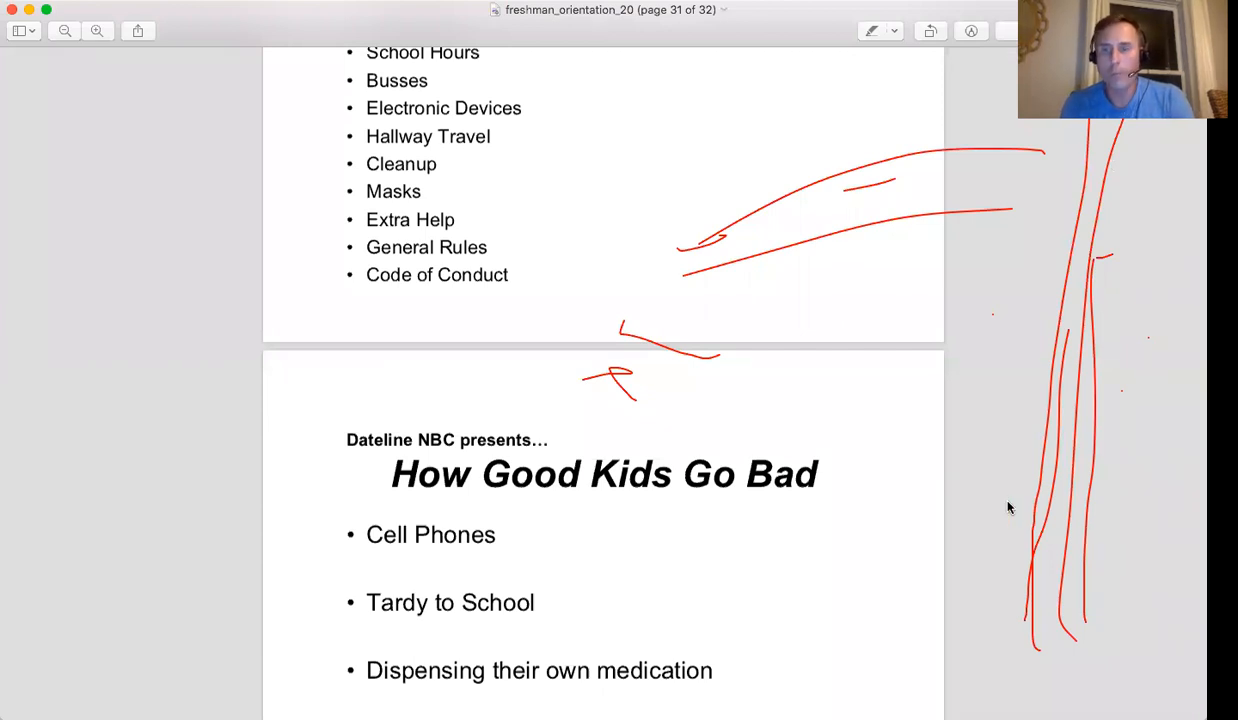
mouse_move(700, 291)
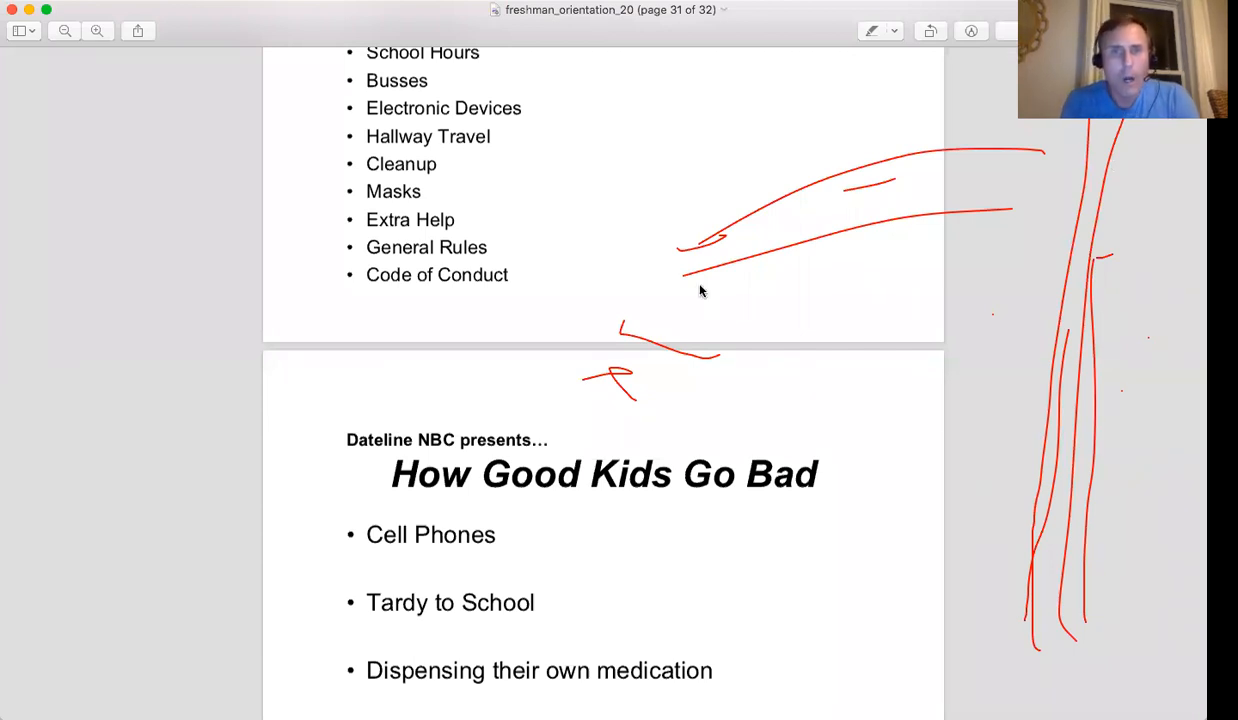
mouse_move(584, 286)
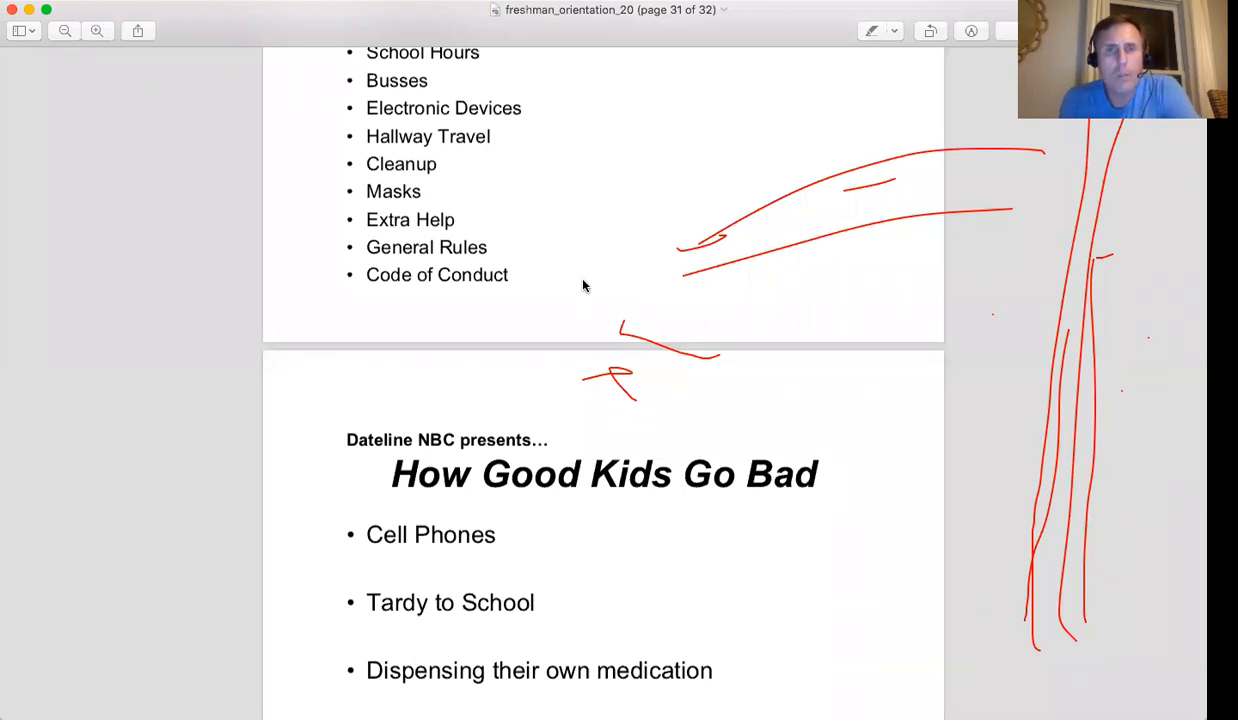
mouse_move(528, 196)
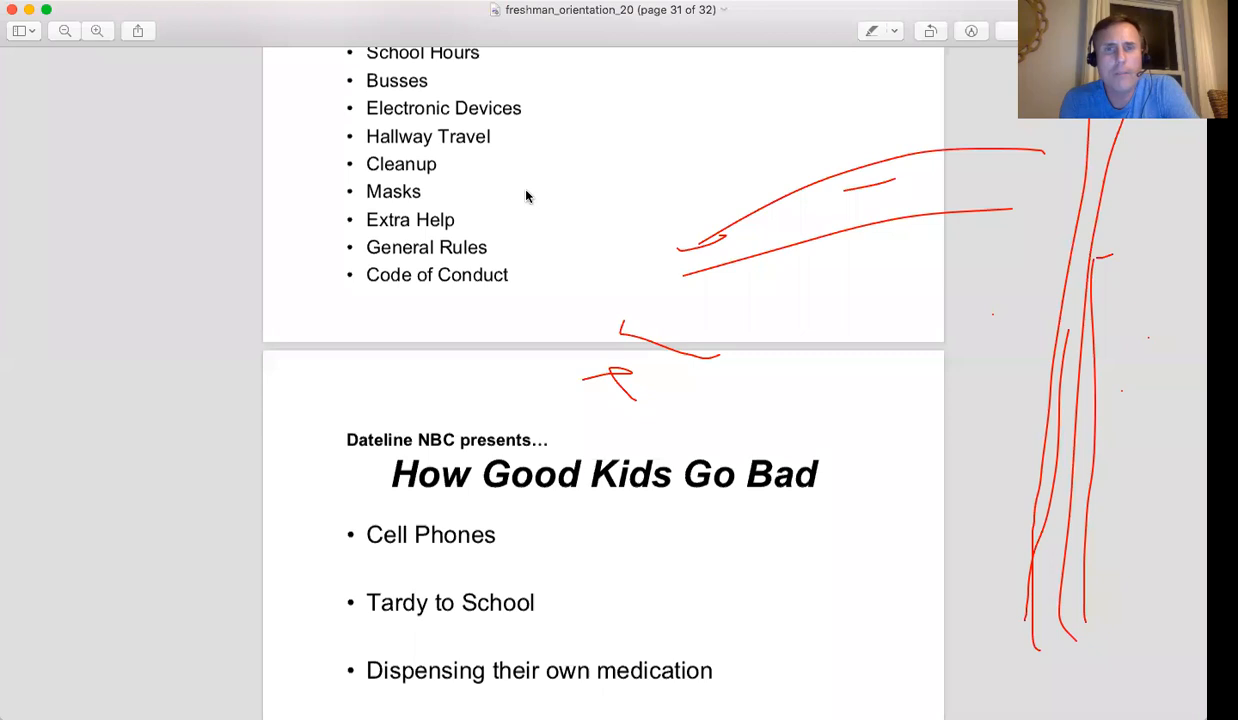
mouse_move(515, 196)
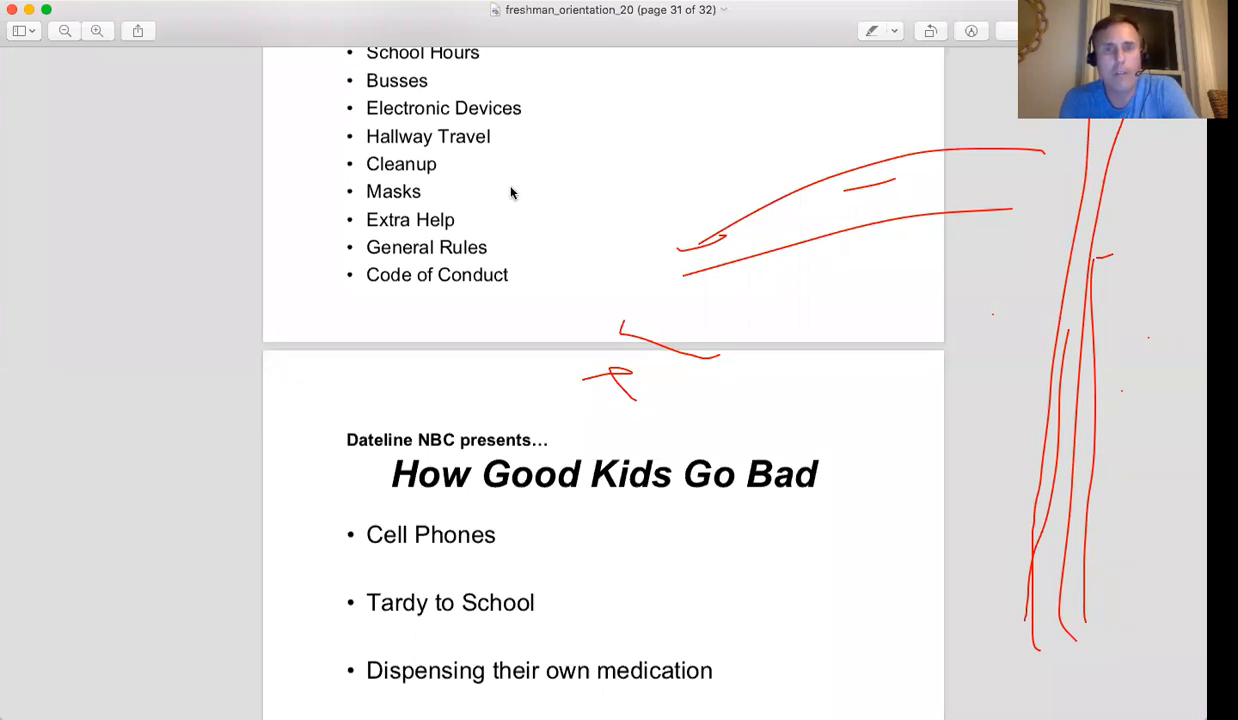
mouse_move(533, 211)
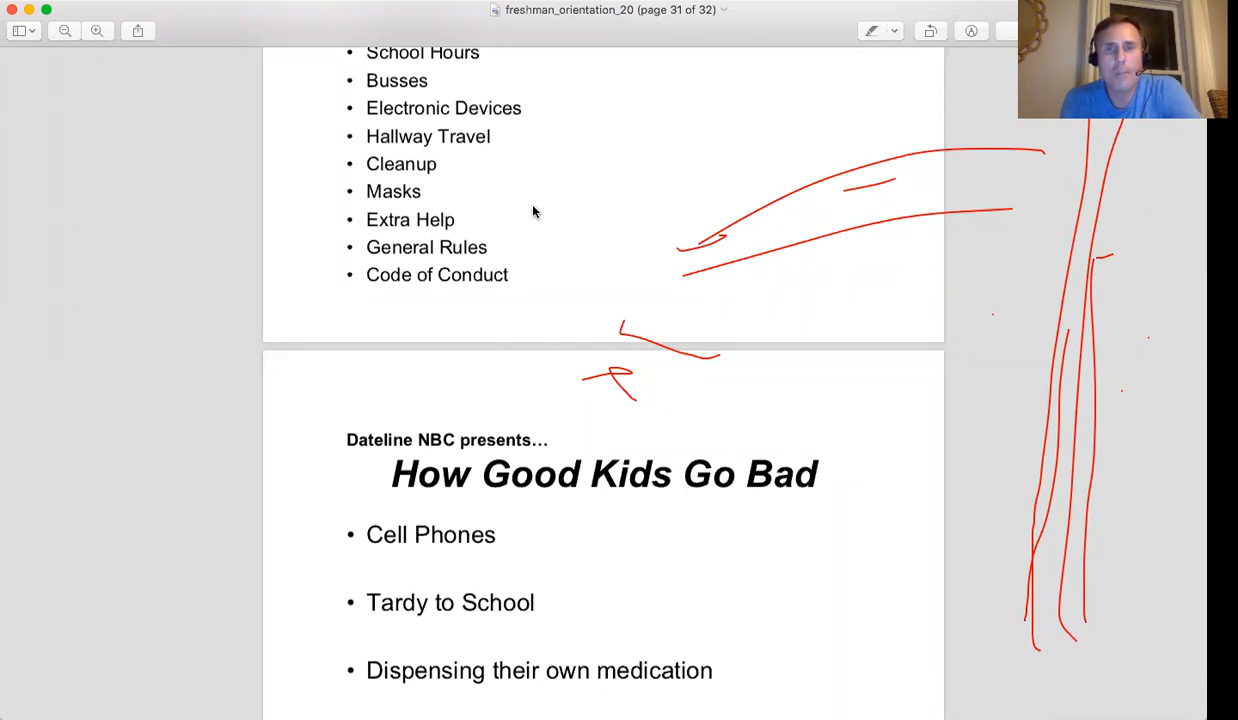
mouse_move(535, 221)
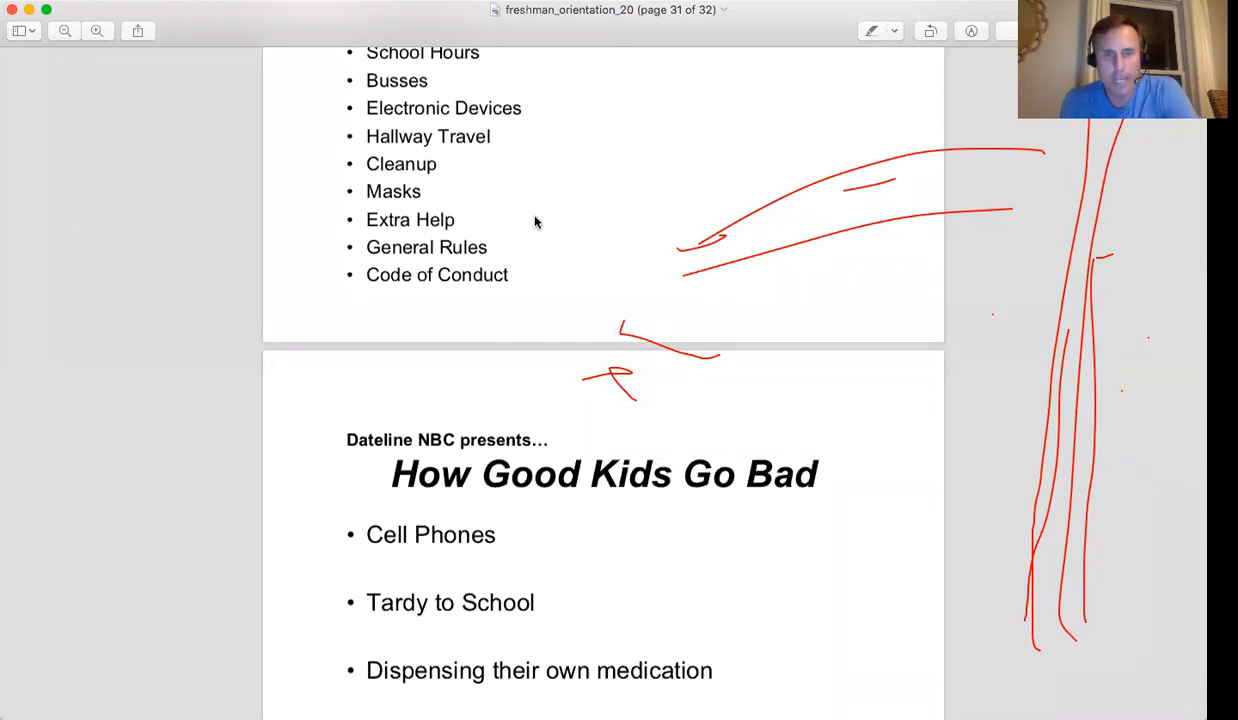
mouse_move(540, 225)
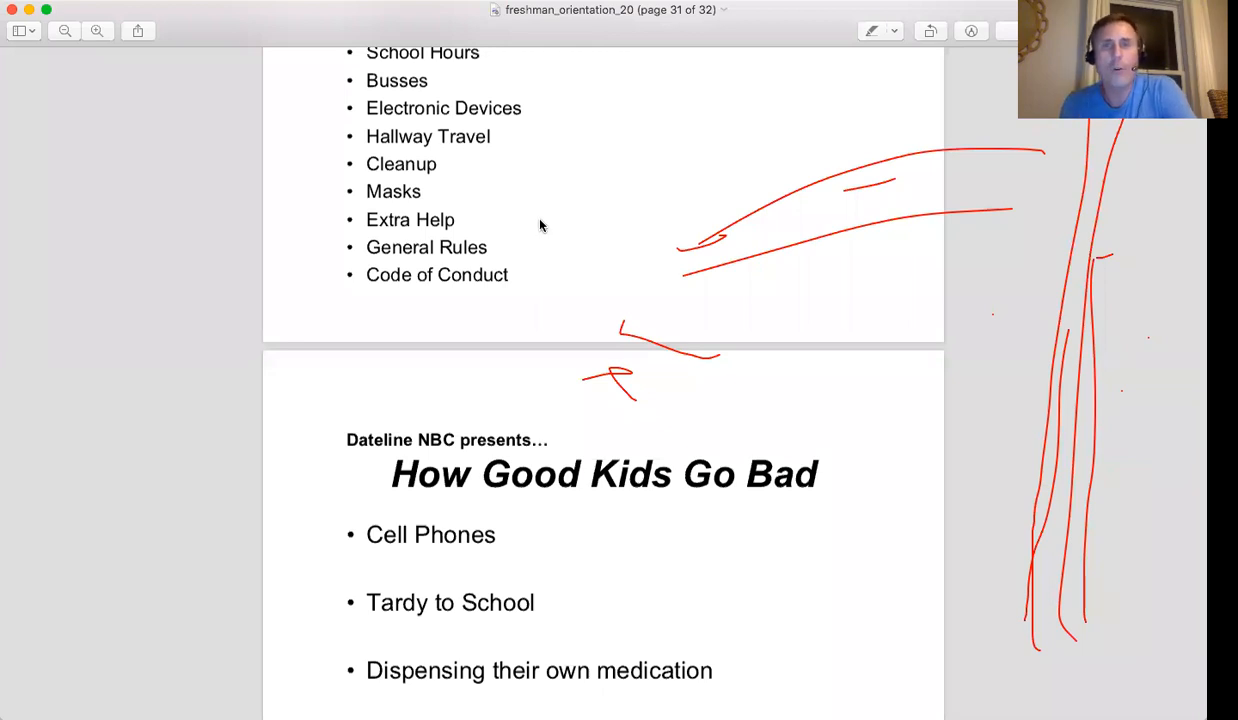
mouse_move(584, 227)
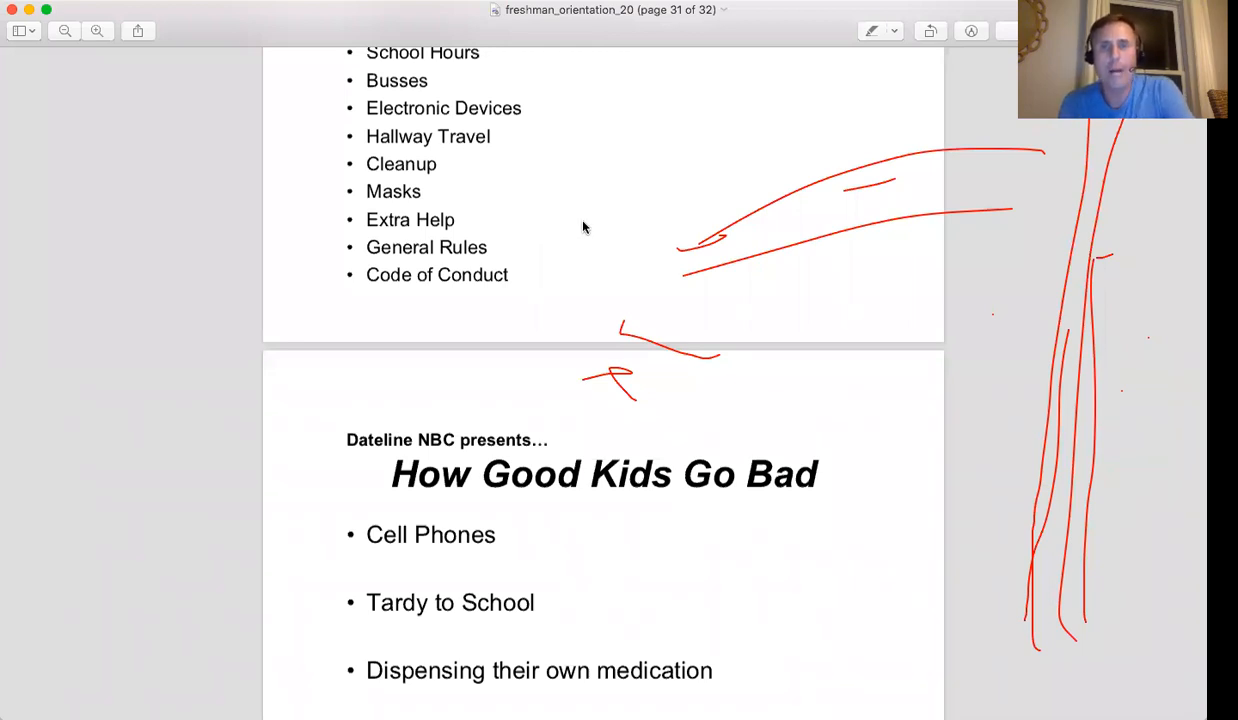
mouse_move(548, 249)
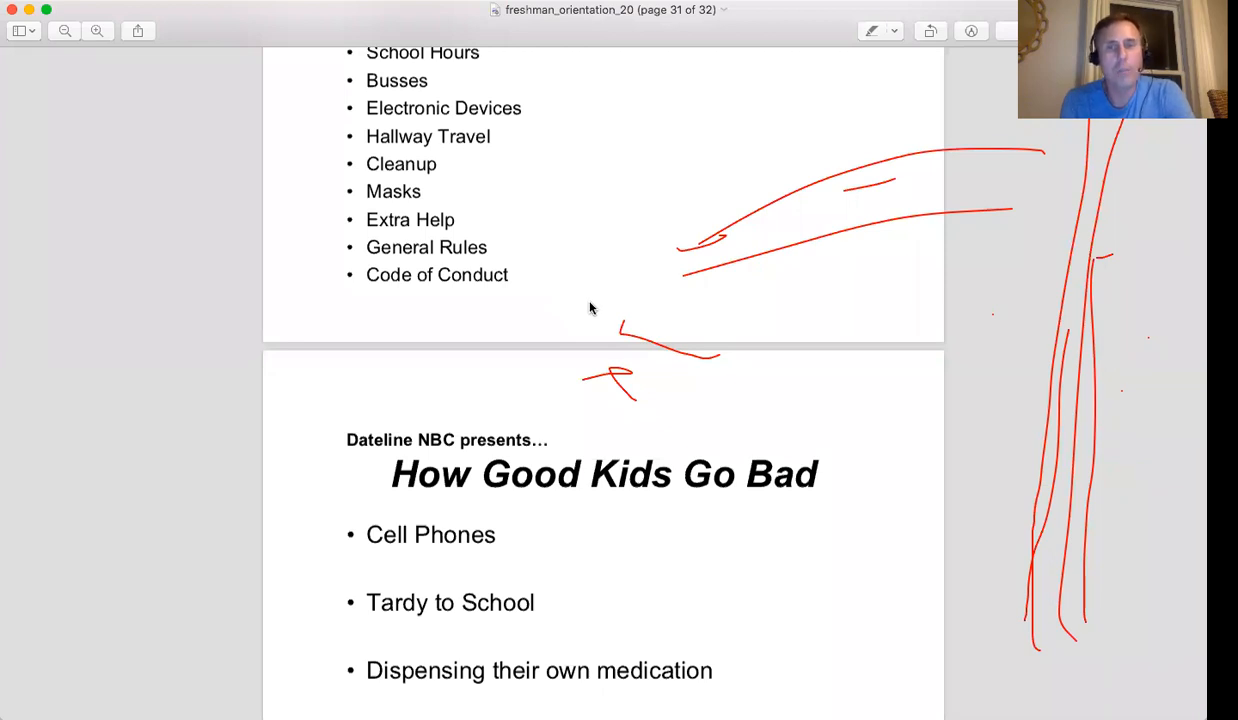
mouse_move(585, 307)
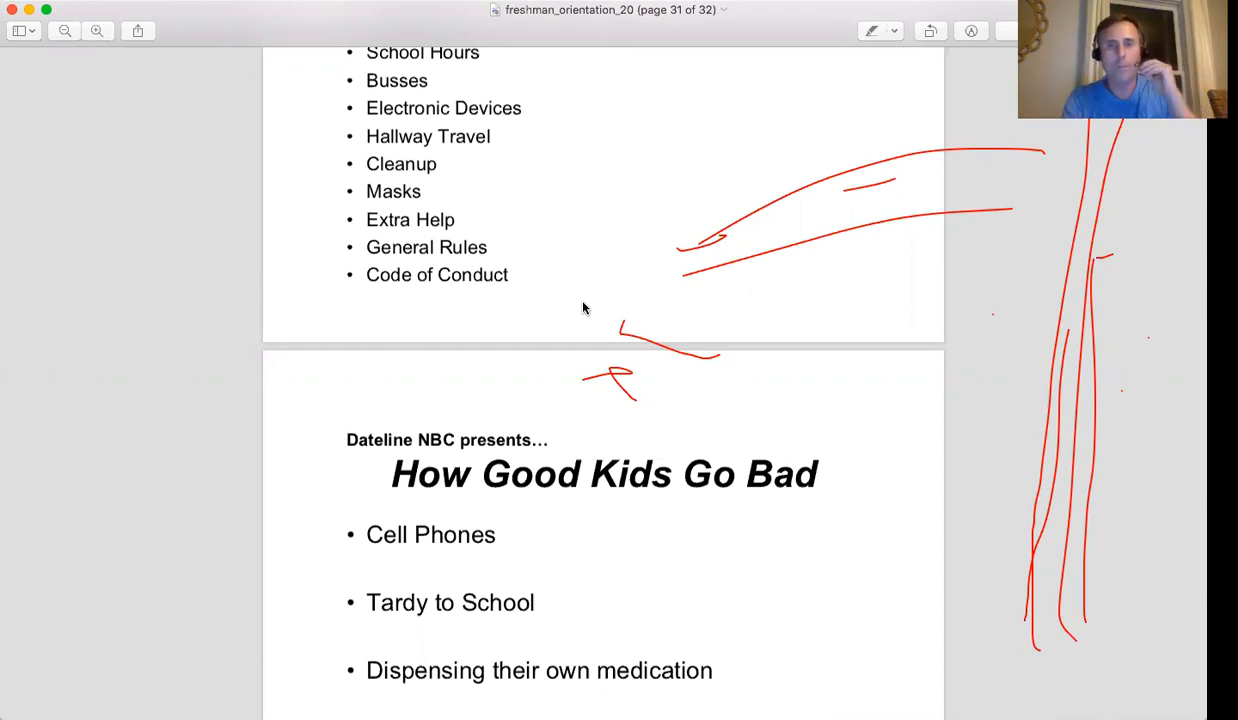
mouse_move(515, 300)
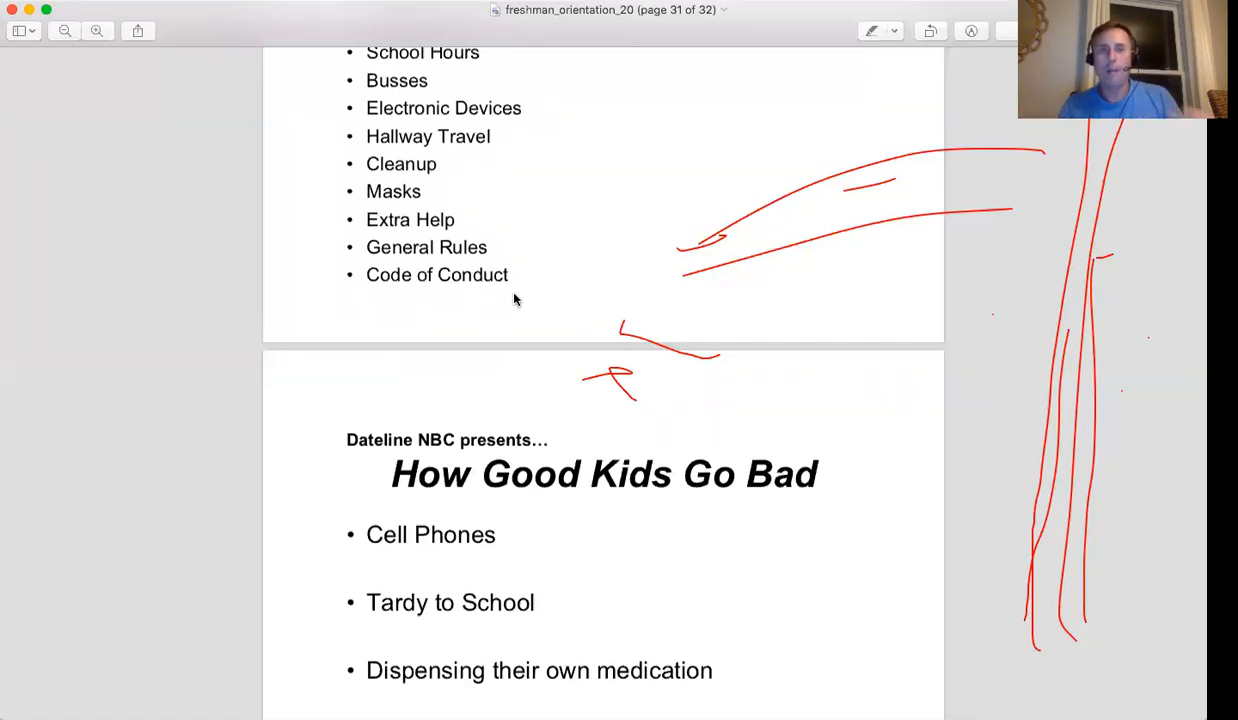
mouse_move(545, 318)
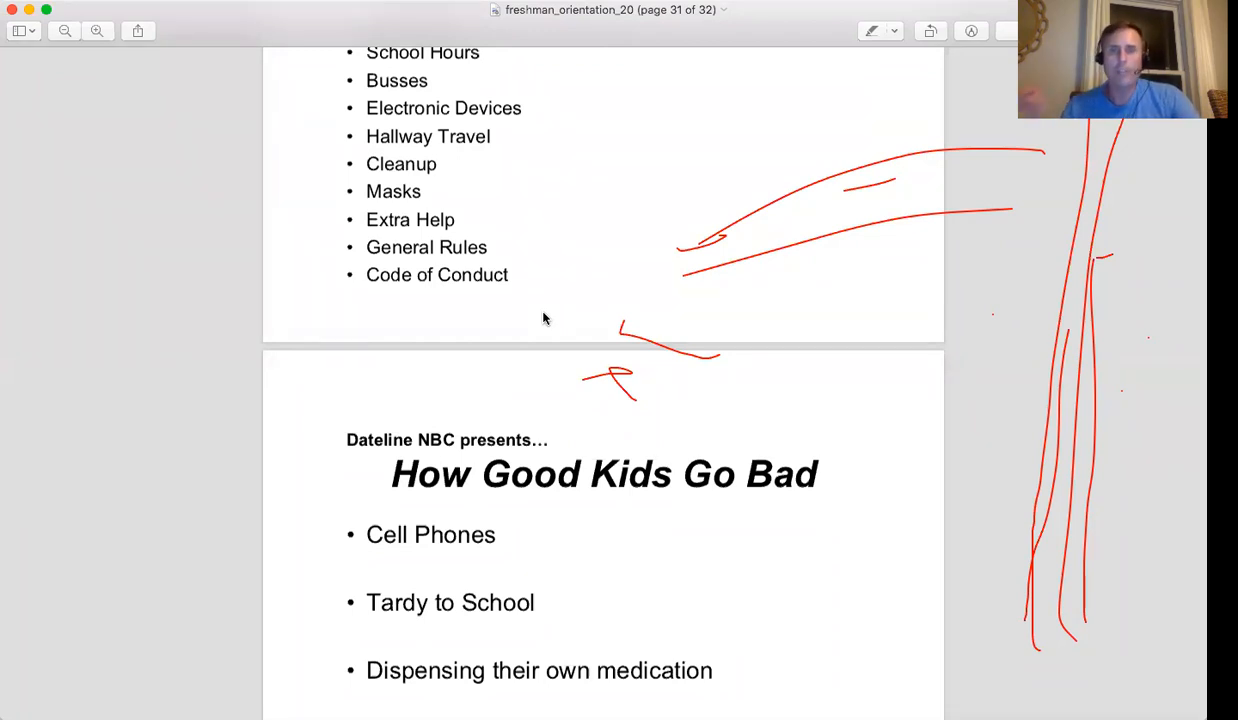
mouse_move(560, 342)
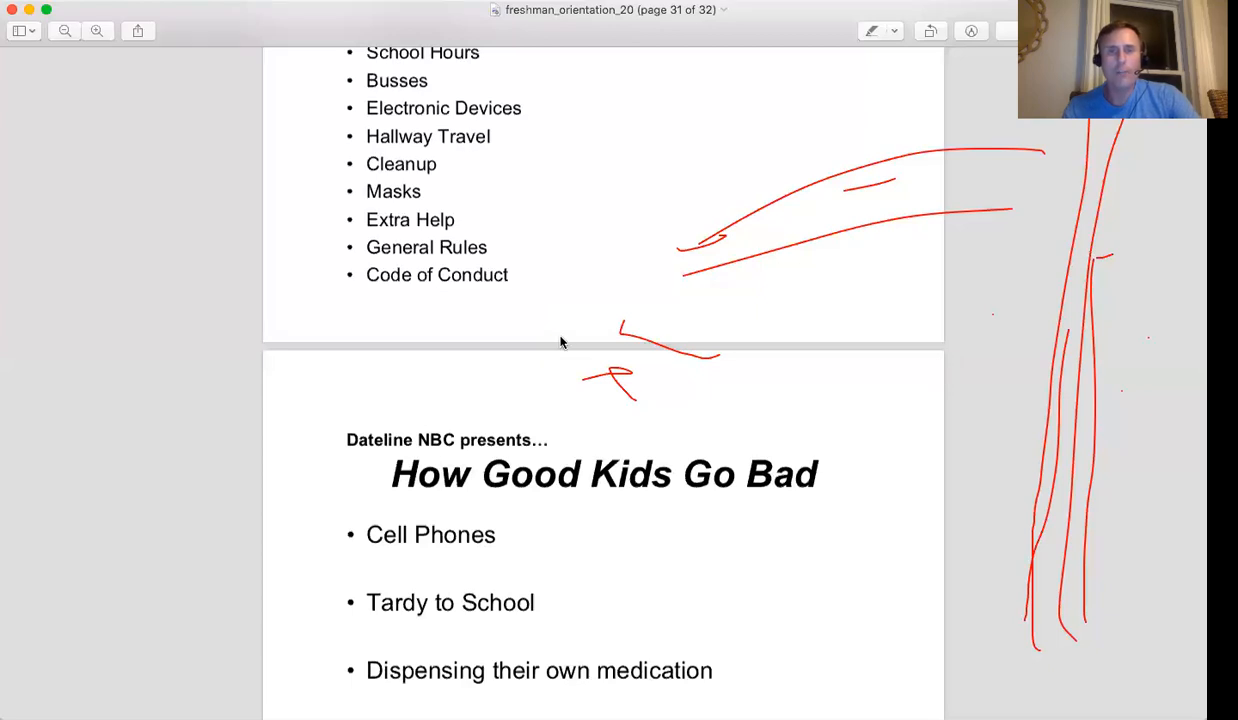
mouse_move(513, 361)
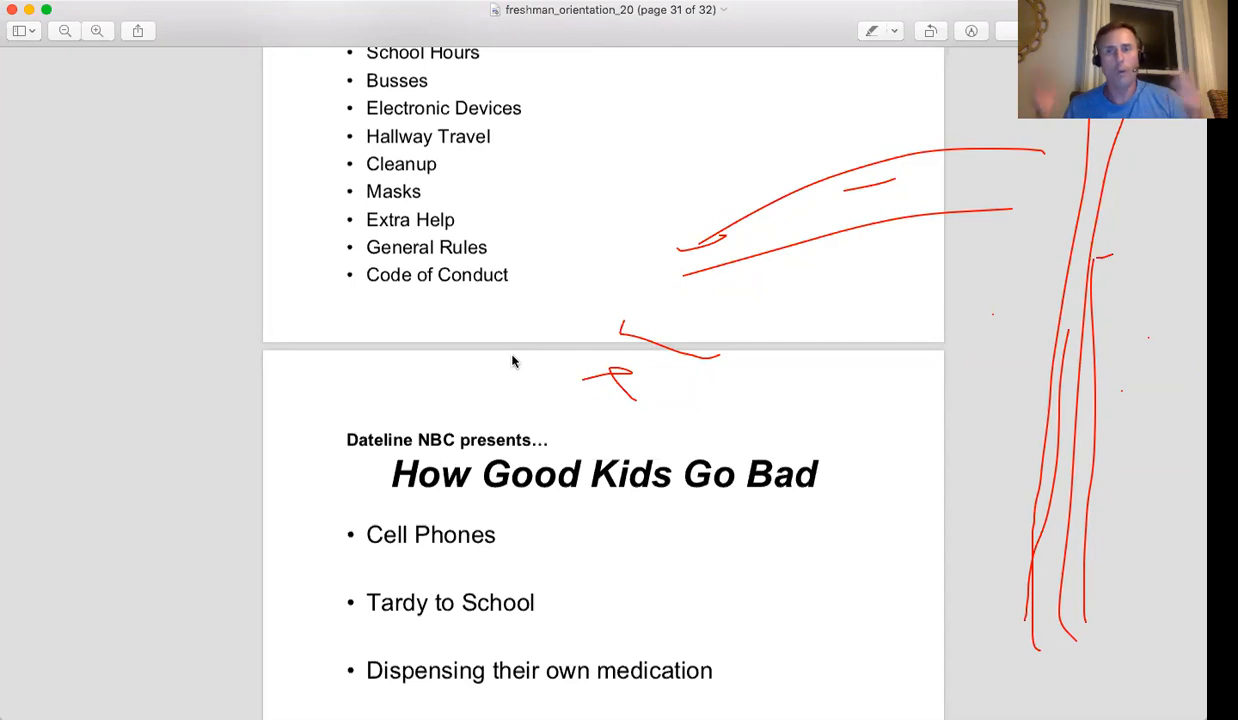
mouse_move(555, 344)
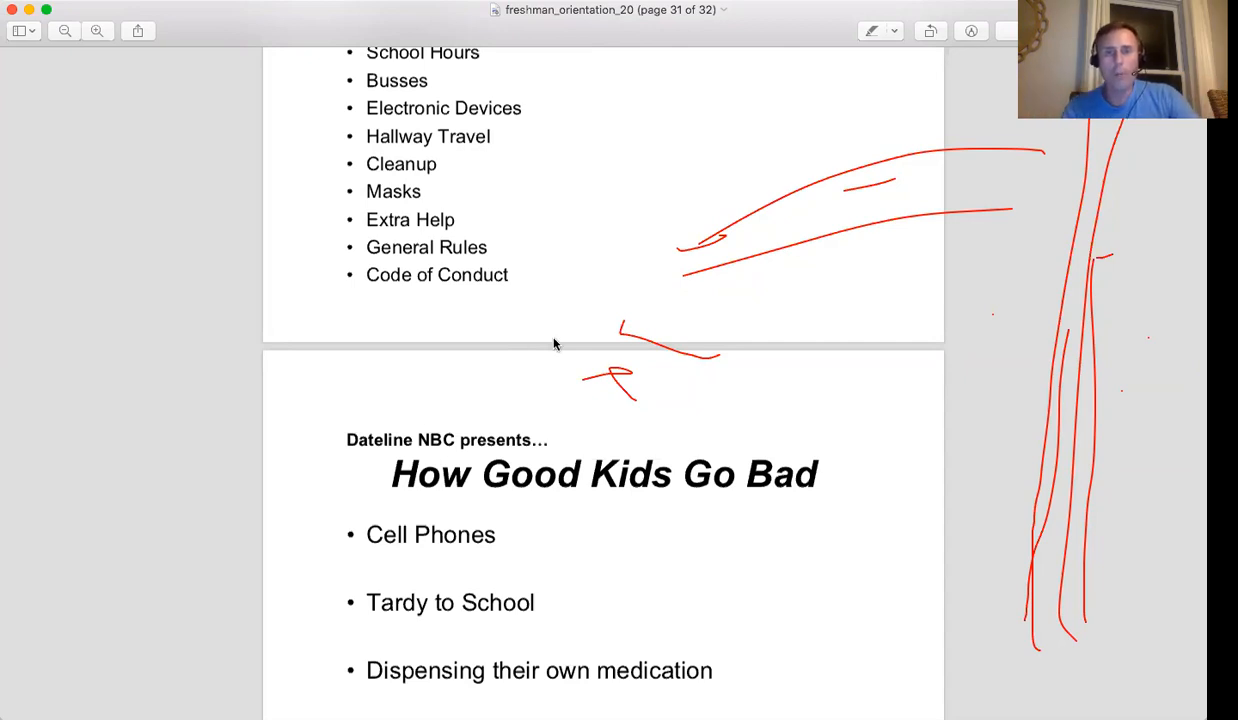
mouse_move(505, 427)
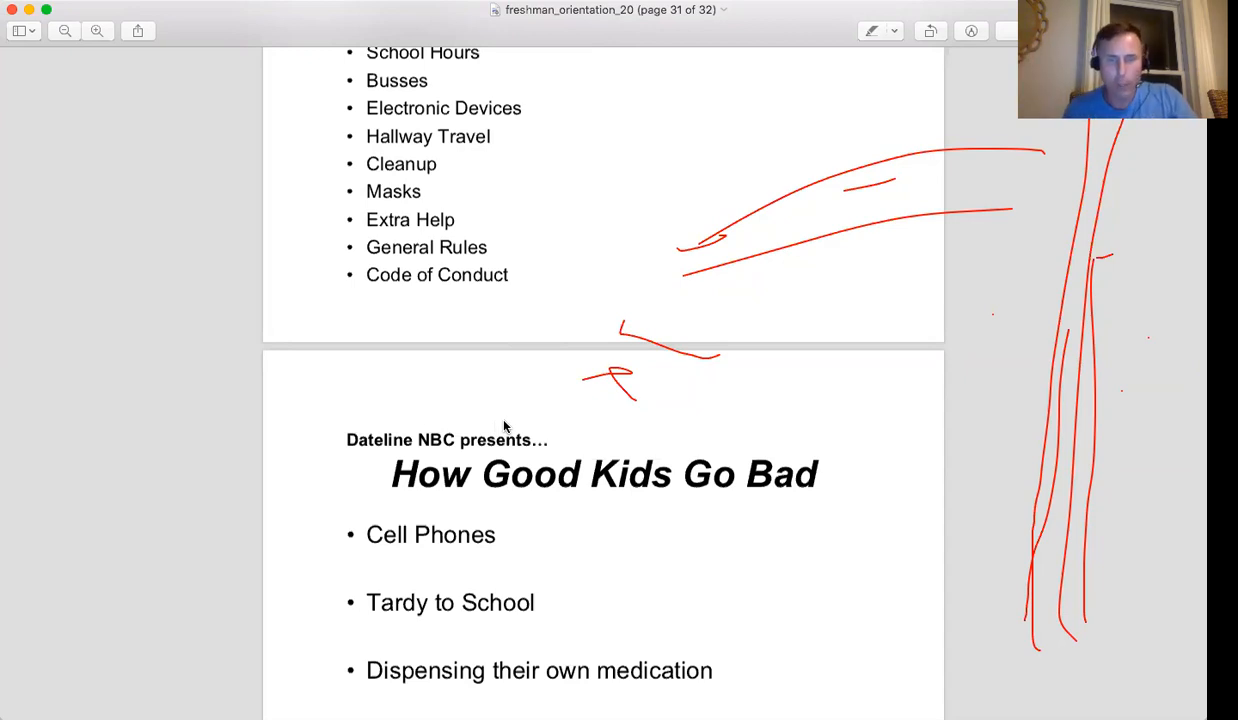
mouse_move(527, 382)
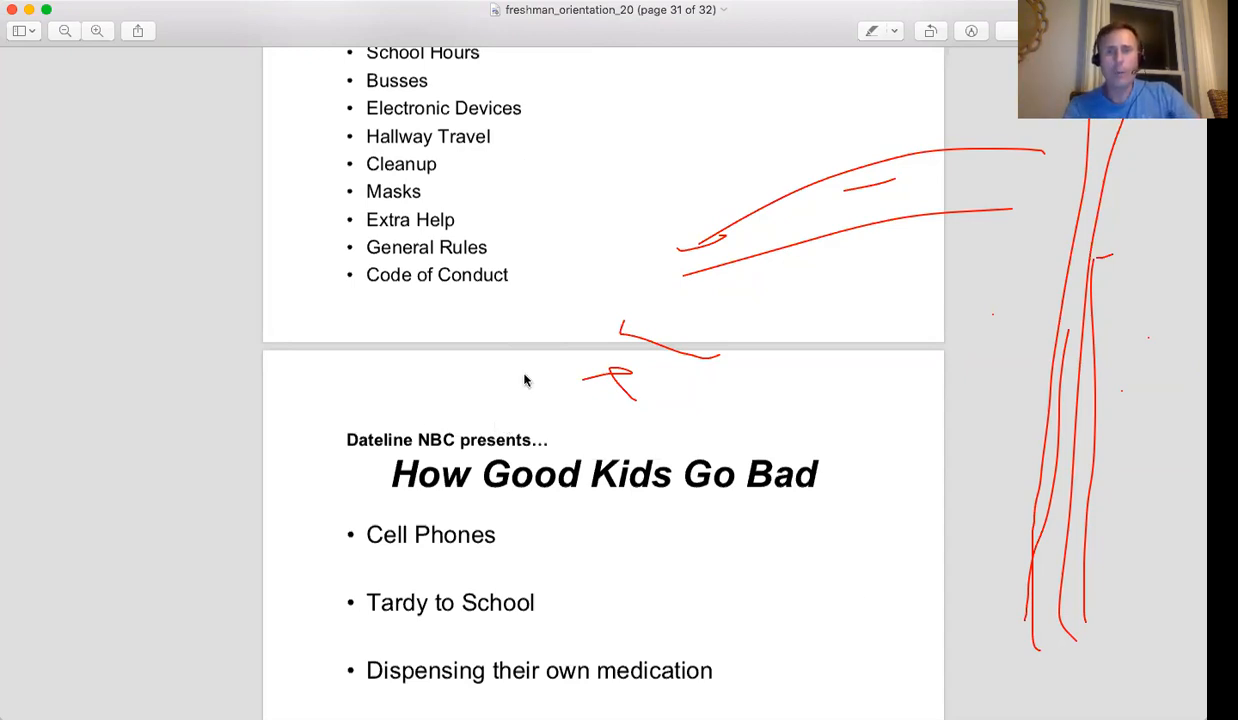